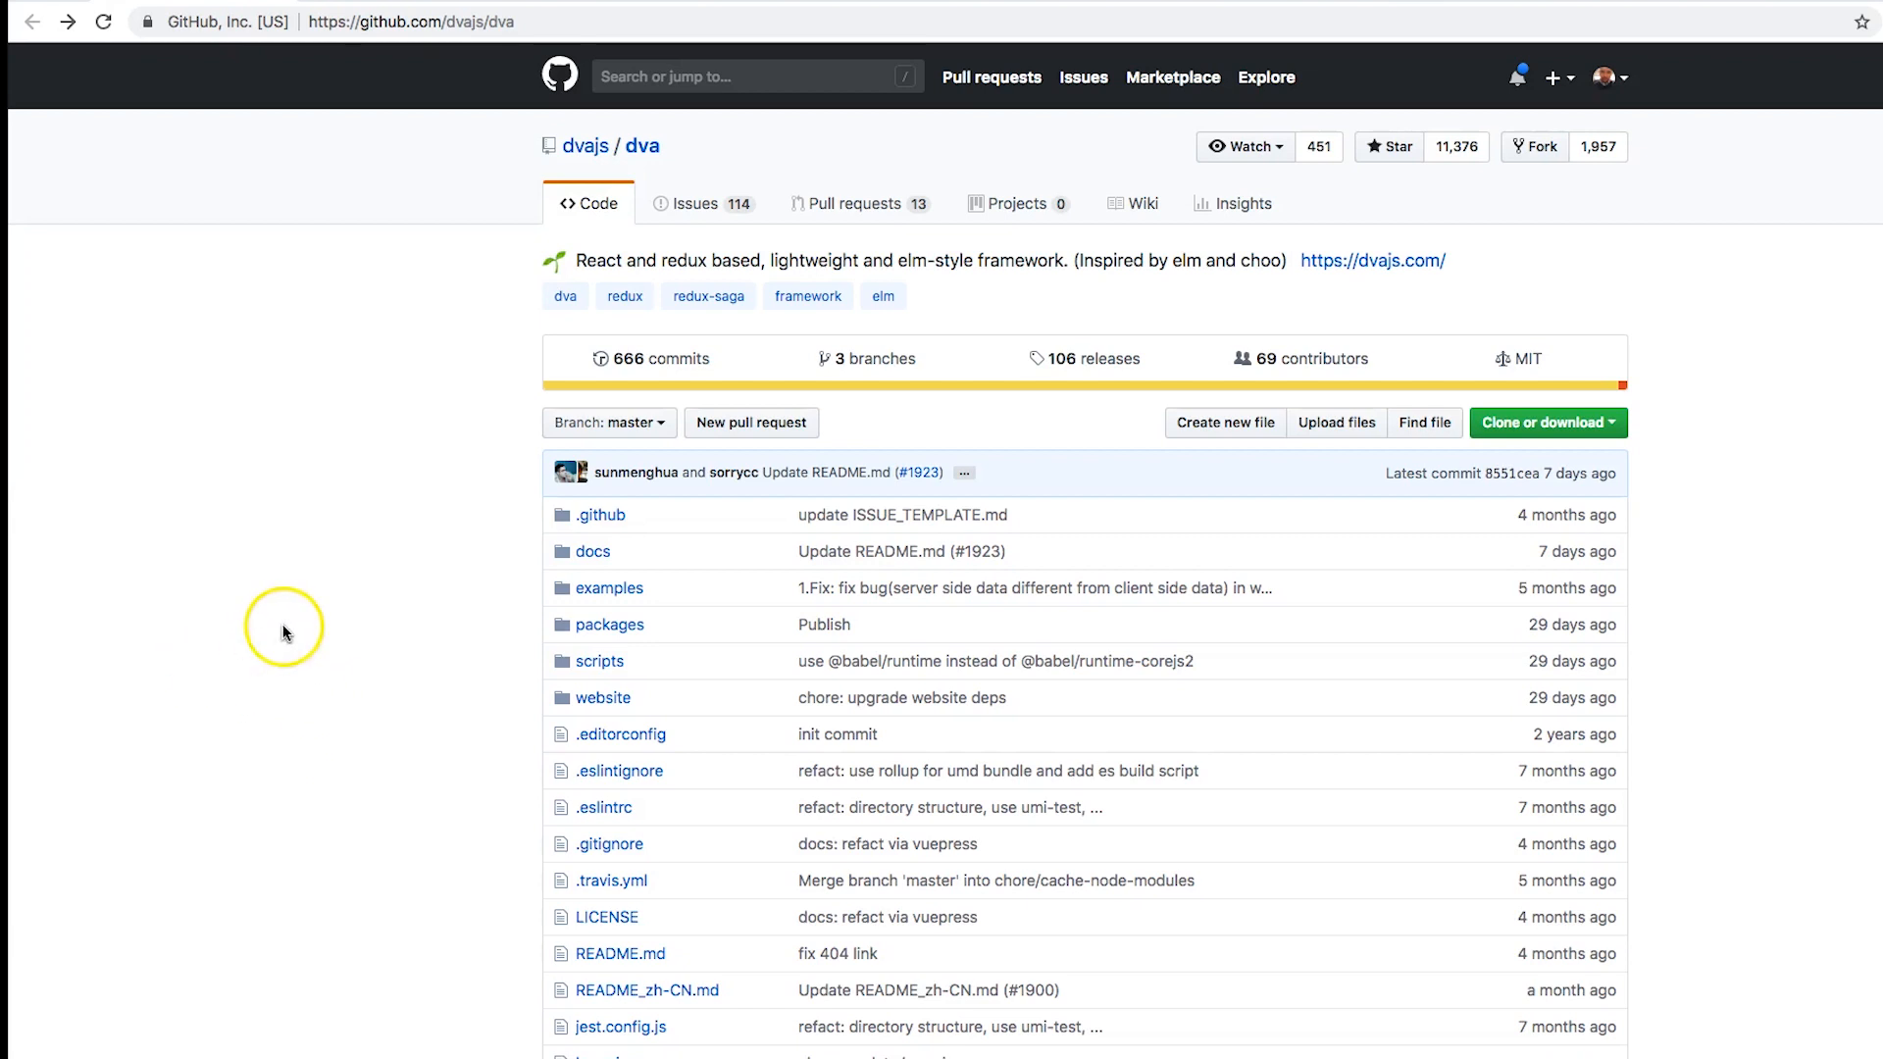
mouse_move(332, 584)
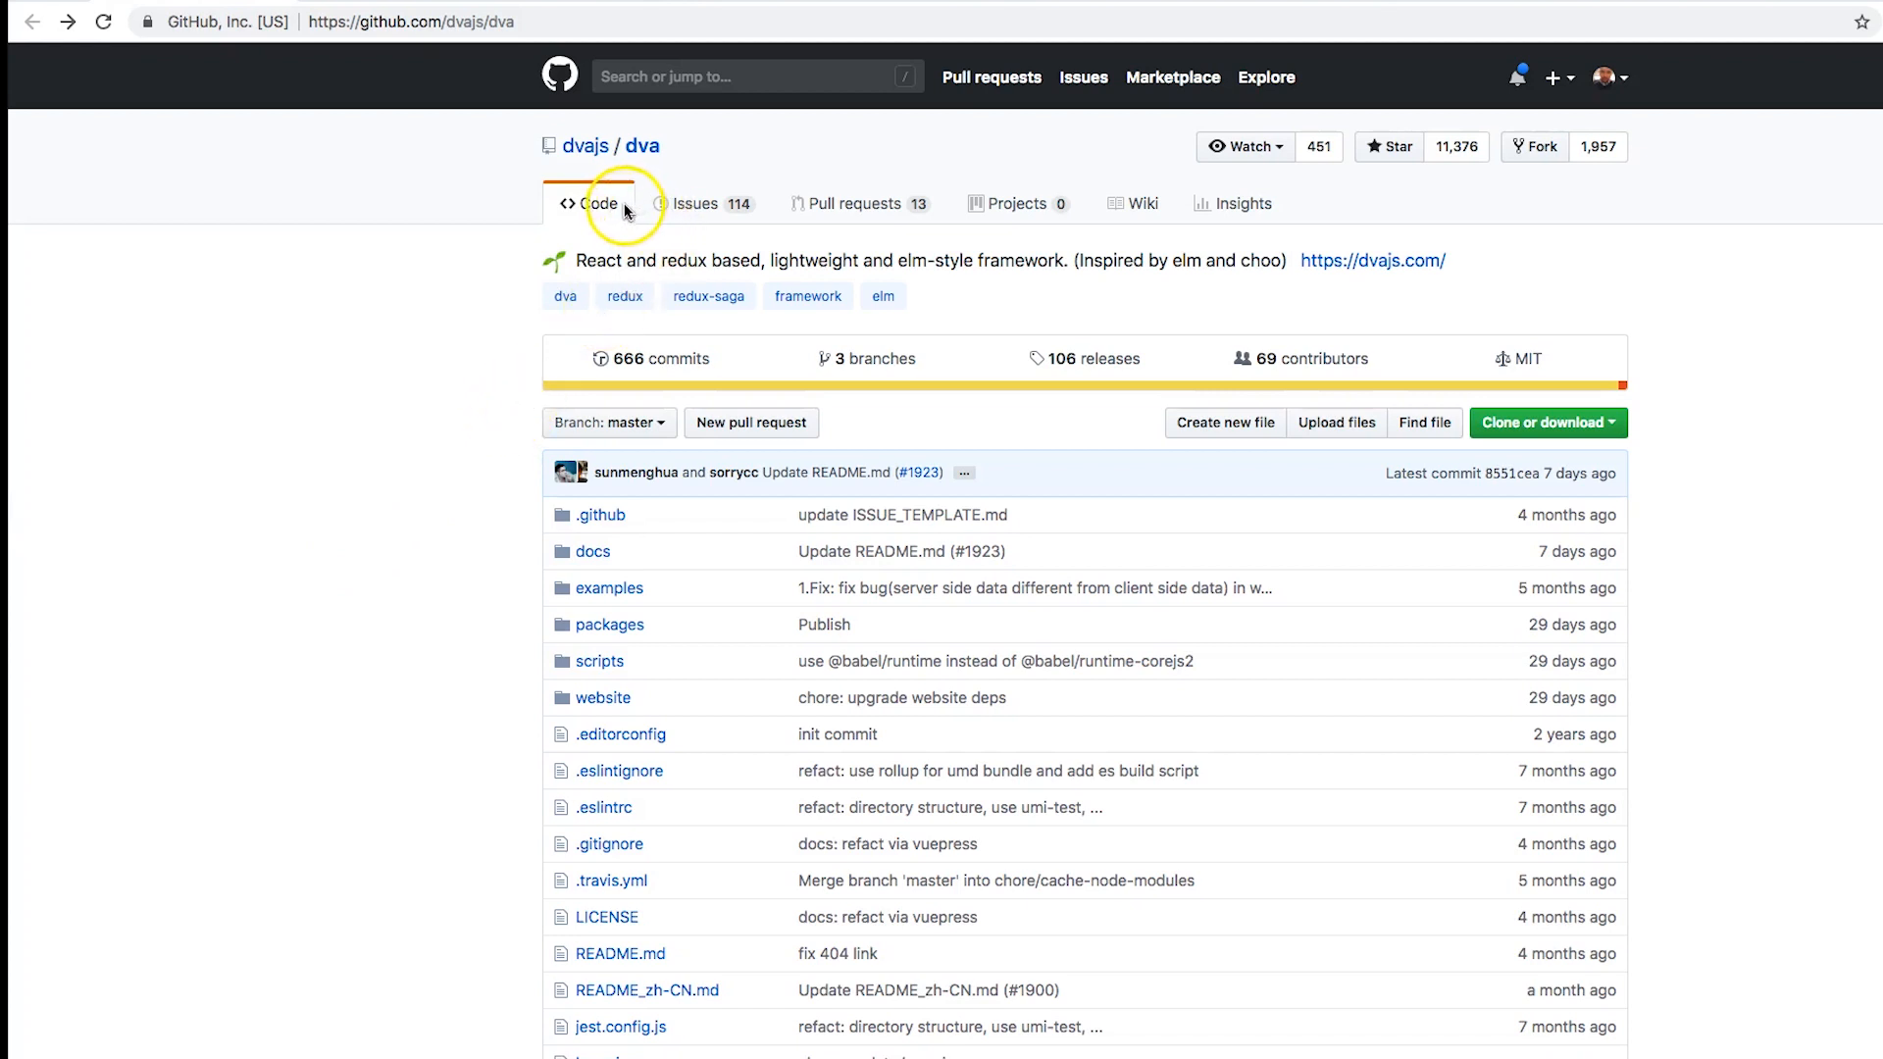
mouse_move(532, 234)
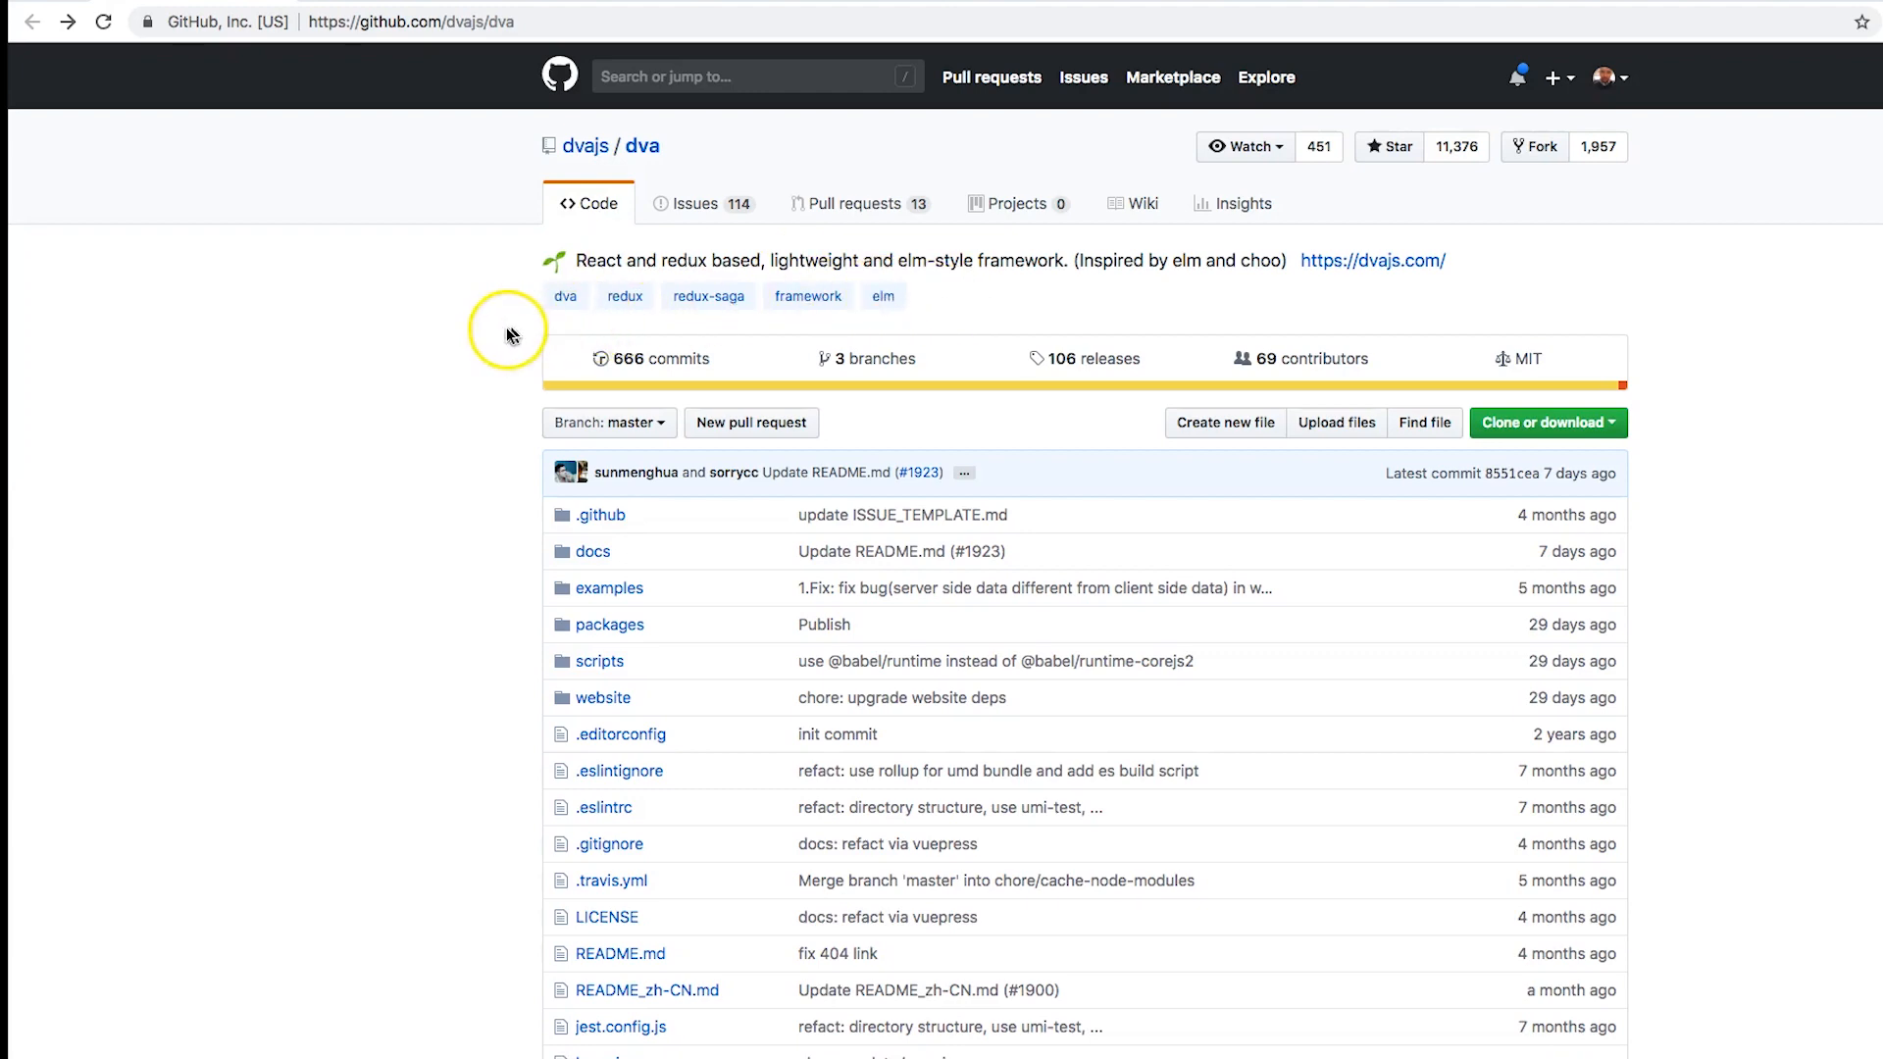
Step: Scroll the dva README down to its FAQ, Next and Community sections
scroll("down", 3)
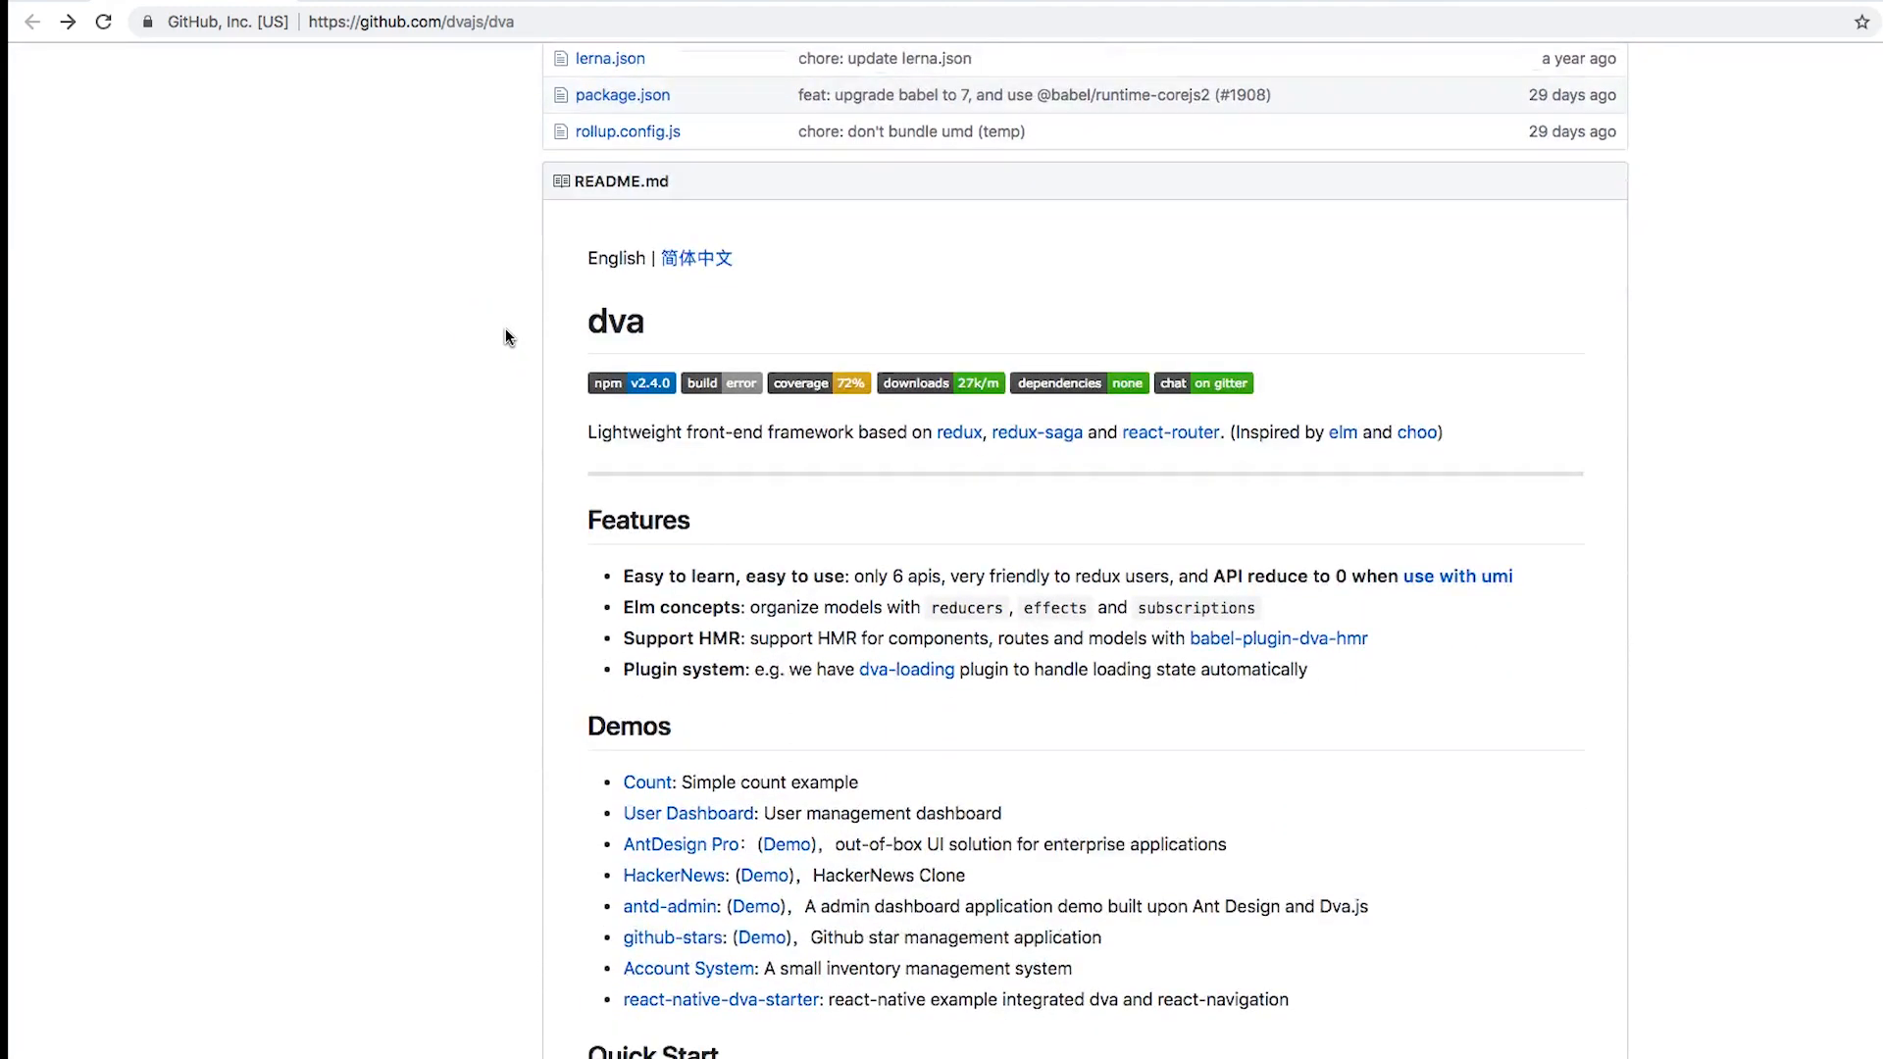
scroll("down", 3)
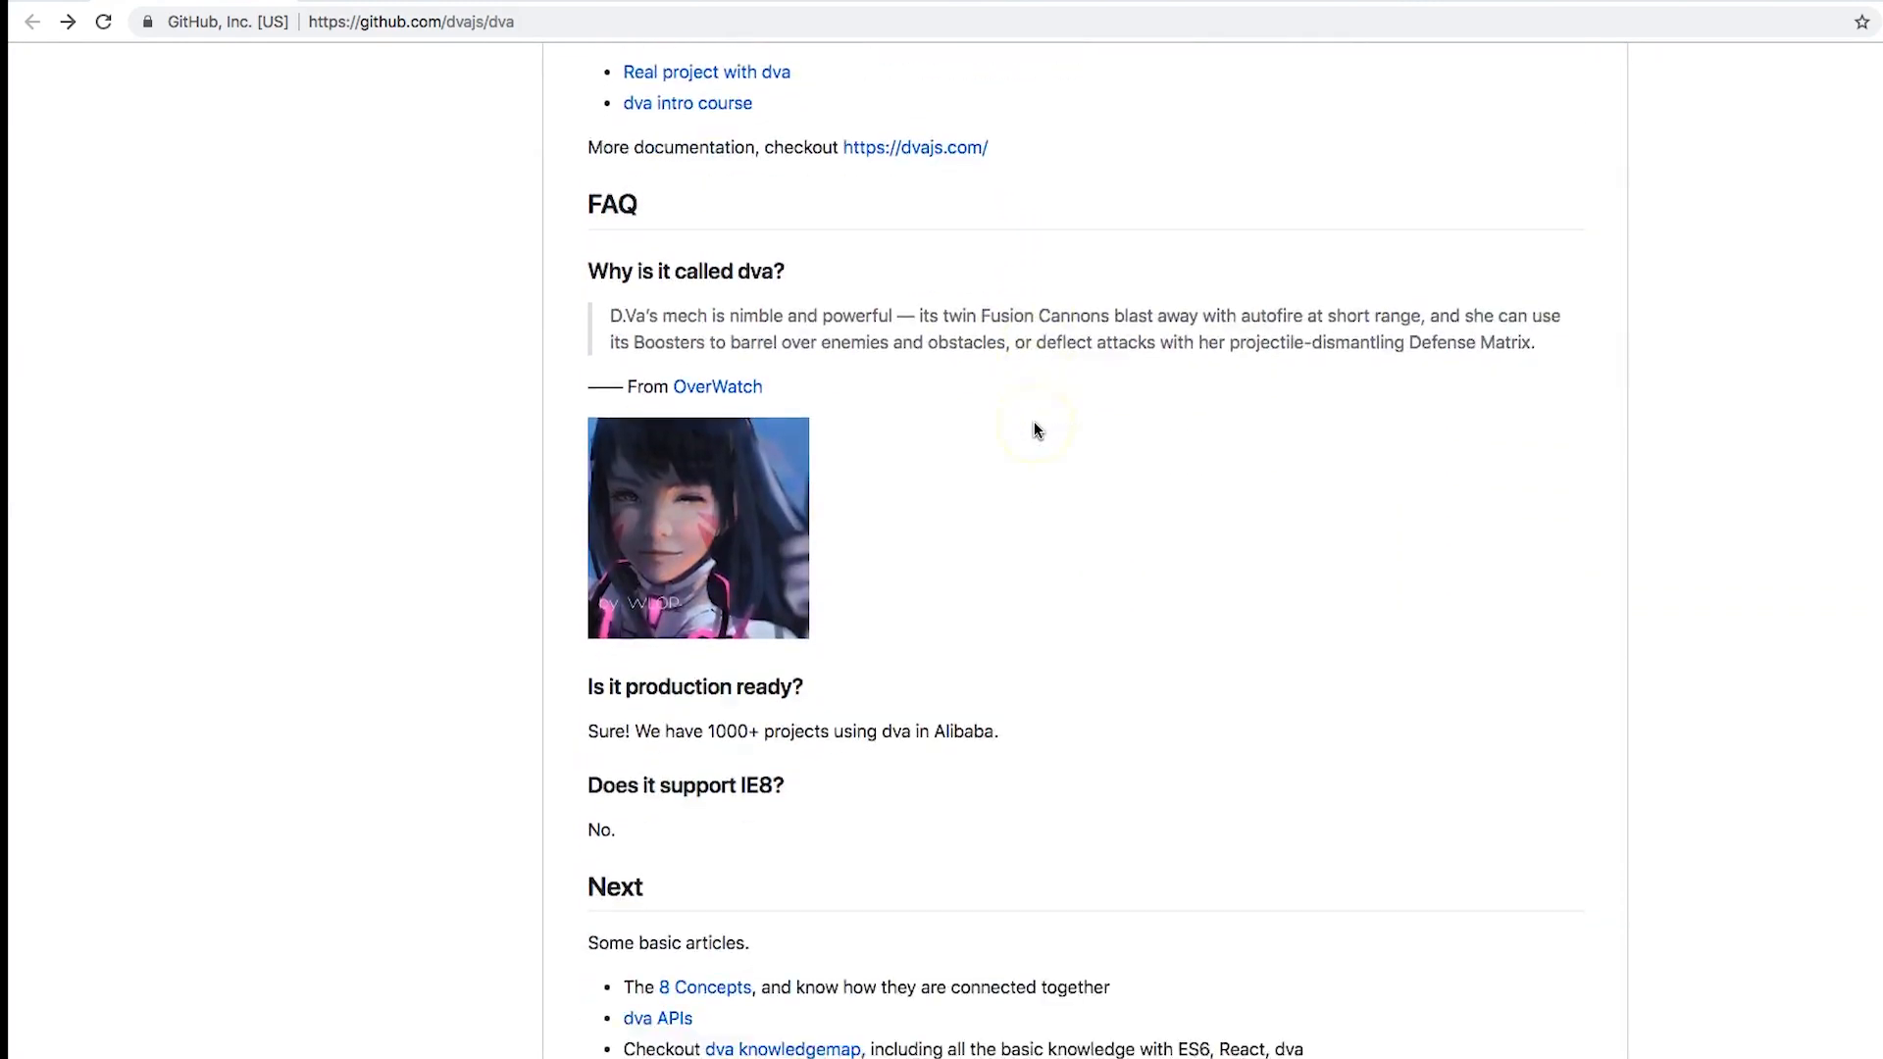
scroll("down", 3)
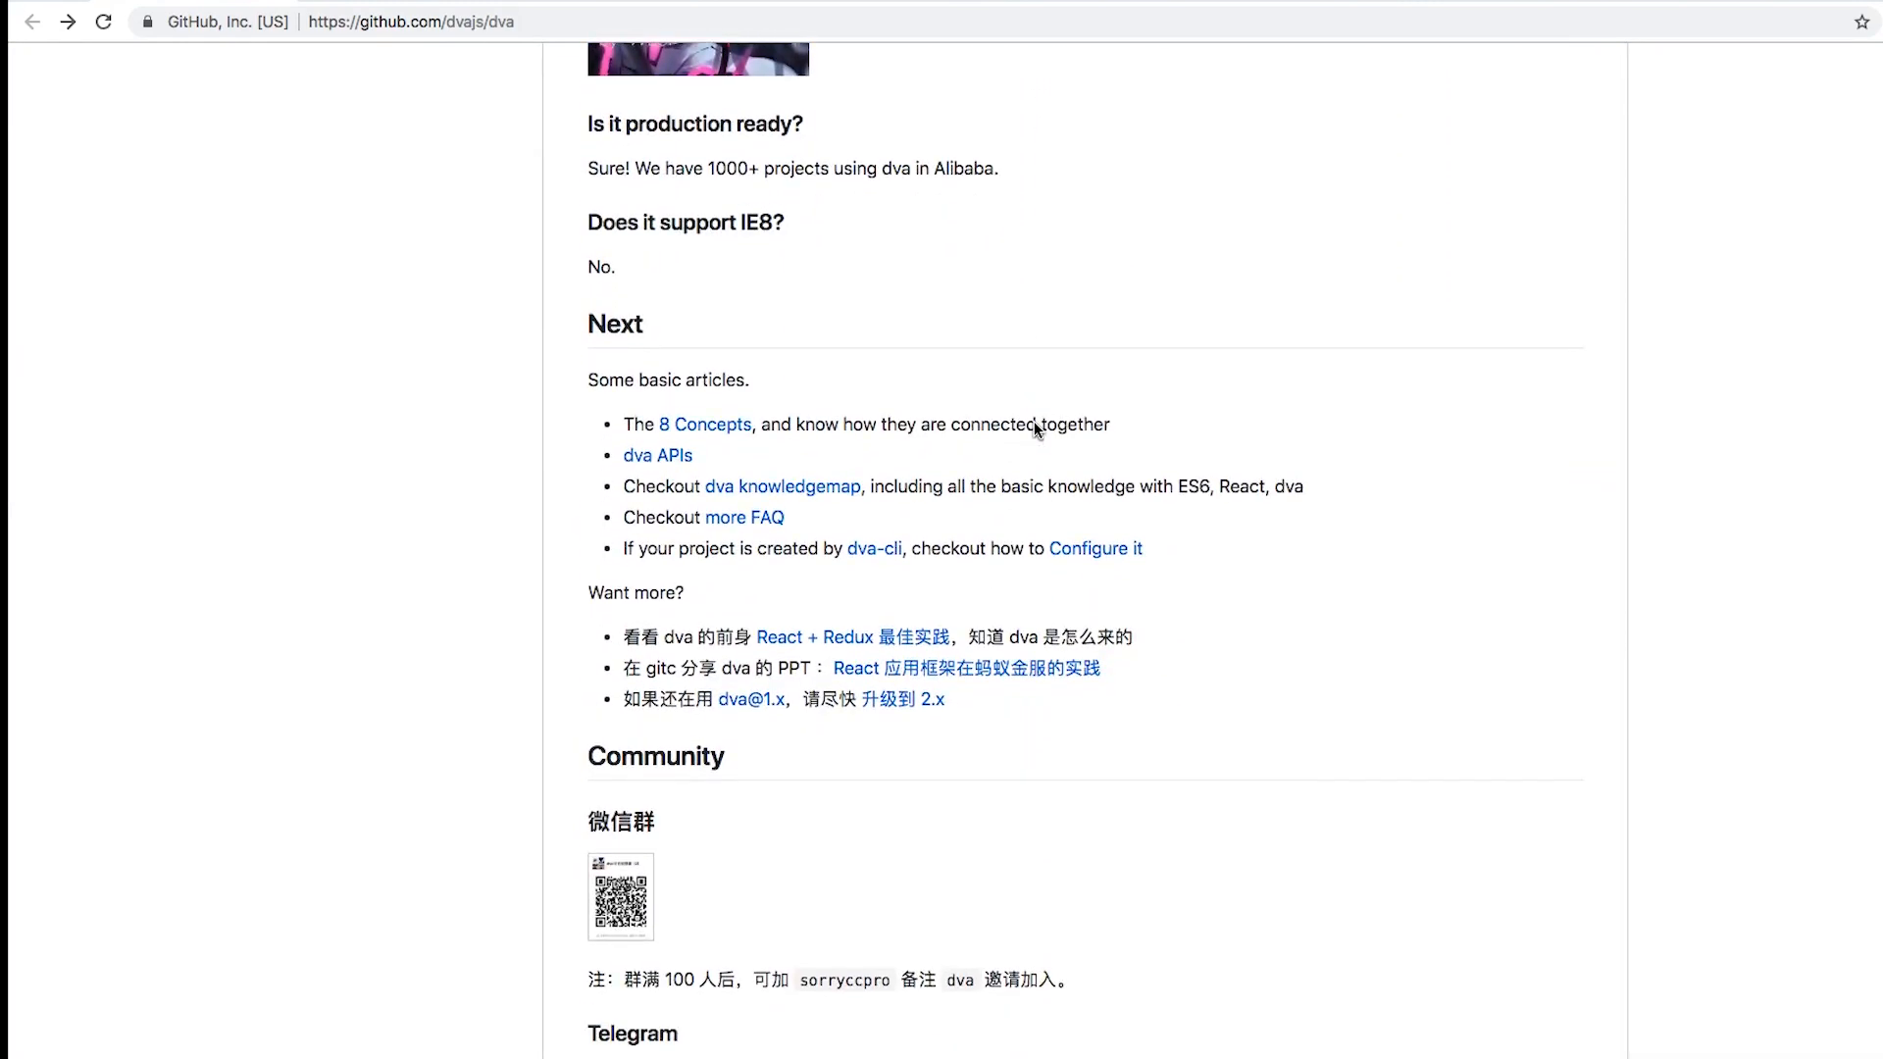
scroll("up", 3)
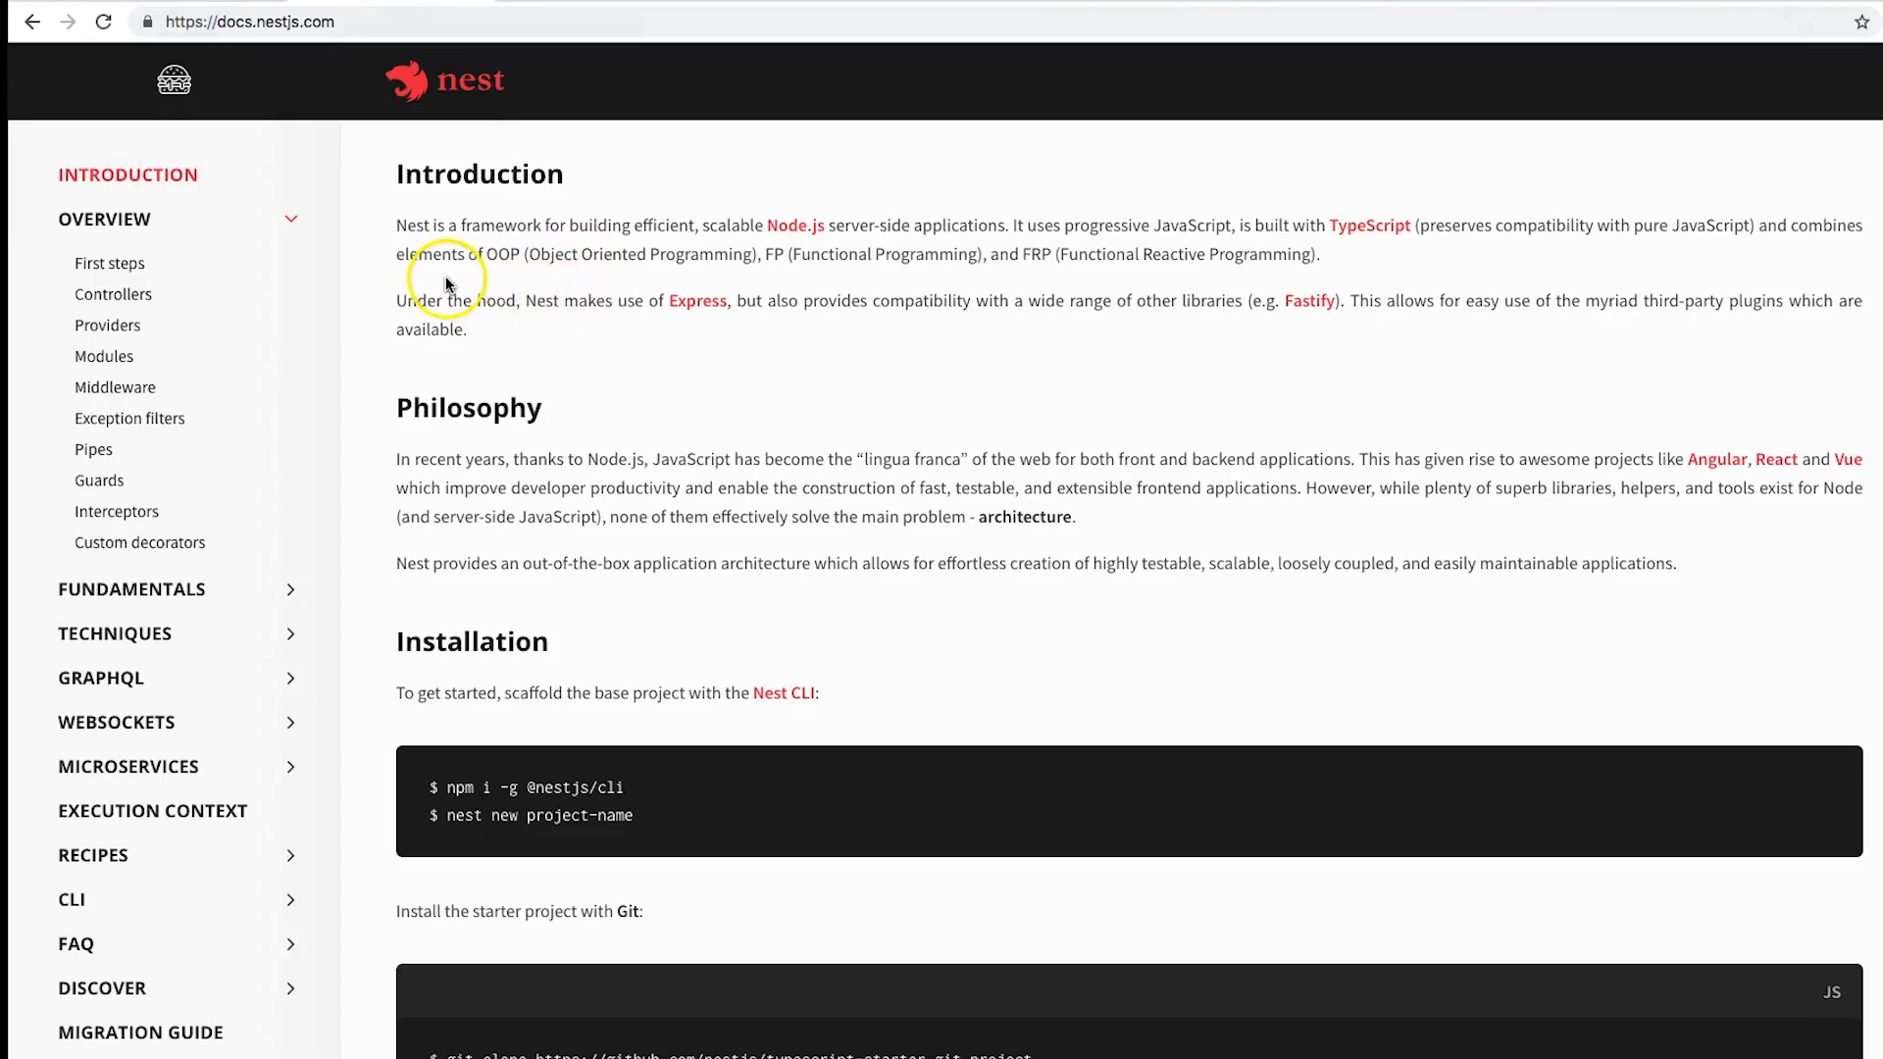
mouse_move(451, 268)
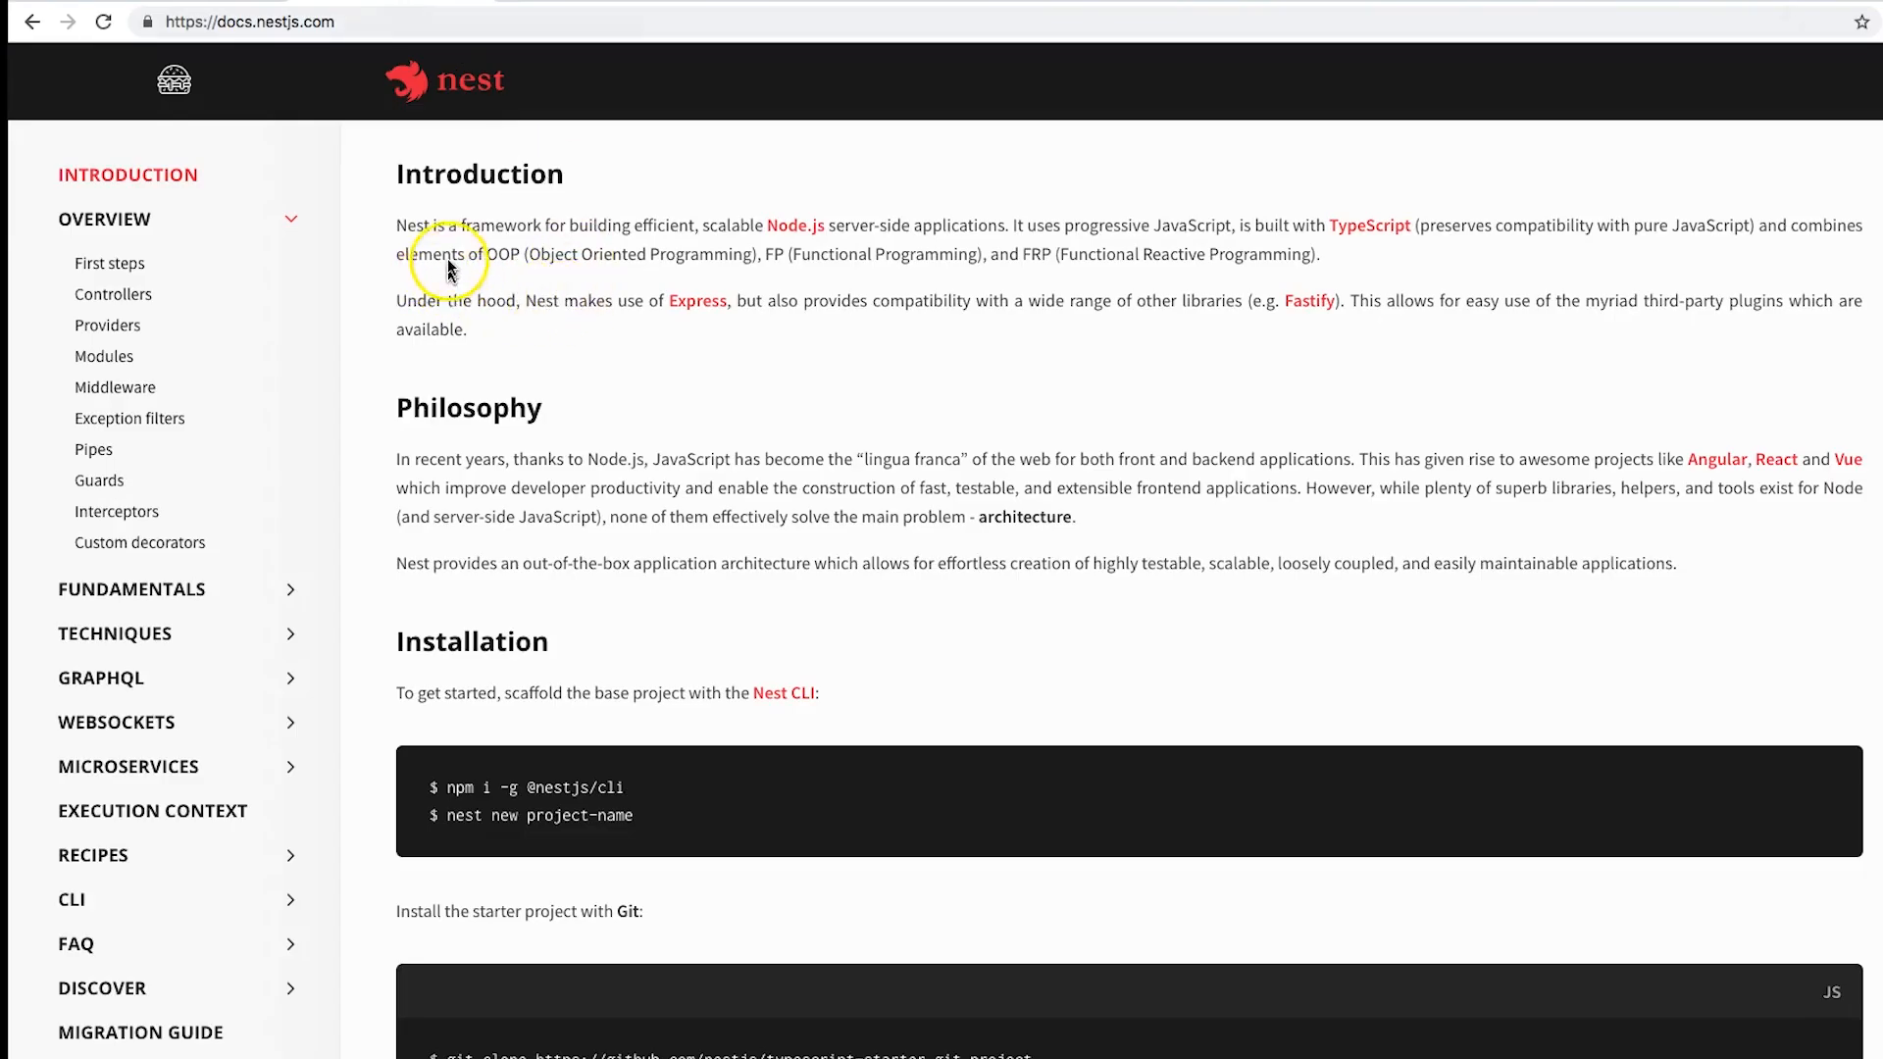
mouse_move(430, 159)
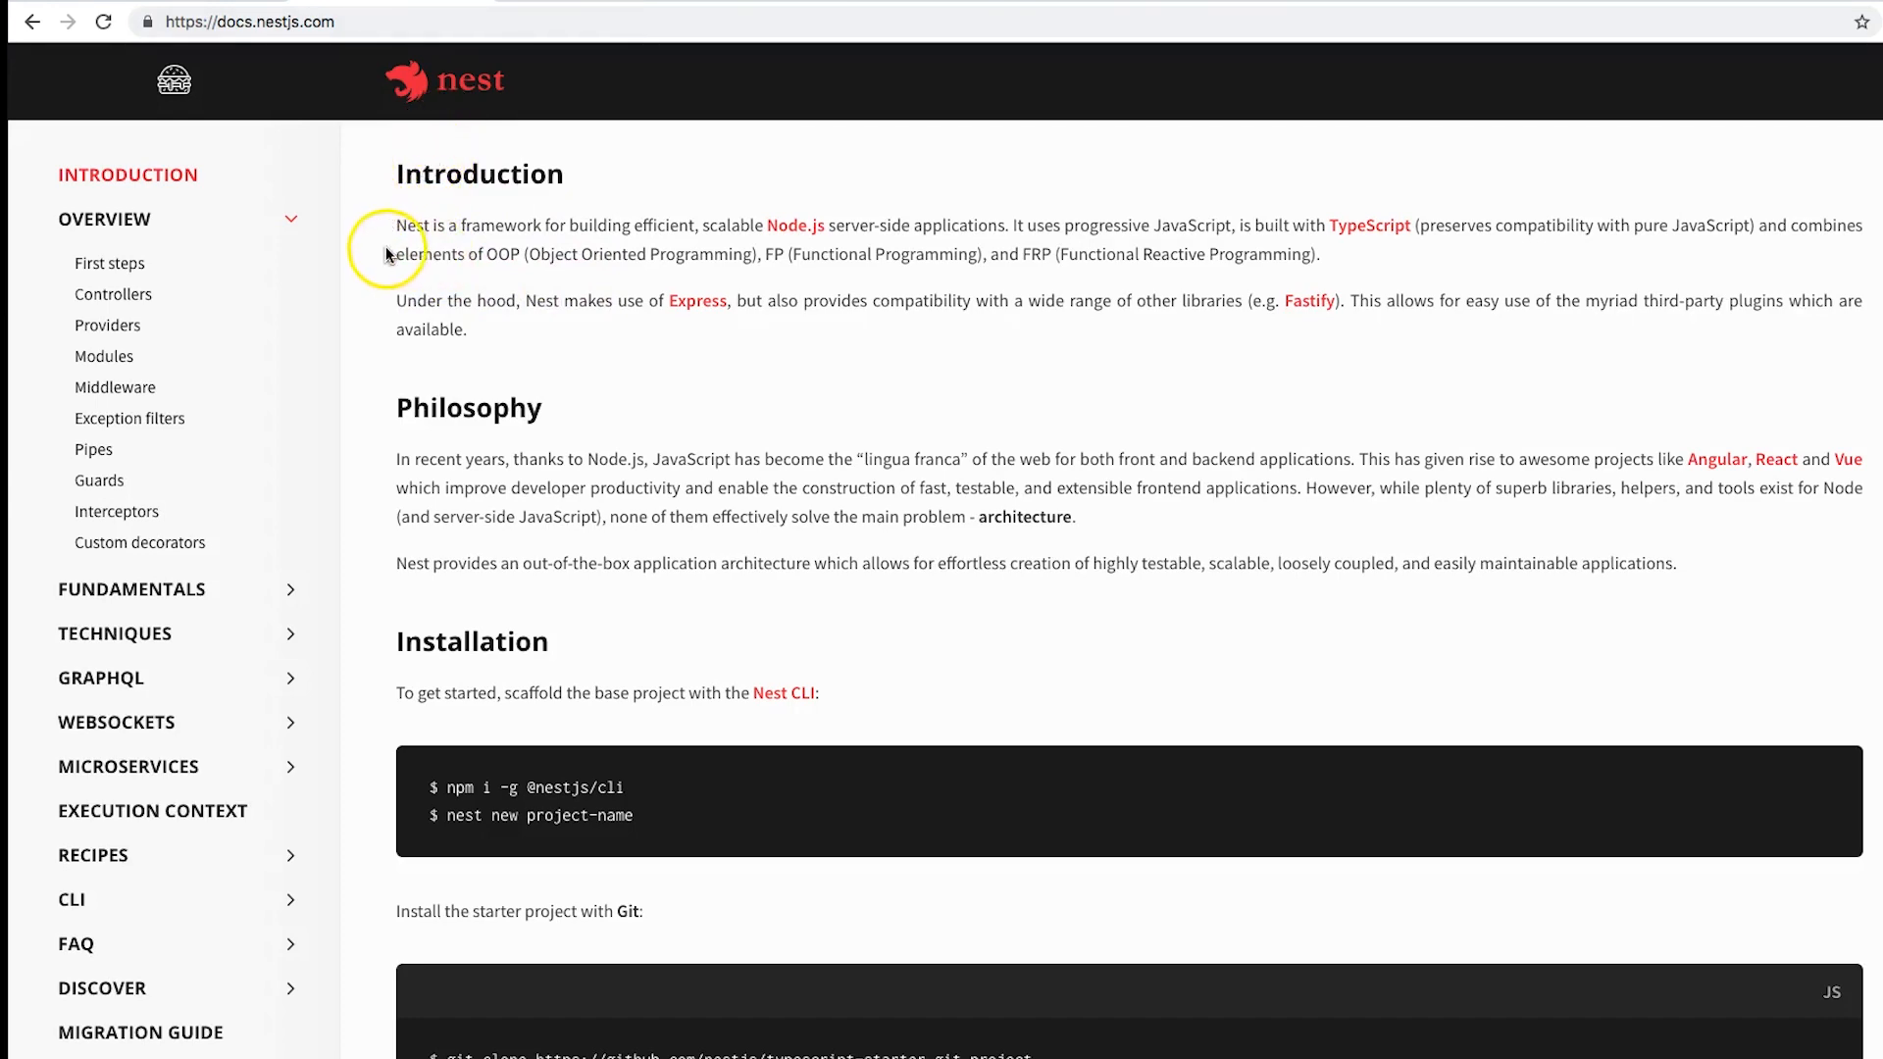
scroll("down", 3)
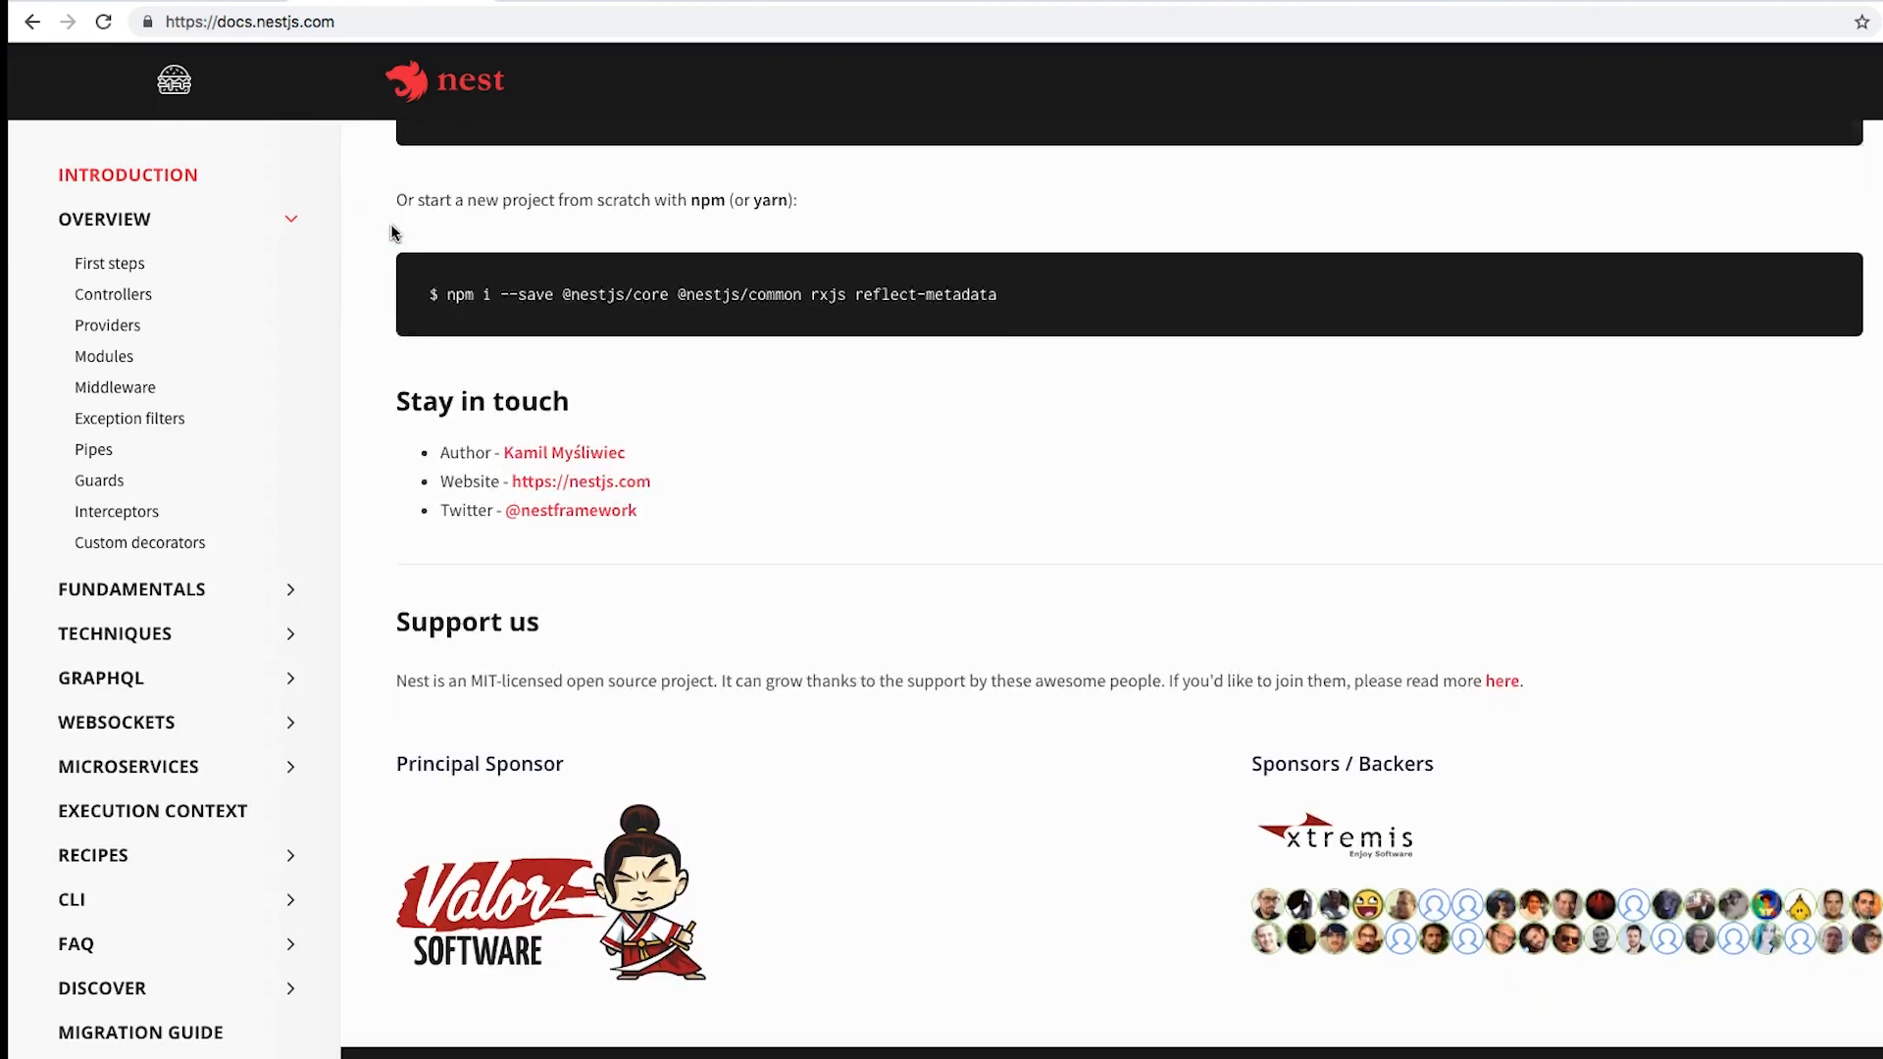
scroll("down", 3)
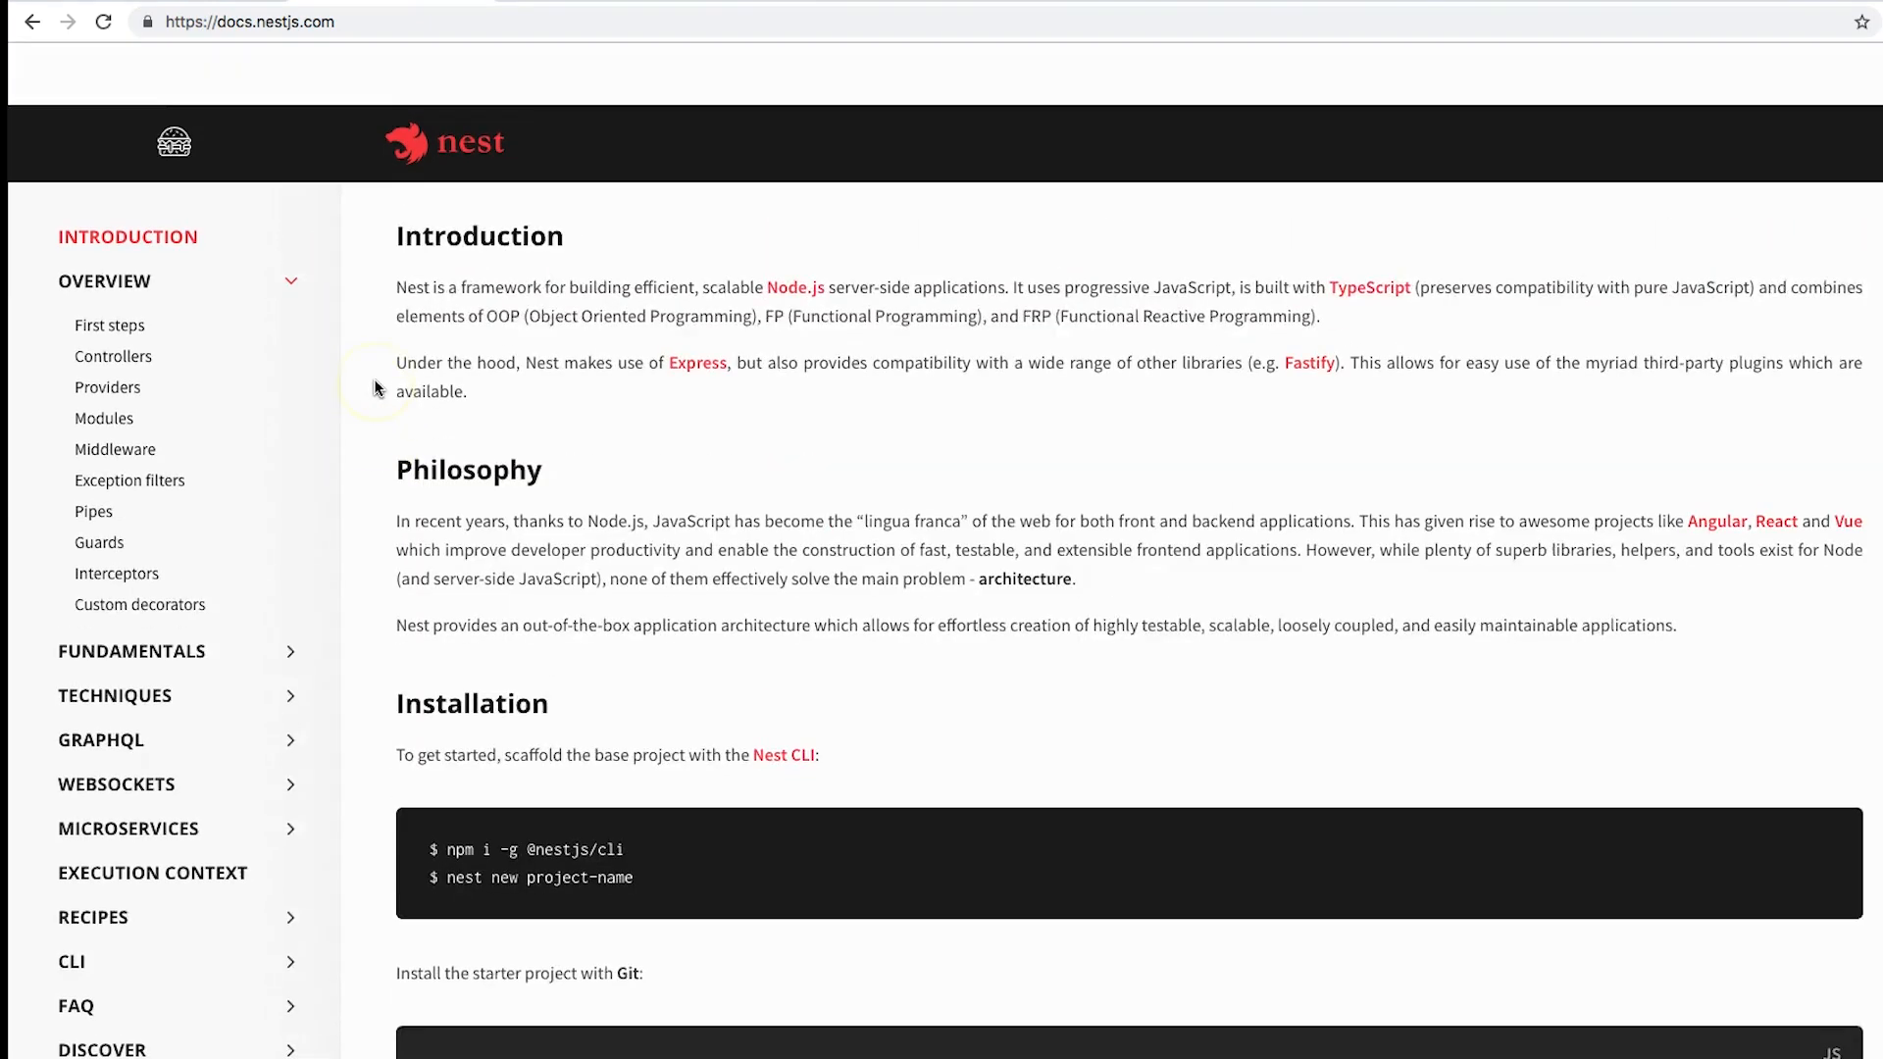
scroll("down", 3)
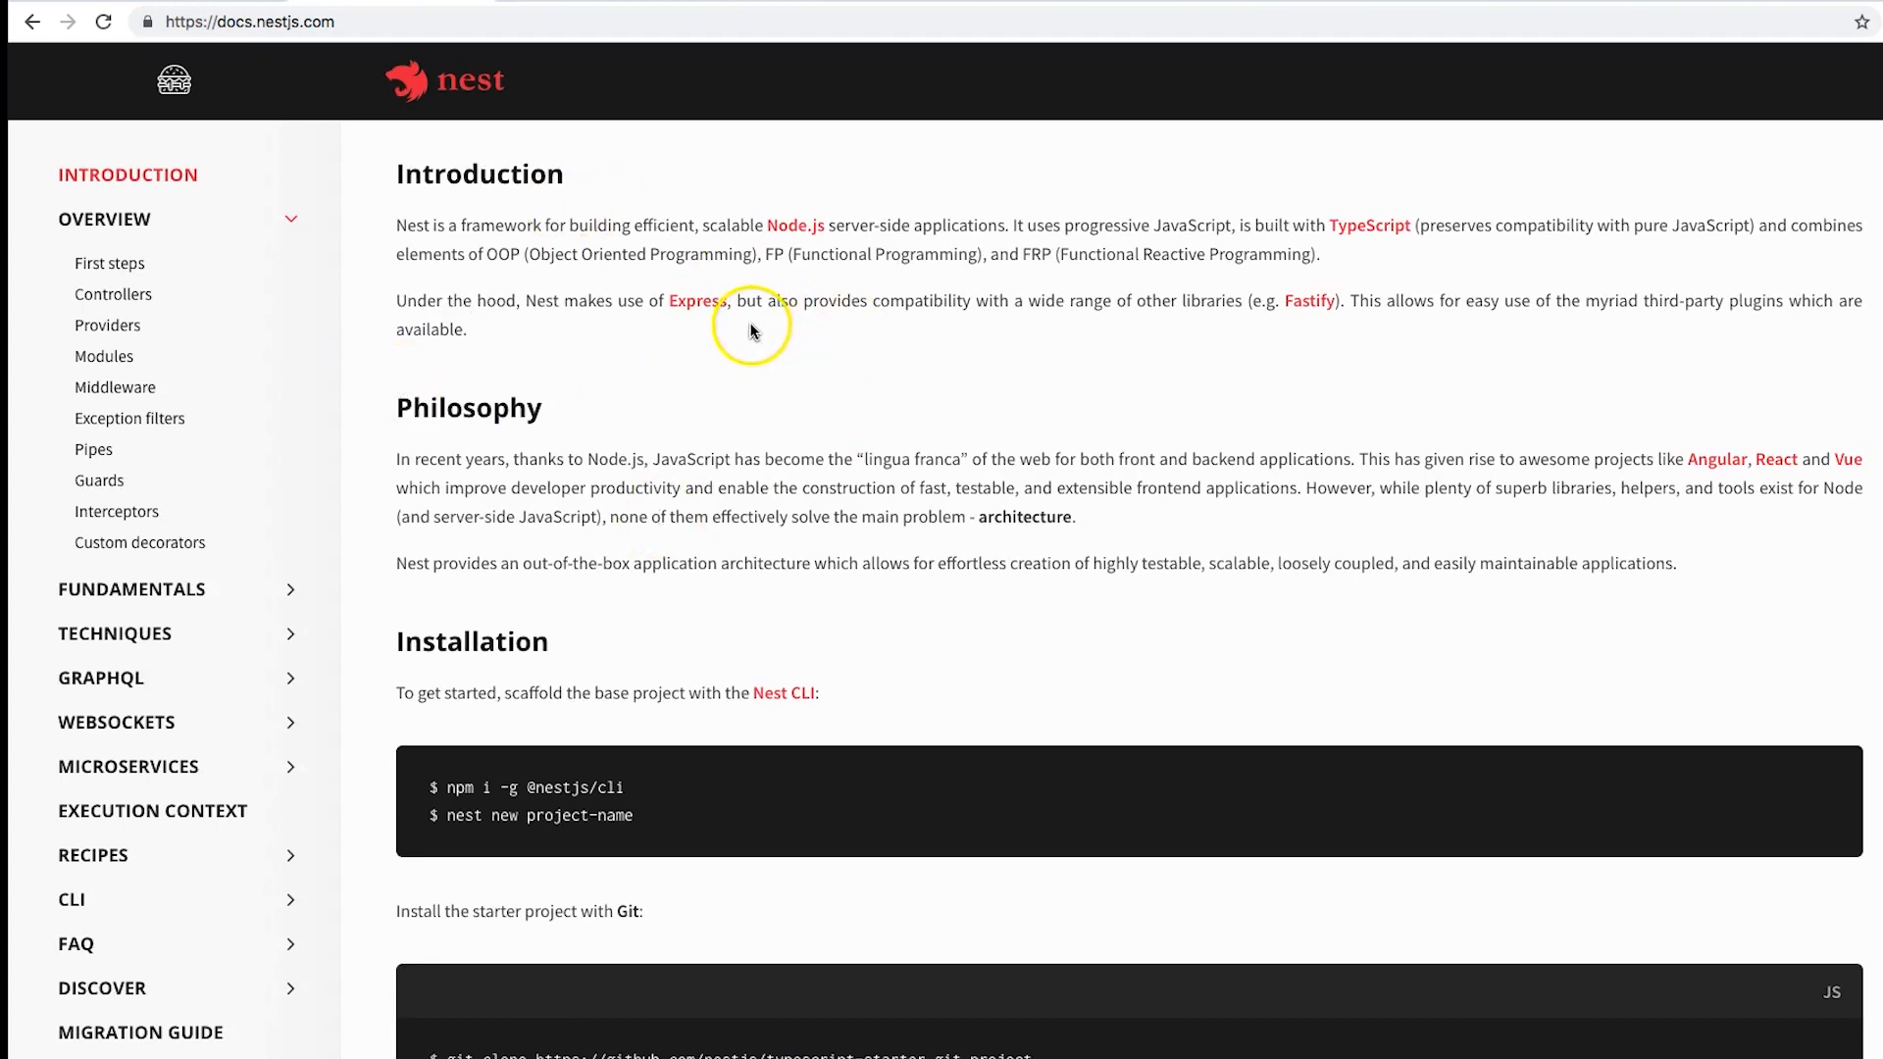
mouse_move(620, 317)
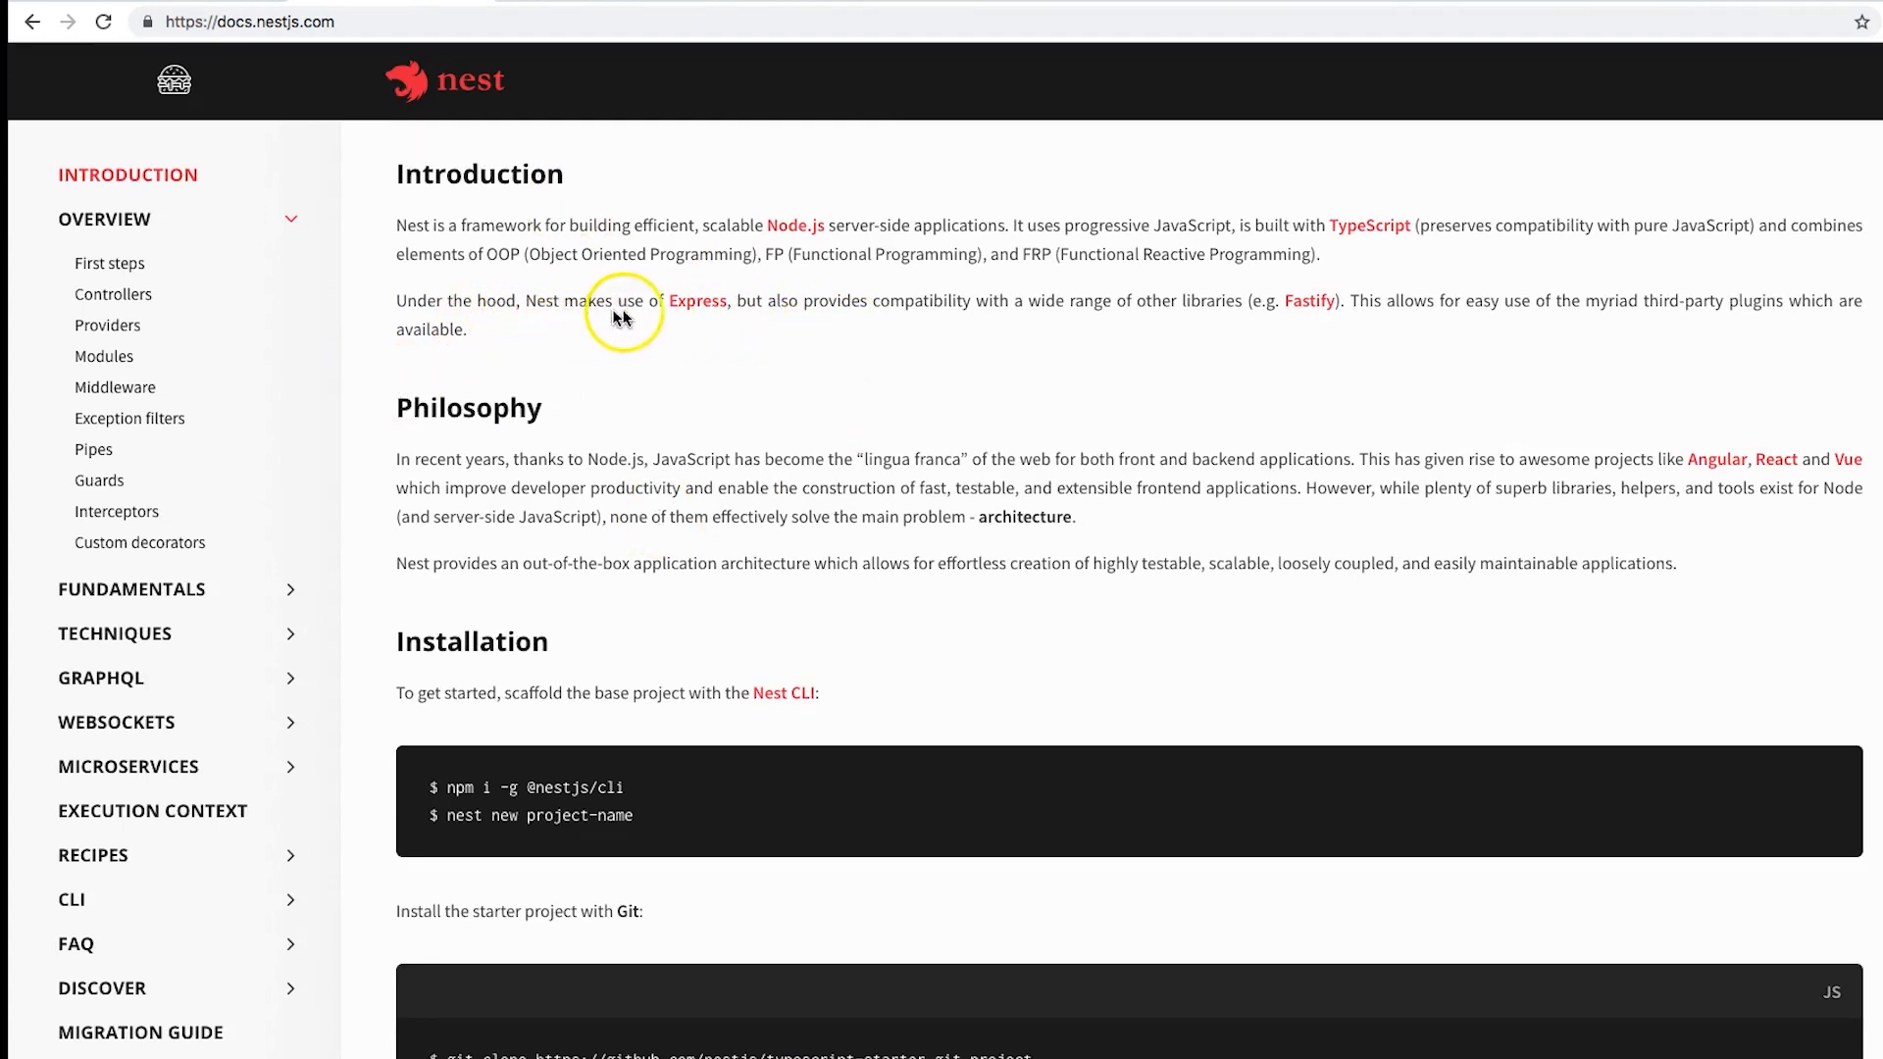
mouse_move(773, 321)
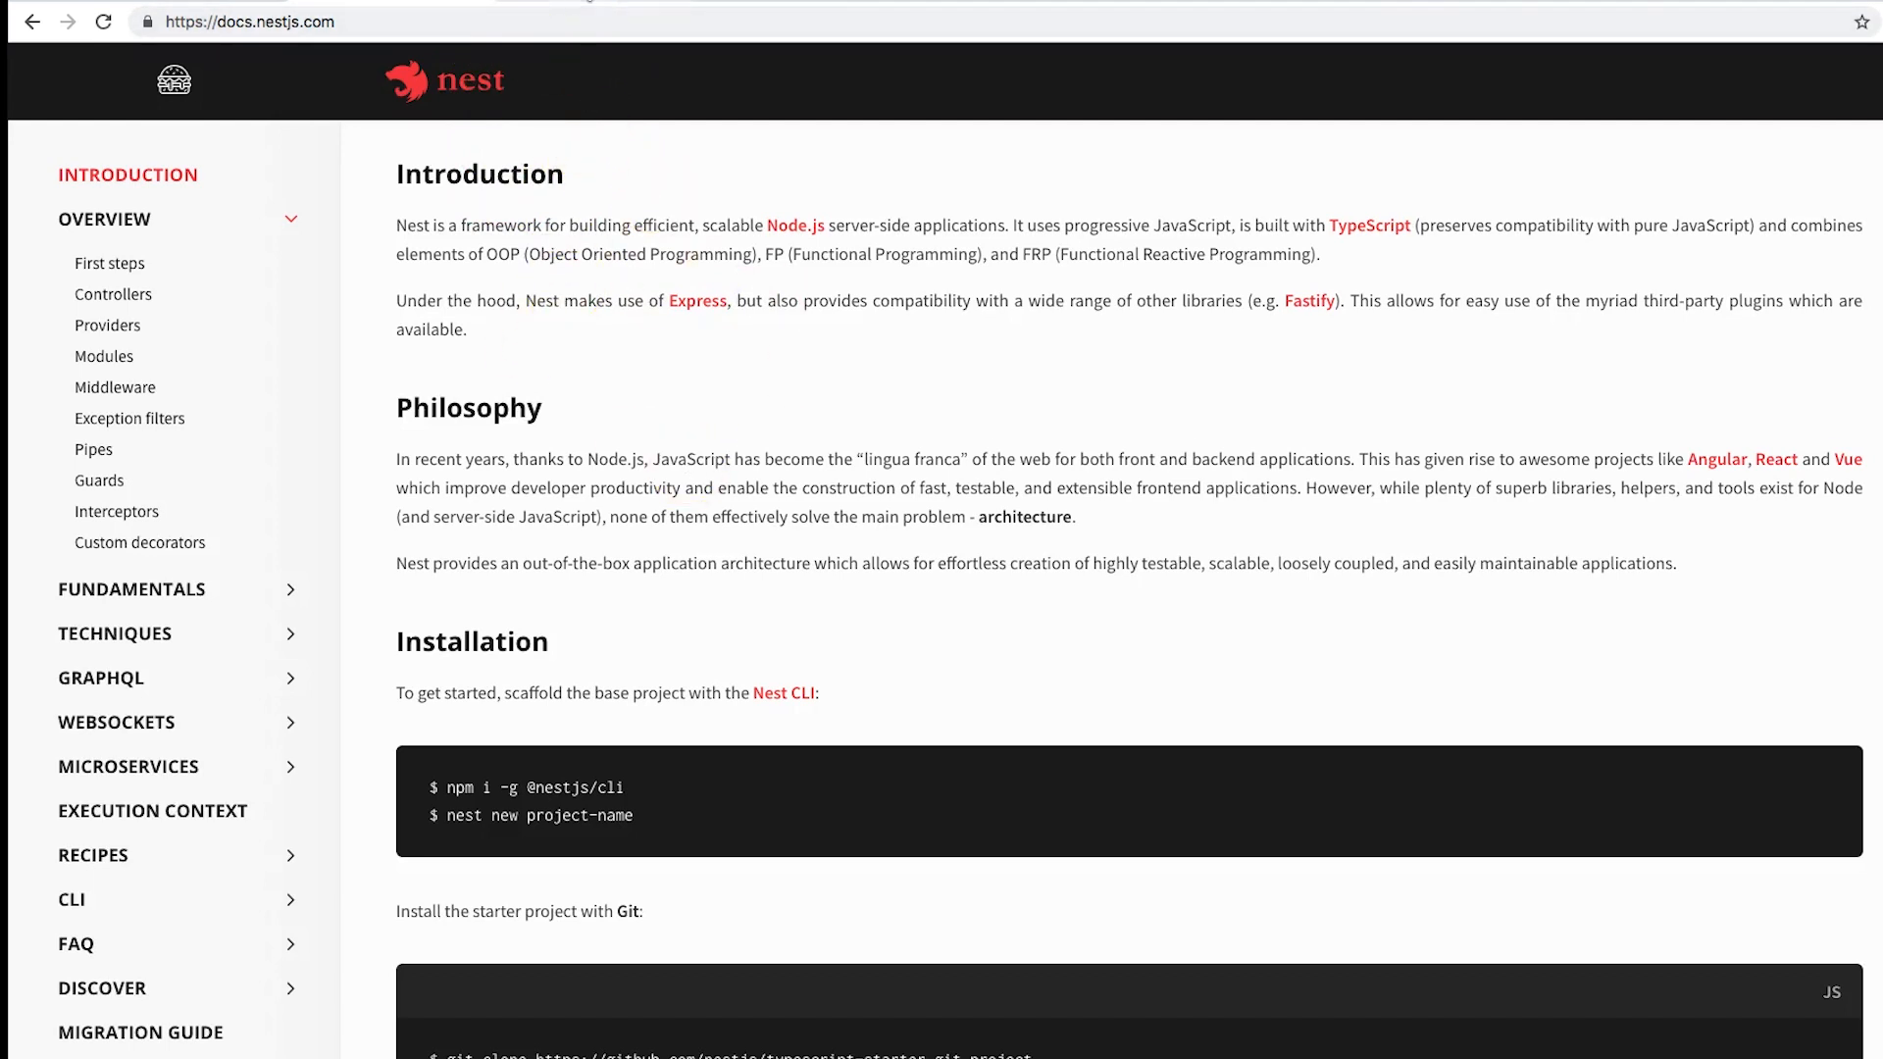
Step: Go to phaser.io and scroll through the Phaser Features showcase
type("phaser.io")
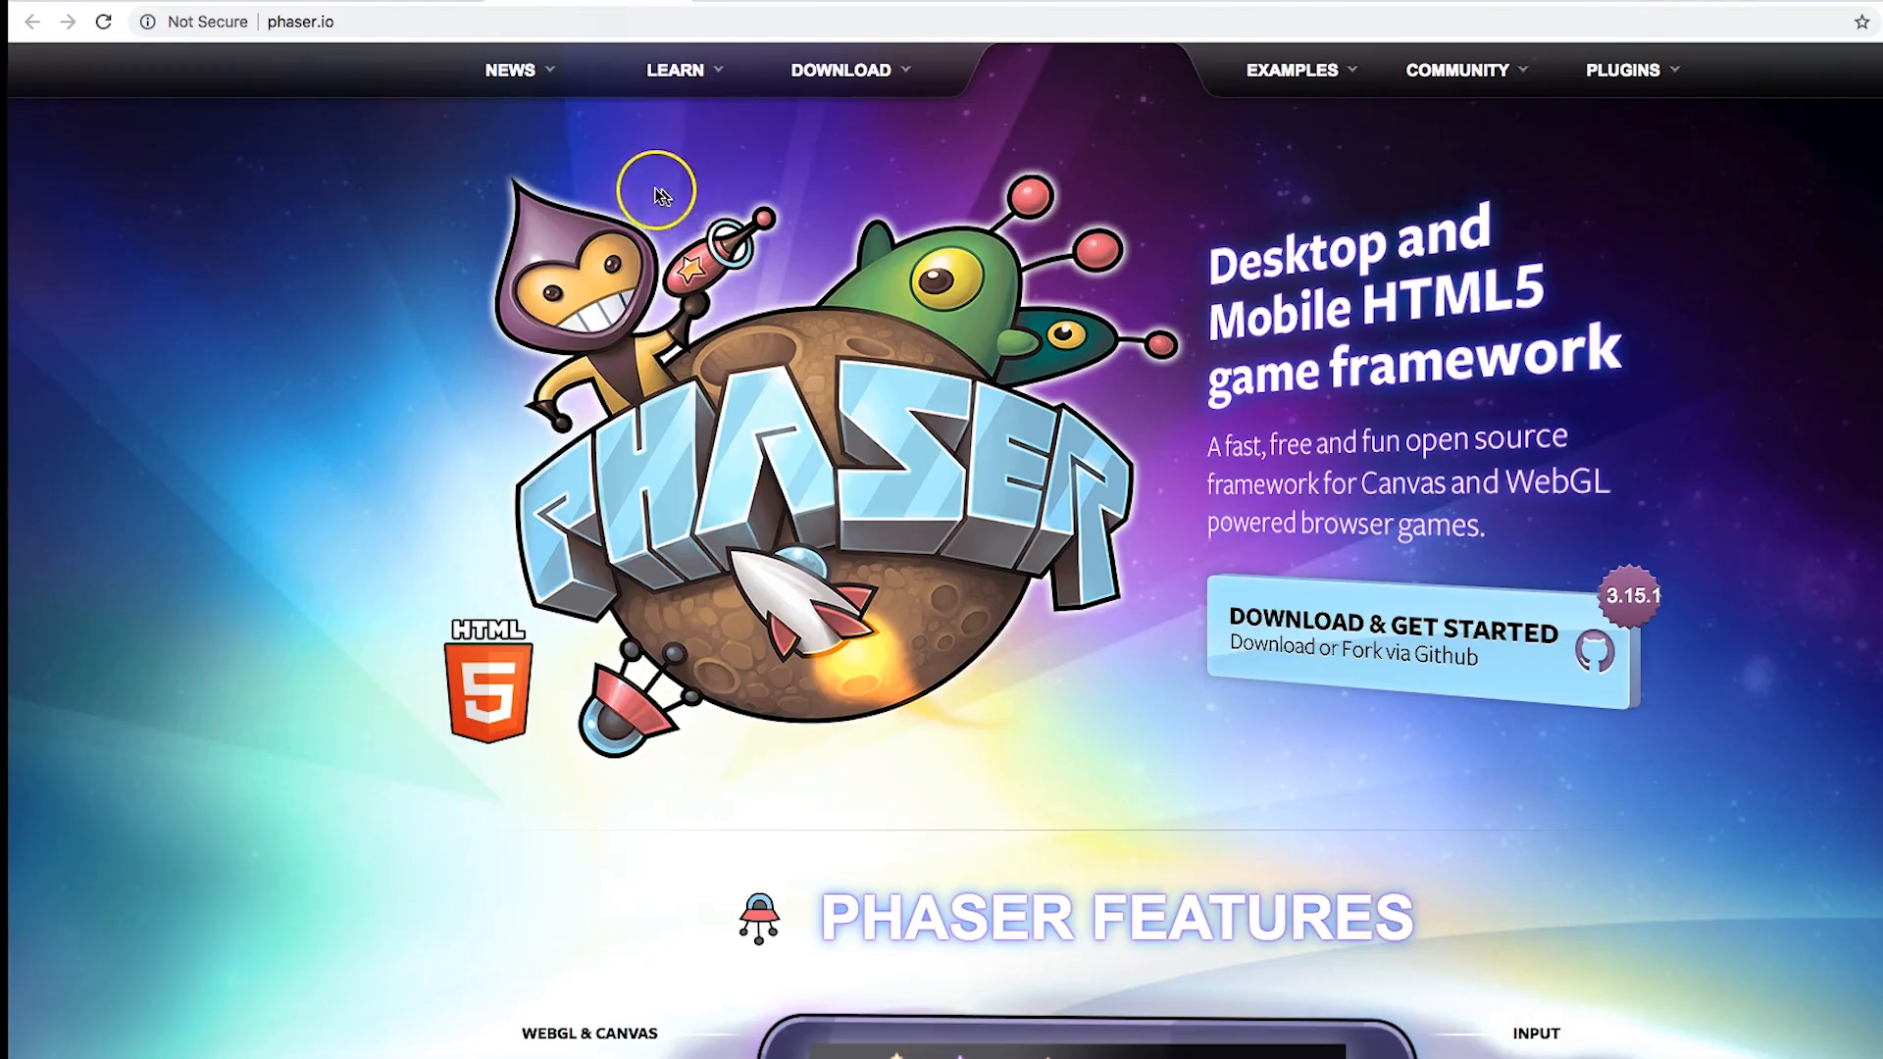
mouse_move(669, 192)
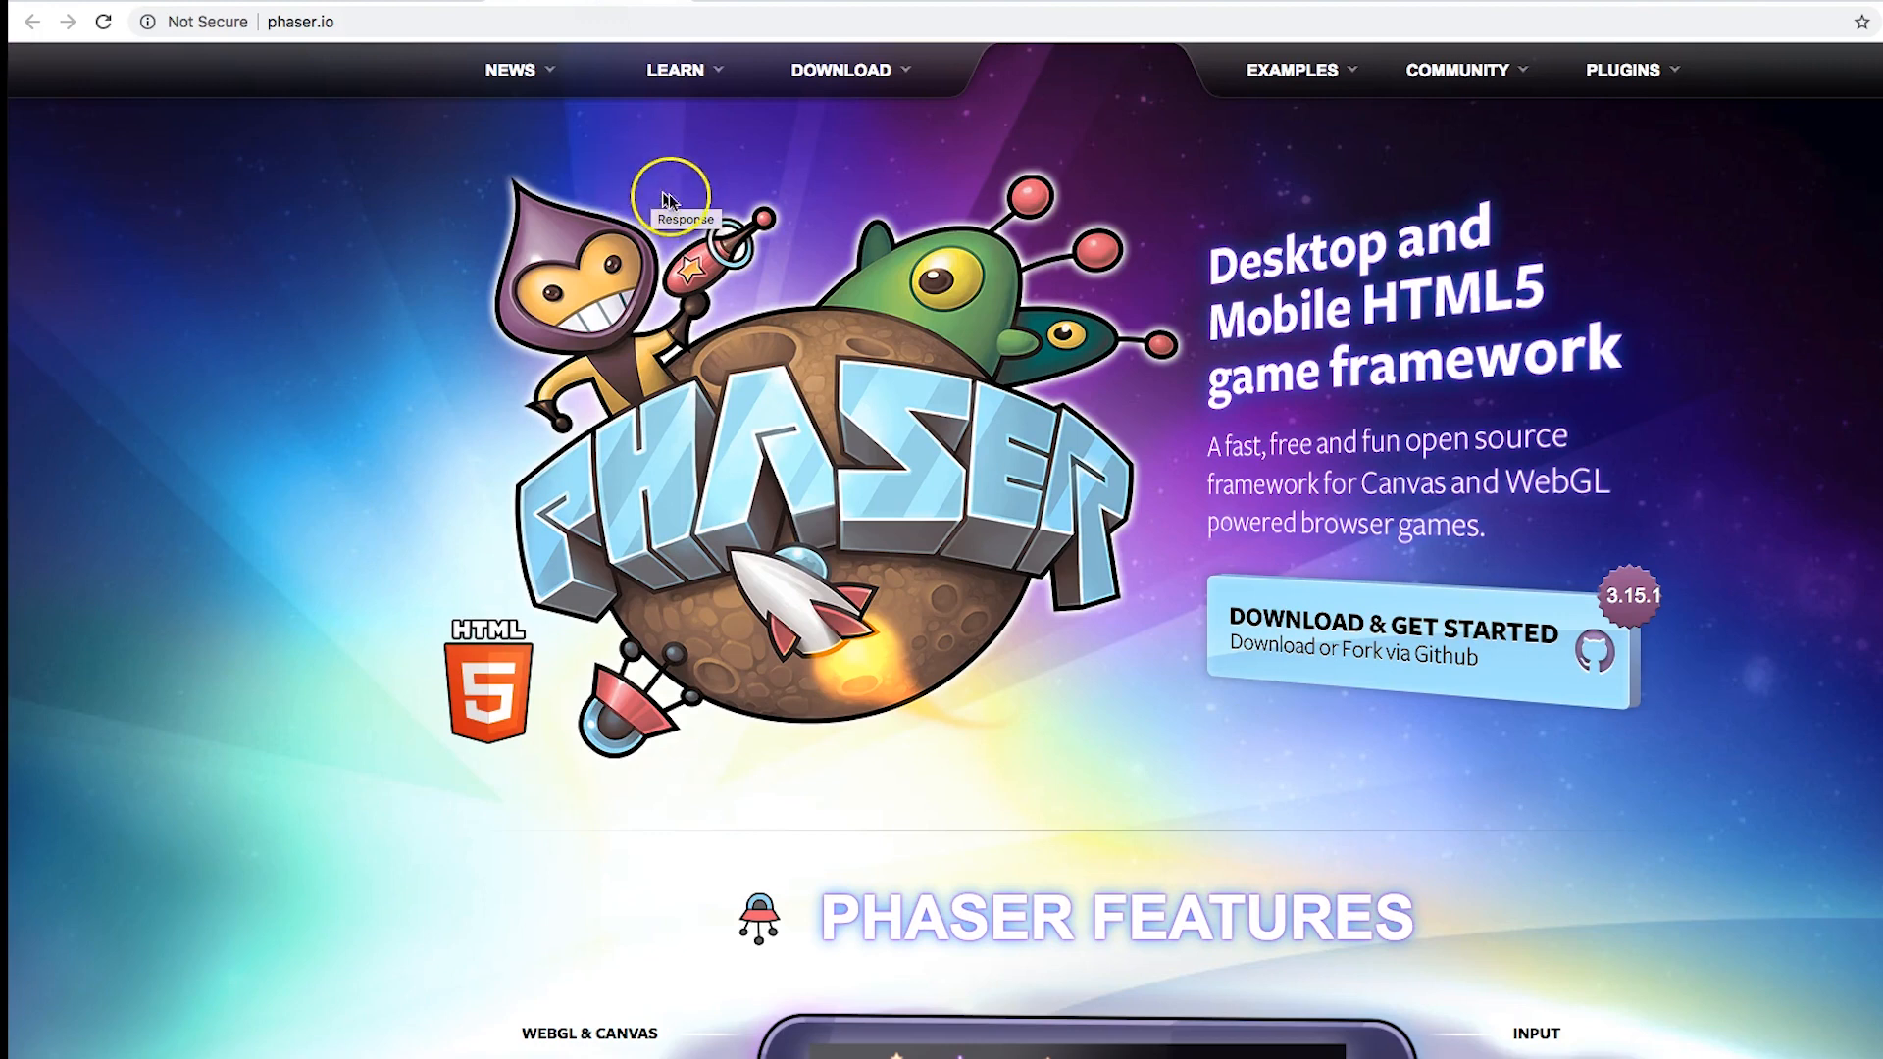
scroll("down", 3)
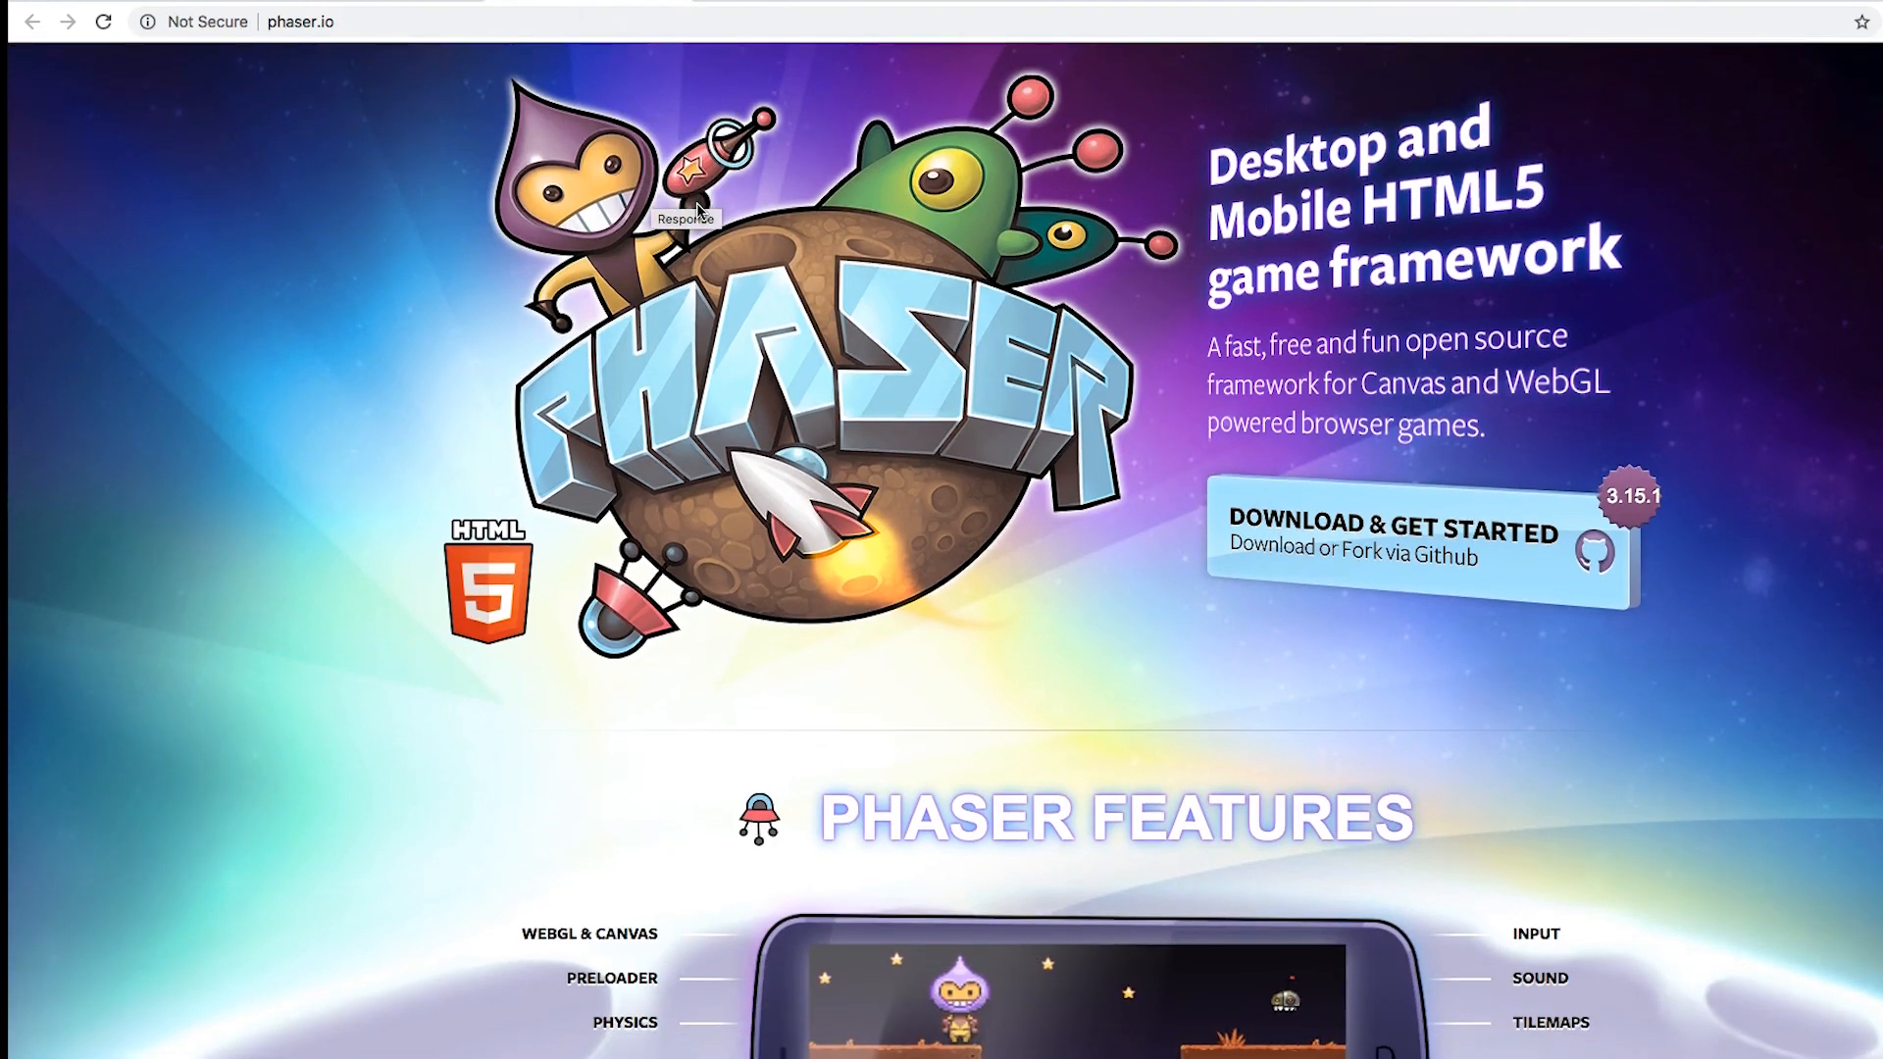
scroll("down", 3)
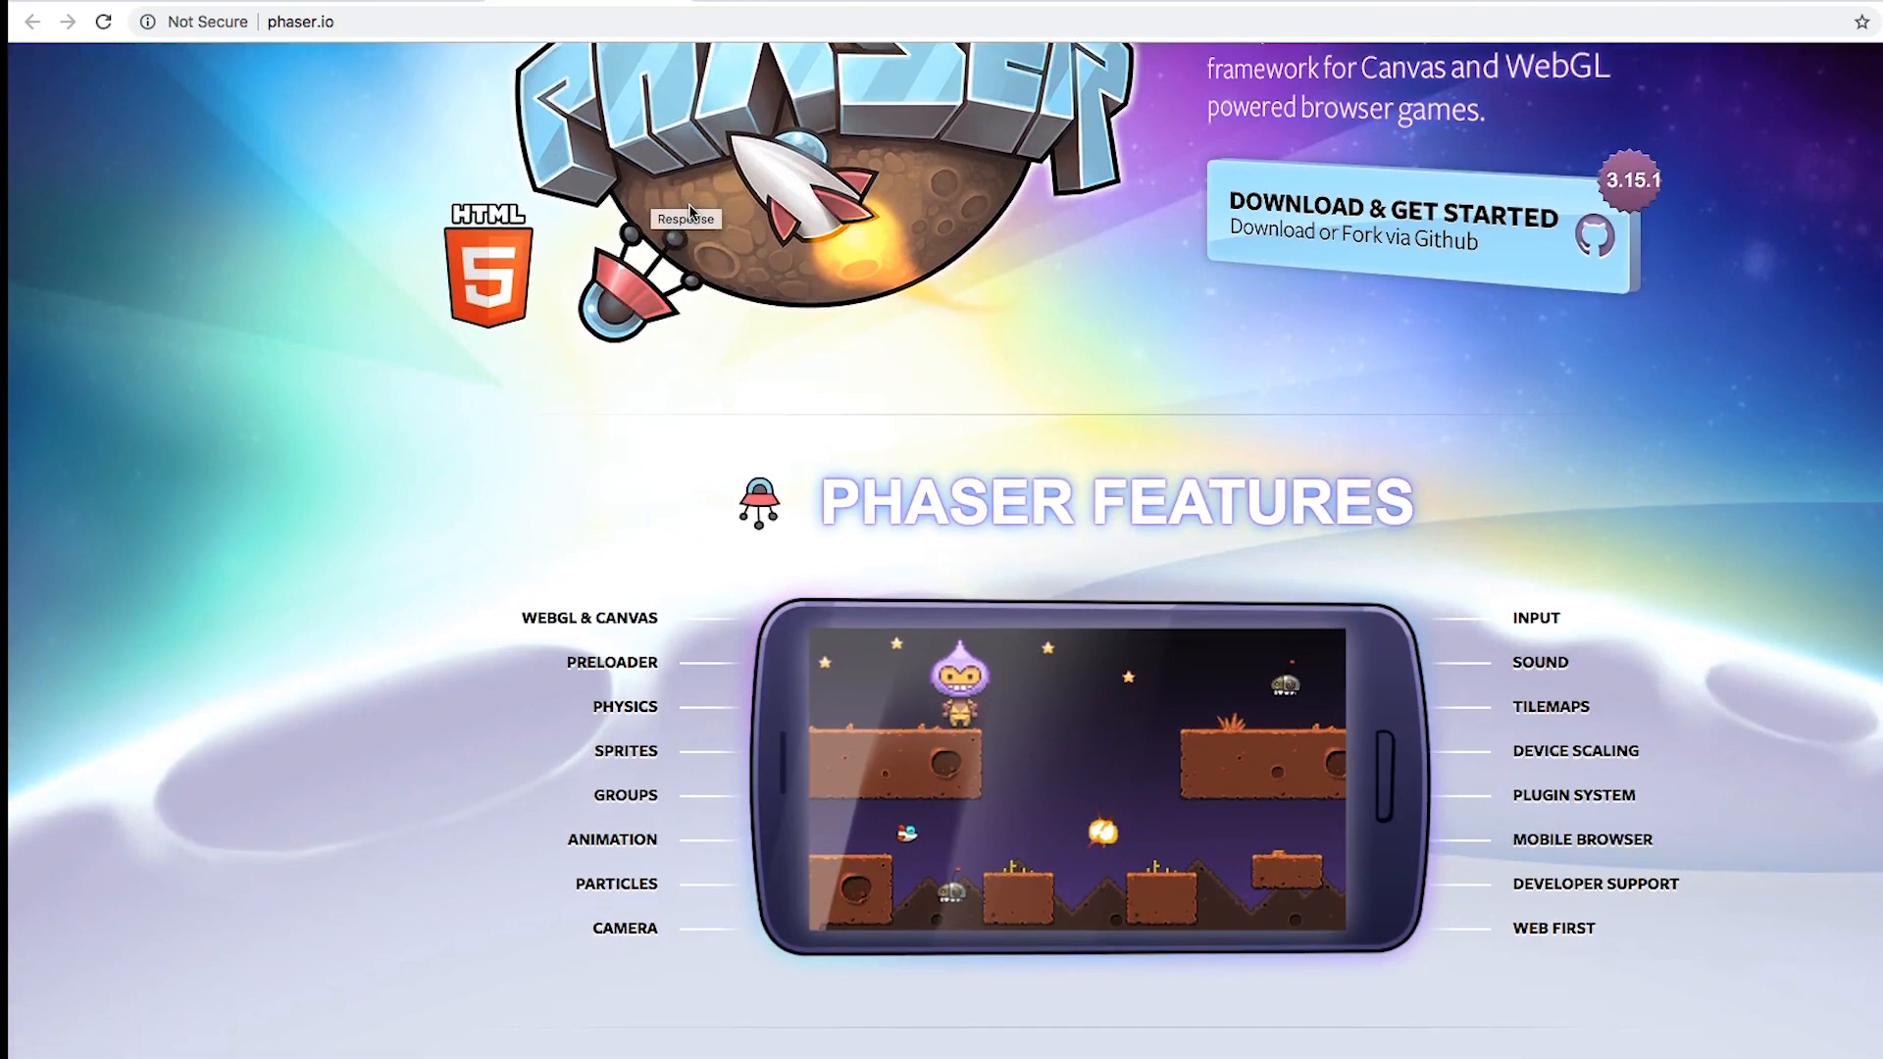
scroll("down", 3)
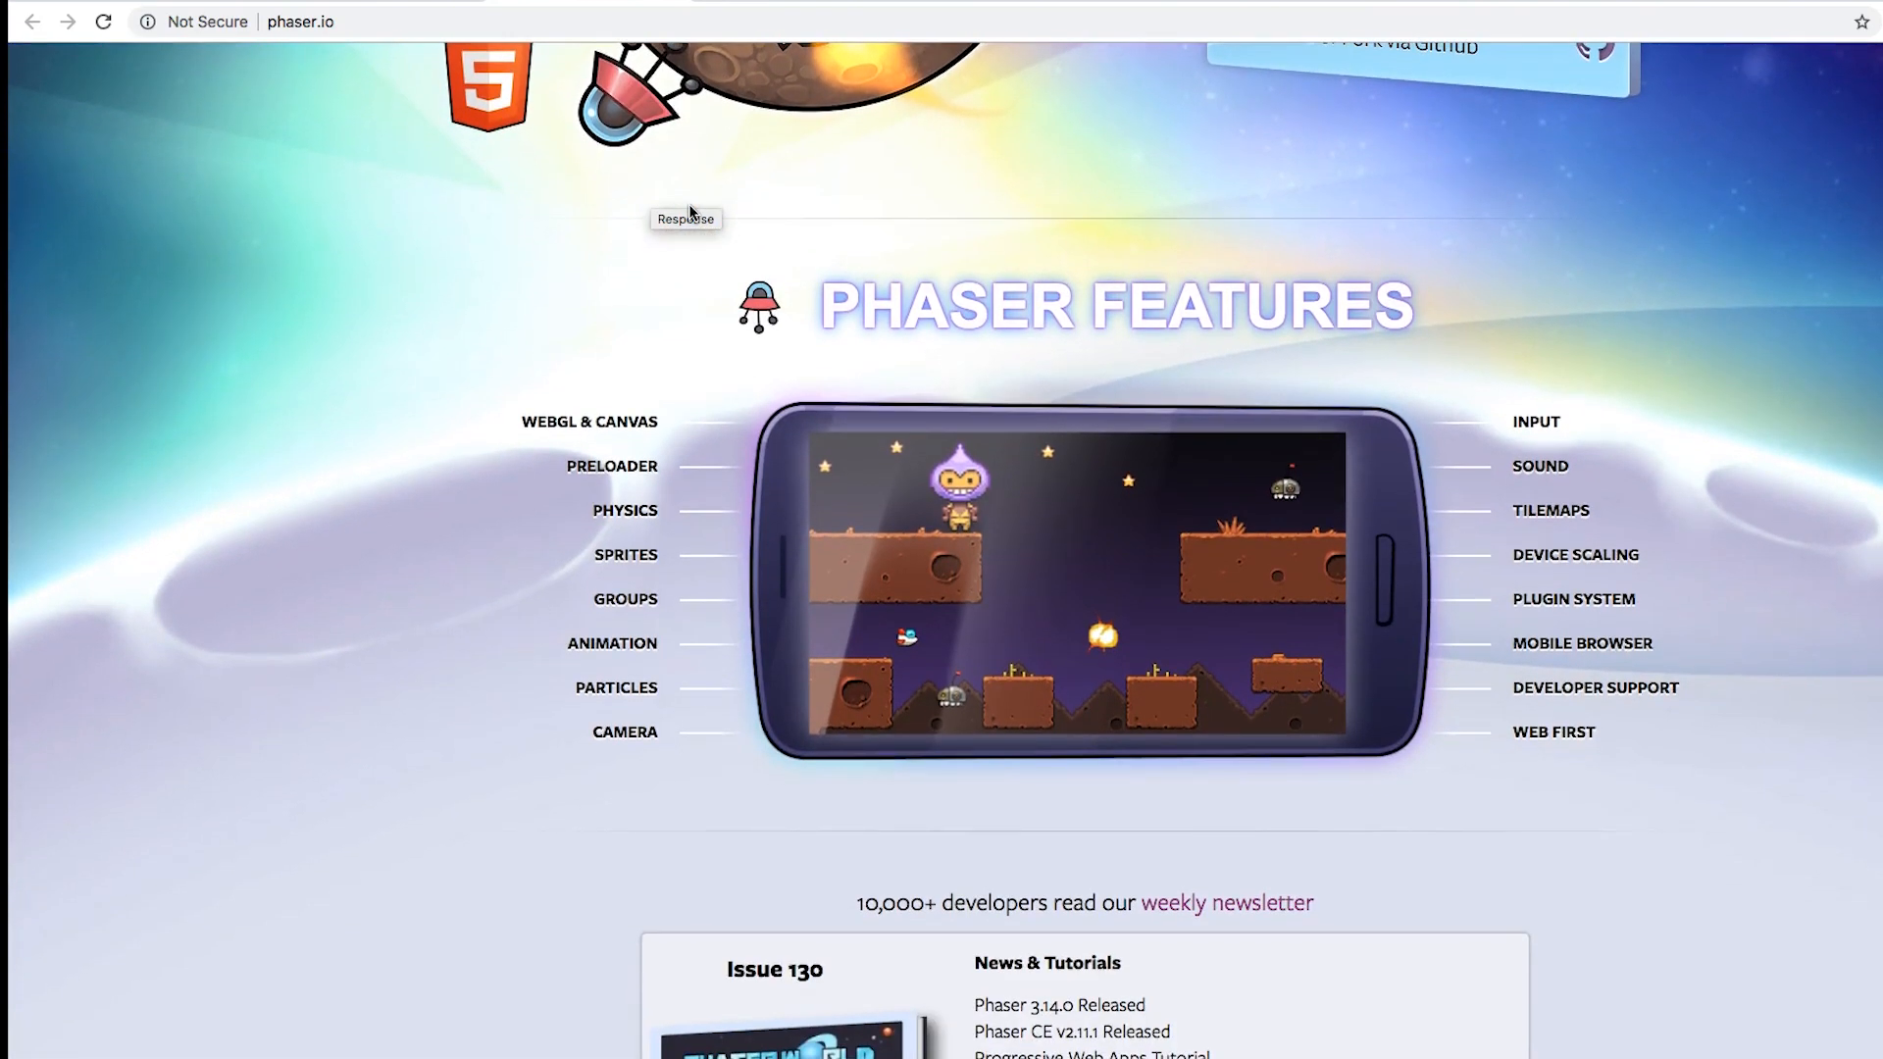
mouse_move(693, 213)
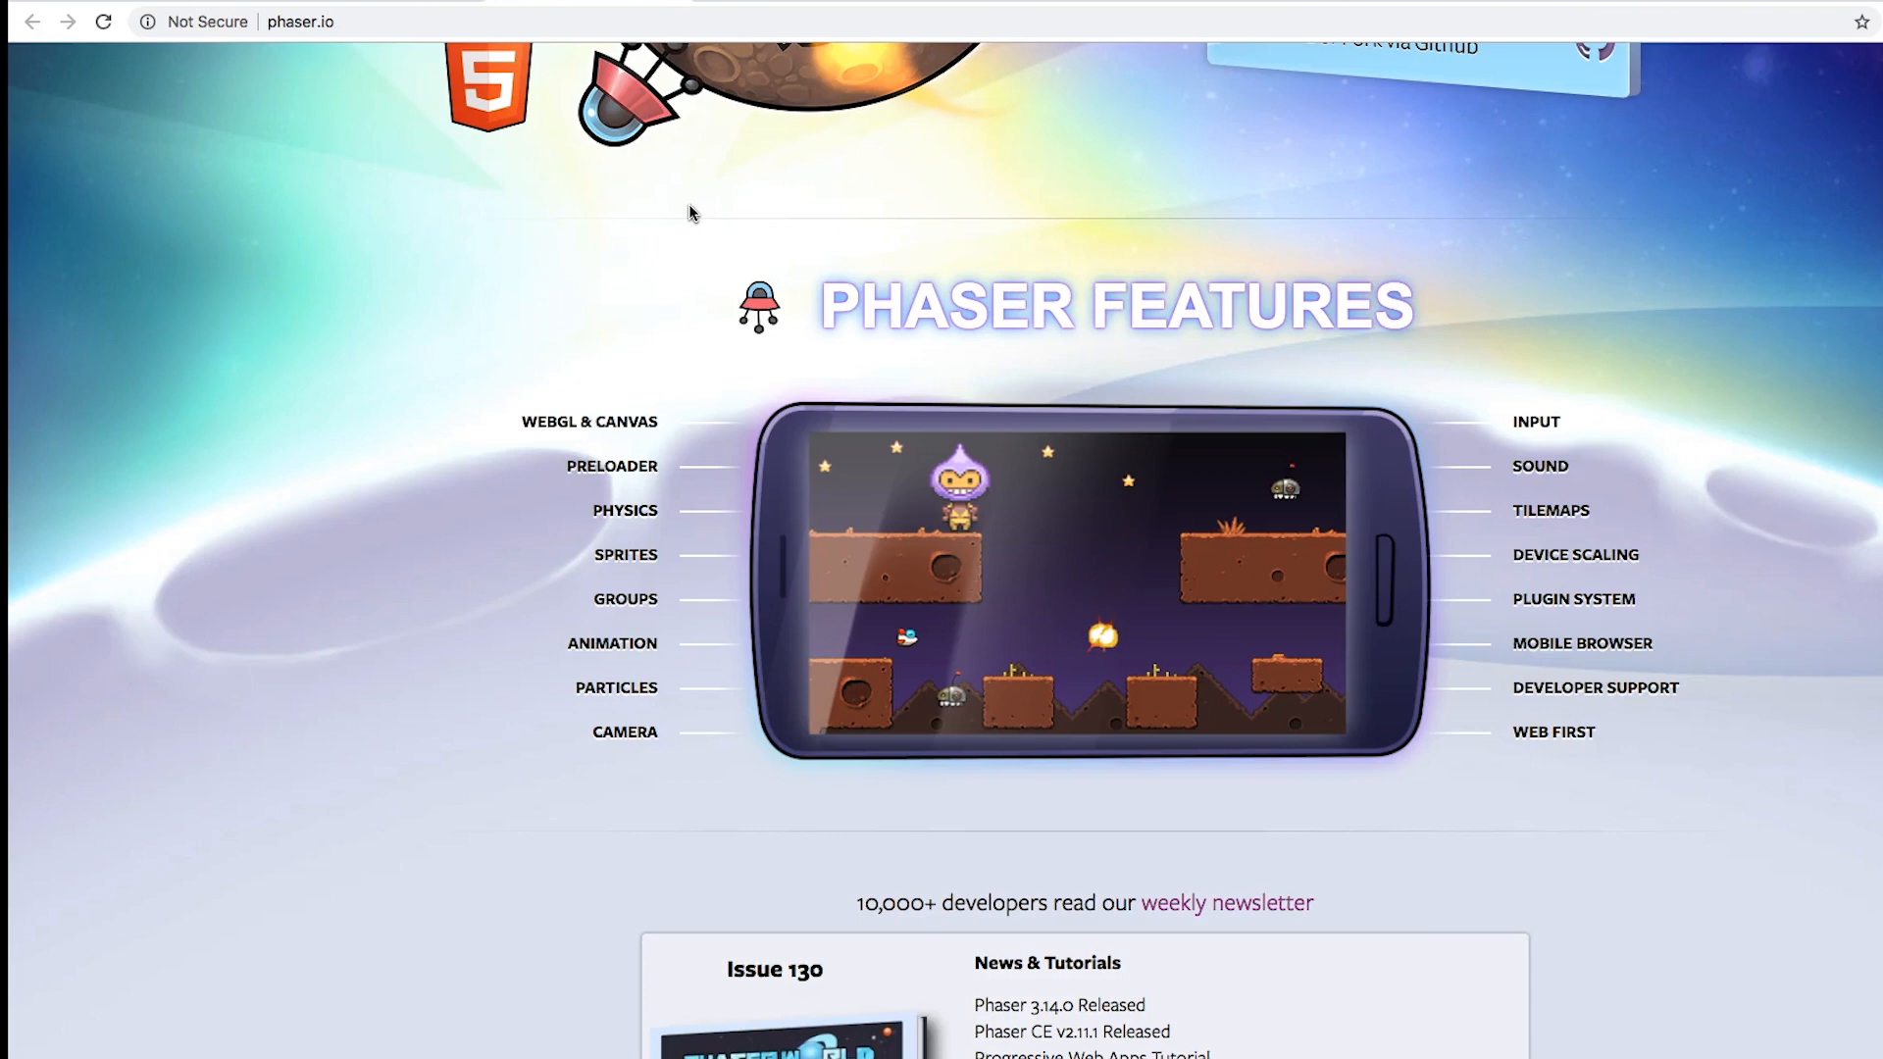
scroll("down", 3)
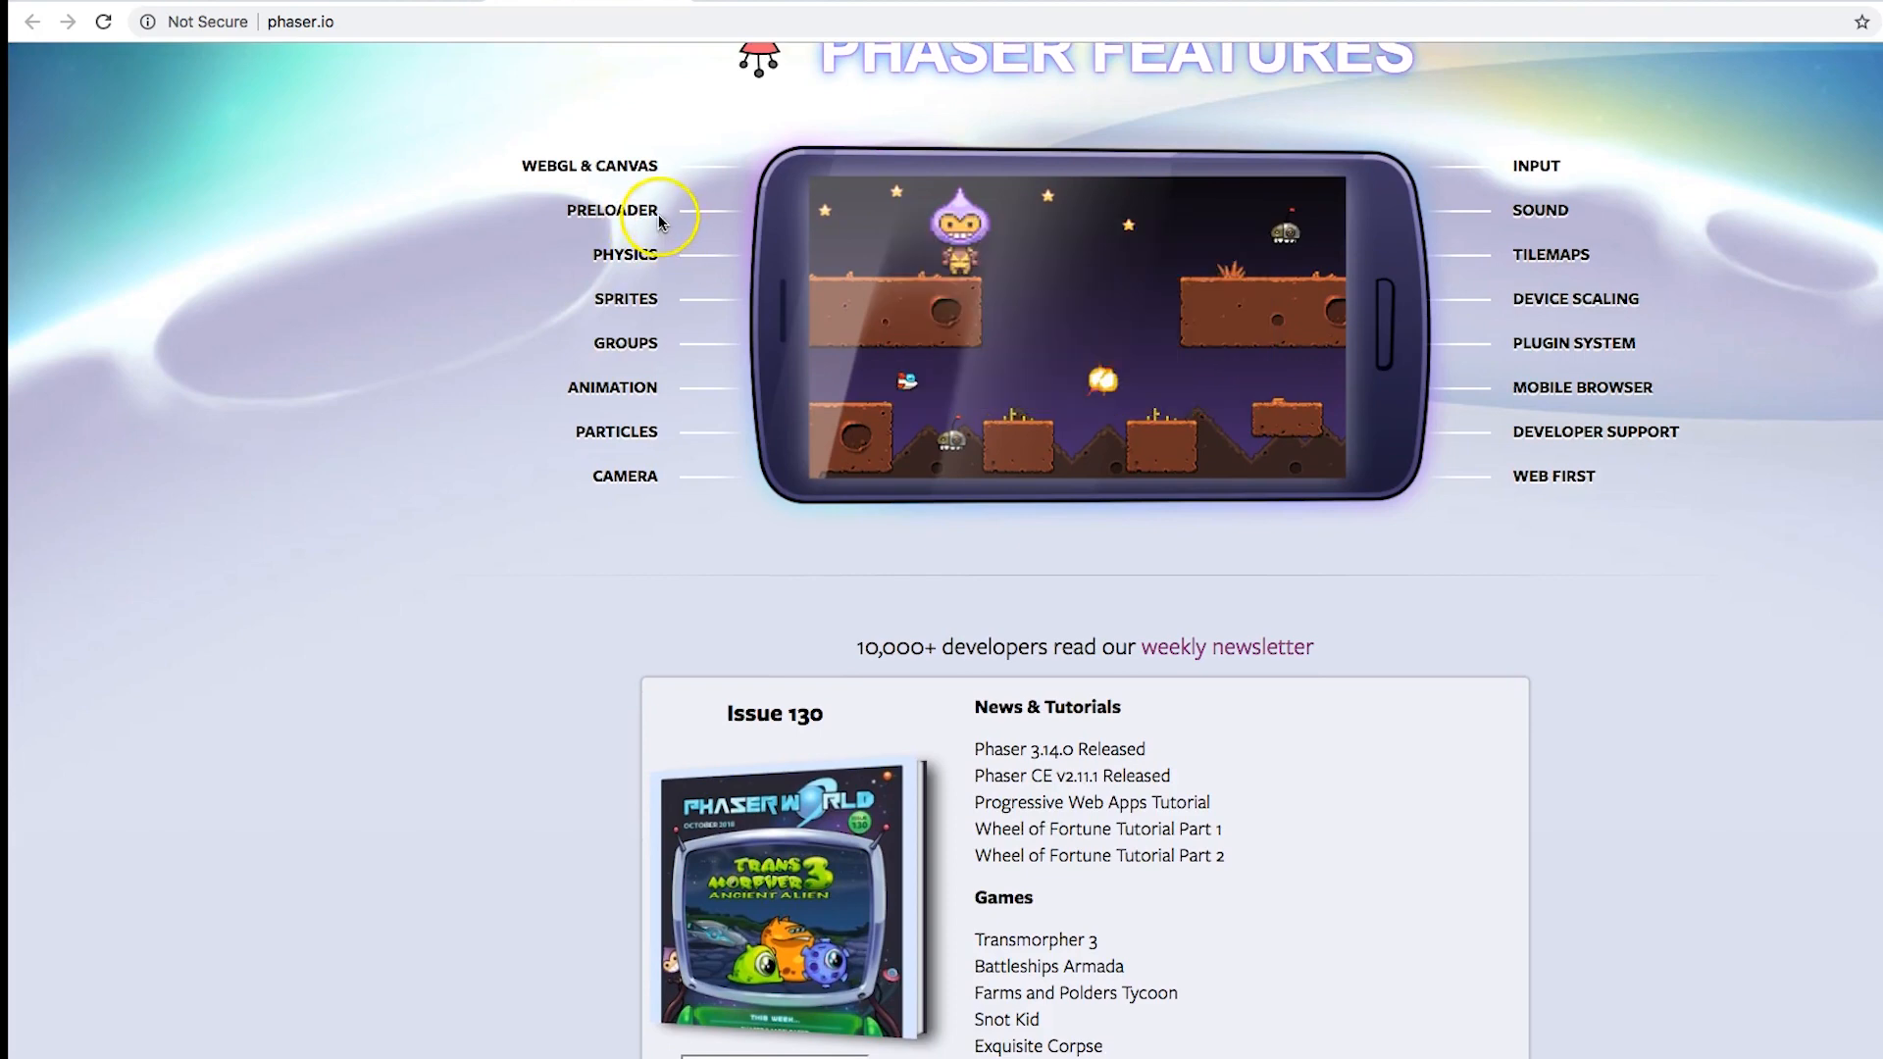
mouse_move(633, 262)
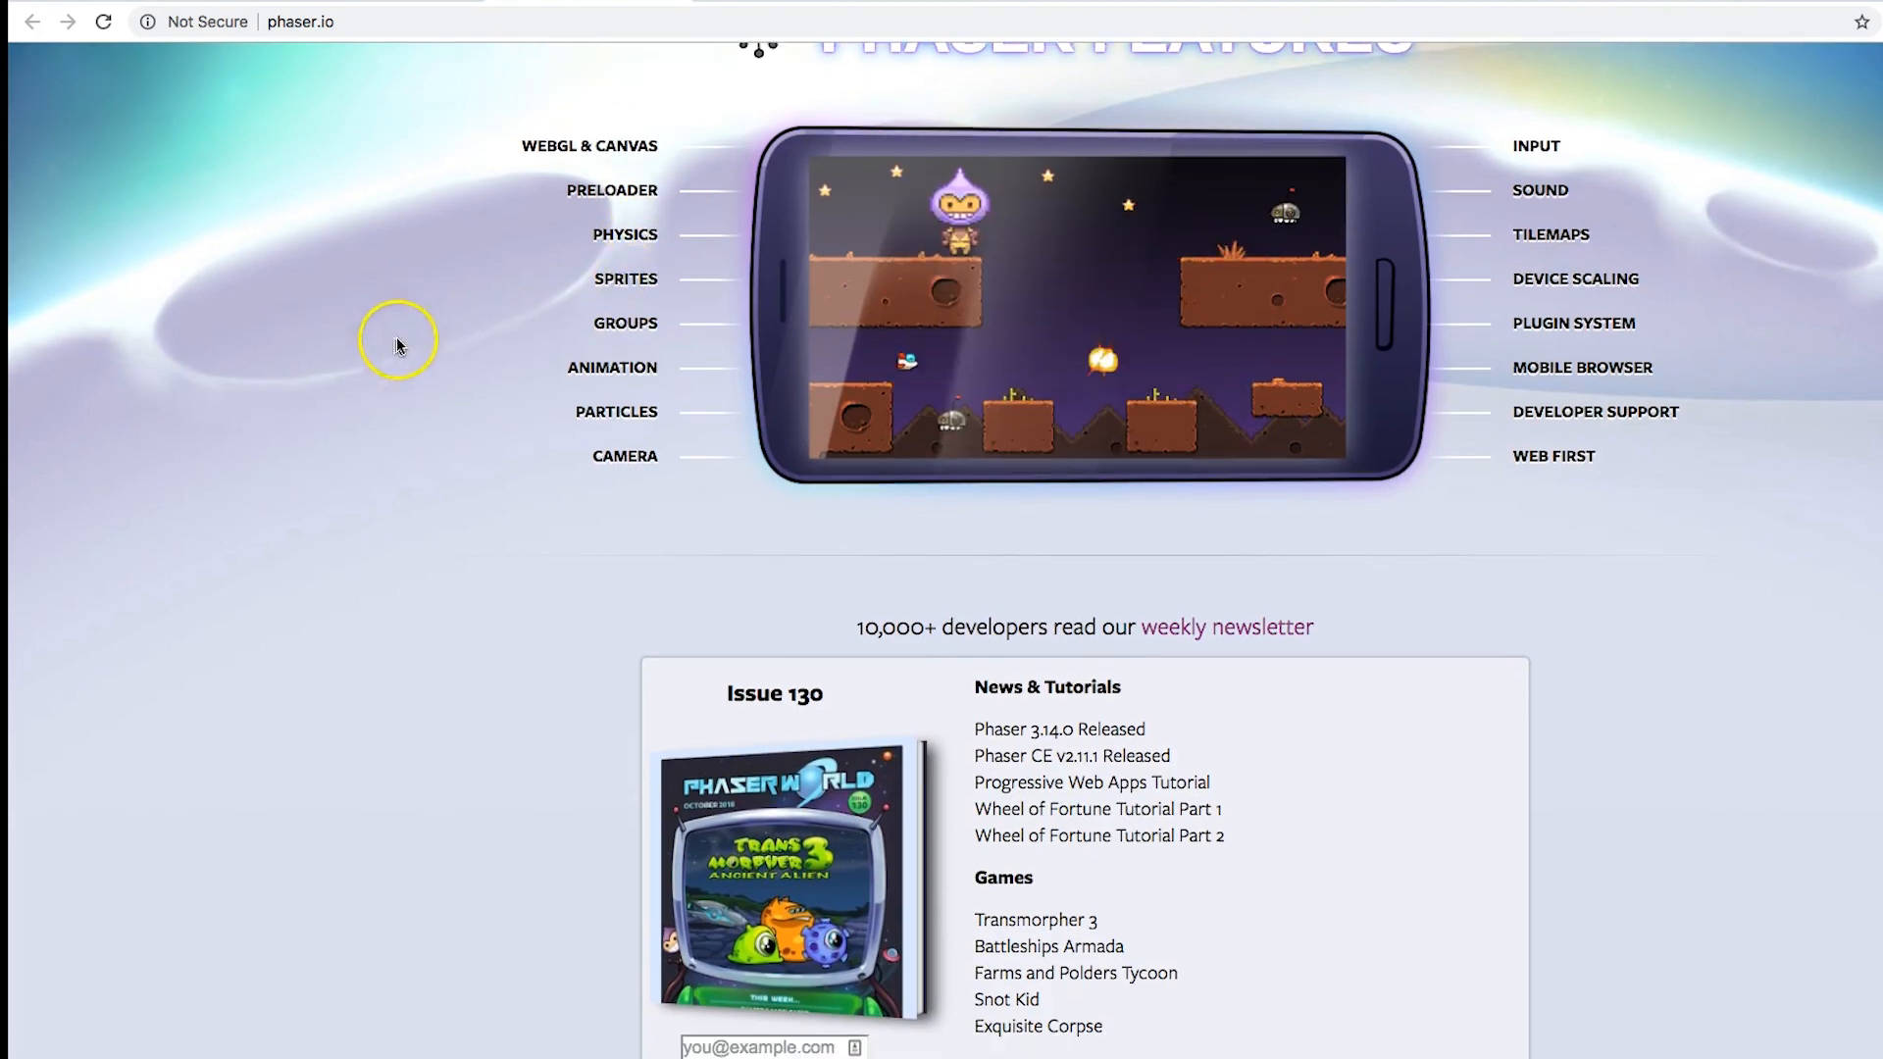
Step: Scroll further down into the Latest News posts list
scroll("down", 3)
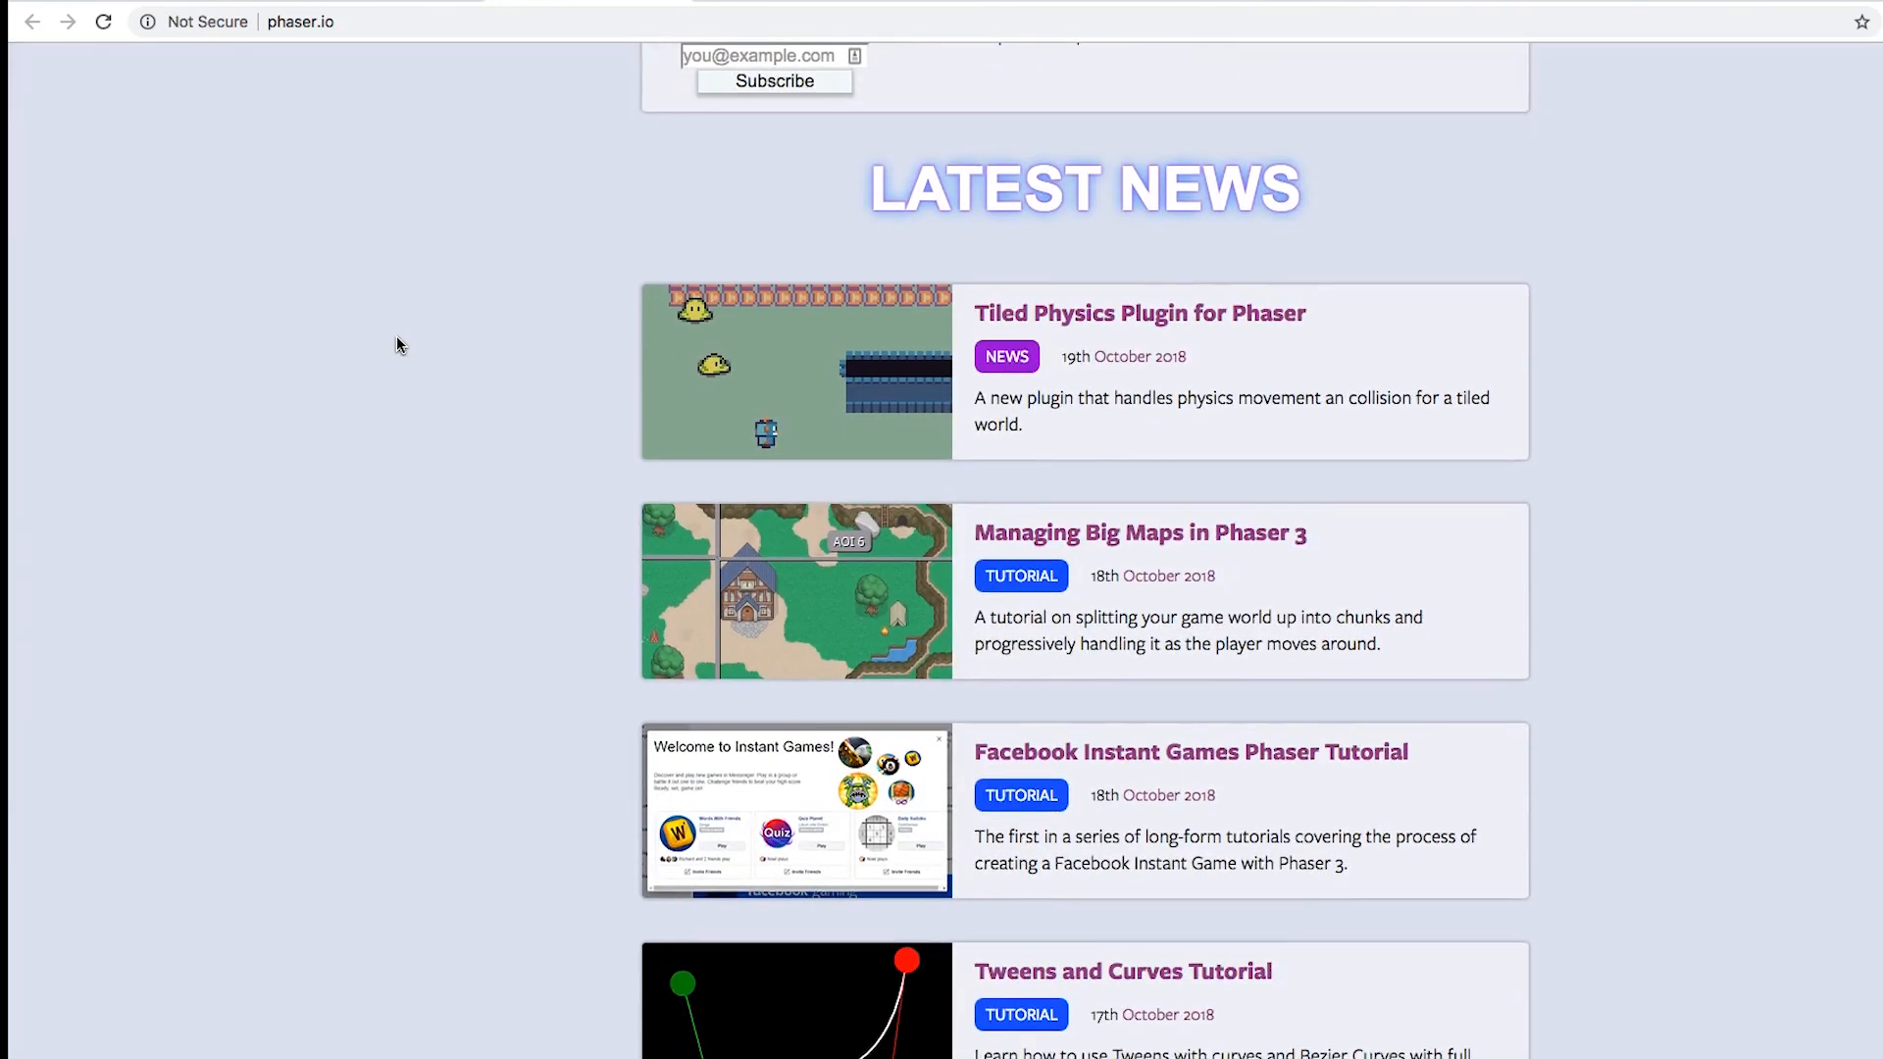
scroll("down", 3)
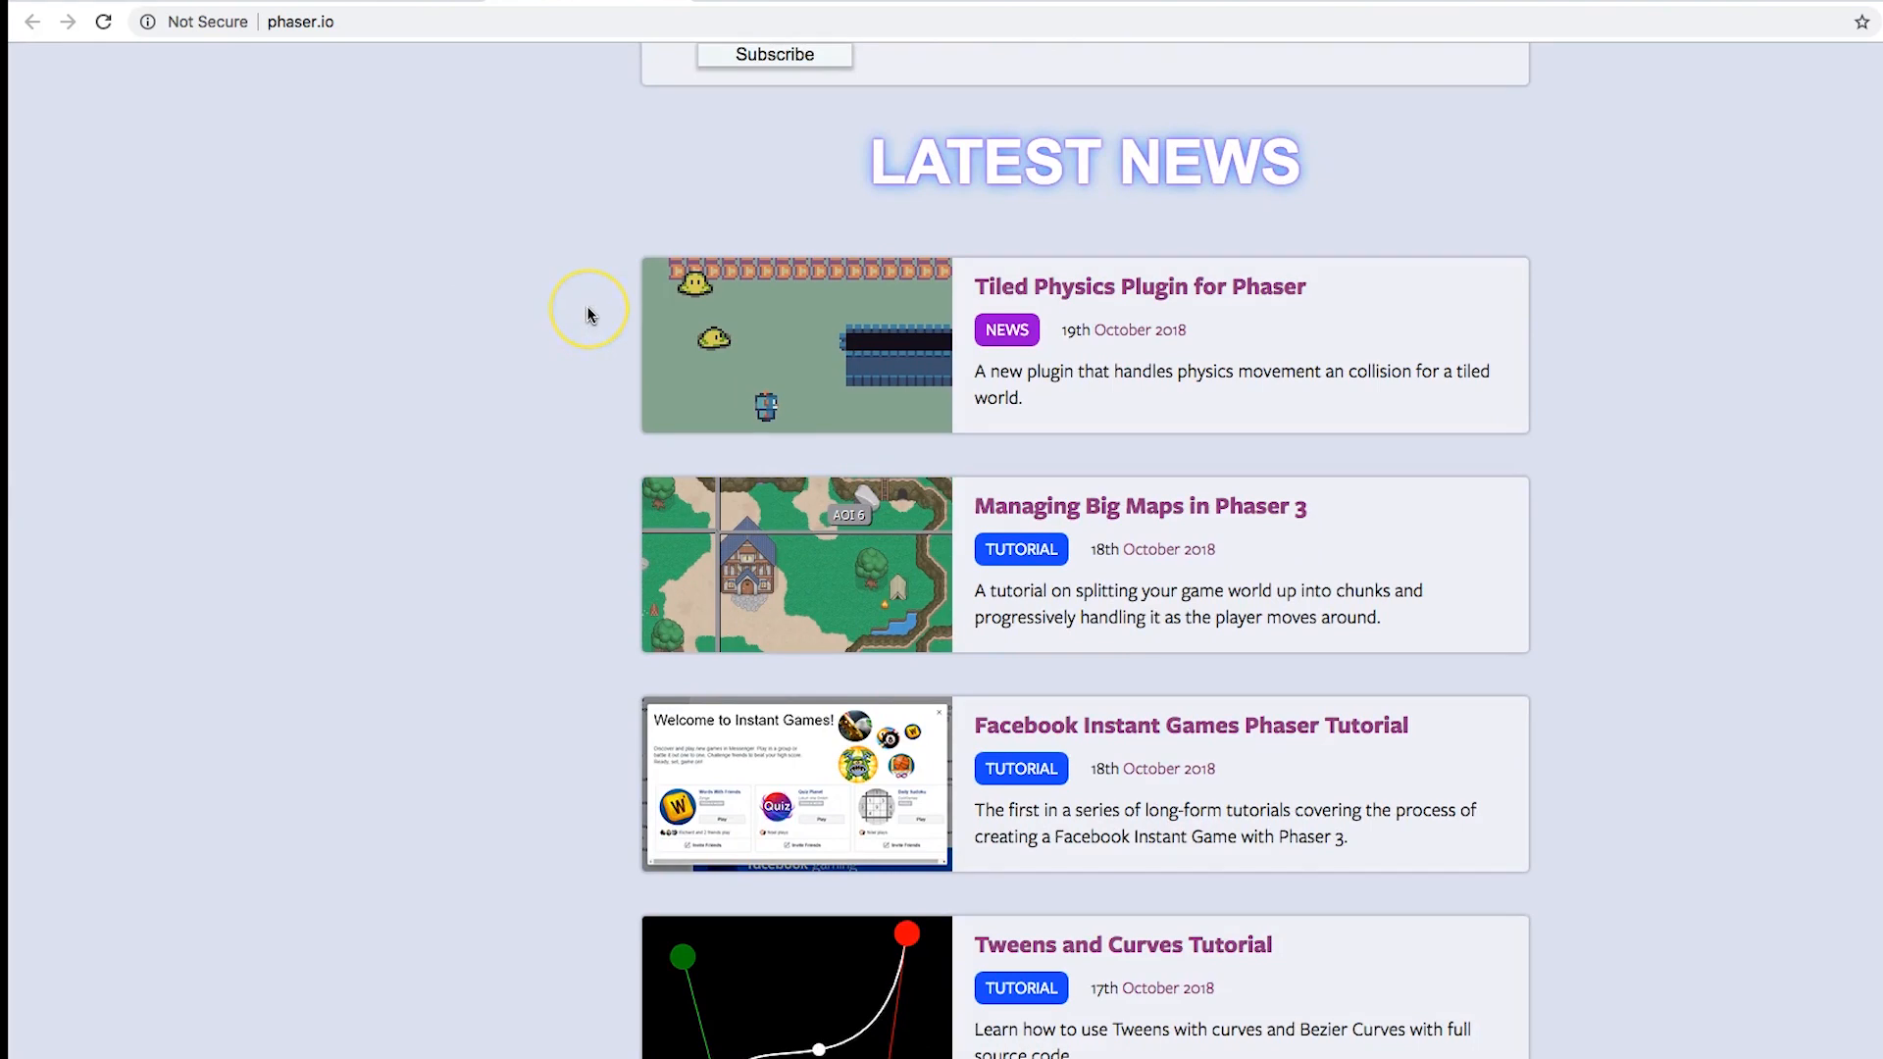
scroll("down", 3)
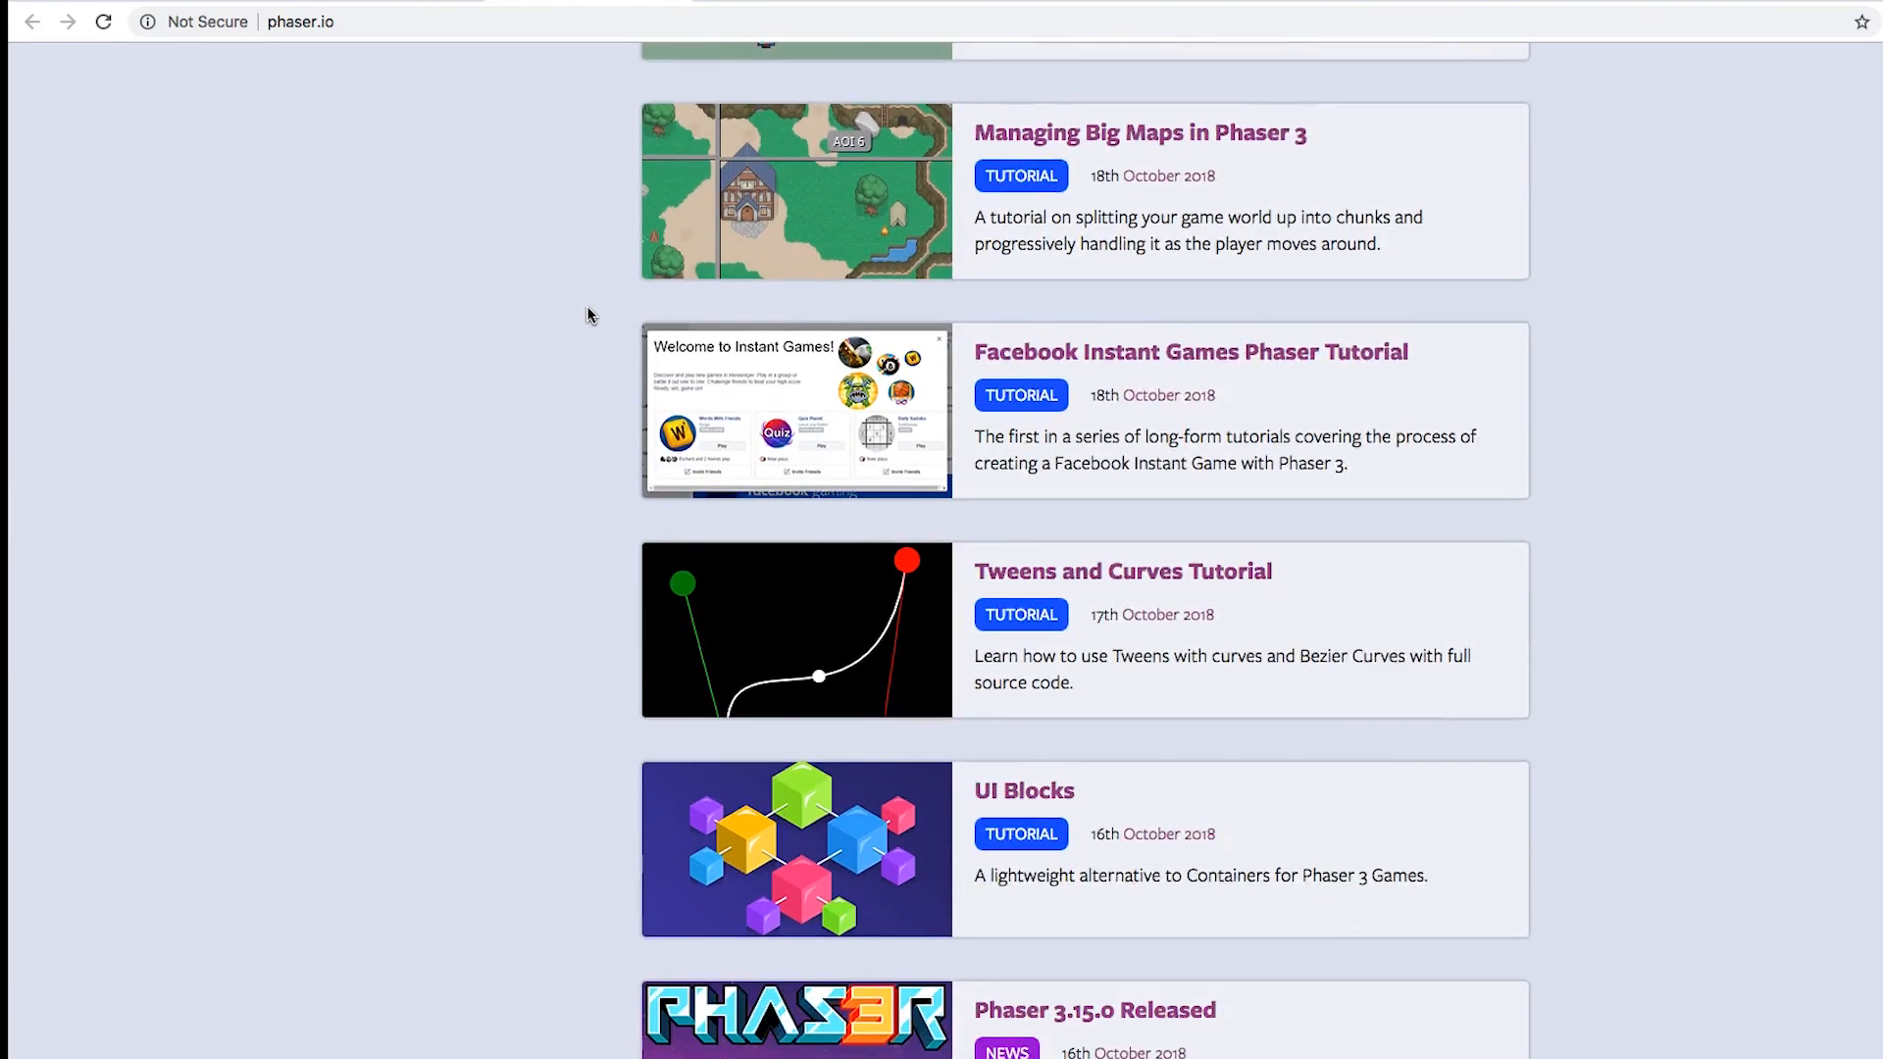
scroll("down", 3)
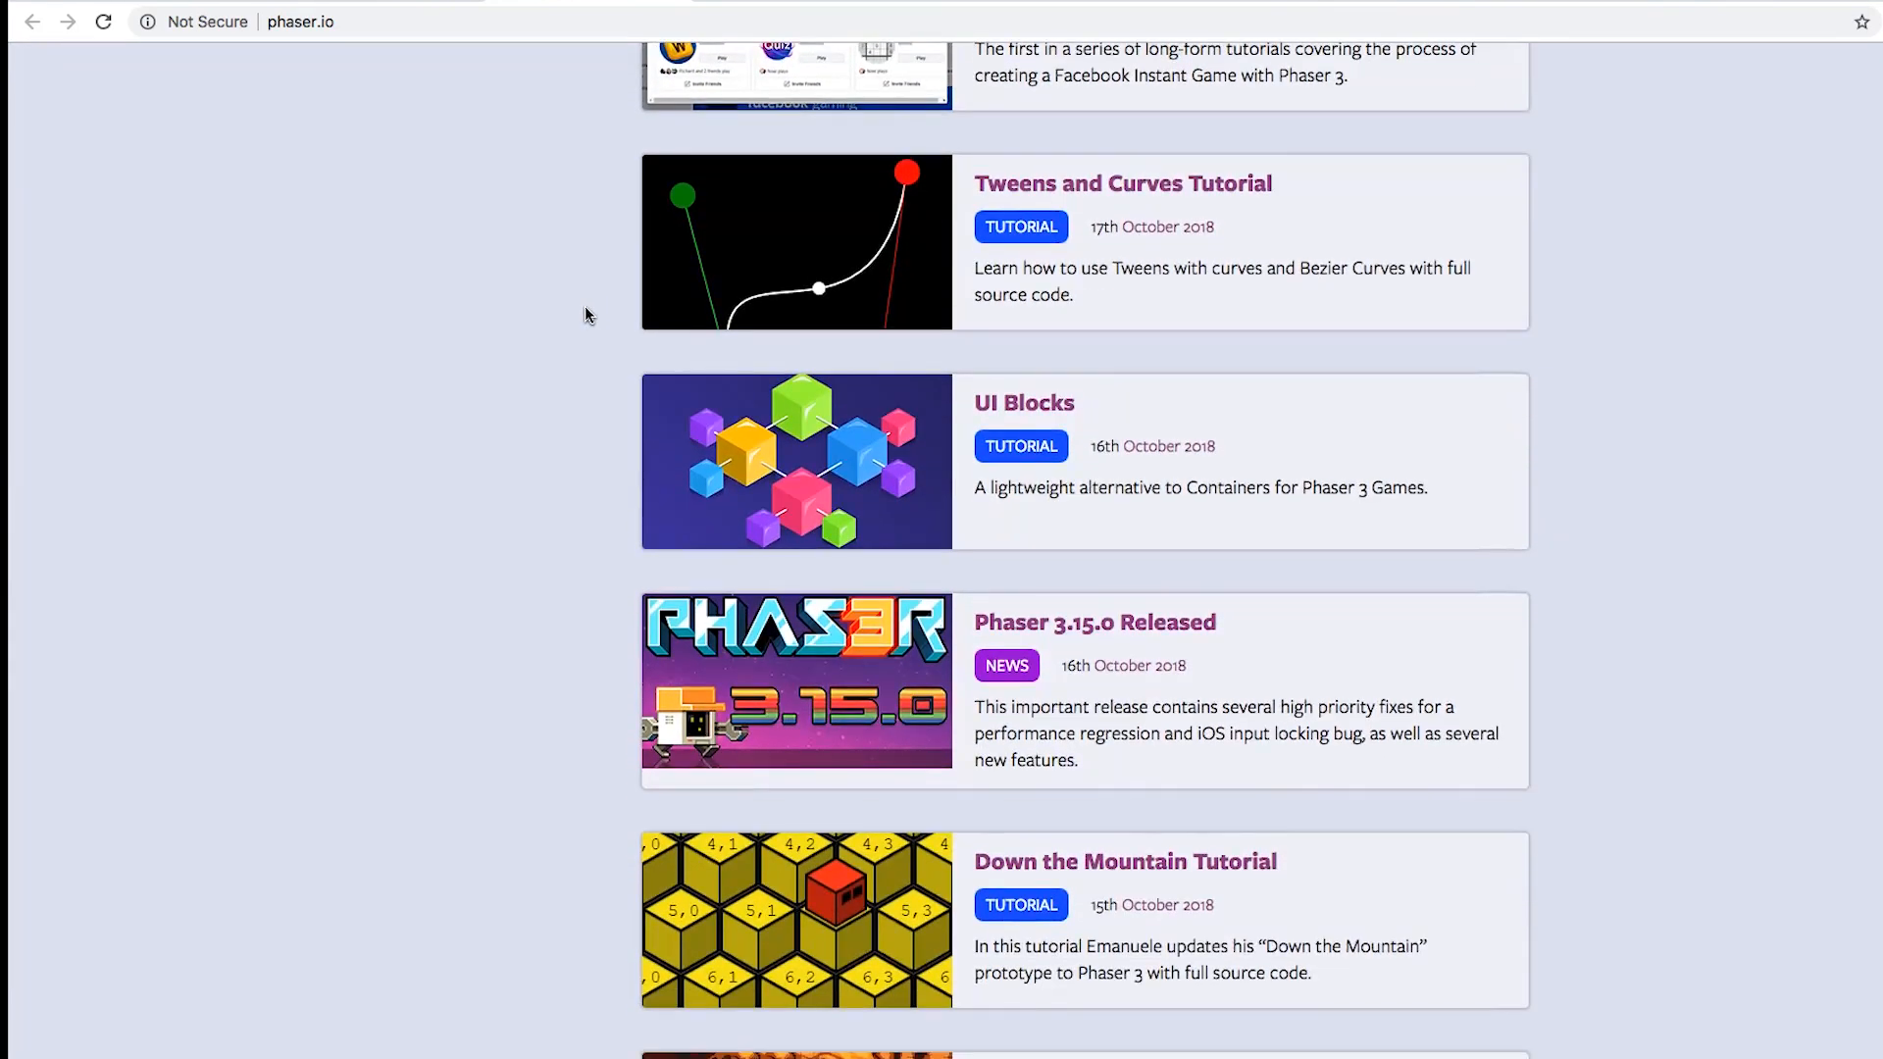
scroll("down", 3)
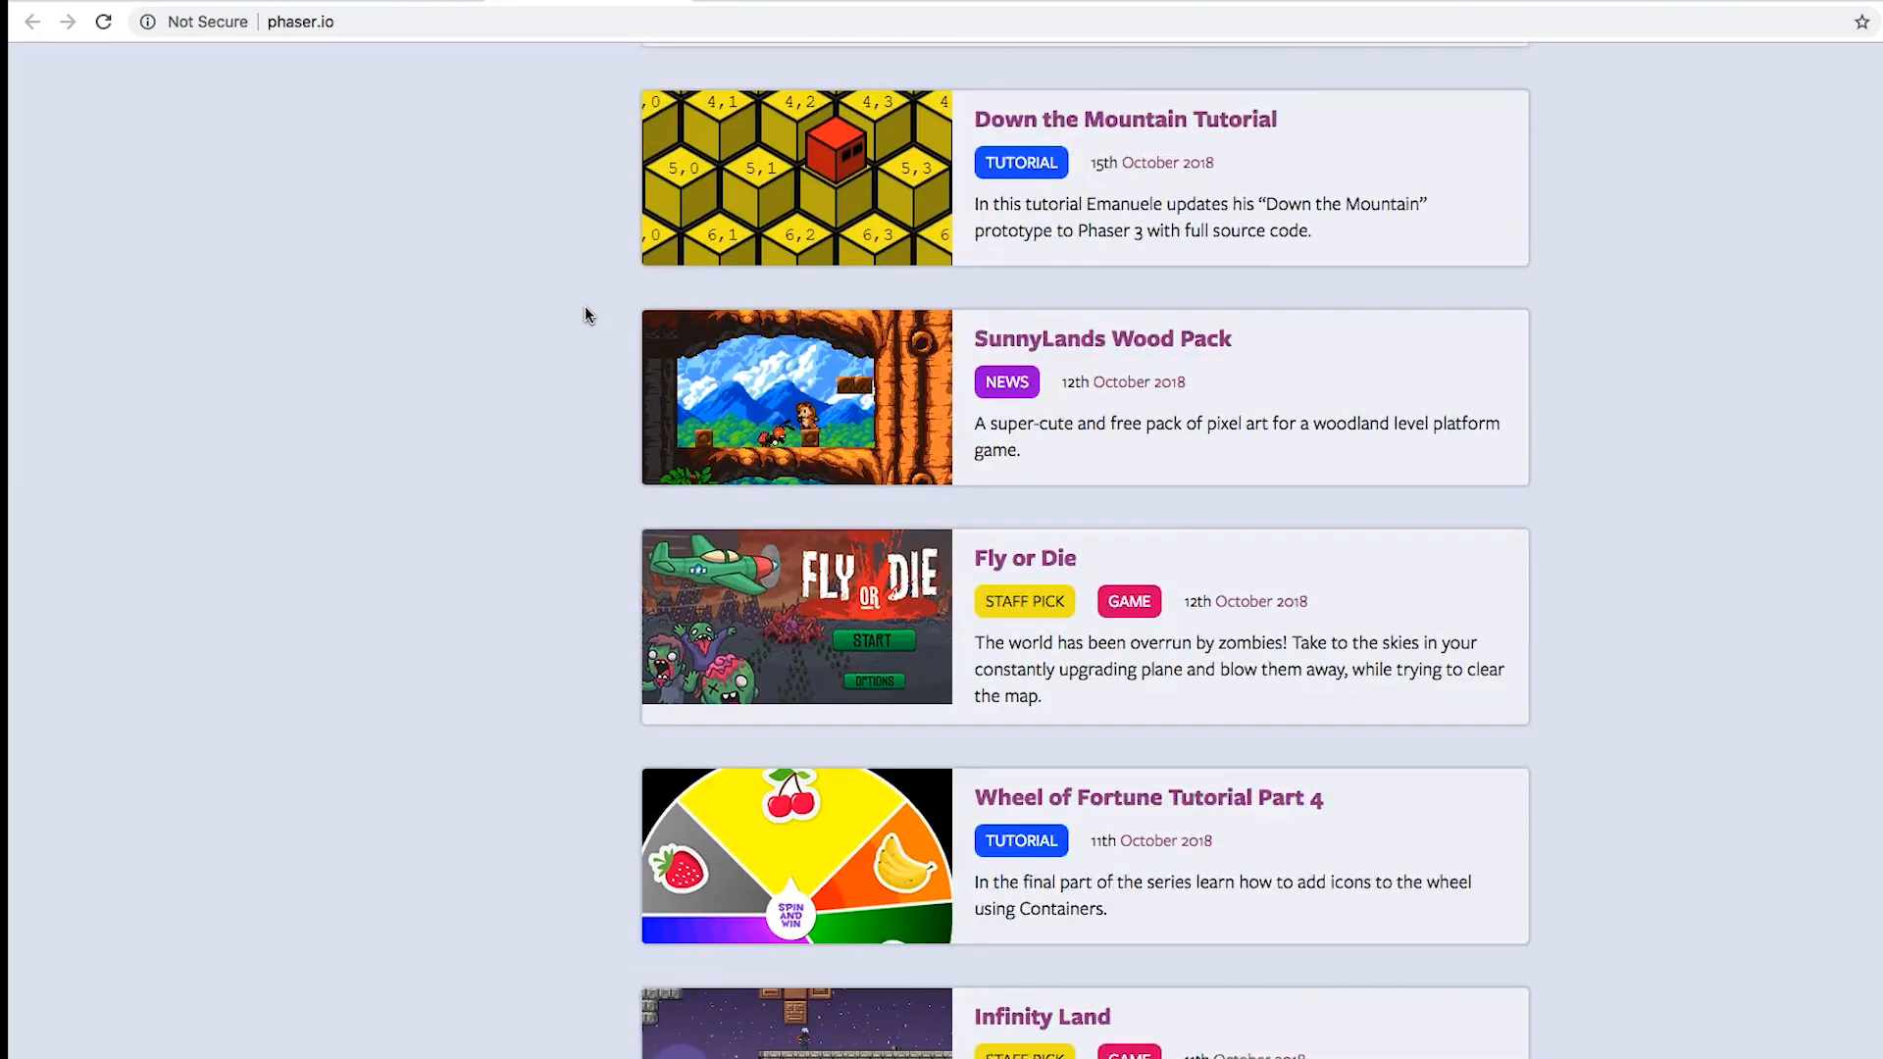
scroll("down", 3)
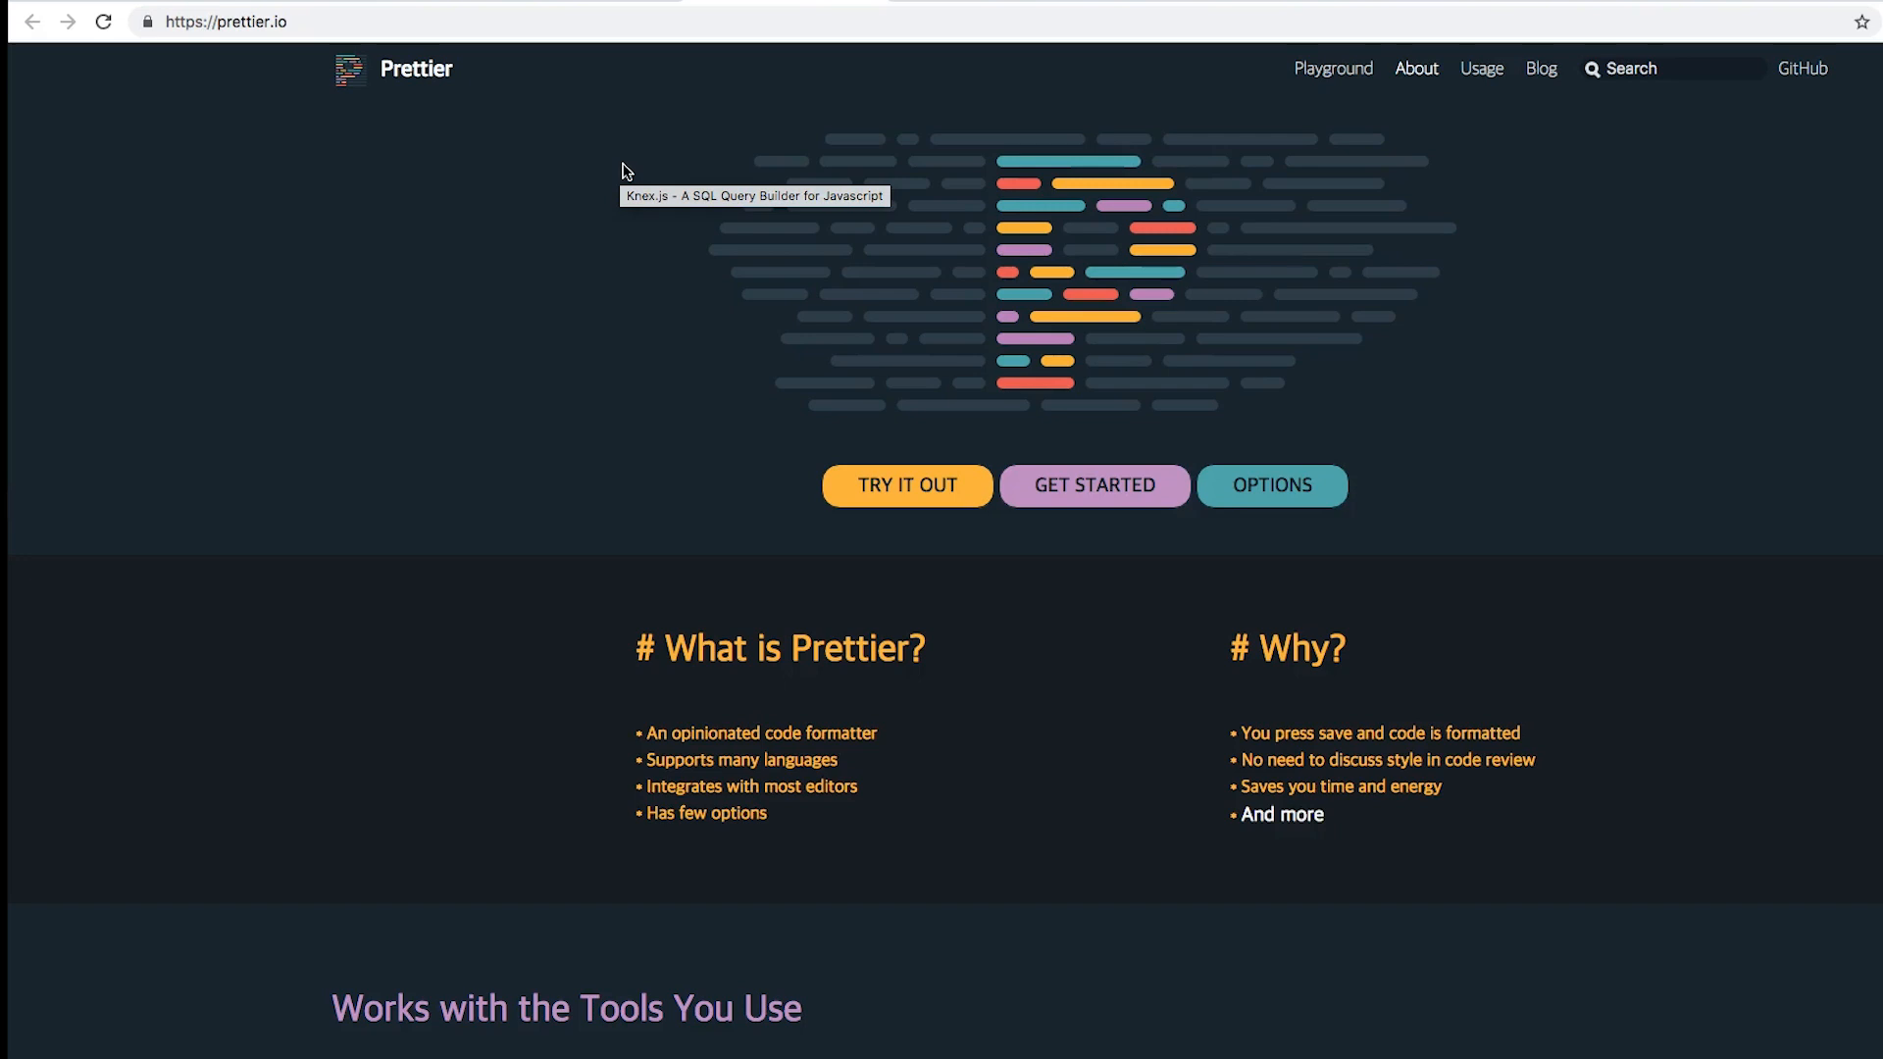
Step: Load the Prettier playground with sample JSX from the TRY IT OUT button
left_click(923, 485)
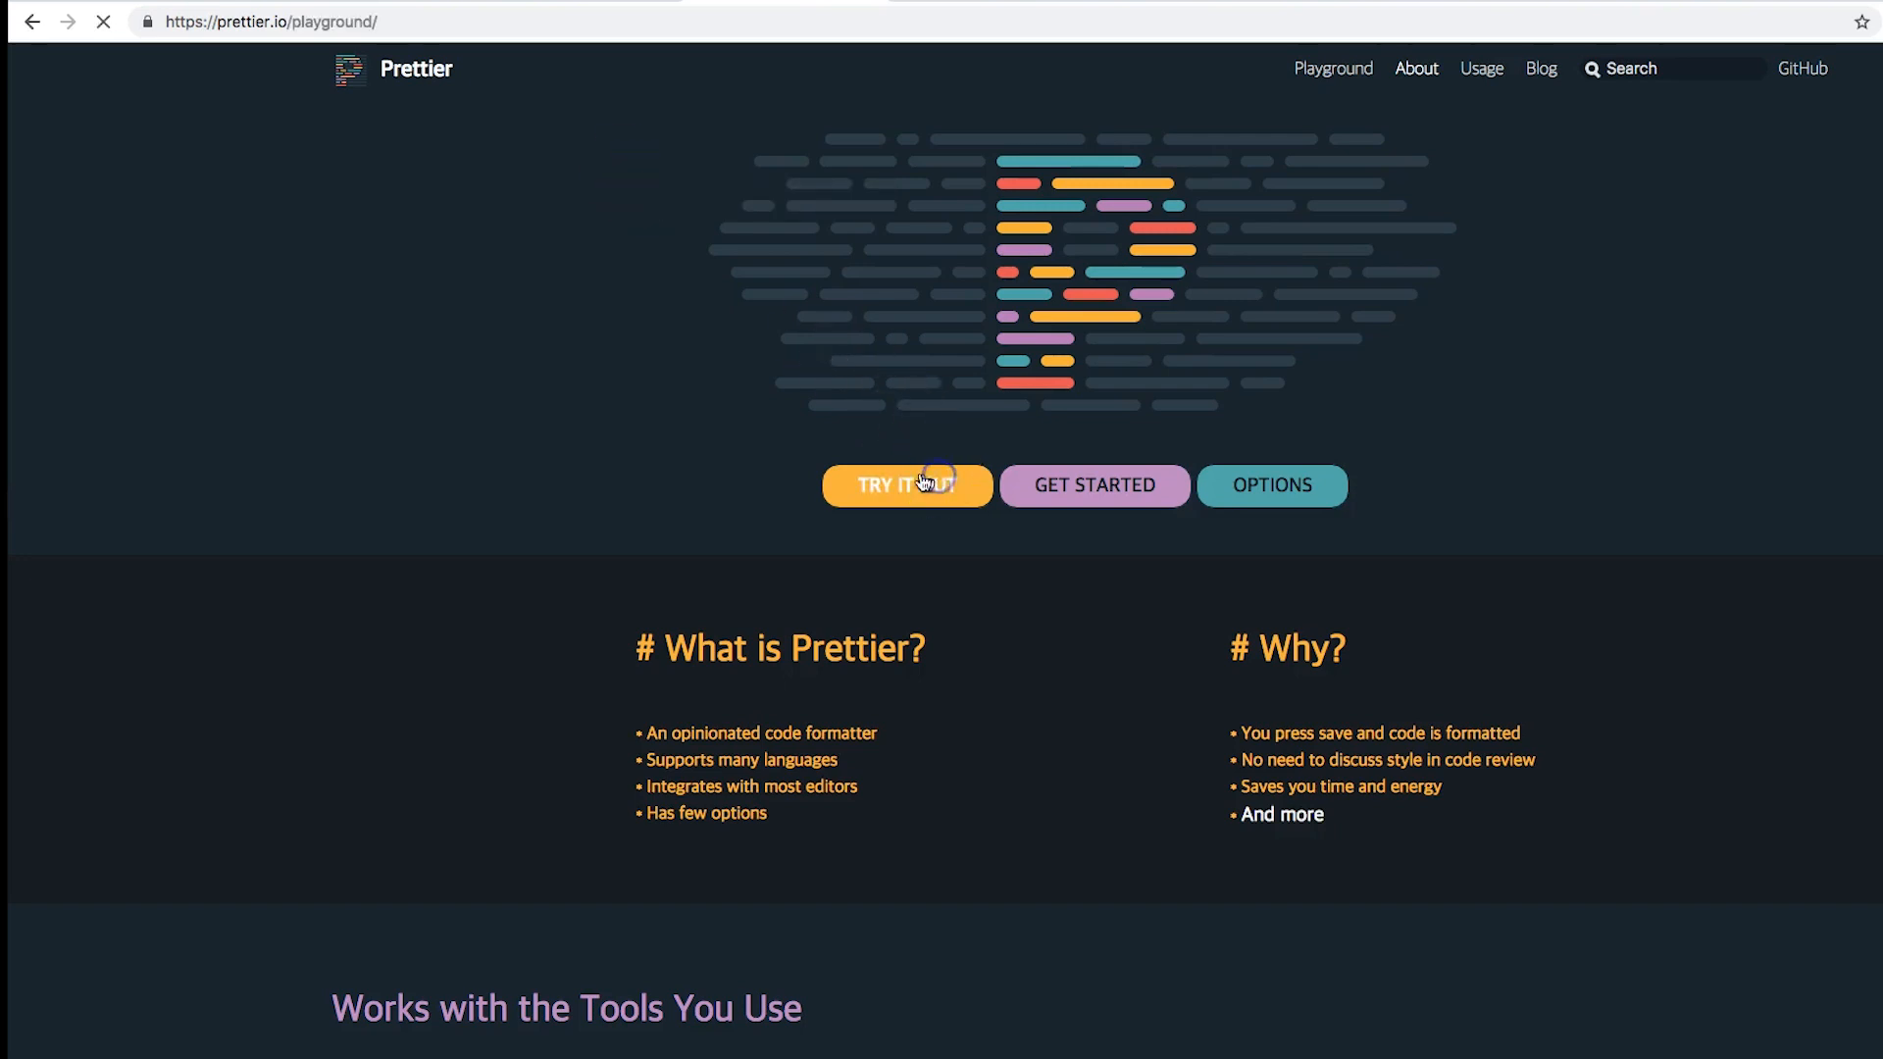
left_click(906, 484)
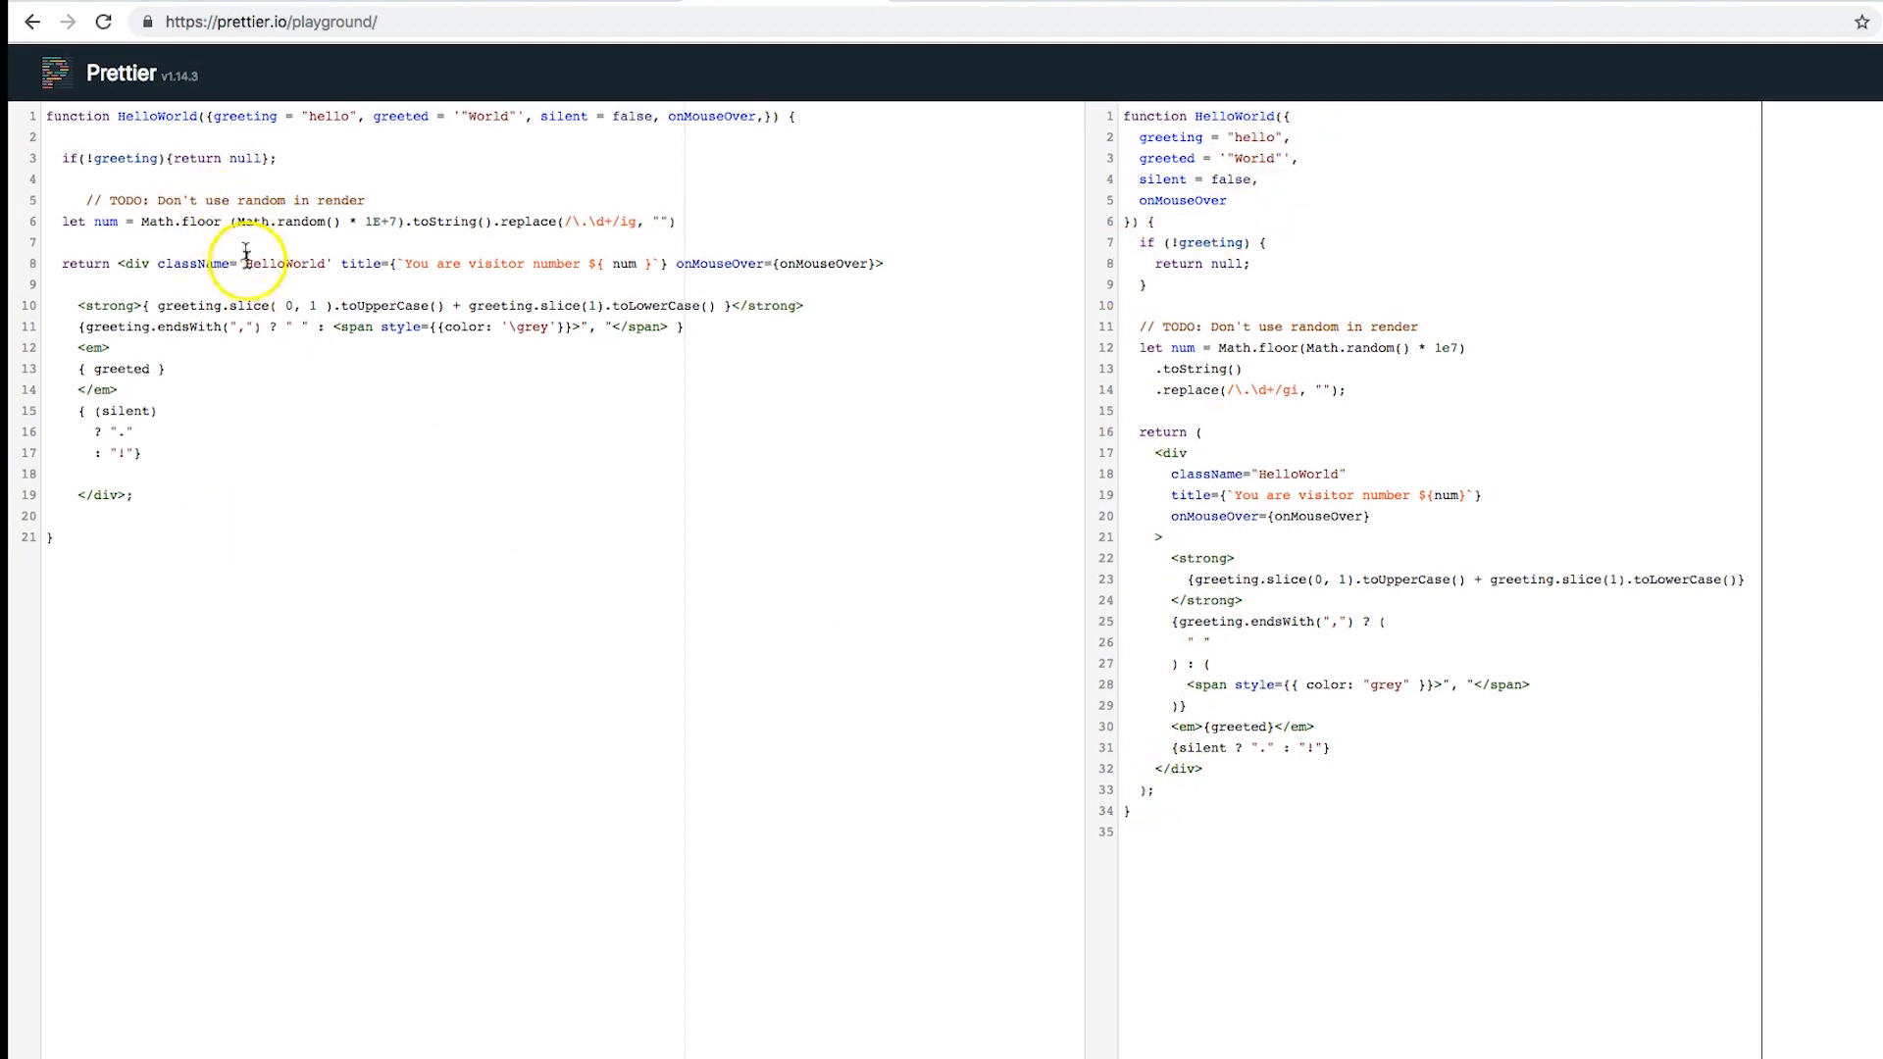
mouse_move(506, 354)
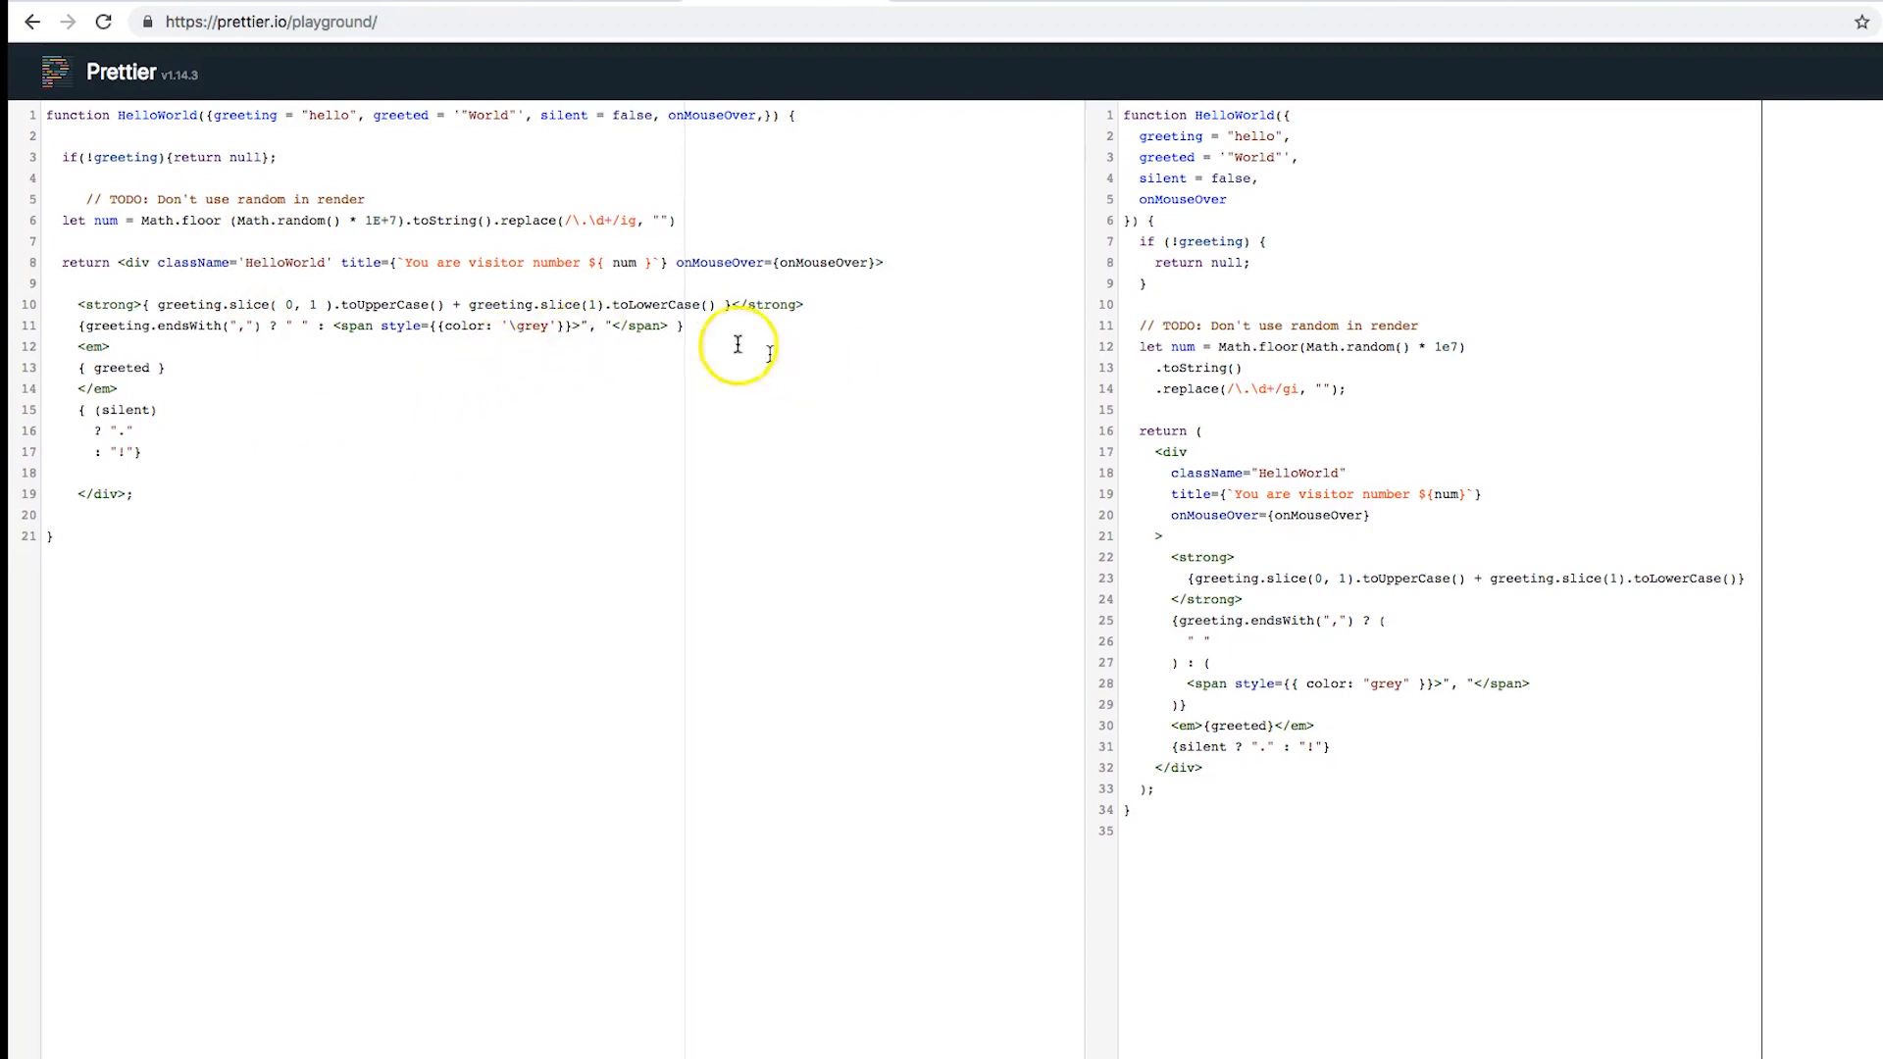
mouse_move(1299, 83)
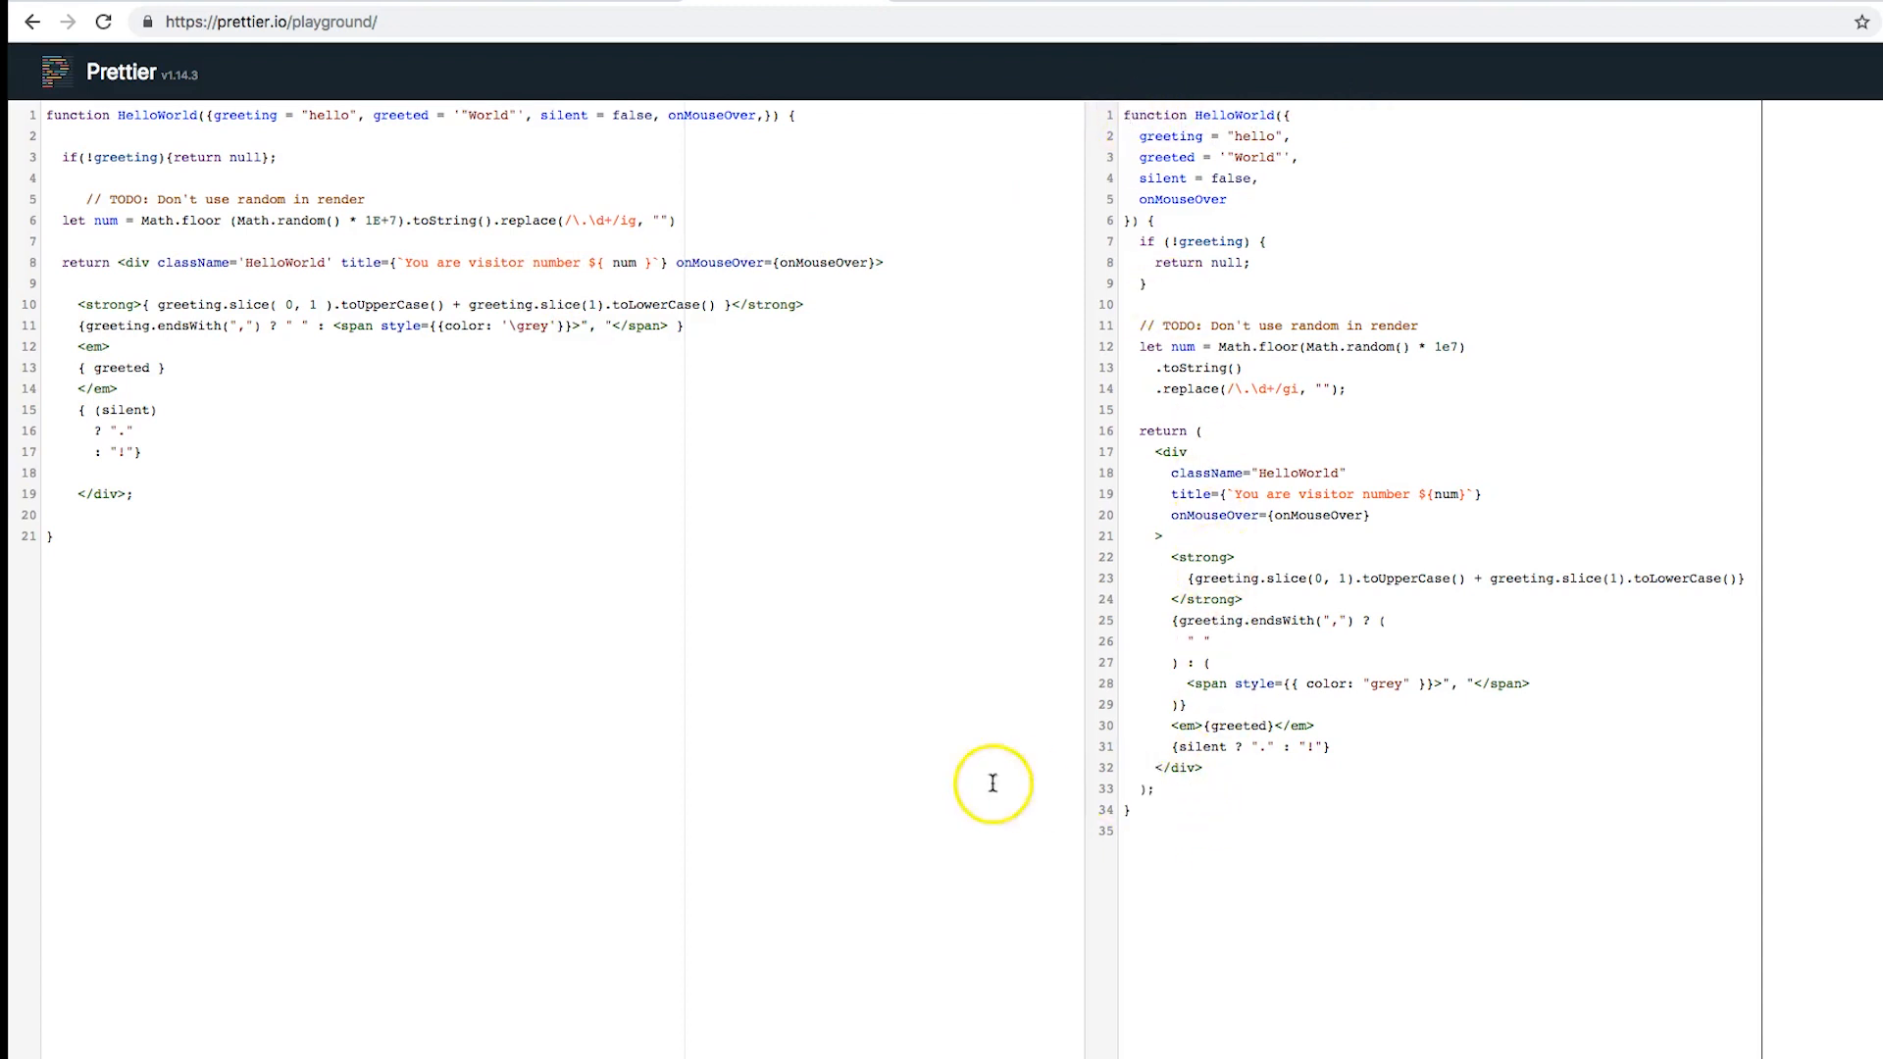
mouse_move(101, 100)
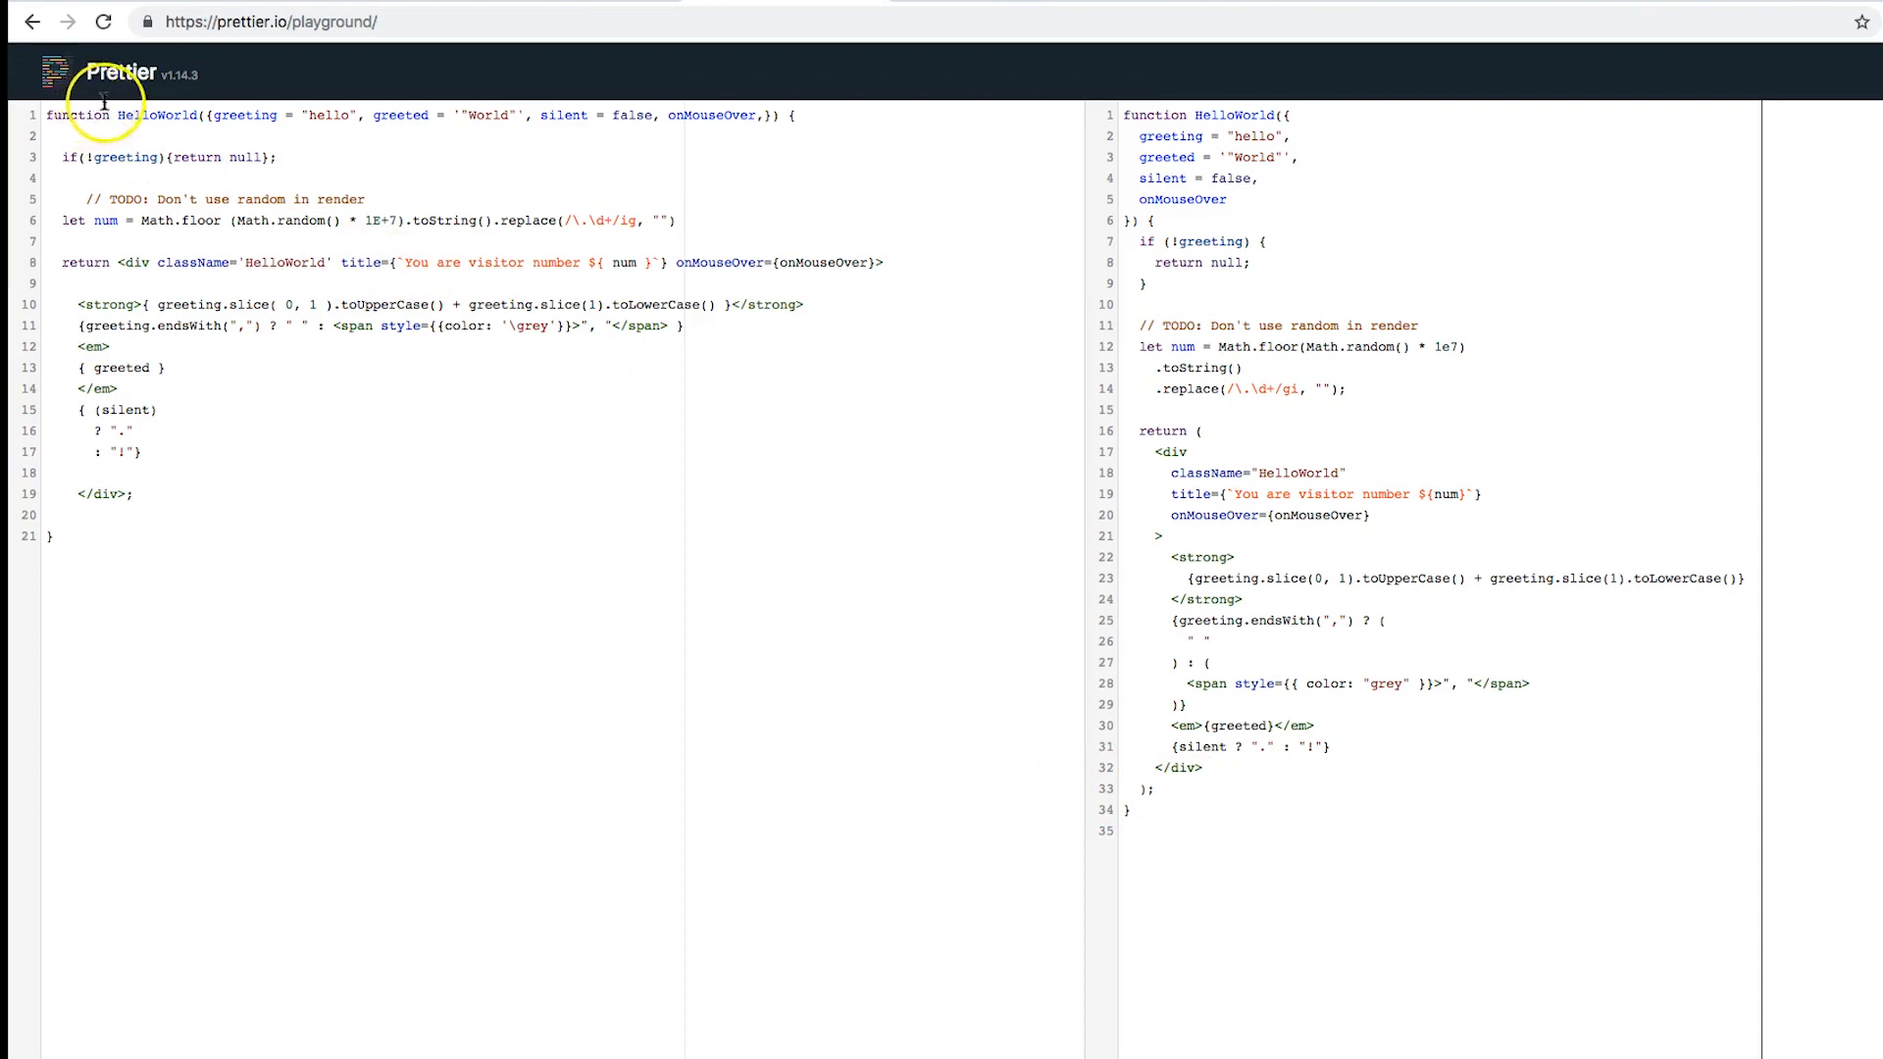
mouse_move(185, 122)
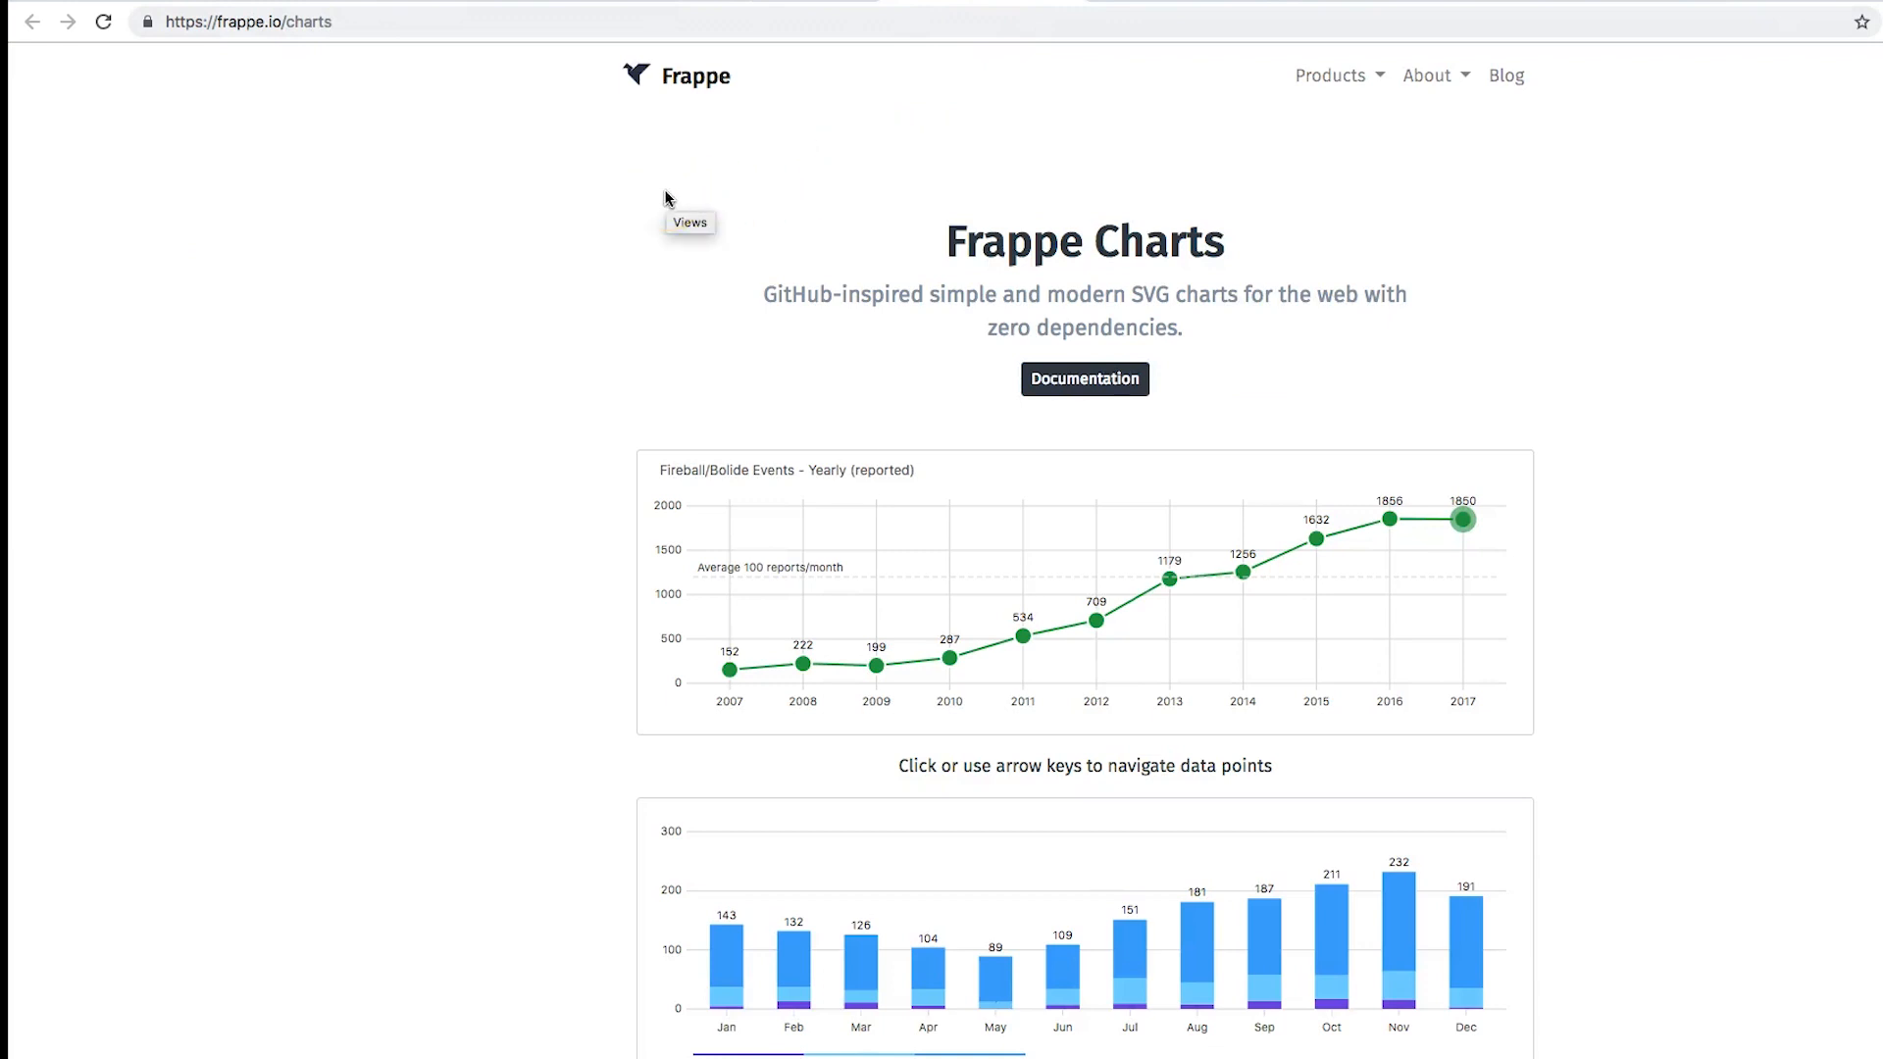
left_click(605, 181)
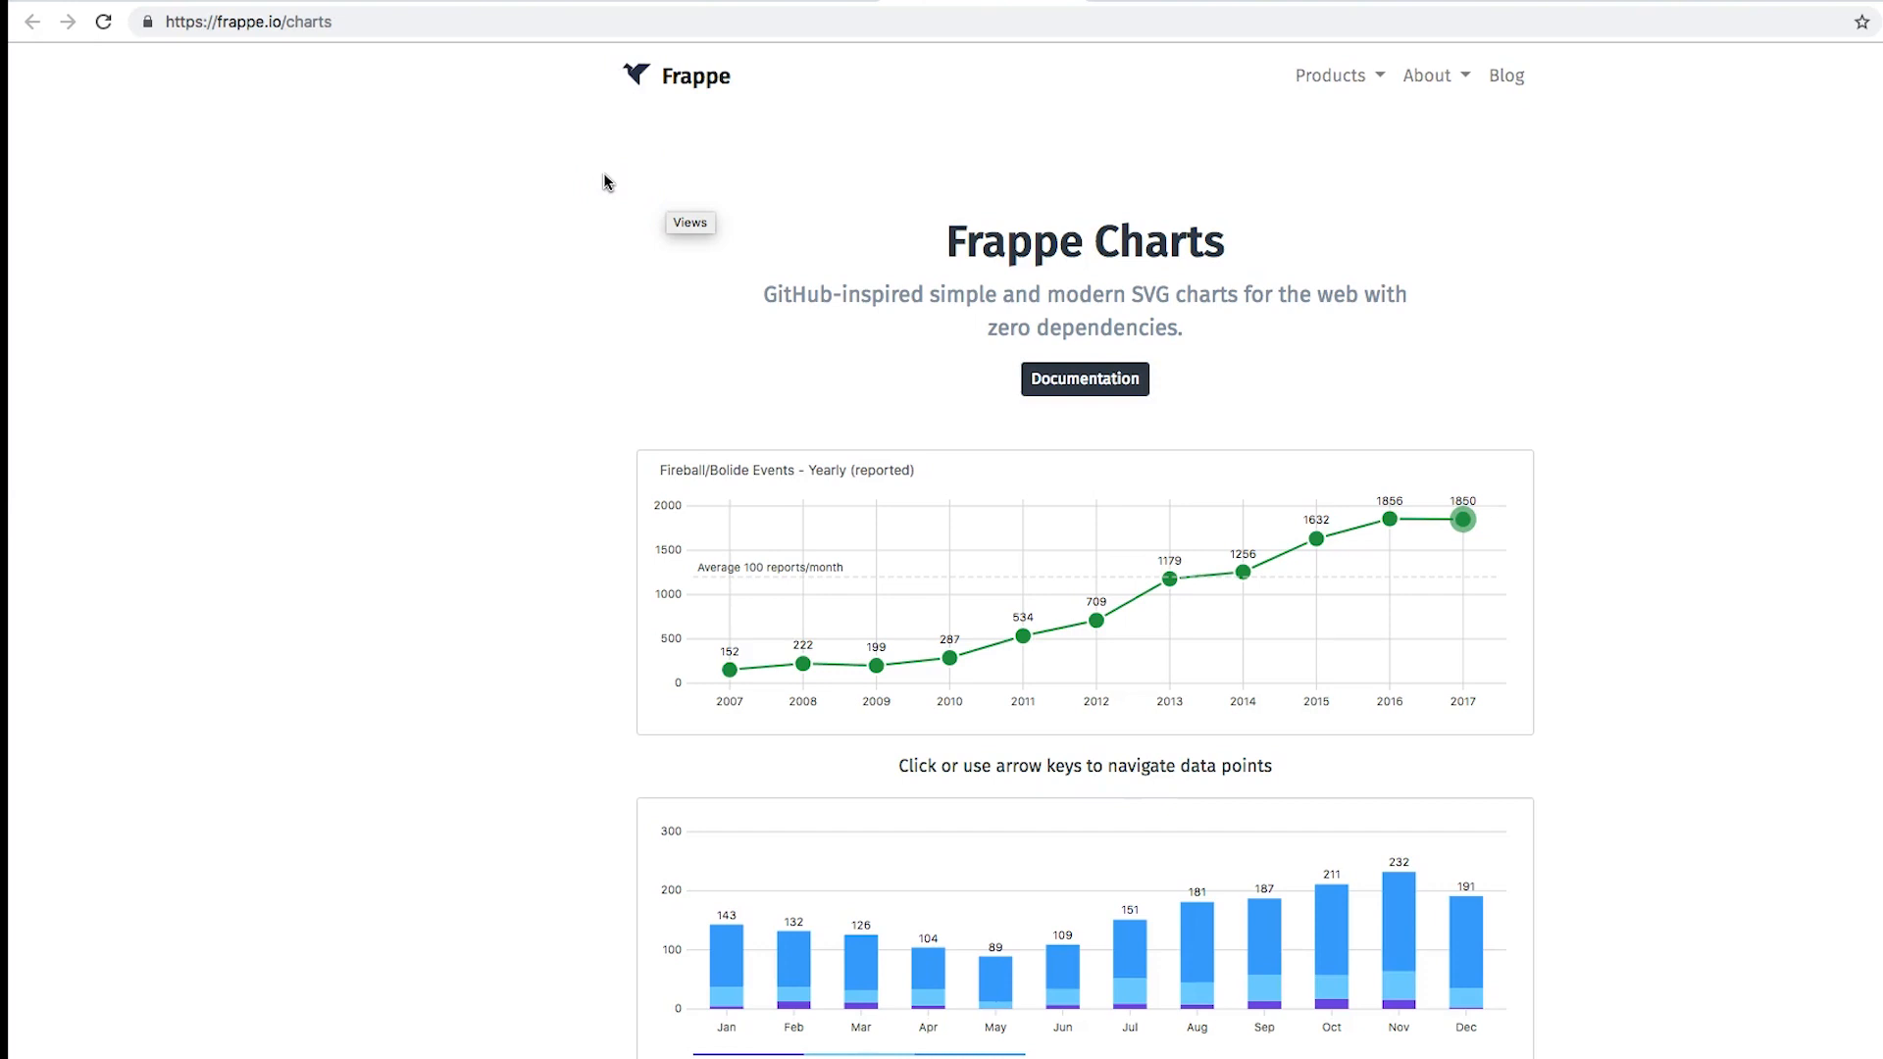
scroll("down", 3)
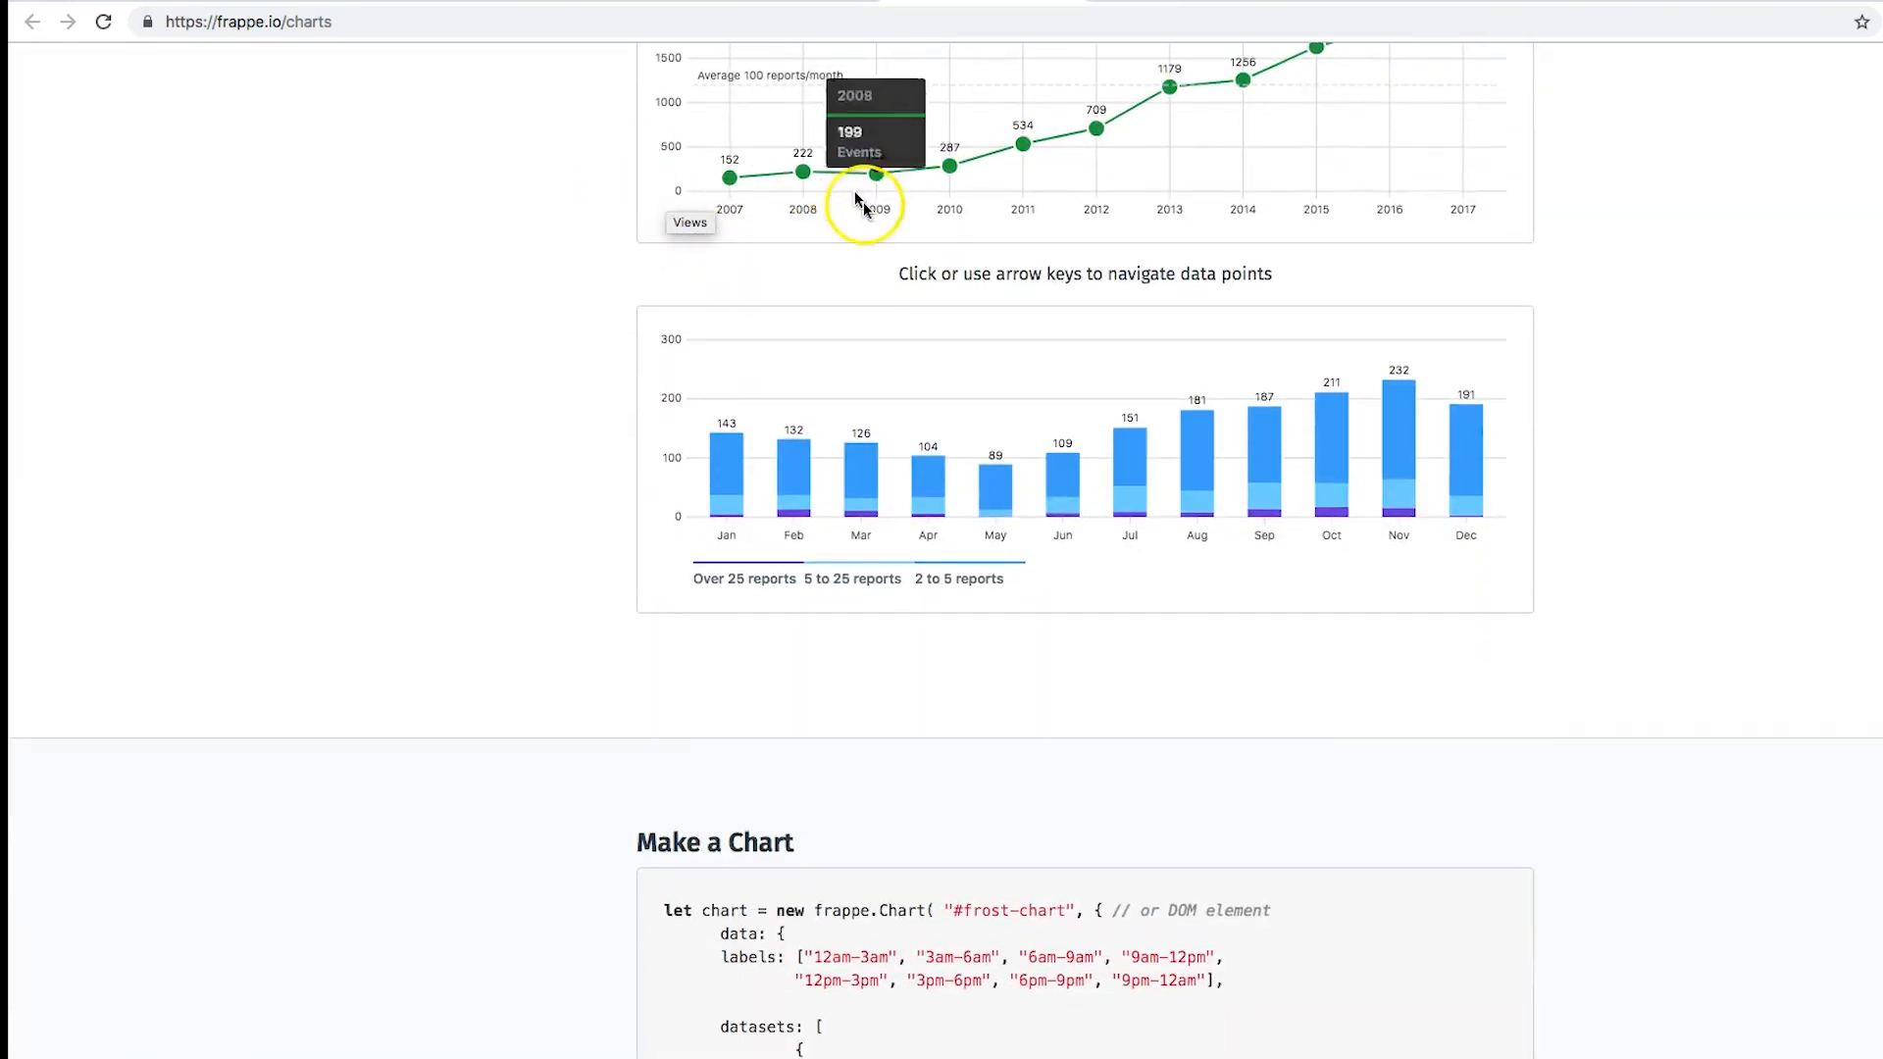
mouse_move(1465, 467)
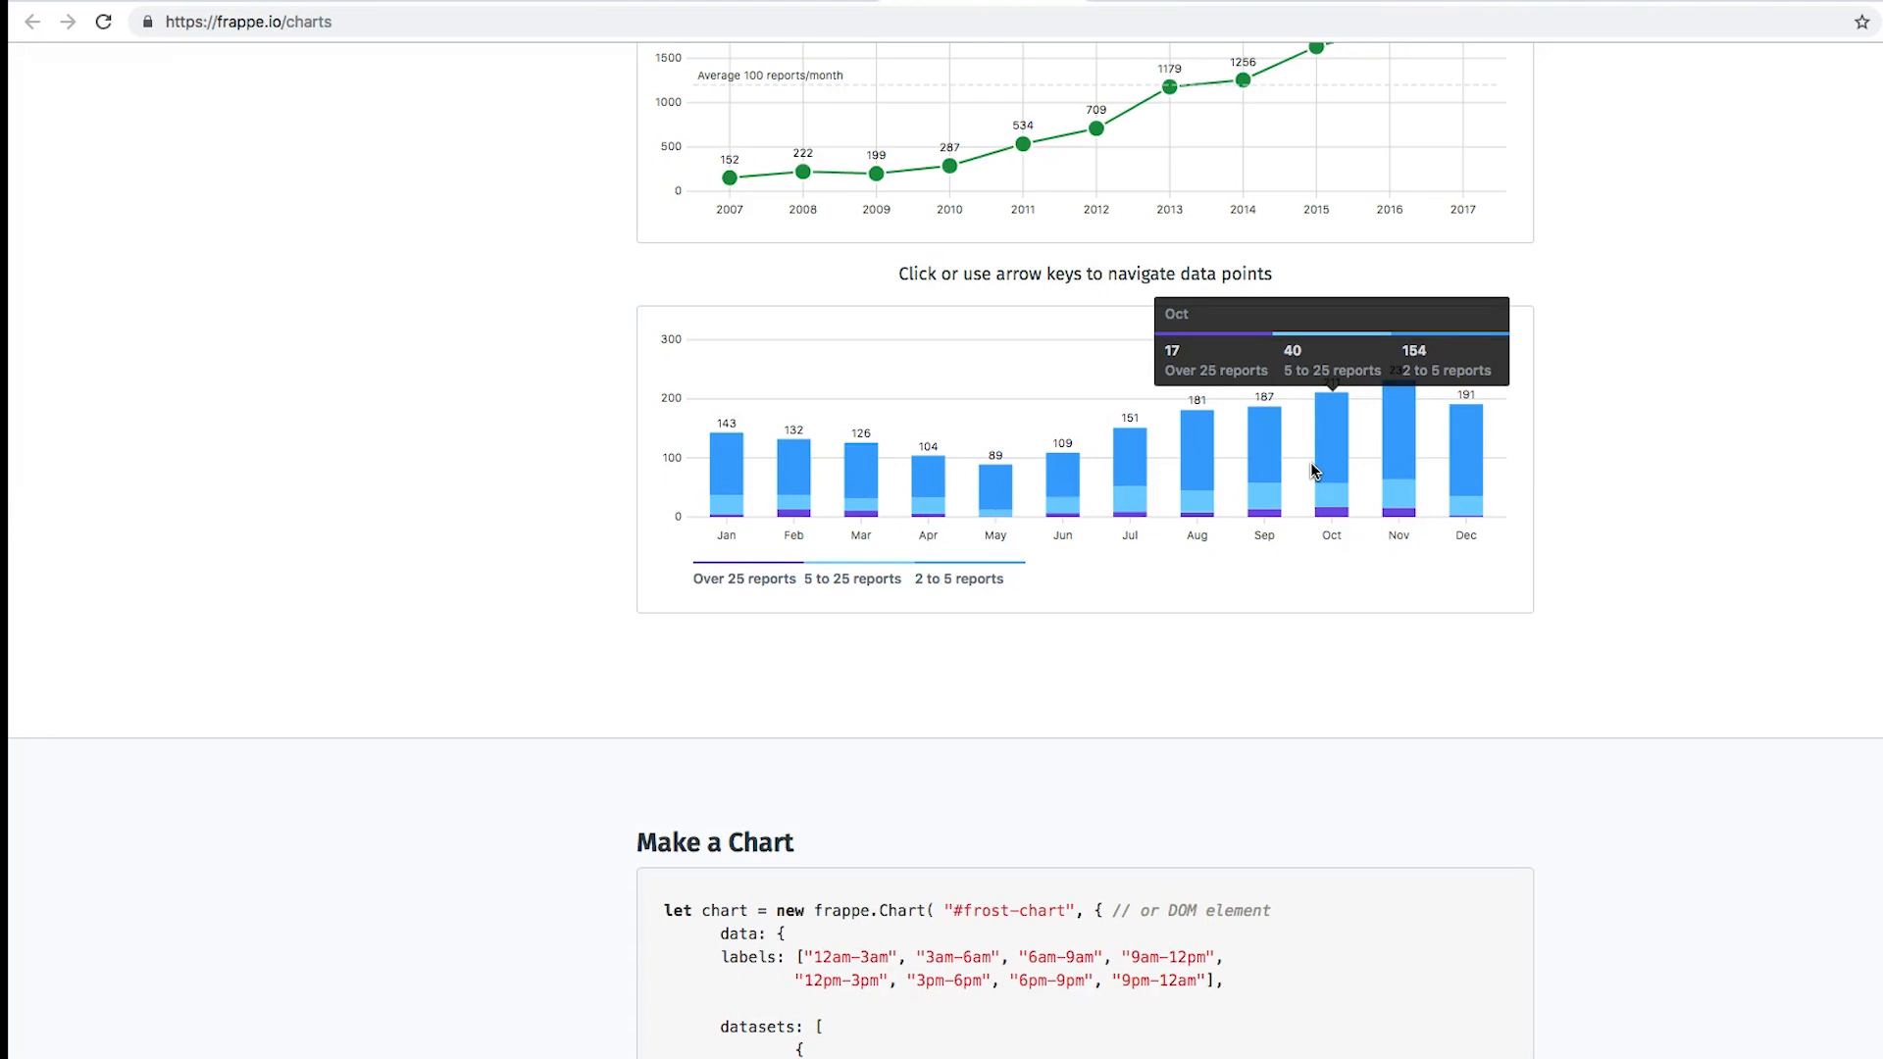
scroll("down", 3)
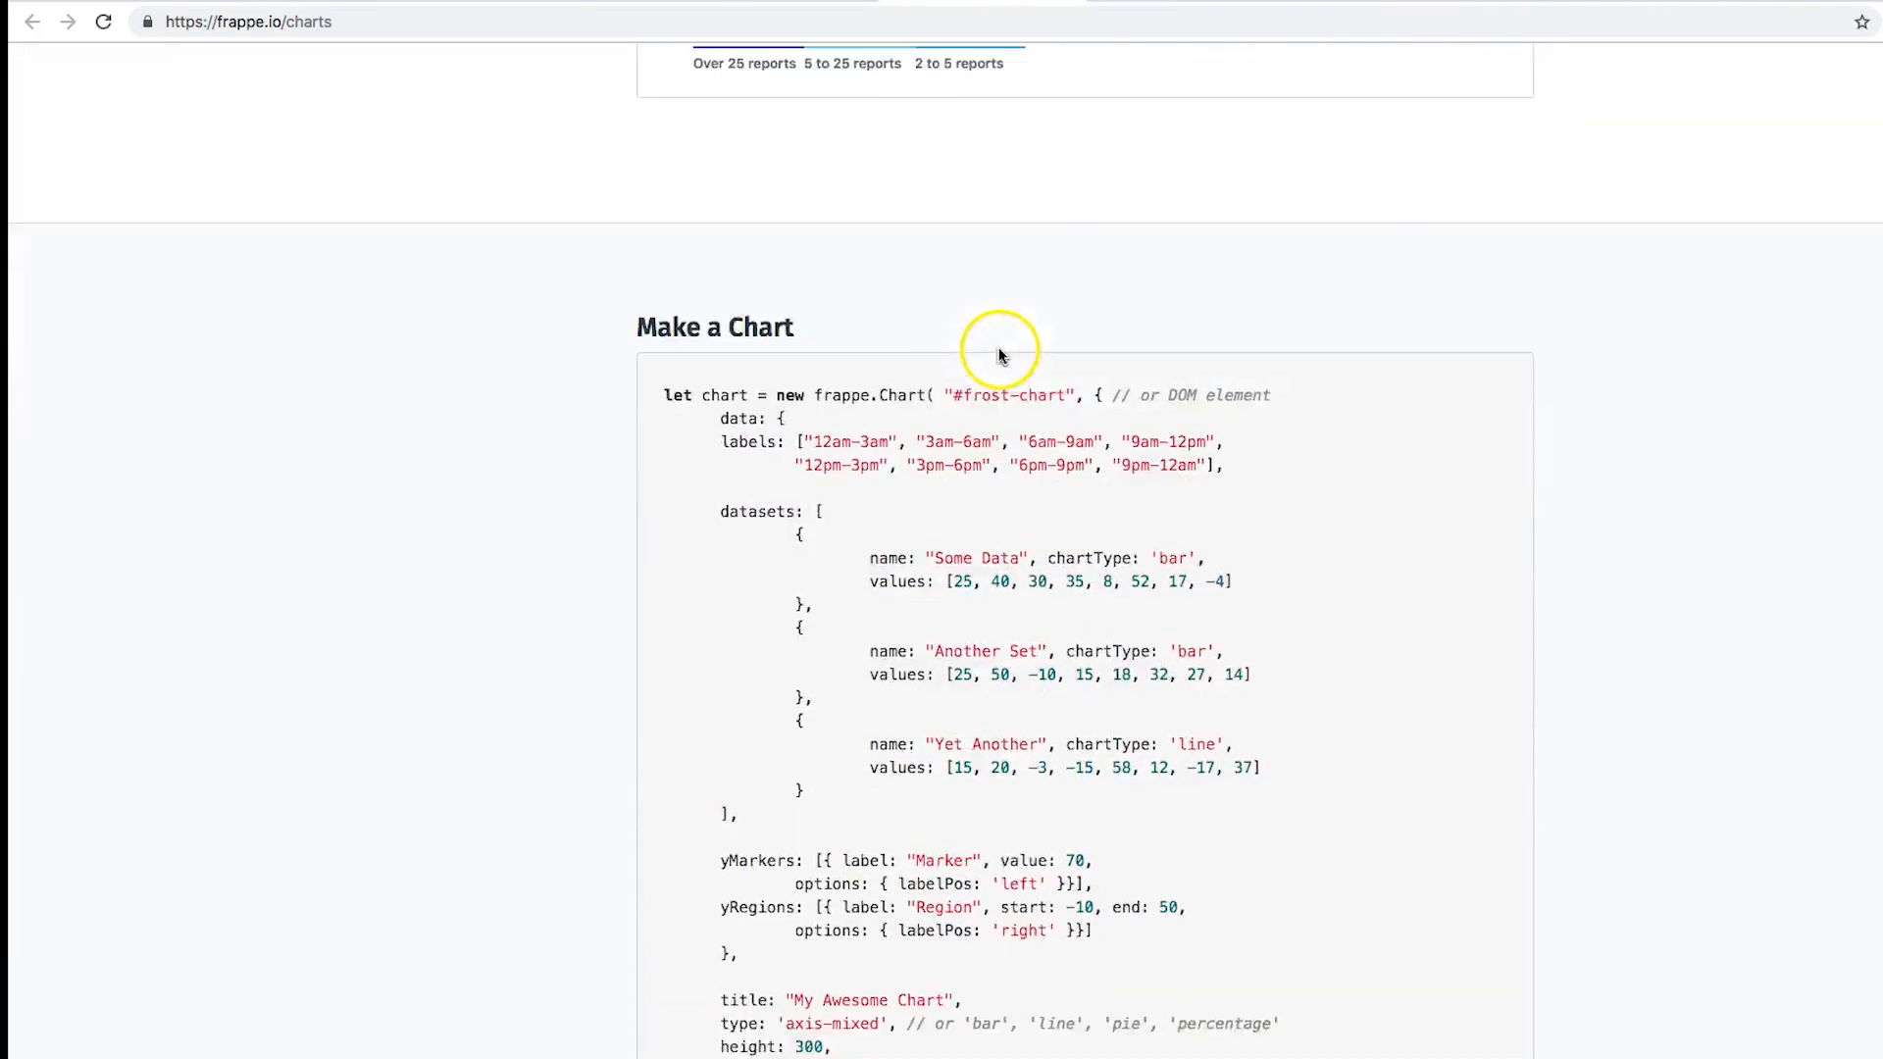
Step: Scroll through the Make a Chart code sample to the rendered My Awesome Chart
scroll("down", 3)
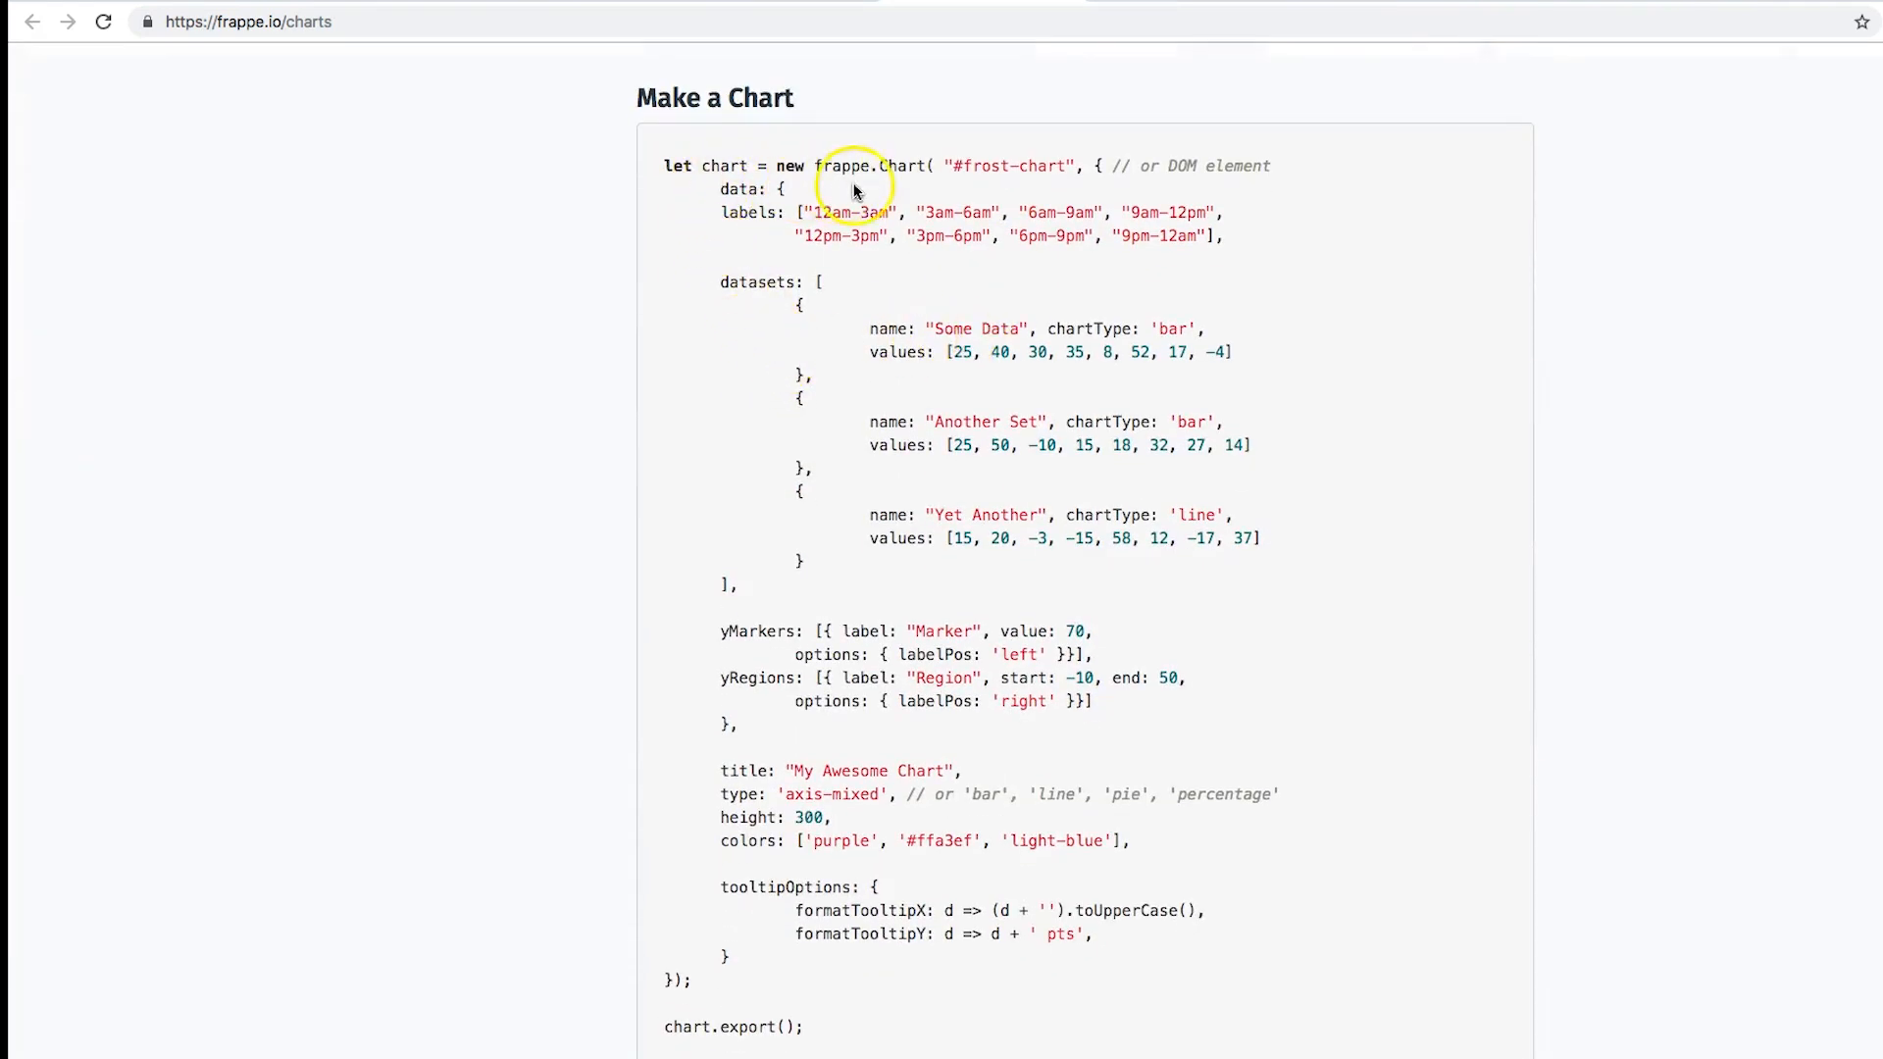
mouse_move(817, 282)
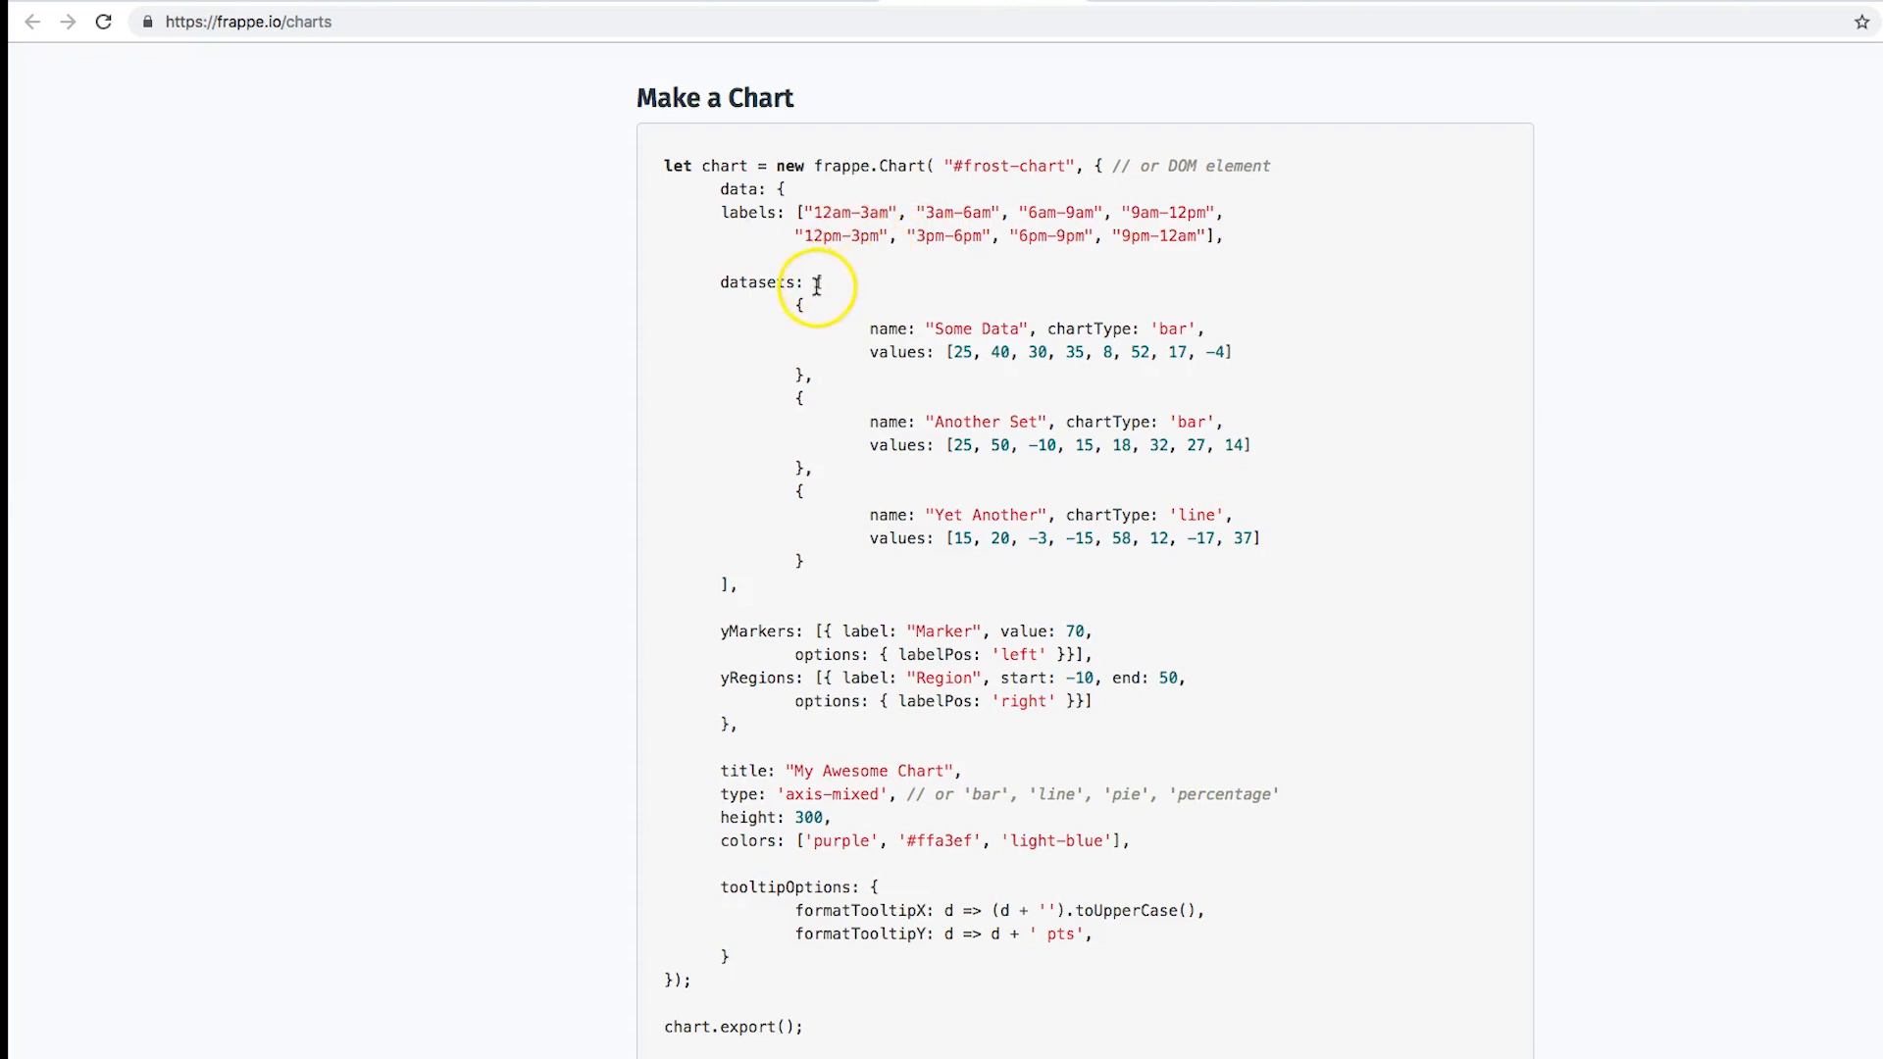
mouse_move(930, 393)
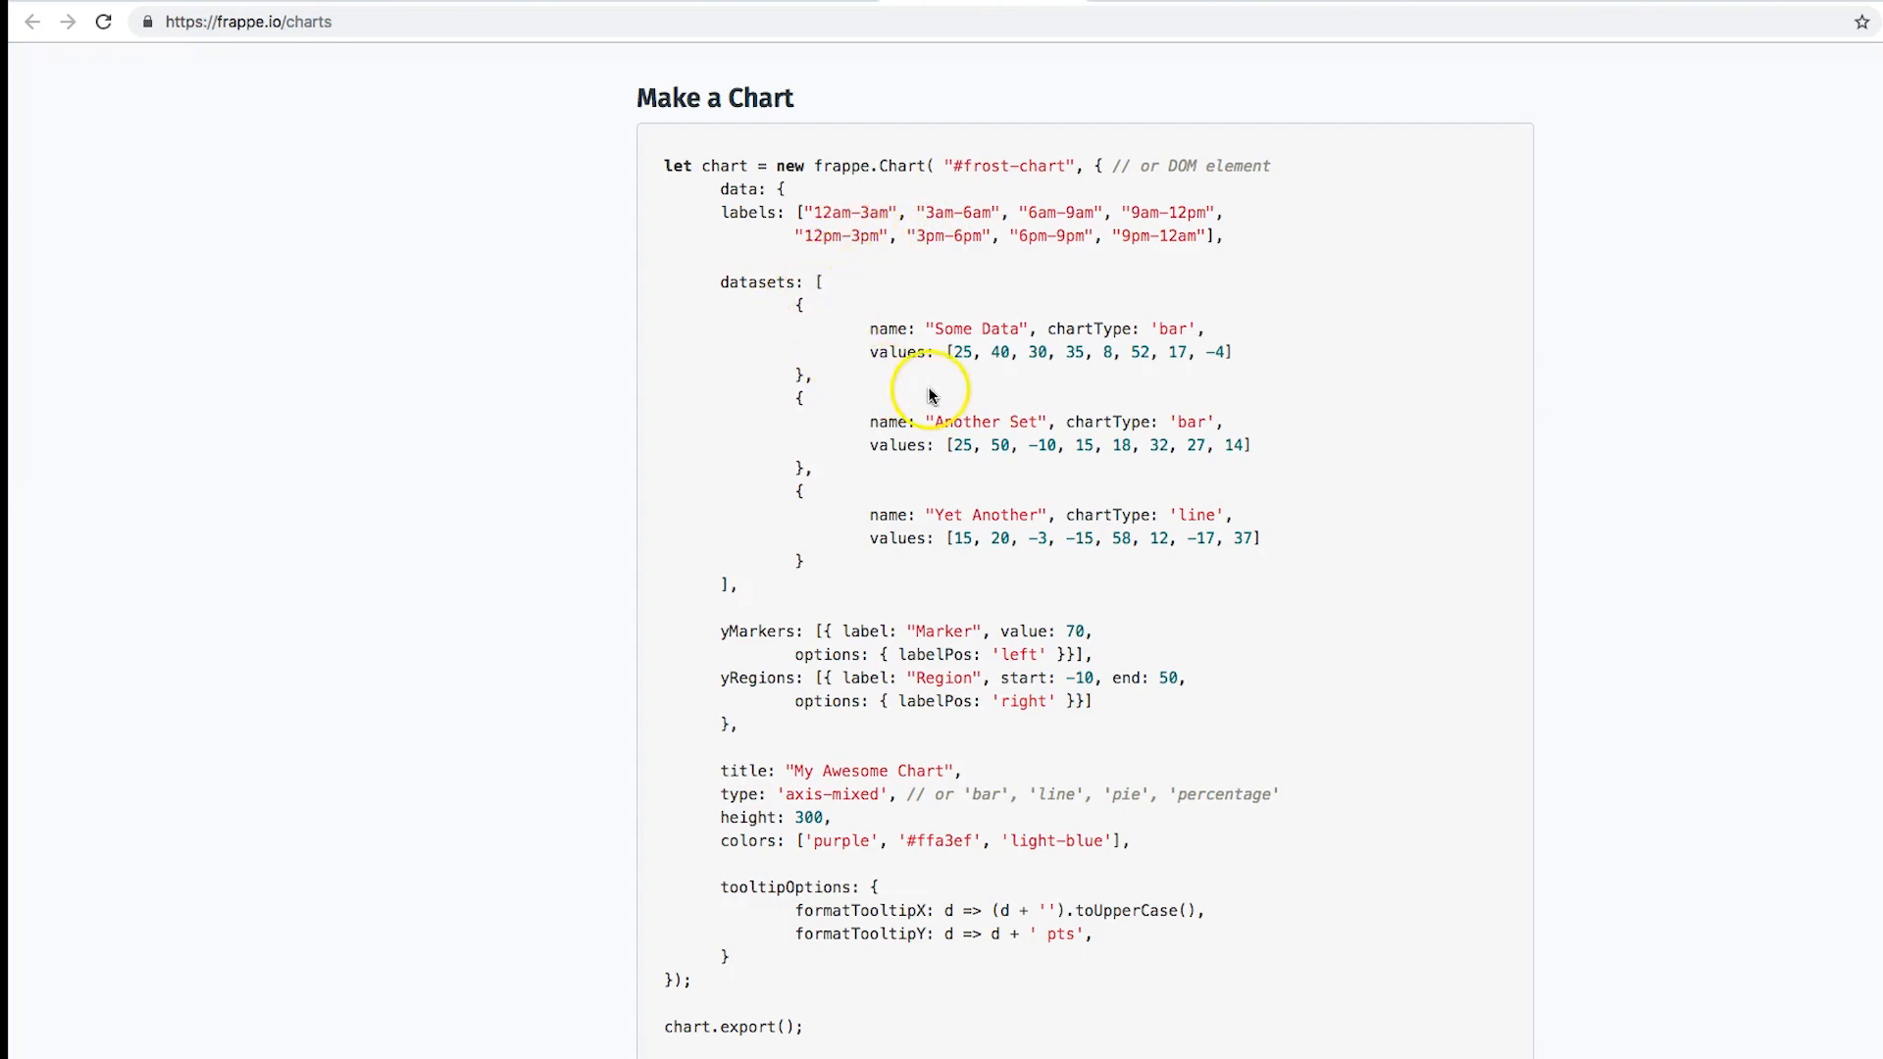
mouse_move(971, 484)
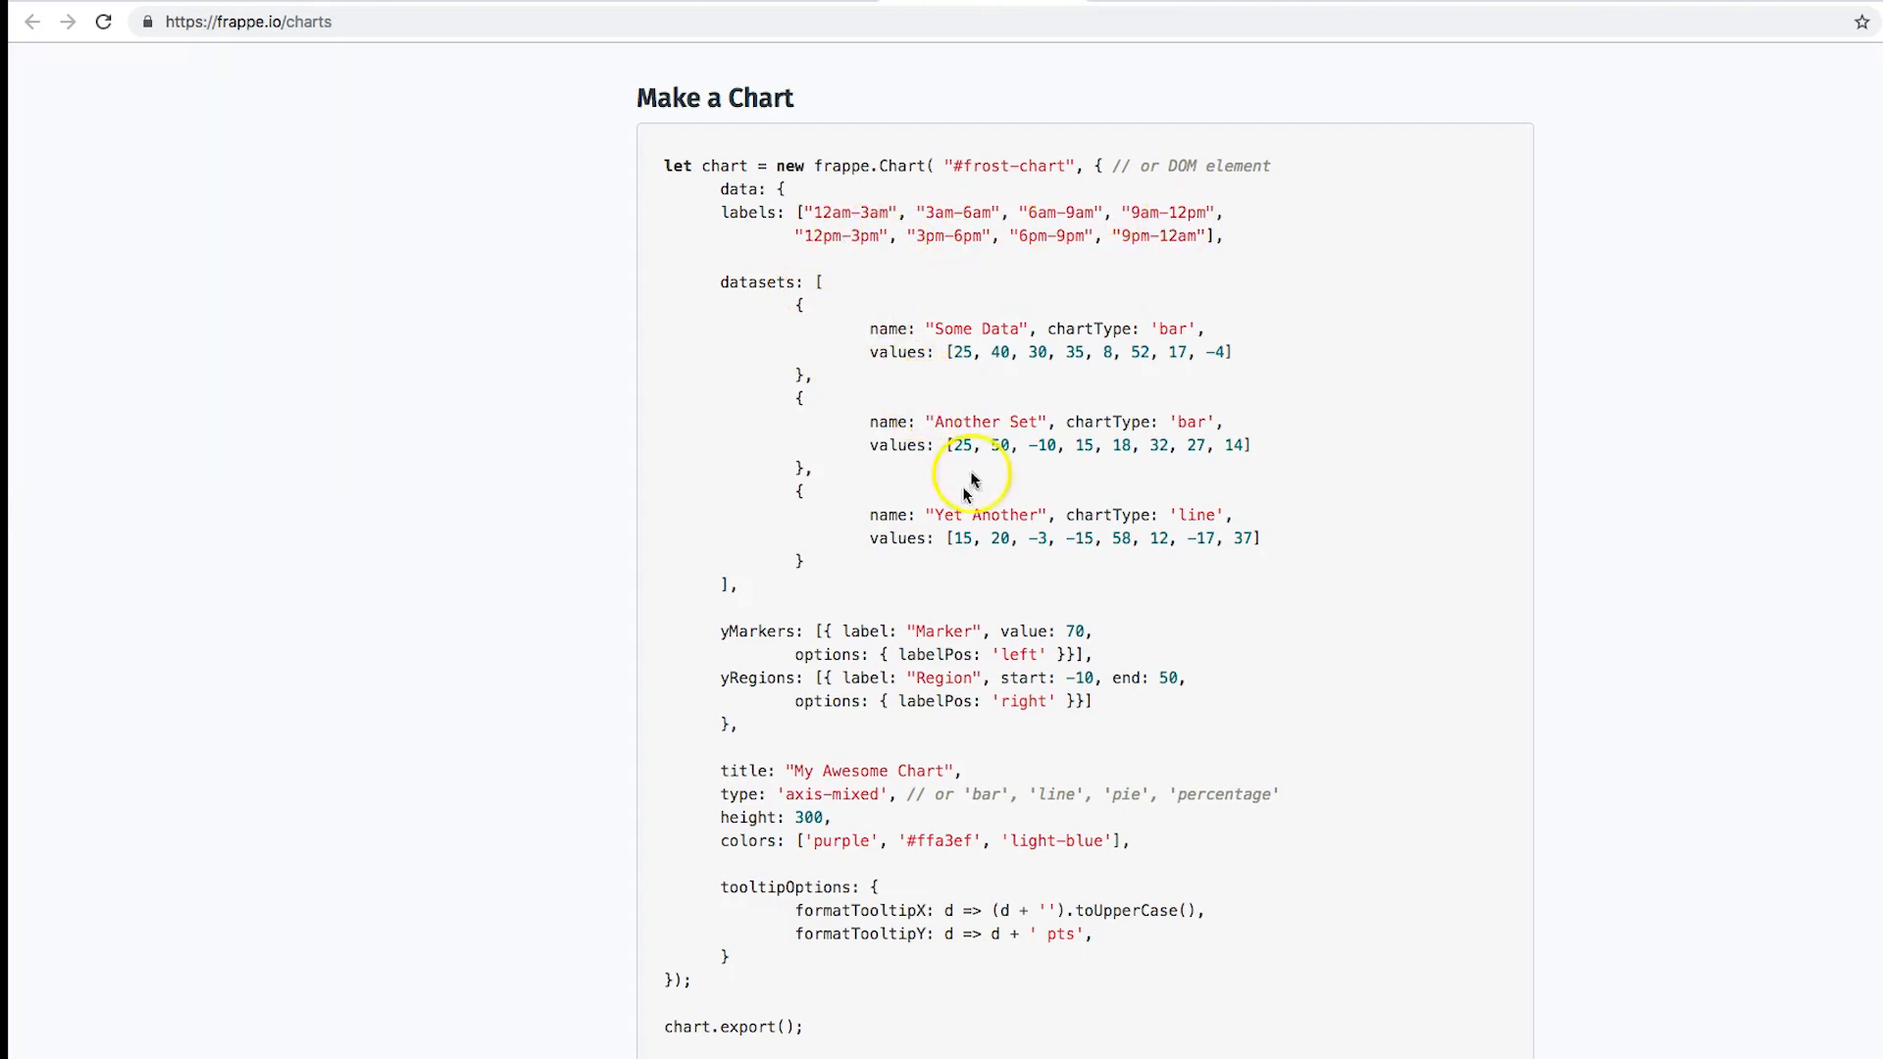
scroll("down", 3)
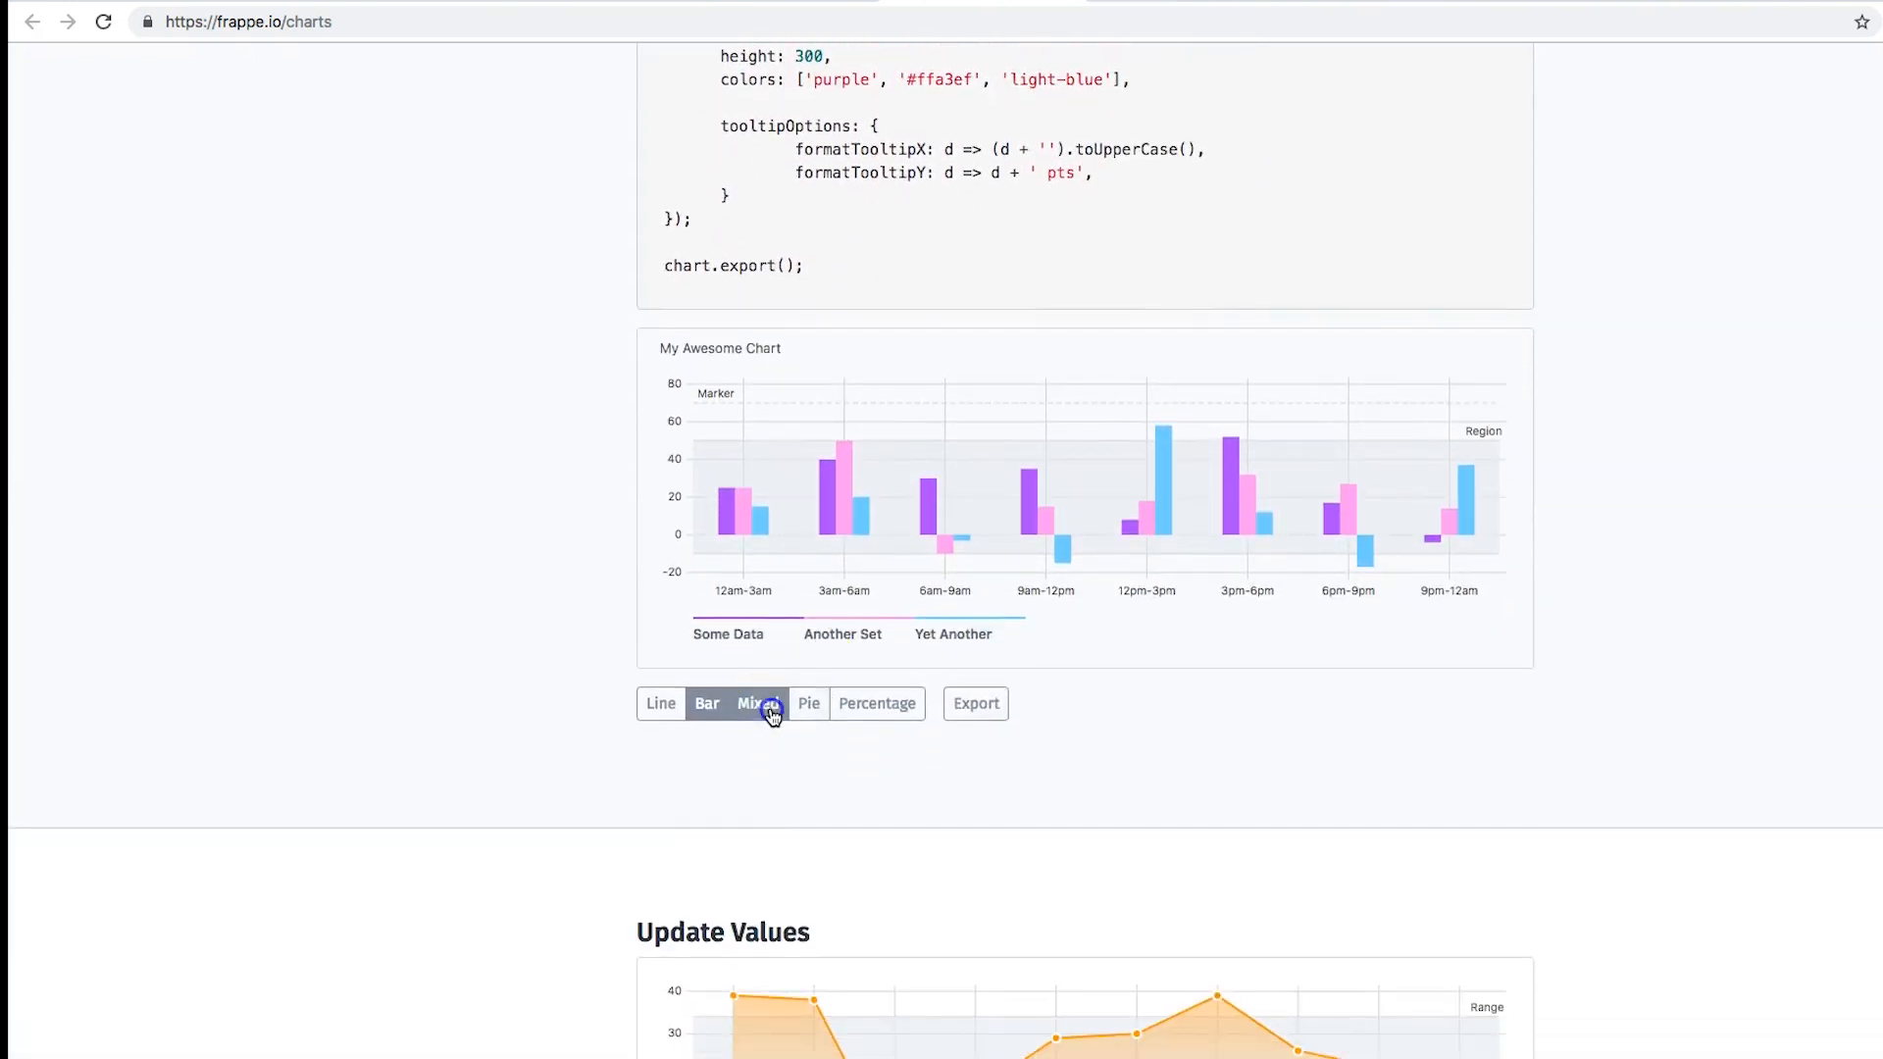
Step: Show the example chart as percentage shares and scroll down to Install
left_click(877, 703)
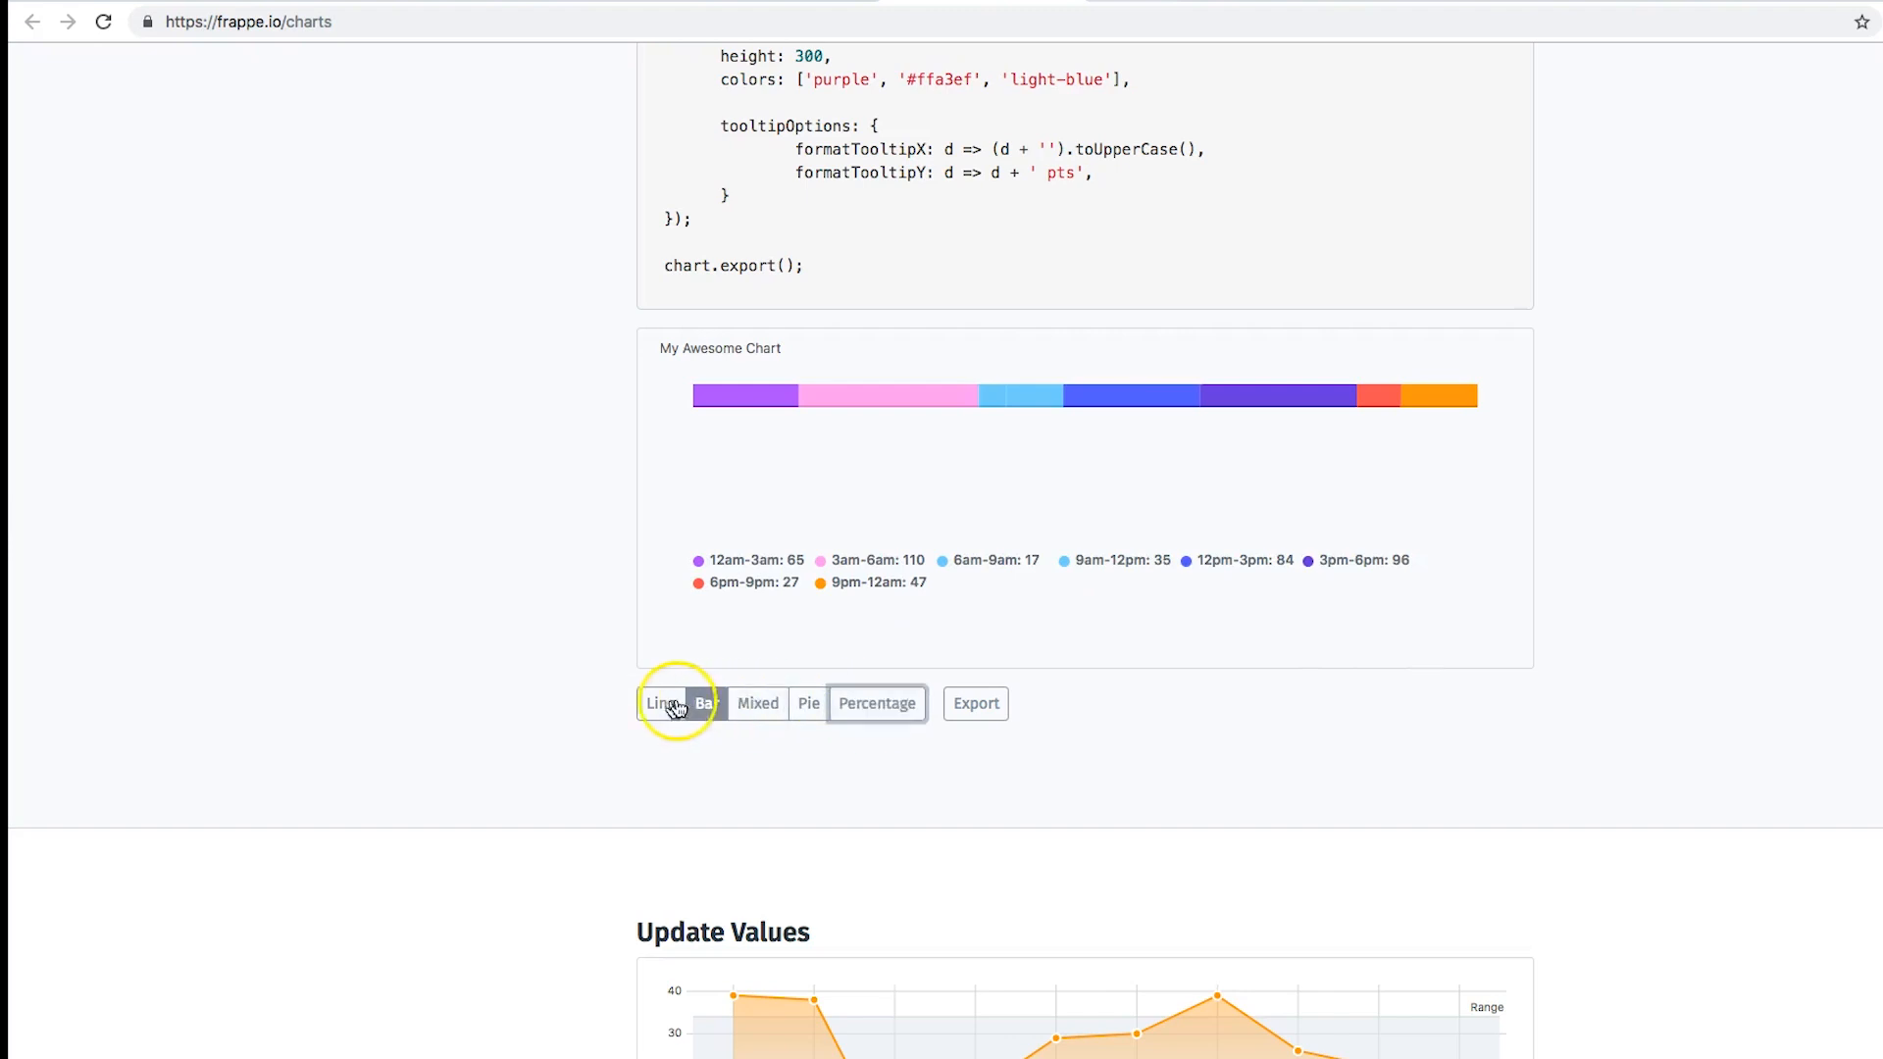
scroll("down", 3)
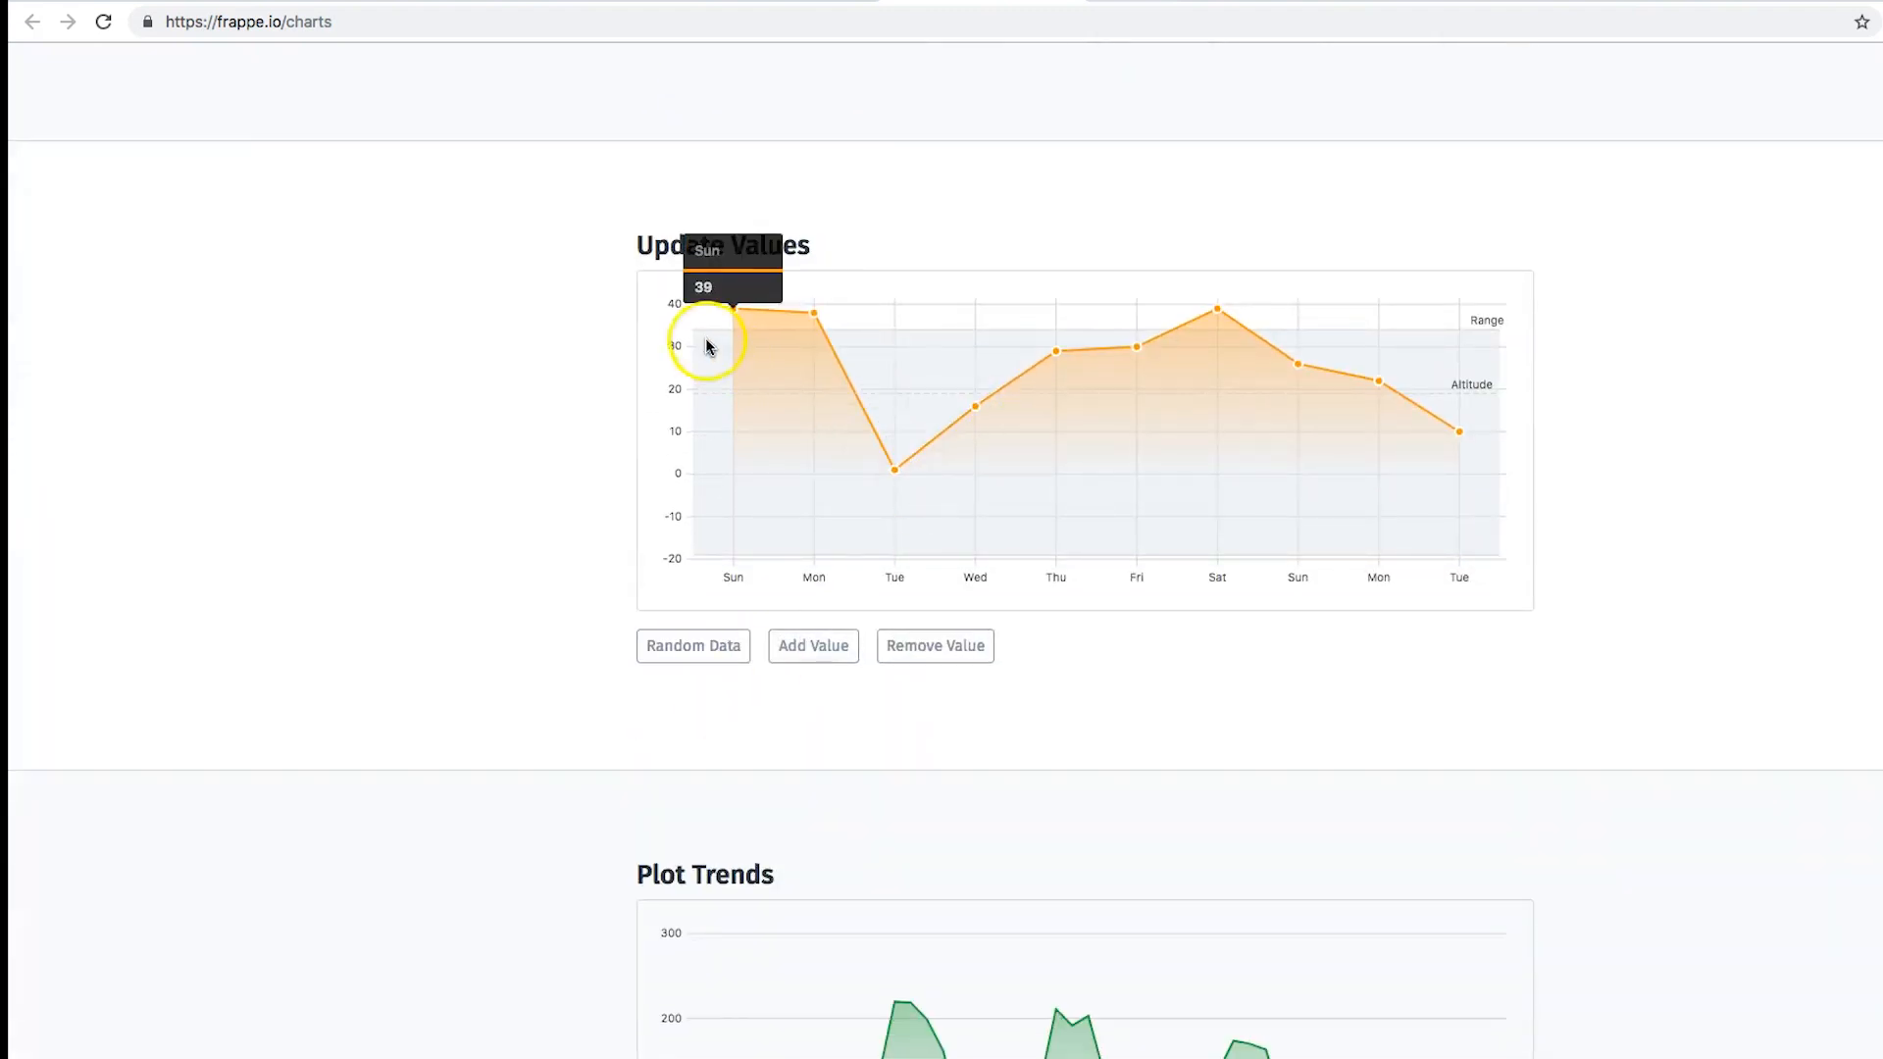
scroll("down", 3)
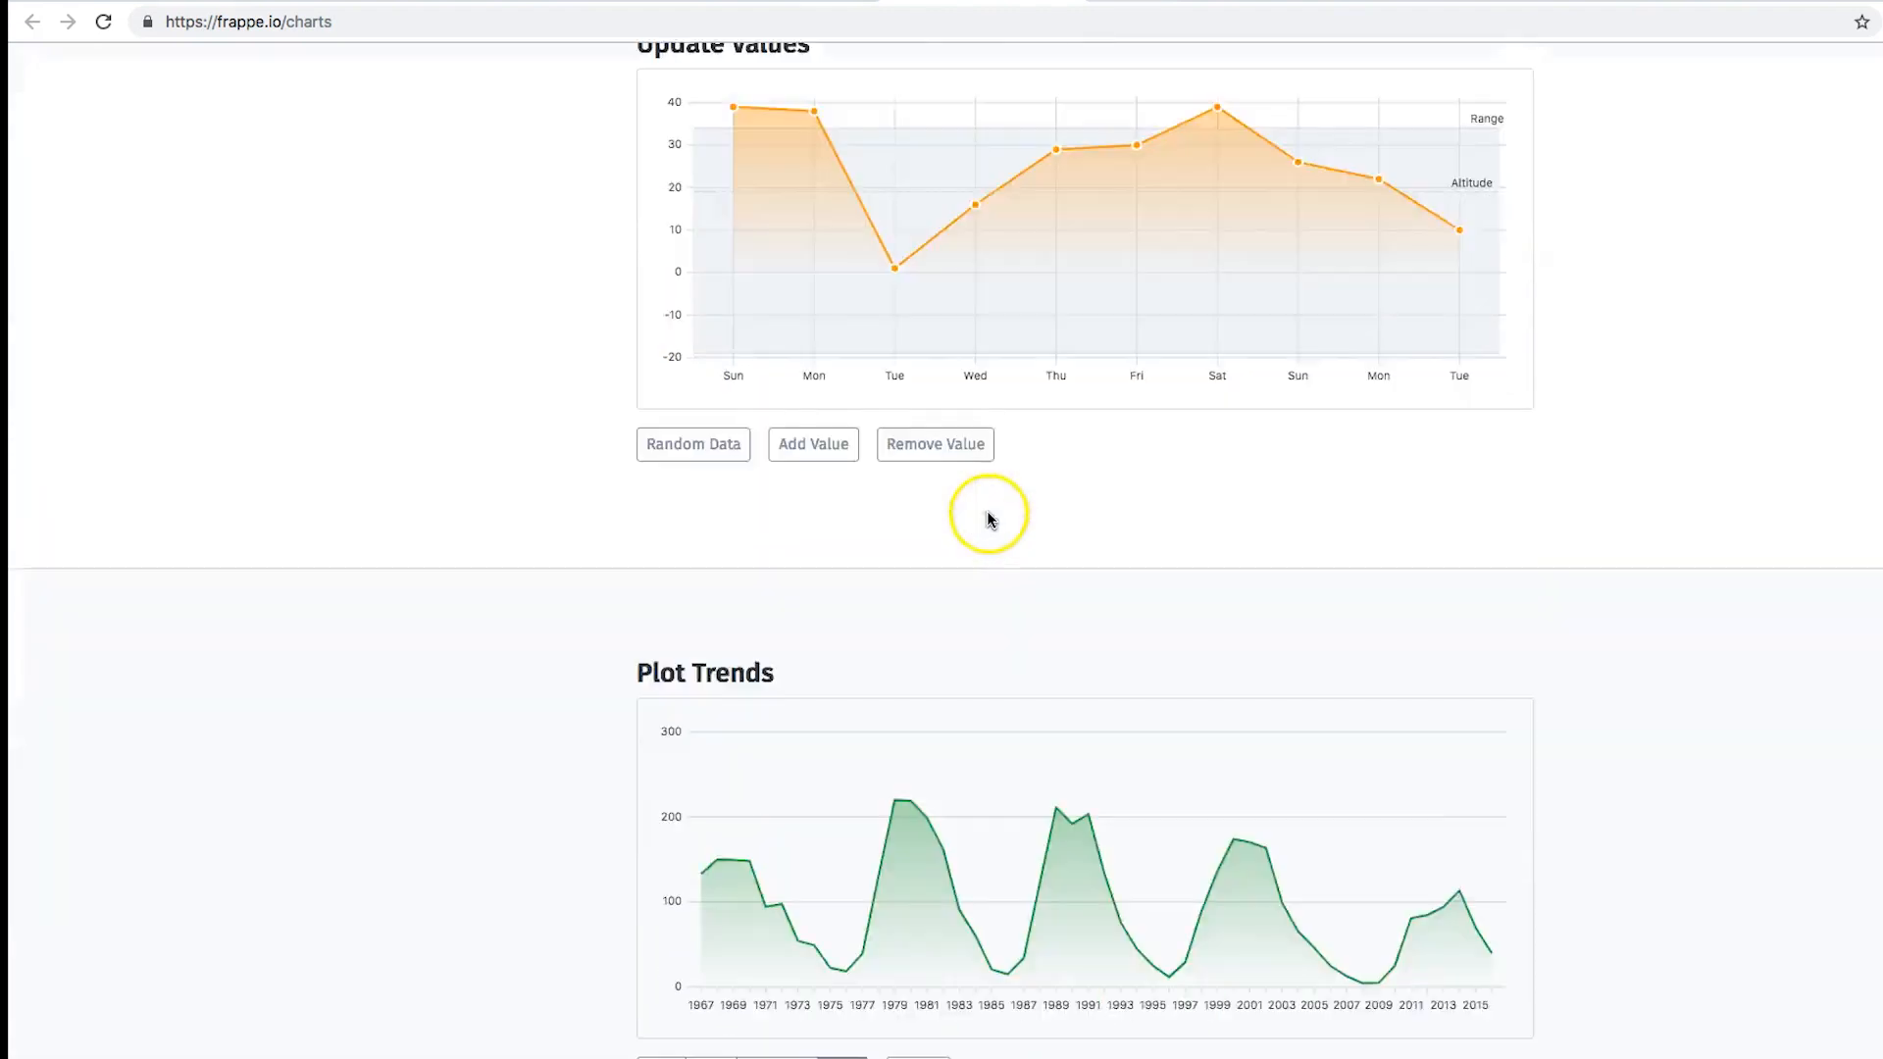
scroll("down", 3)
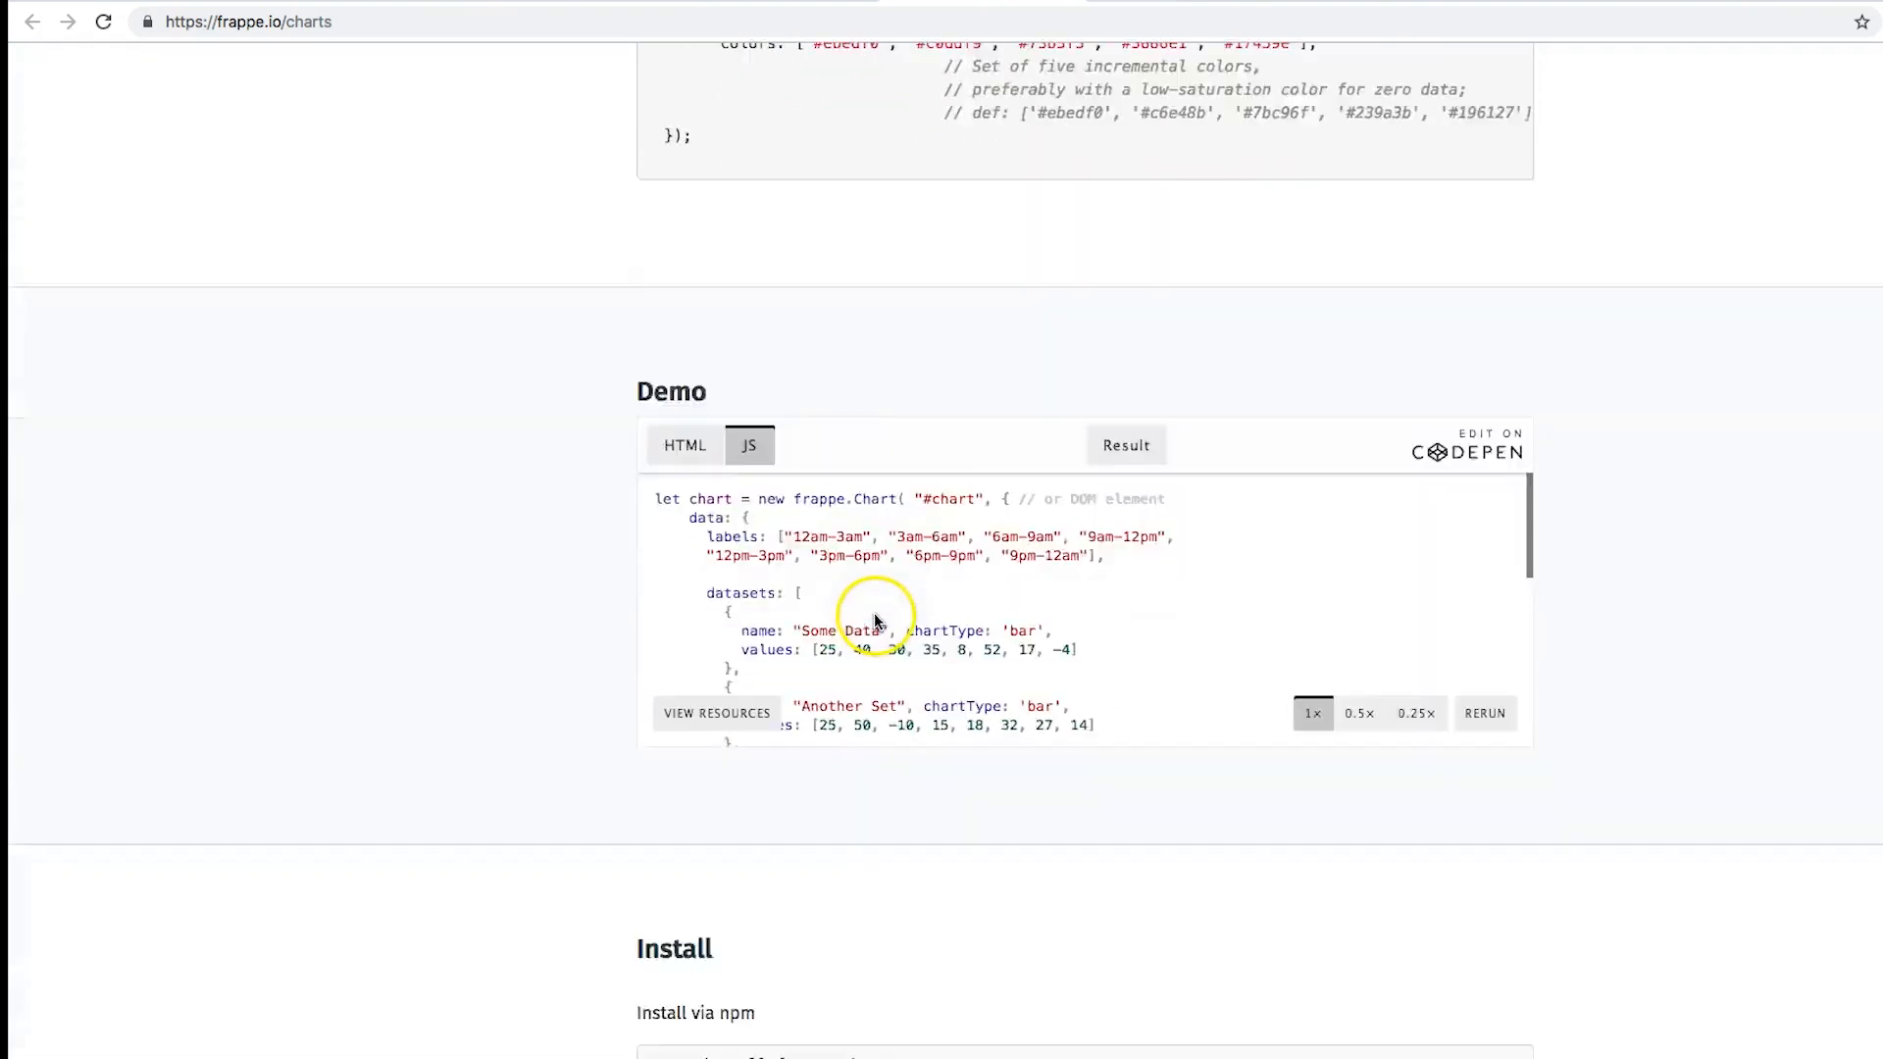
scroll("down", 3)
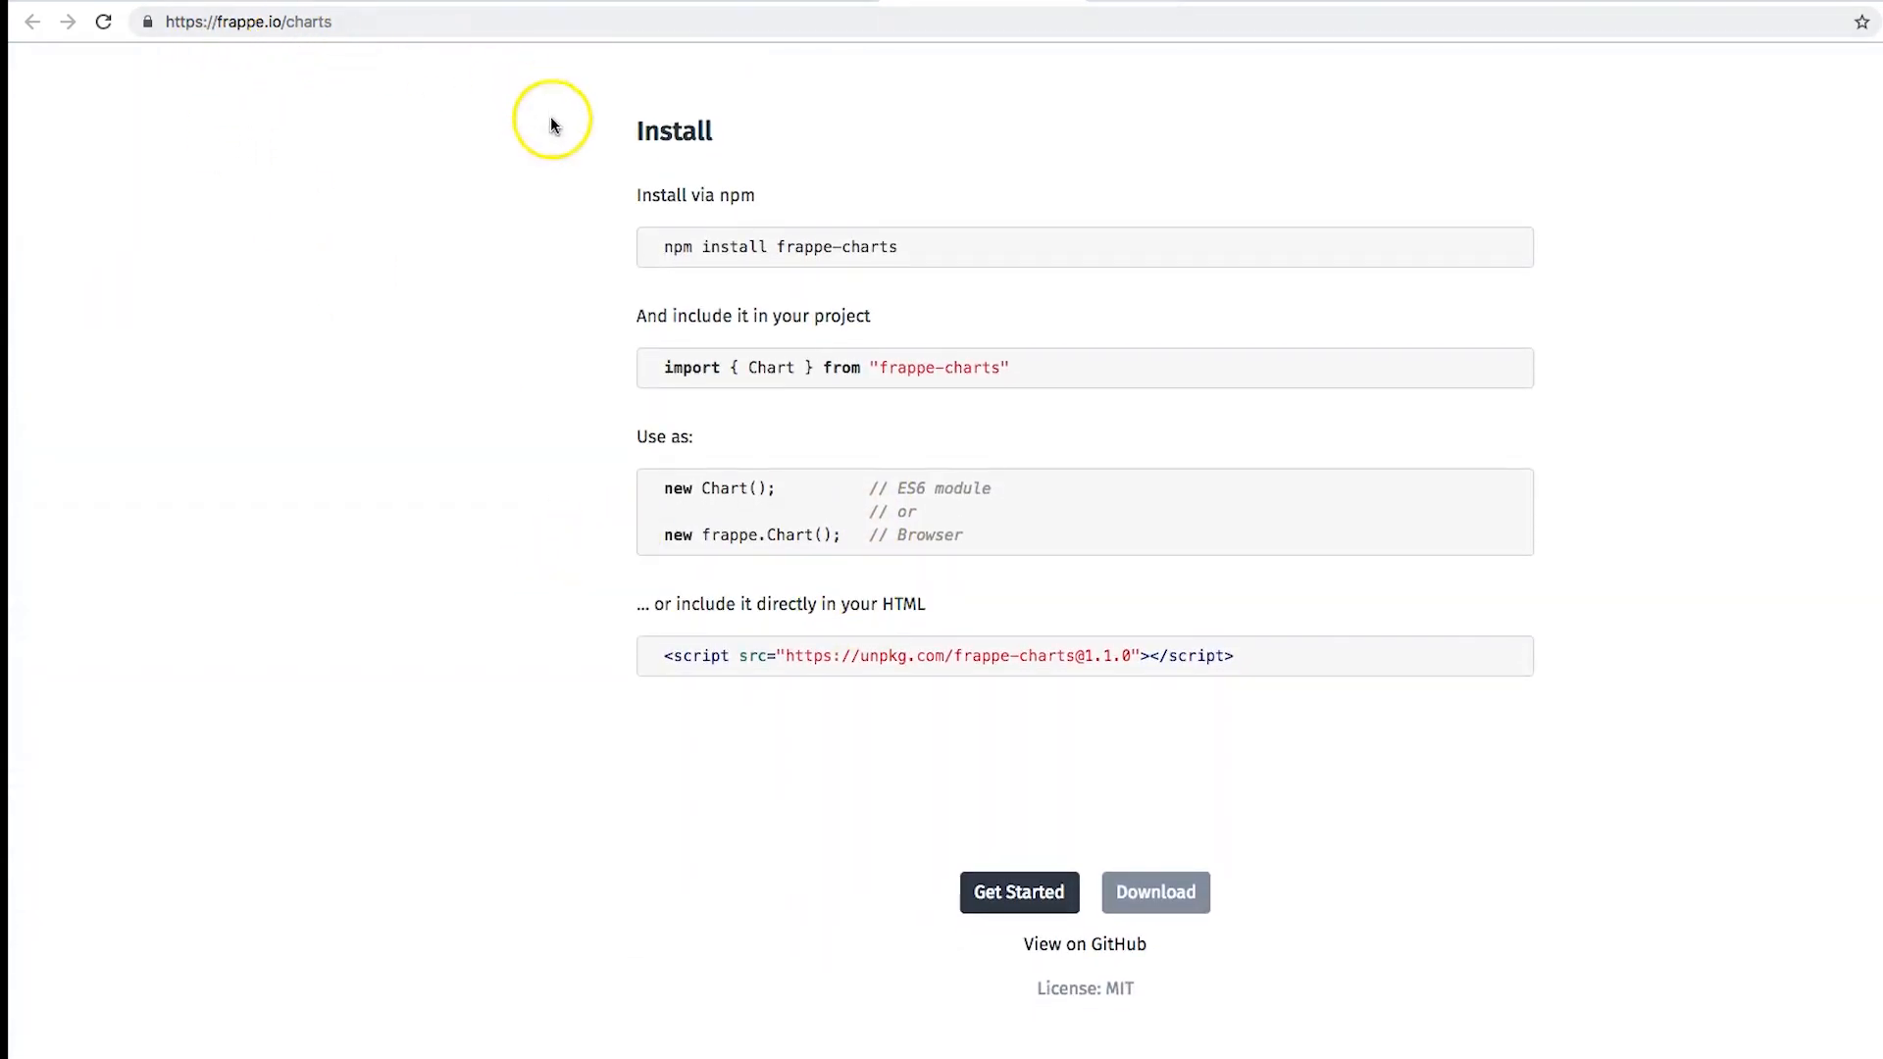
mouse_move(1159, 5)
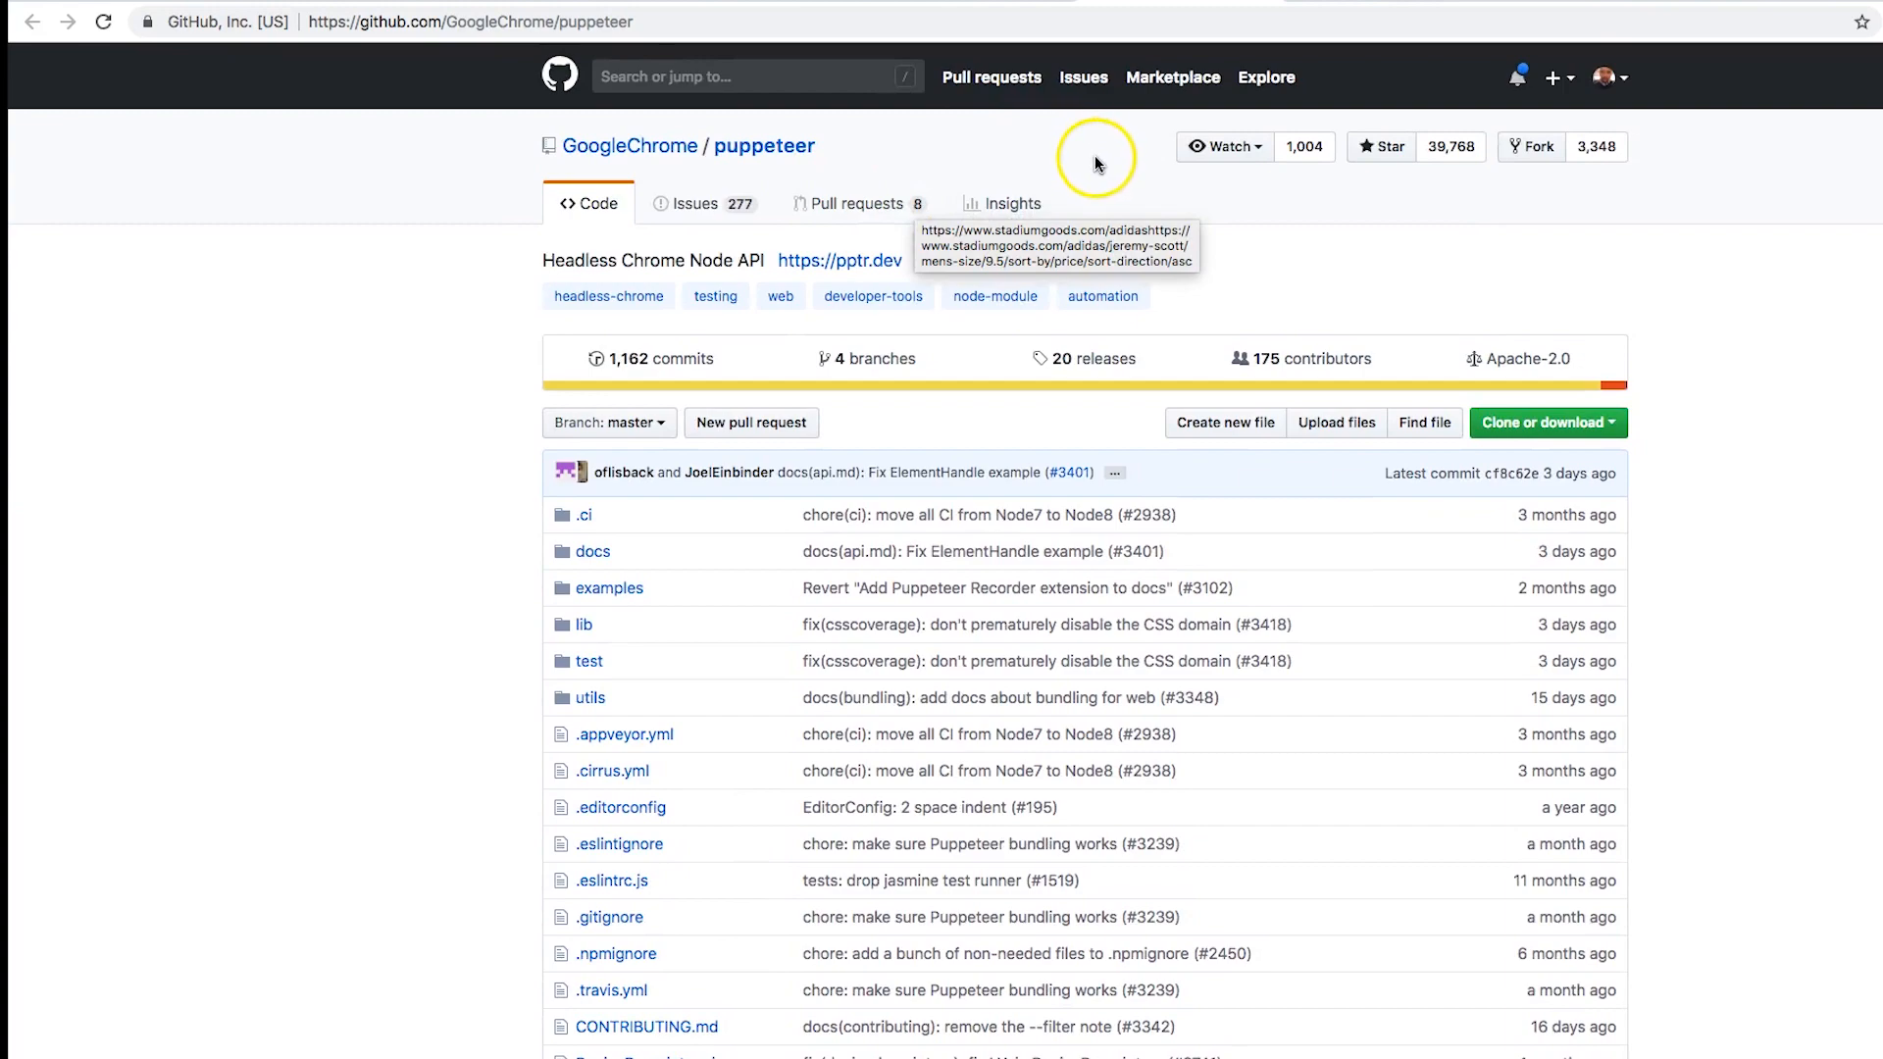
Step: Browse the Puppeteer GitHub README and open the Try Puppeteer playground
scroll("down", 3)
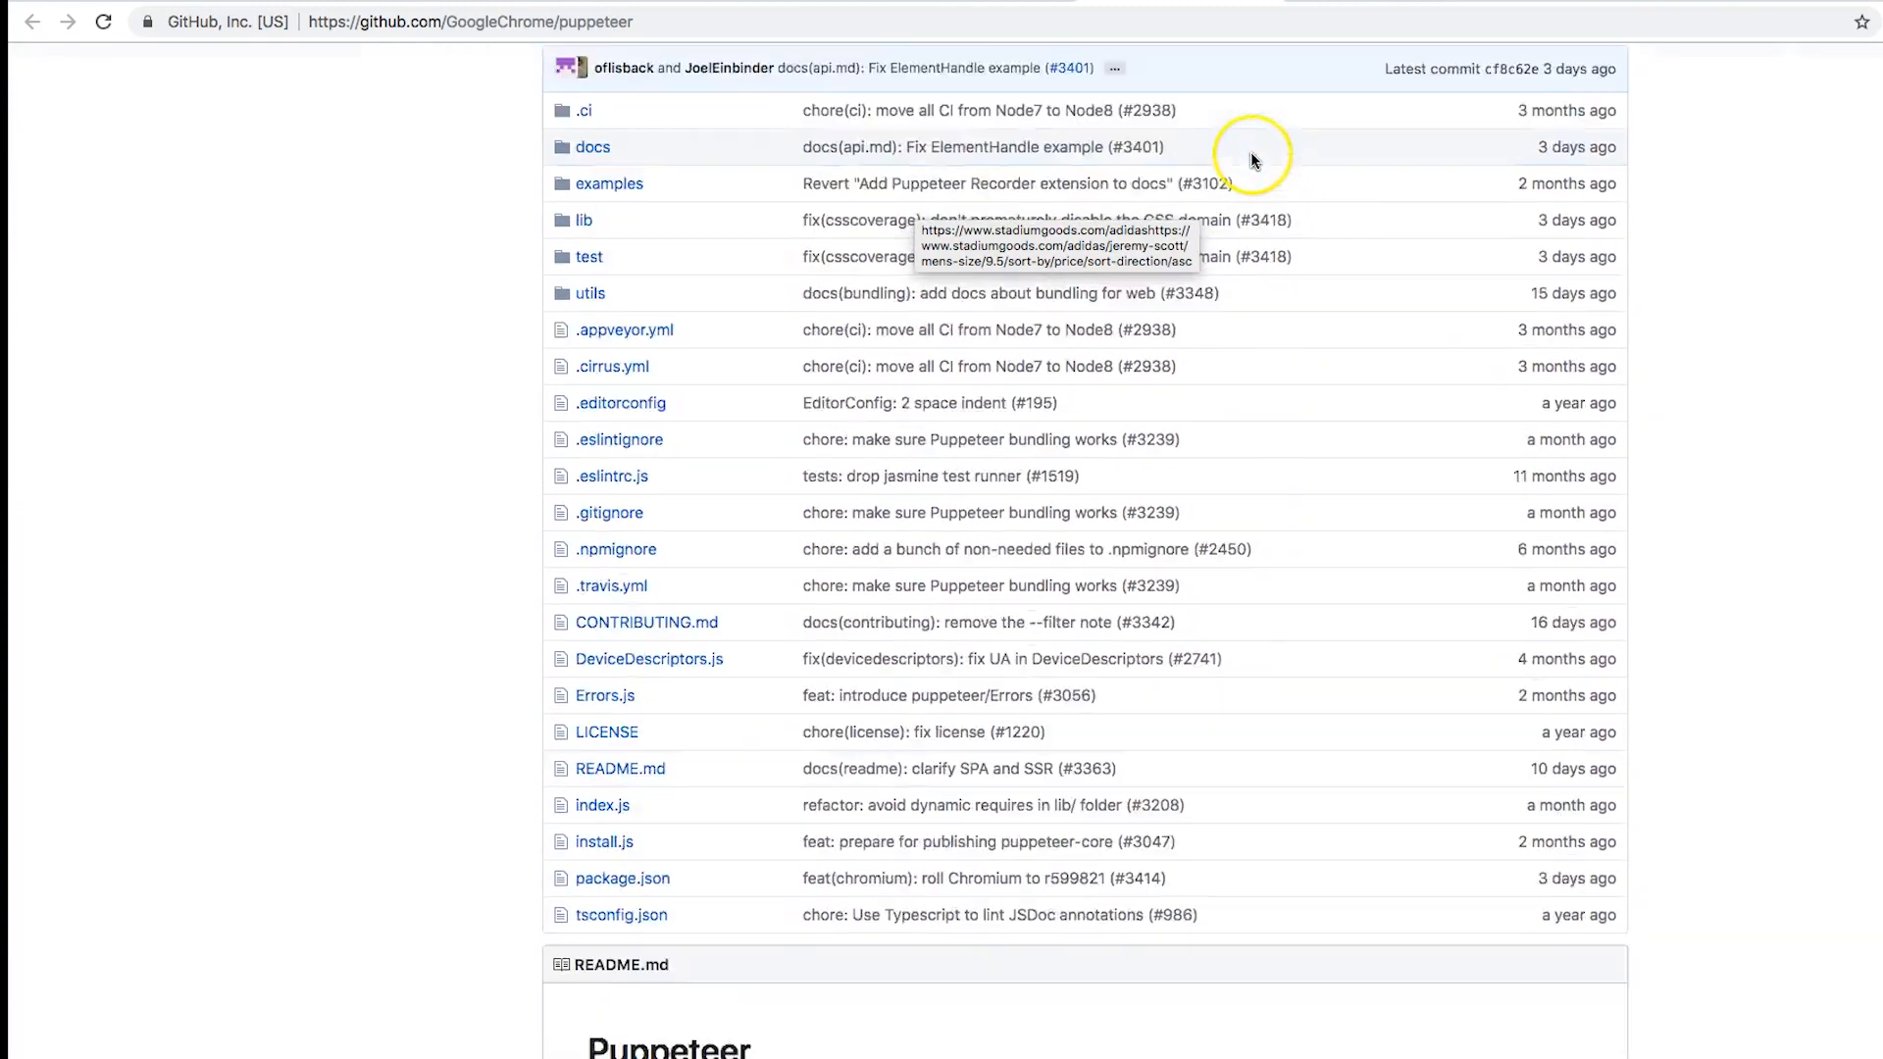
scroll("down", 3)
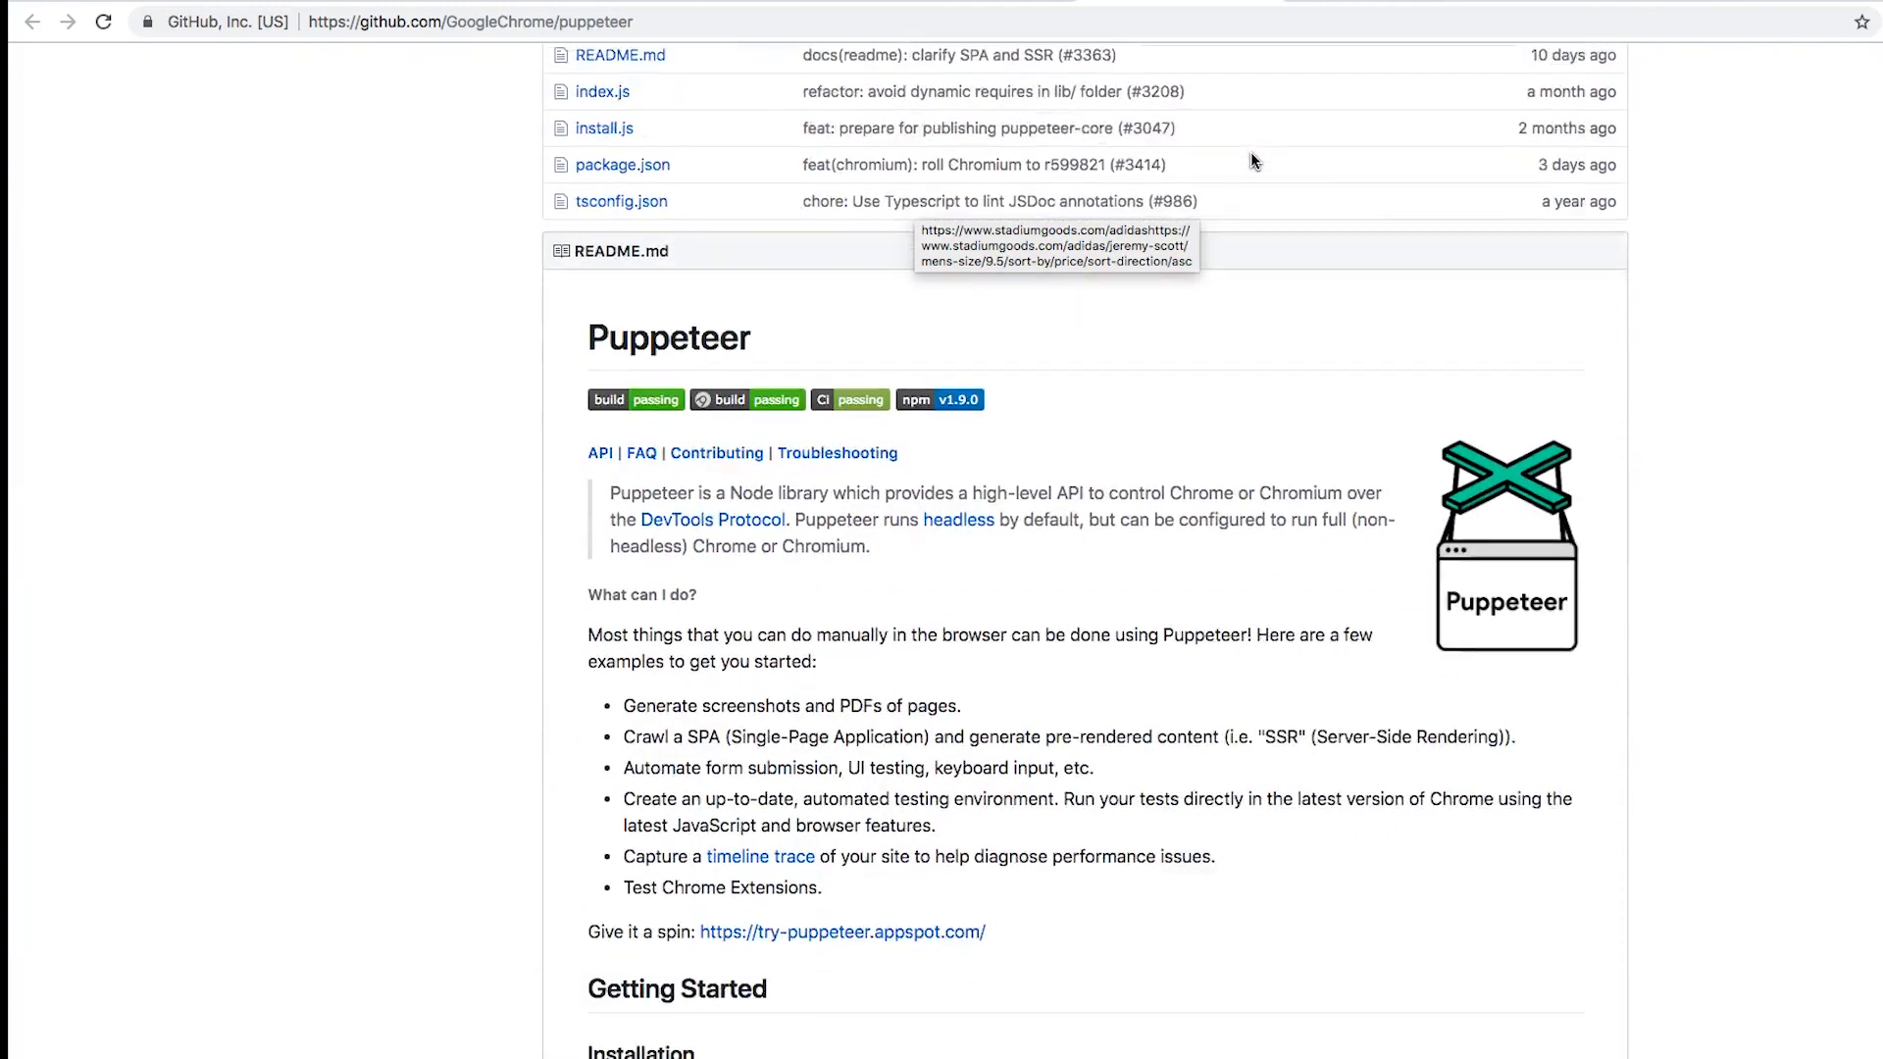
scroll("down", 3)
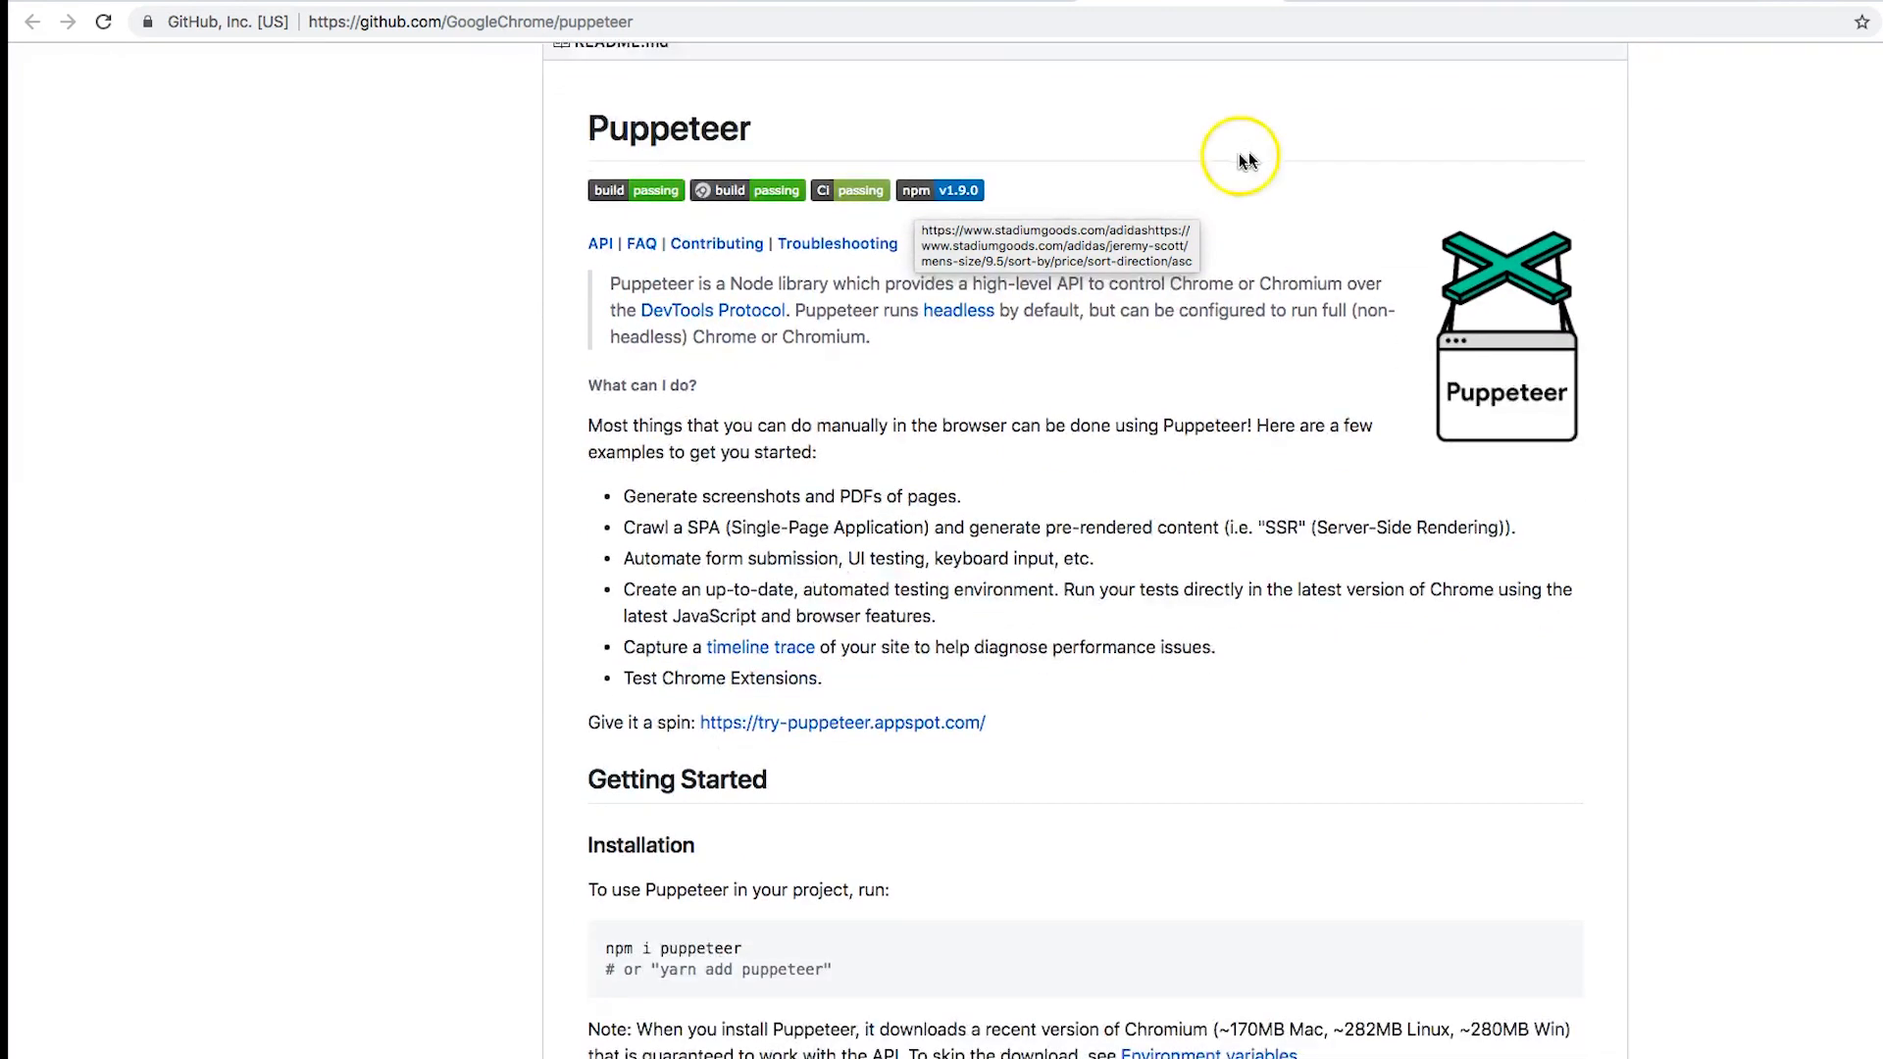
scroll("down", 3)
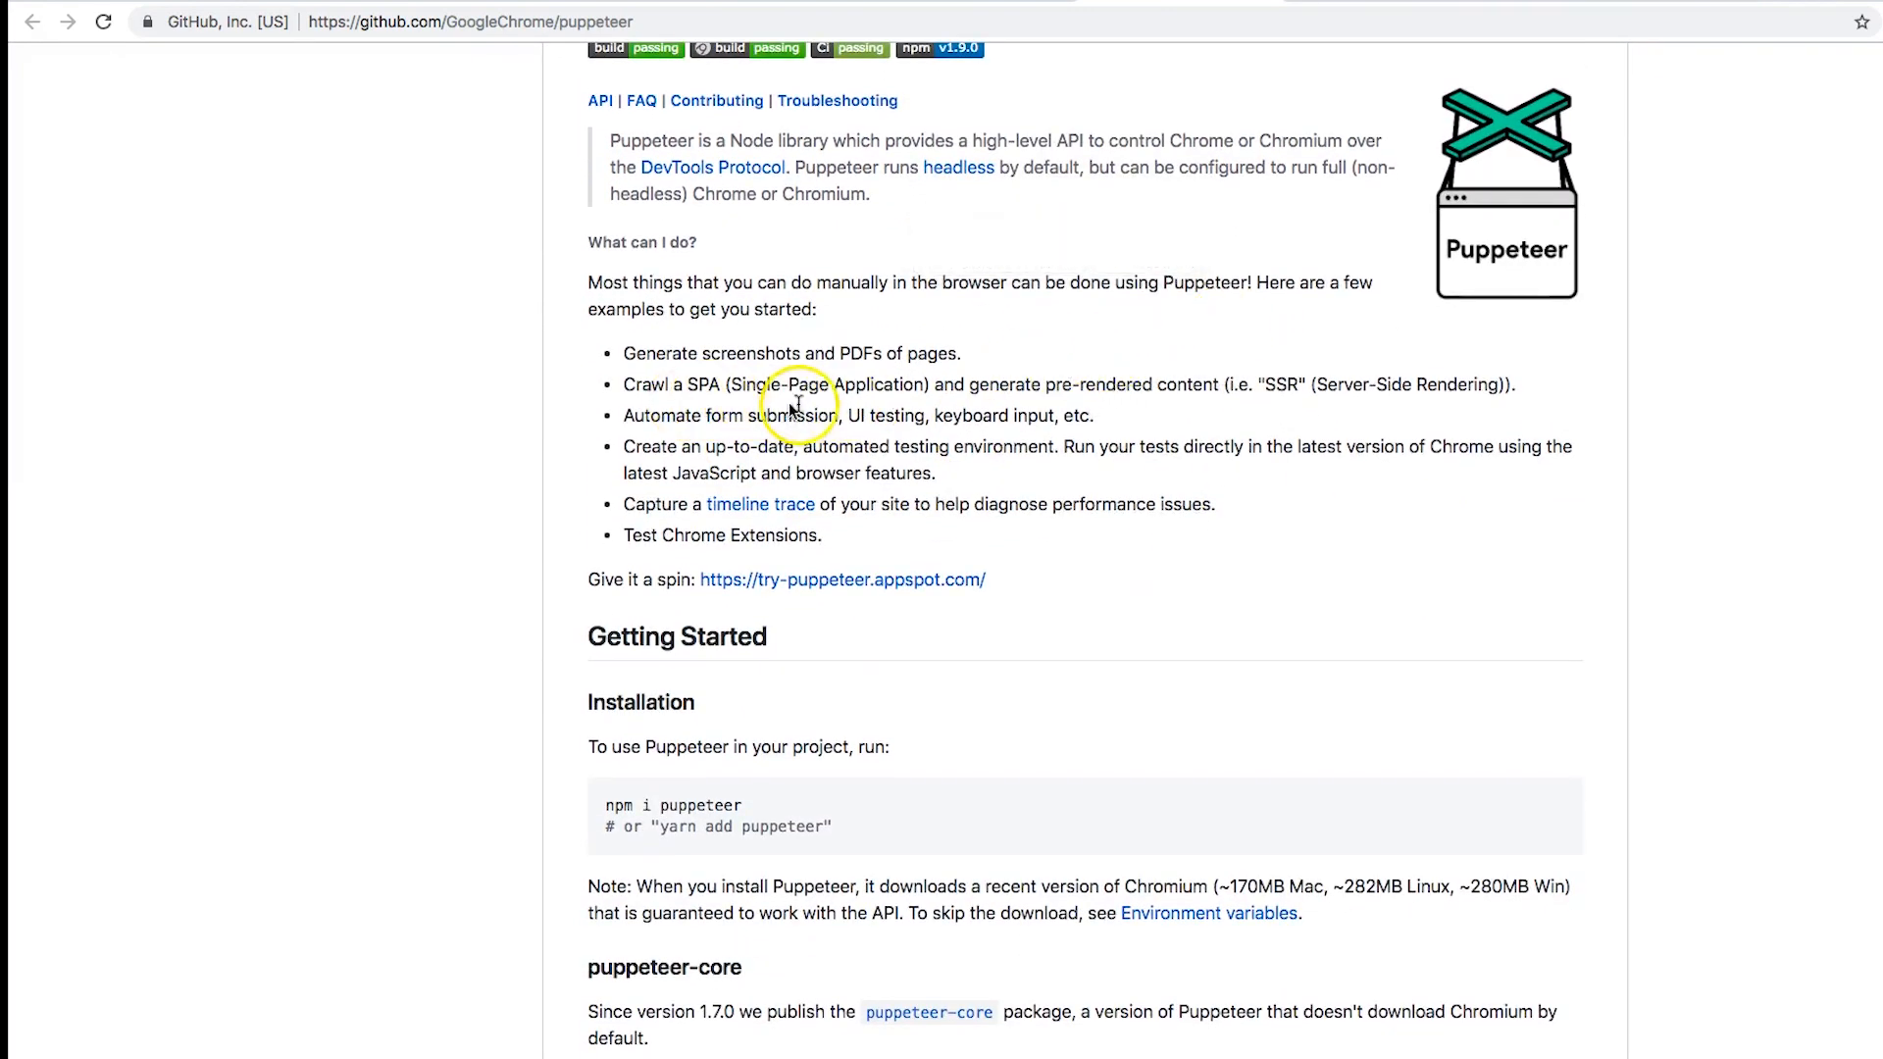
mouse_move(987, 408)
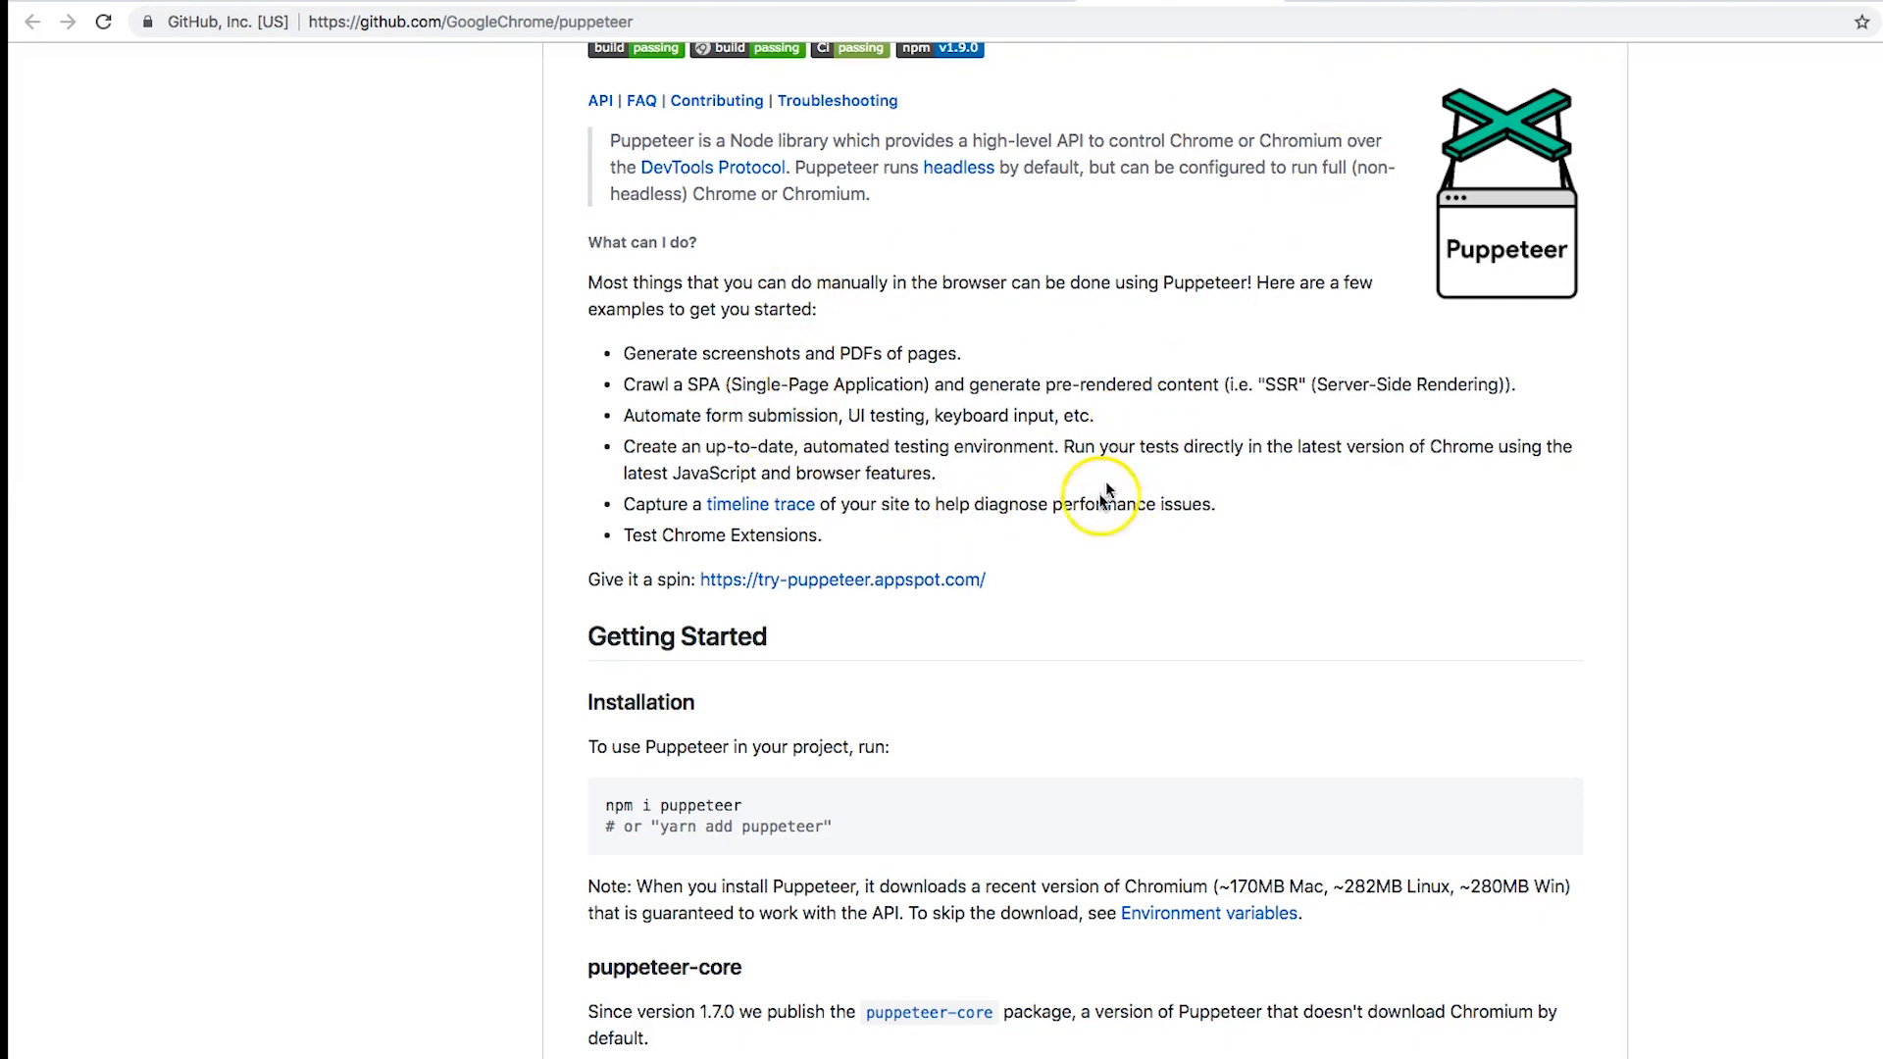
left_click(841, 580)
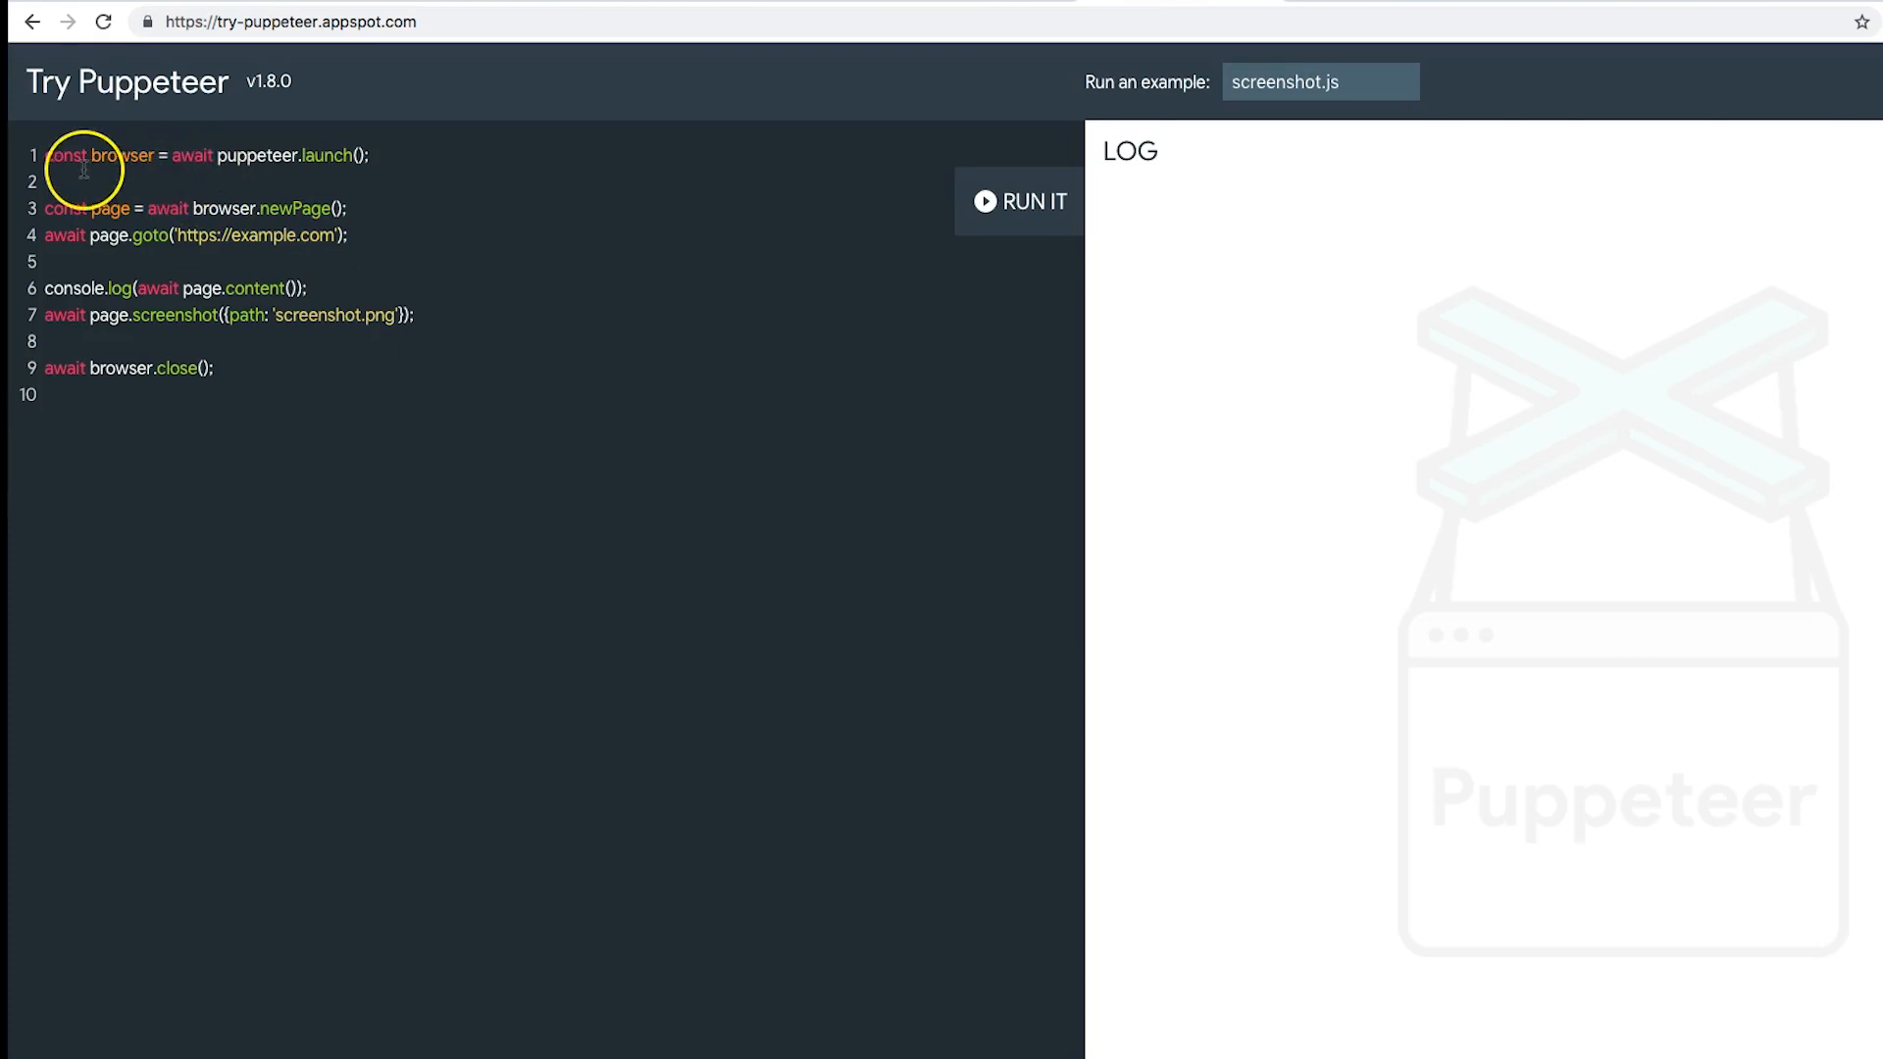
mouse_move(288, 167)
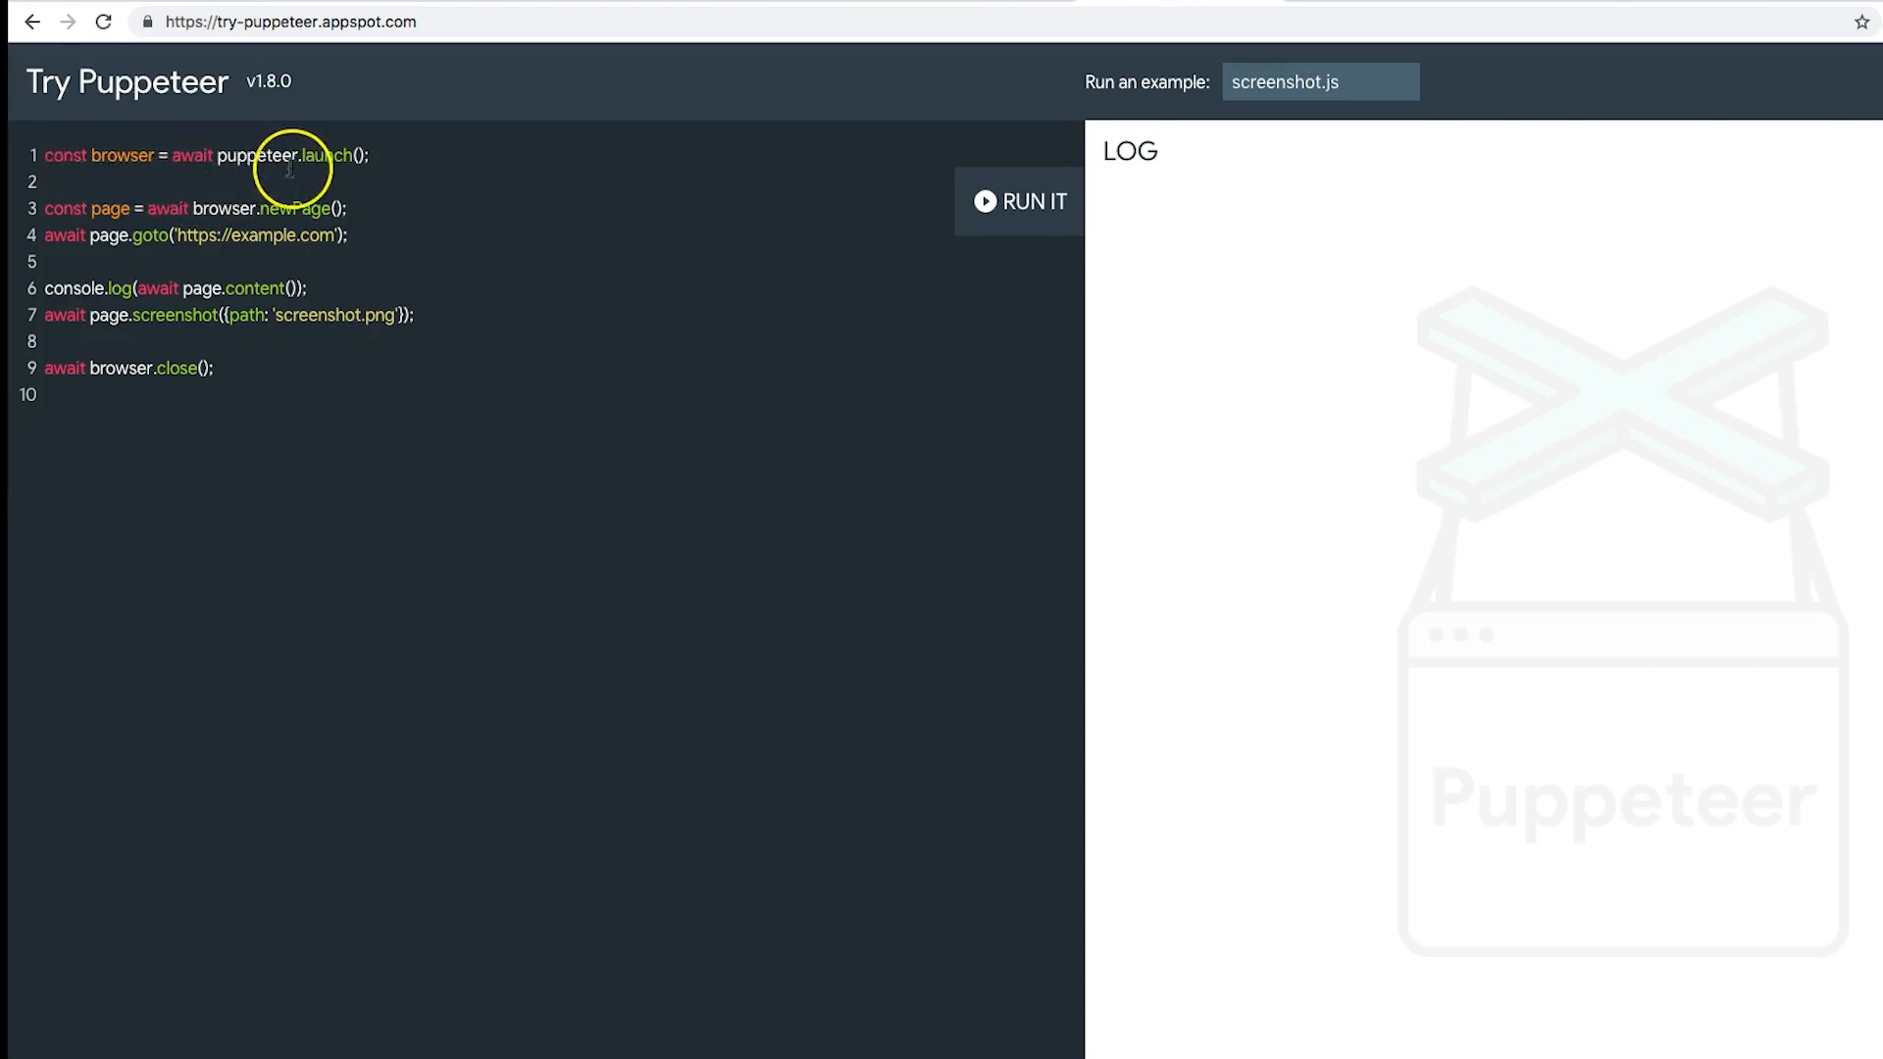
mouse_move(167, 215)
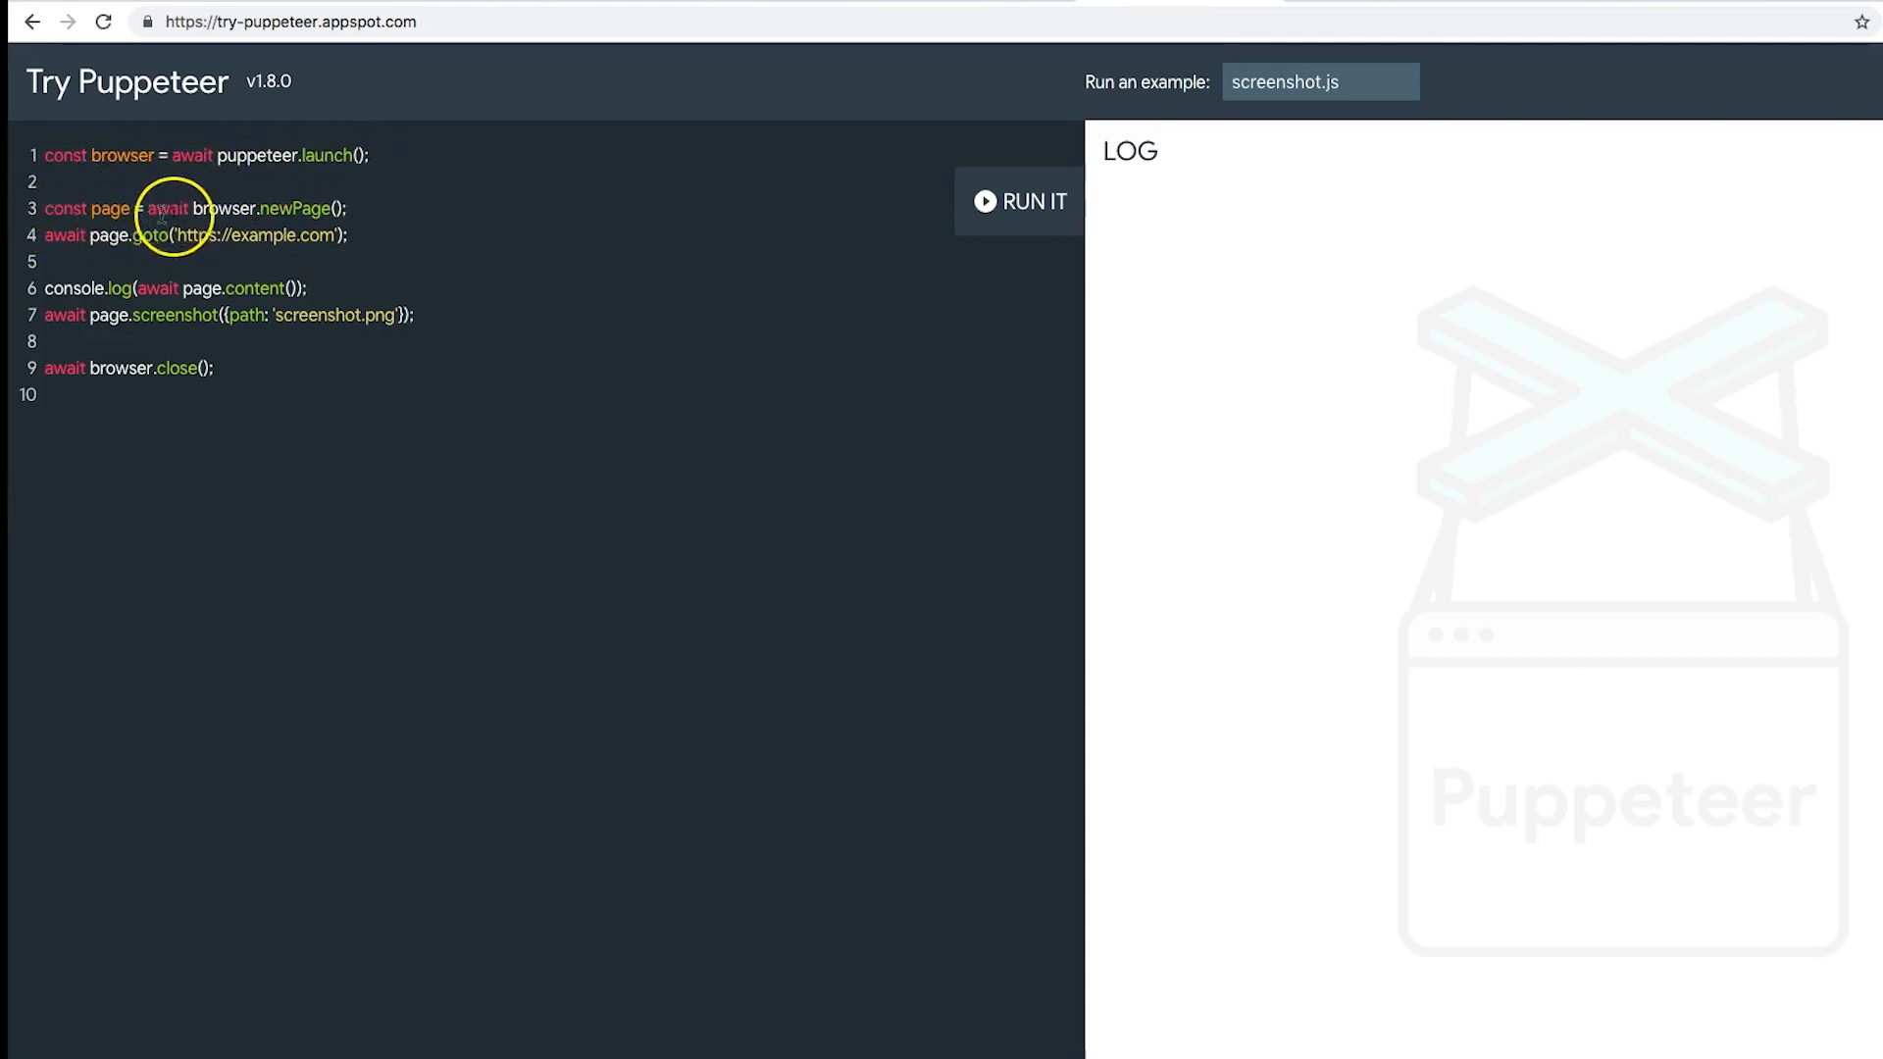
mouse_move(68, 265)
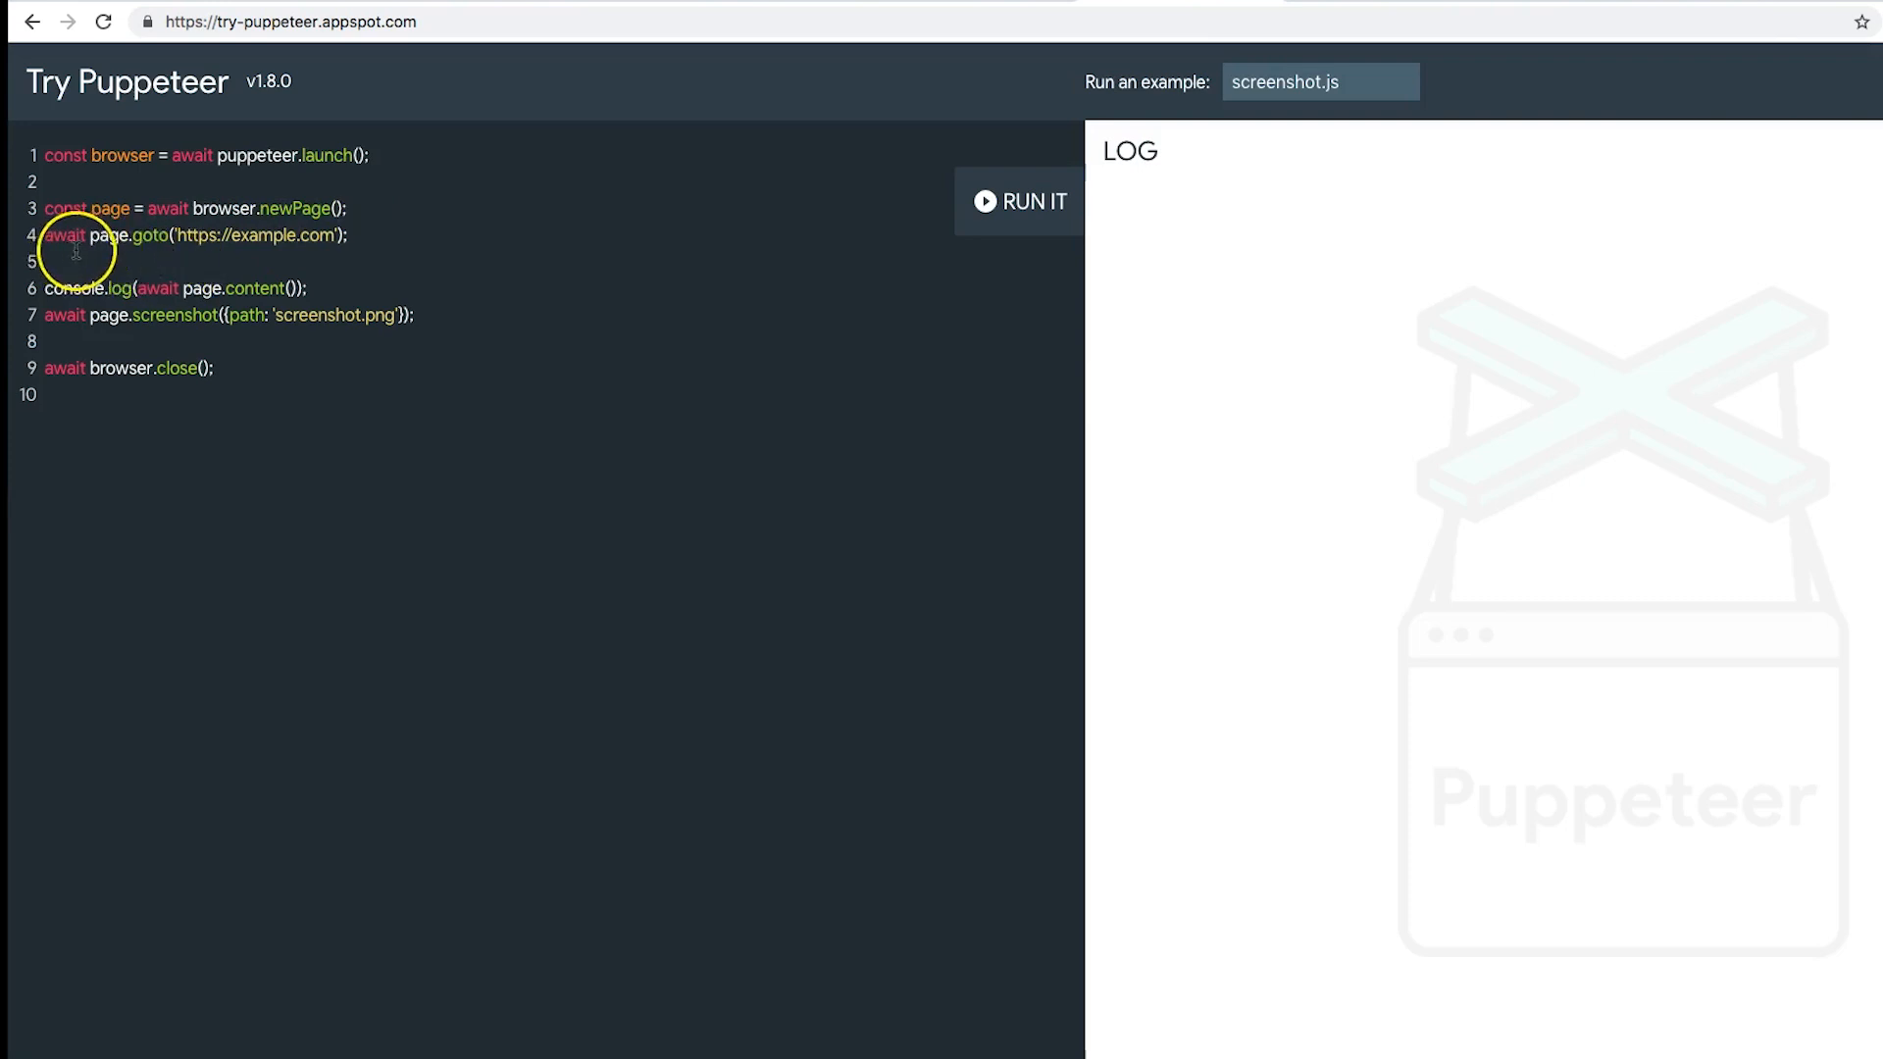
mouse_move(293, 239)
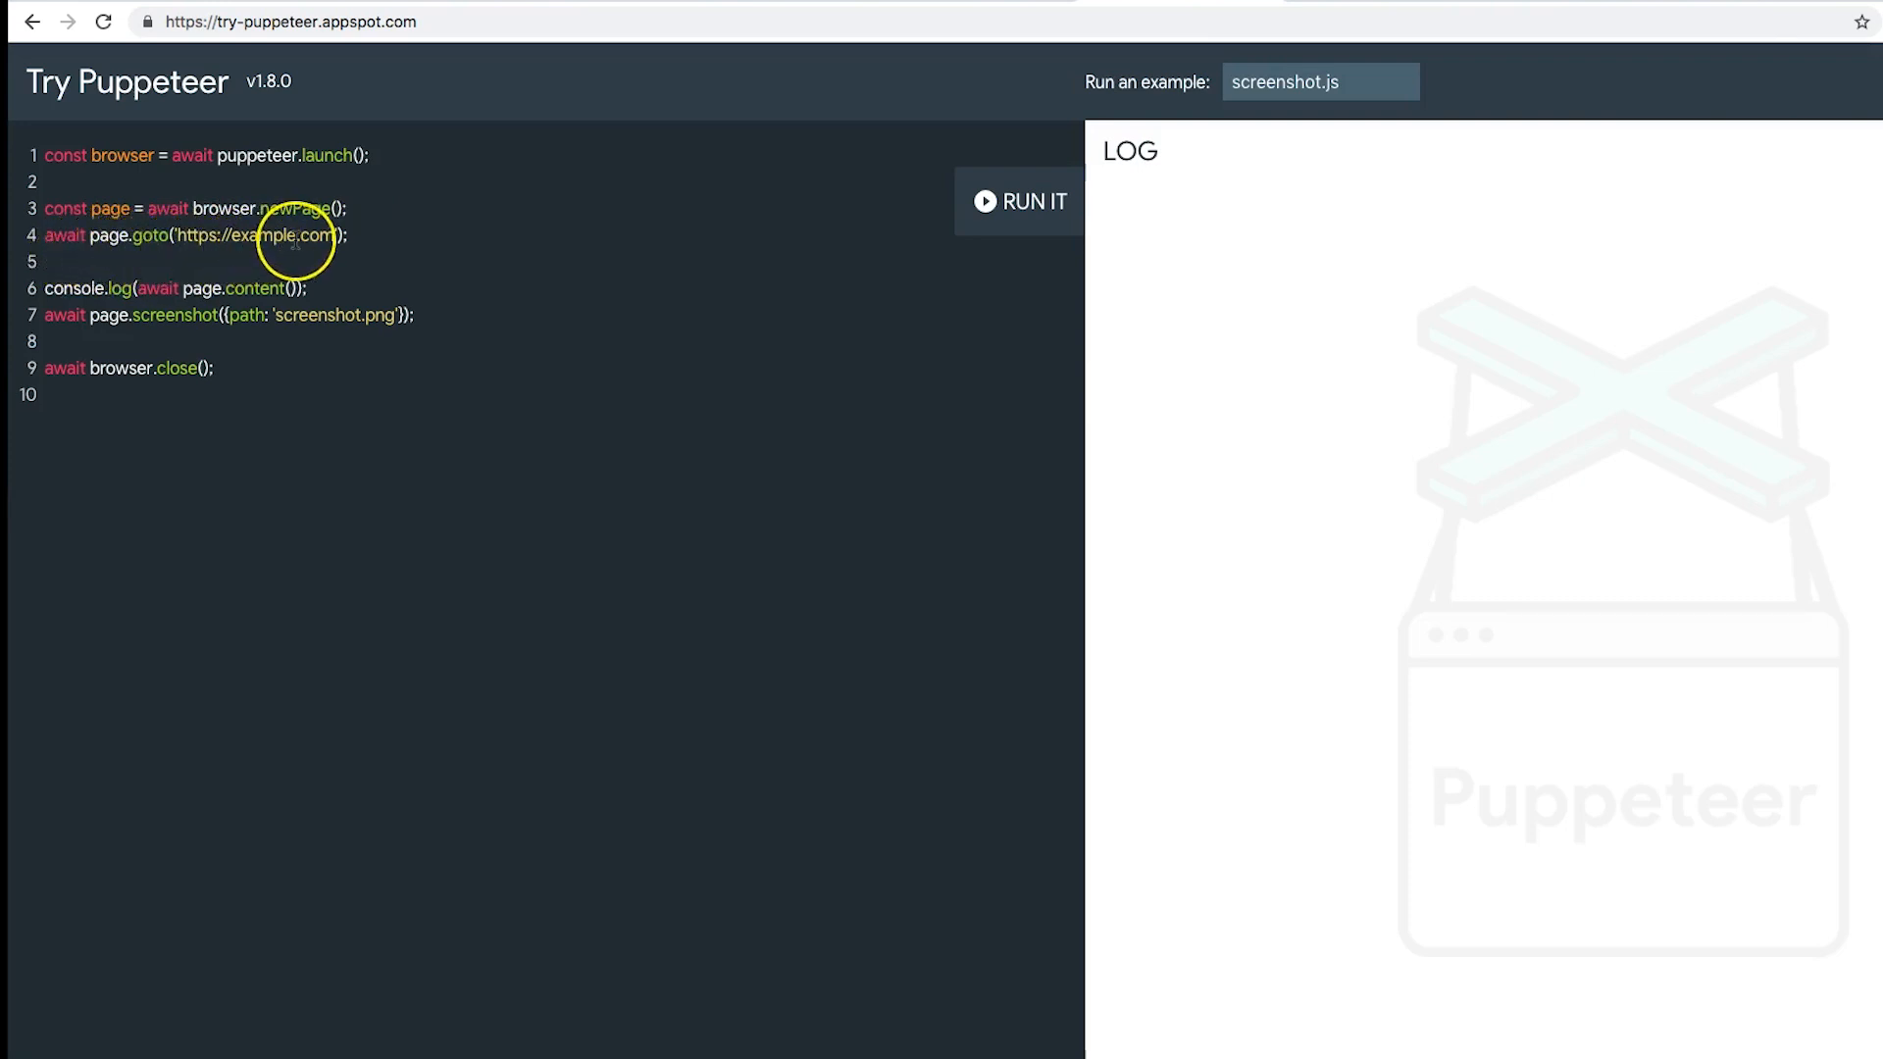
mouse_move(273, 289)
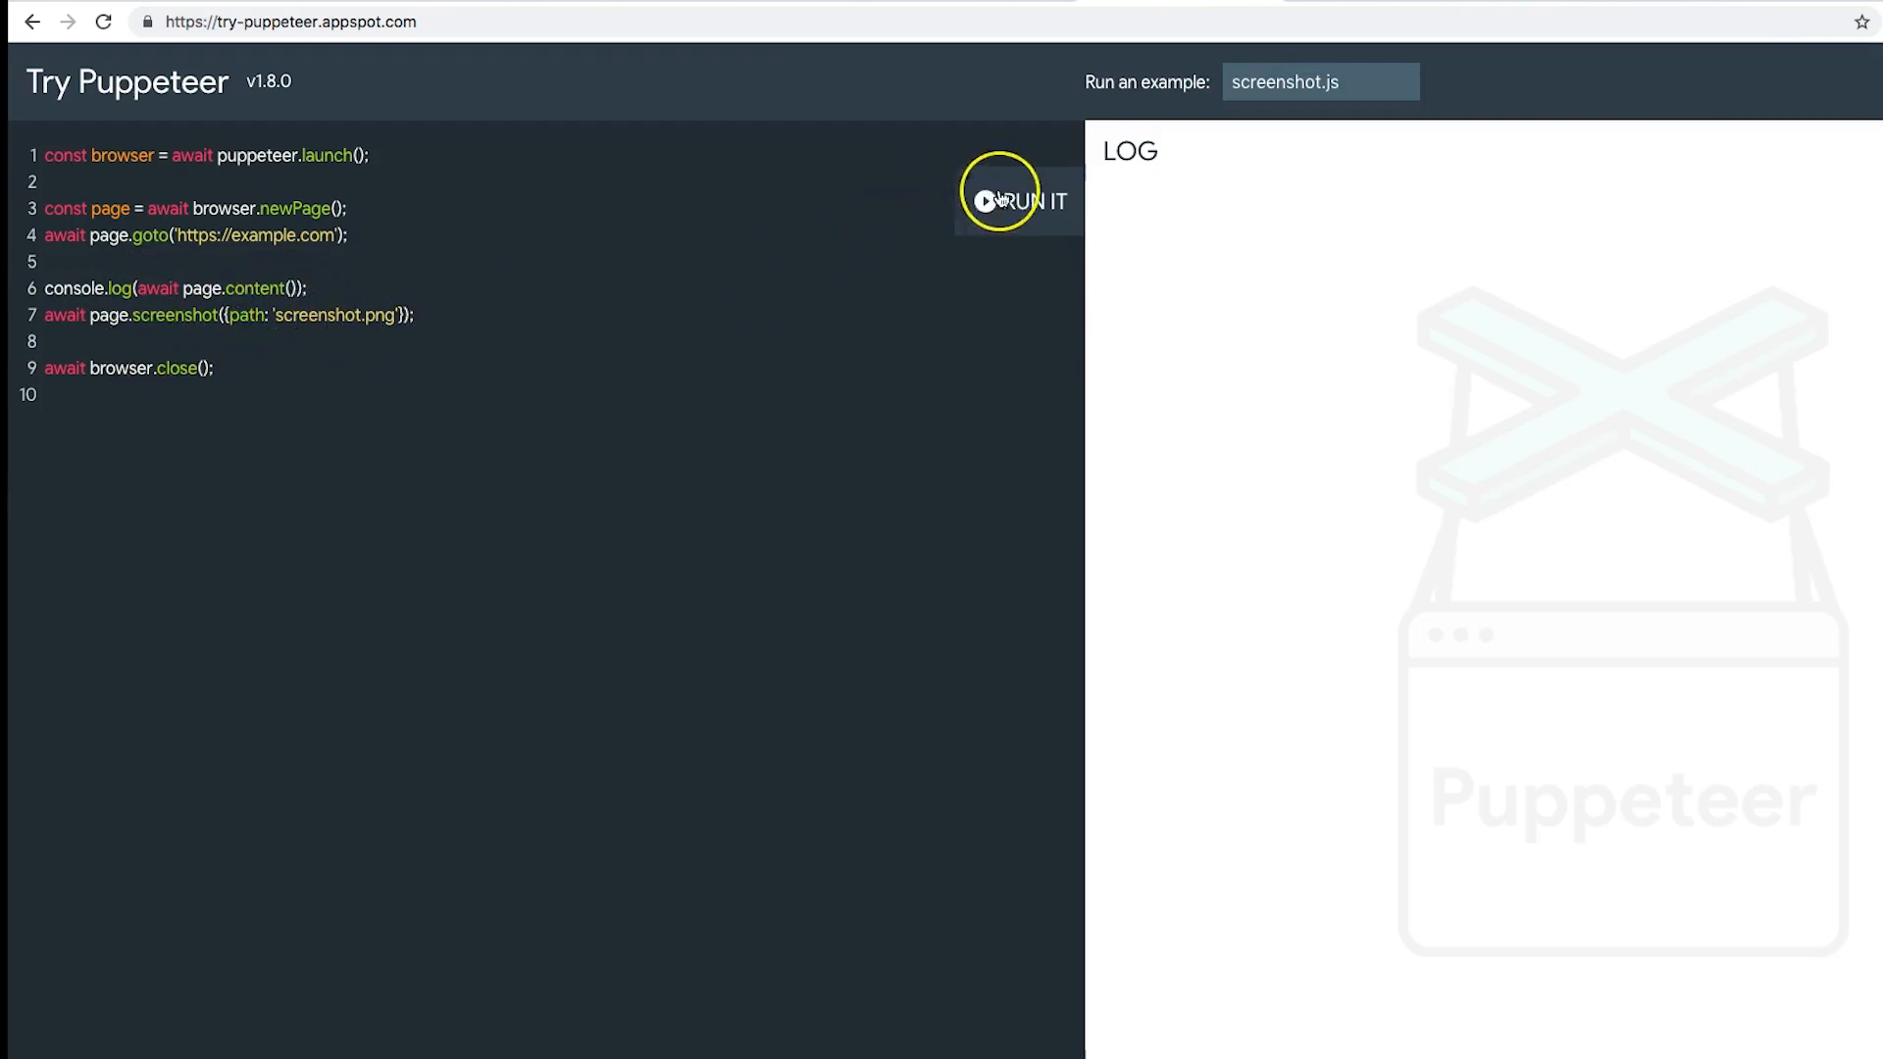
Step: Run screenshot.js and view example.com's HTML log and rendered result
left_click(1002, 201)
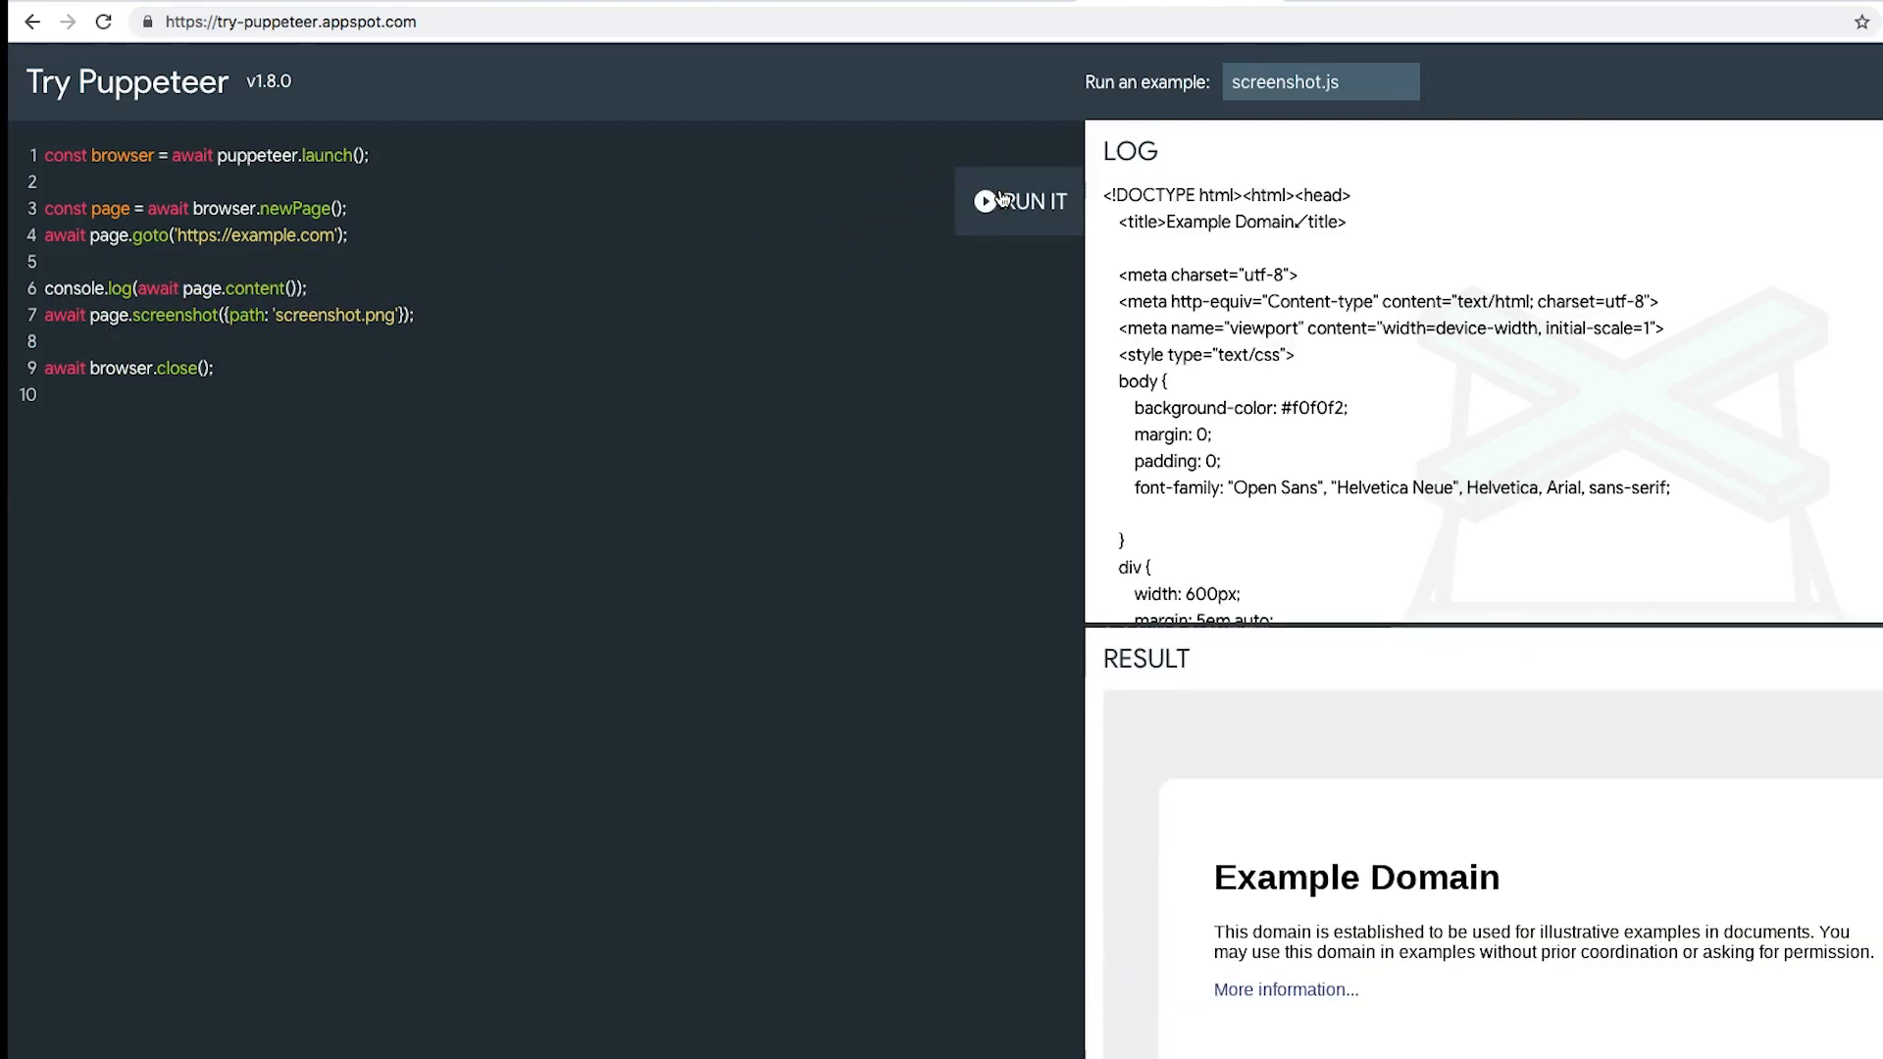
scroll("down", 3)
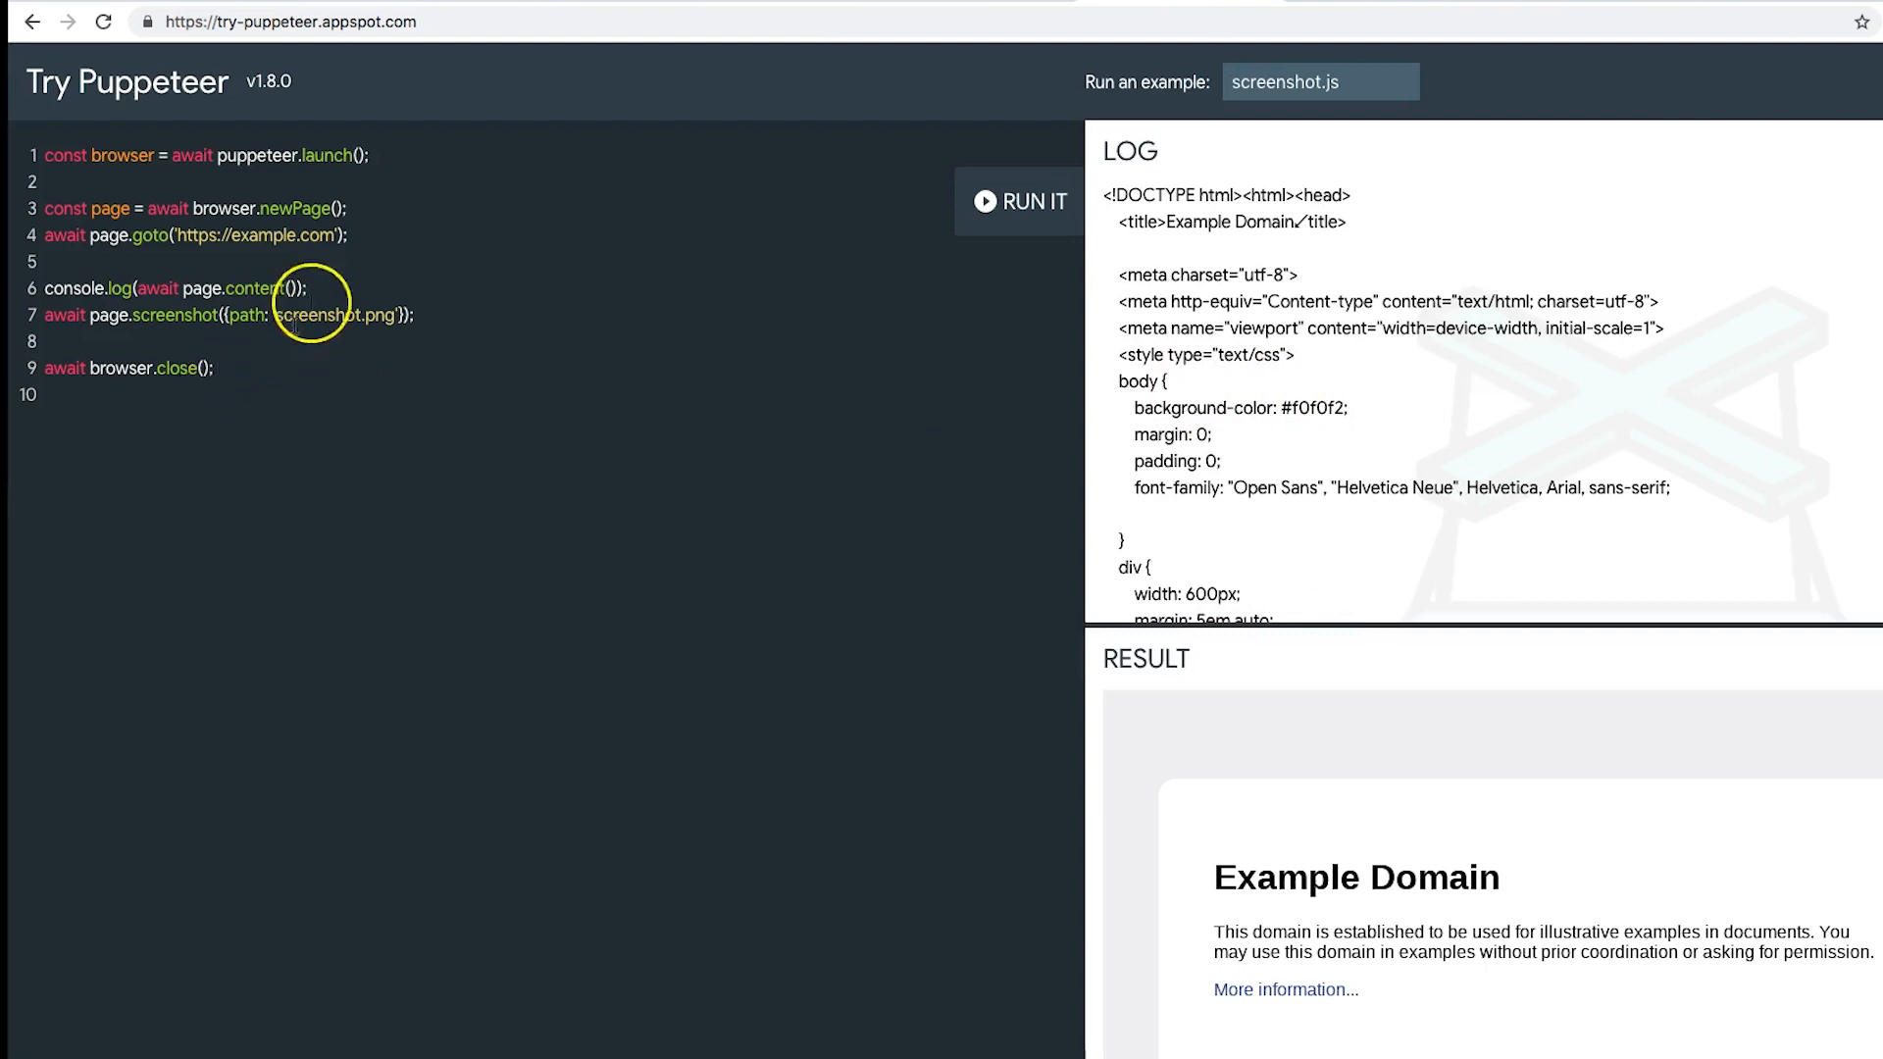
mouse_move(602, 368)
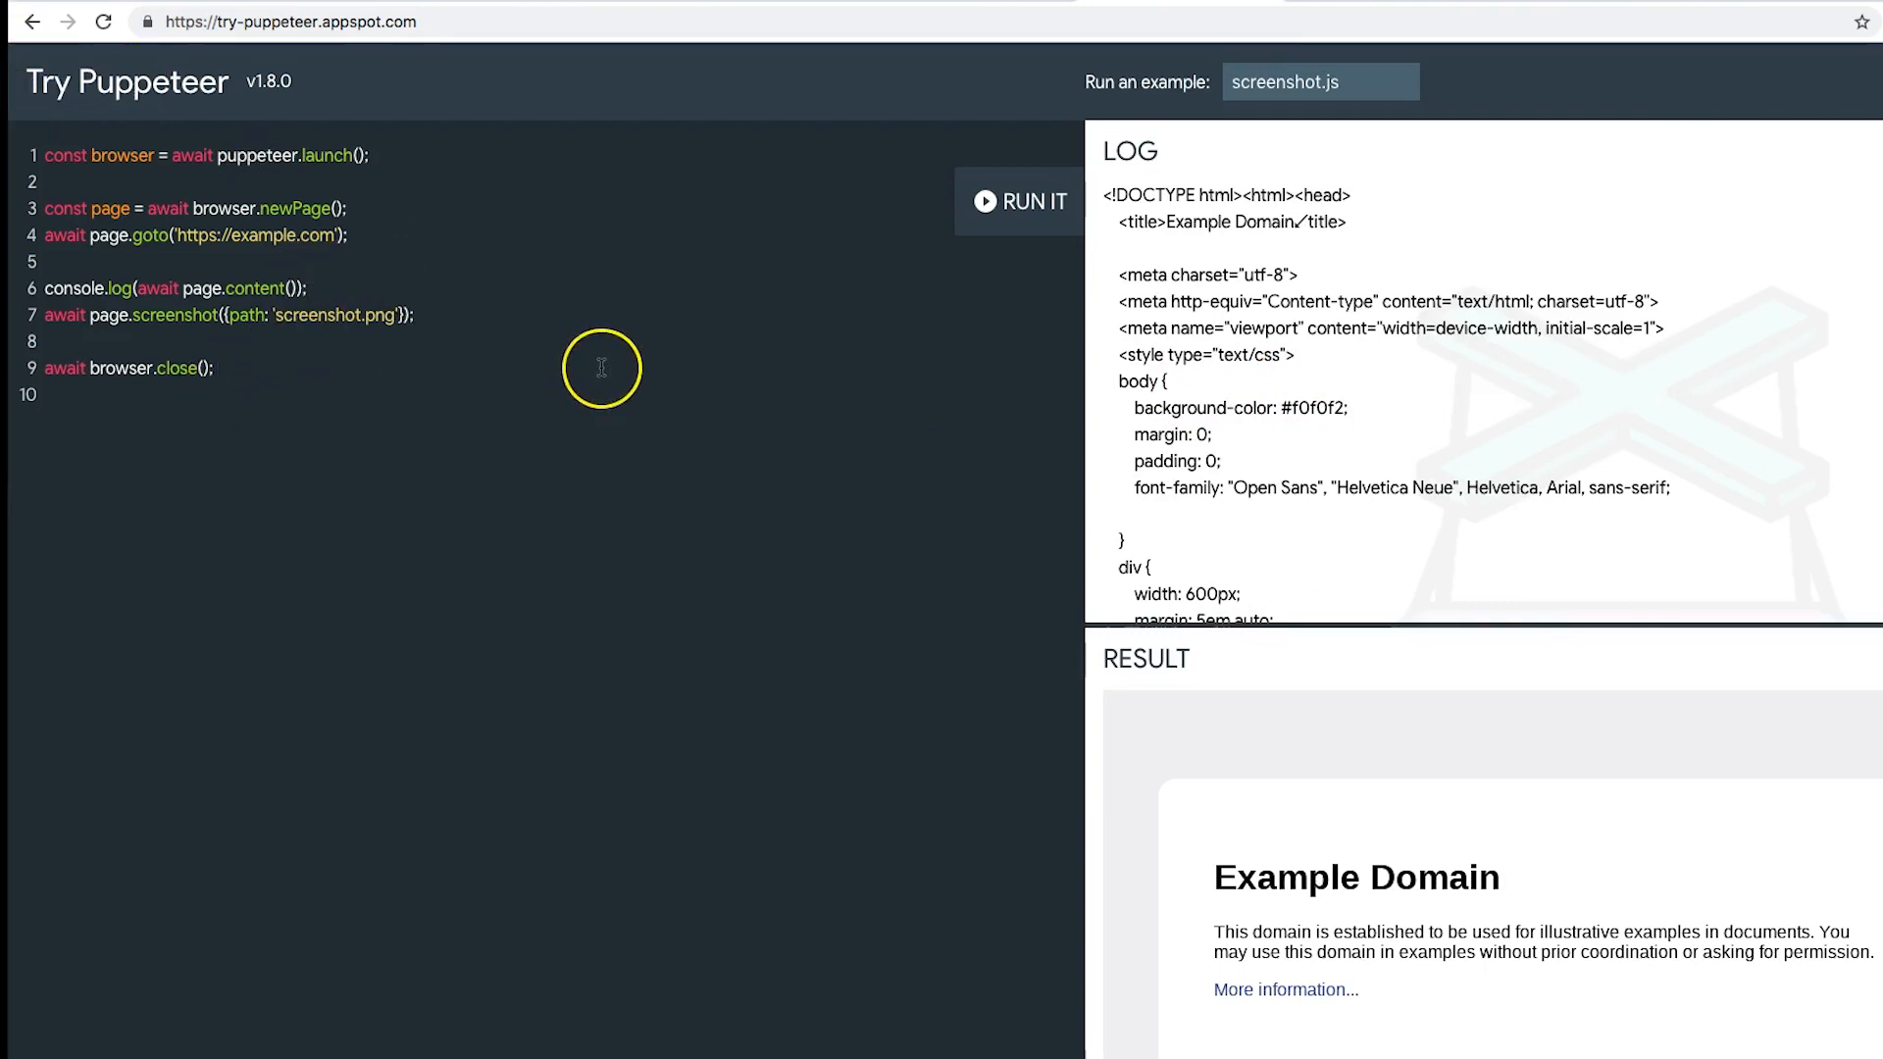
mouse_move(658, 509)
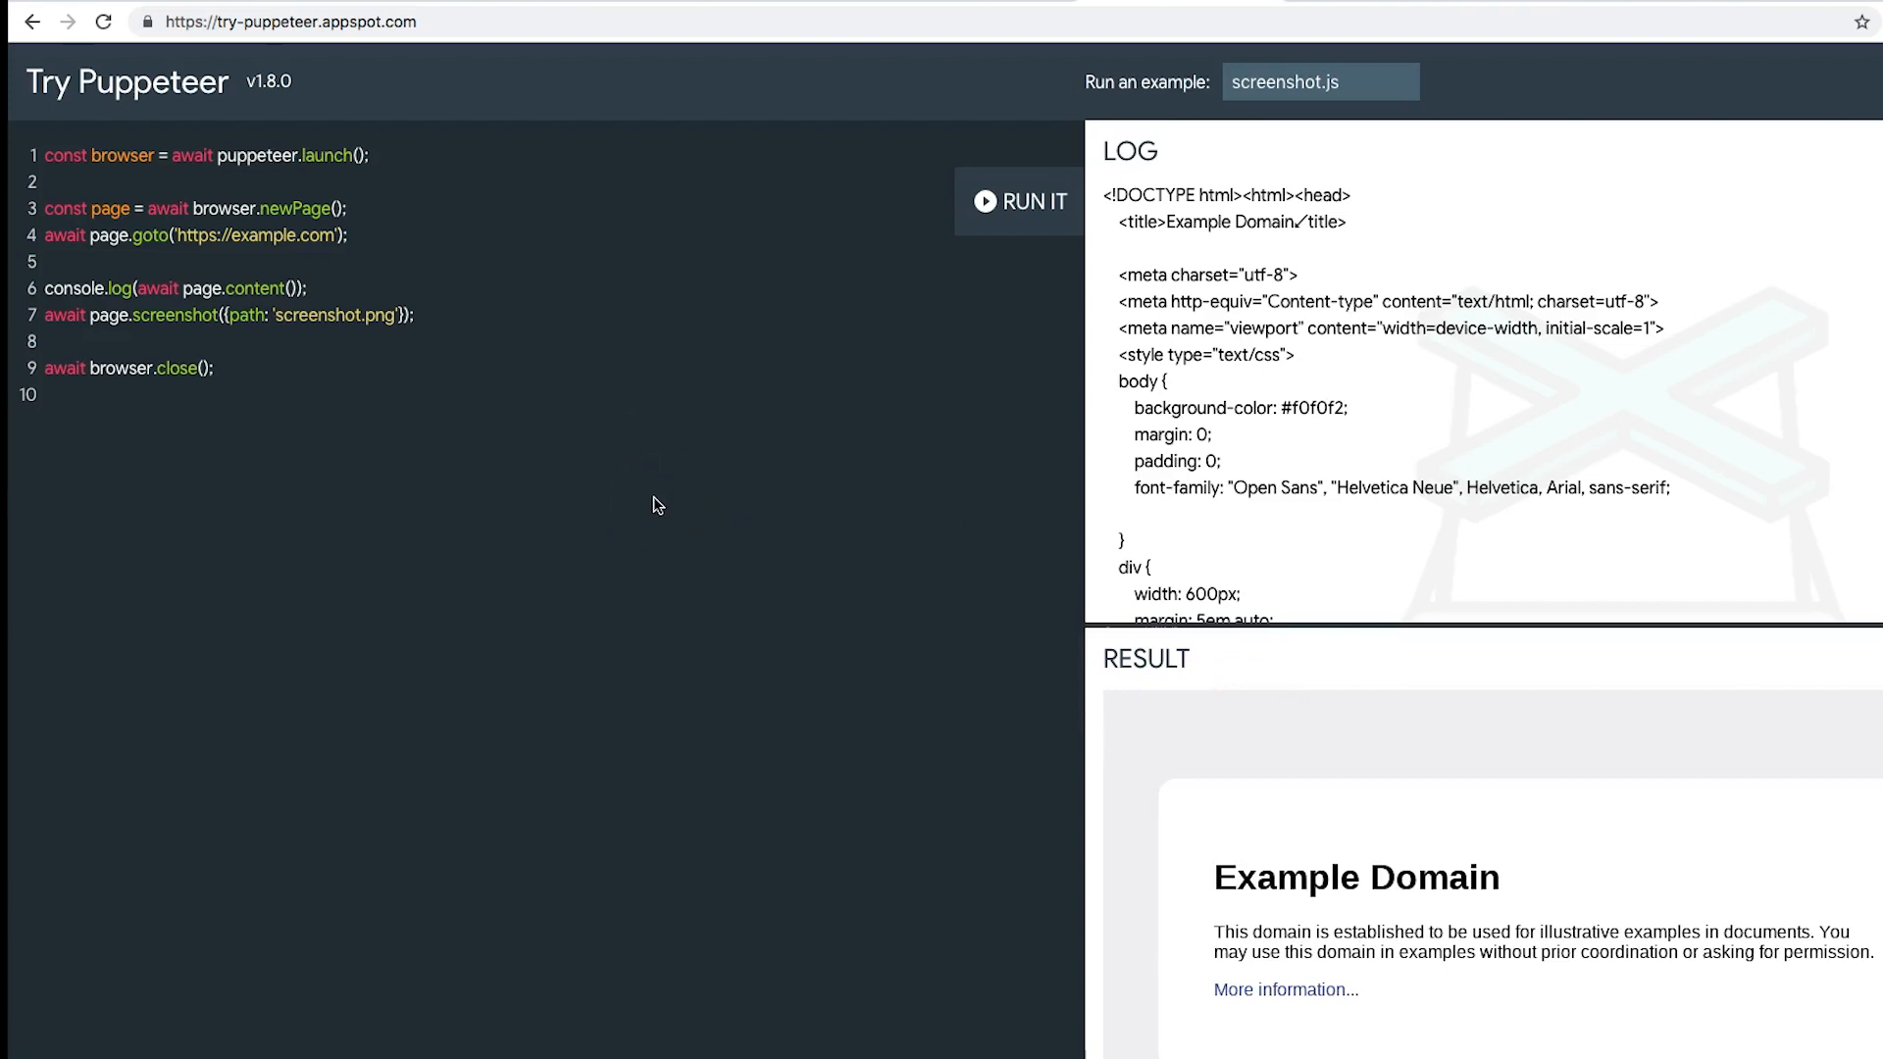
mouse_move(743, 192)
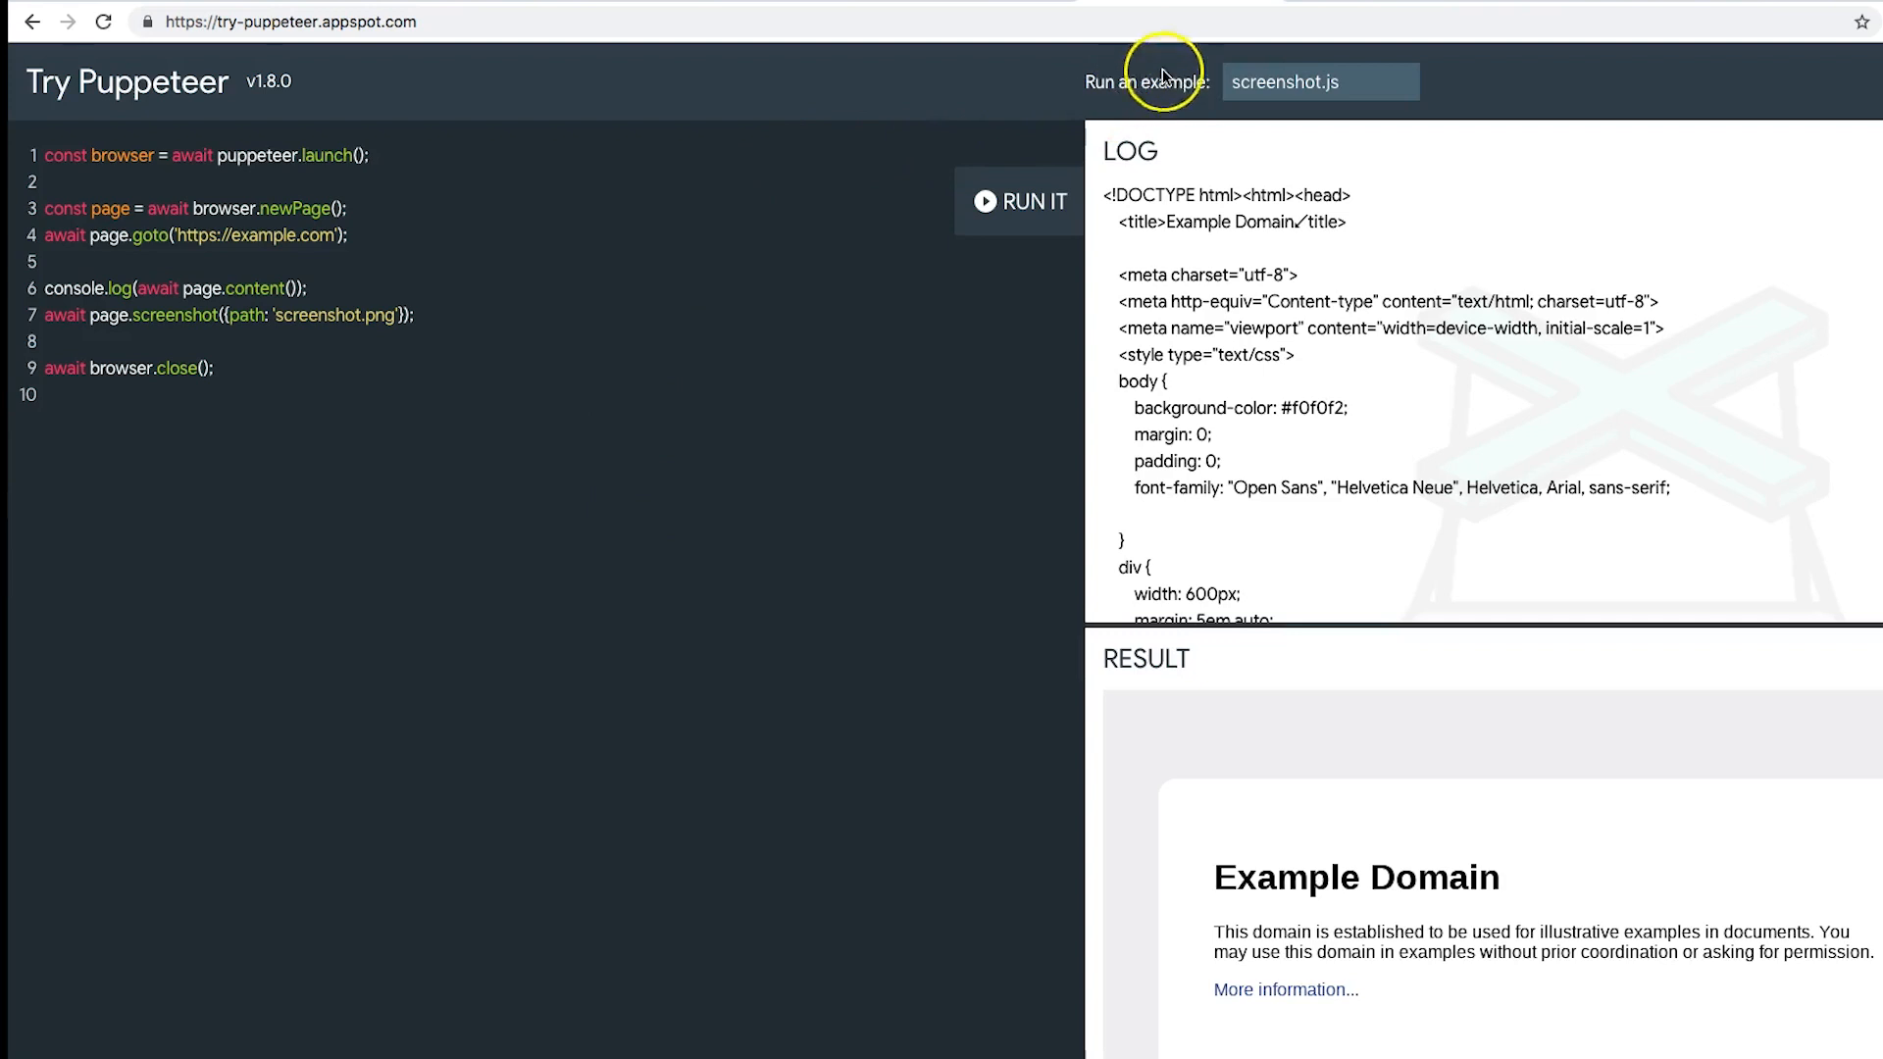
mouse_move(1156, 201)
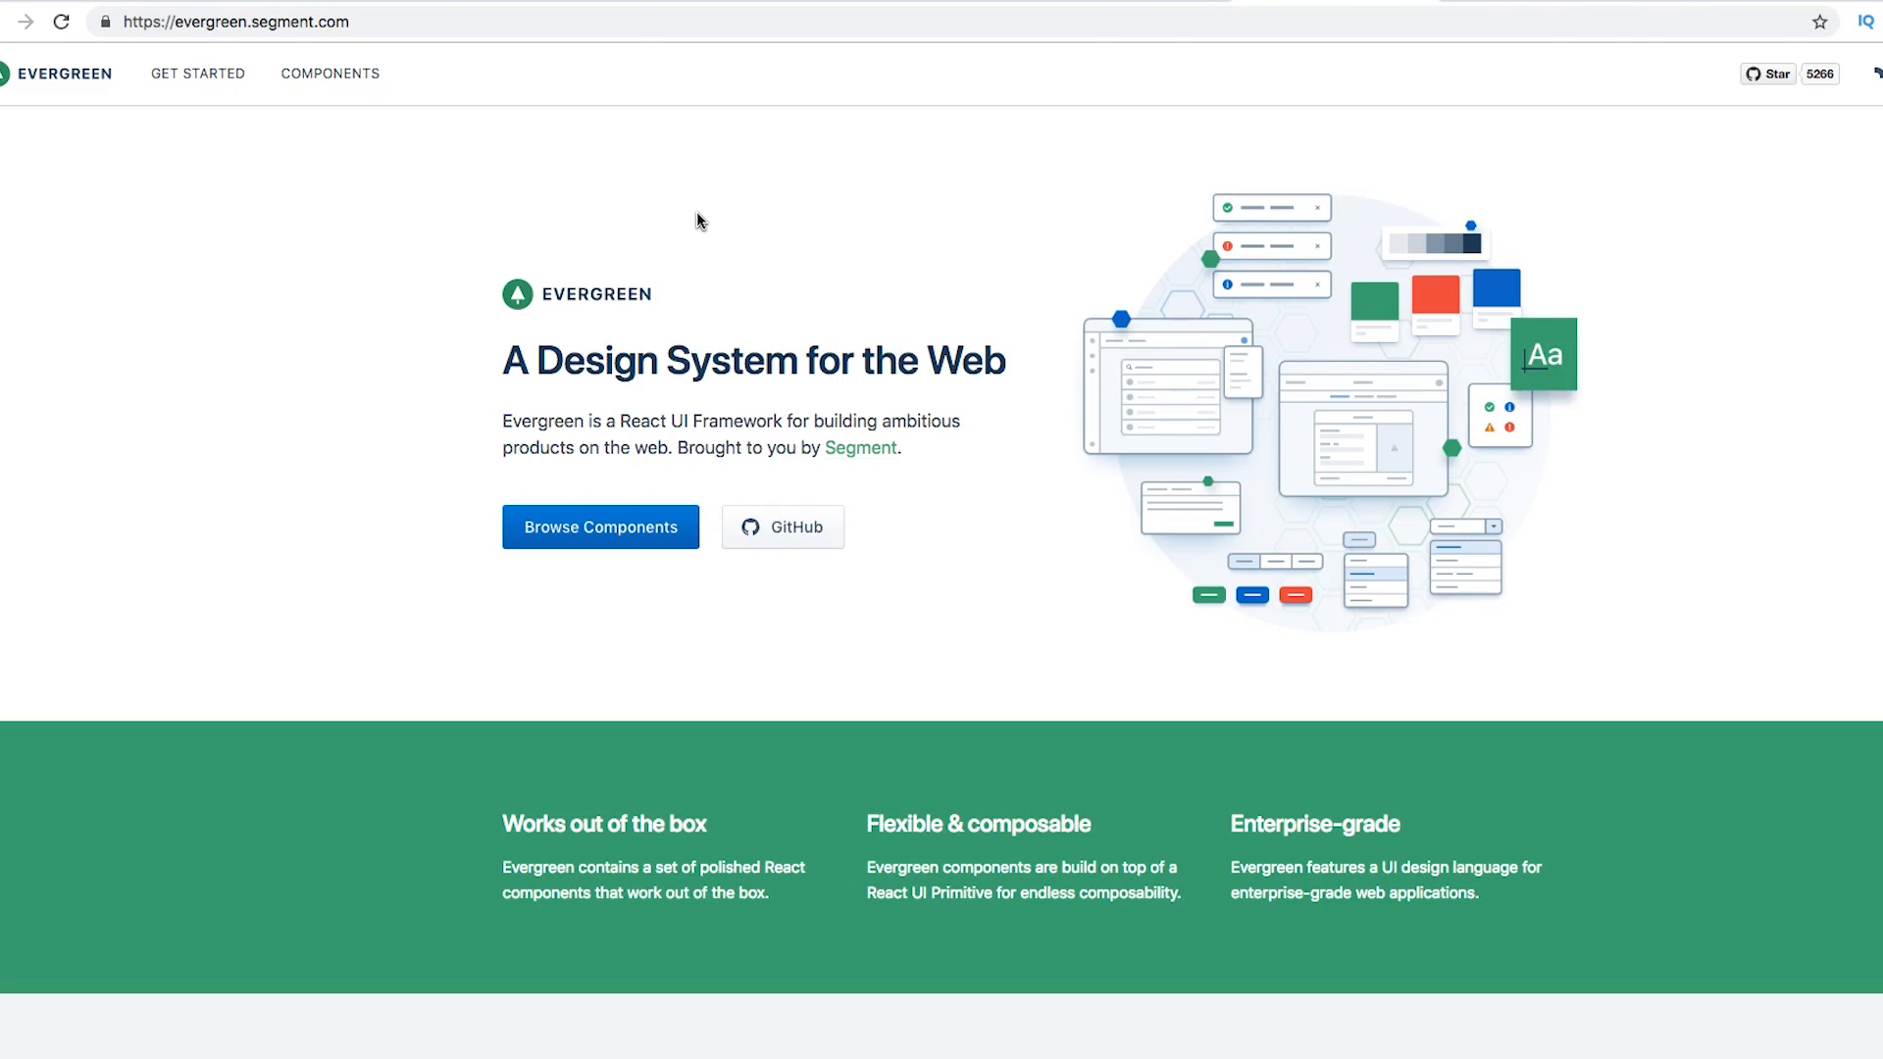
Step: Open and scroll through the Evergreen component catalogue
left_click(637, 526)
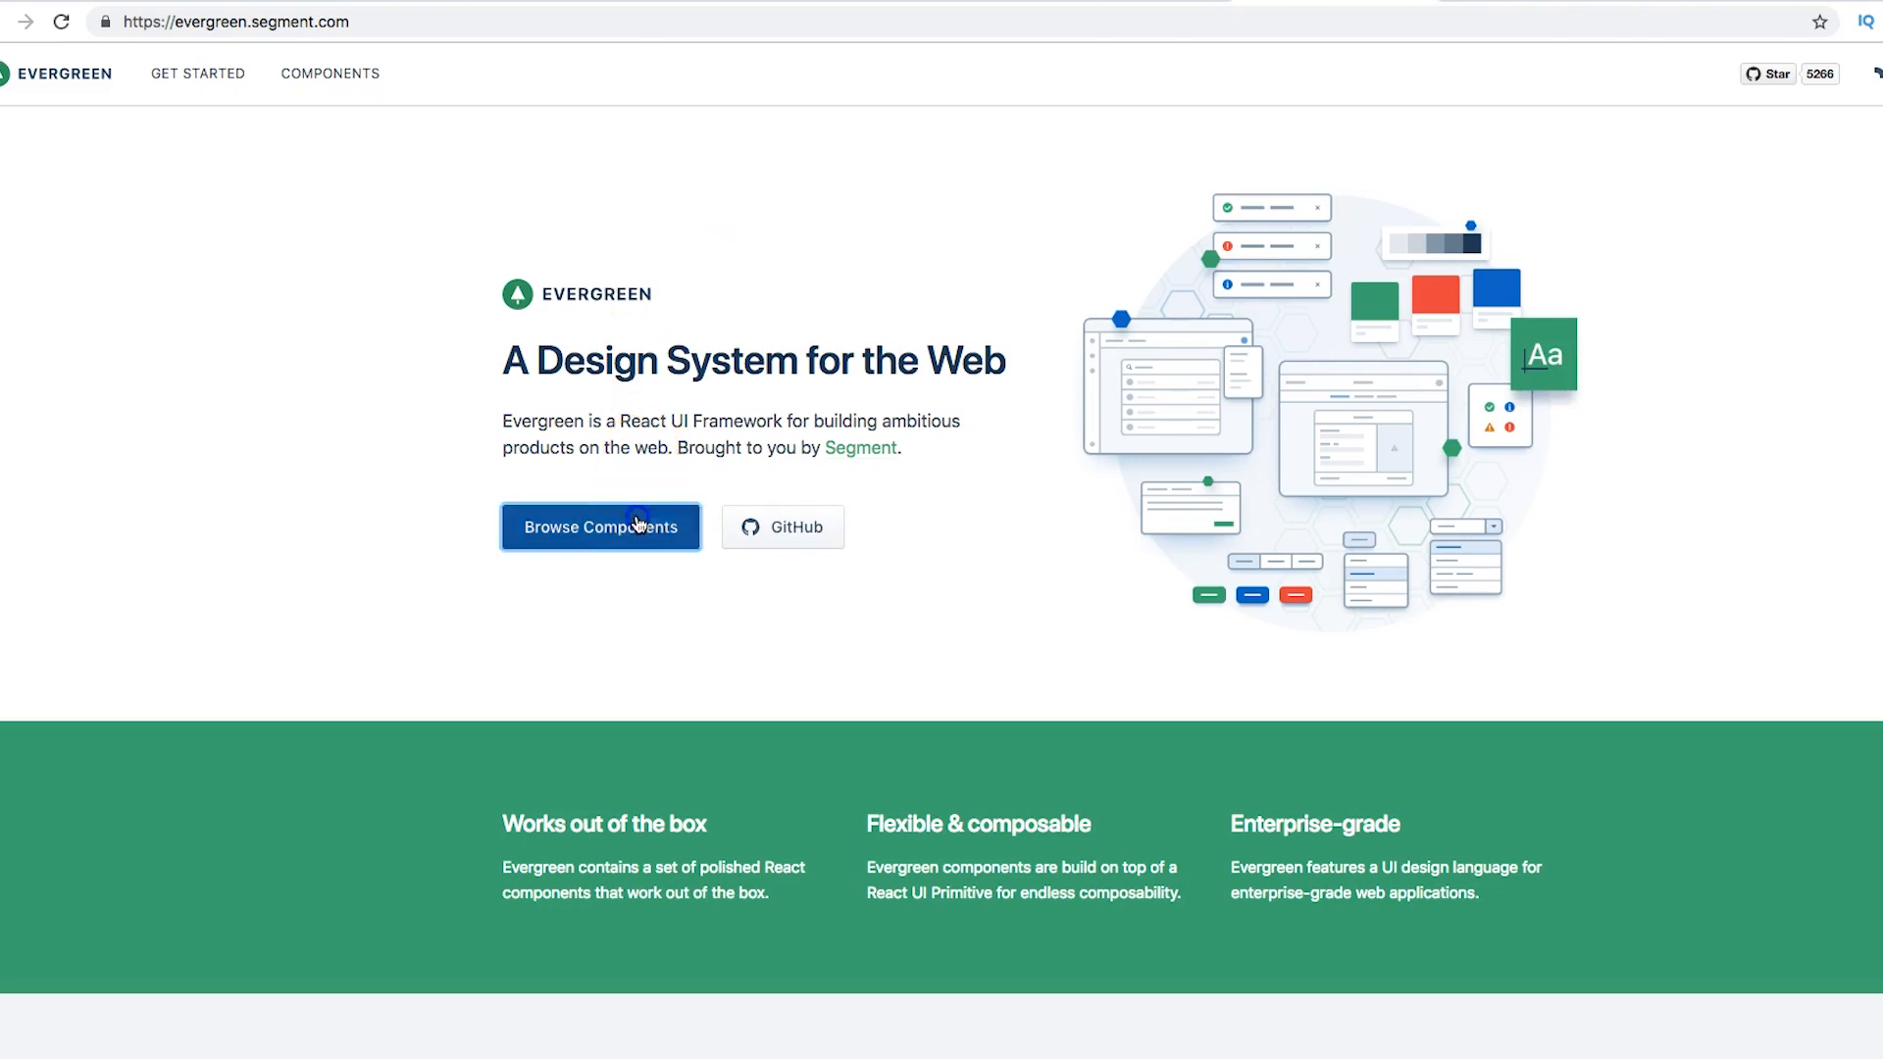
left_click(633, 527)
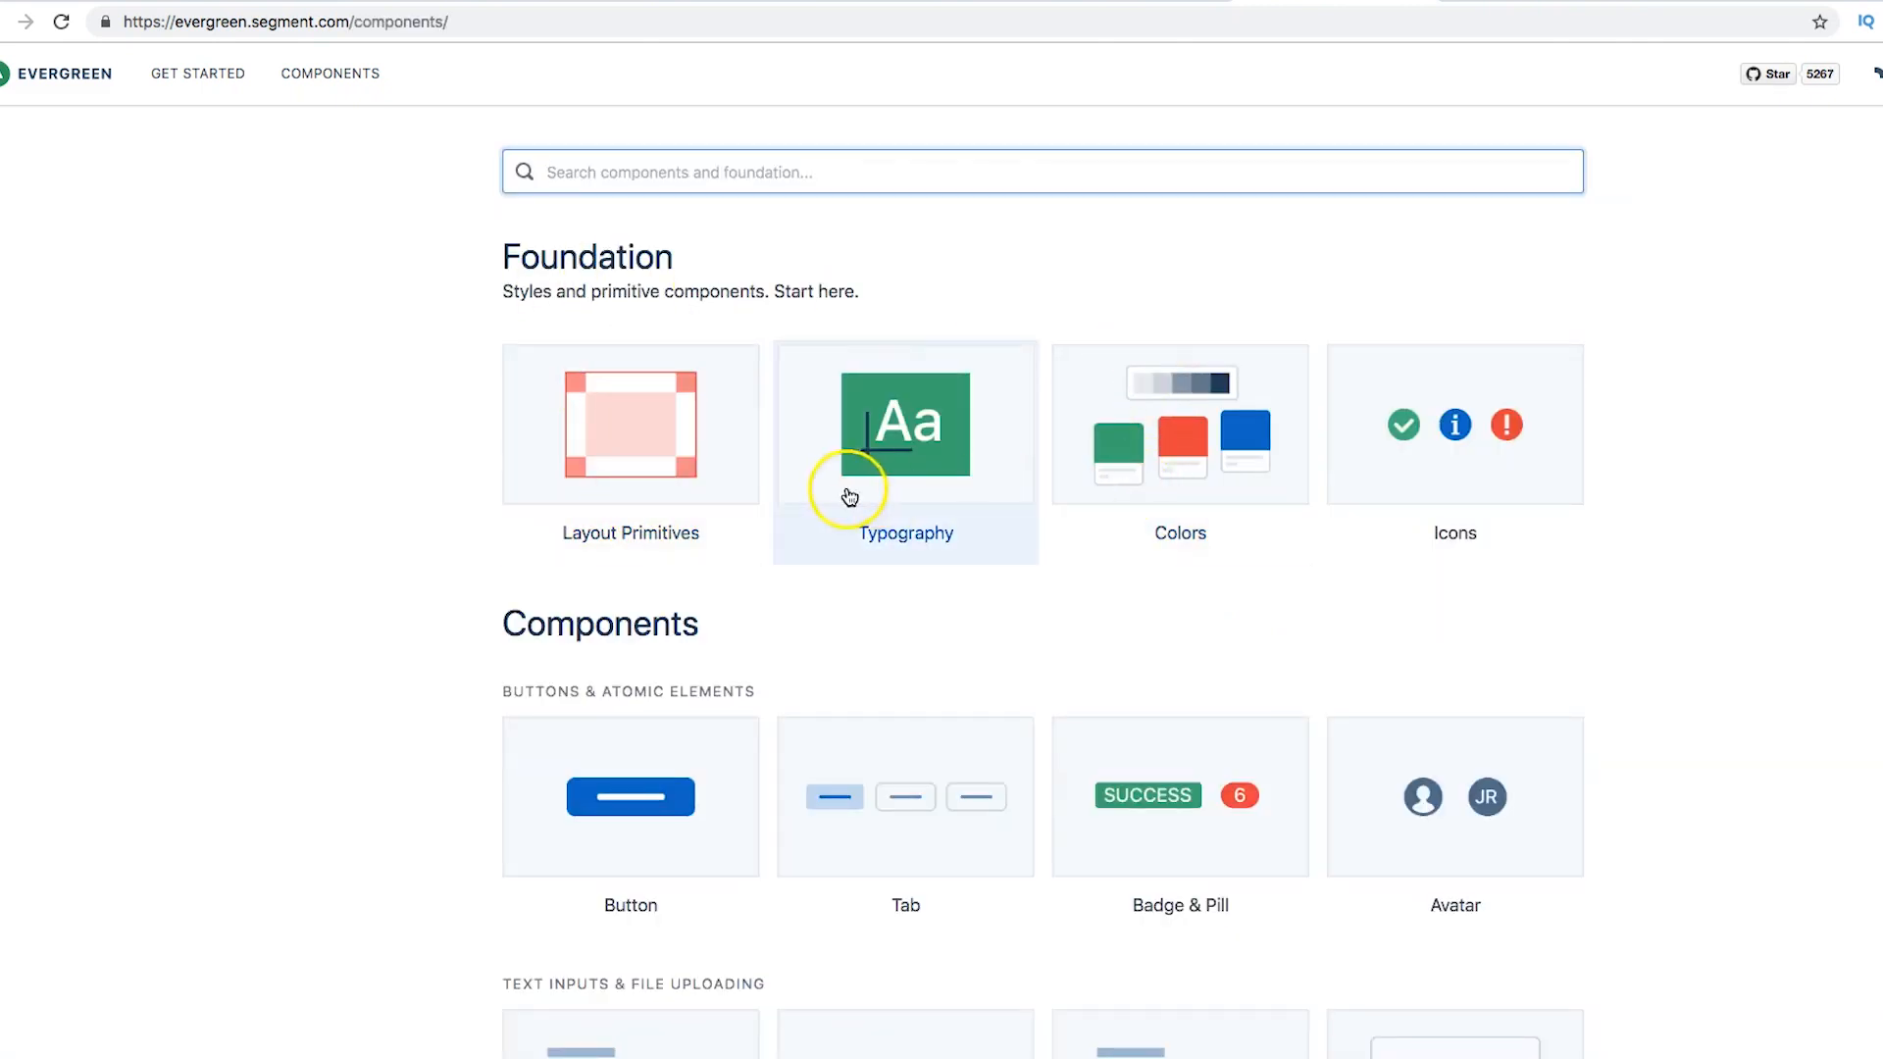
scroll("down", 3)
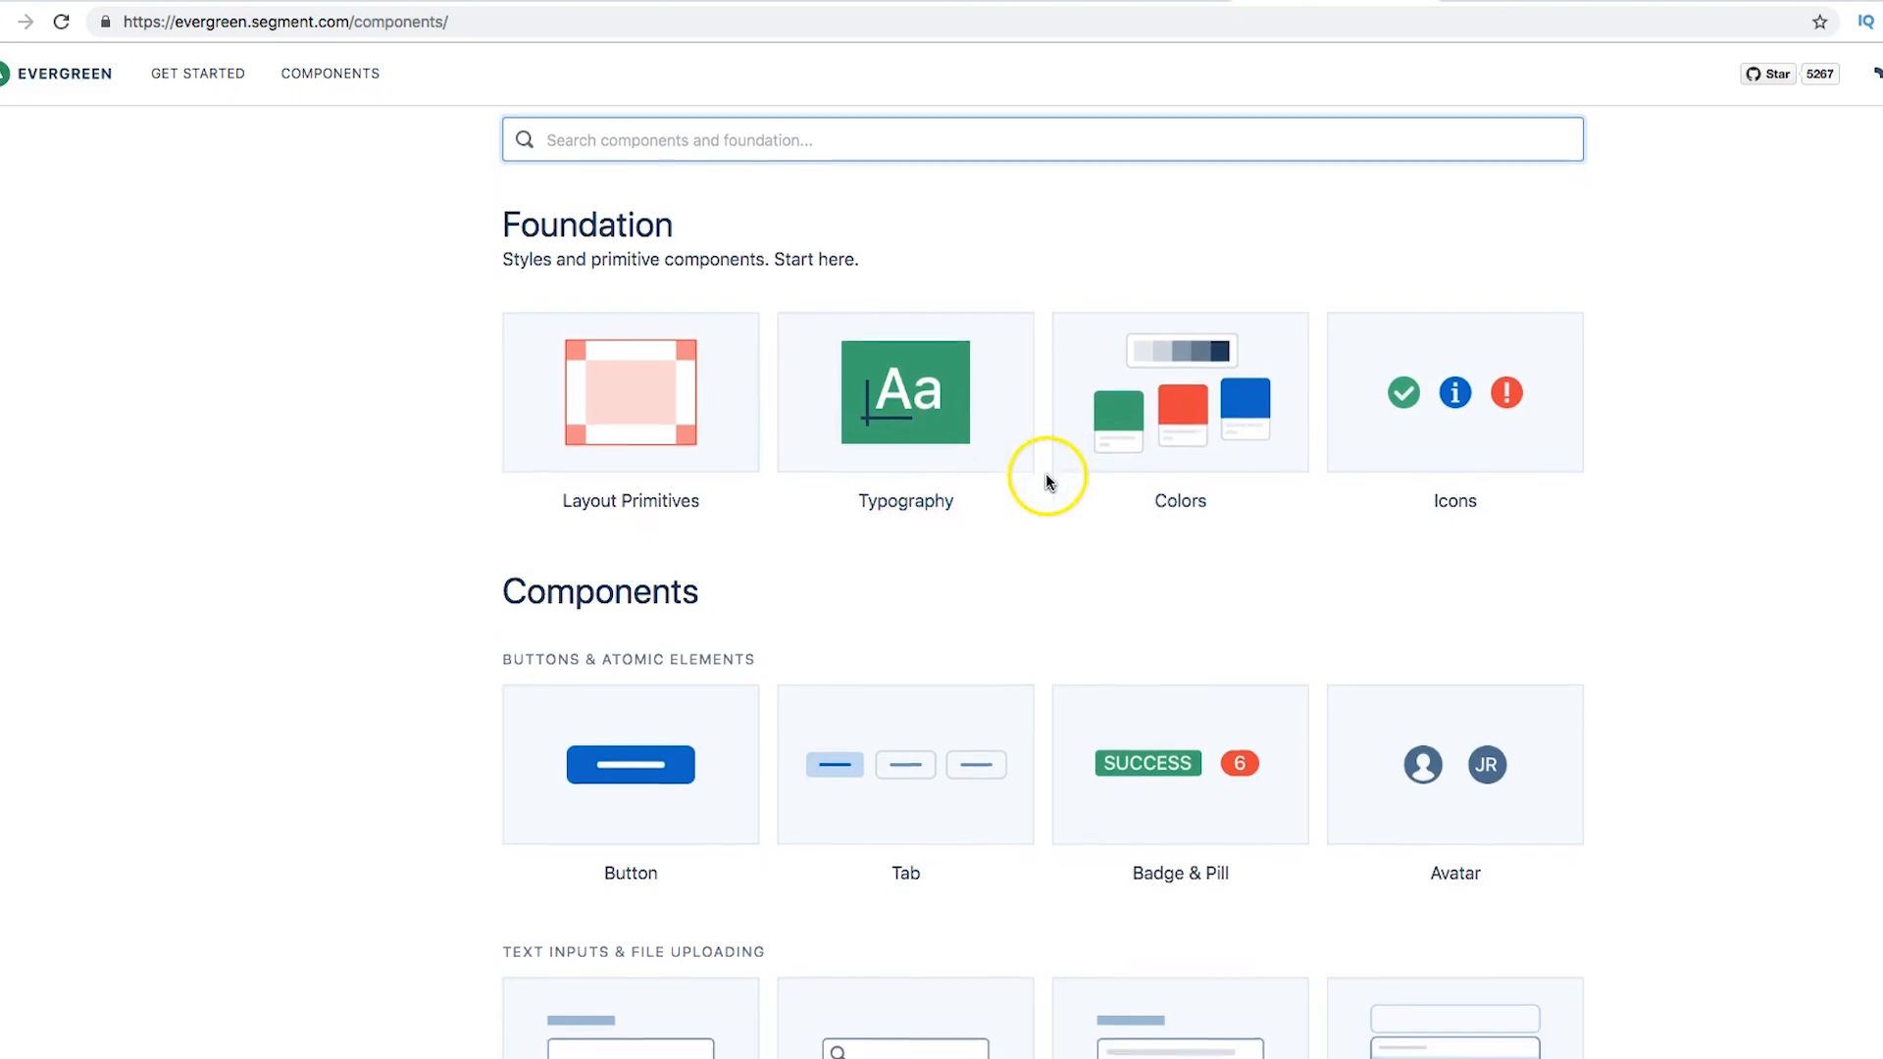
scroll("down", 3)
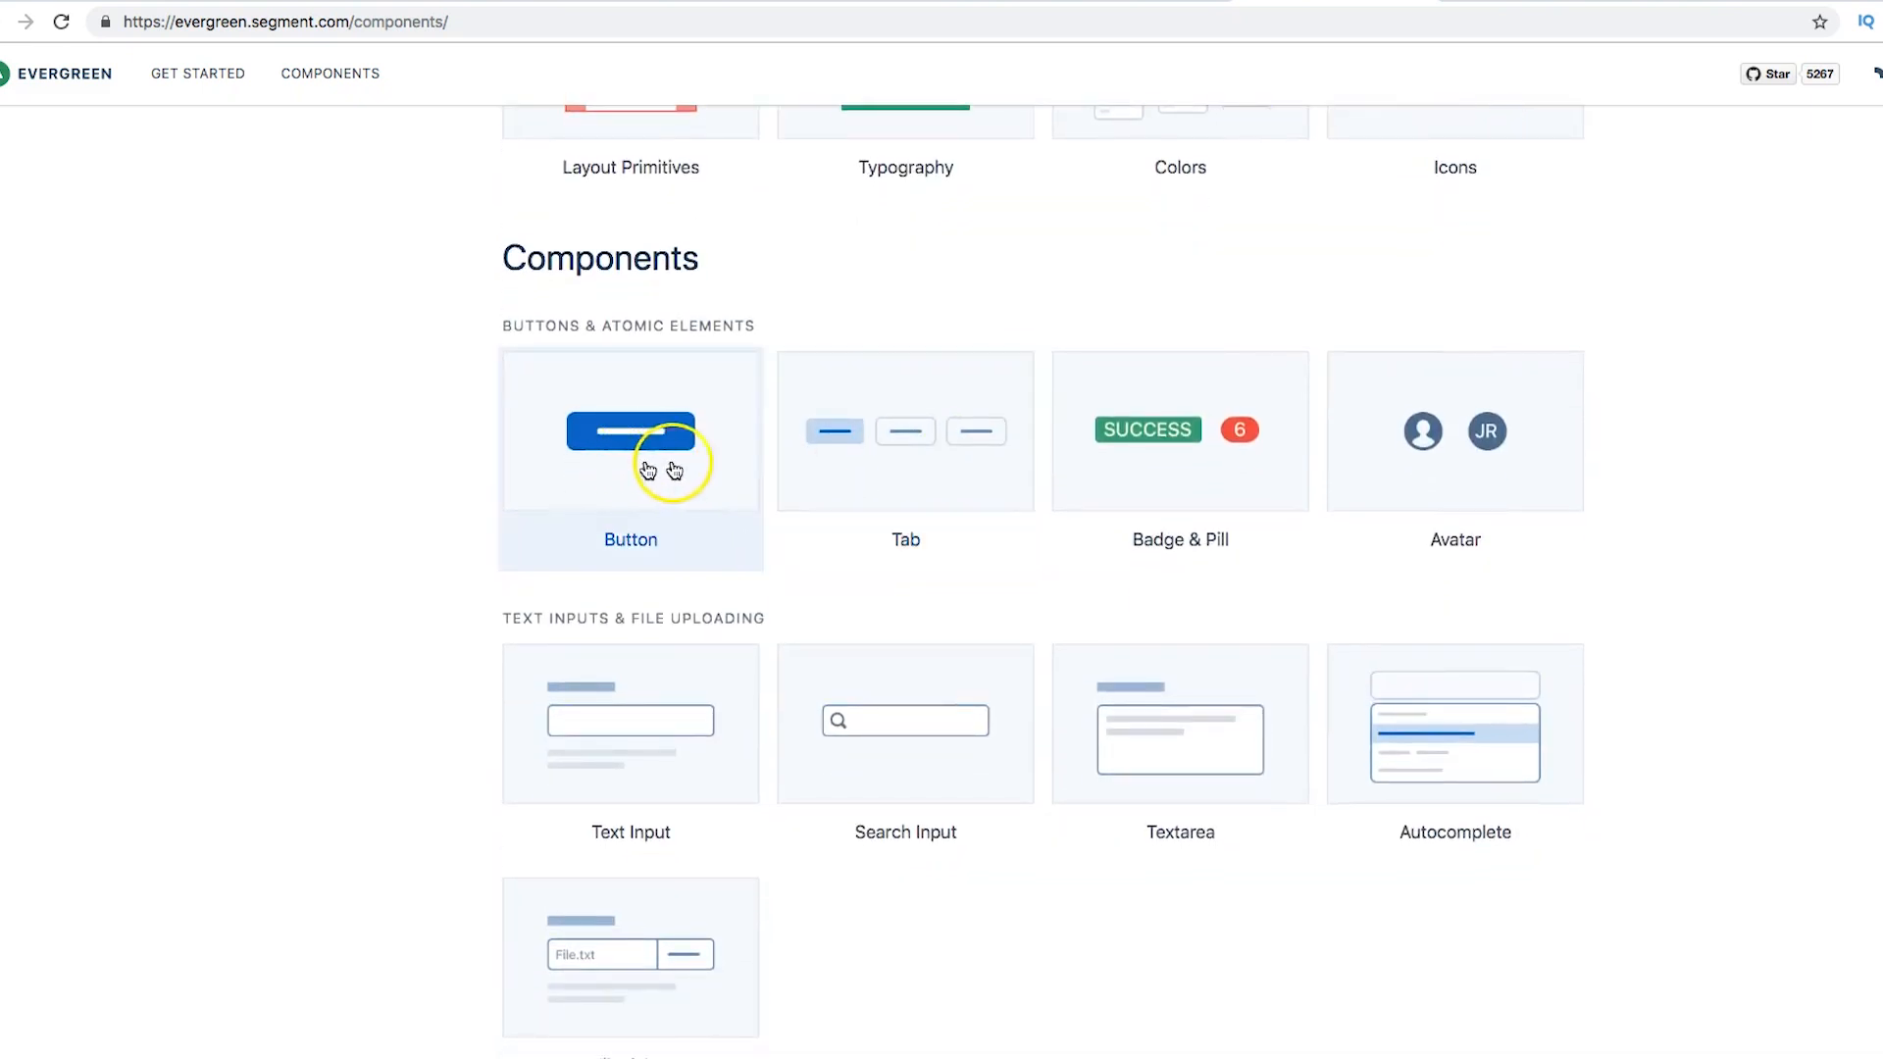
mouse_move(1349, 689)
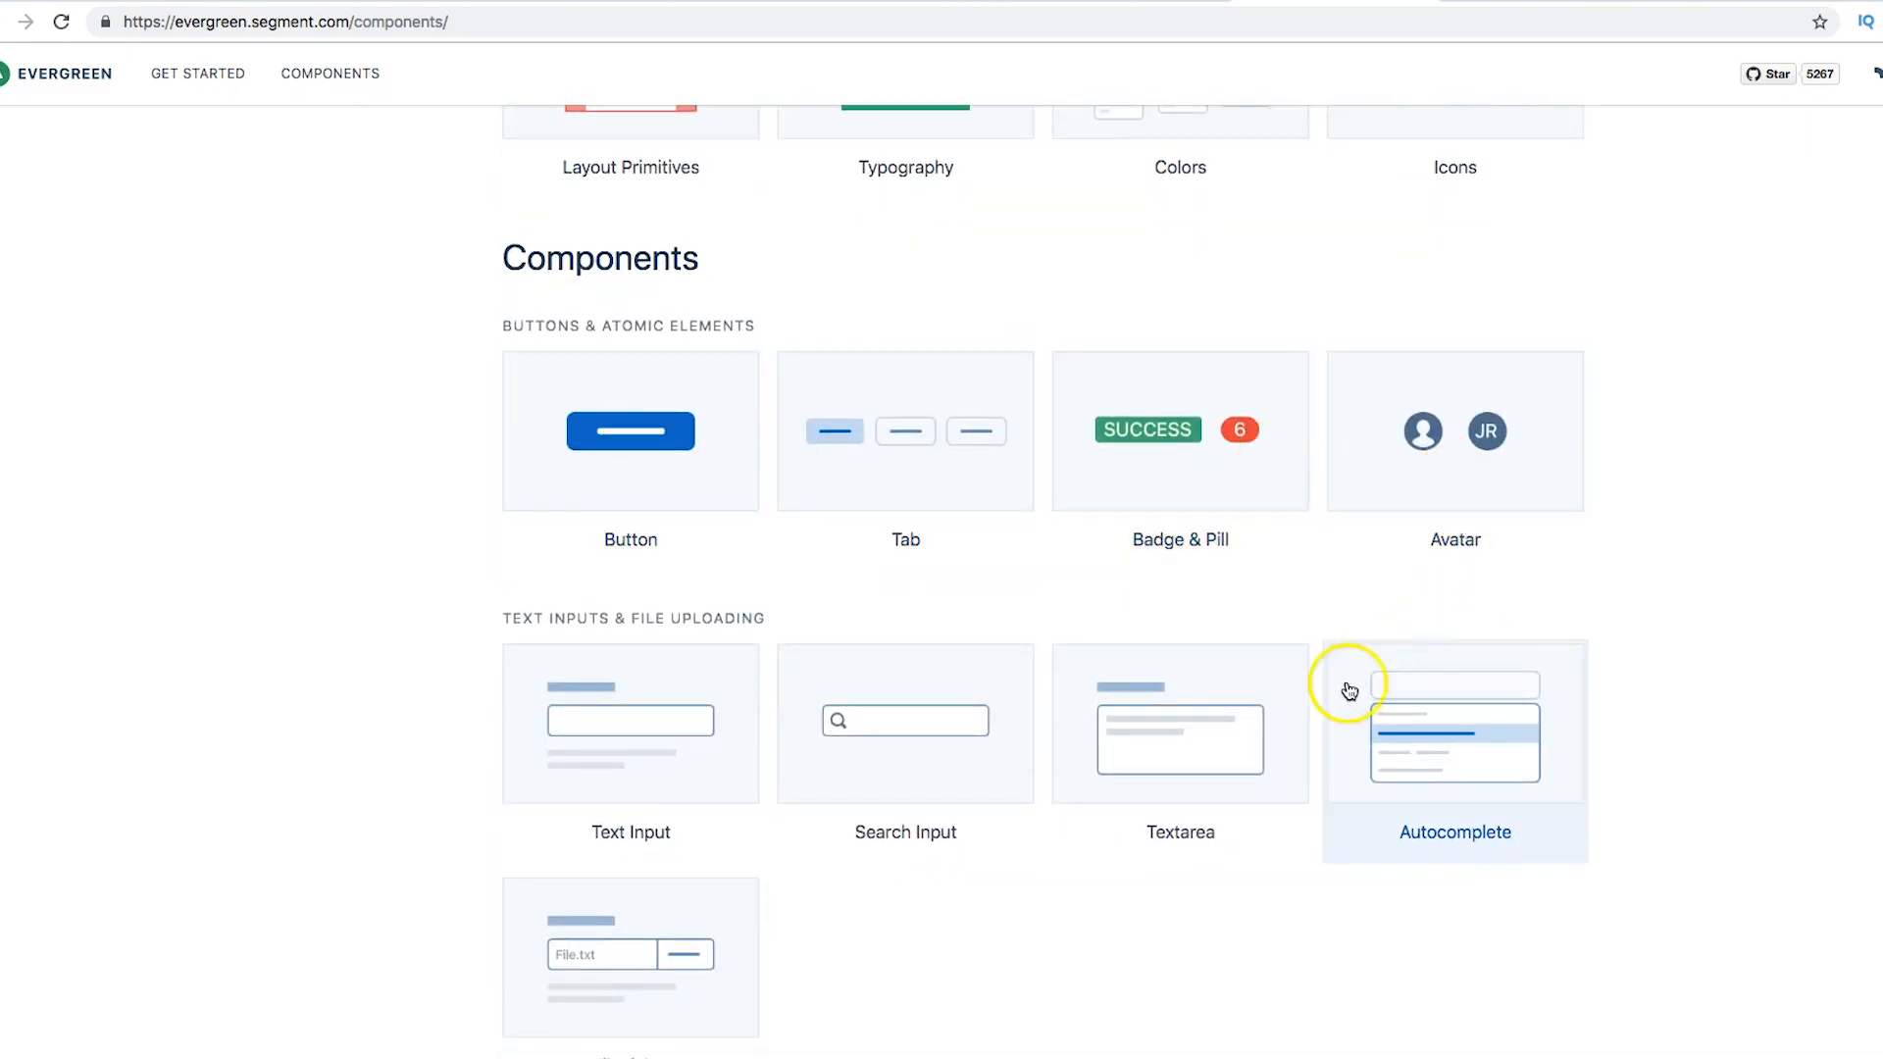
Step: In the Autocomplete docs, type 'a' and pick Apple from the fruit suggestions
left_click(1454, 742)
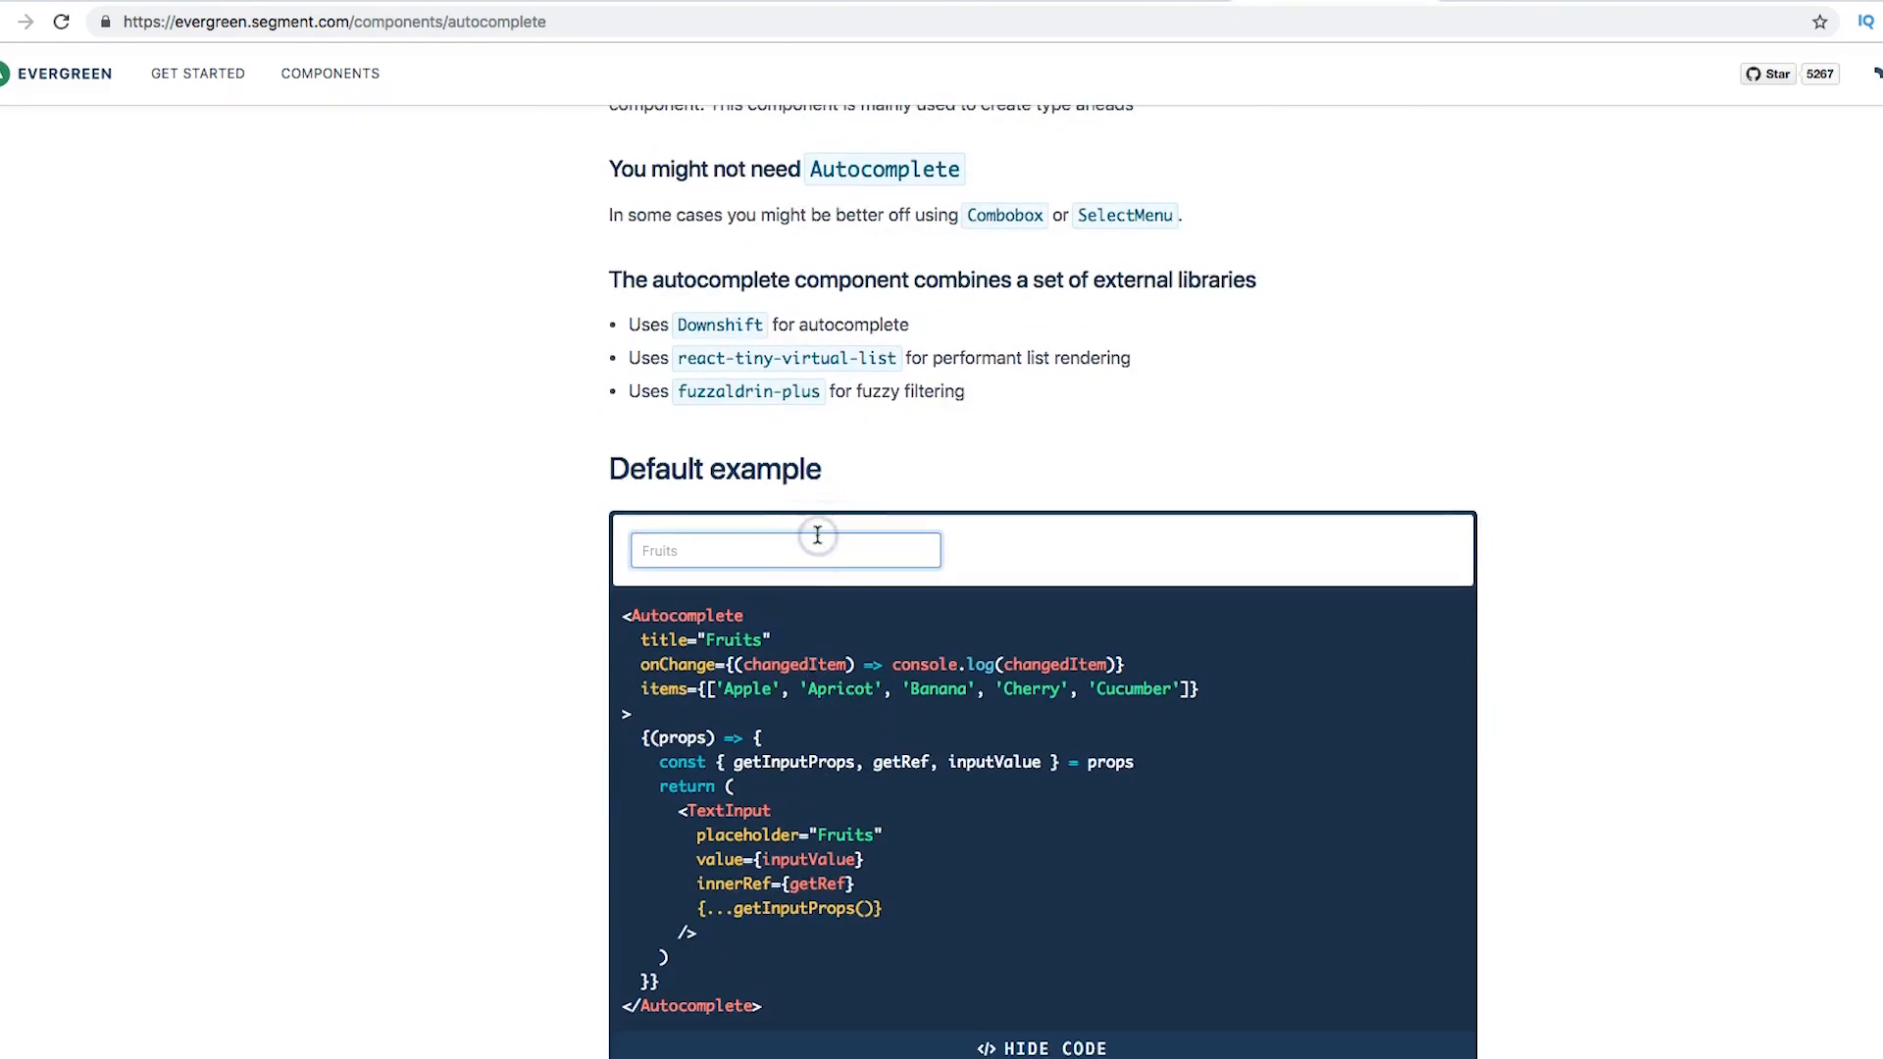
type("a")
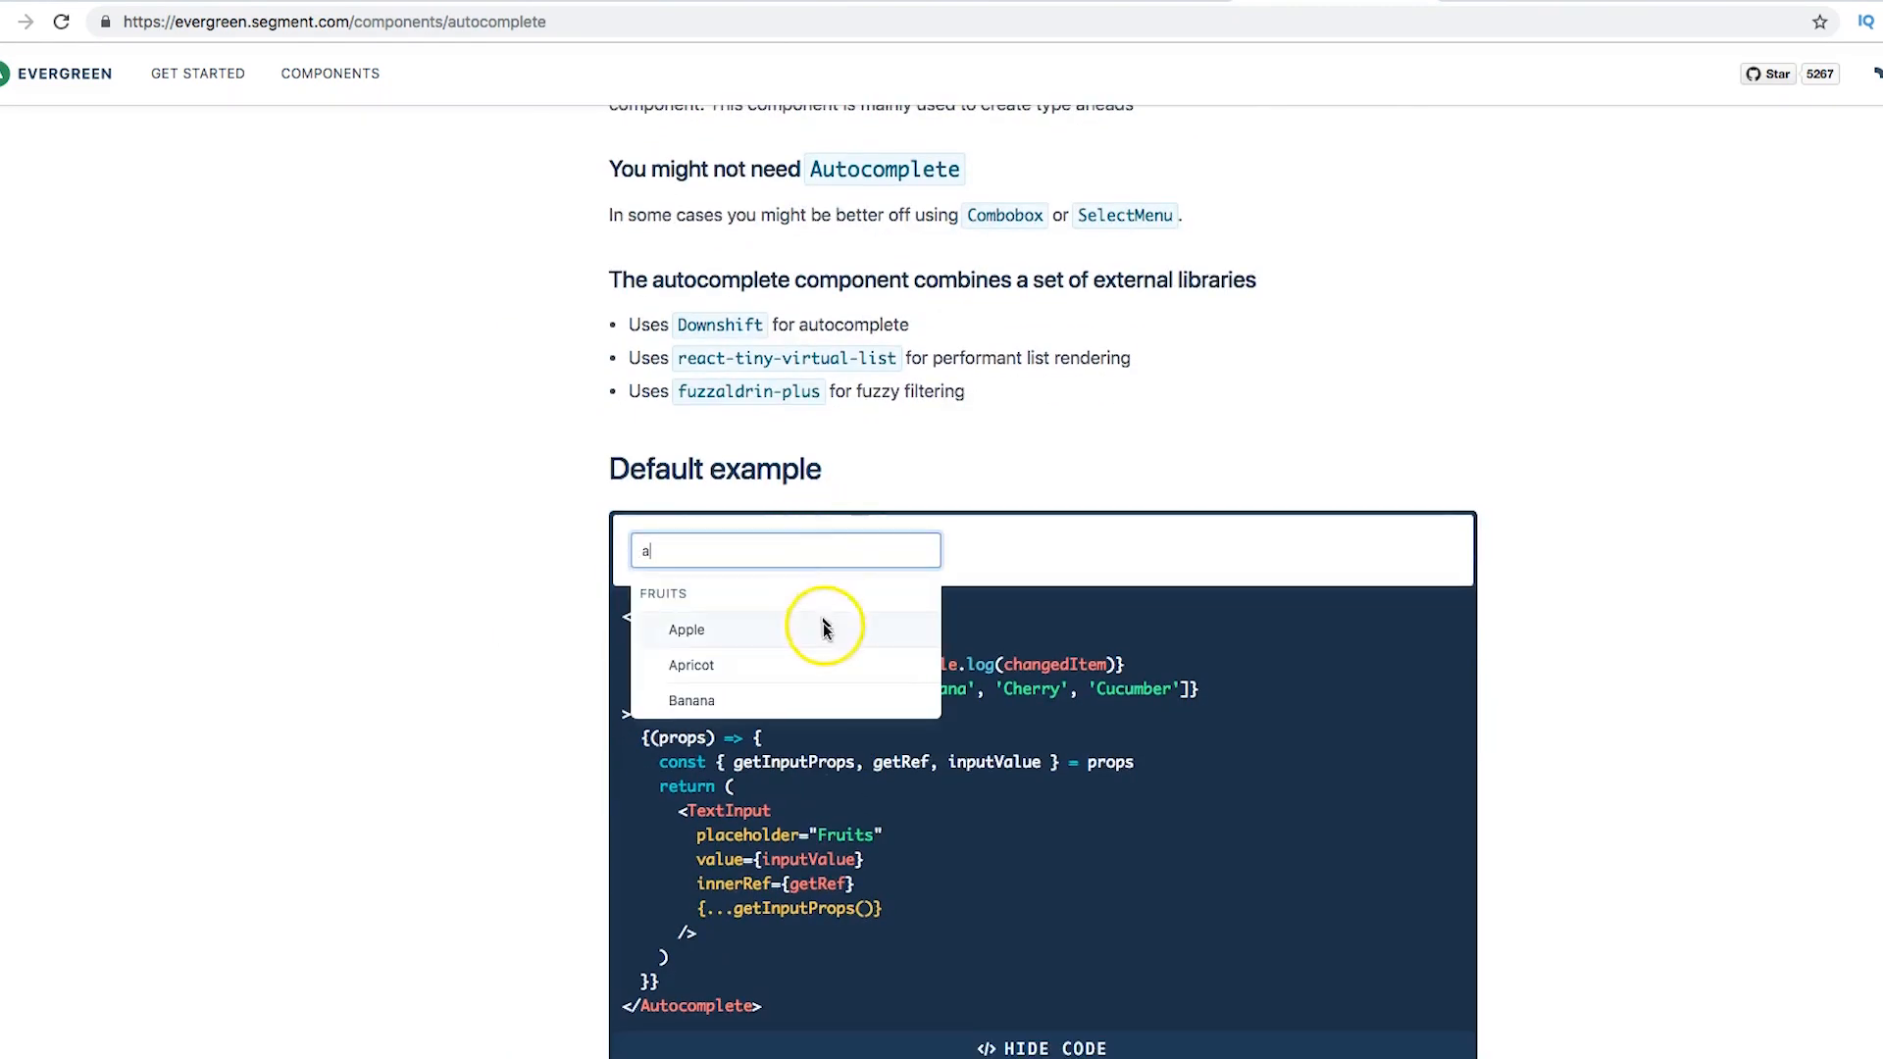
left_click(686, 630)
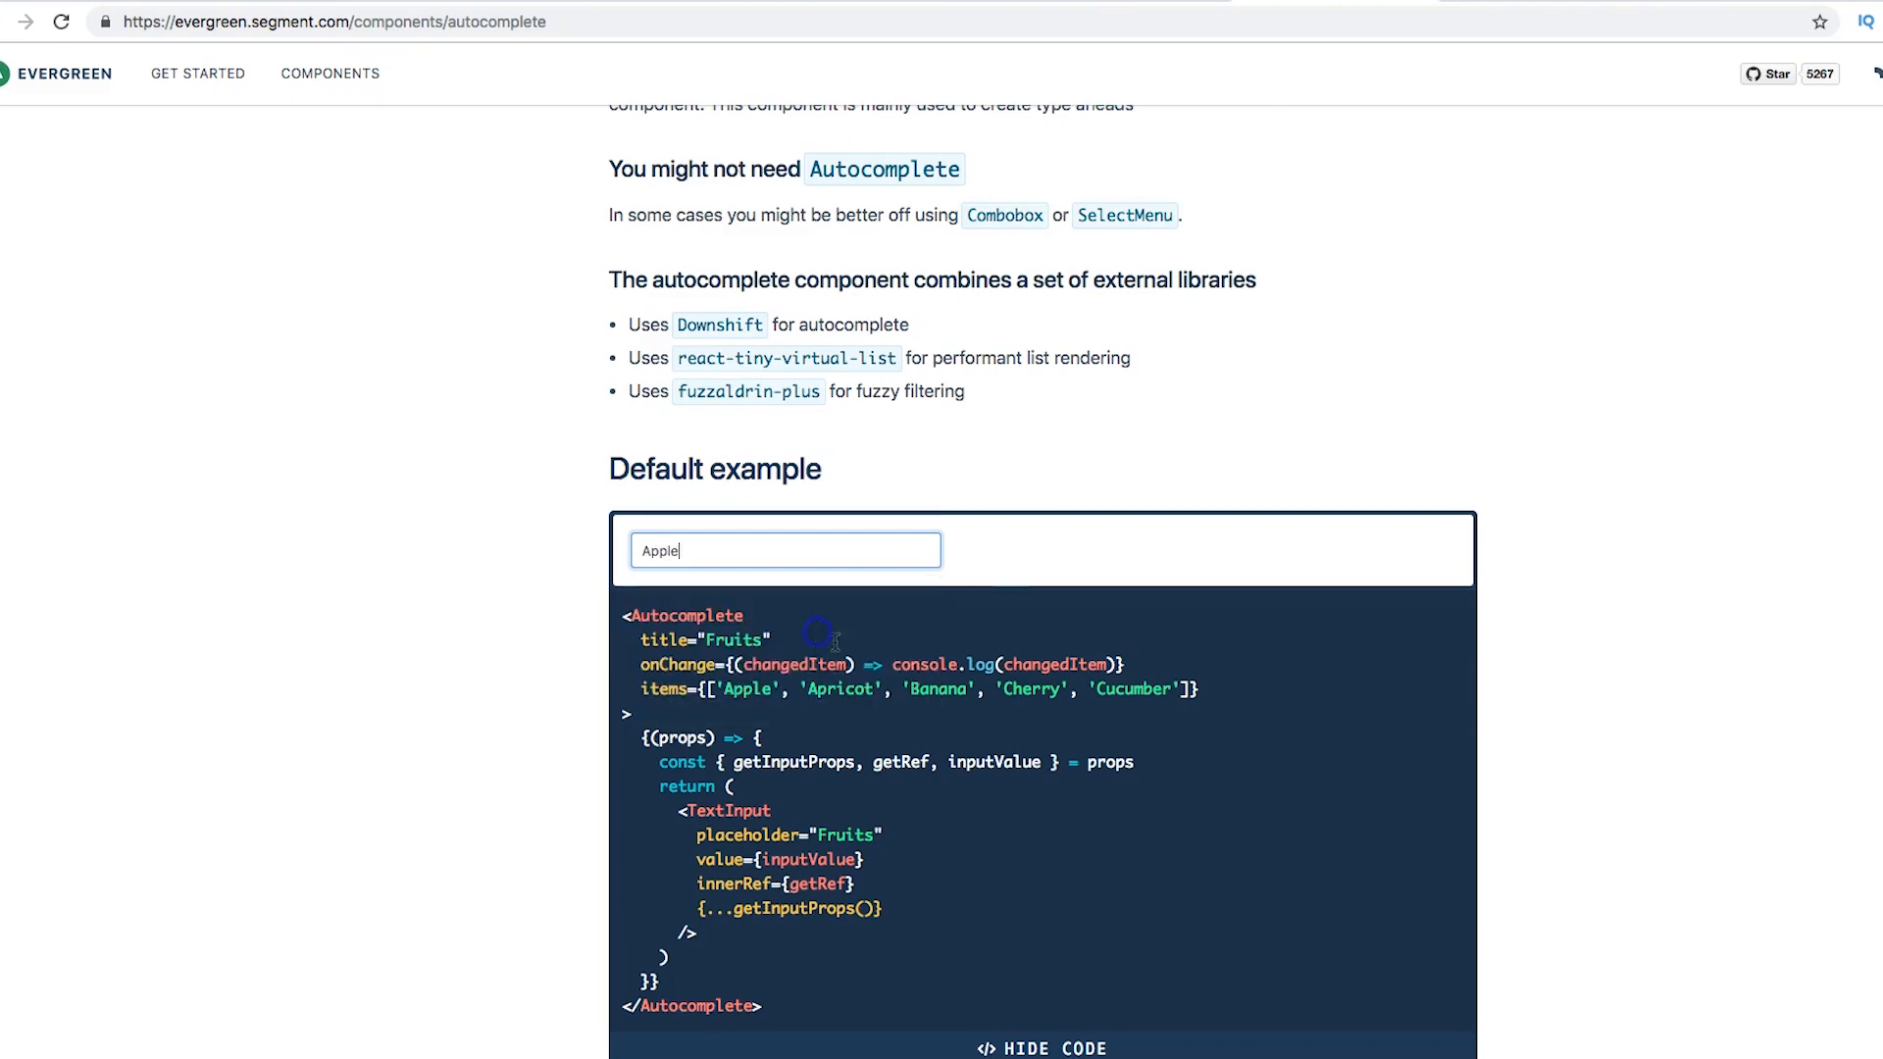
scroll("down", 3)
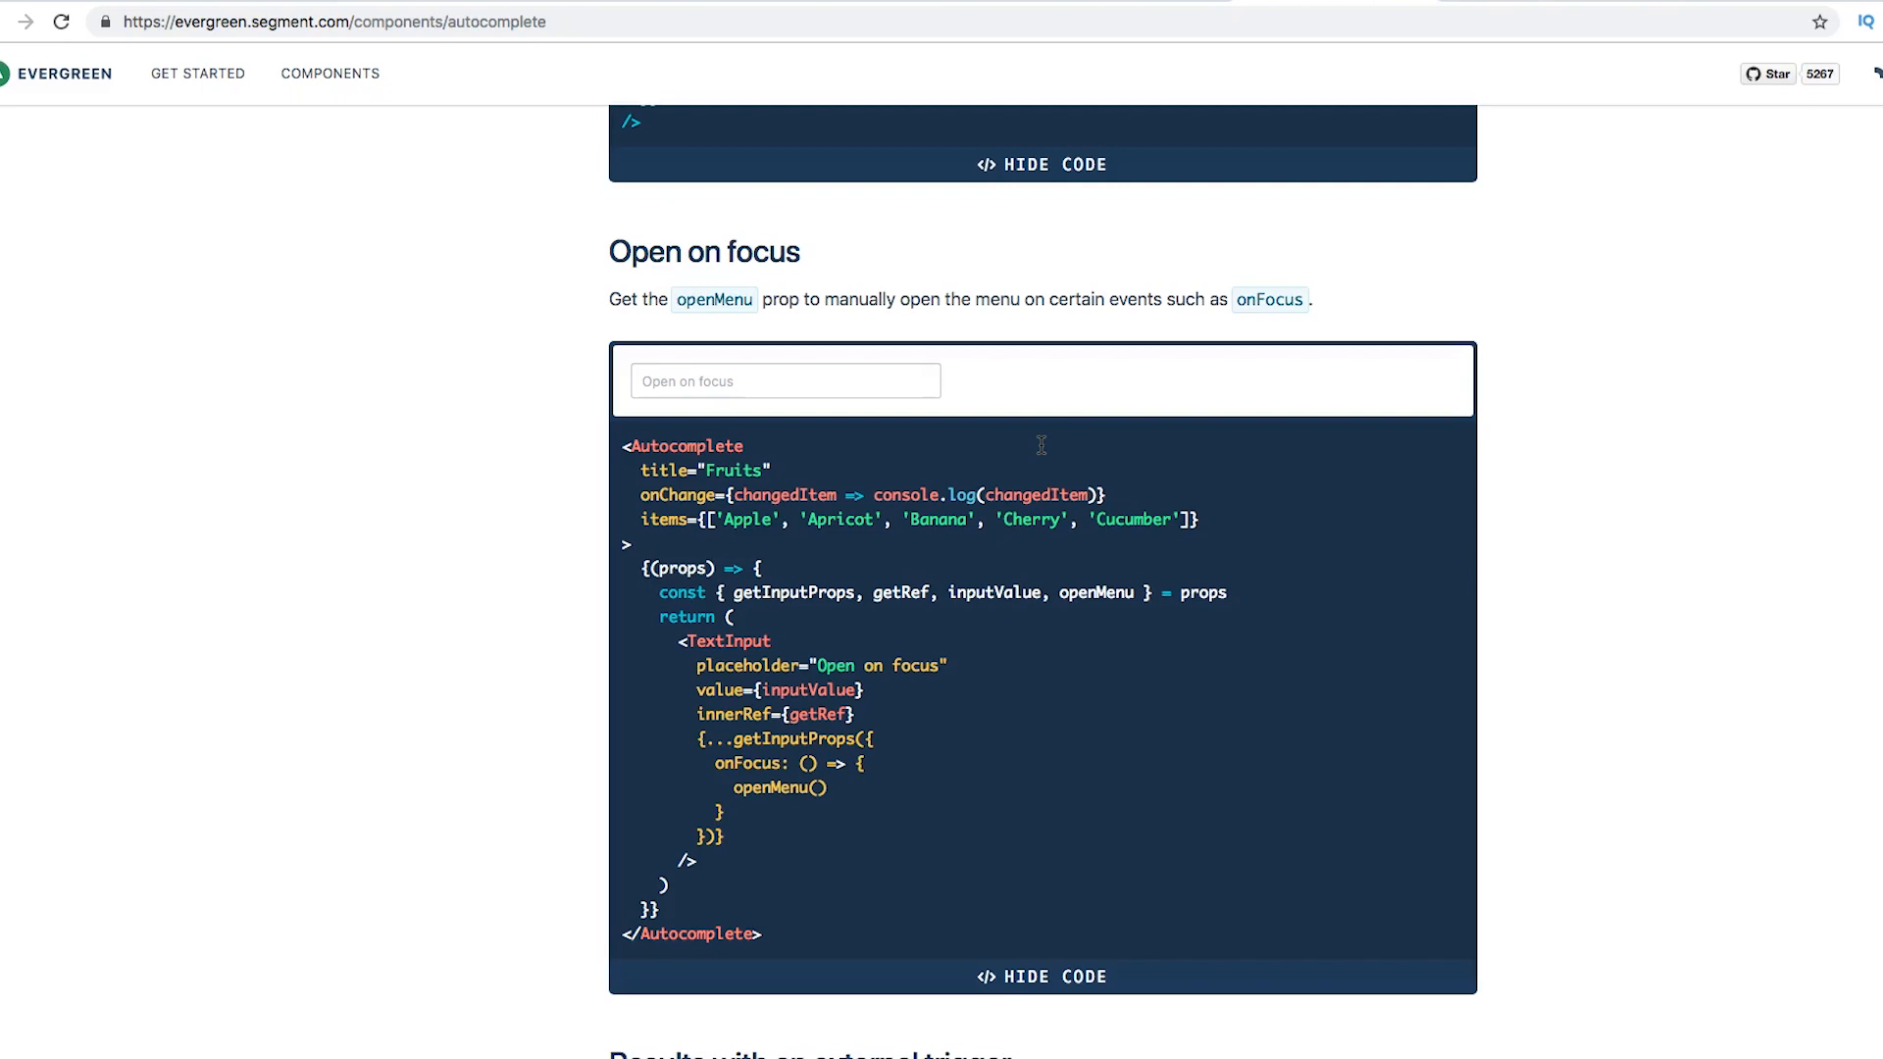
Step: Try the 'Open on focus' fruit list, then go to the Filepicker documentation
left_click(839, 381)
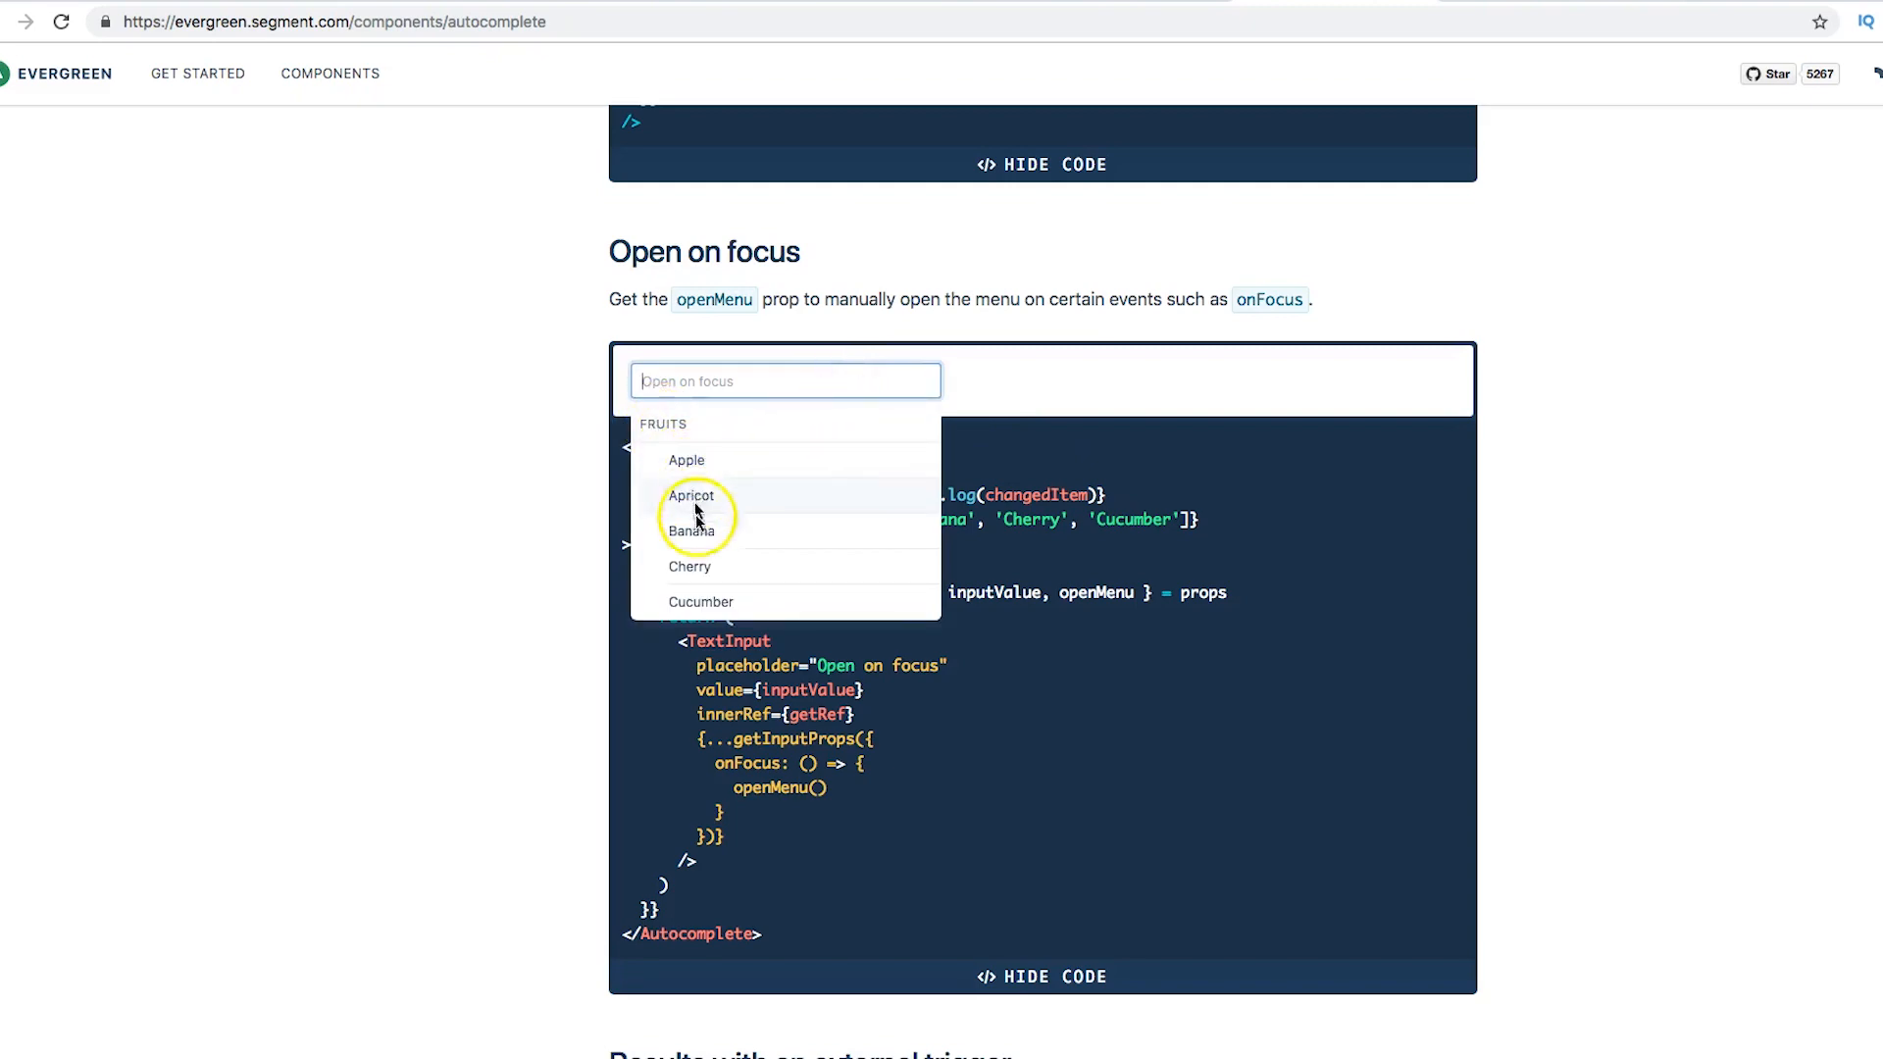
scroll("down", 3)
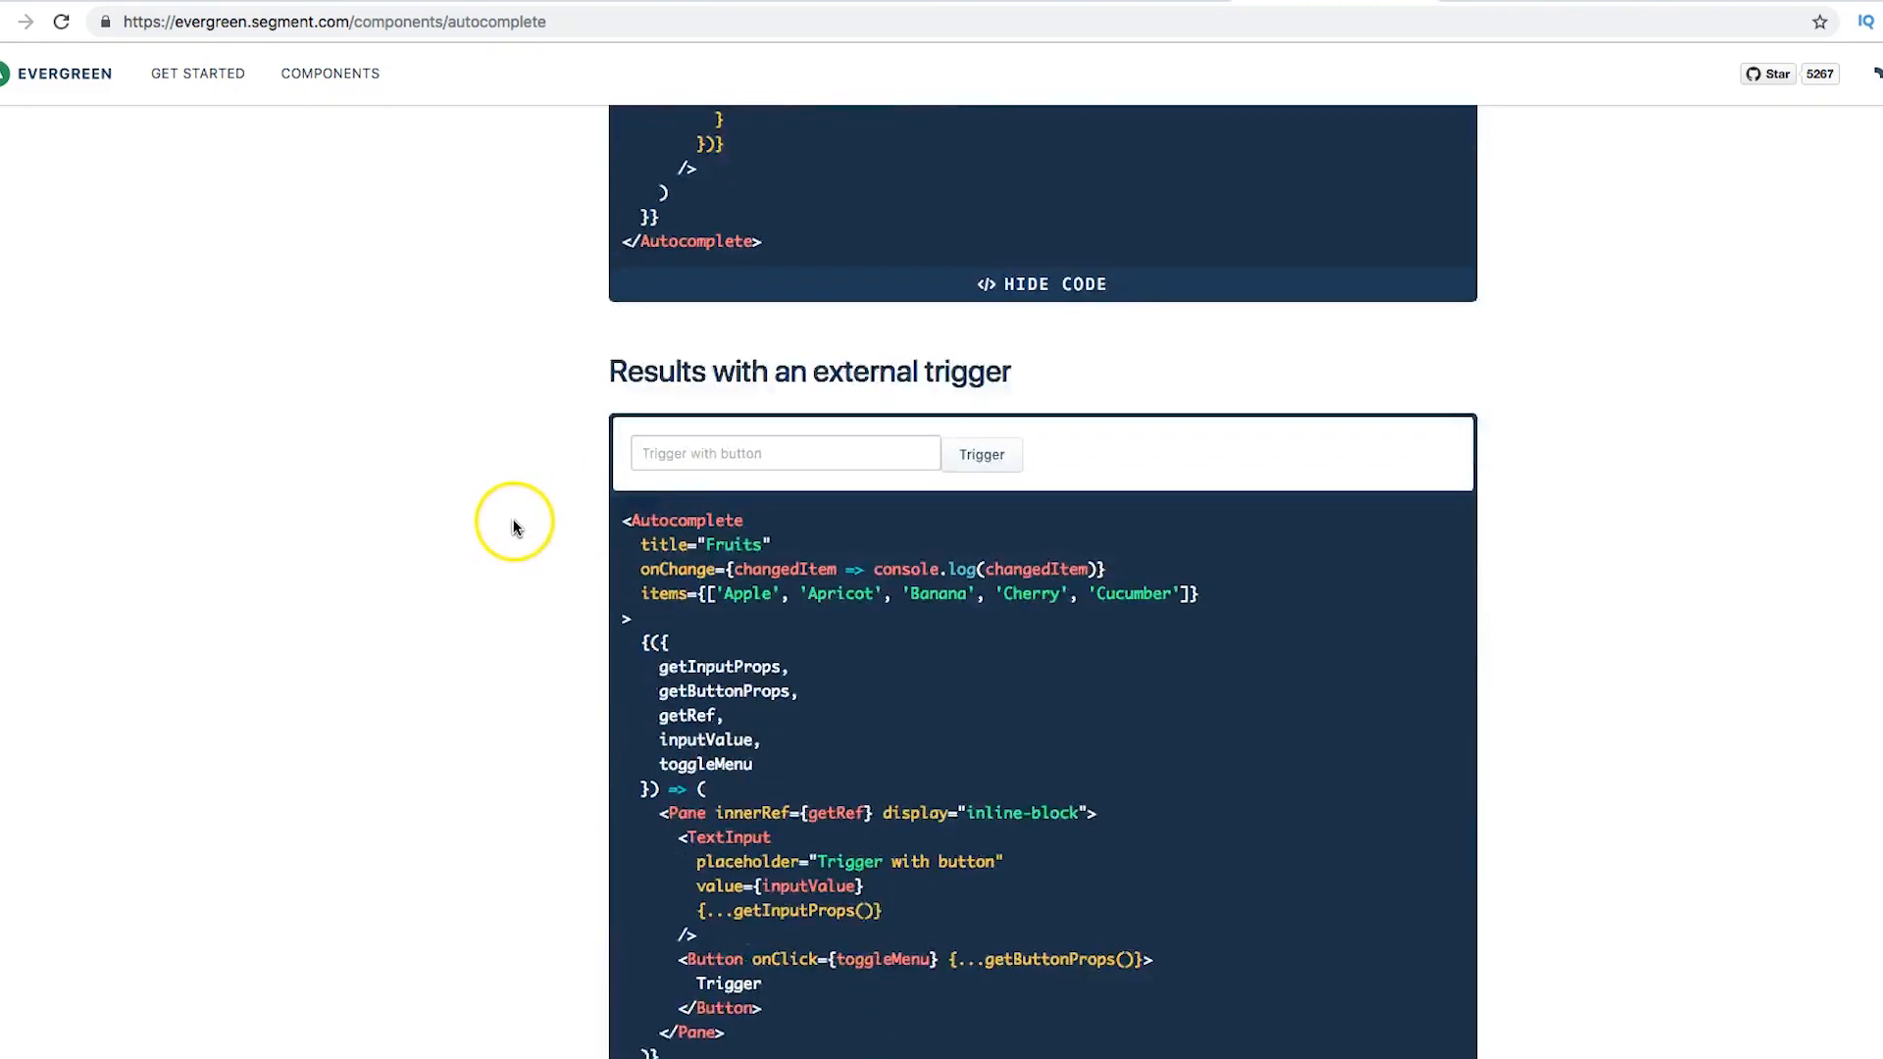
left_click(331, 72)
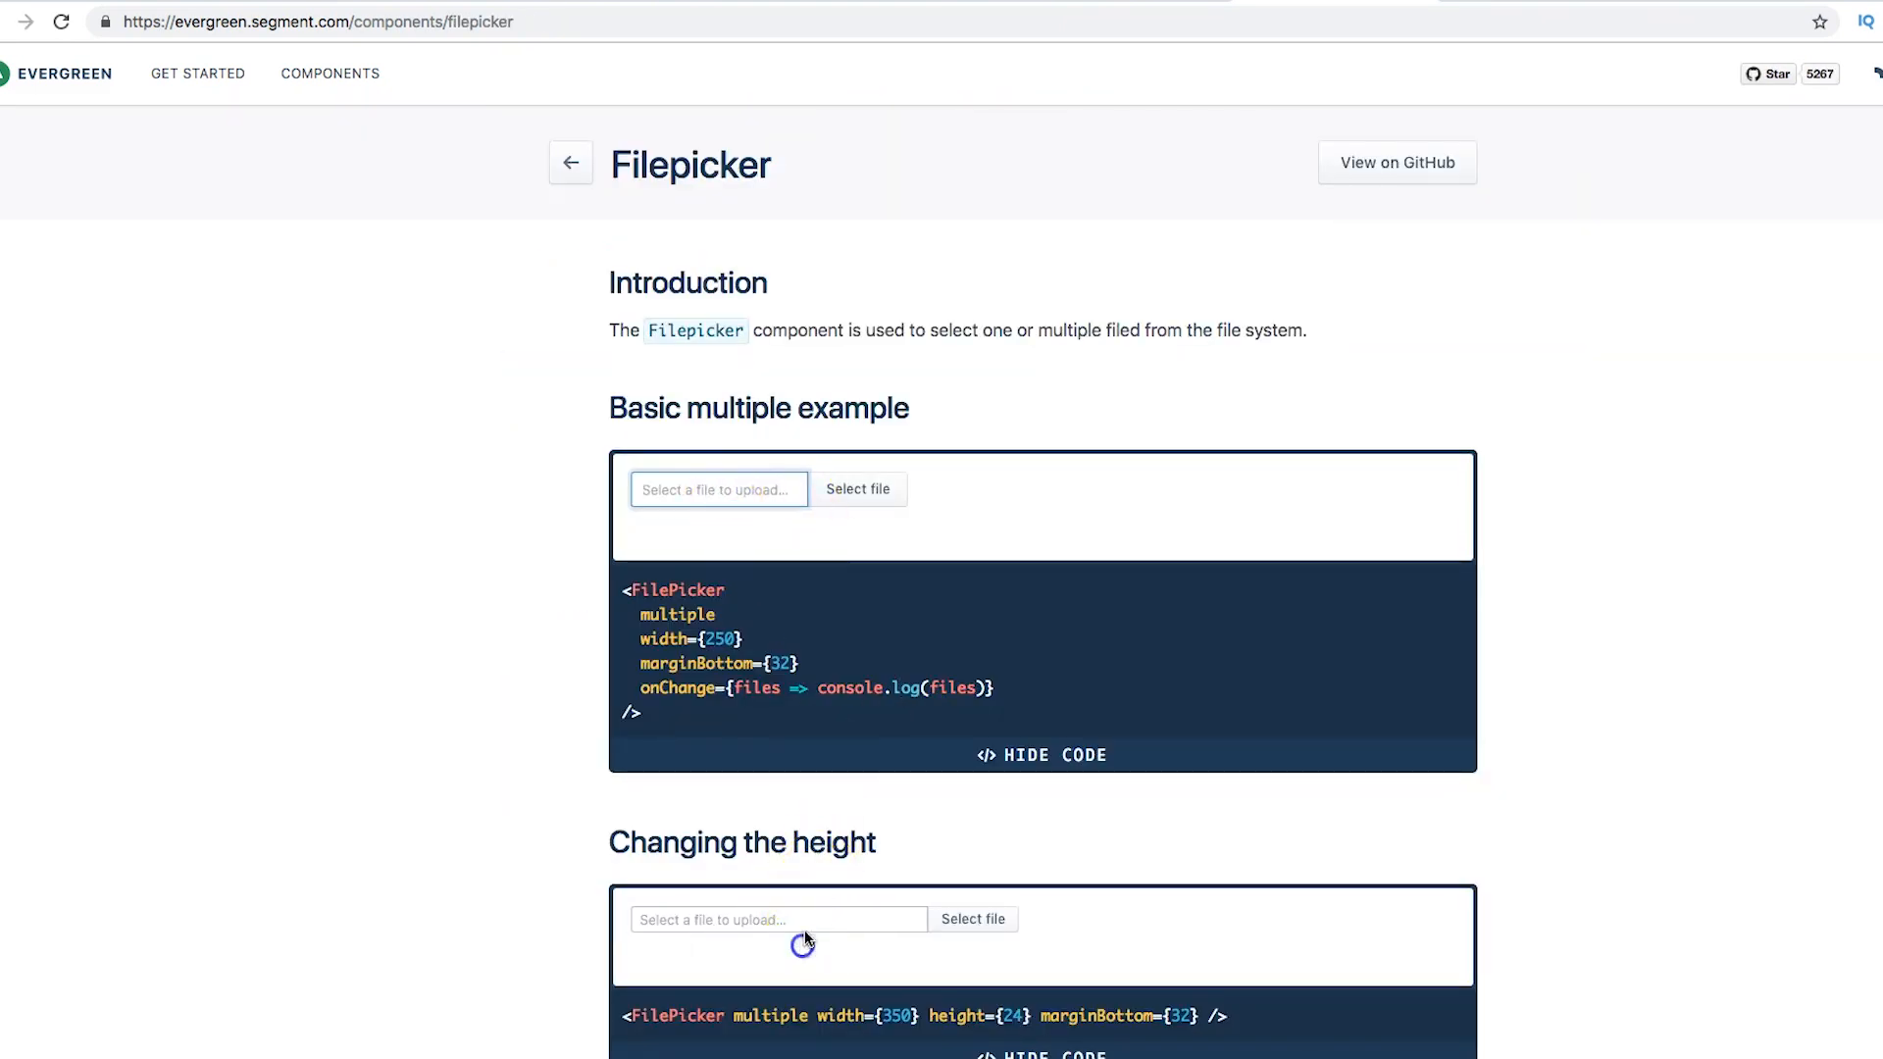
Step: Go back to the component catalogue and read the Tab component documentation
right_click(525, 791)
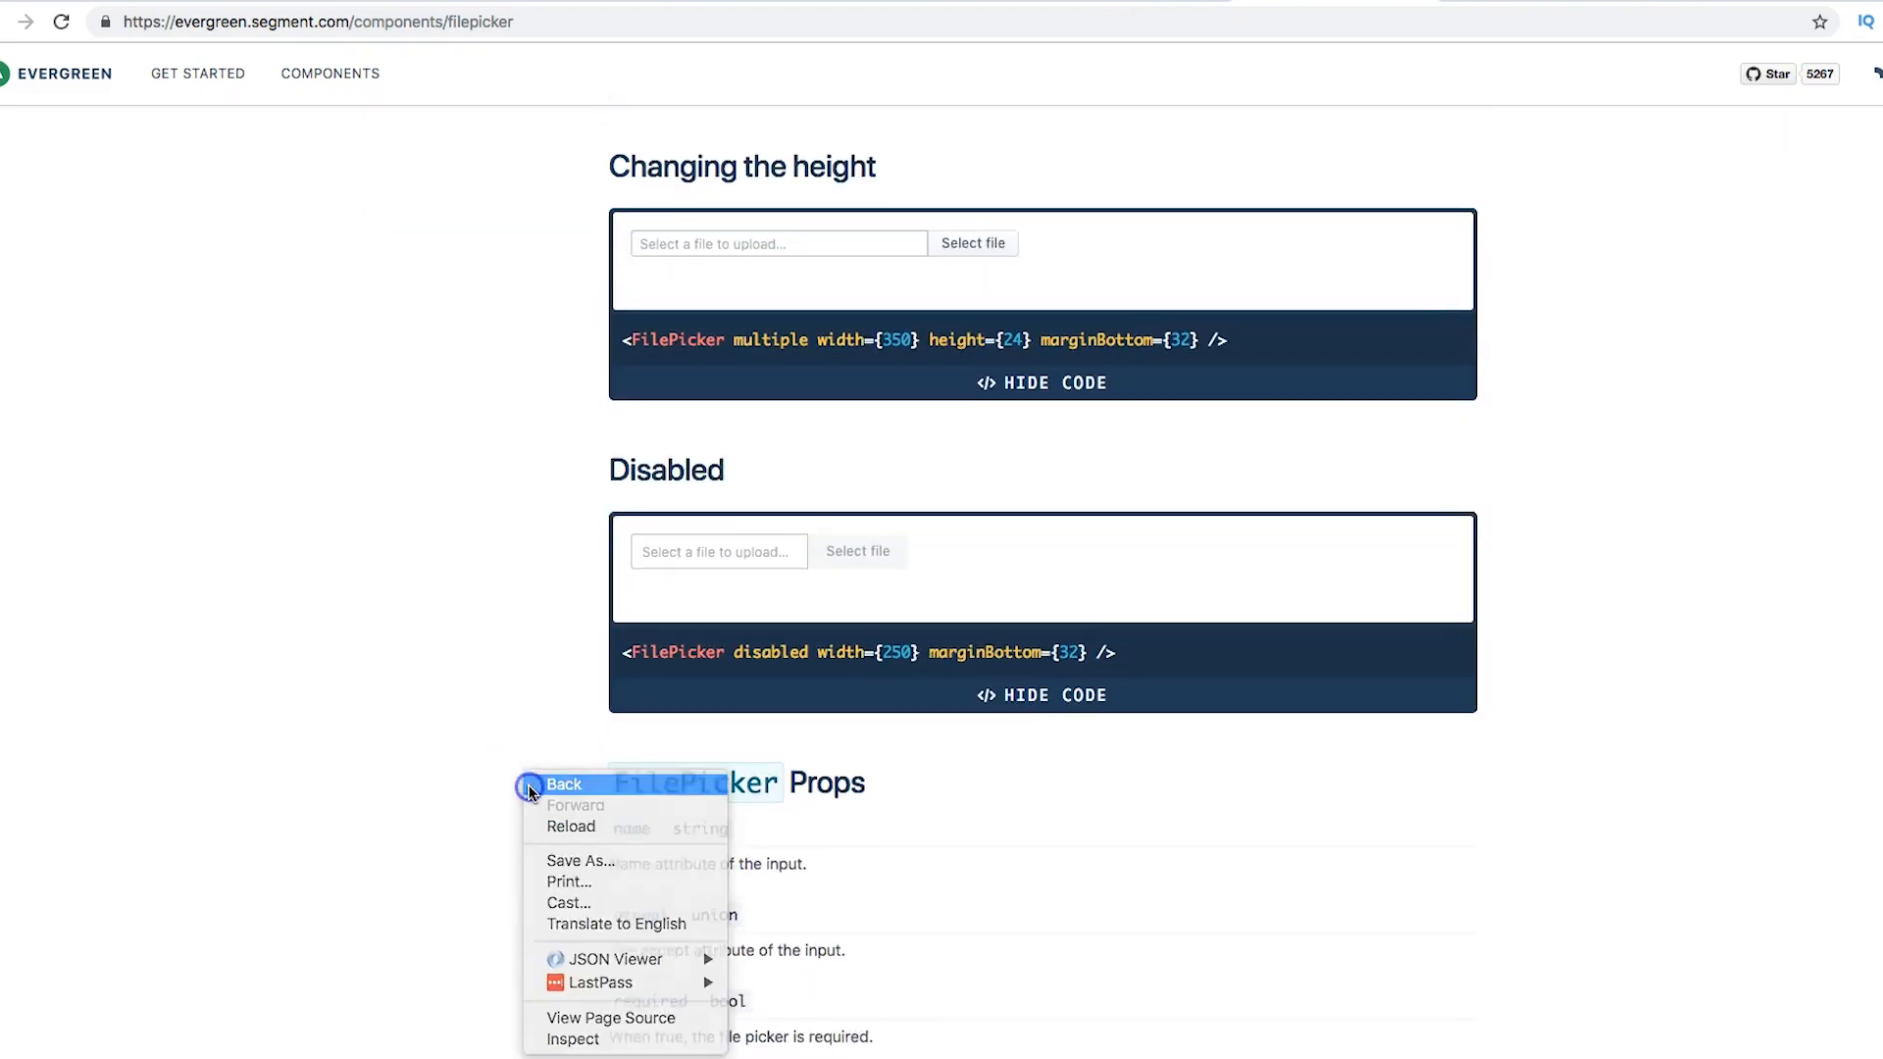
left_click(565, 785)
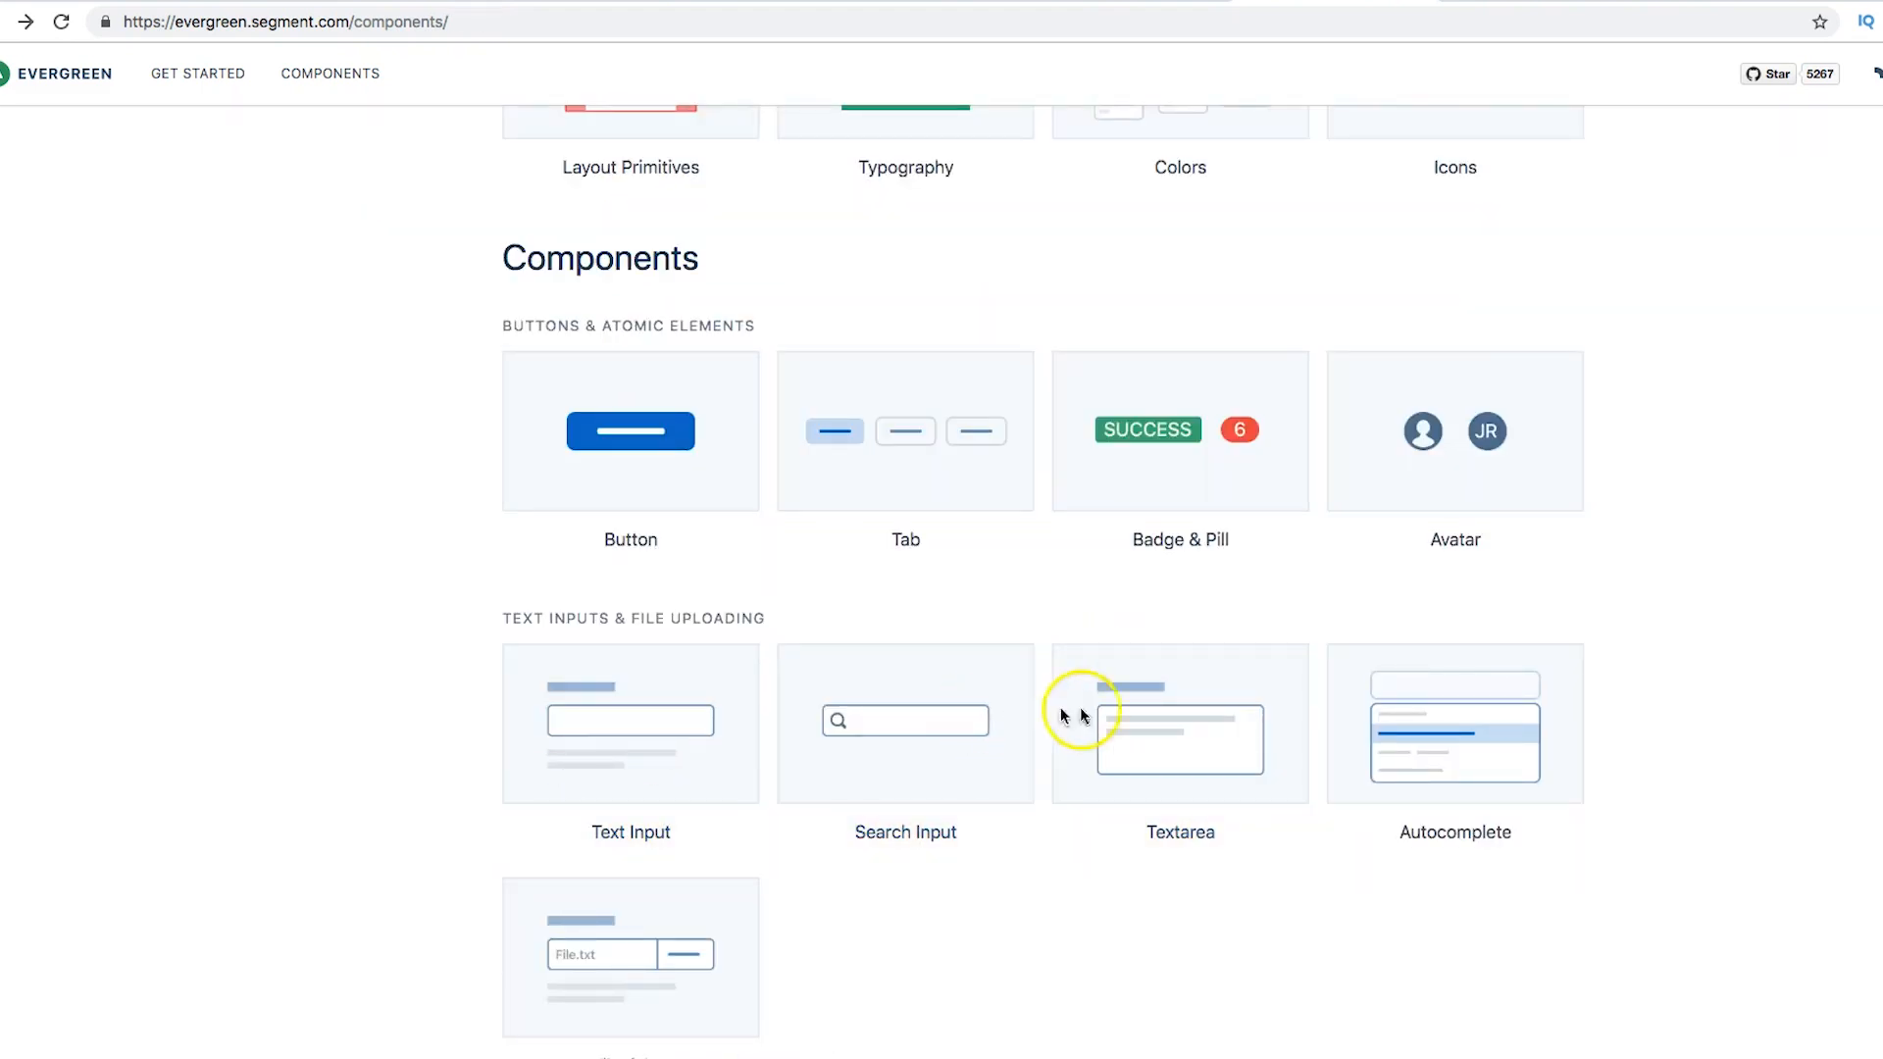
left_click(905, 430)
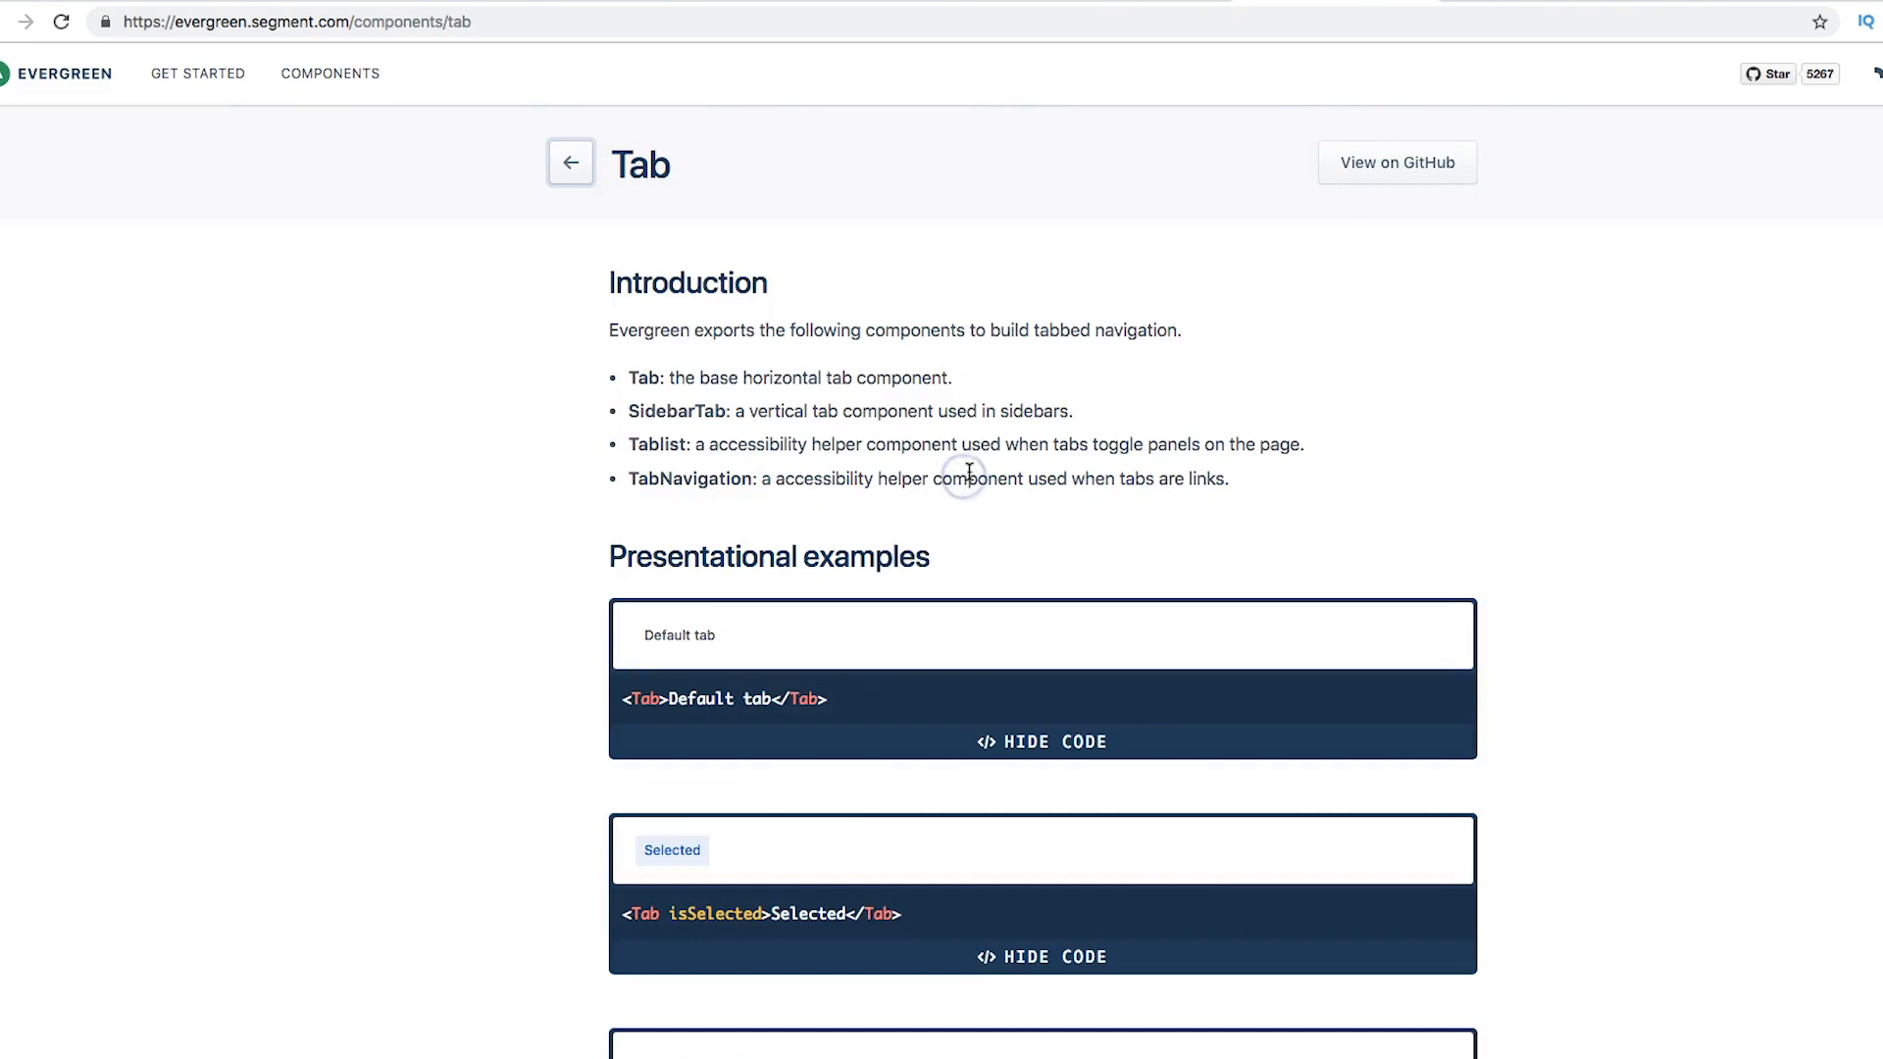
scroll("down", 3)
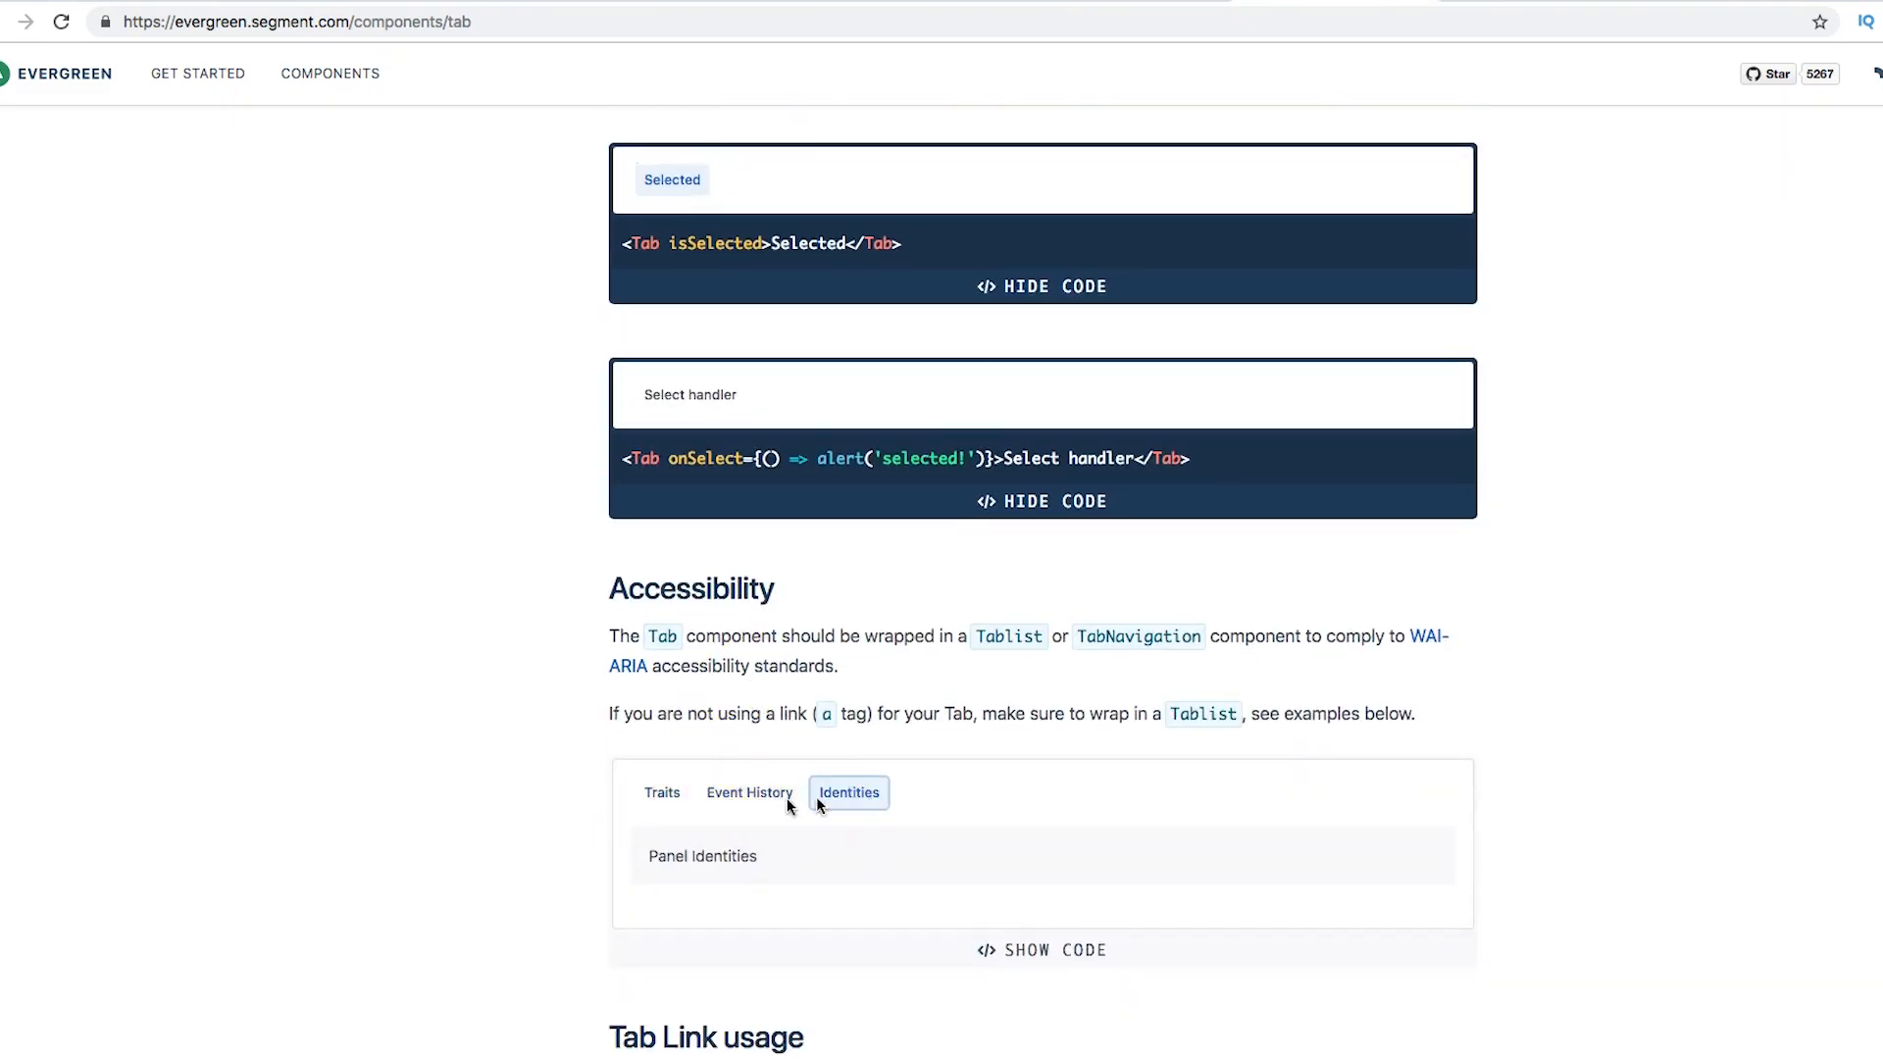
scroll("down", 3)
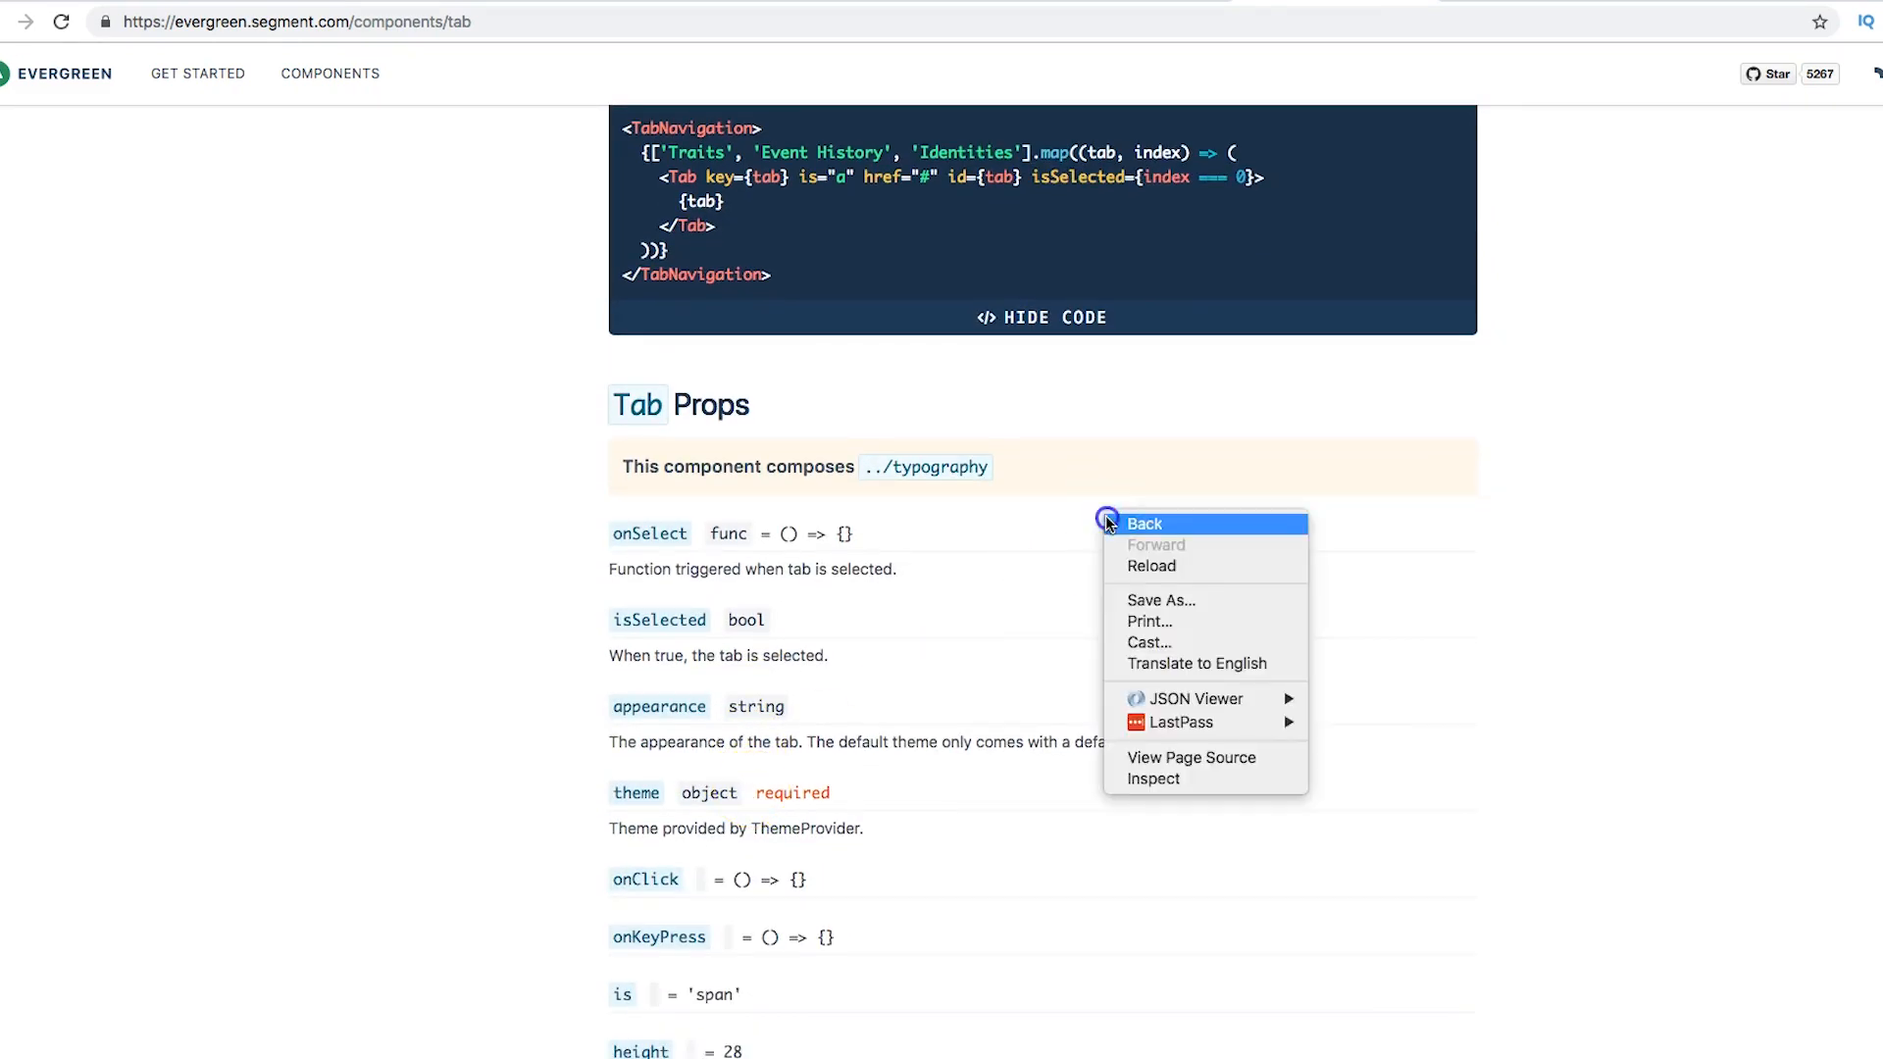
Step: Scroll the catalogue past Table, Portal, Positioner and Form Field, then reach the walt repo
left_click(1144, 523)
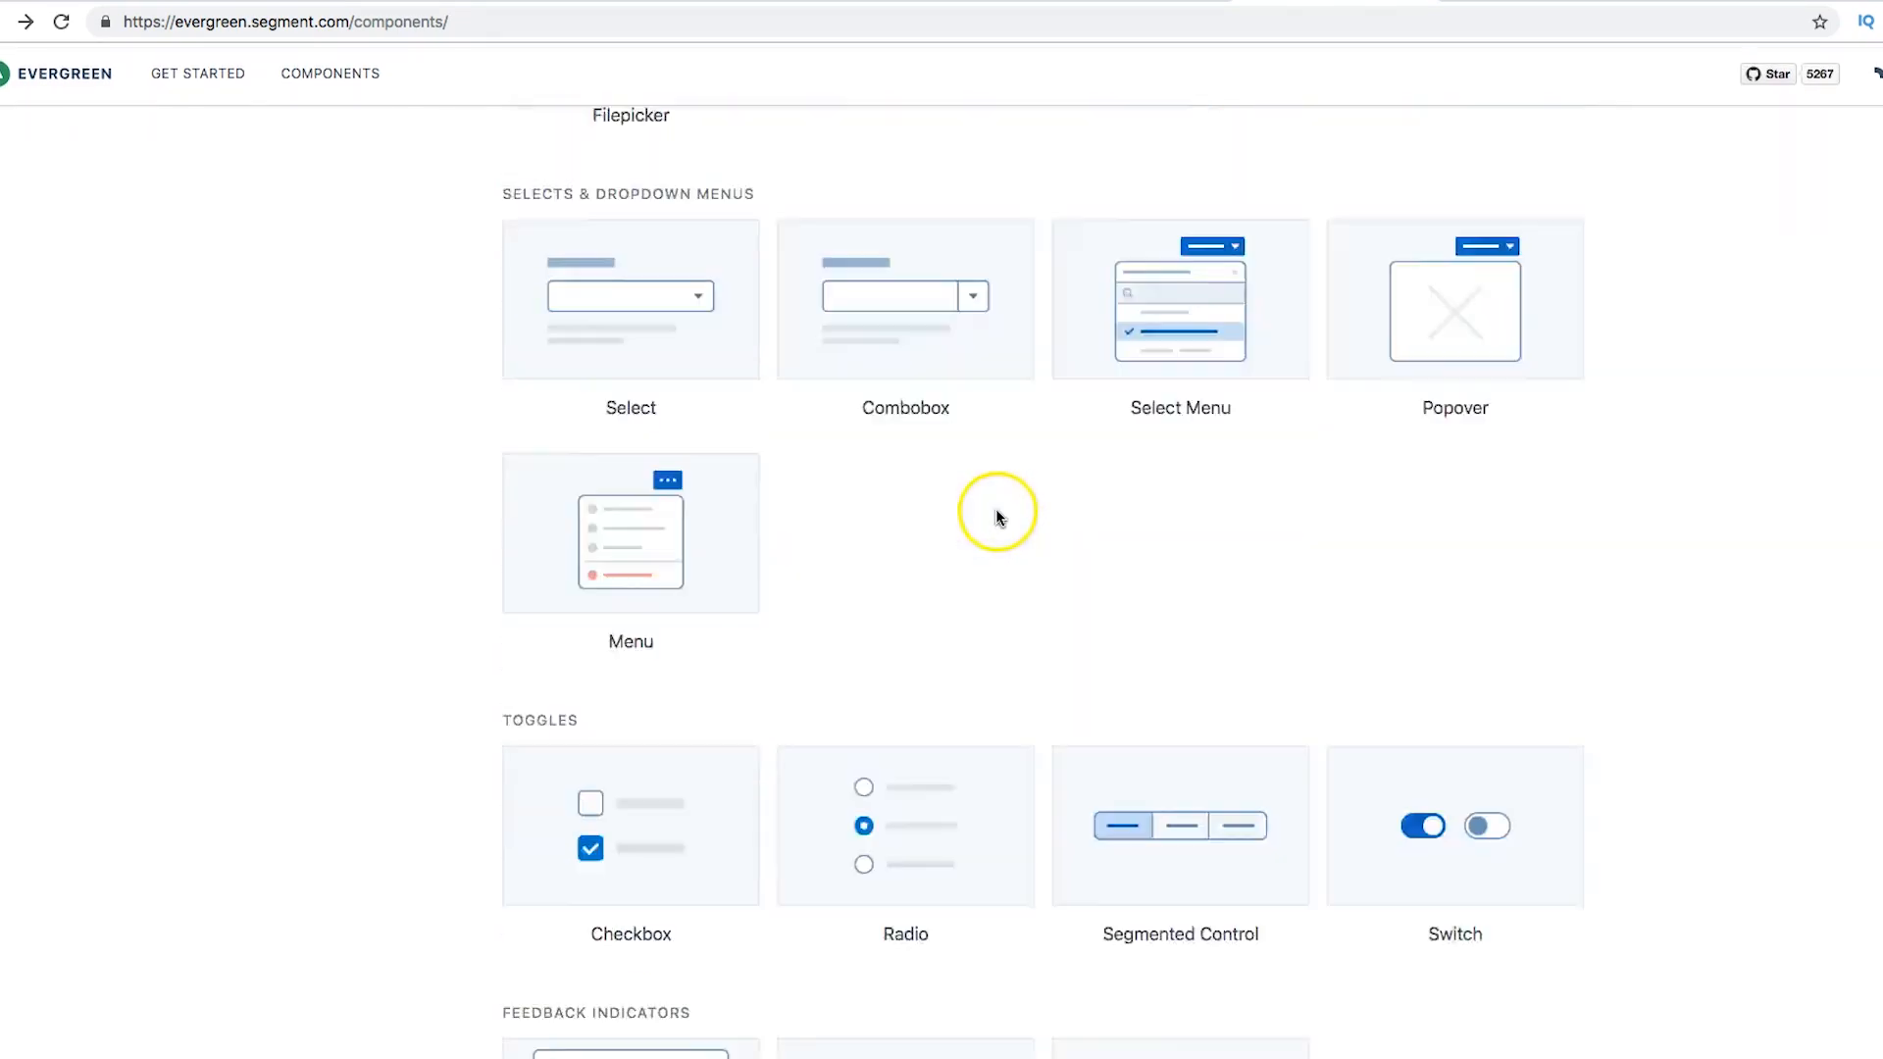
scroll("down", 3)
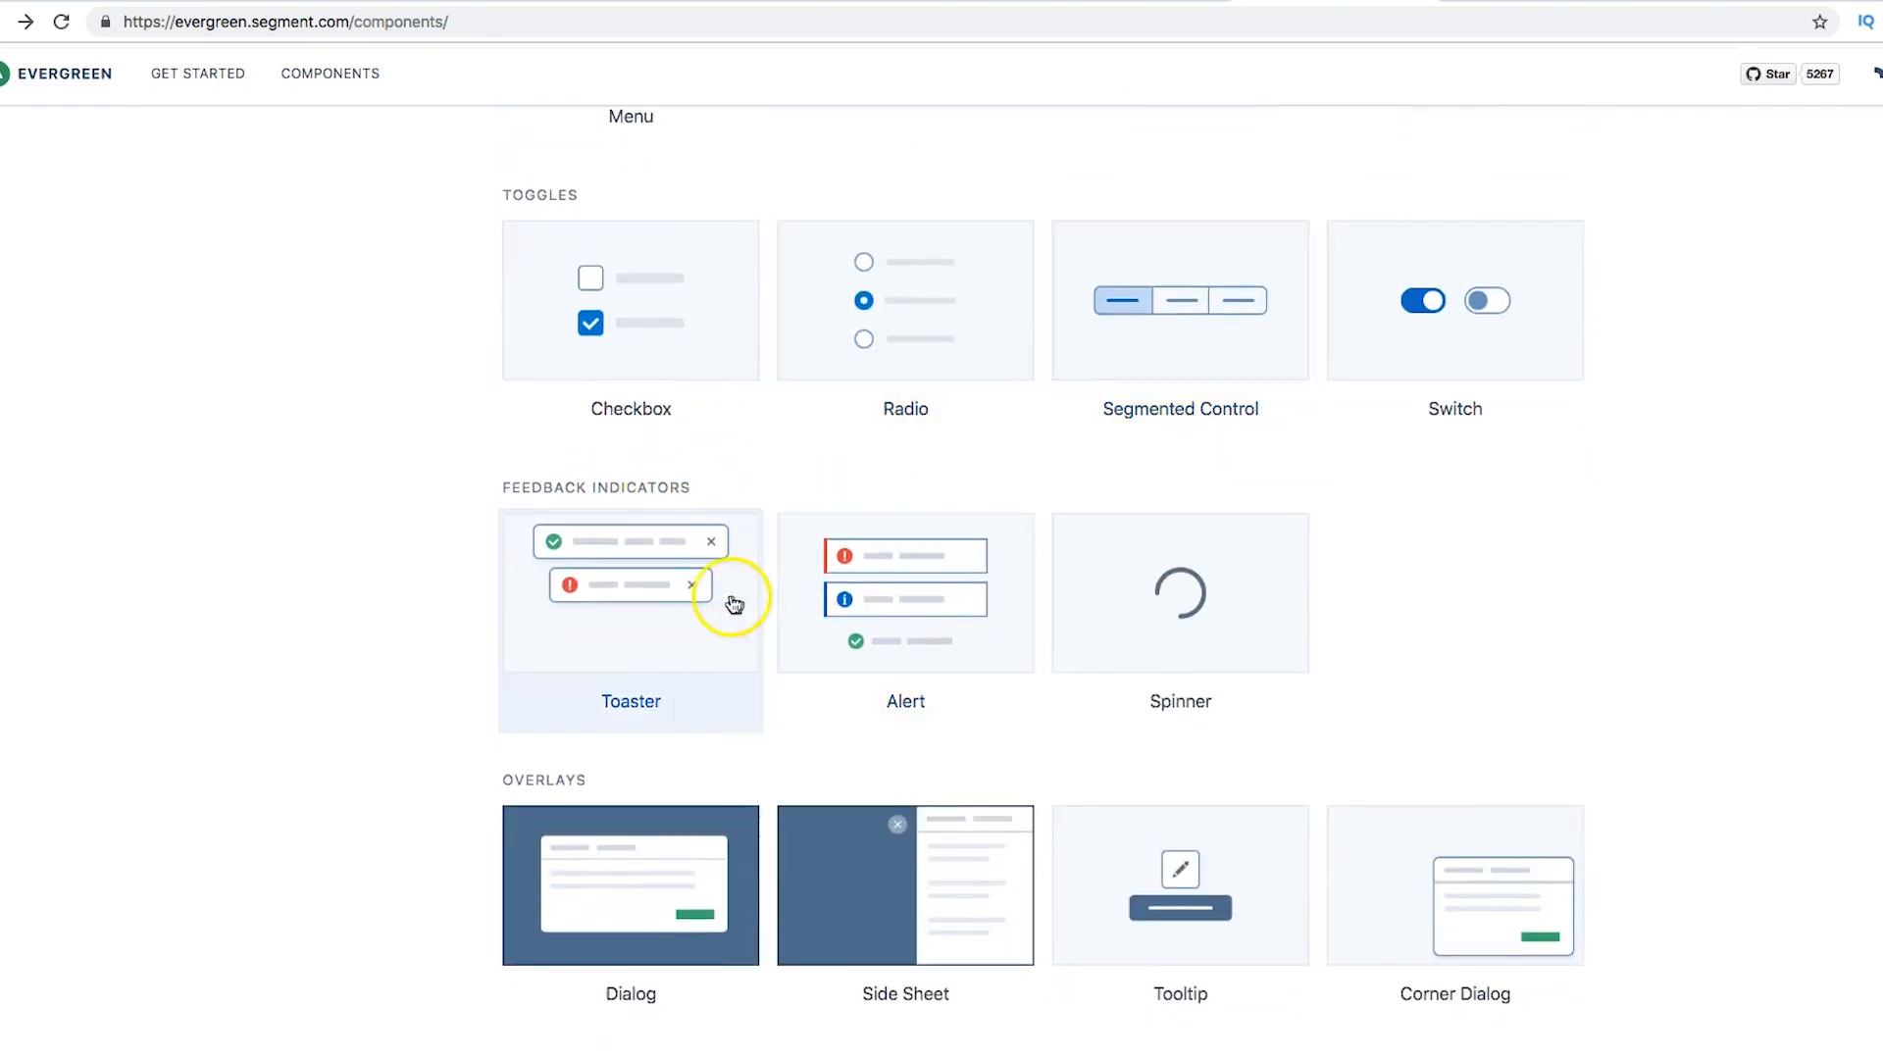
scroll("down", 3)
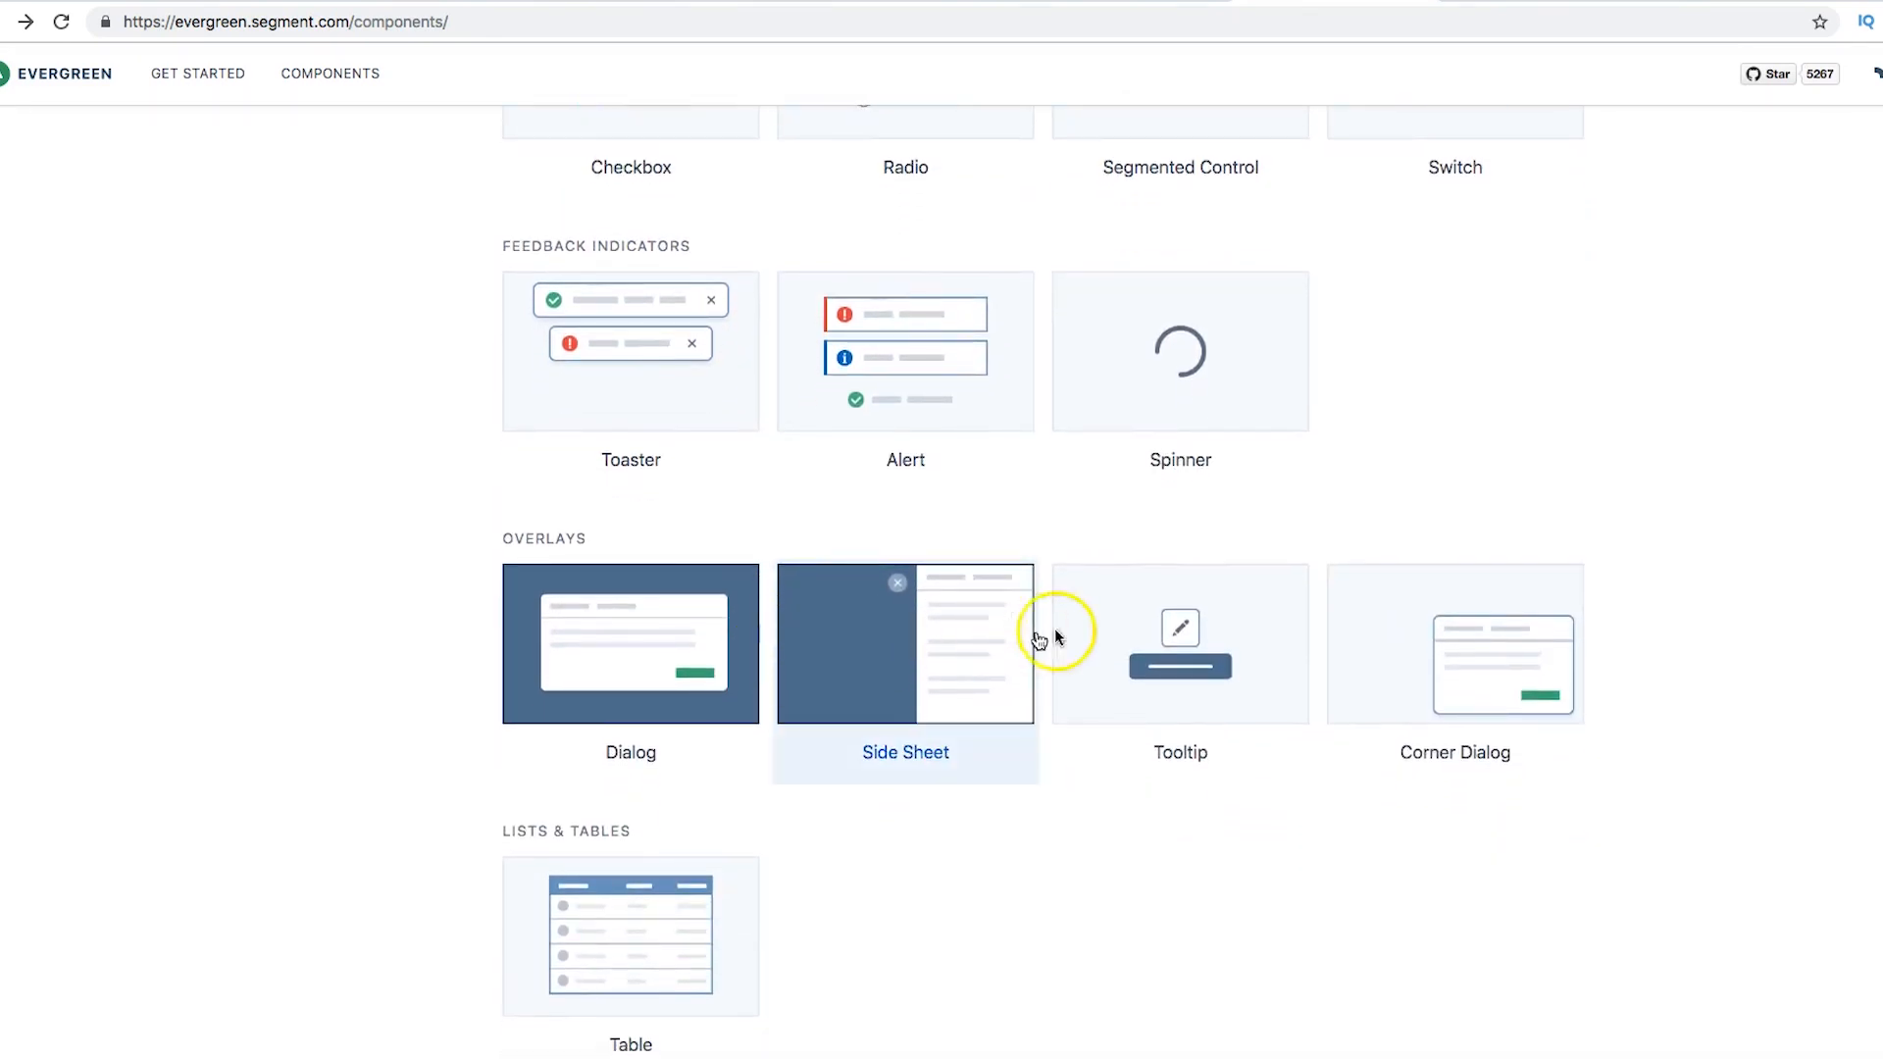
scroll("down", 3)
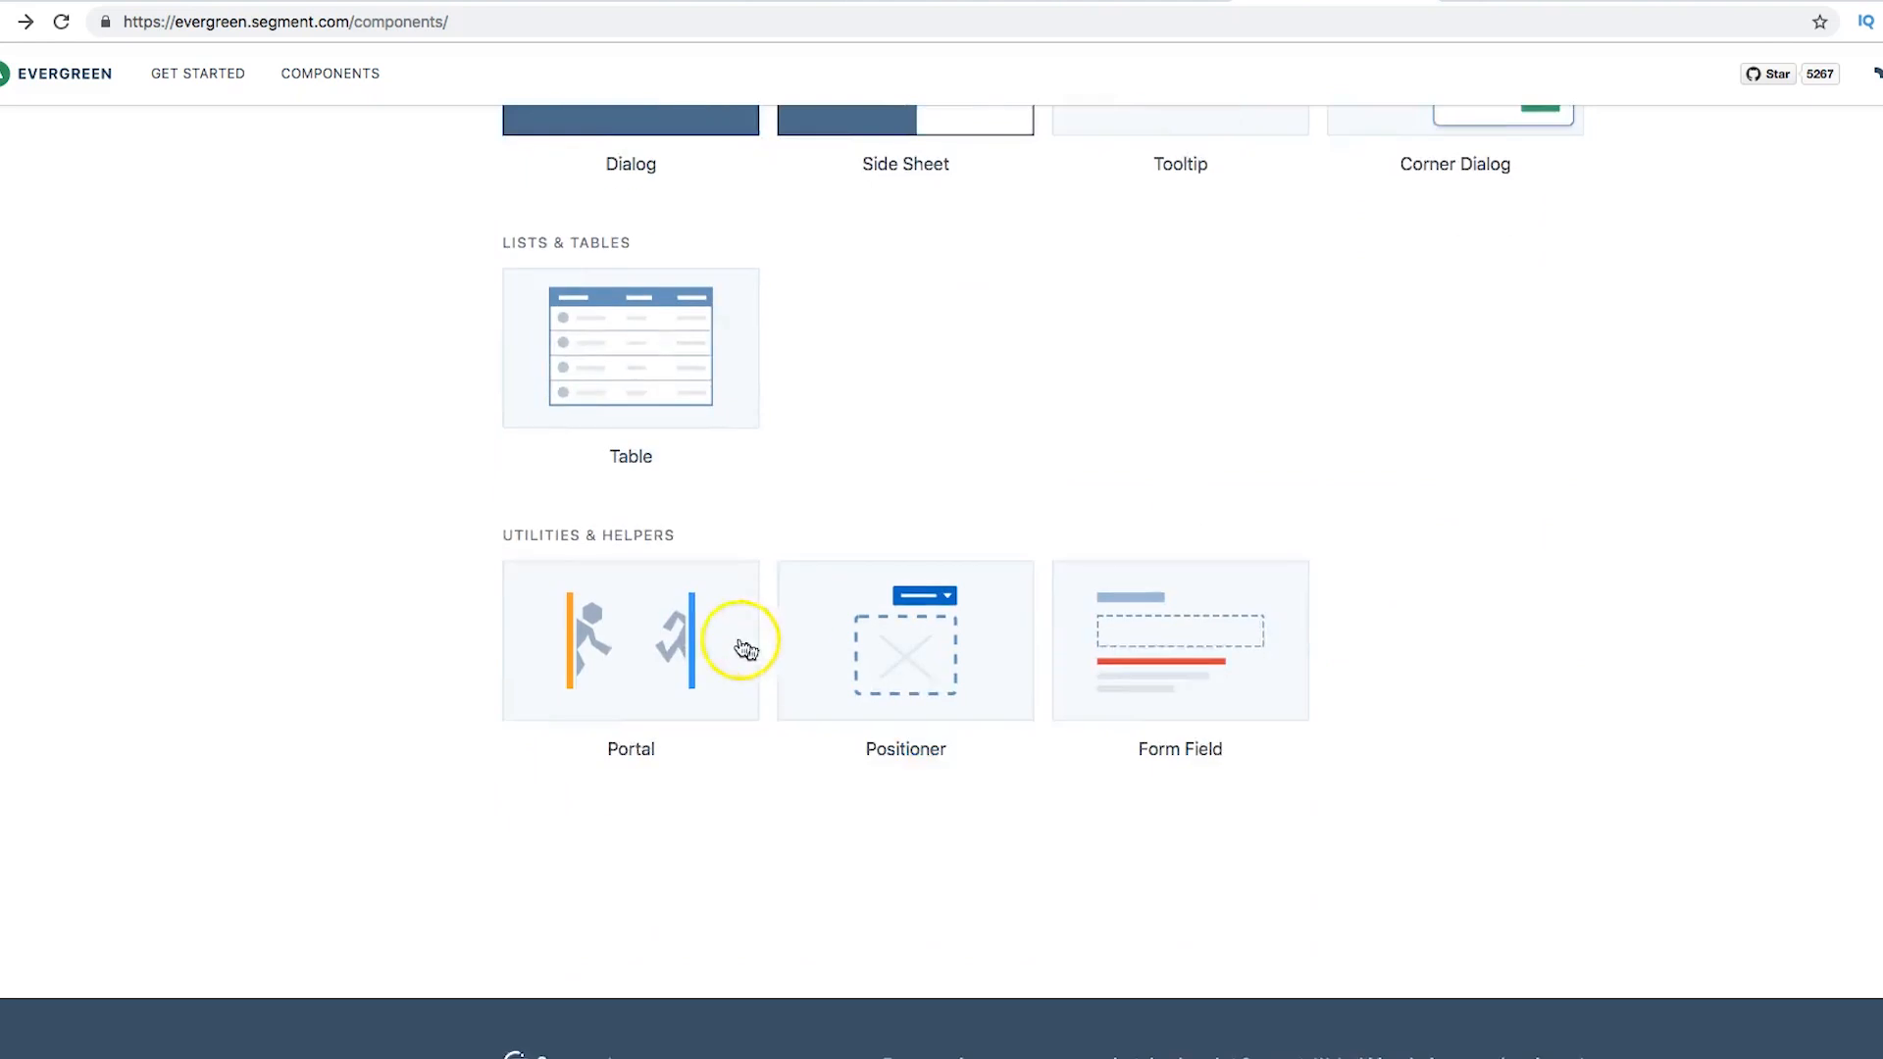
left_click(631, 348)
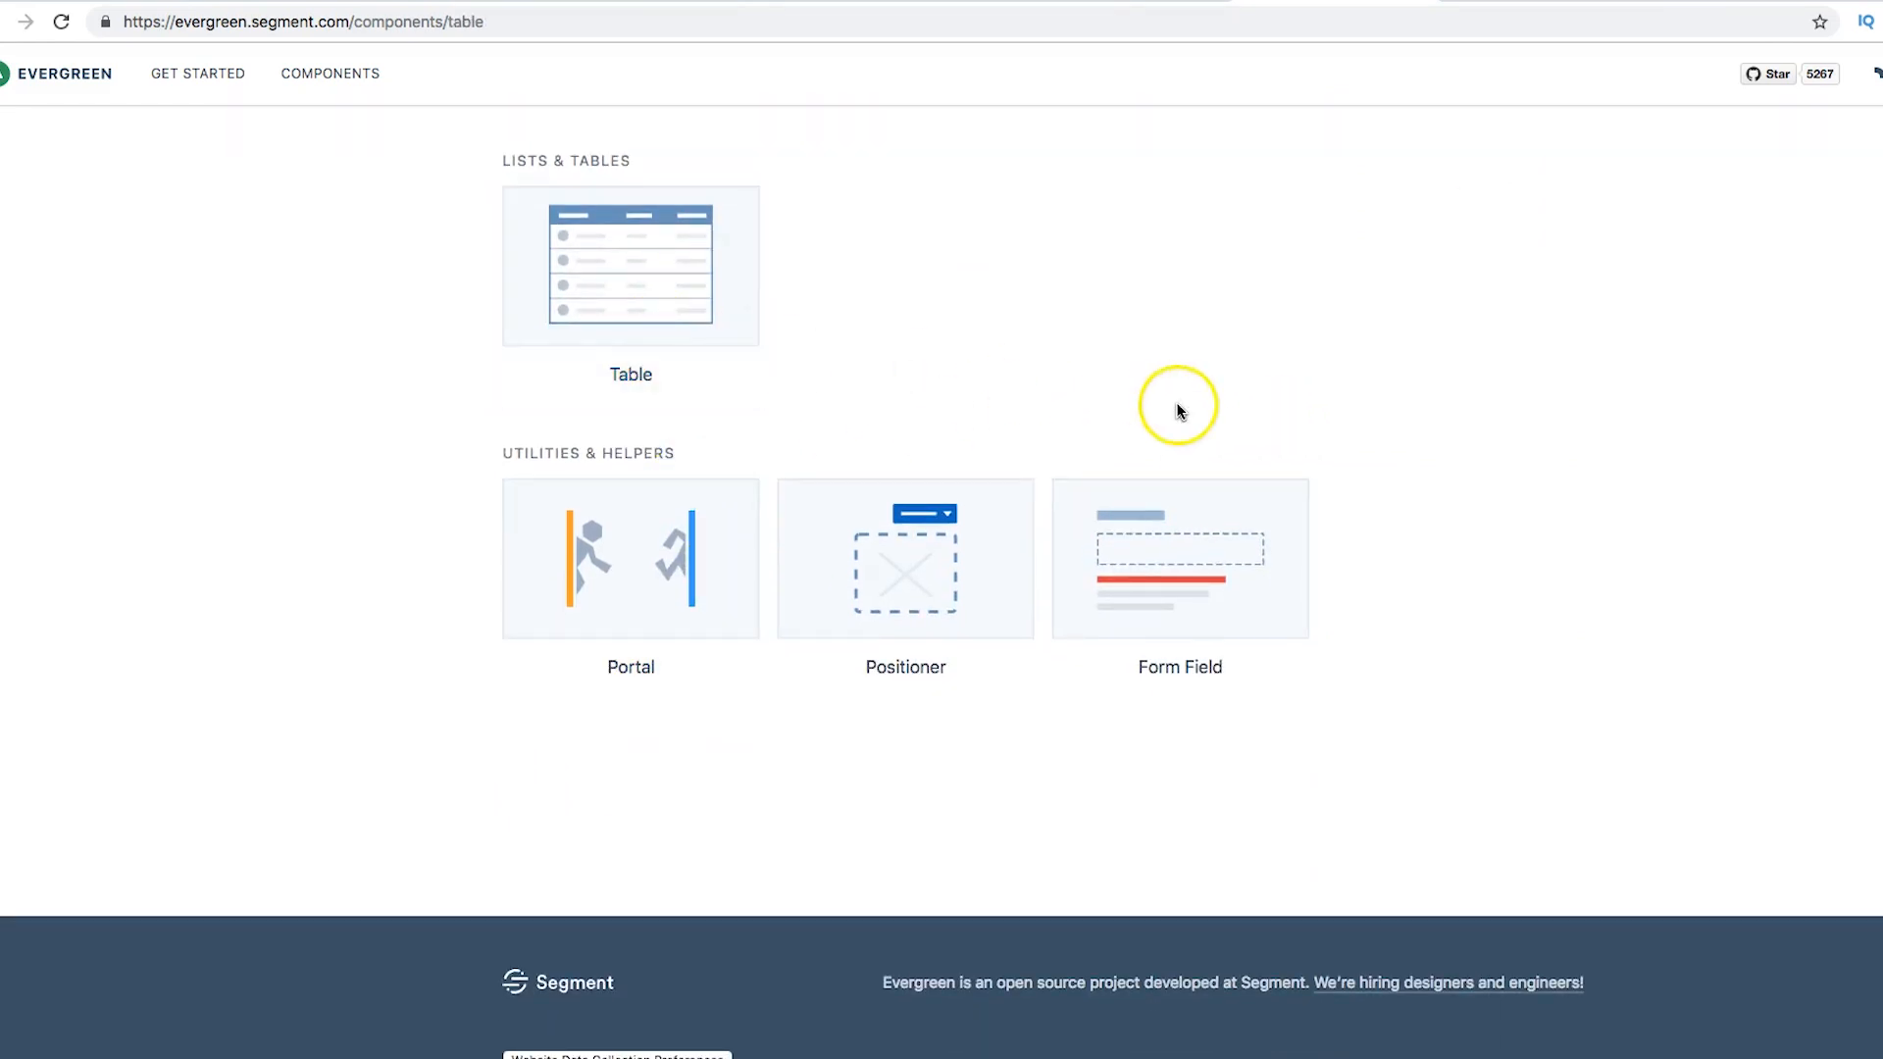
left_click(630, 267)
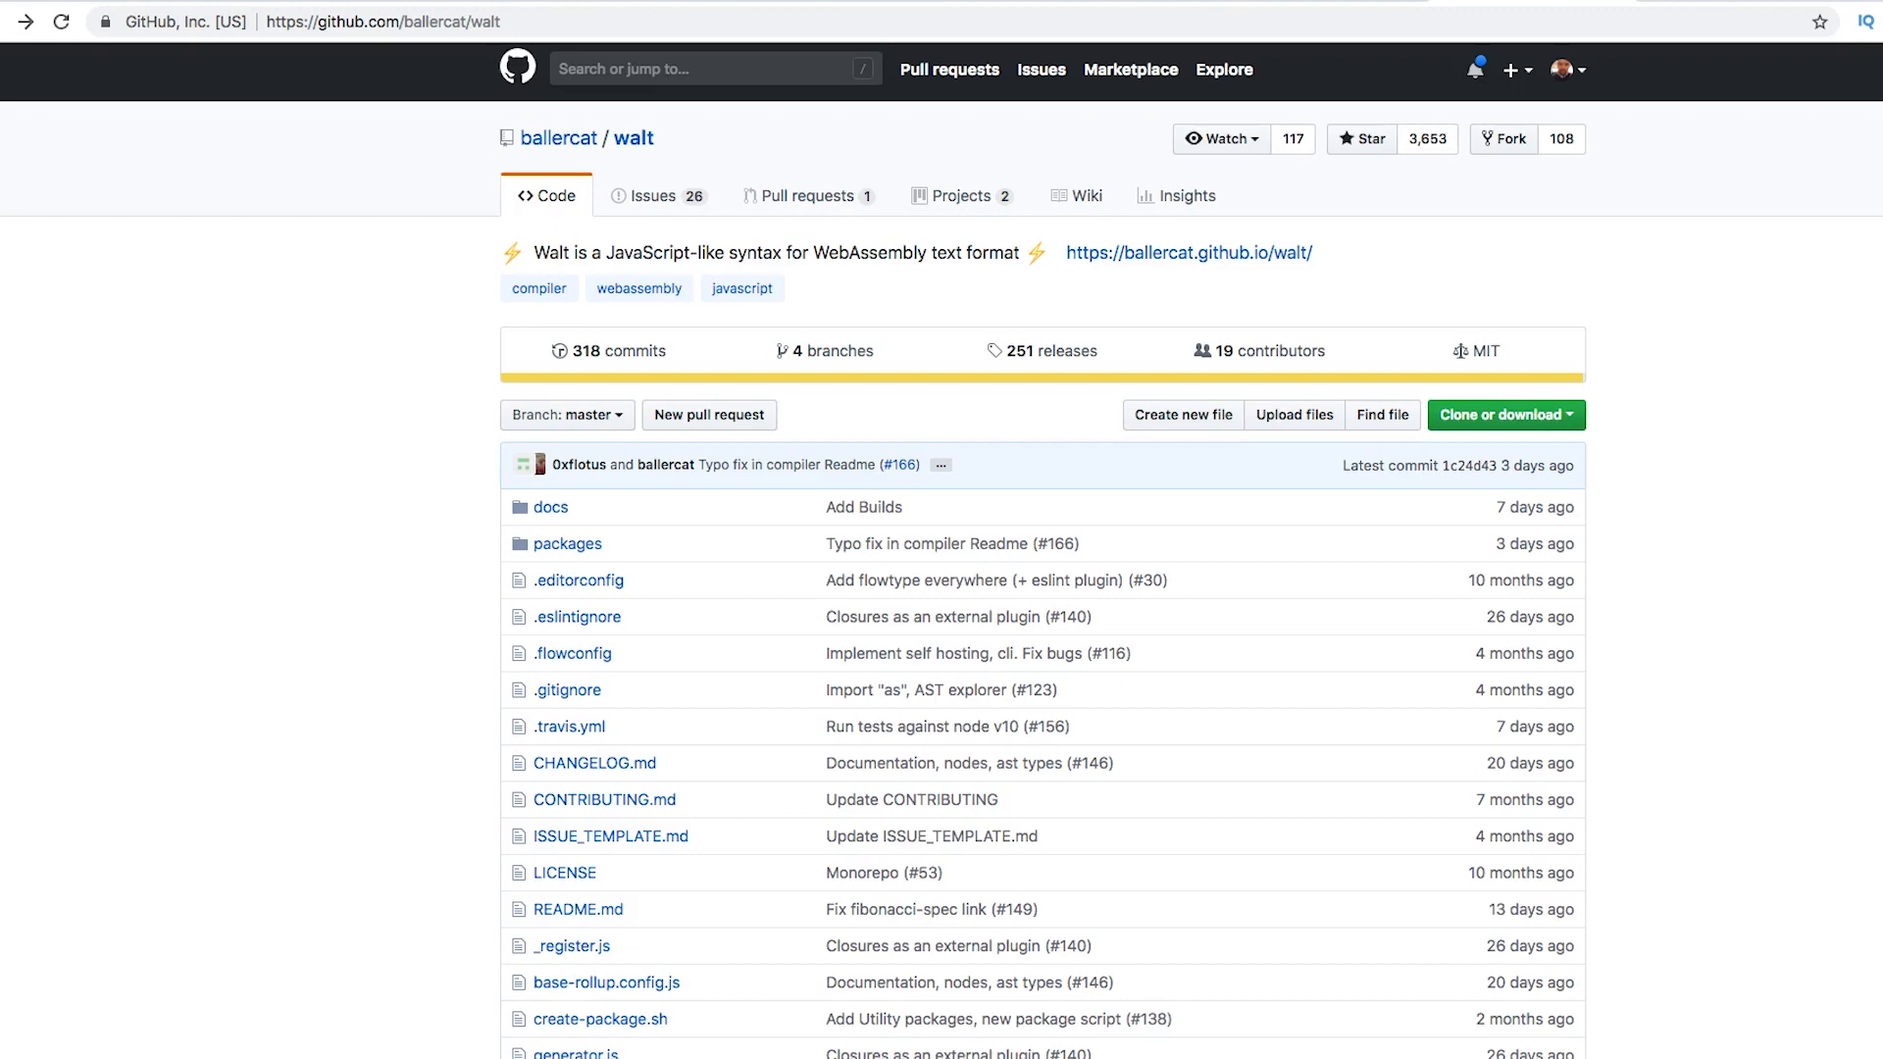
mouse_move(1329, 203)
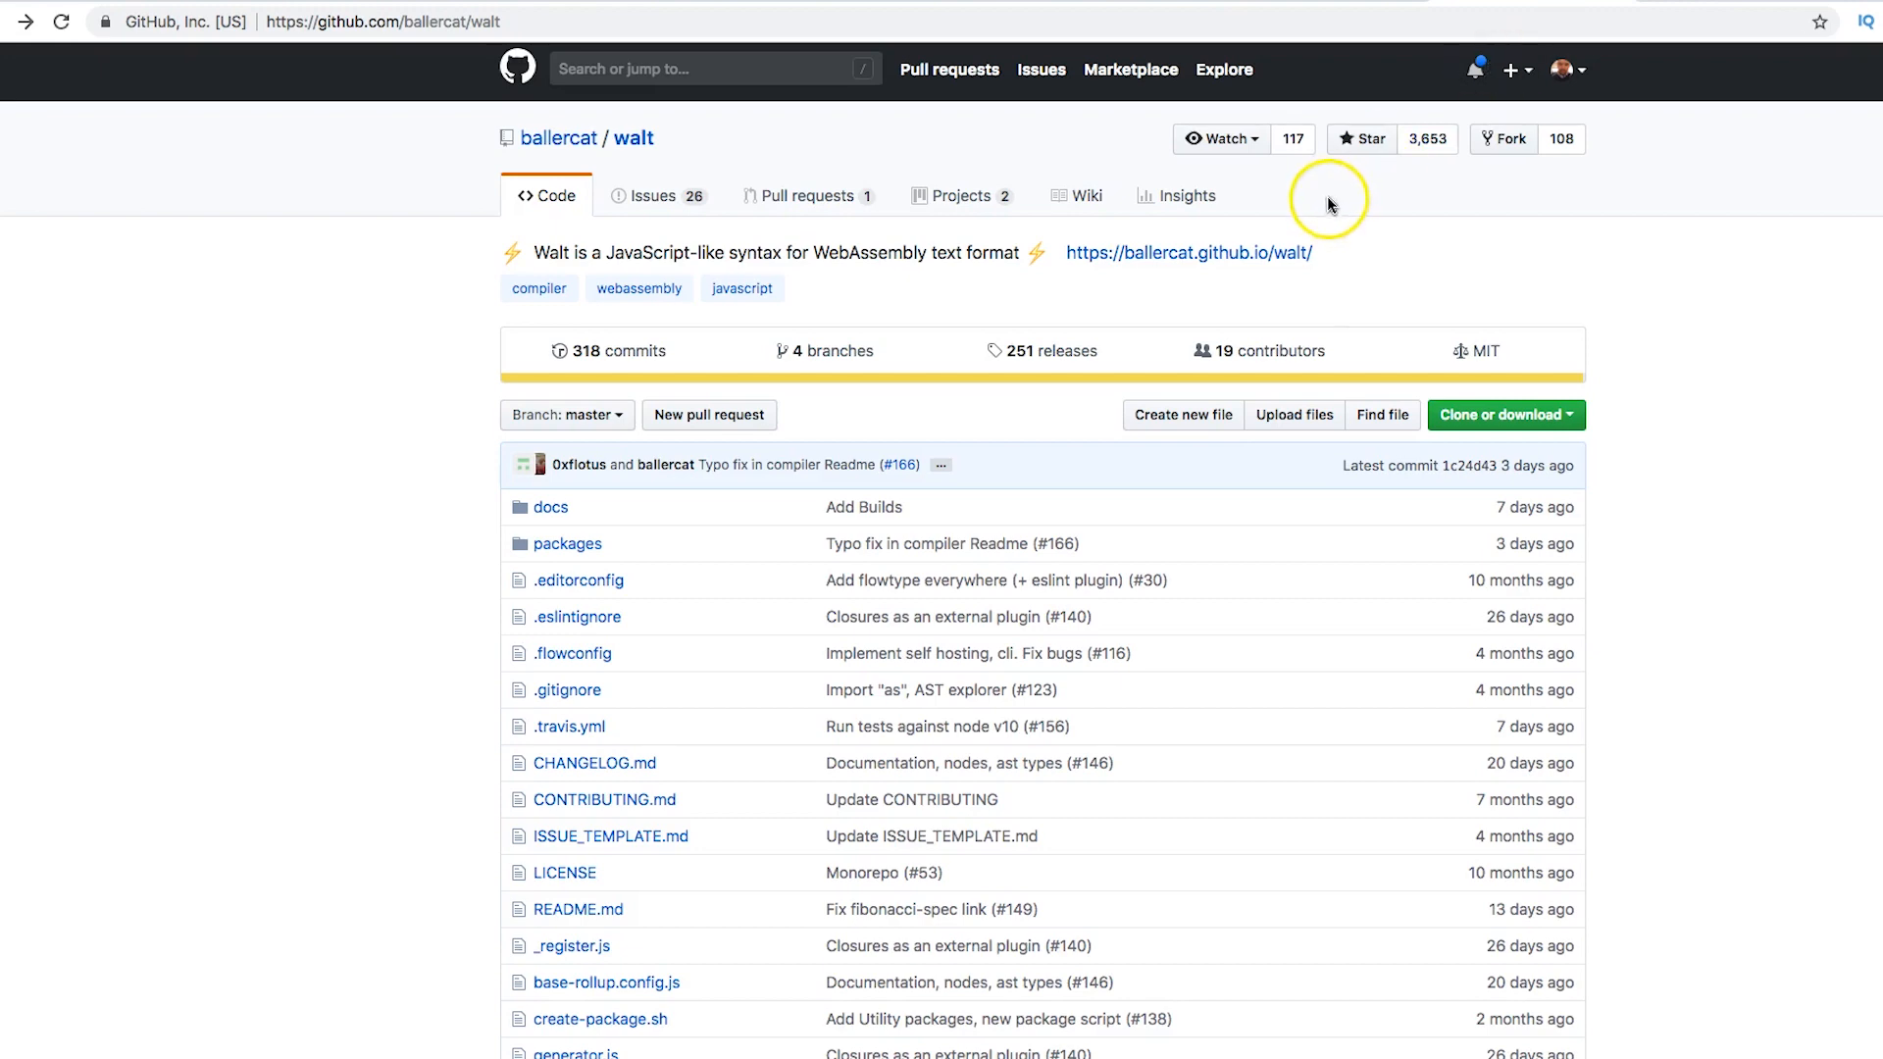
Step: Scroll the ballercat/walt README and follow its Walt Explorer link
scroll("down", 3)
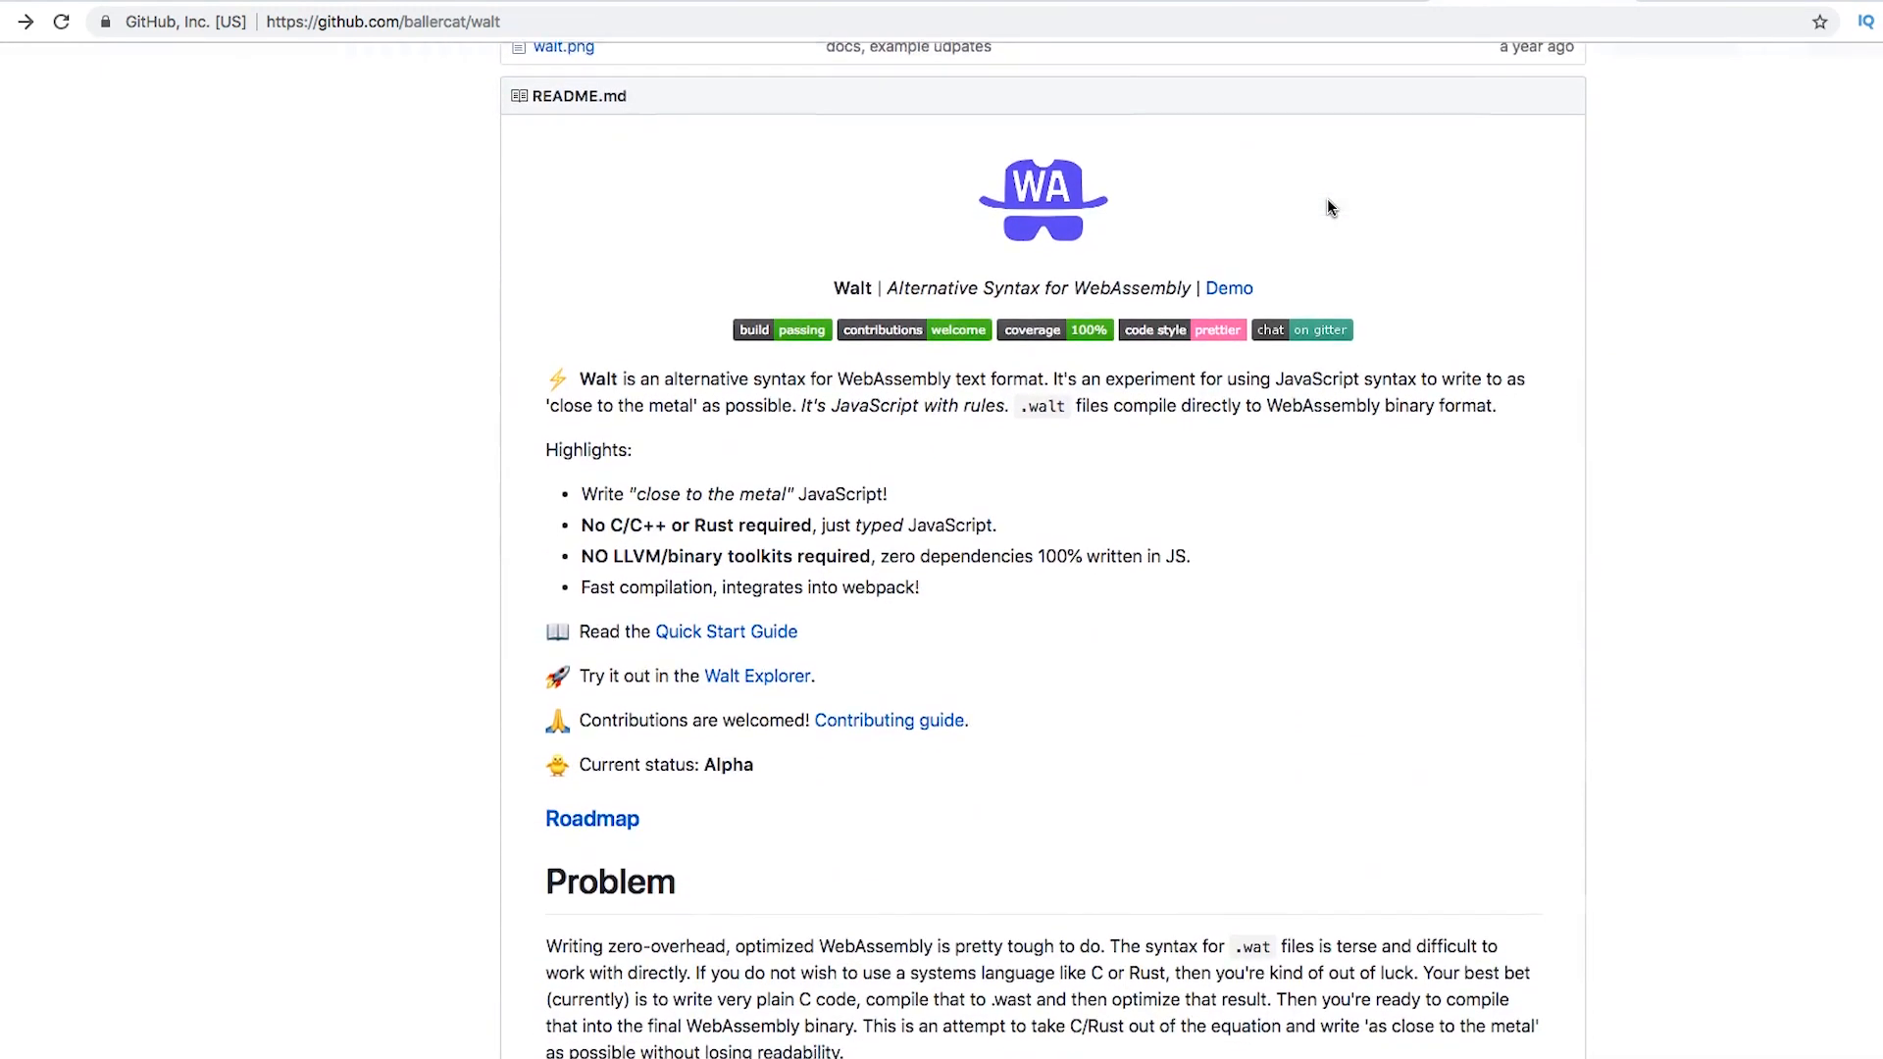
scroll("down", 3)
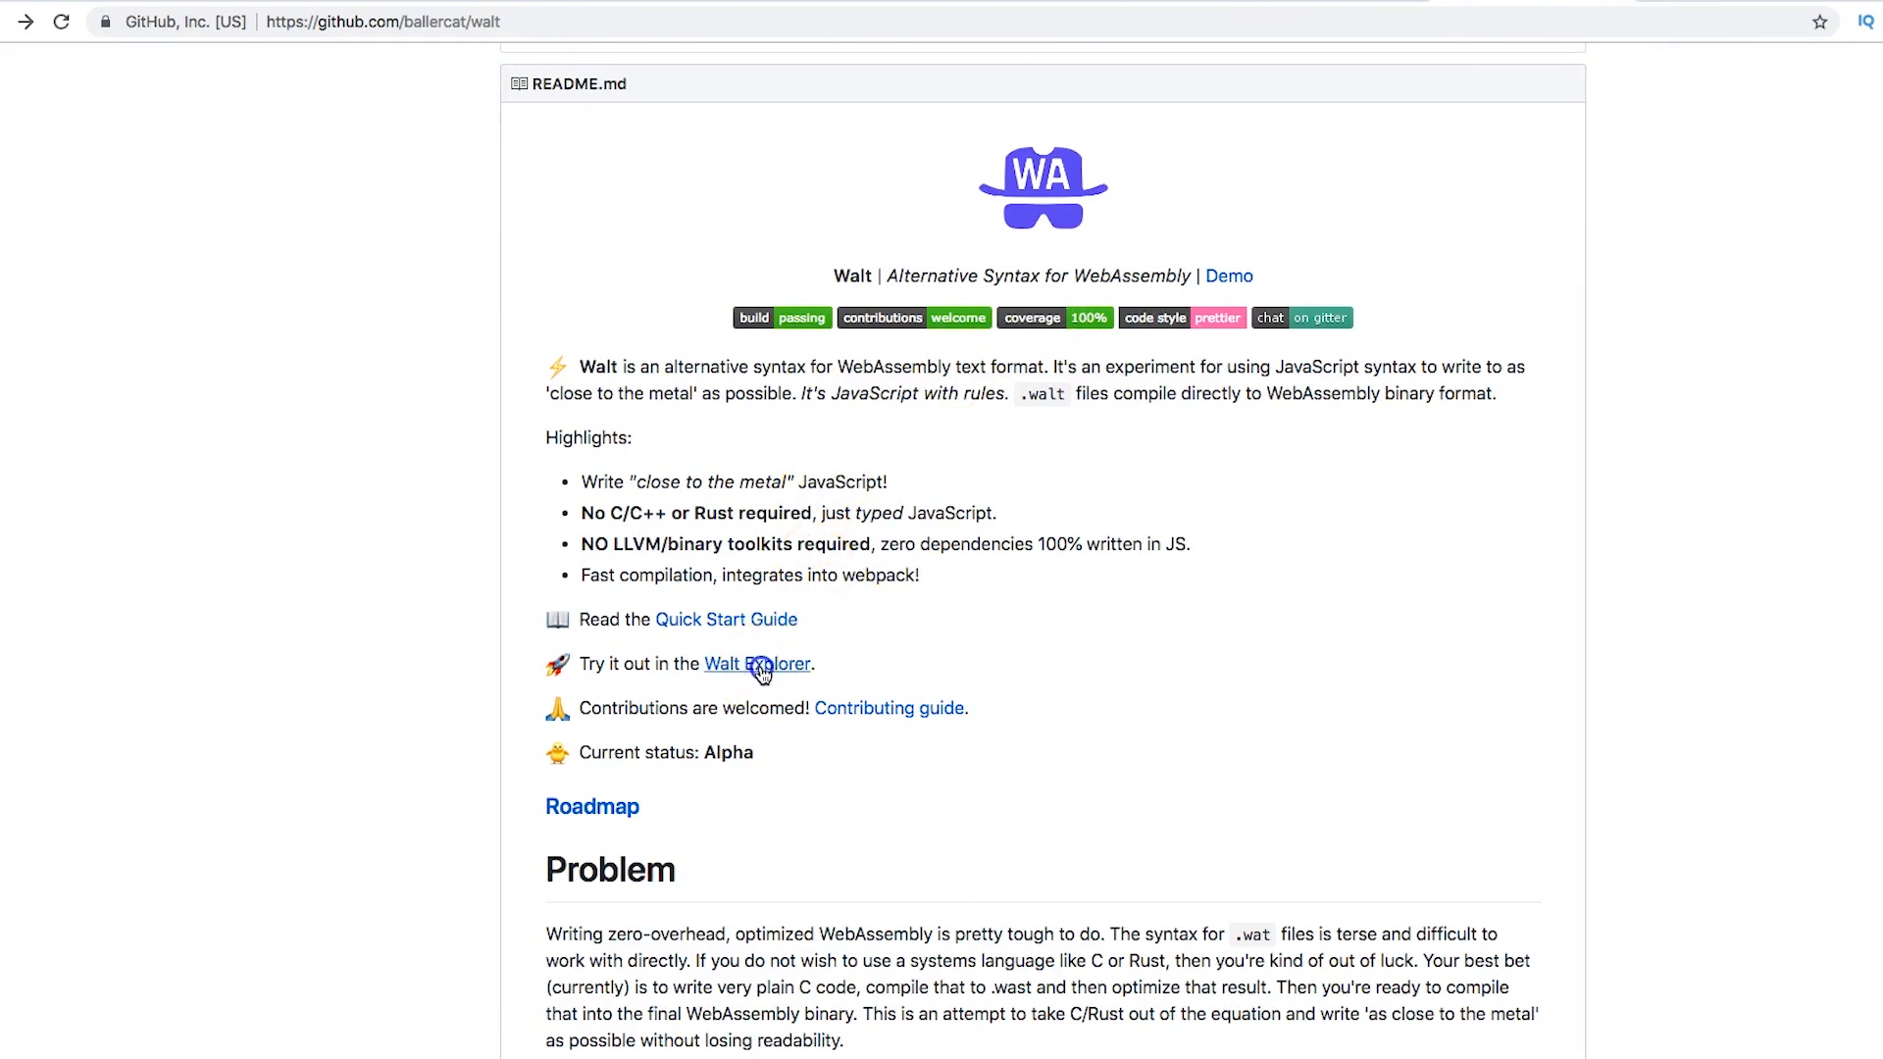
left_click(758, 664)
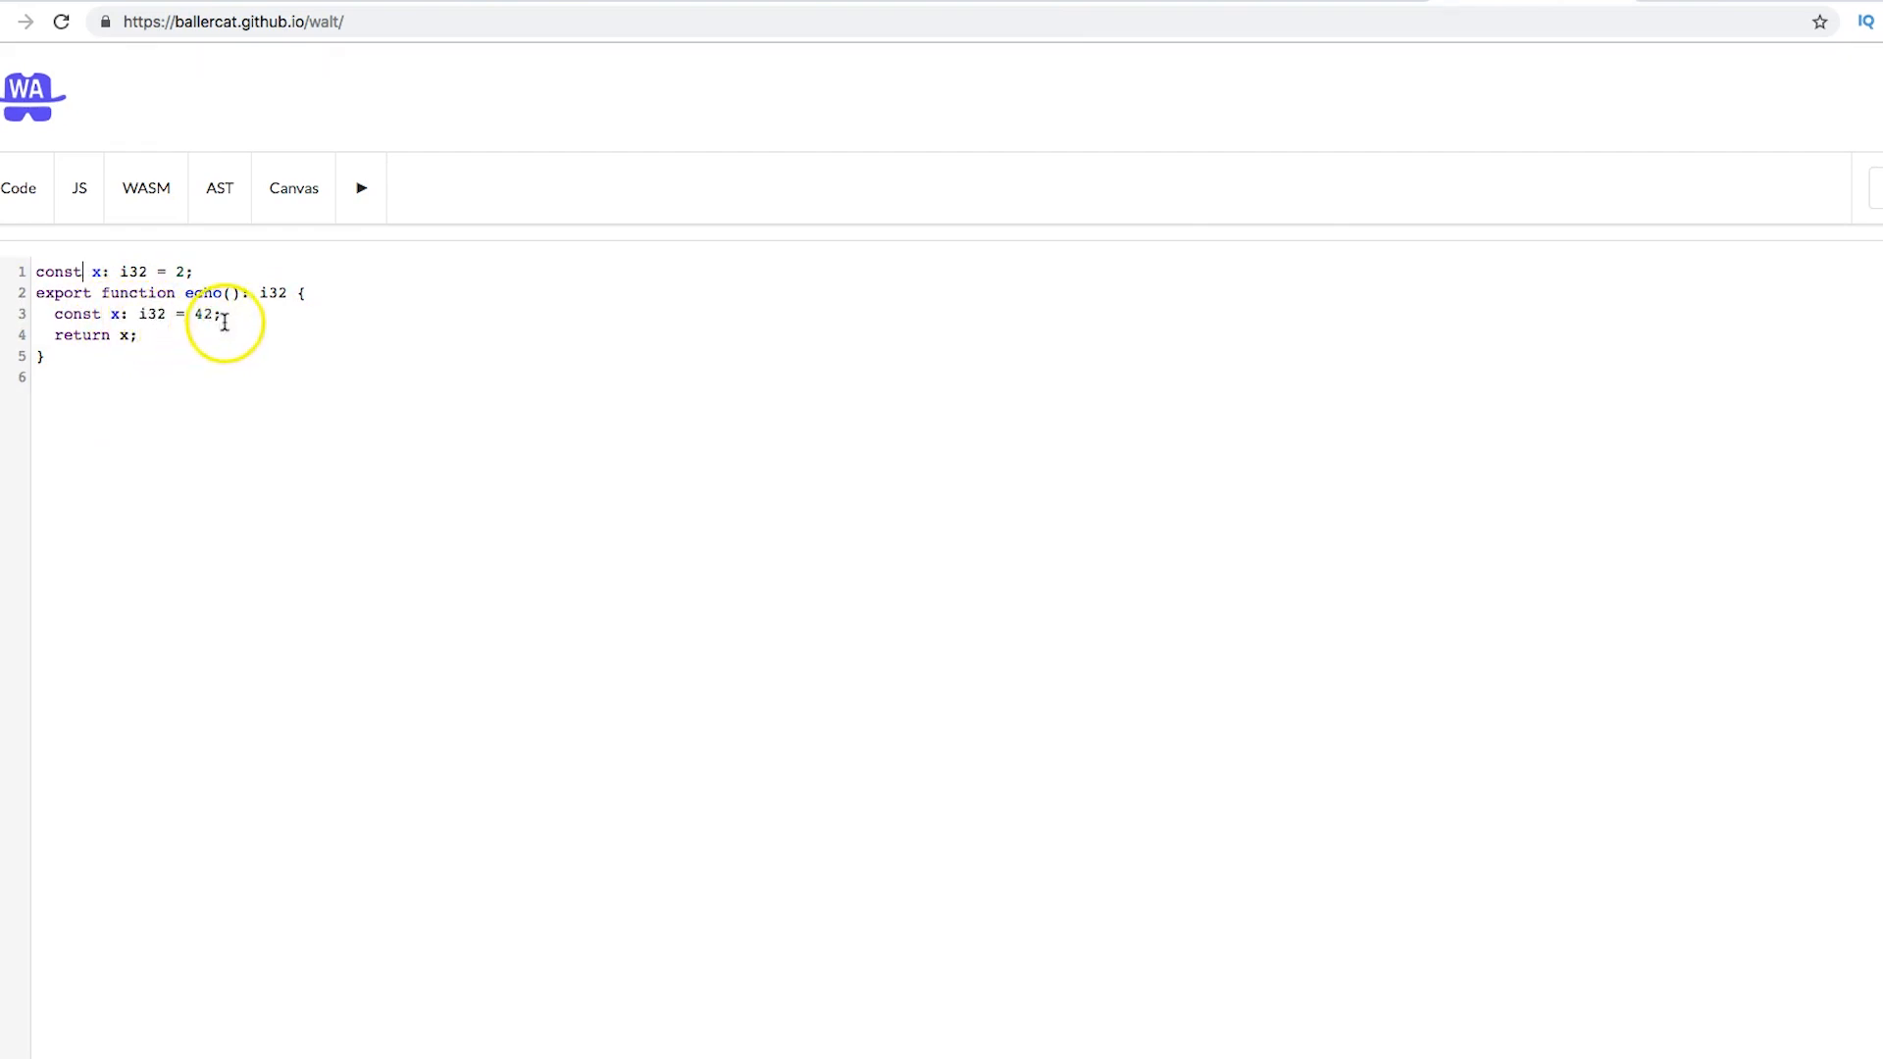
mouse_move(140, 343)
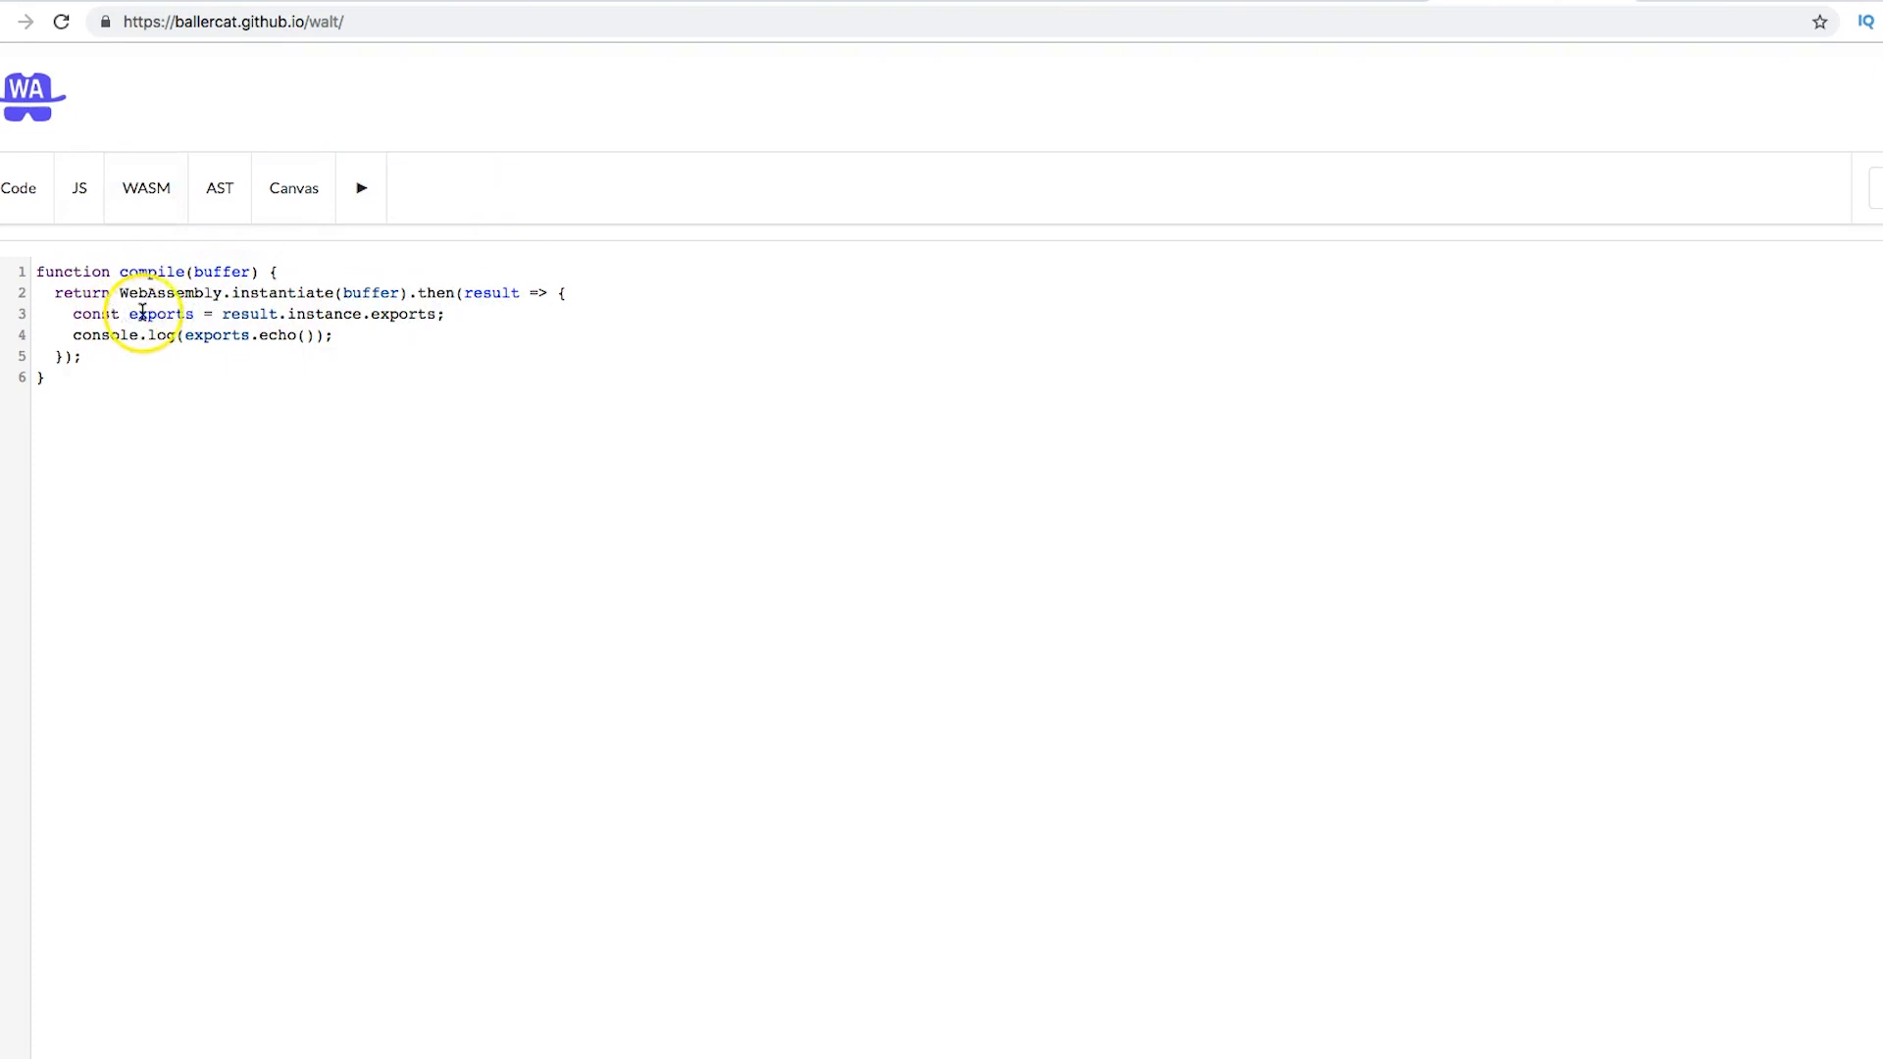
mouse_move(193, 257)
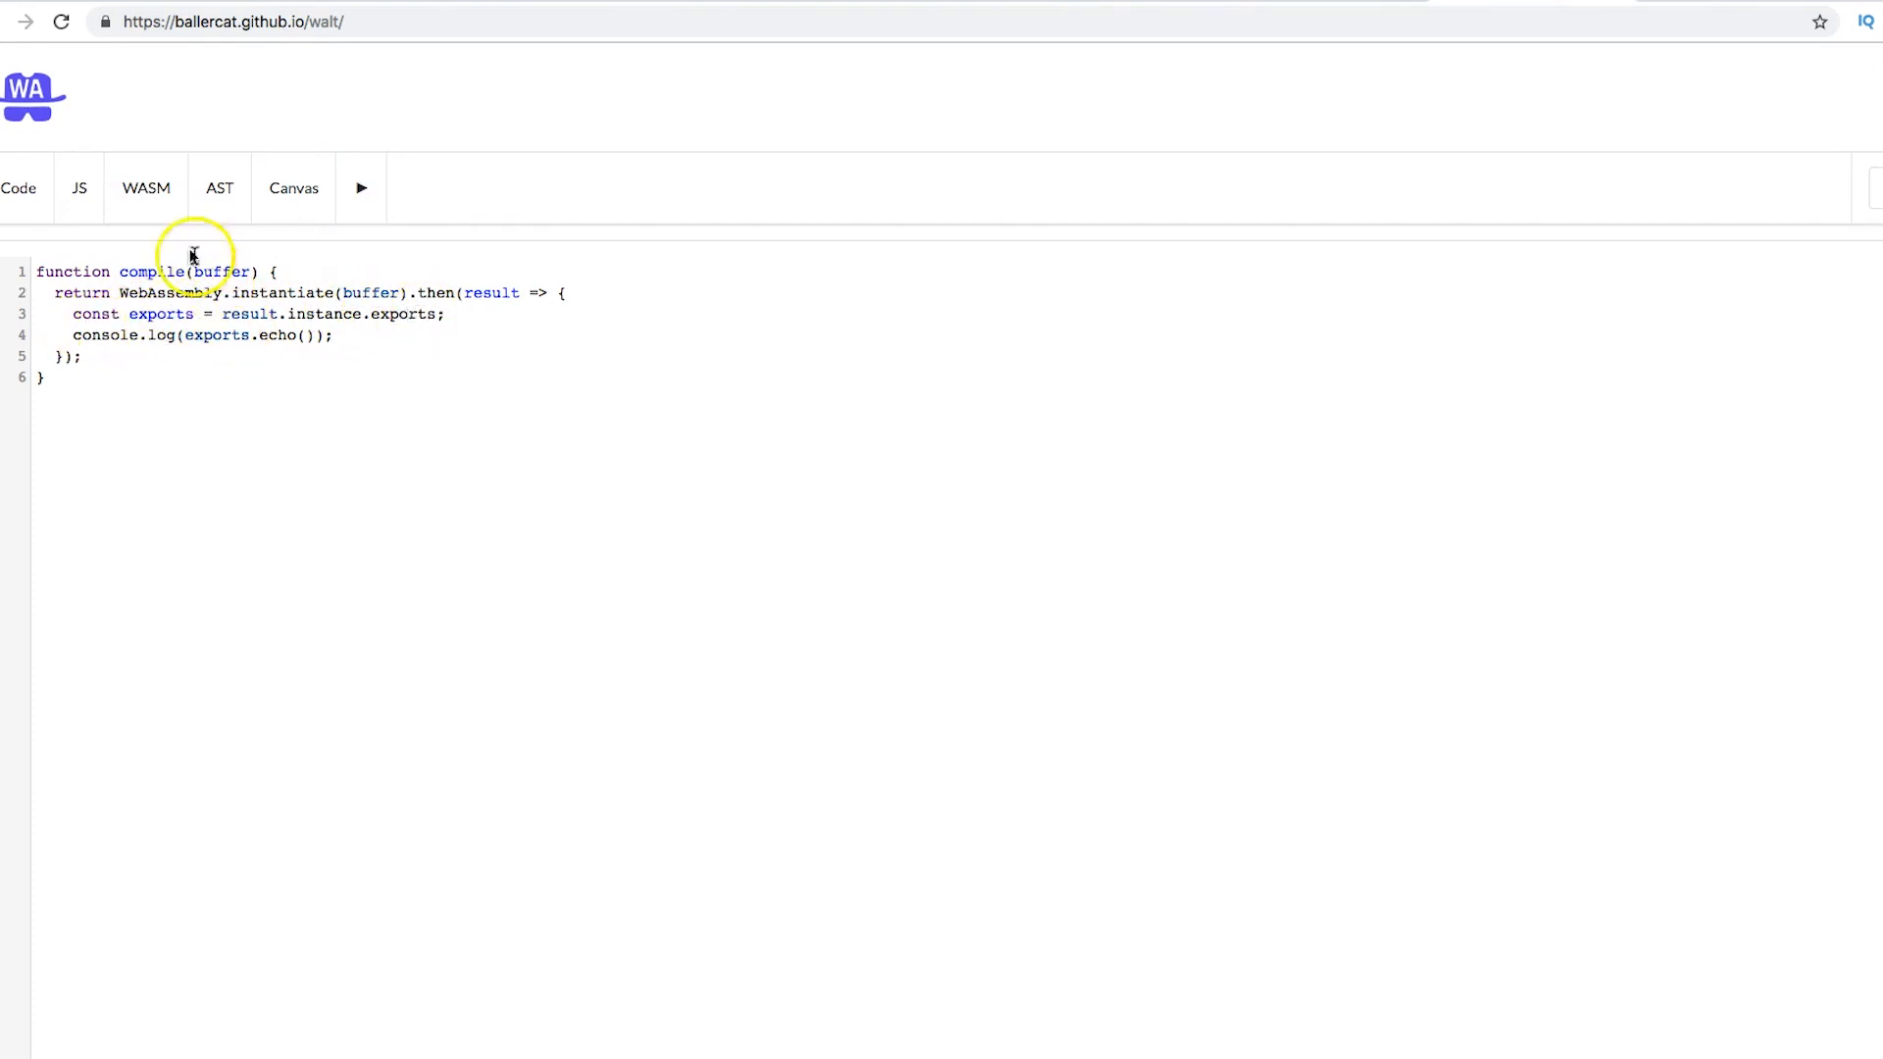
Step: Check the echo example's WebAssembly output, then return to the Walt source
left_click(145, 188)
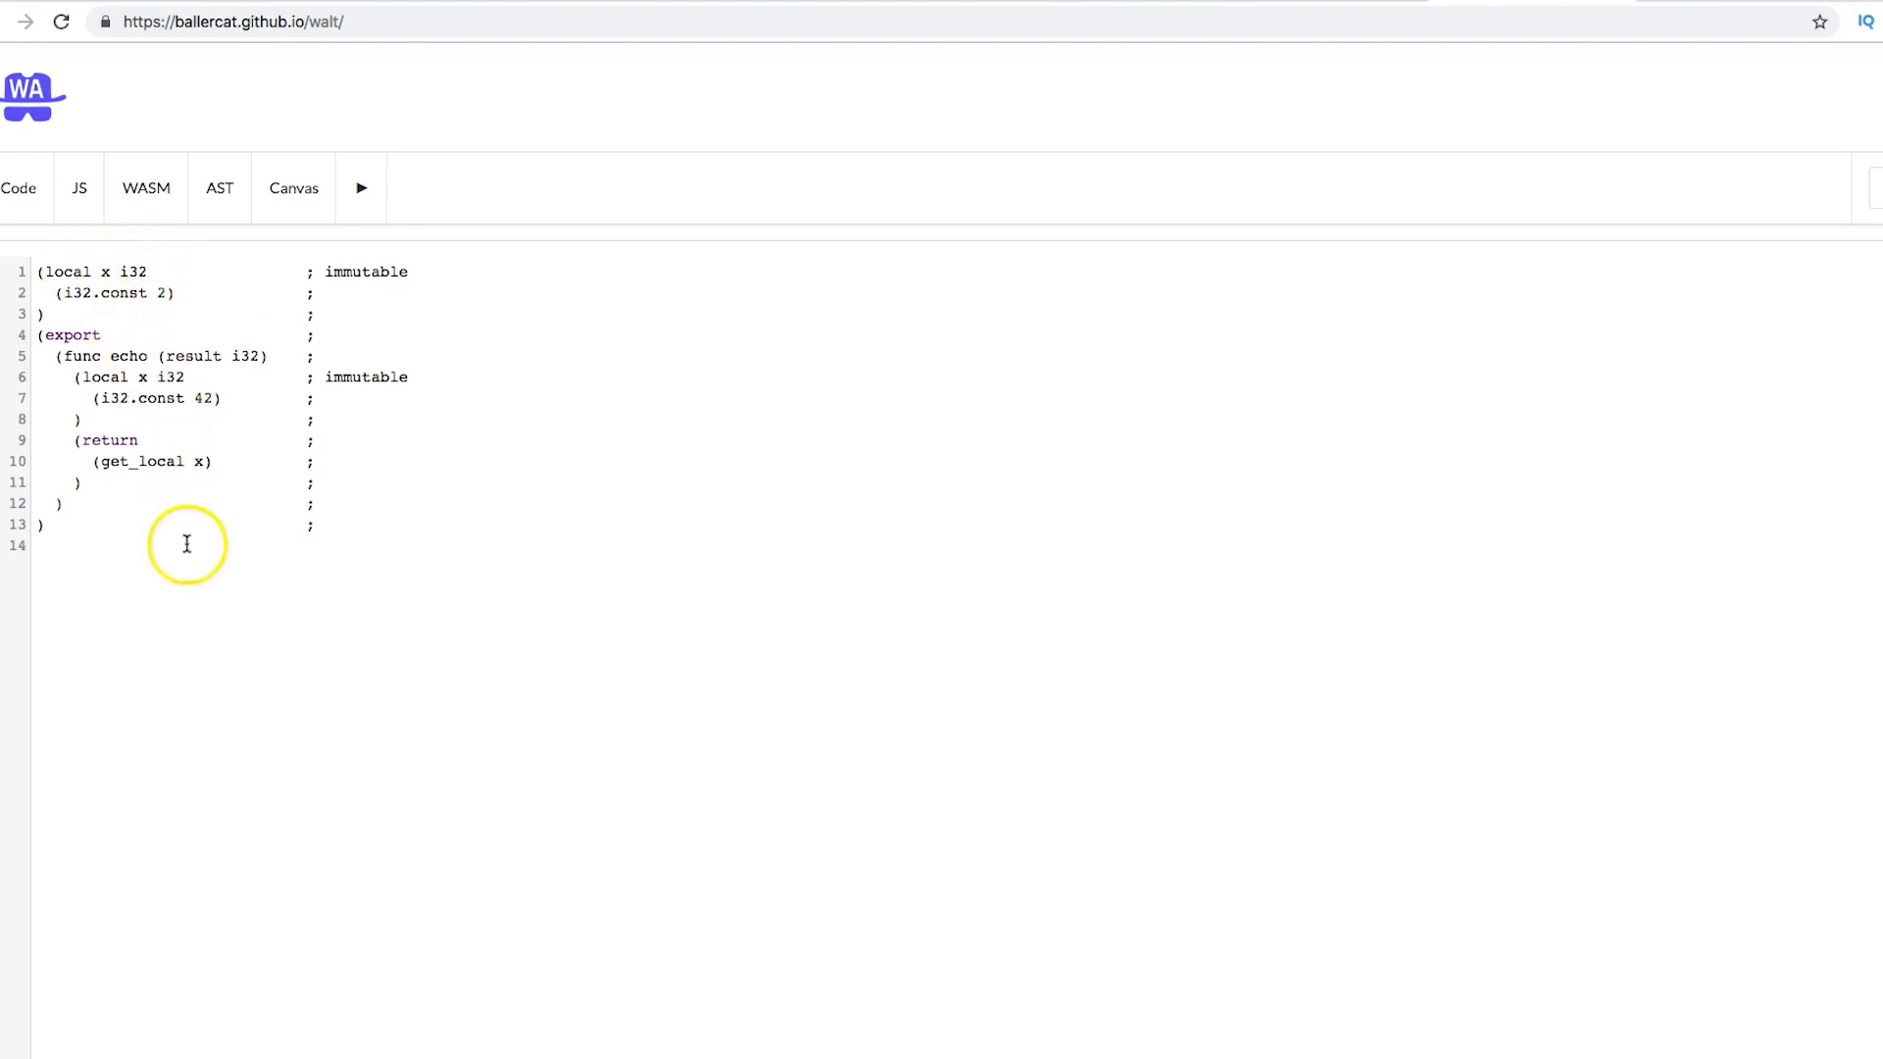
left_click(22, 188)
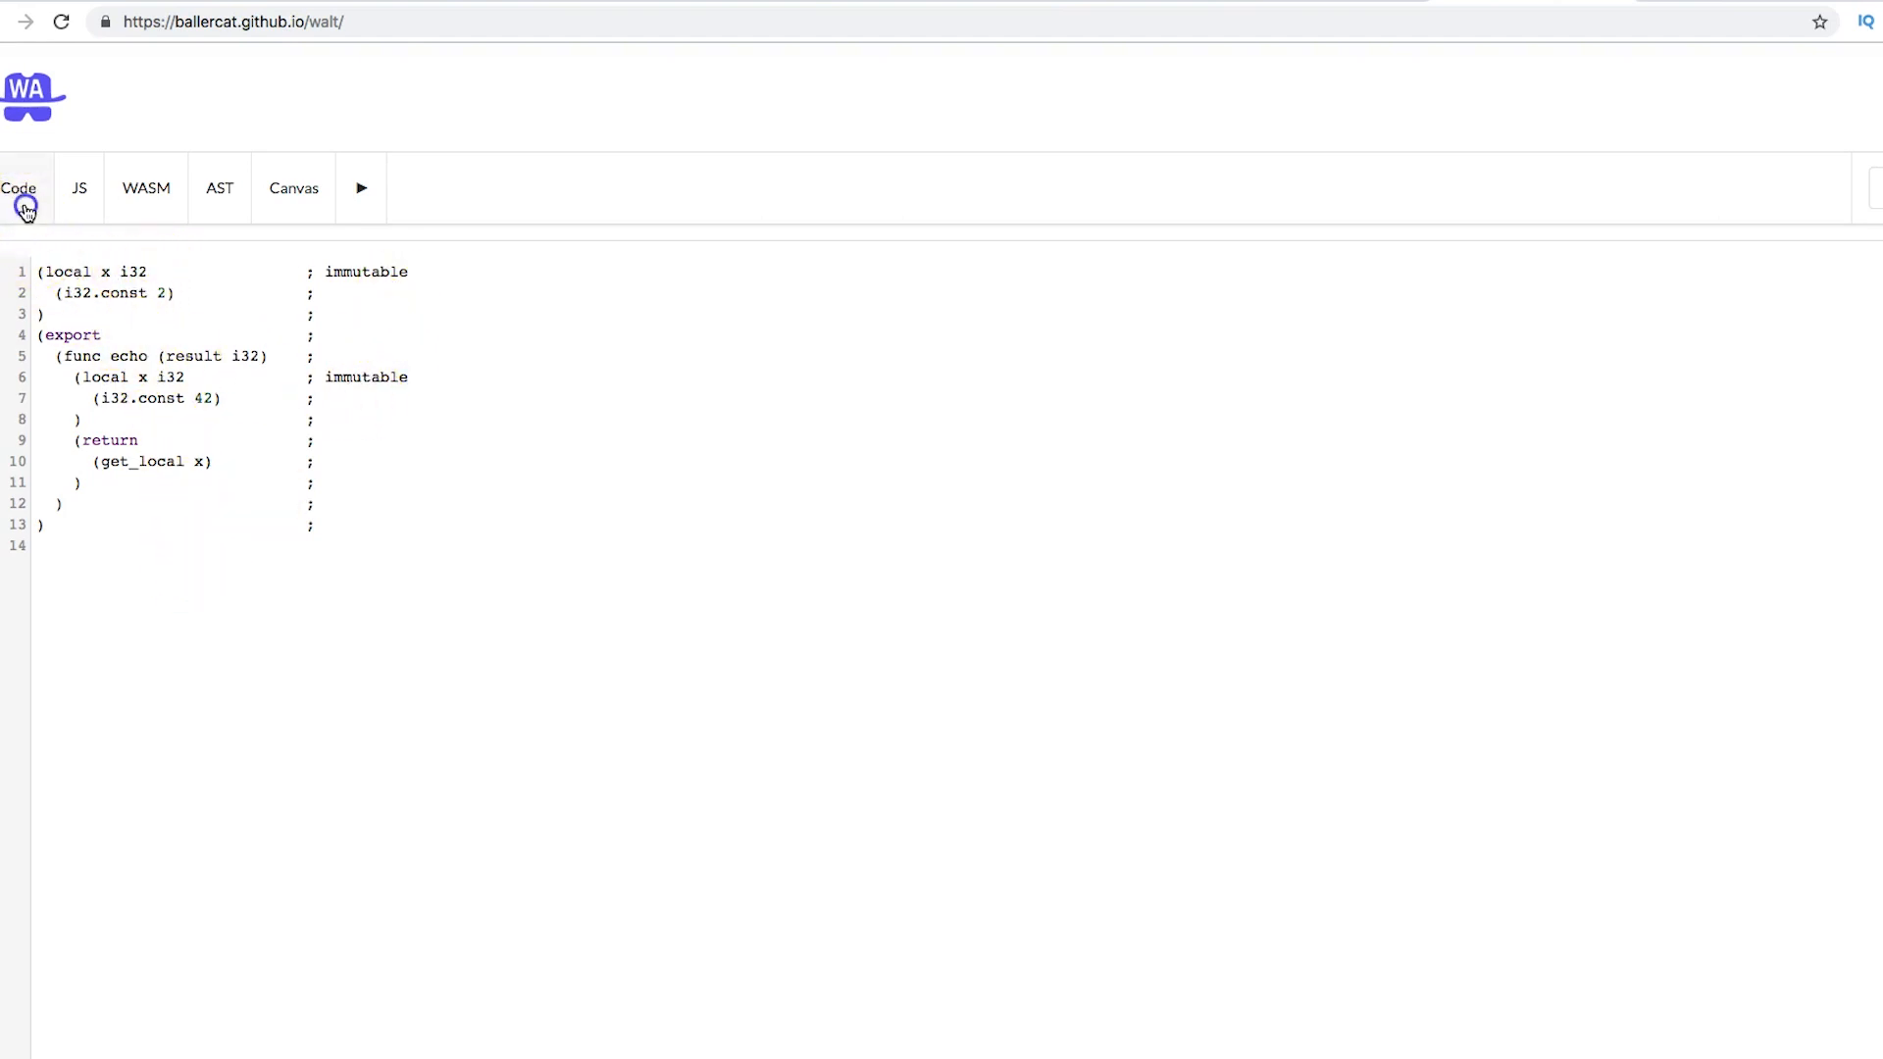
left_click(21, 187)
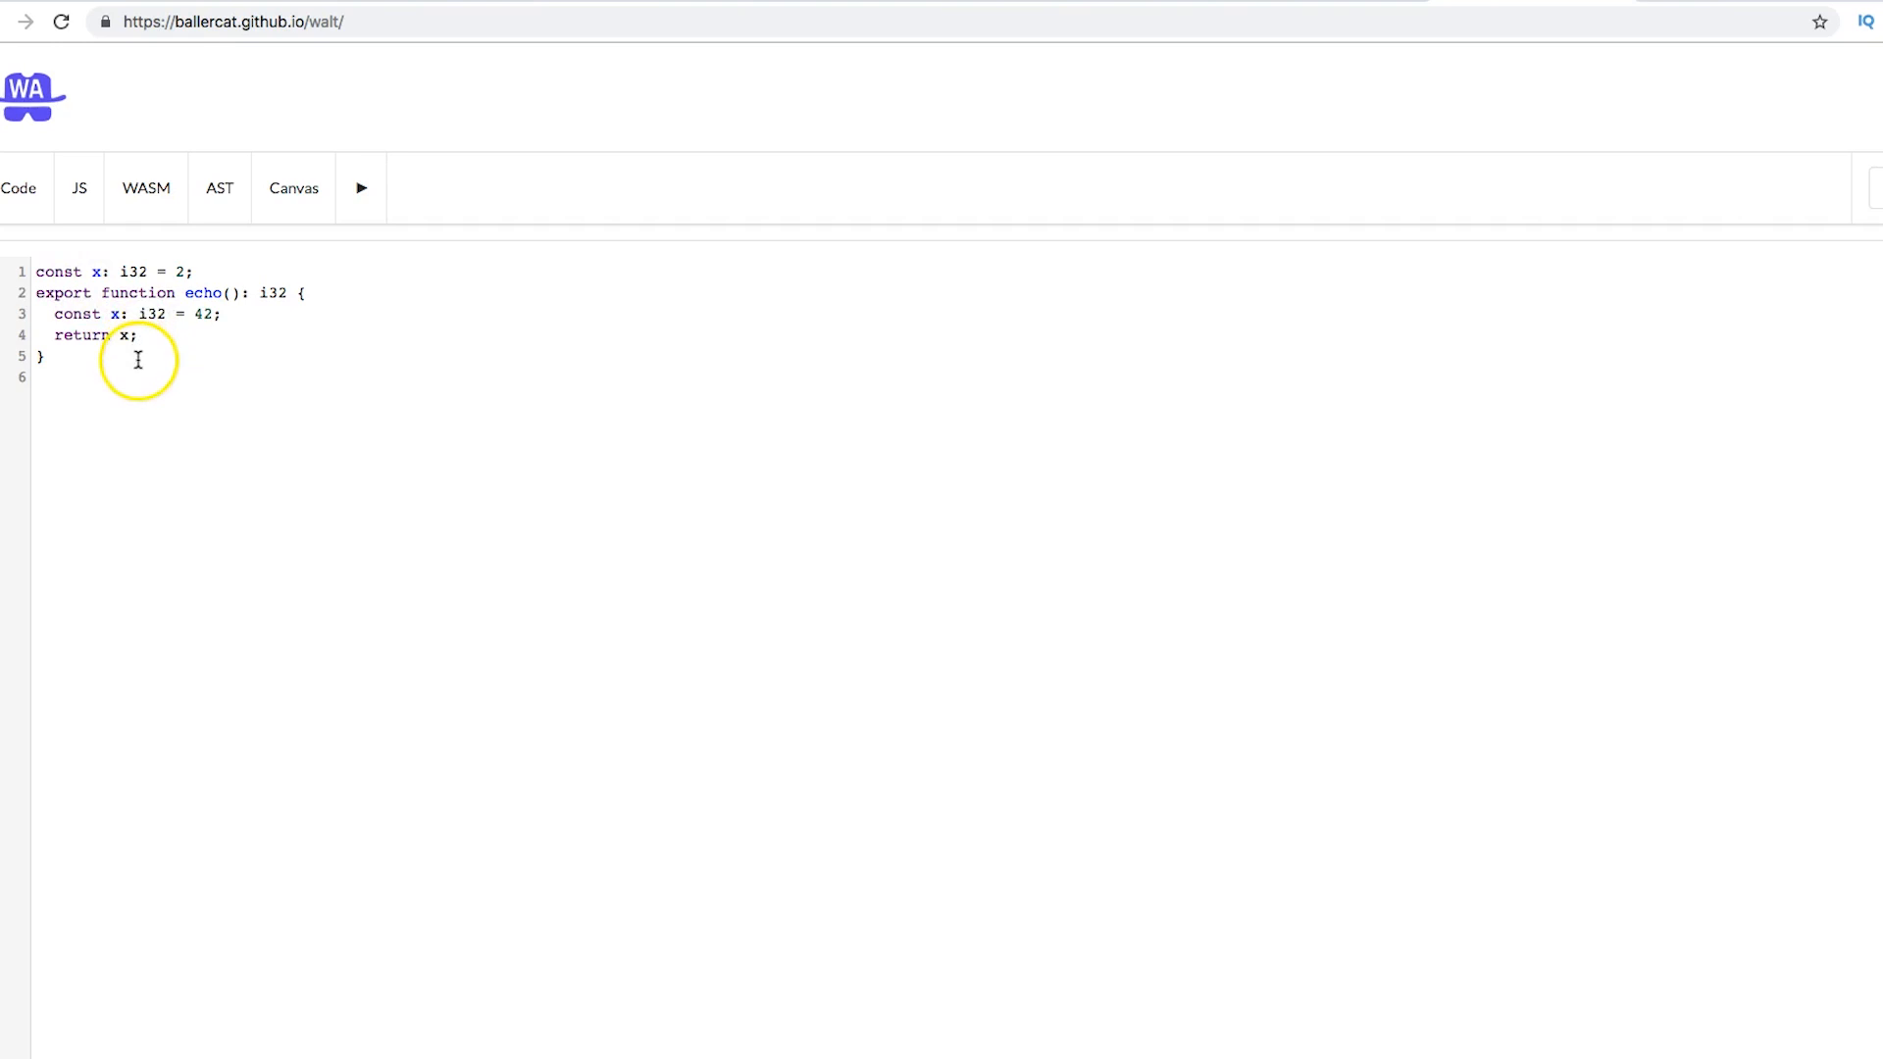
mouse_move(578, 293)
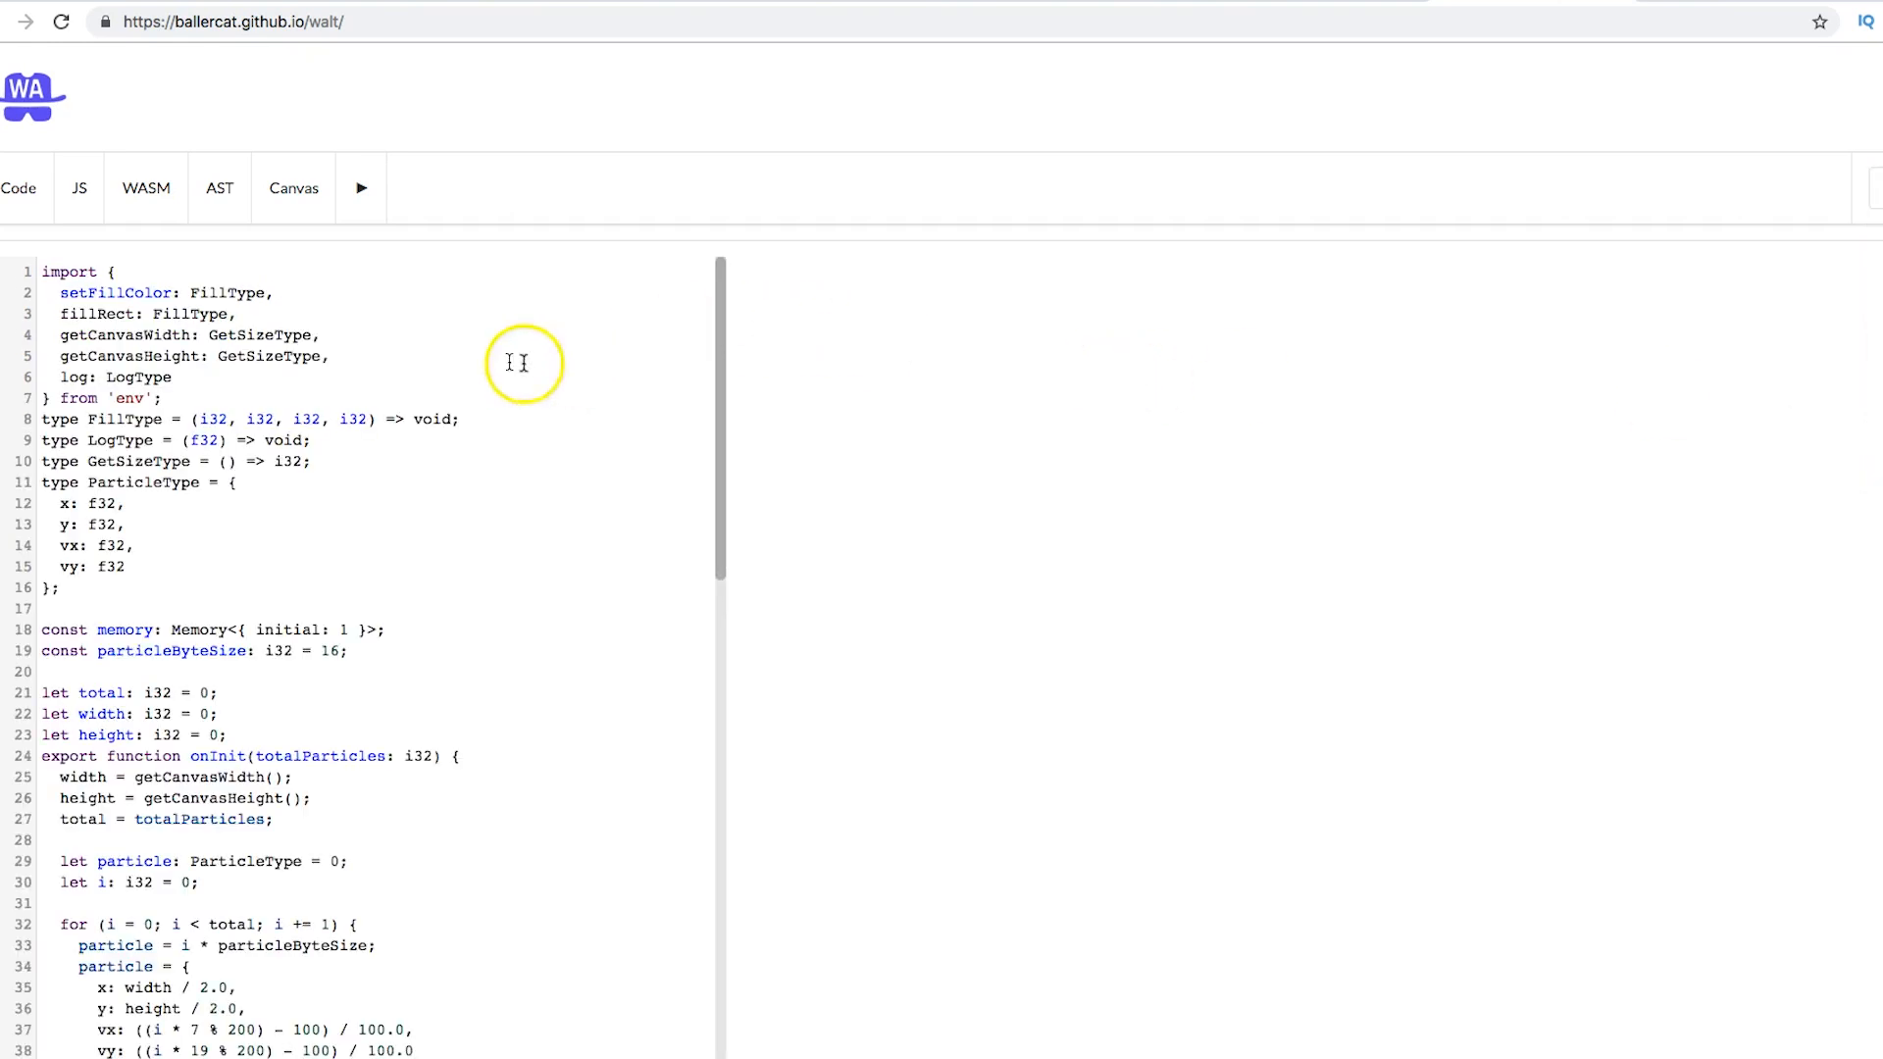
Step: Run the particle animation in the Canvas view, drawing red squares
left_click(360, 189)
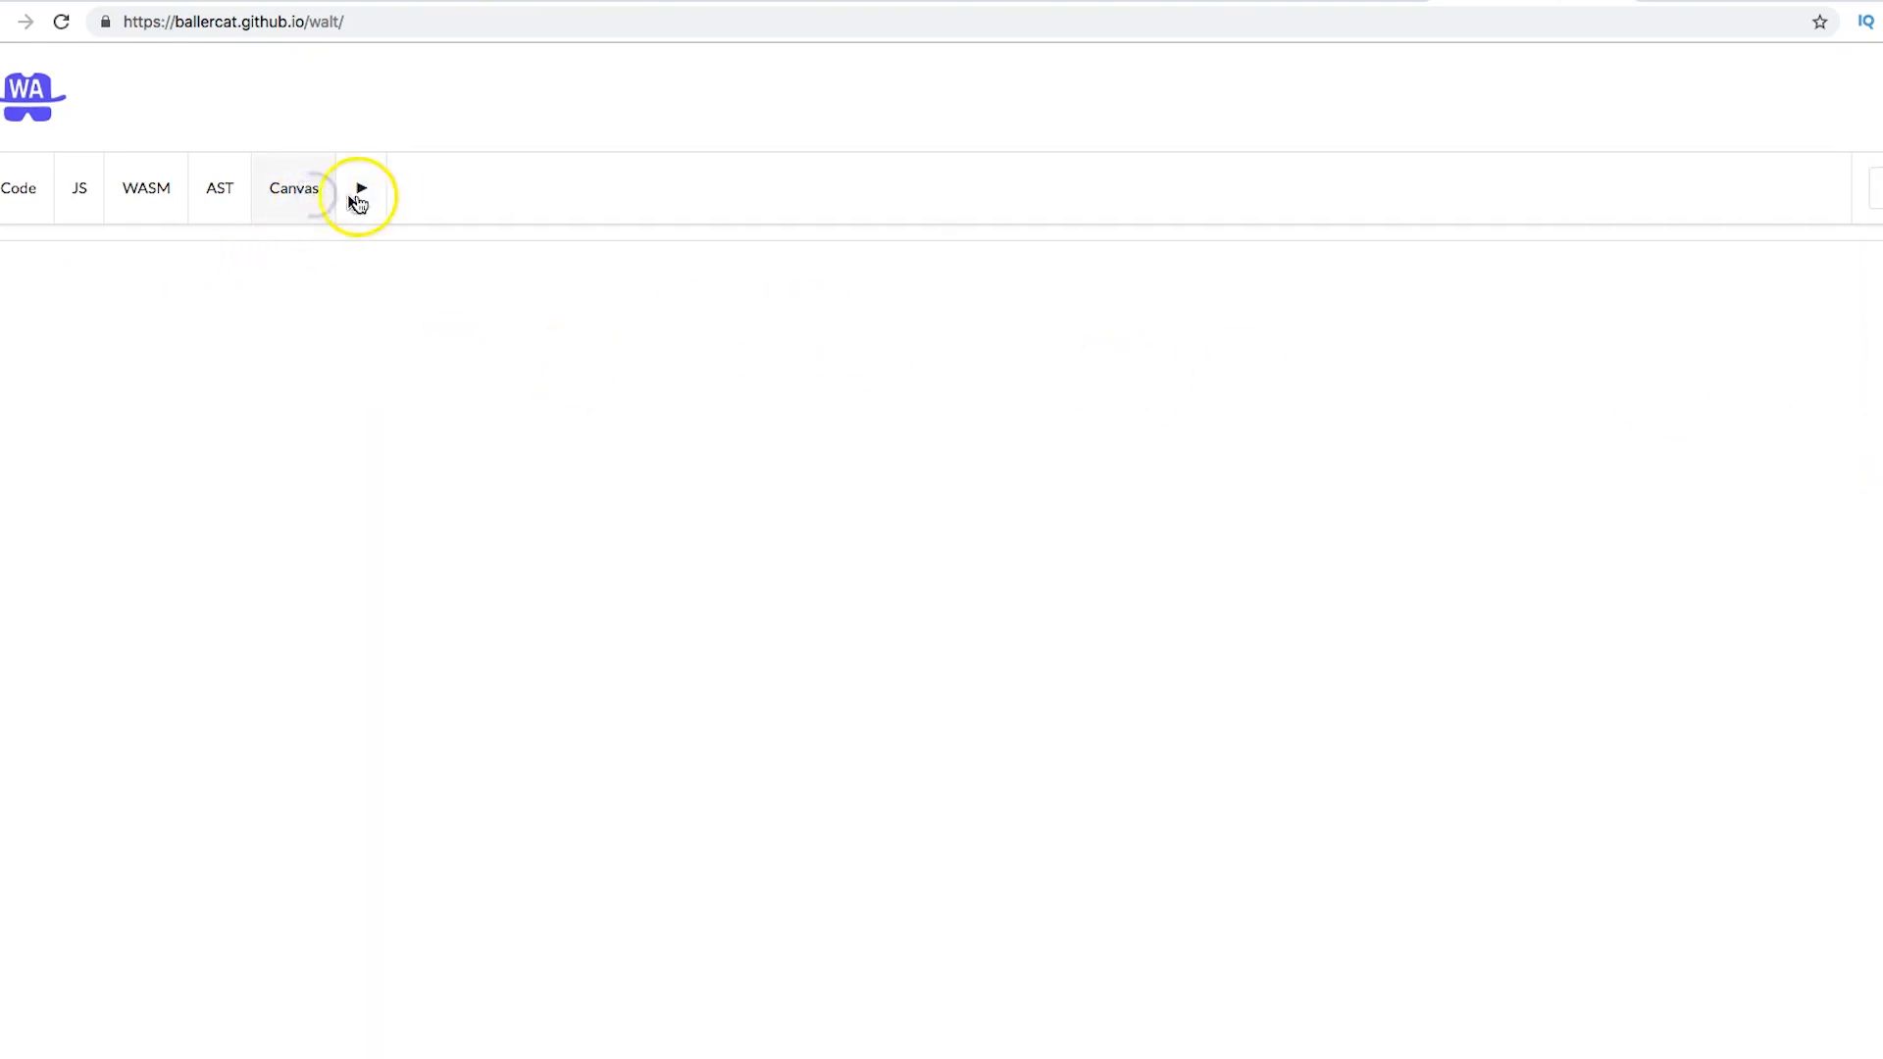
left_click(360, 188)
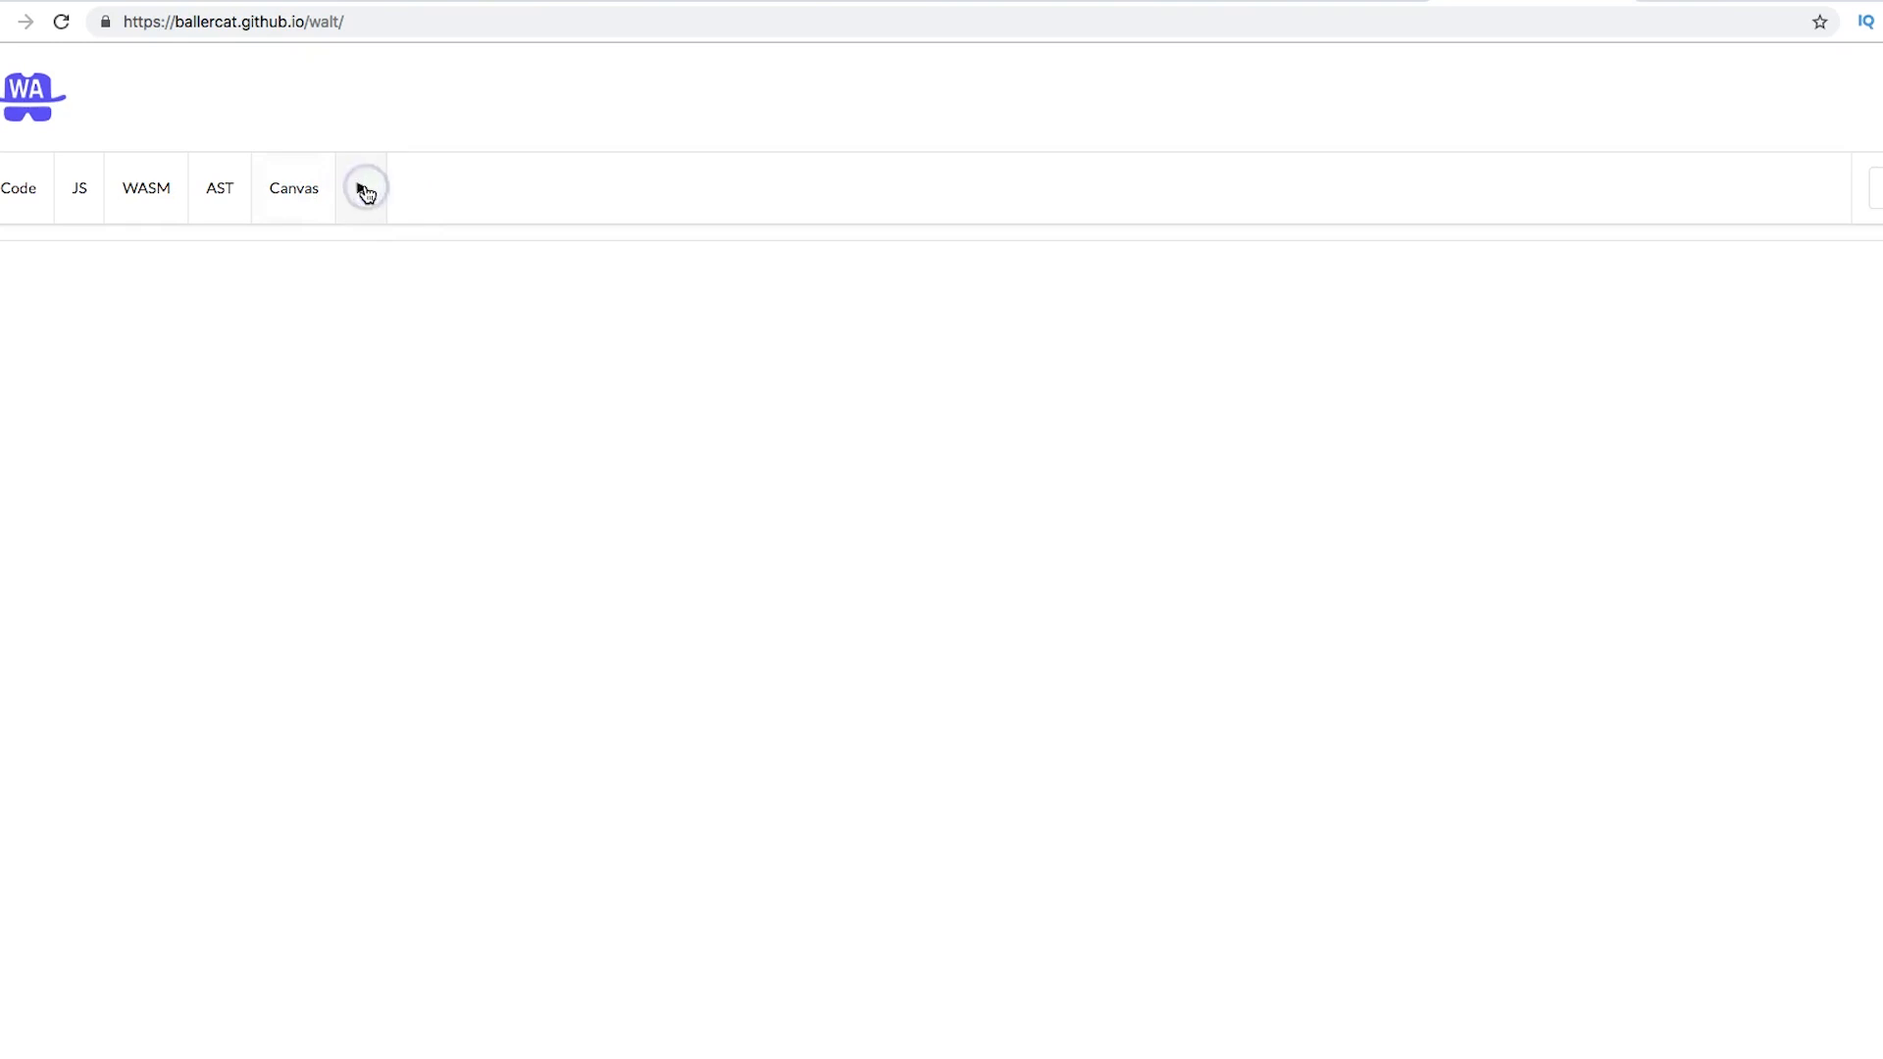
left_click(364, 188)
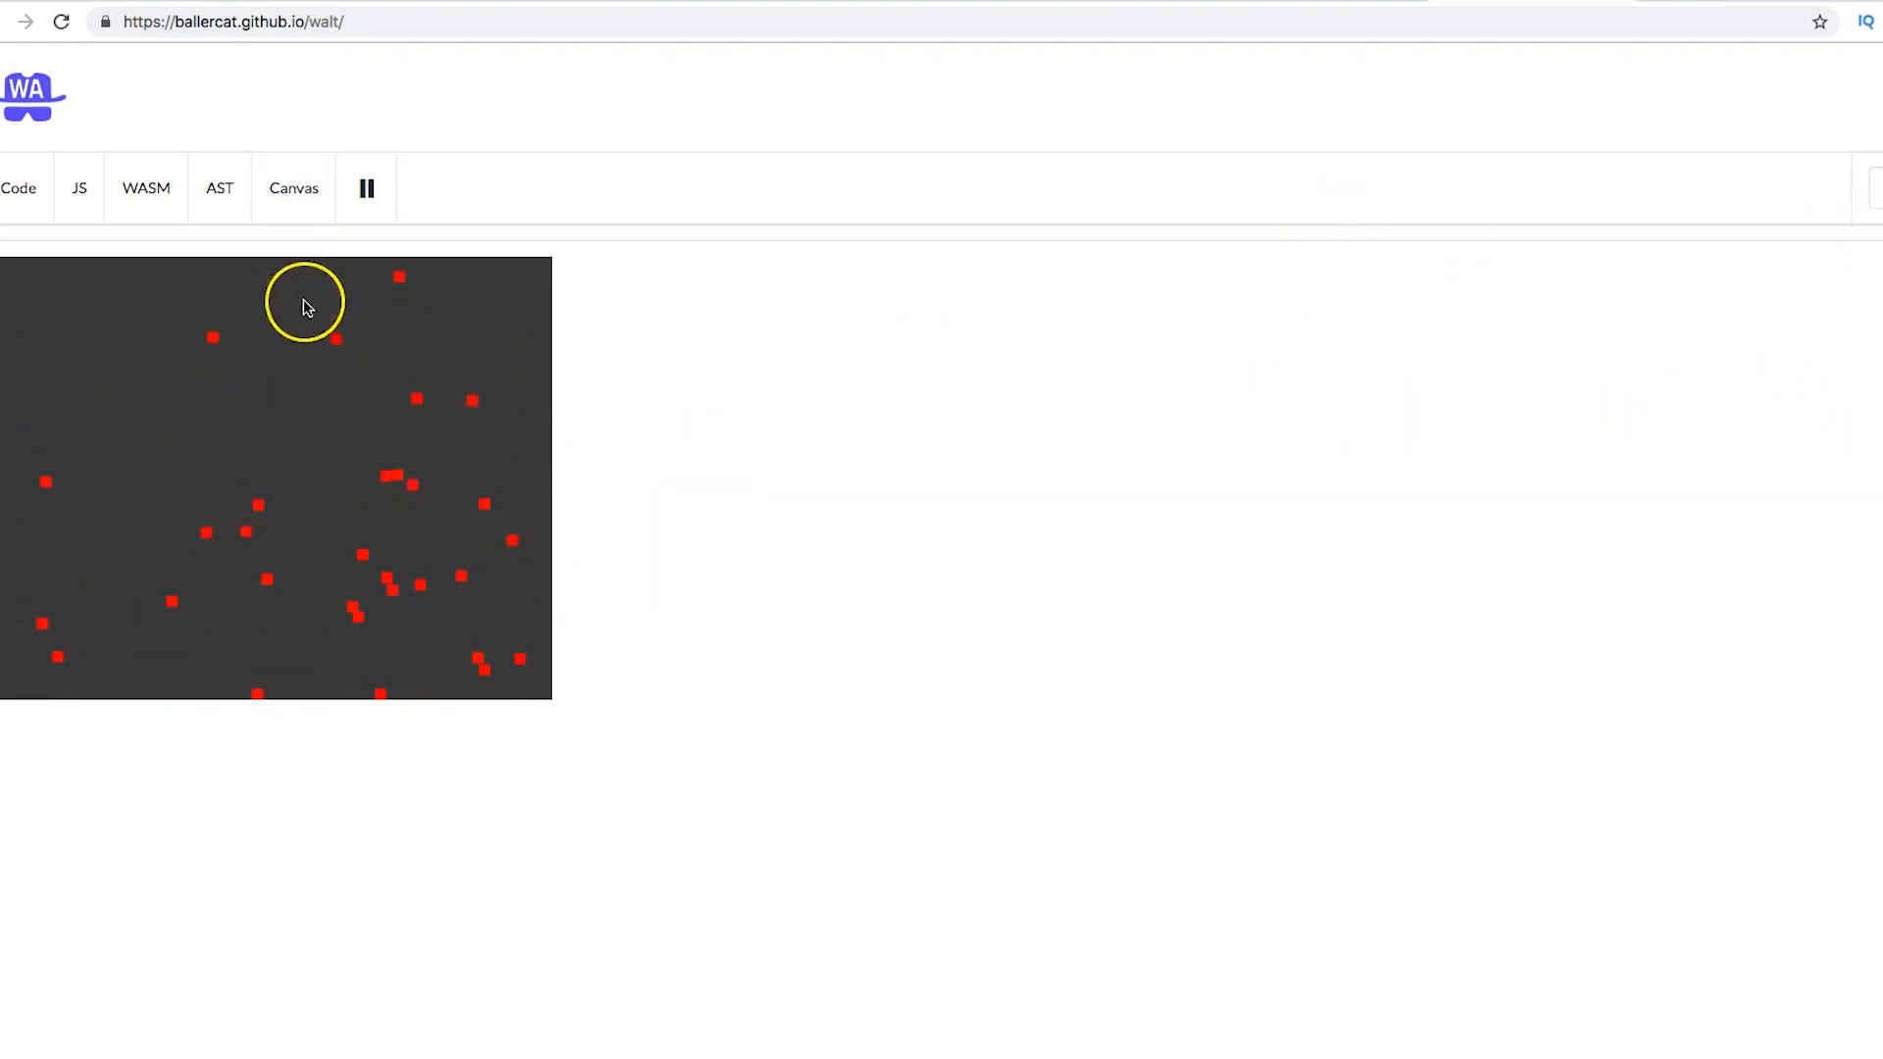
mouse_move(1487, 8)
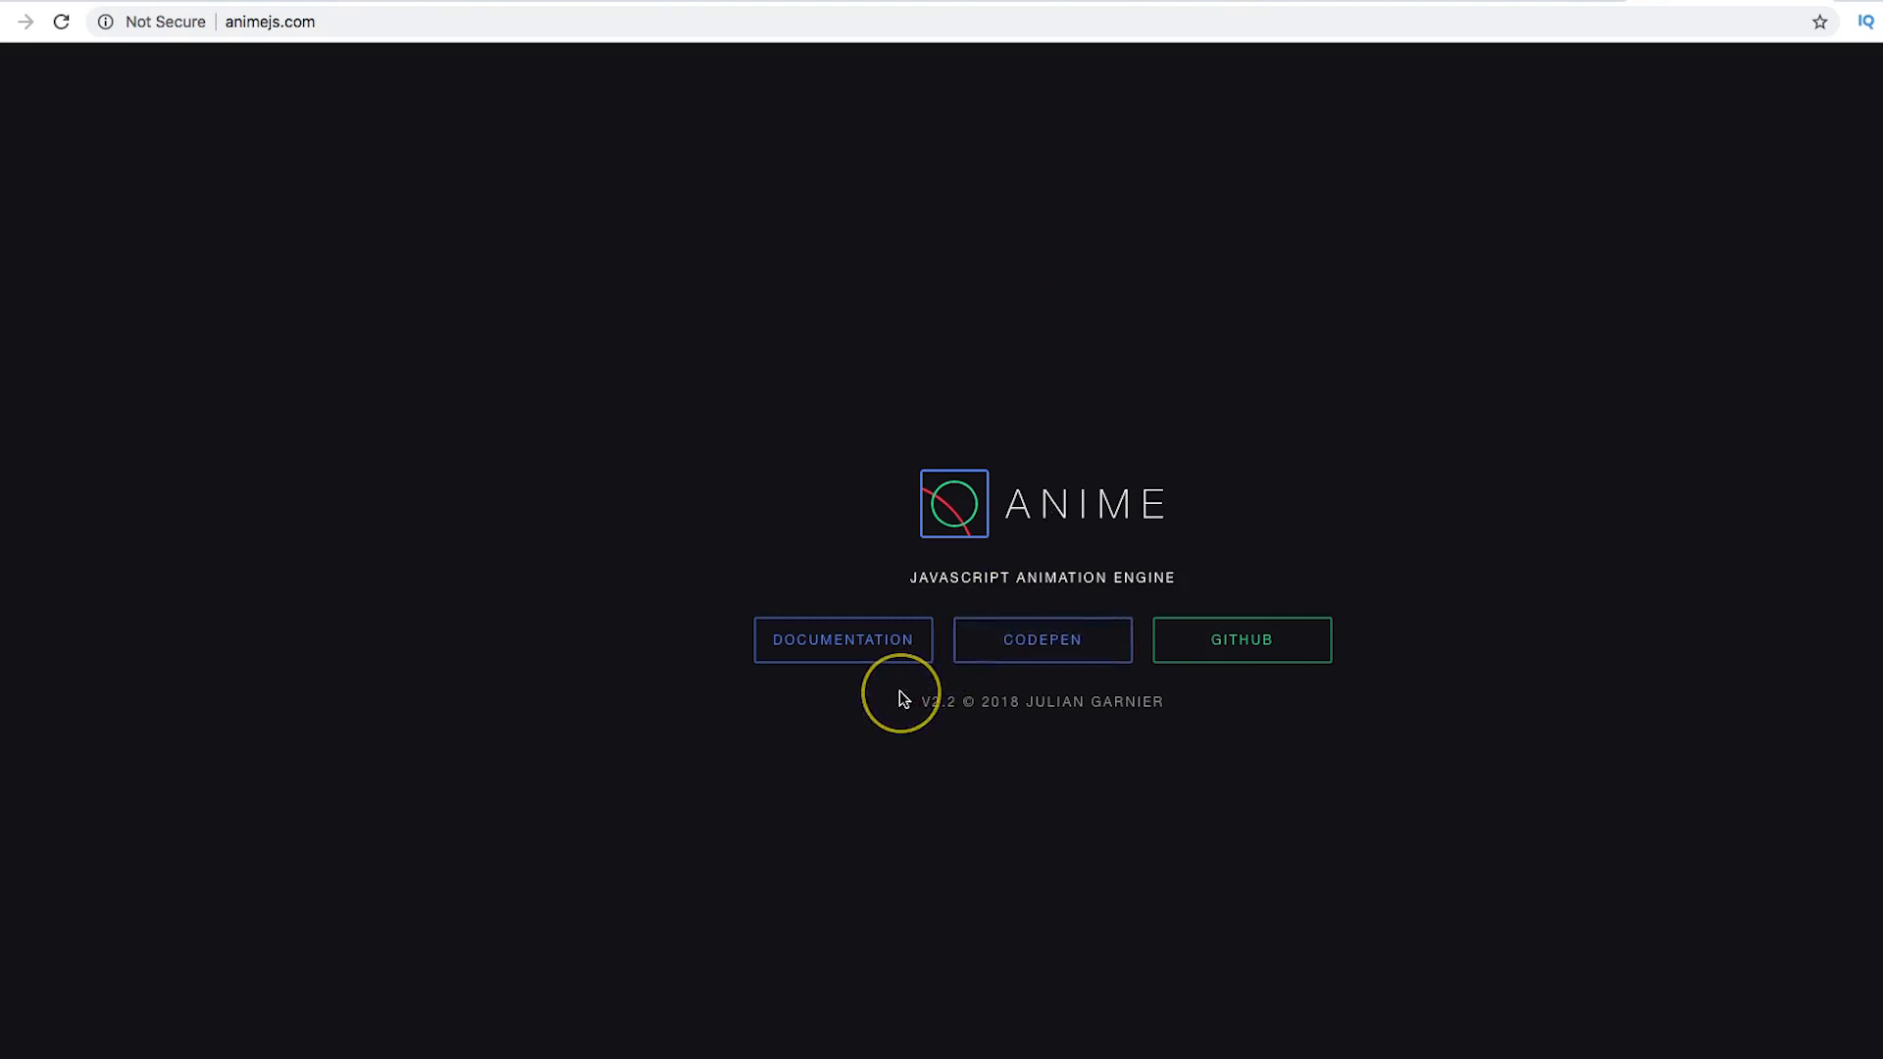
mouse_move(902, 699)
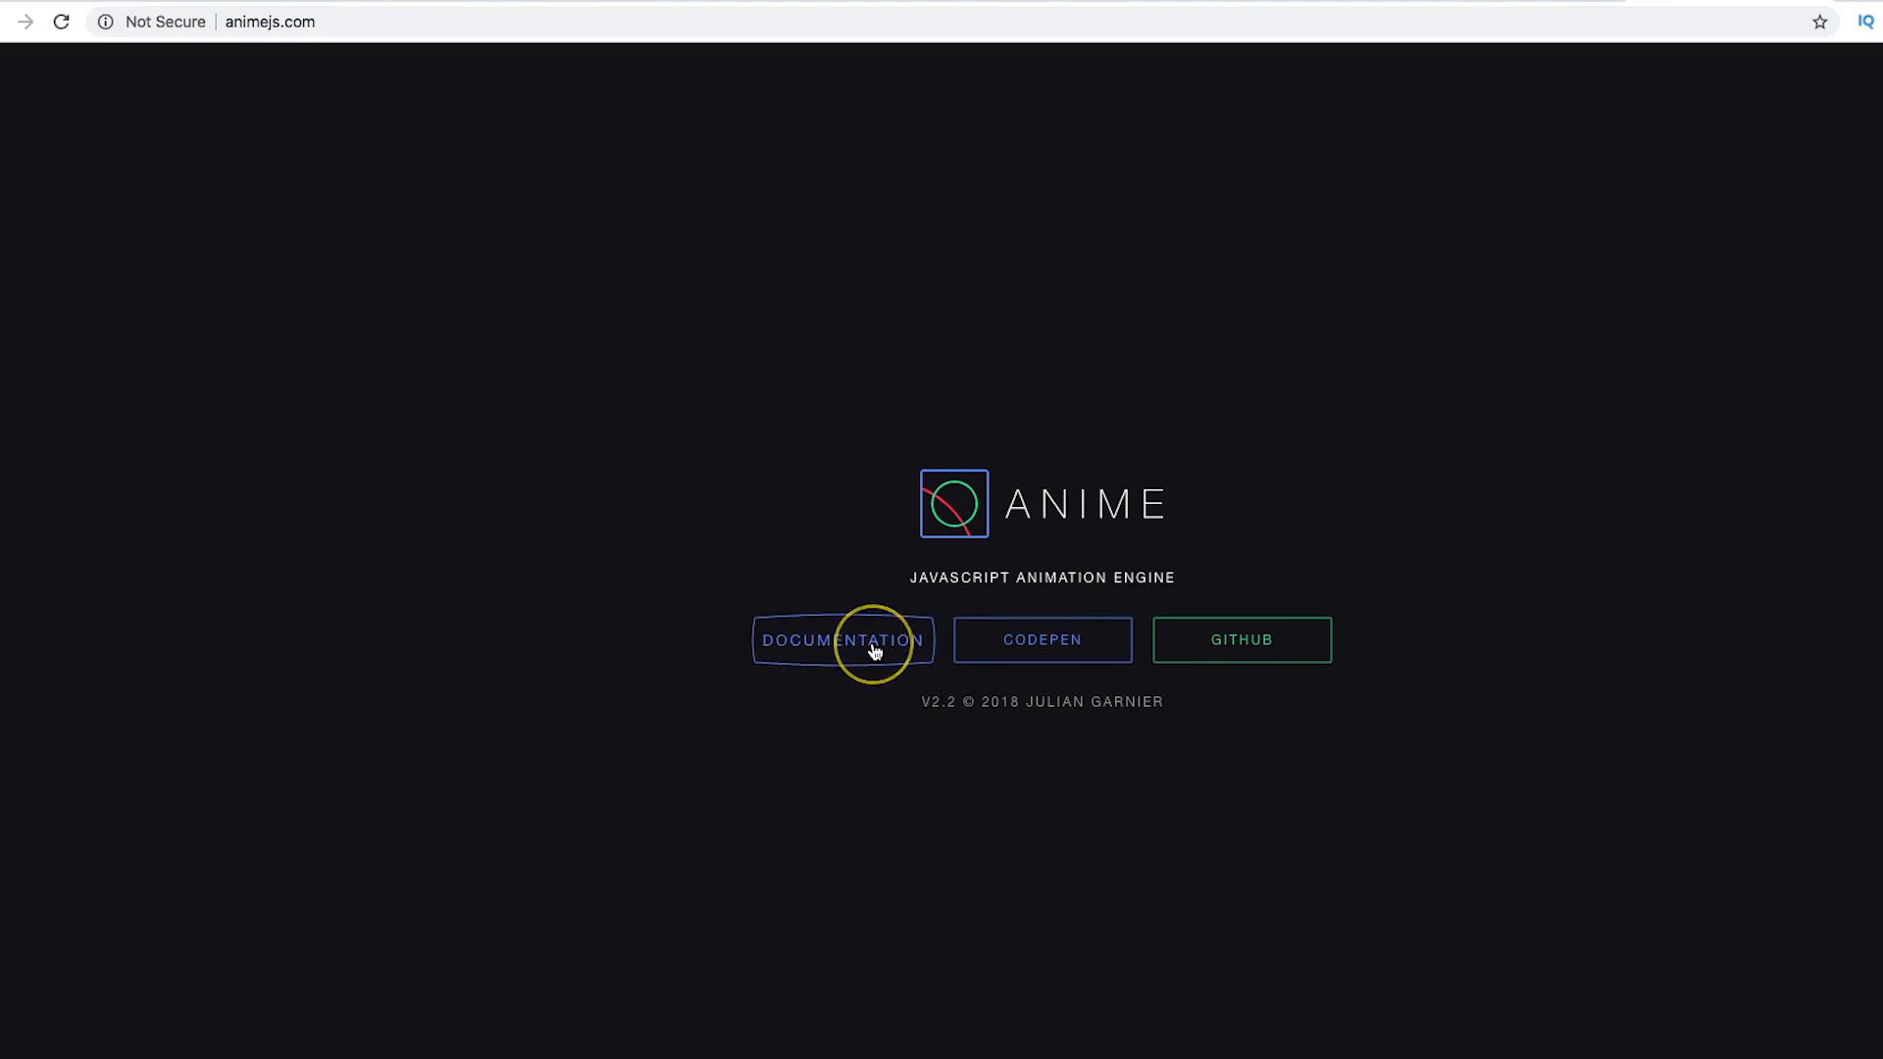
Step: Open the Anime.js documentation and play the CSS selector, DOM node and node list targeting demos
left_click(842, 639)
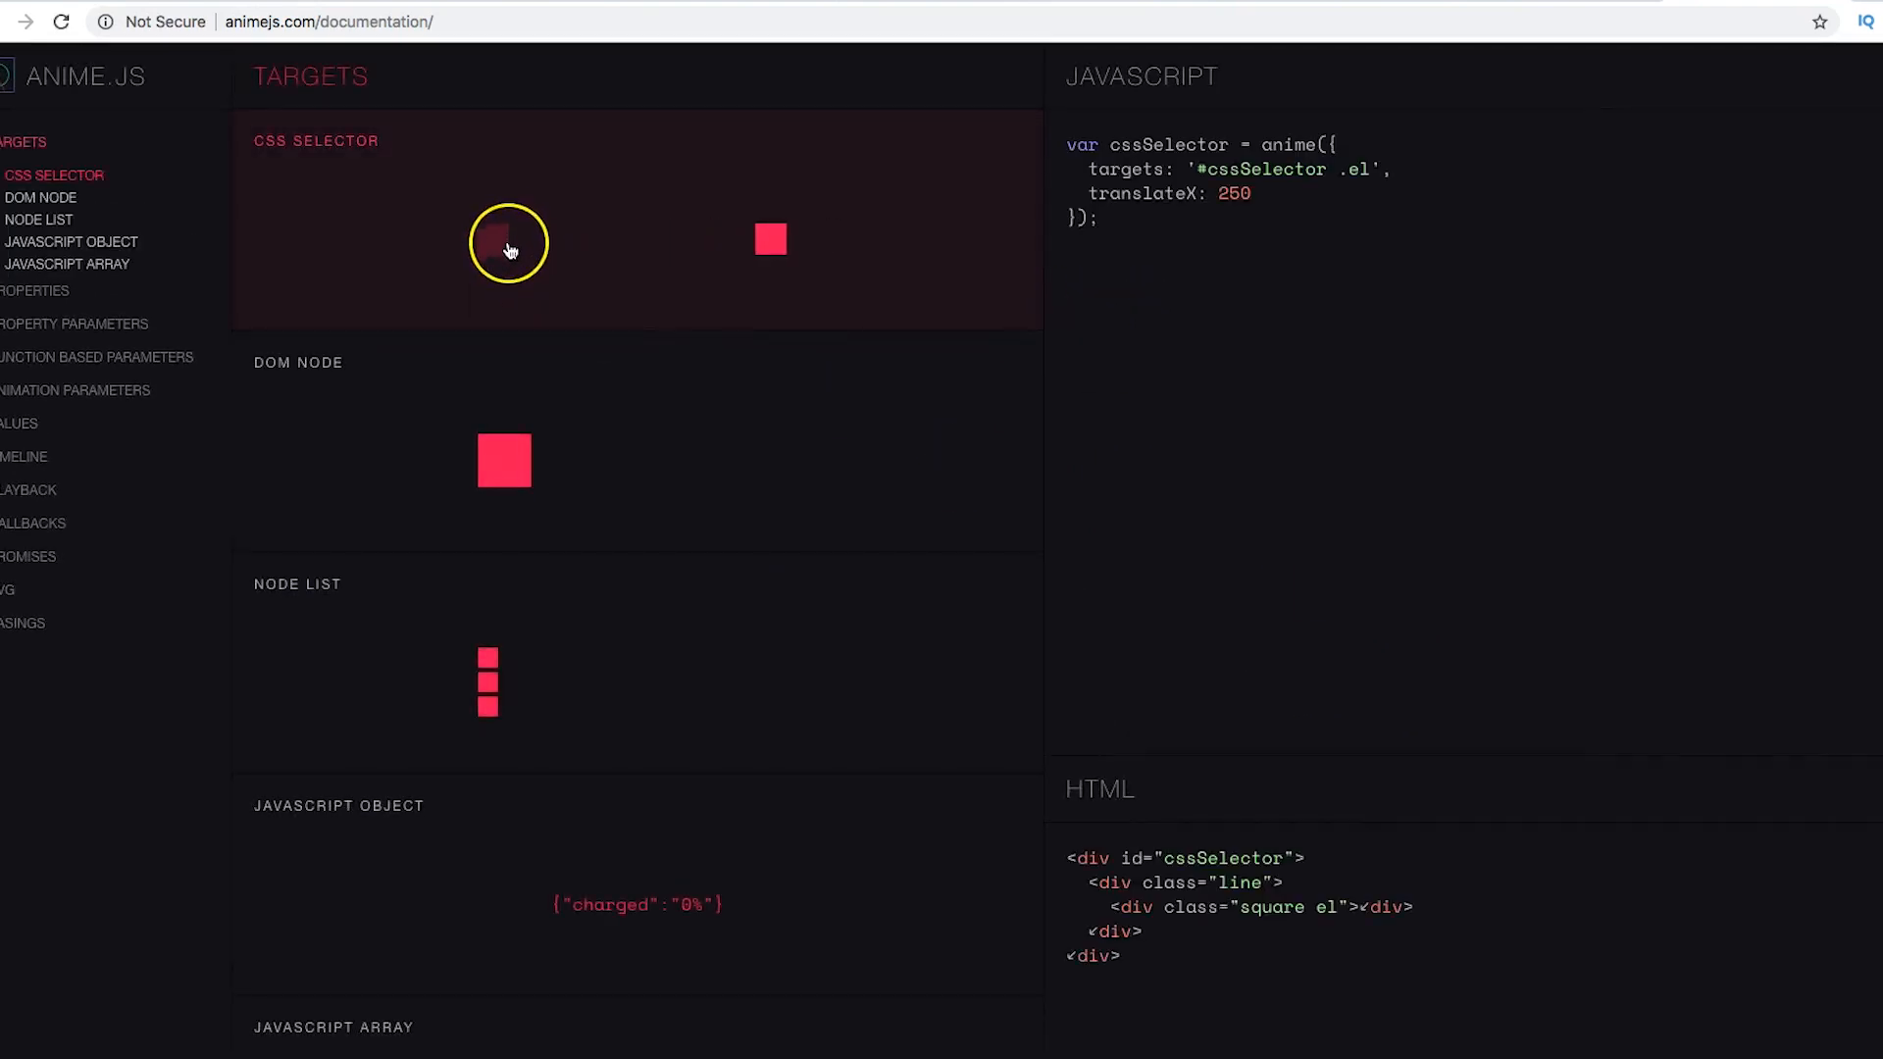
left_click(38, 197)
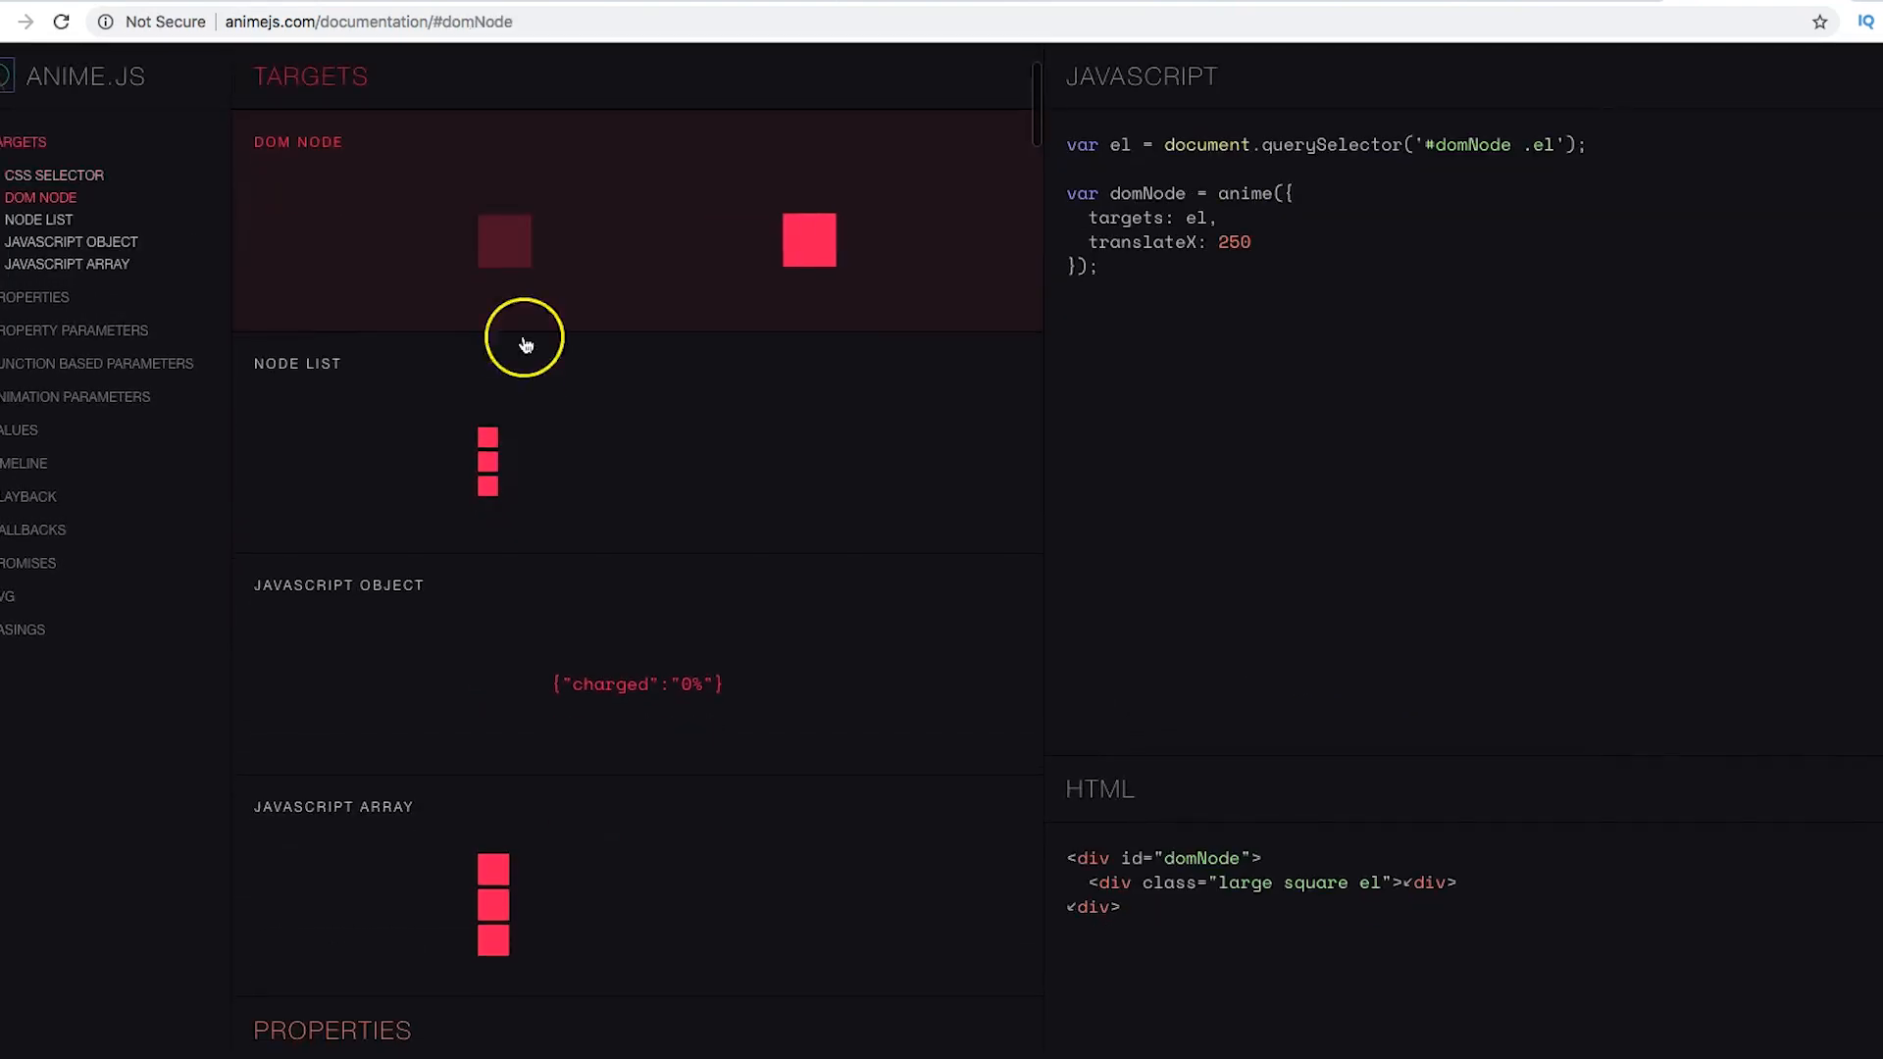
left_click(38, 219)
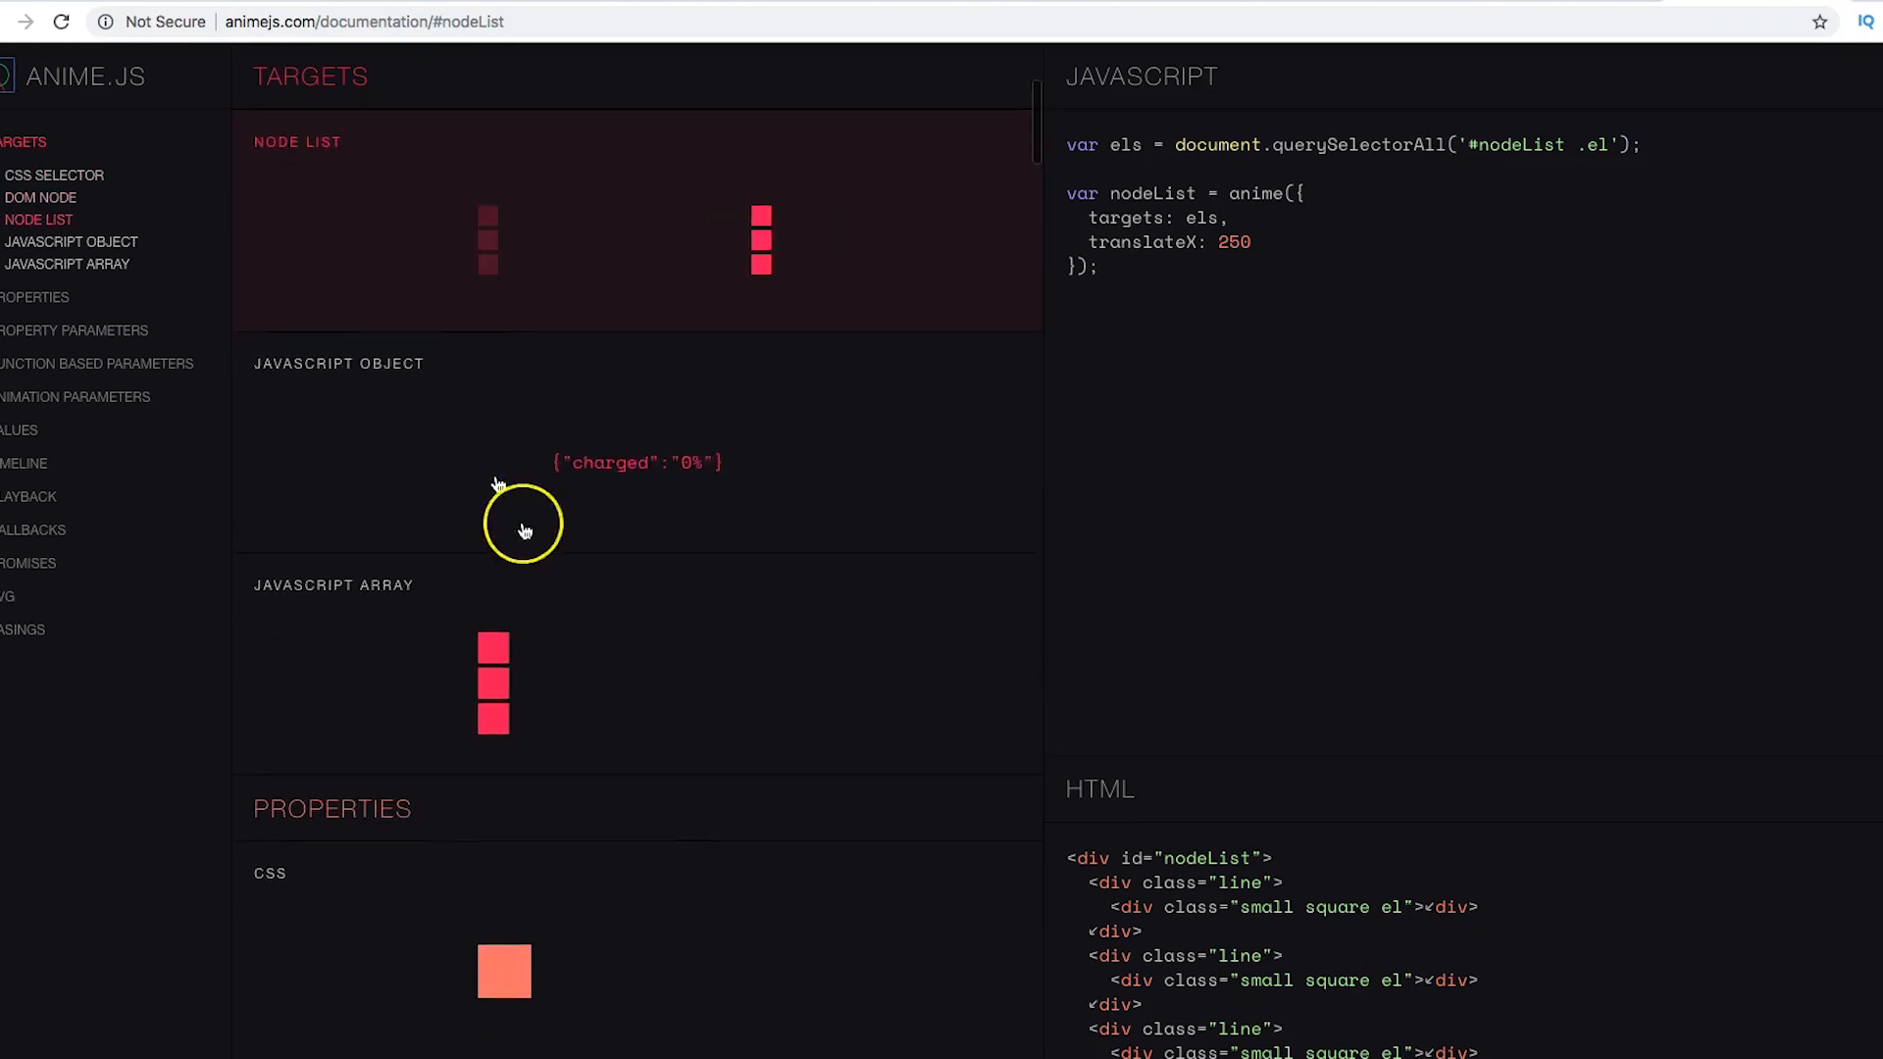
left_click(65, 263)
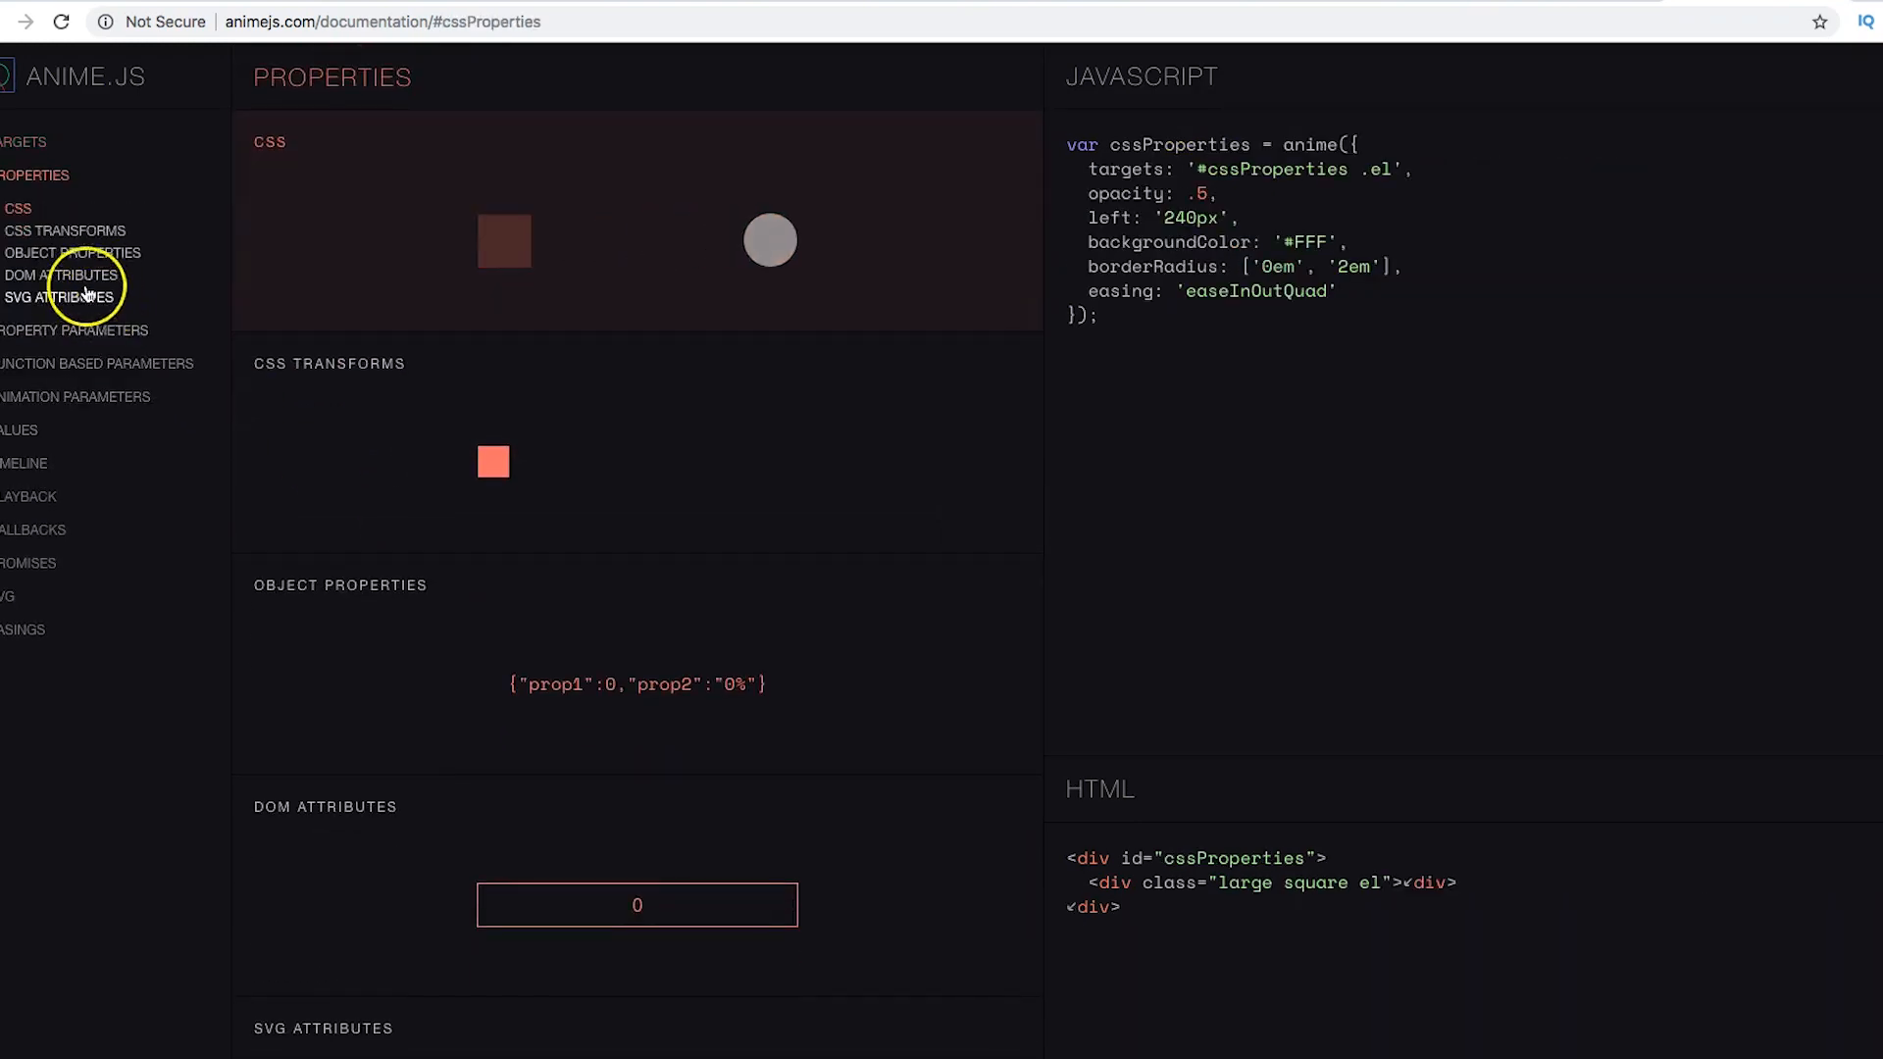
mouse_move(76, 432)
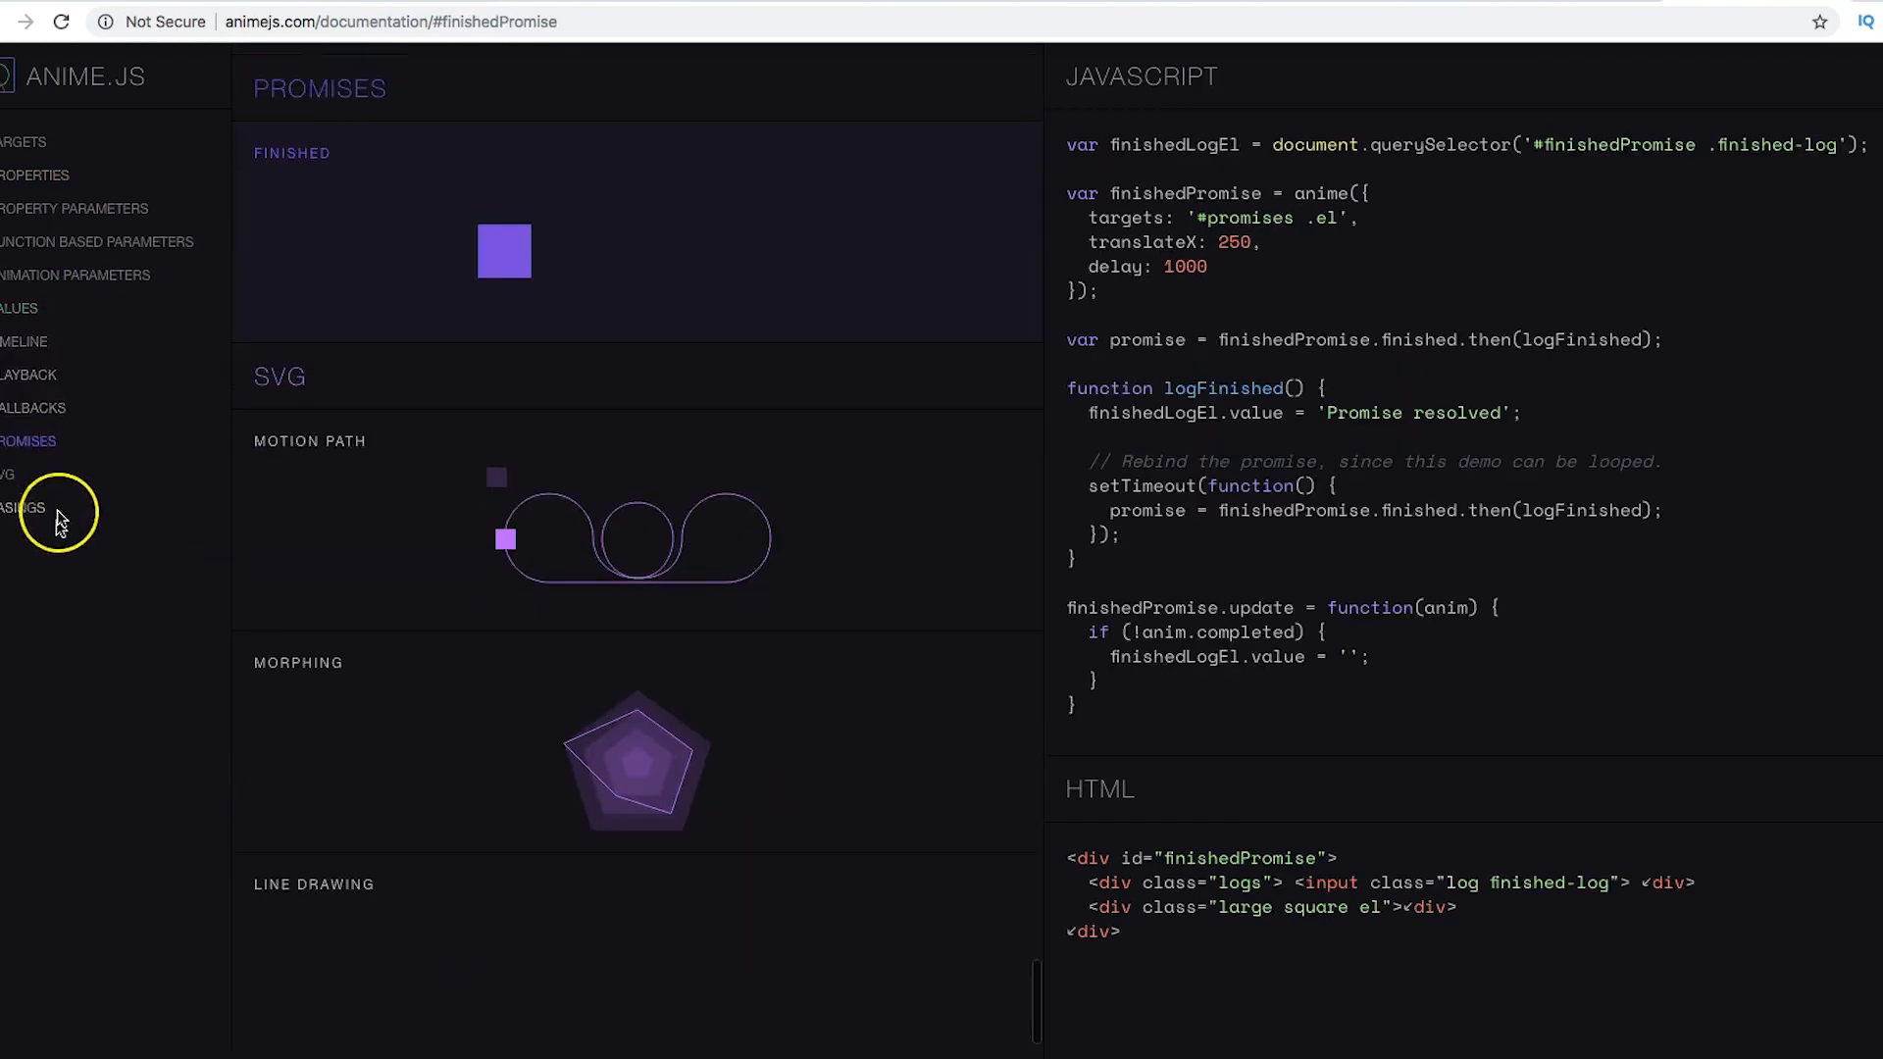
Step: Browse the SVG examples, replay the timeline offset and parameter demos, then the play/pause demo
left_click(8, 473)
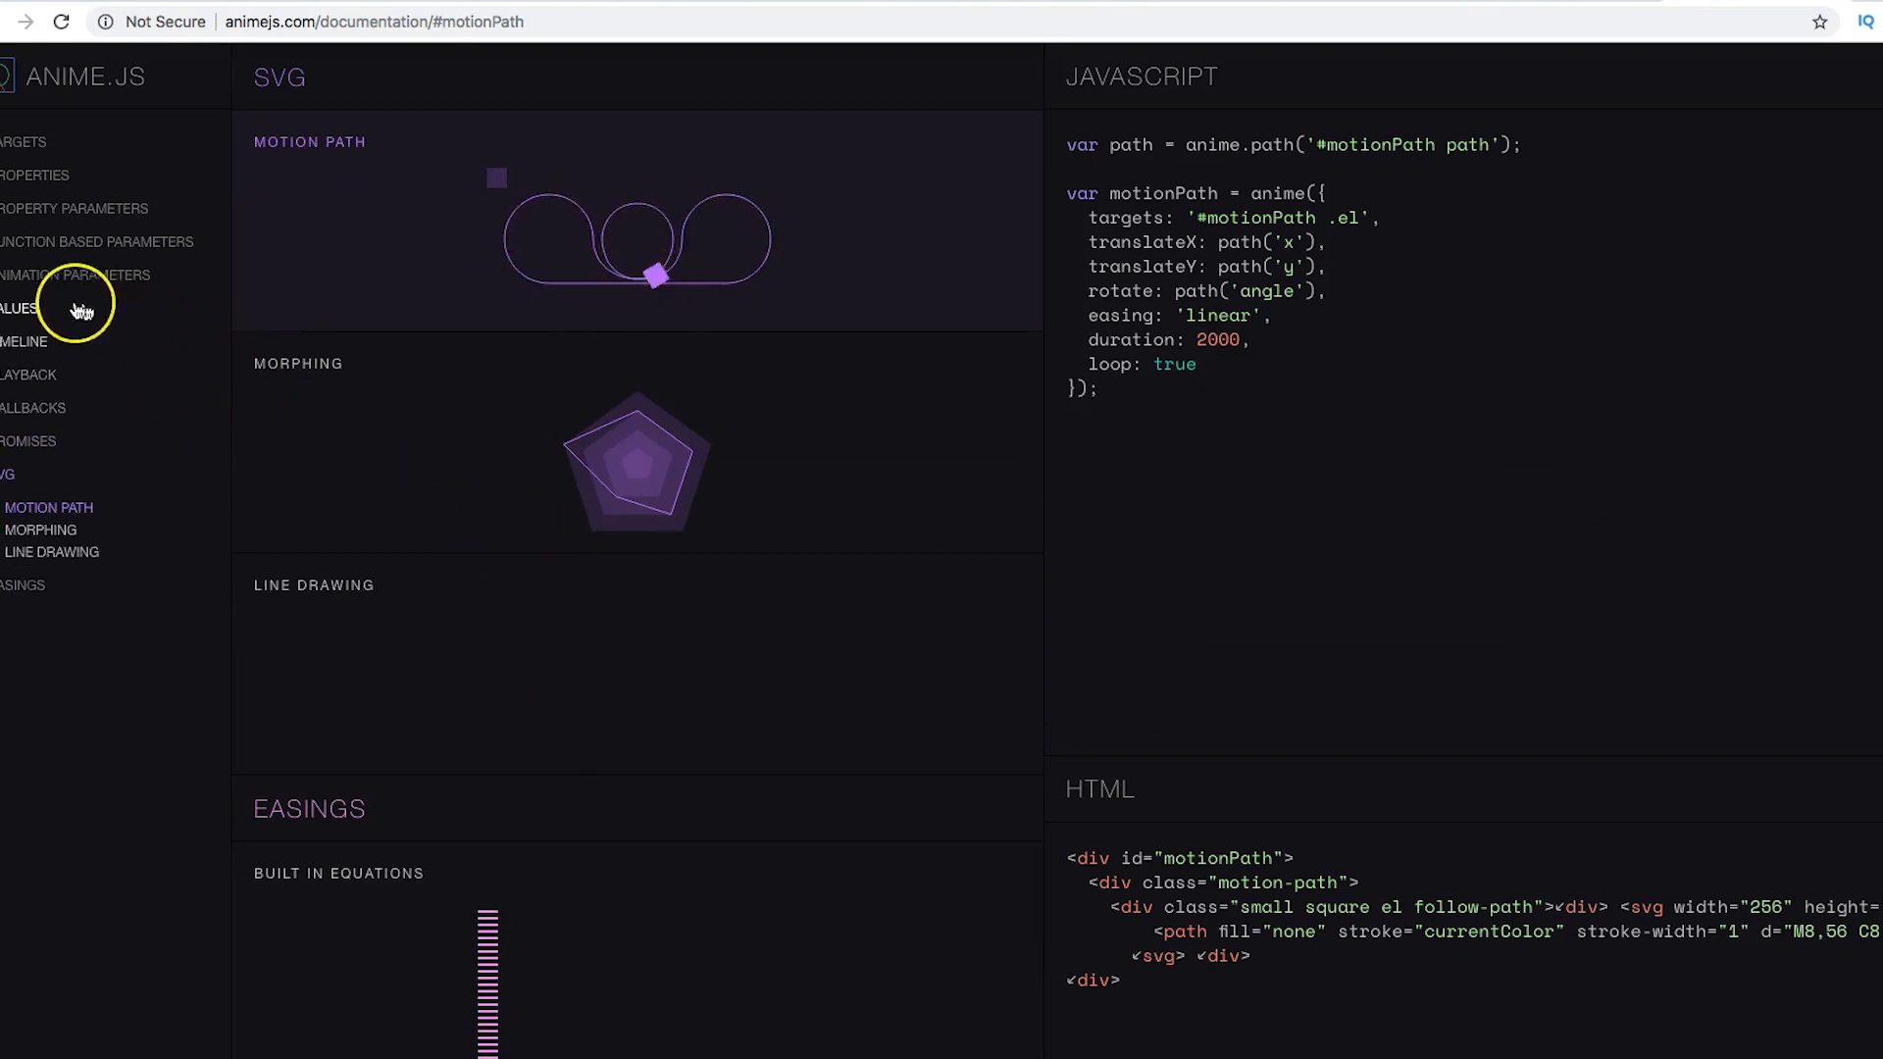
left_click(22, 342)
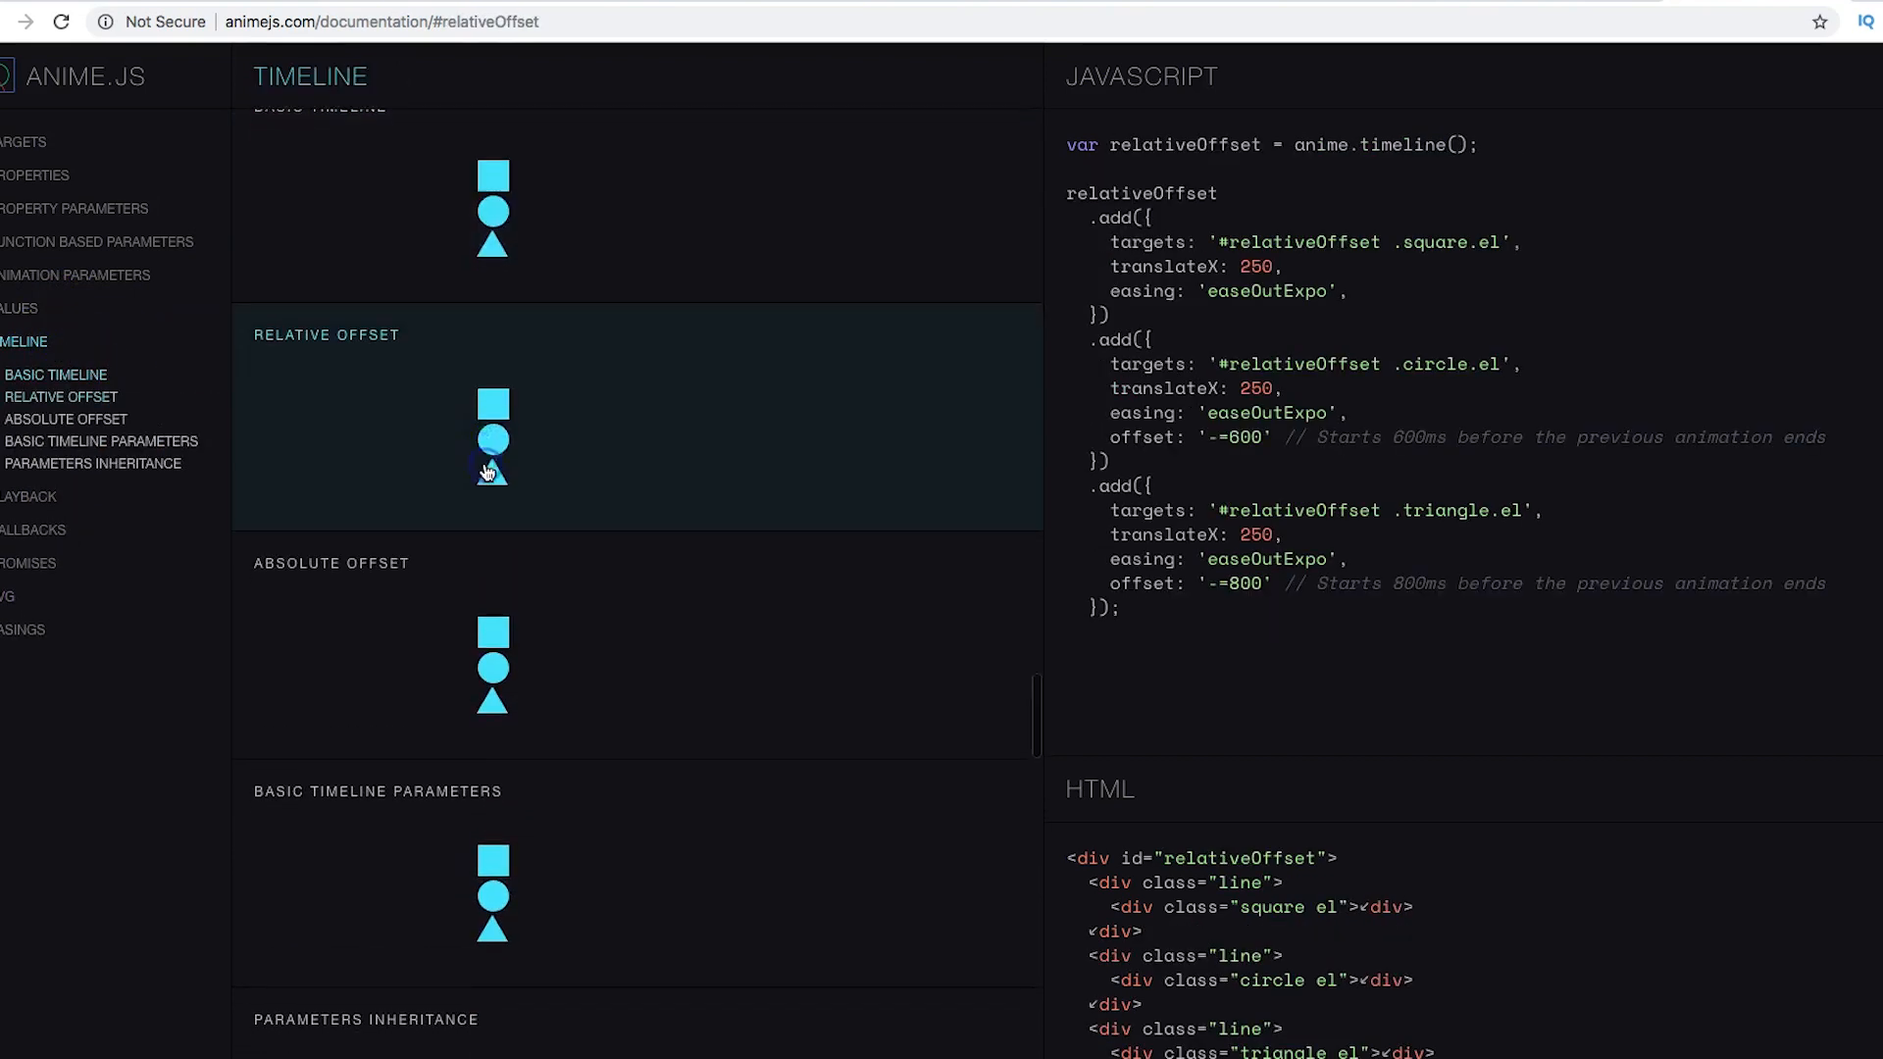
left_click(66, 418)
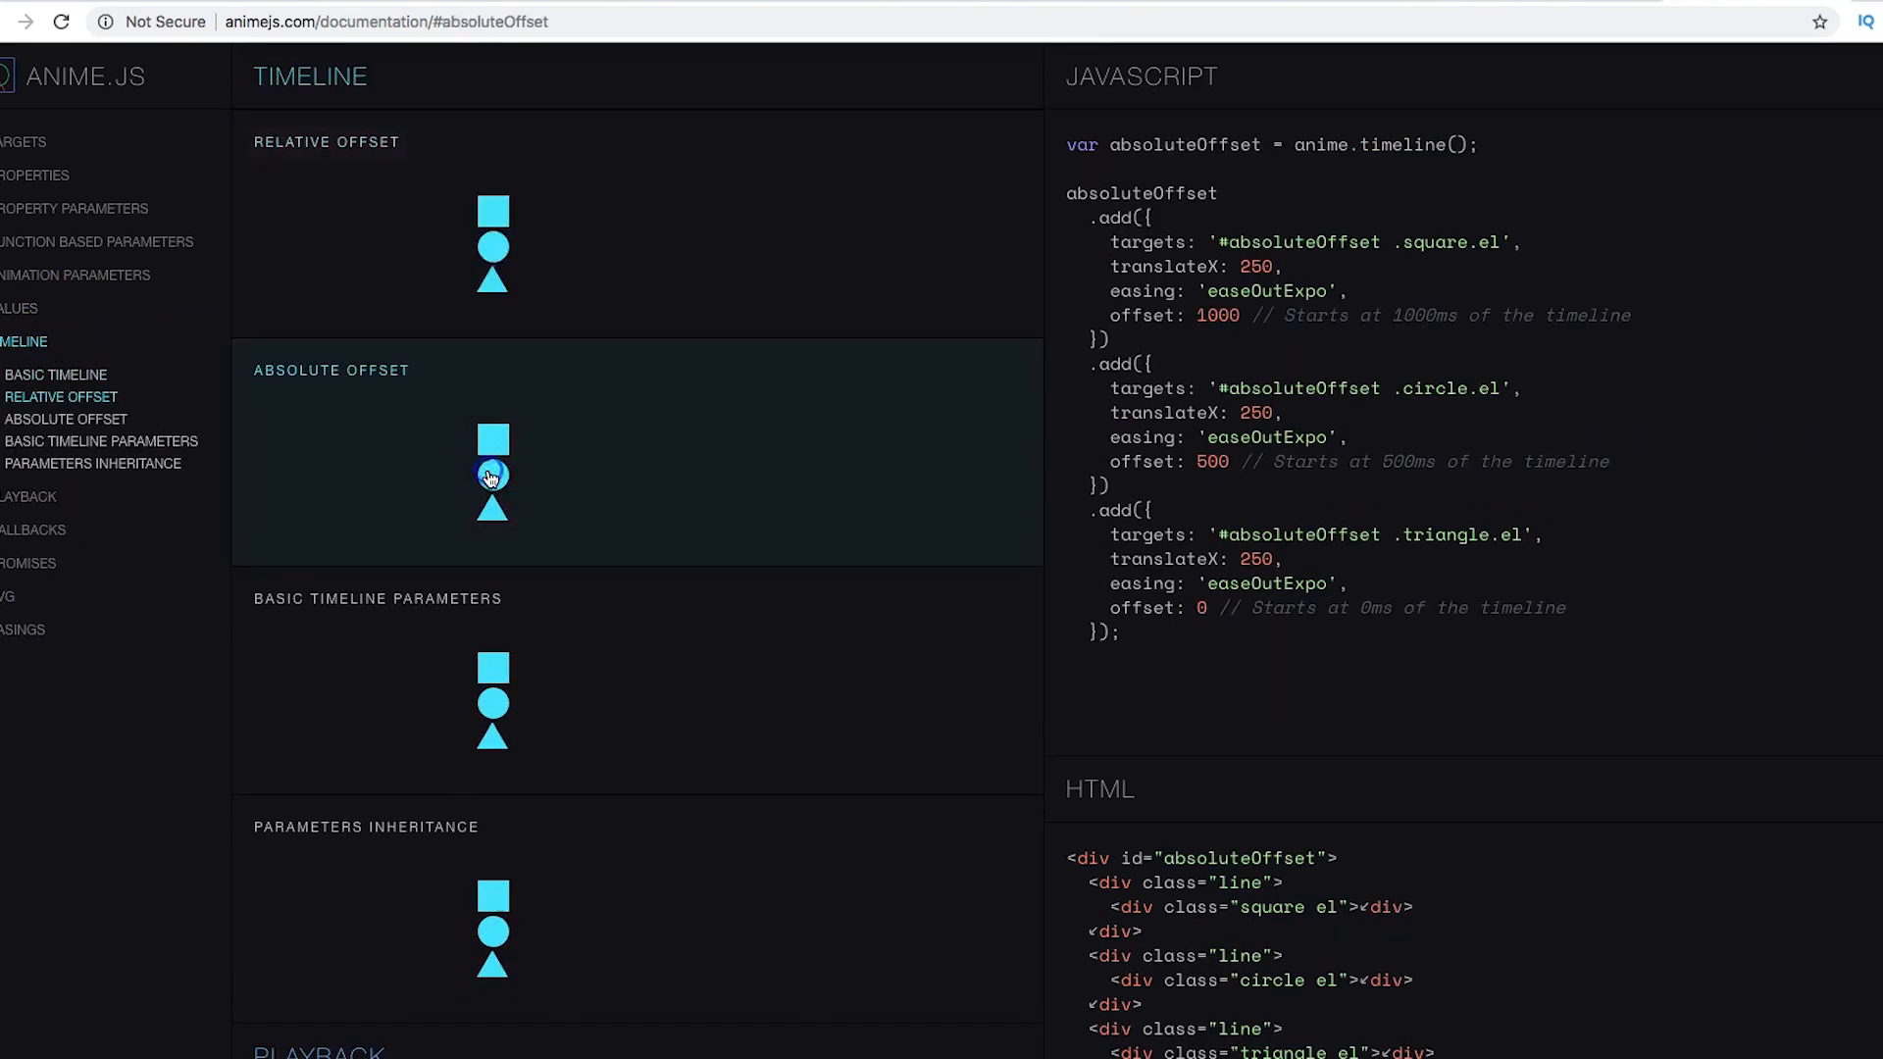
scroll("down", 3)
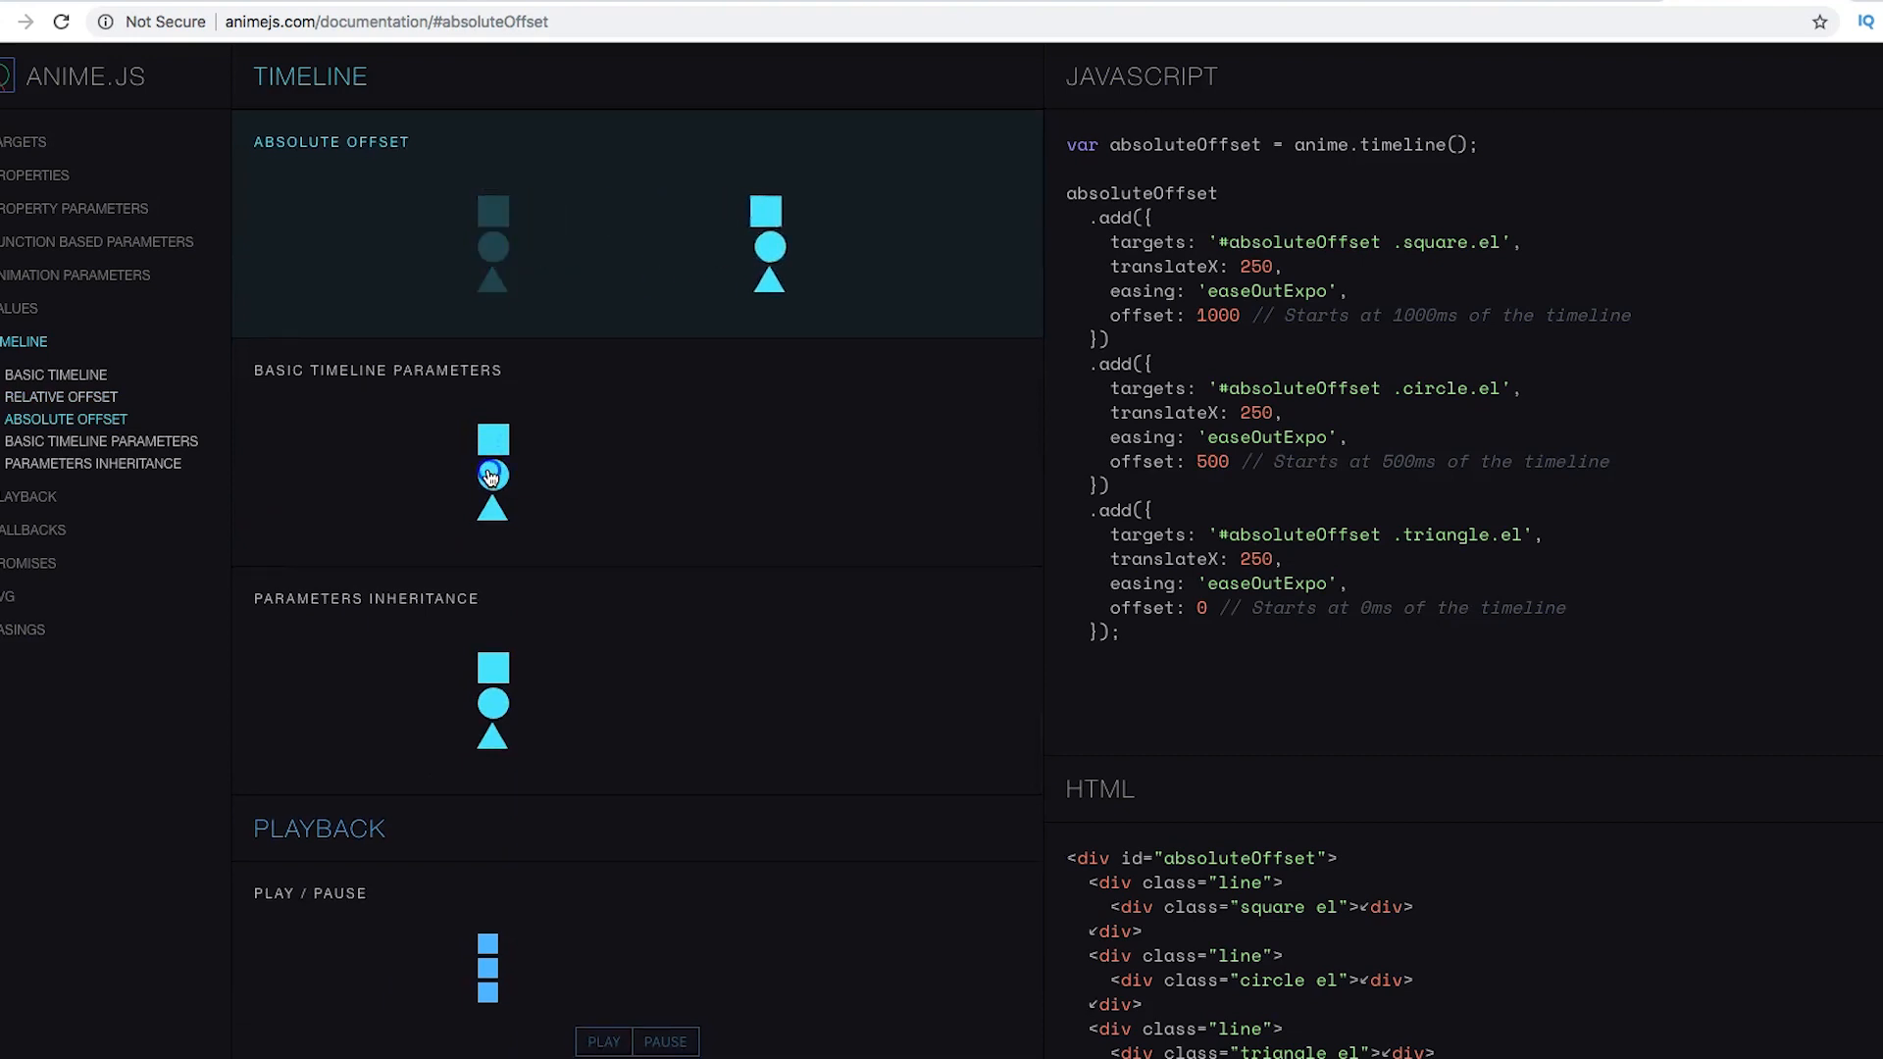
left_click(100, 441)
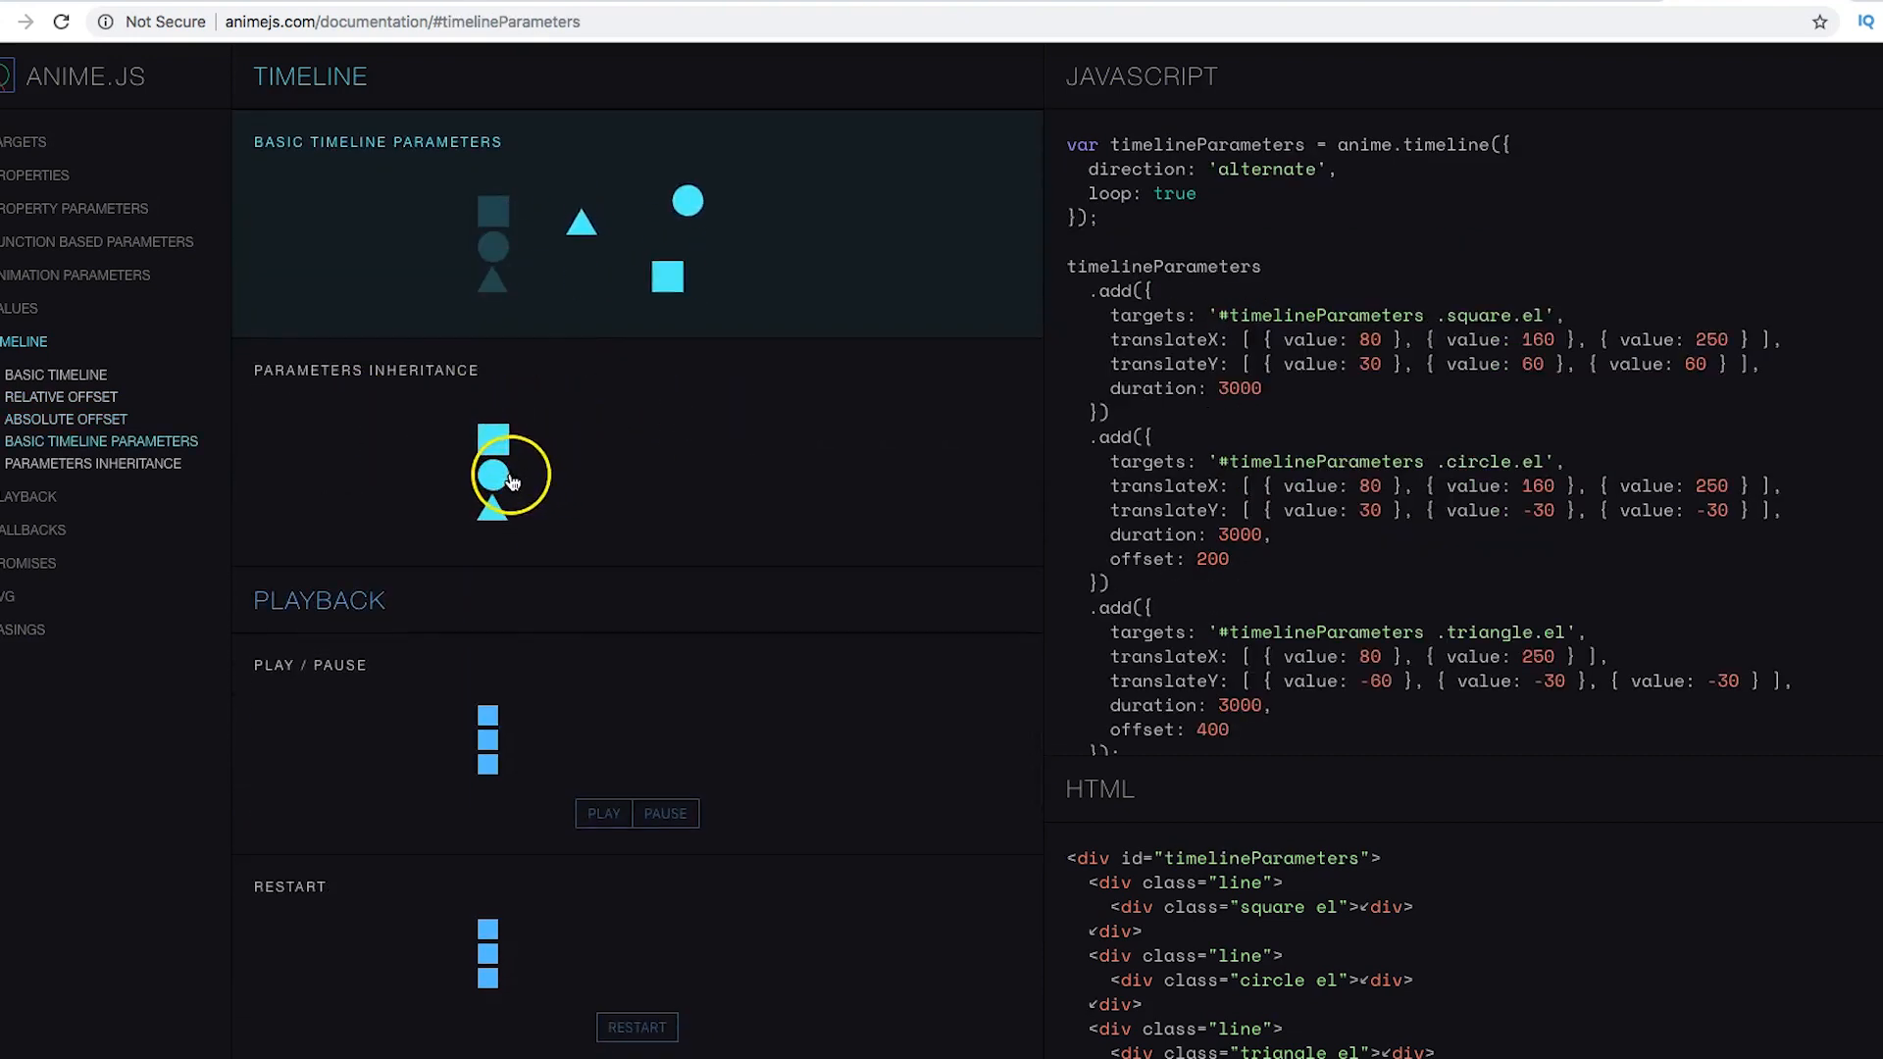
left_click(91, 463)
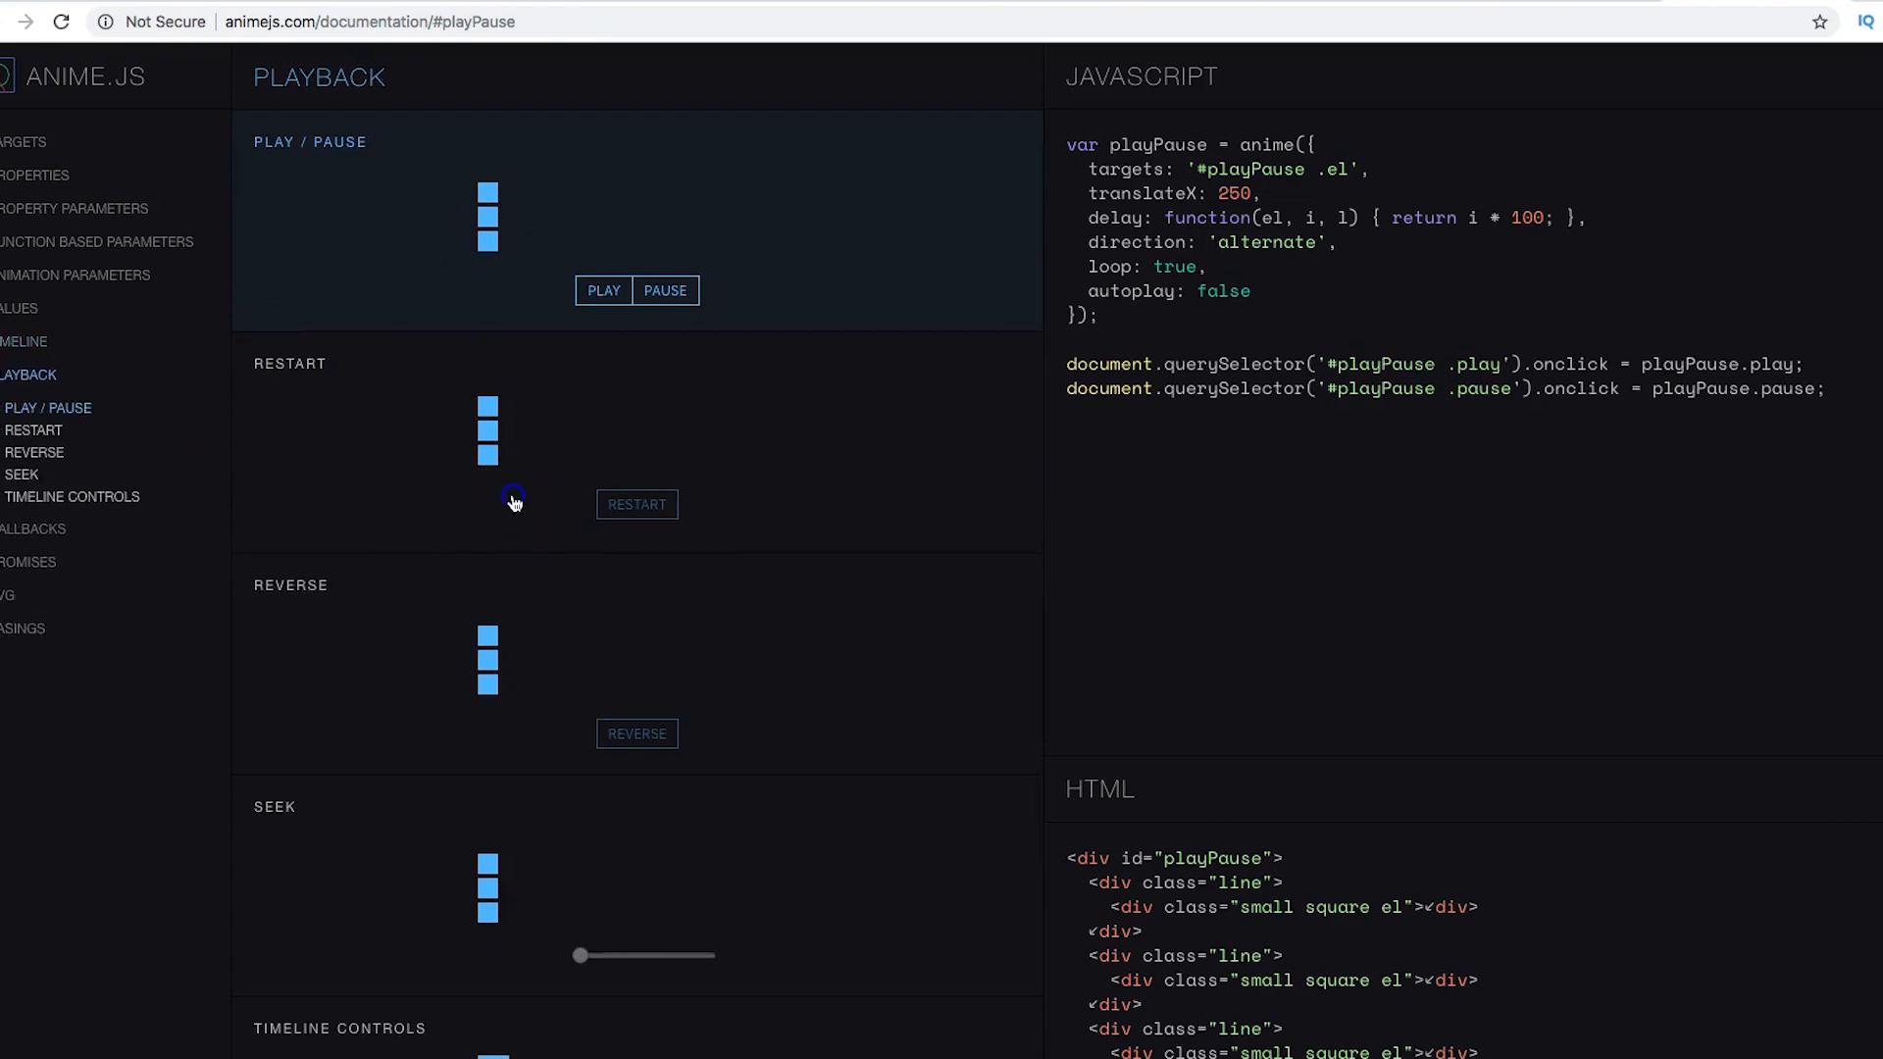
left_click(35, 431)
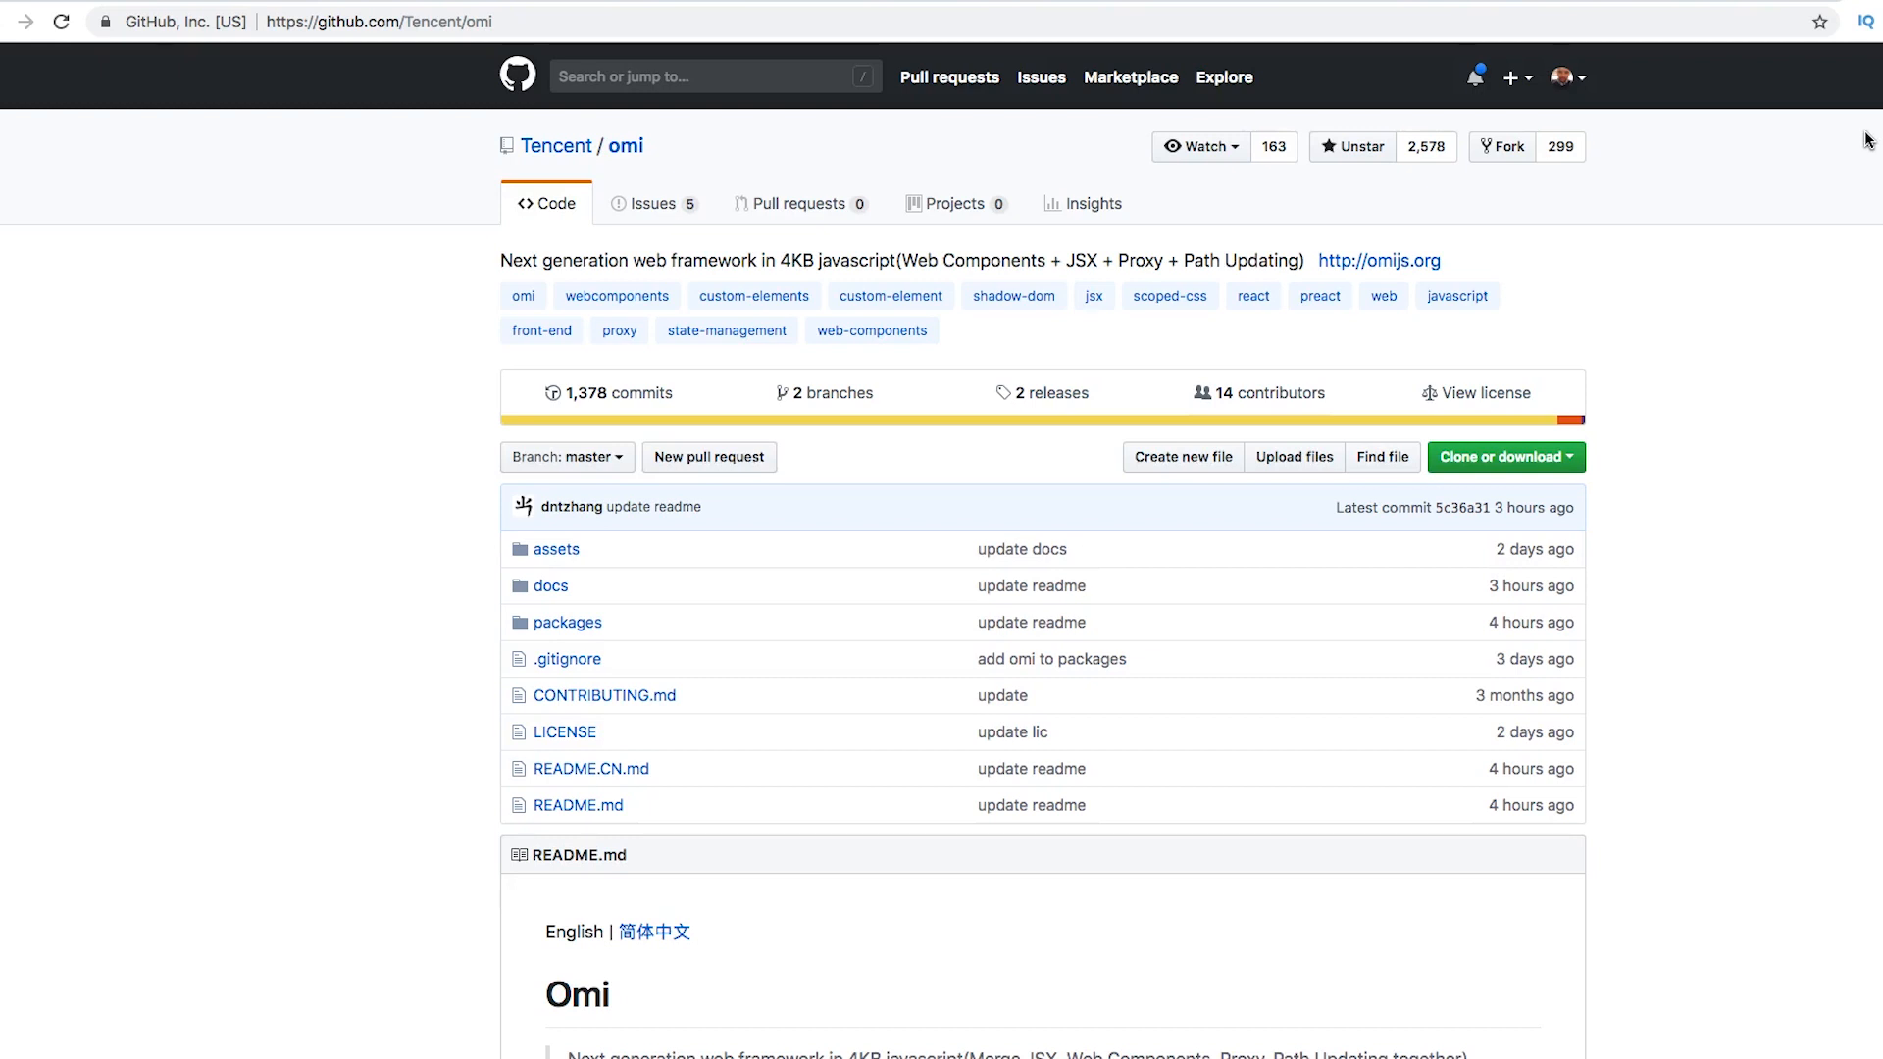
mouse_move(1420, 278)
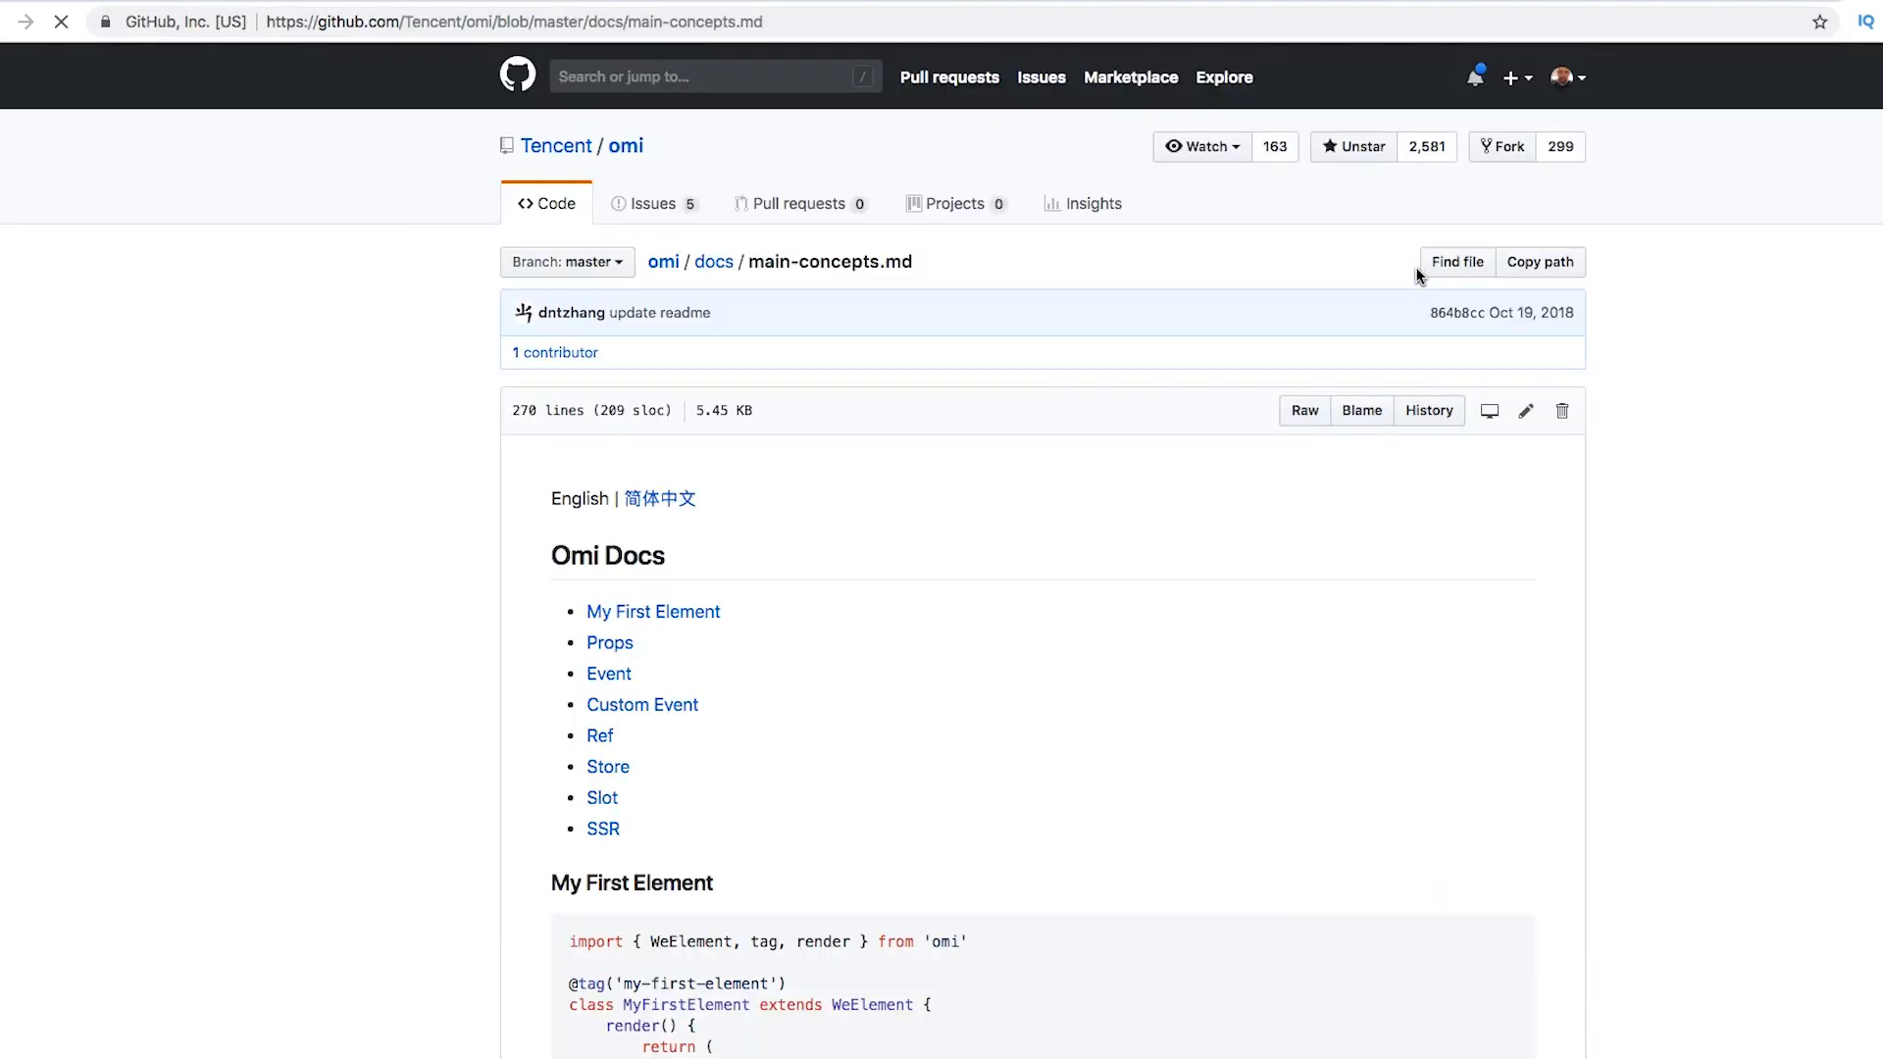
Step: Scroll through the Omi main-concepts.md doc and return to the Tencent/omi repository page
scroll("down", 3)
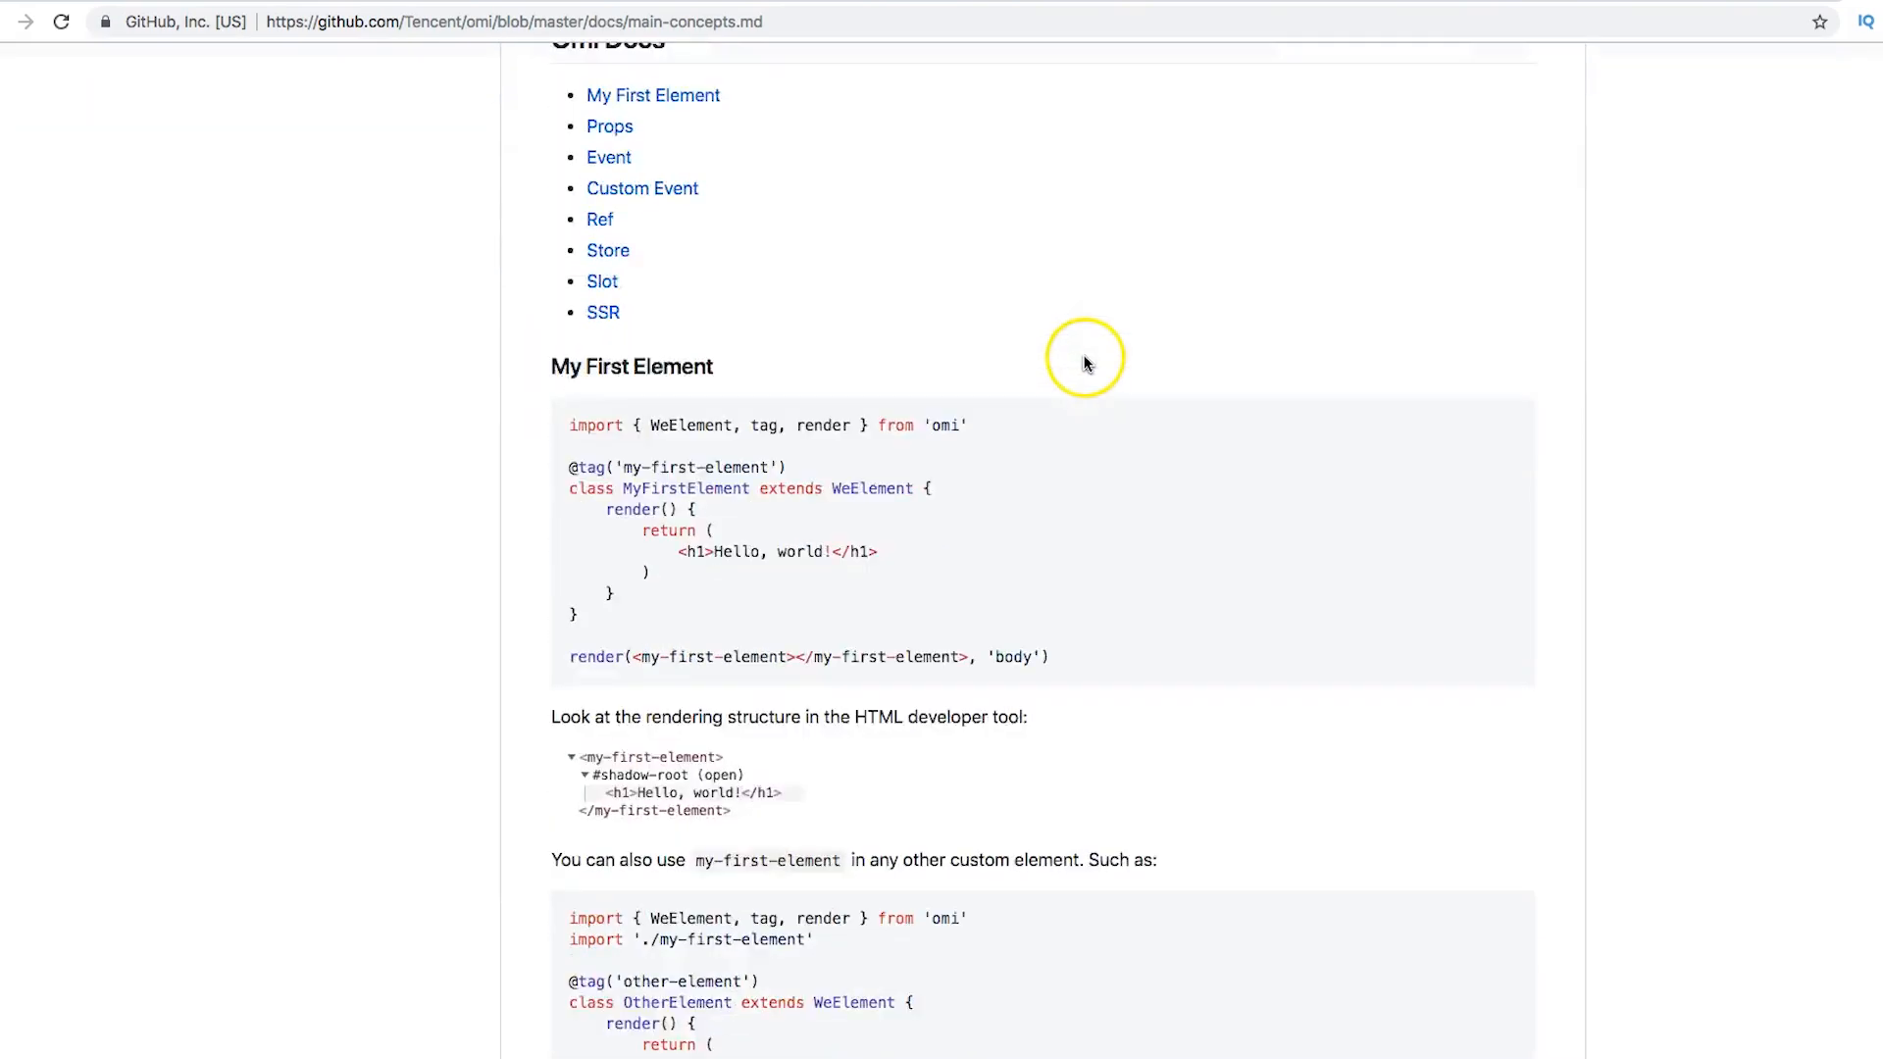
scroll("down", 3)
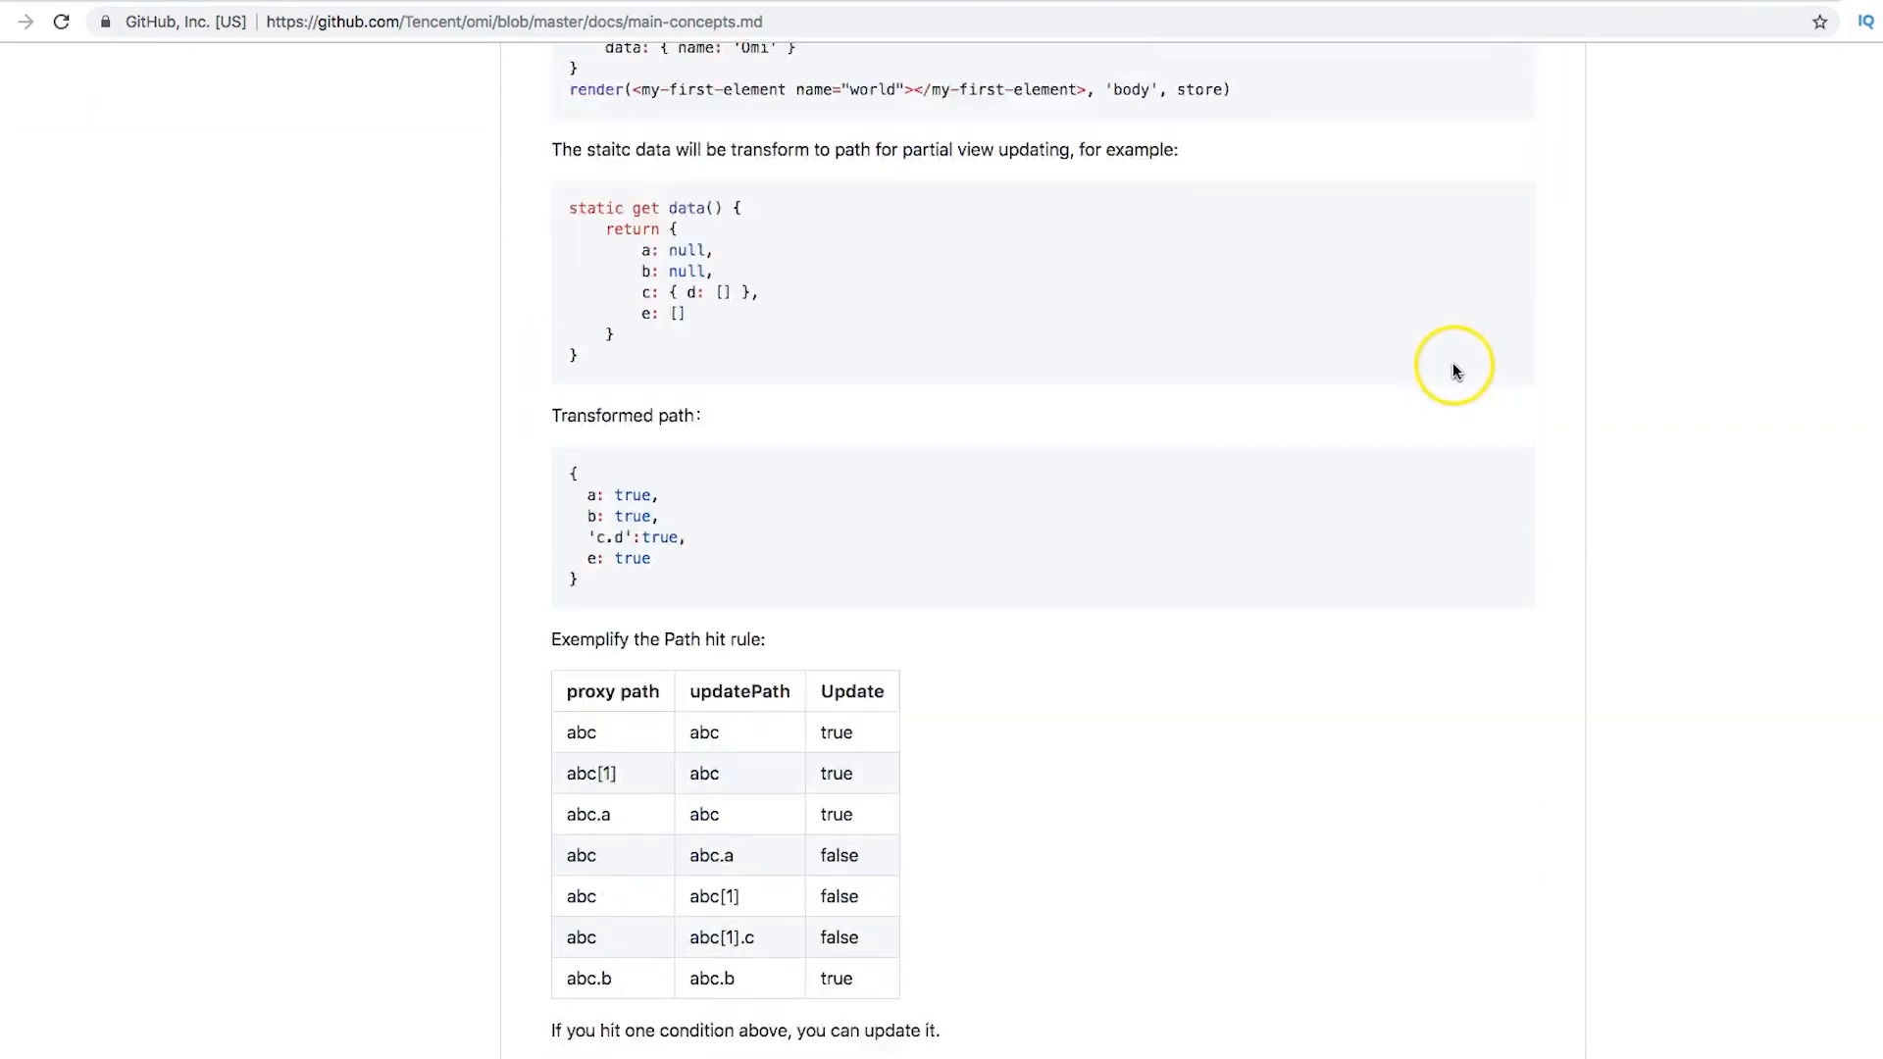
scroll("down", 3)
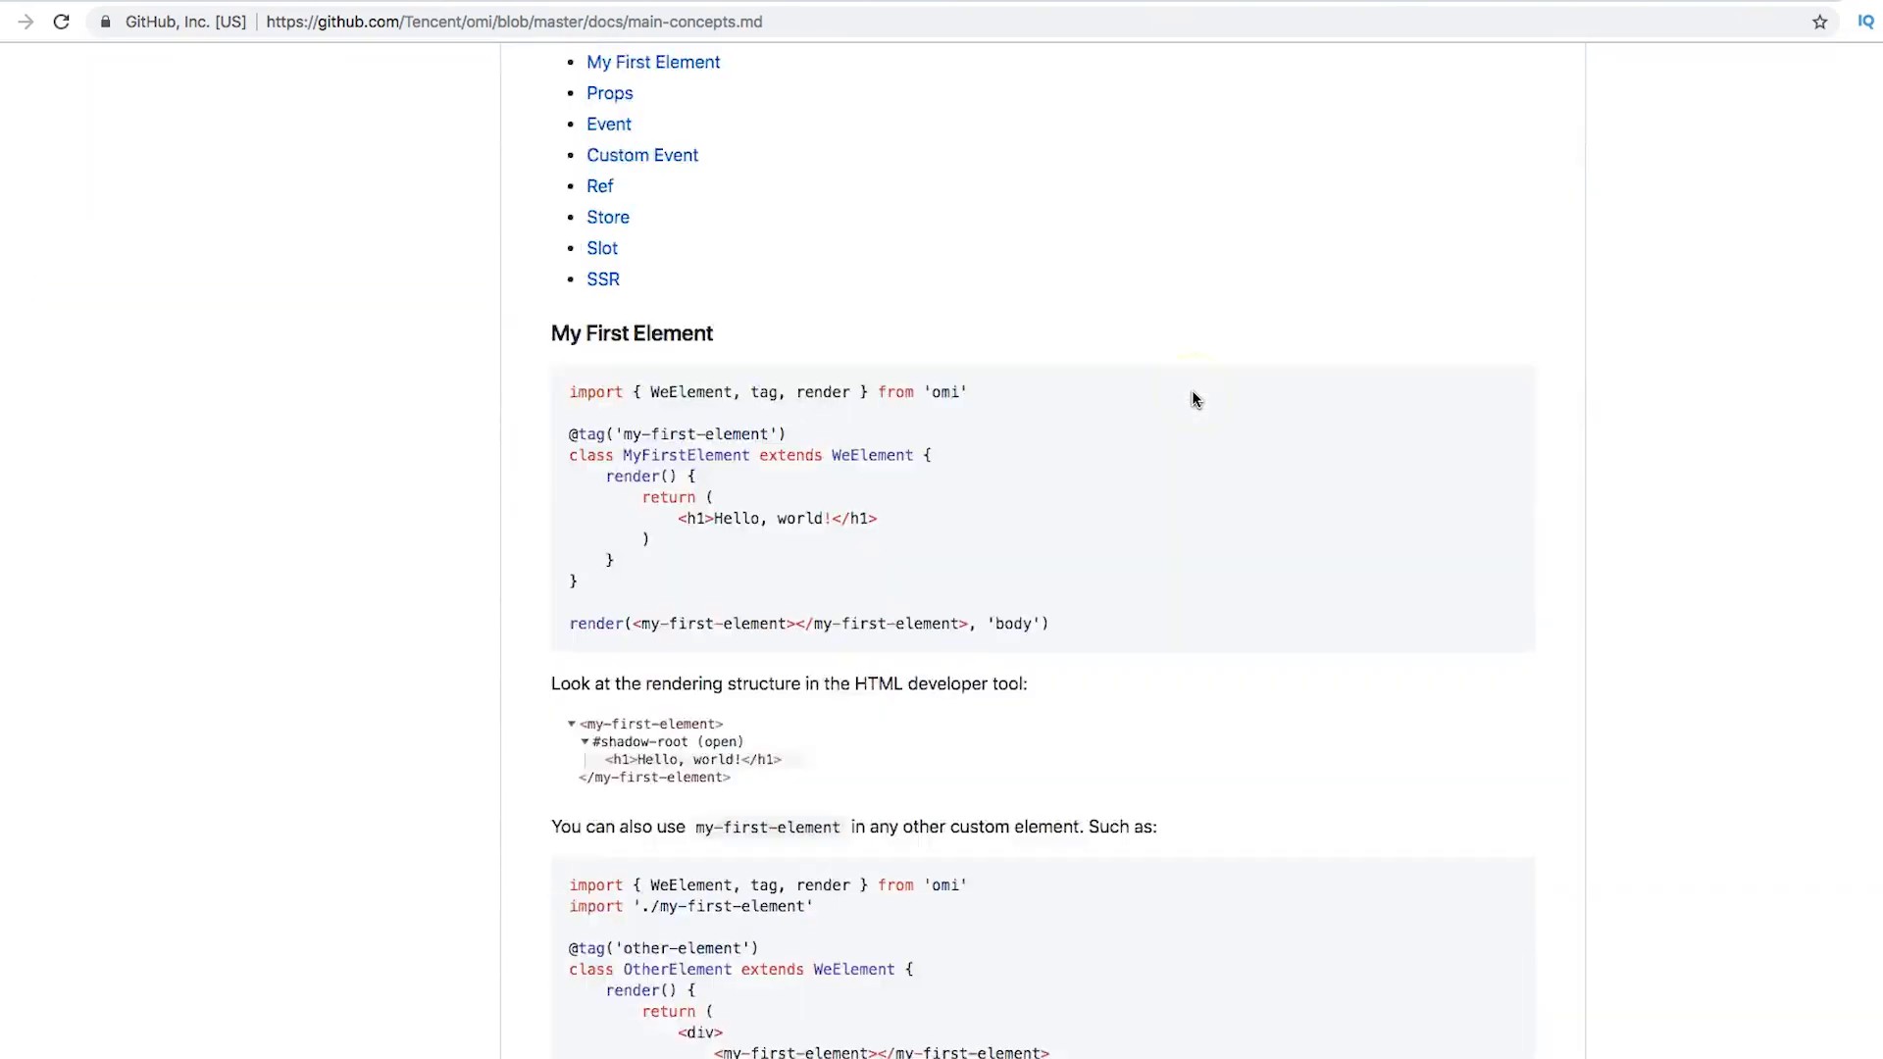
scroll("down", 3)
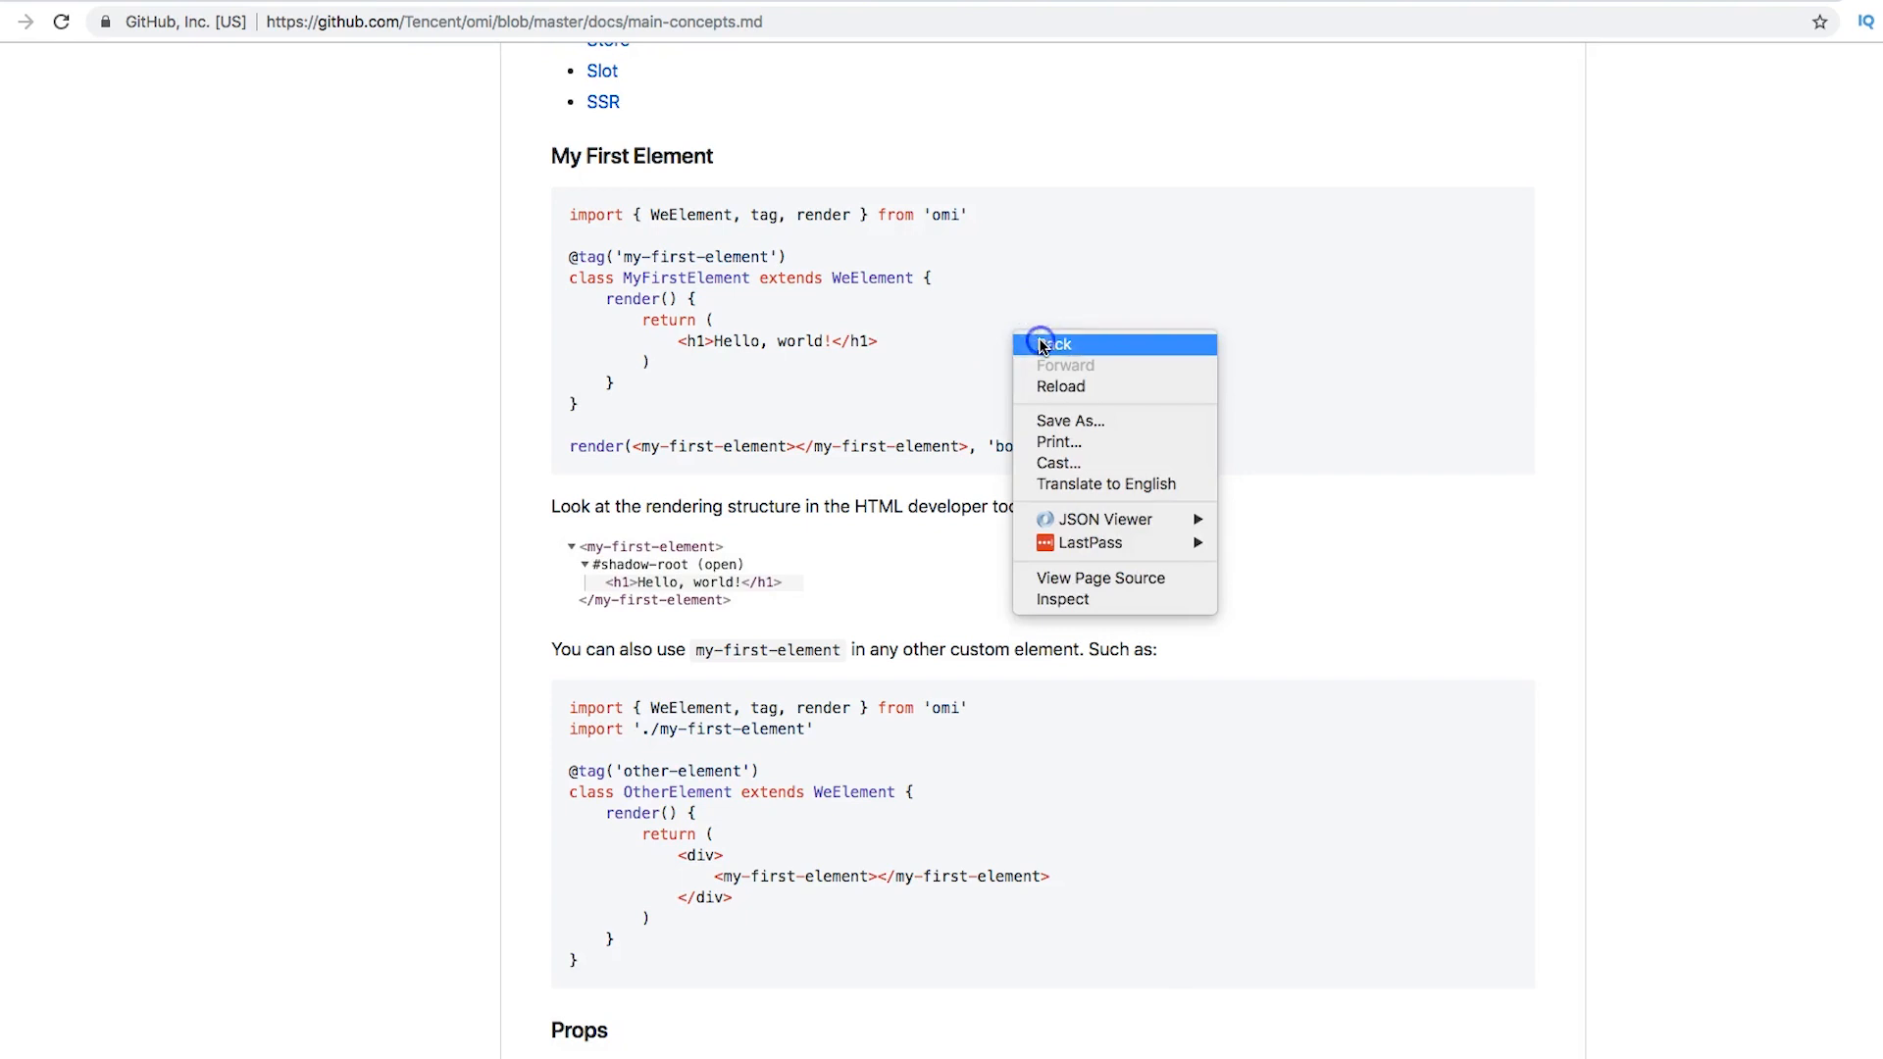
left_click(1053, 344)
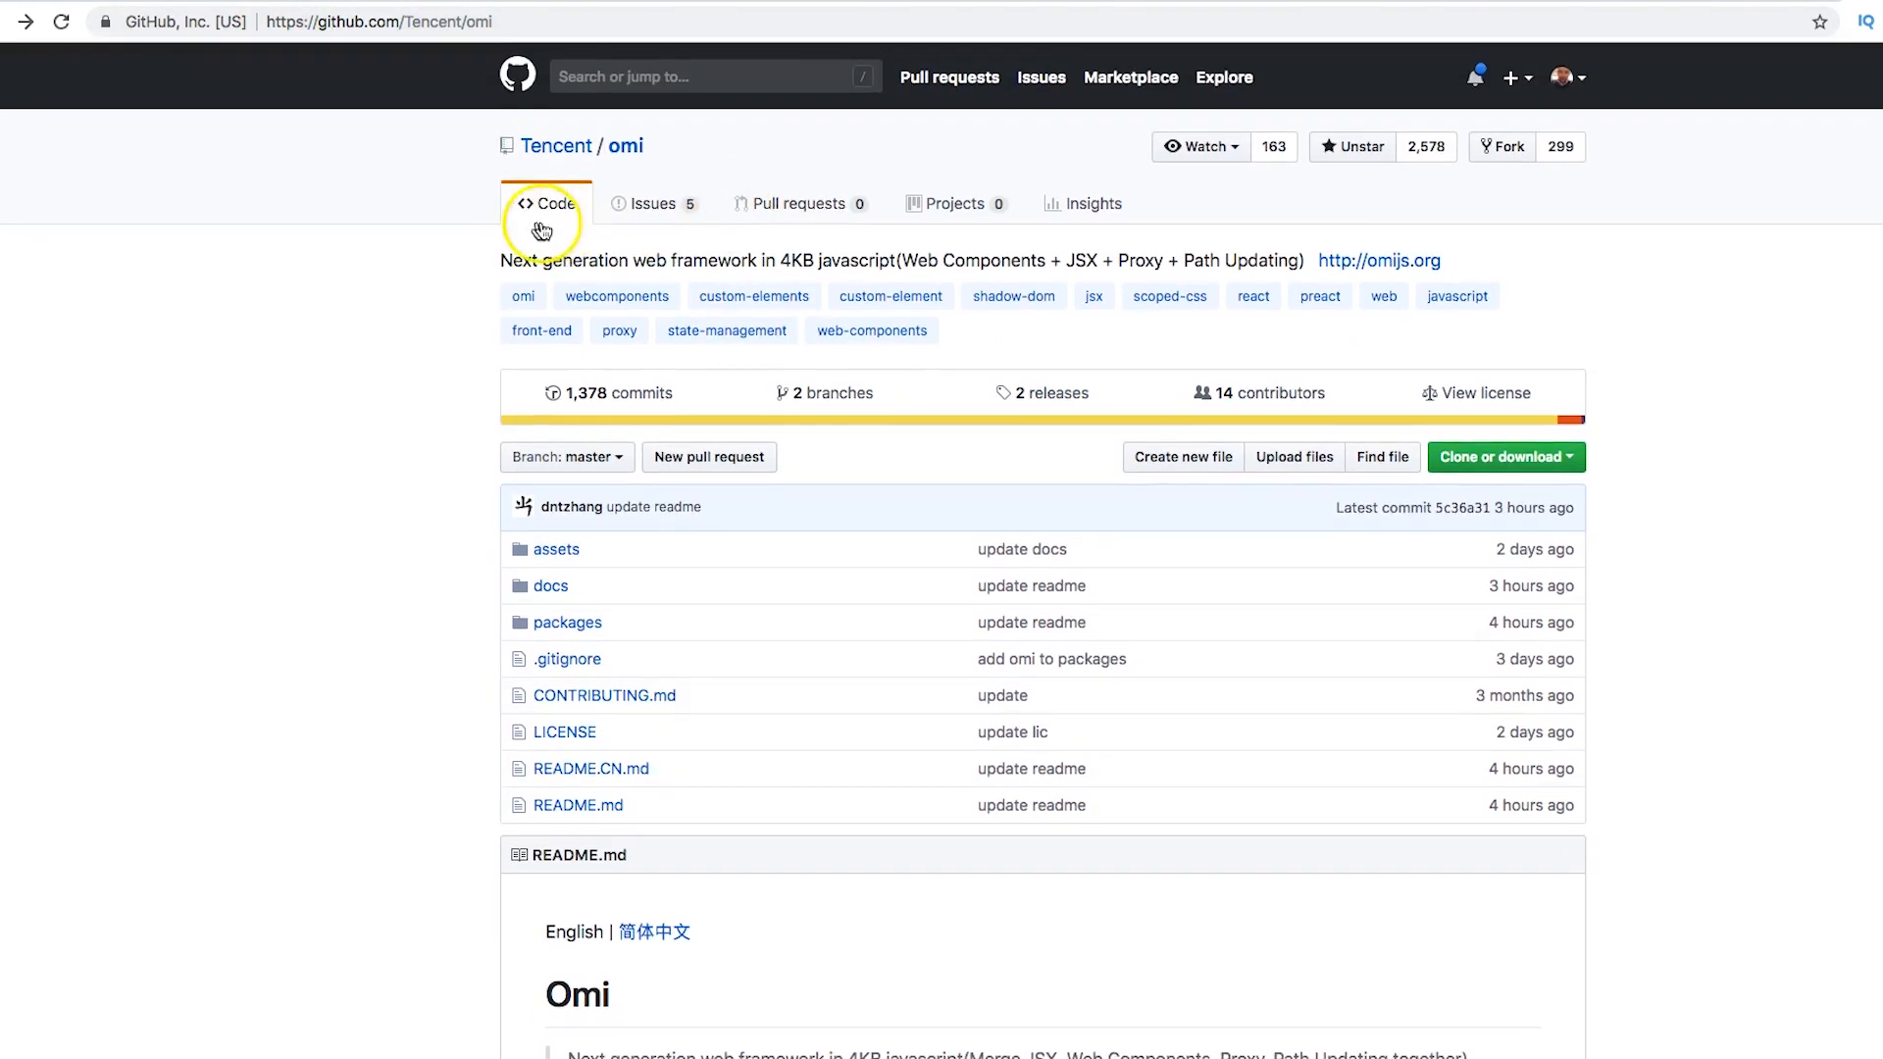
mouse_move(664, 245)
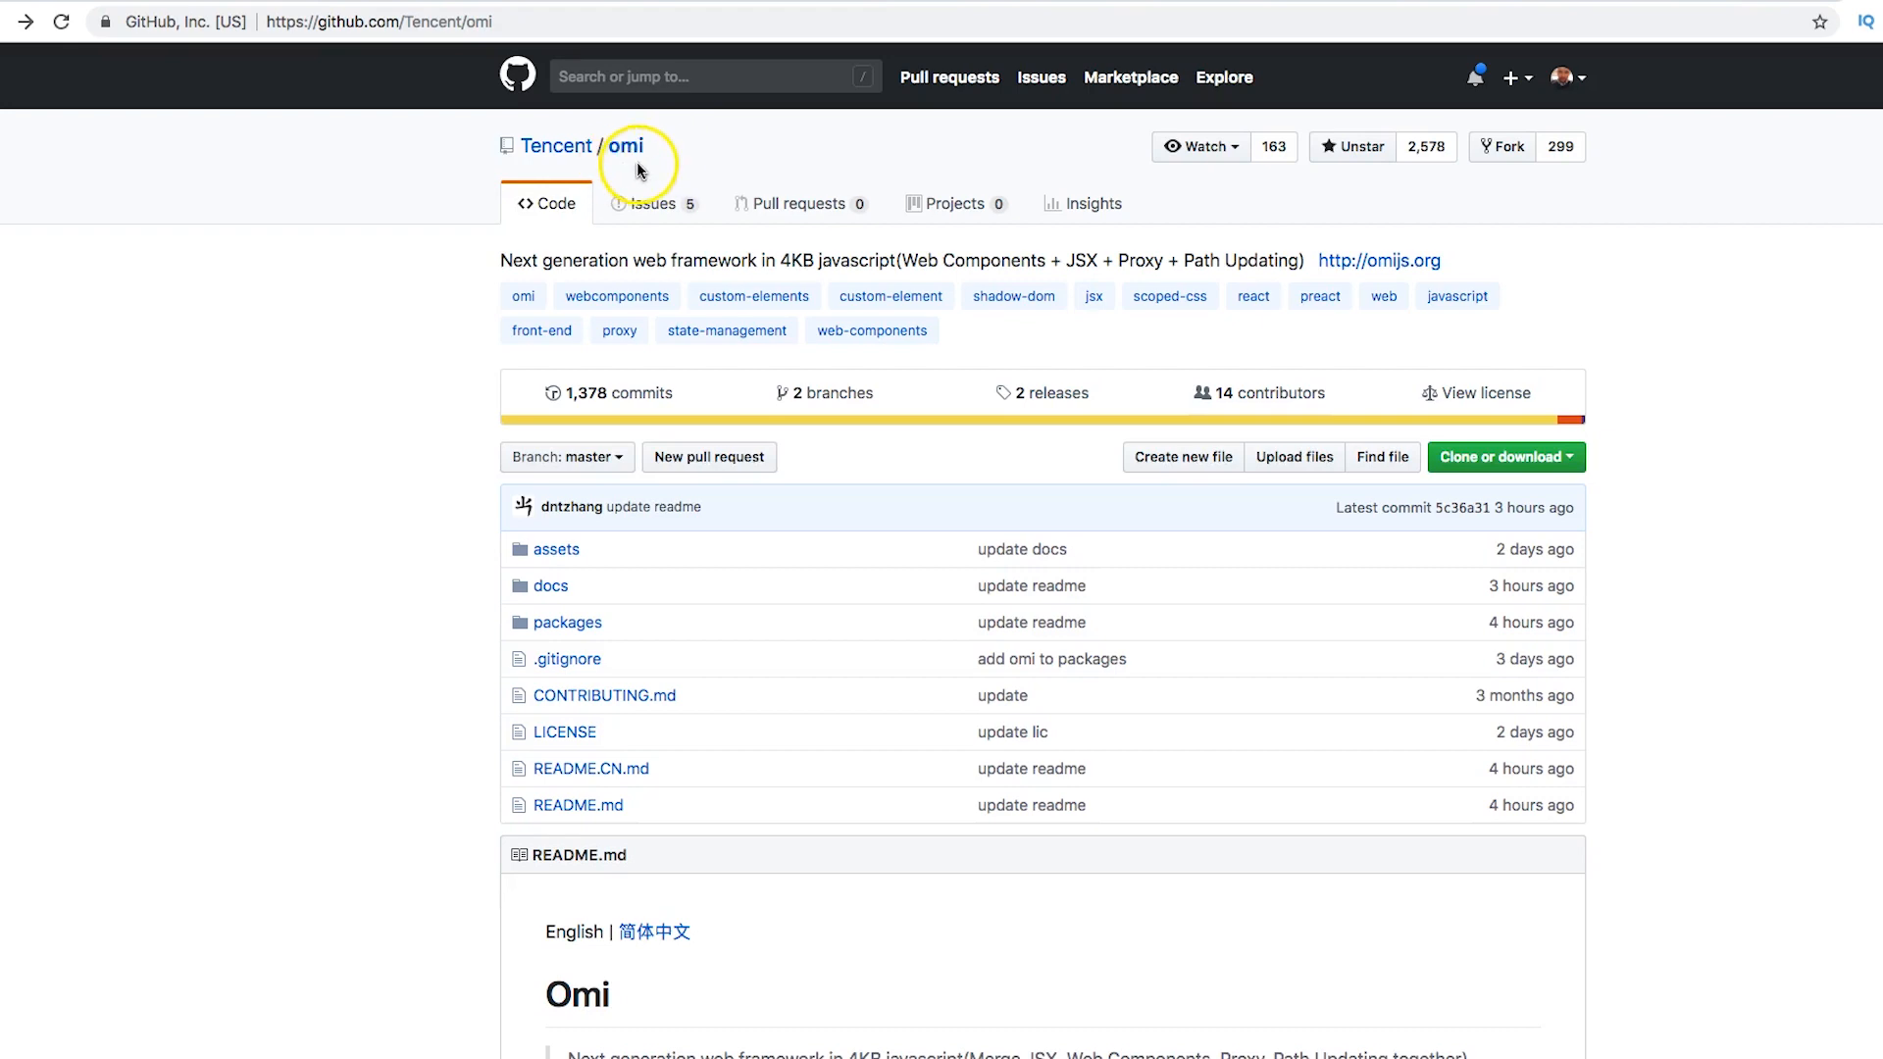
Step: Scroll the omi README down to the 'Why Omi?' feature list
scroll("down", 3)
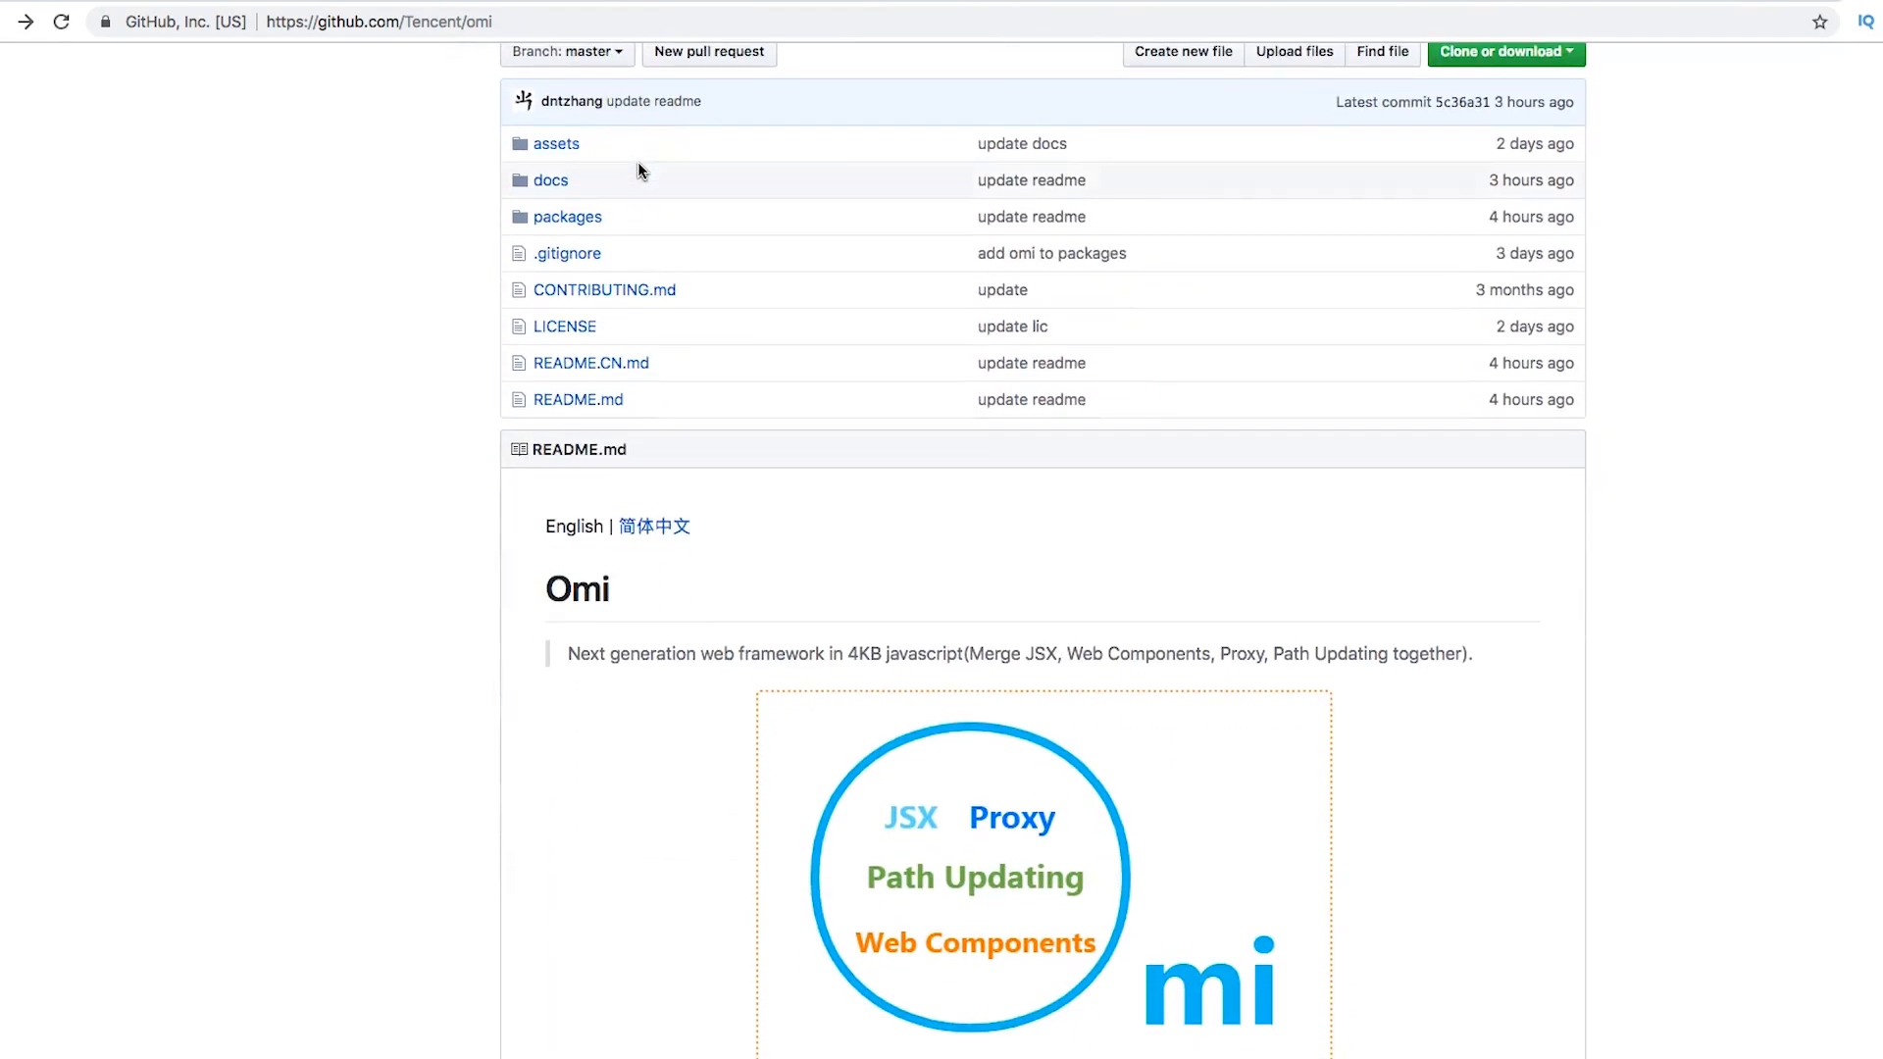
scroll("down", 3)
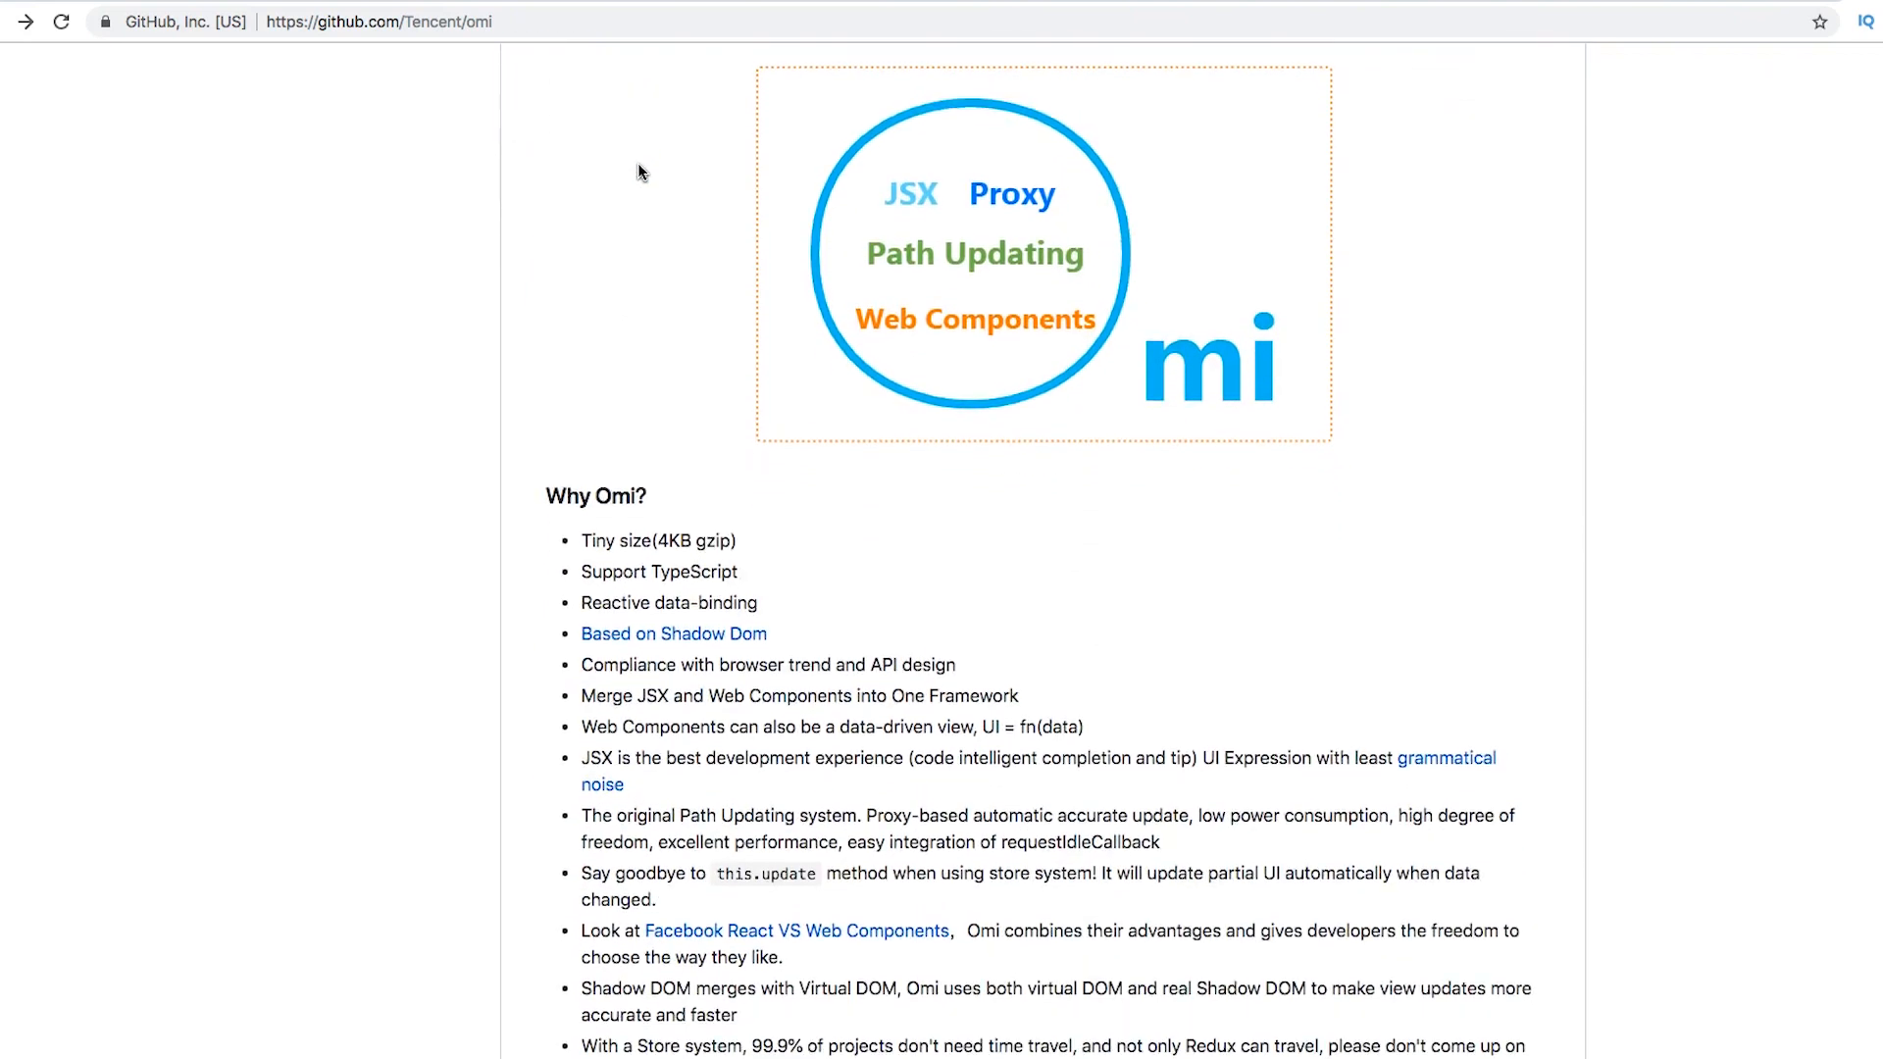
scroll("down", 3)
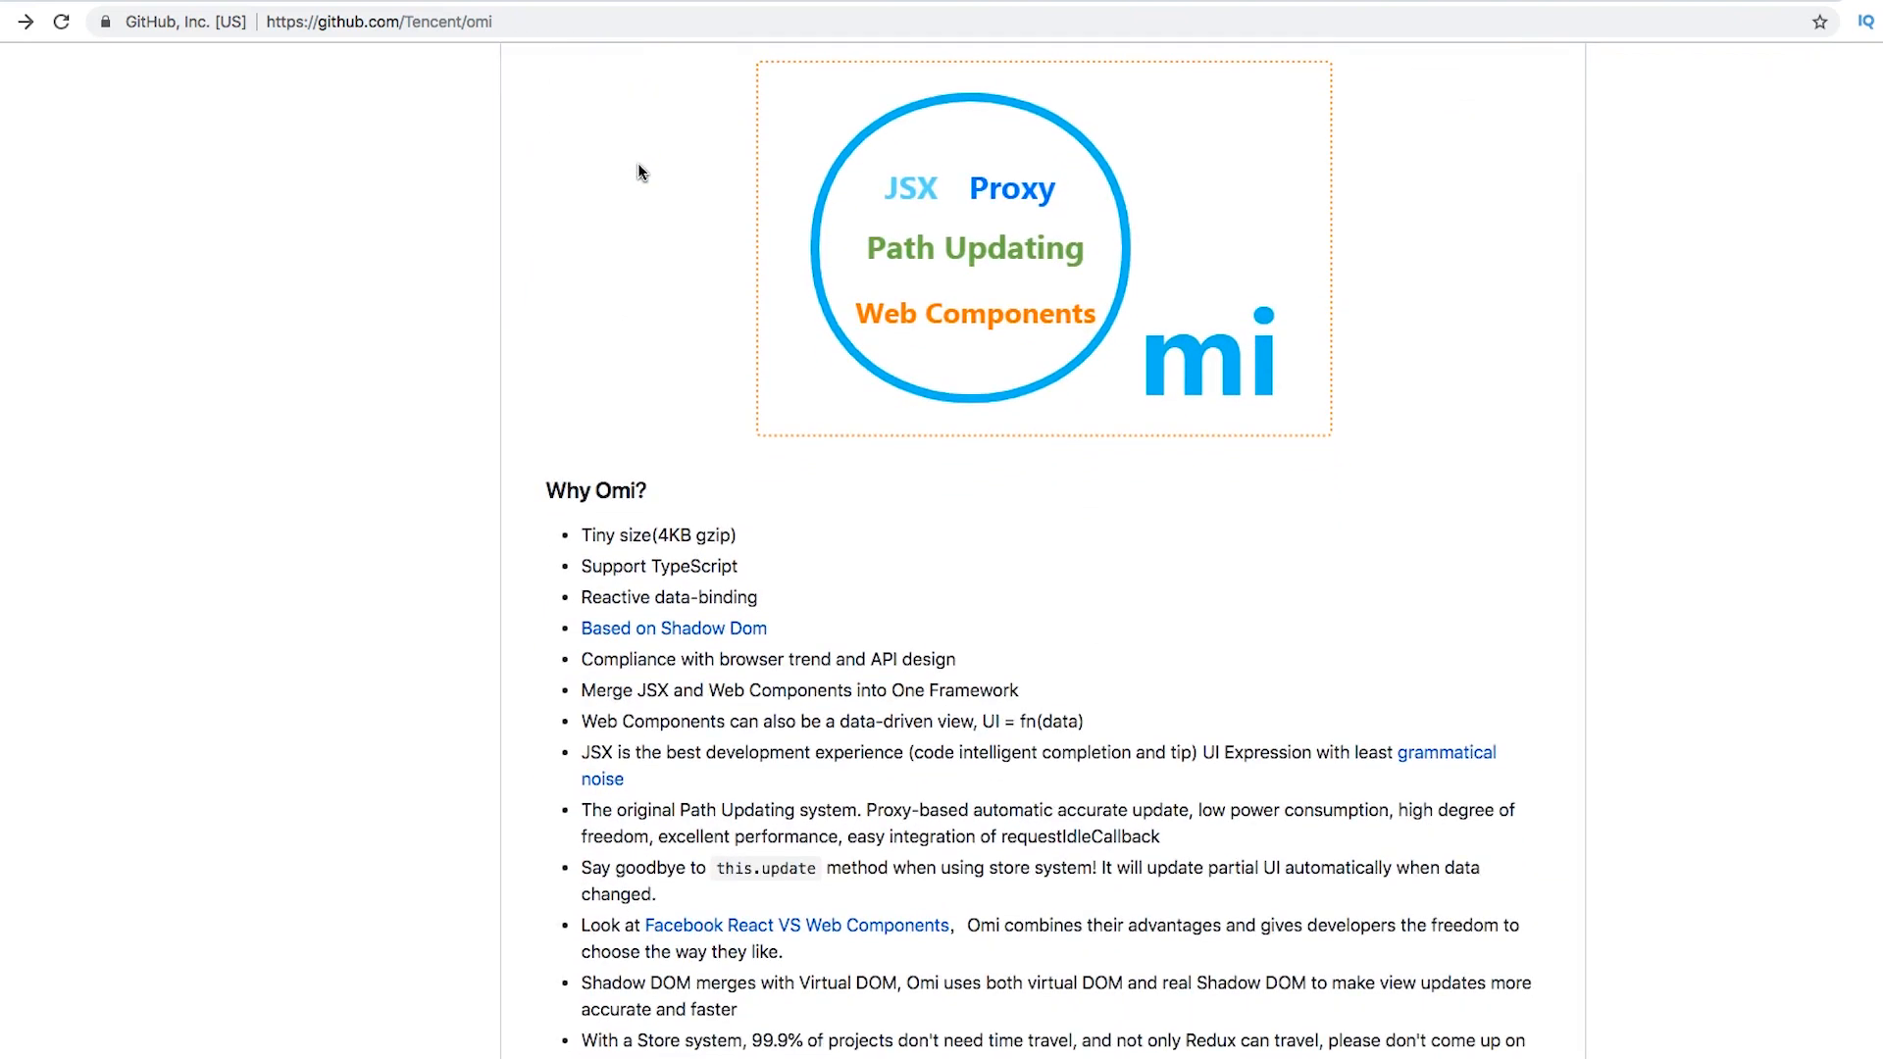
scroll("down", 3)
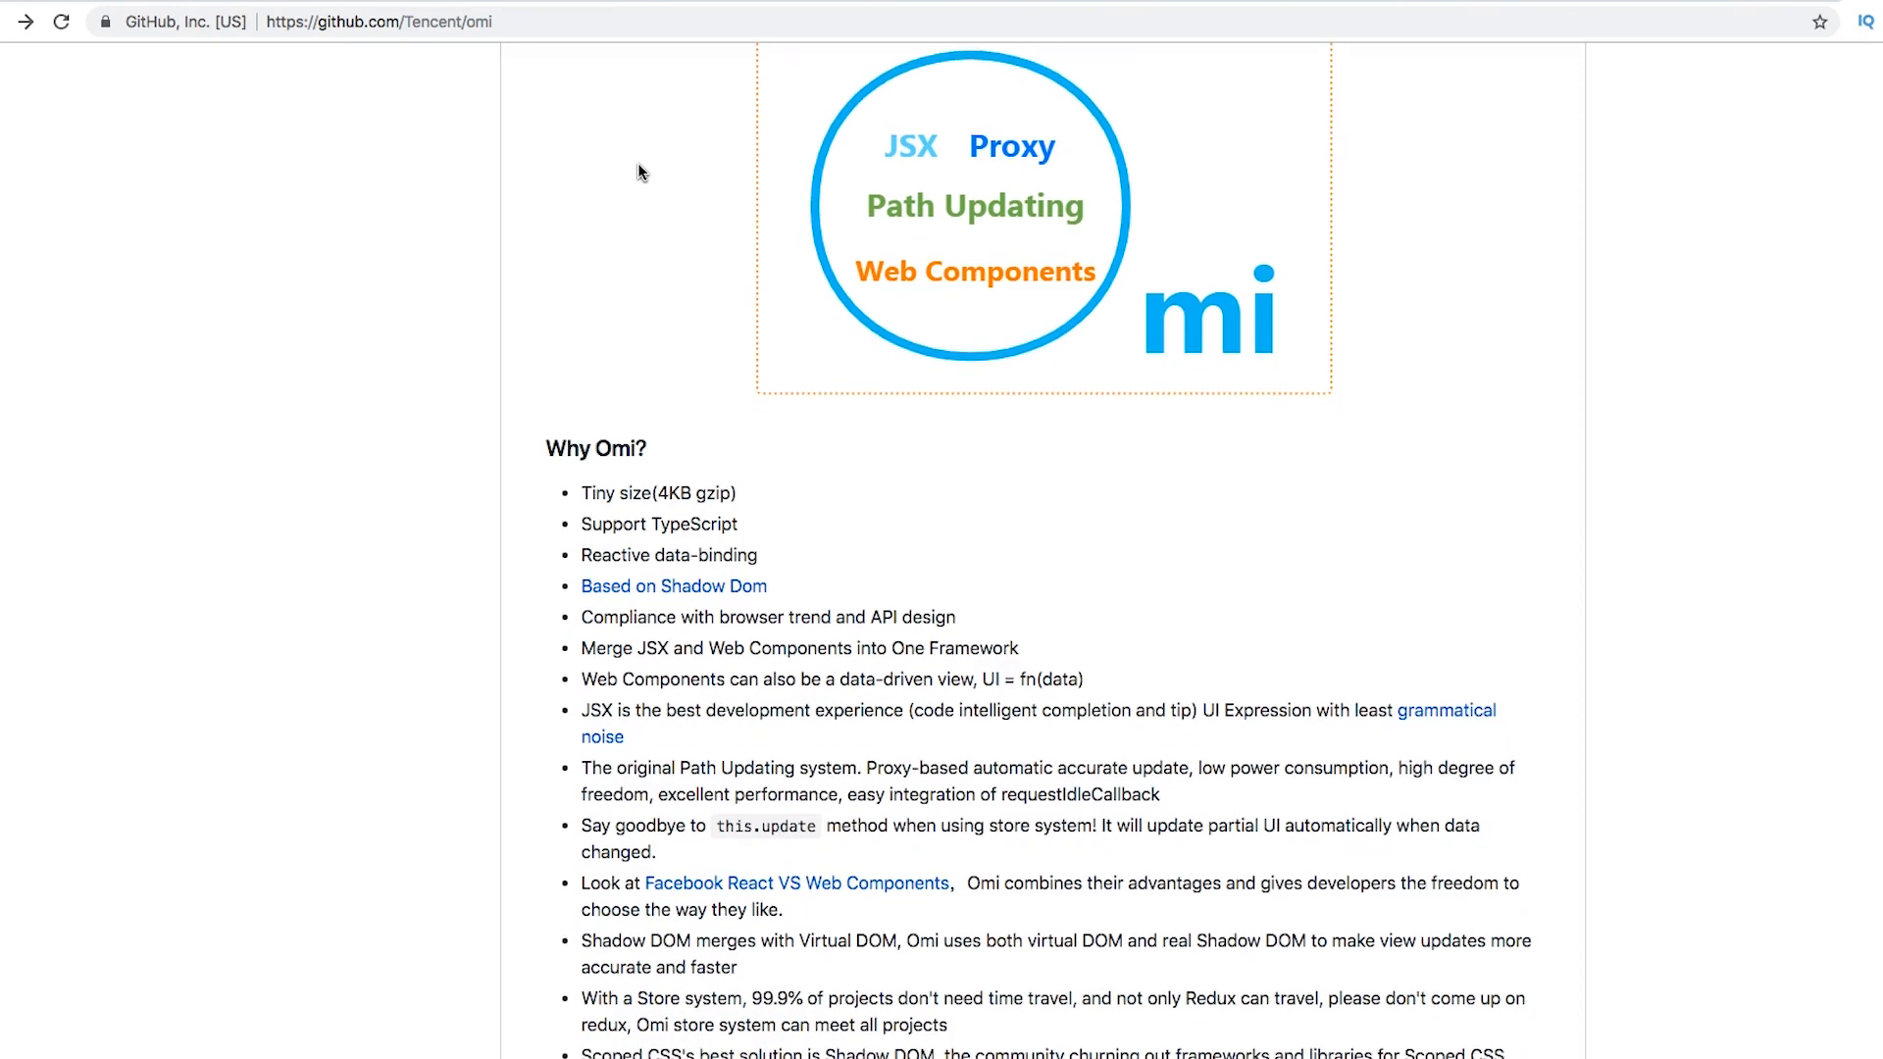
scroll("down", 3)
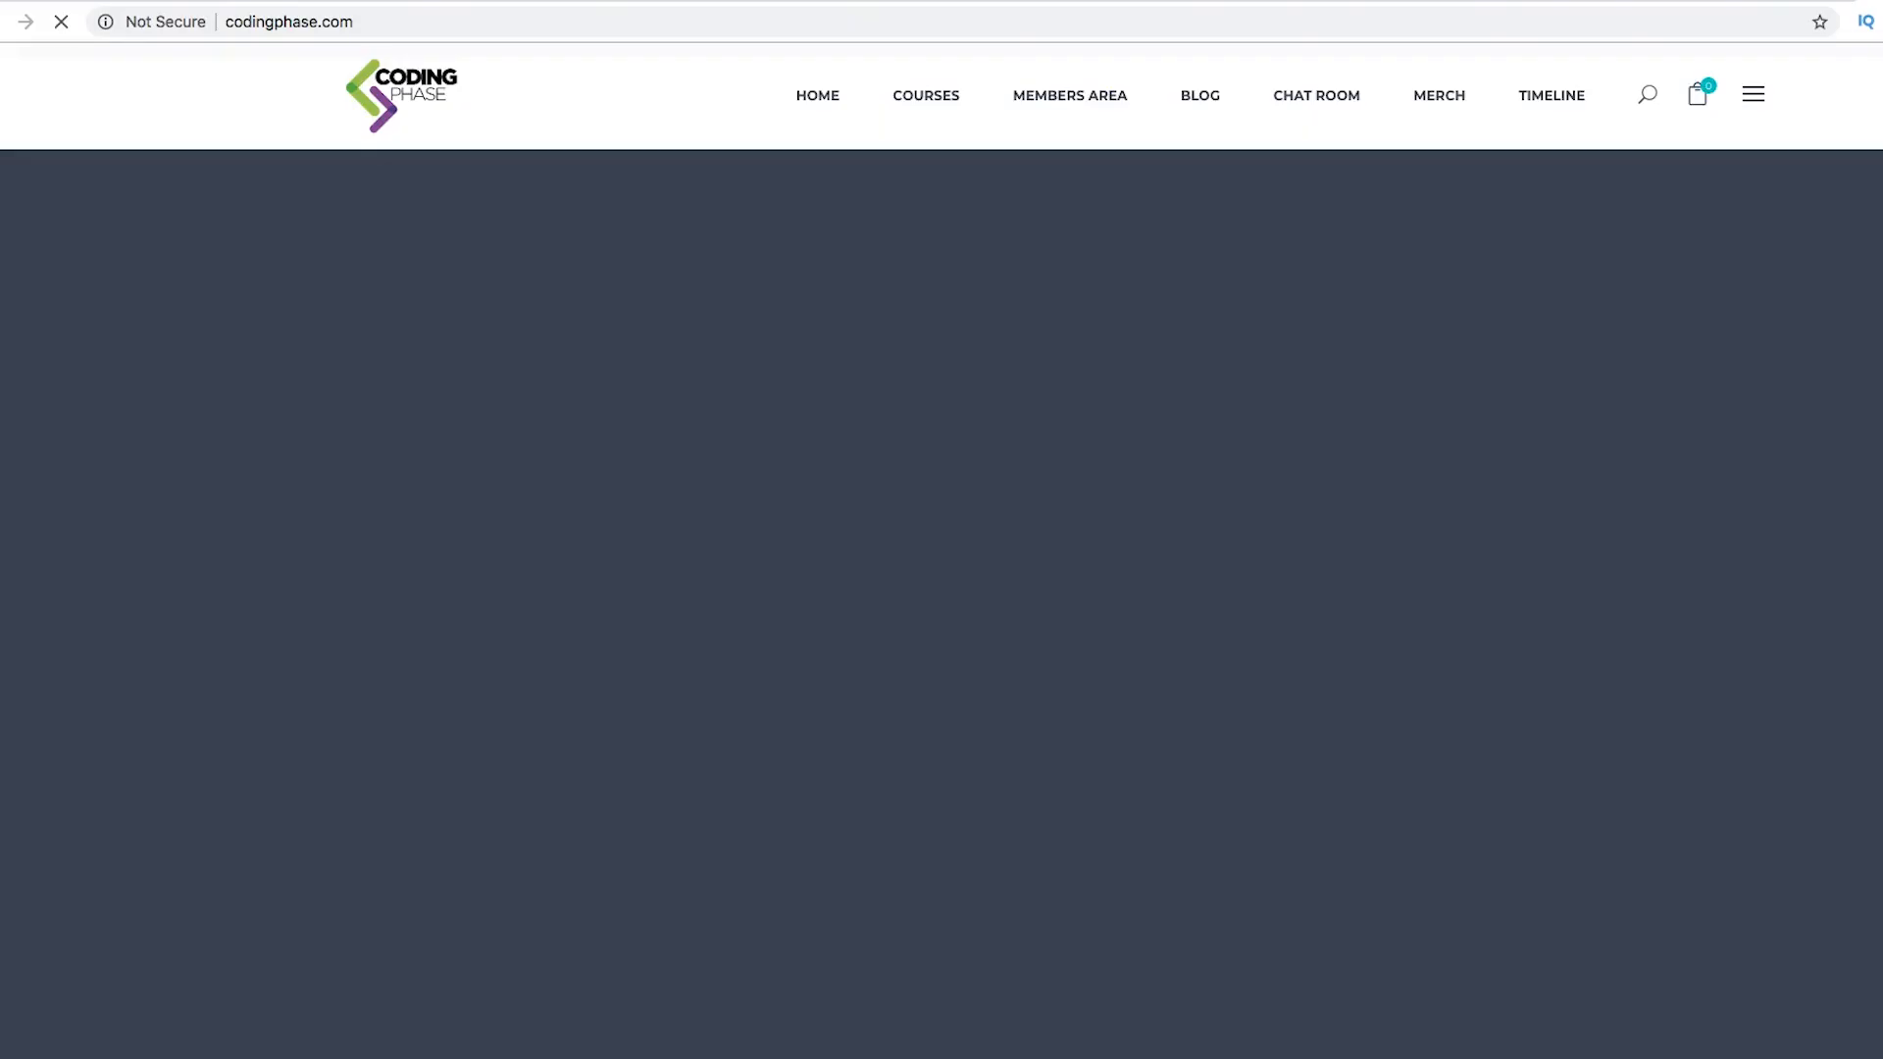
Step: Open the COURSES catalogue from the codingphase.com navigation bar
left_click(928, 92)
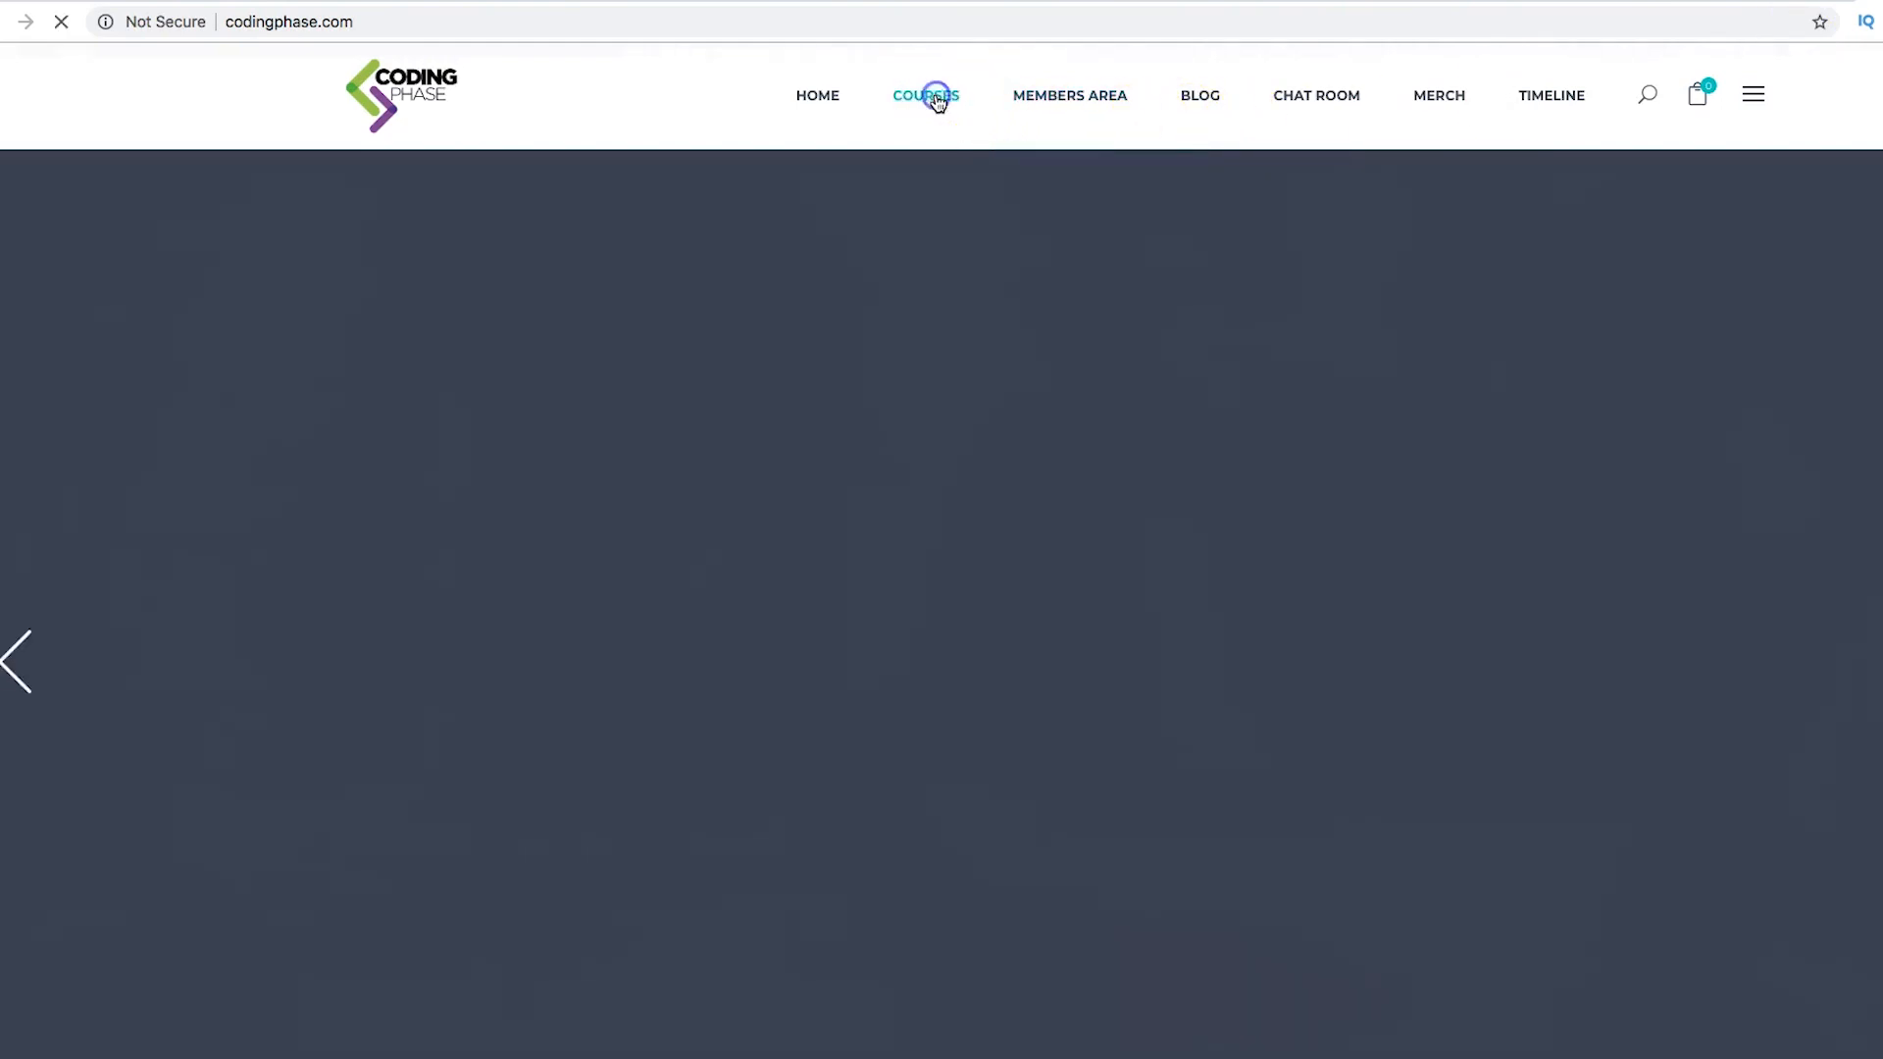
left_click(926, 95)
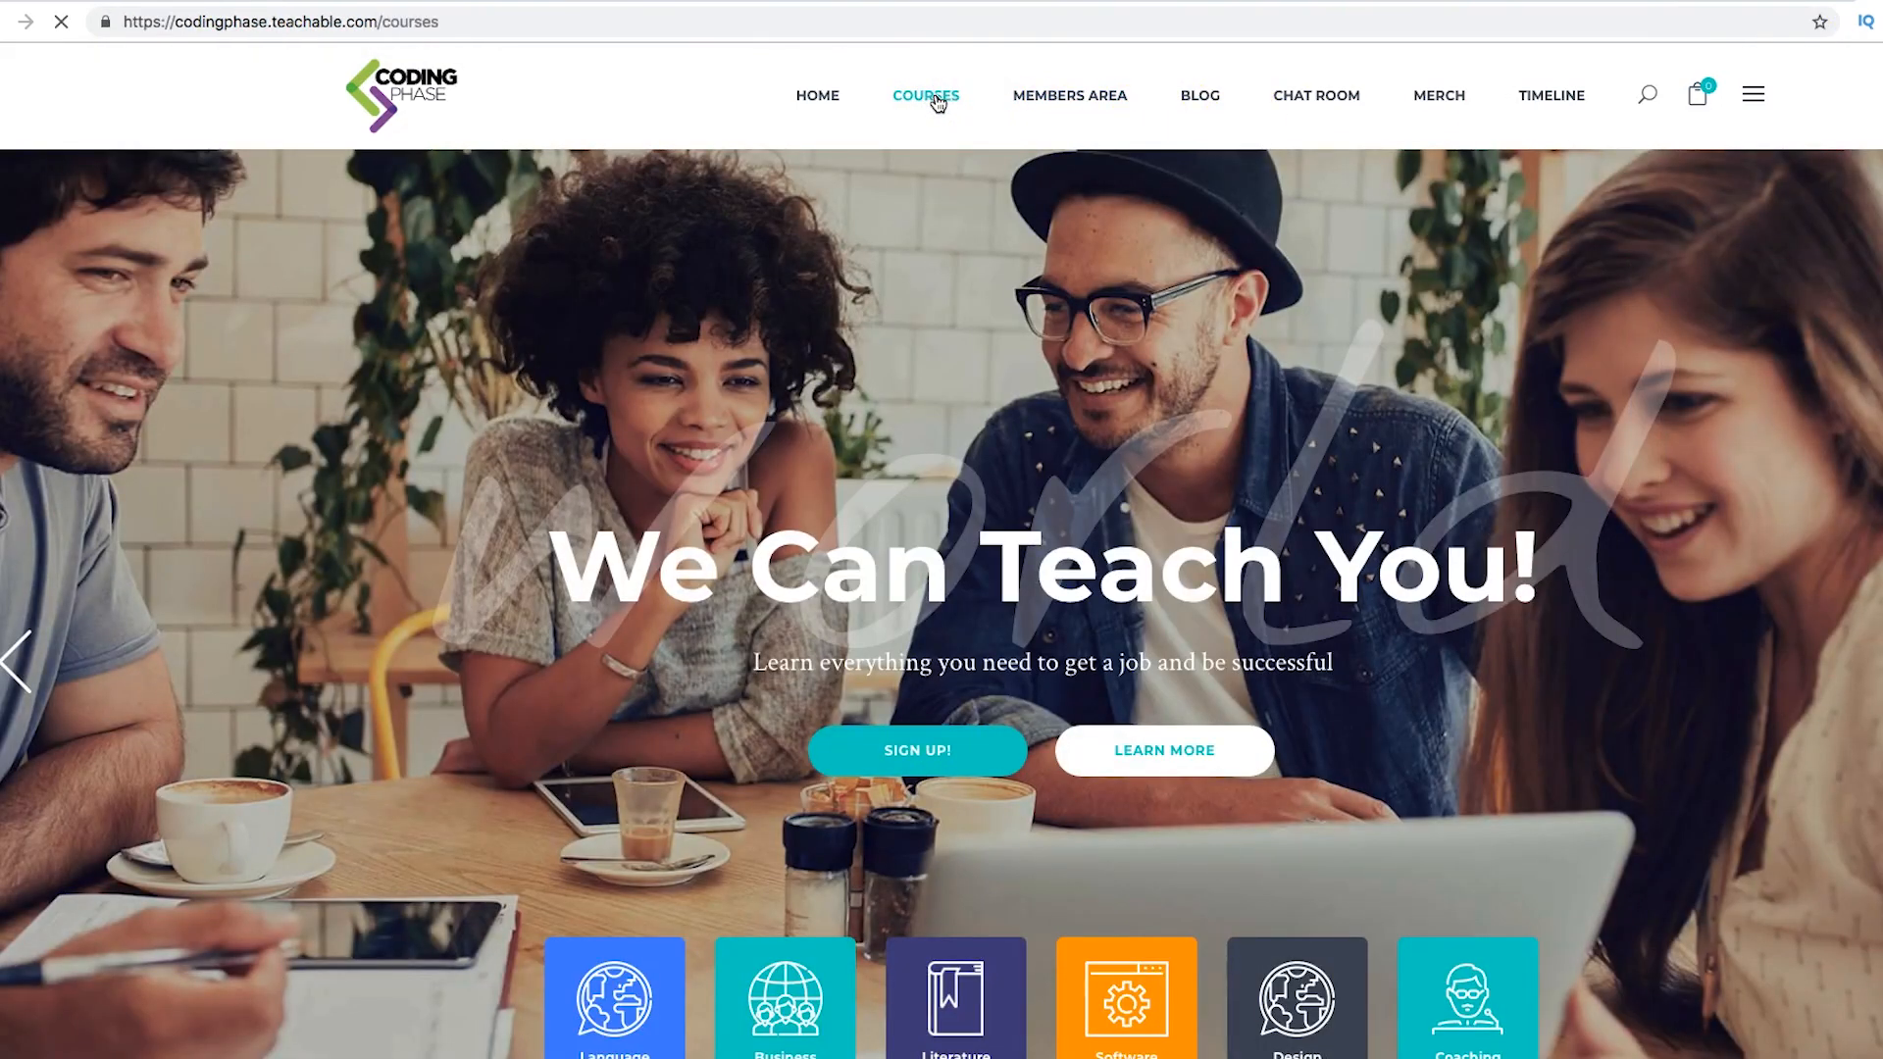
left_click(926, 96)
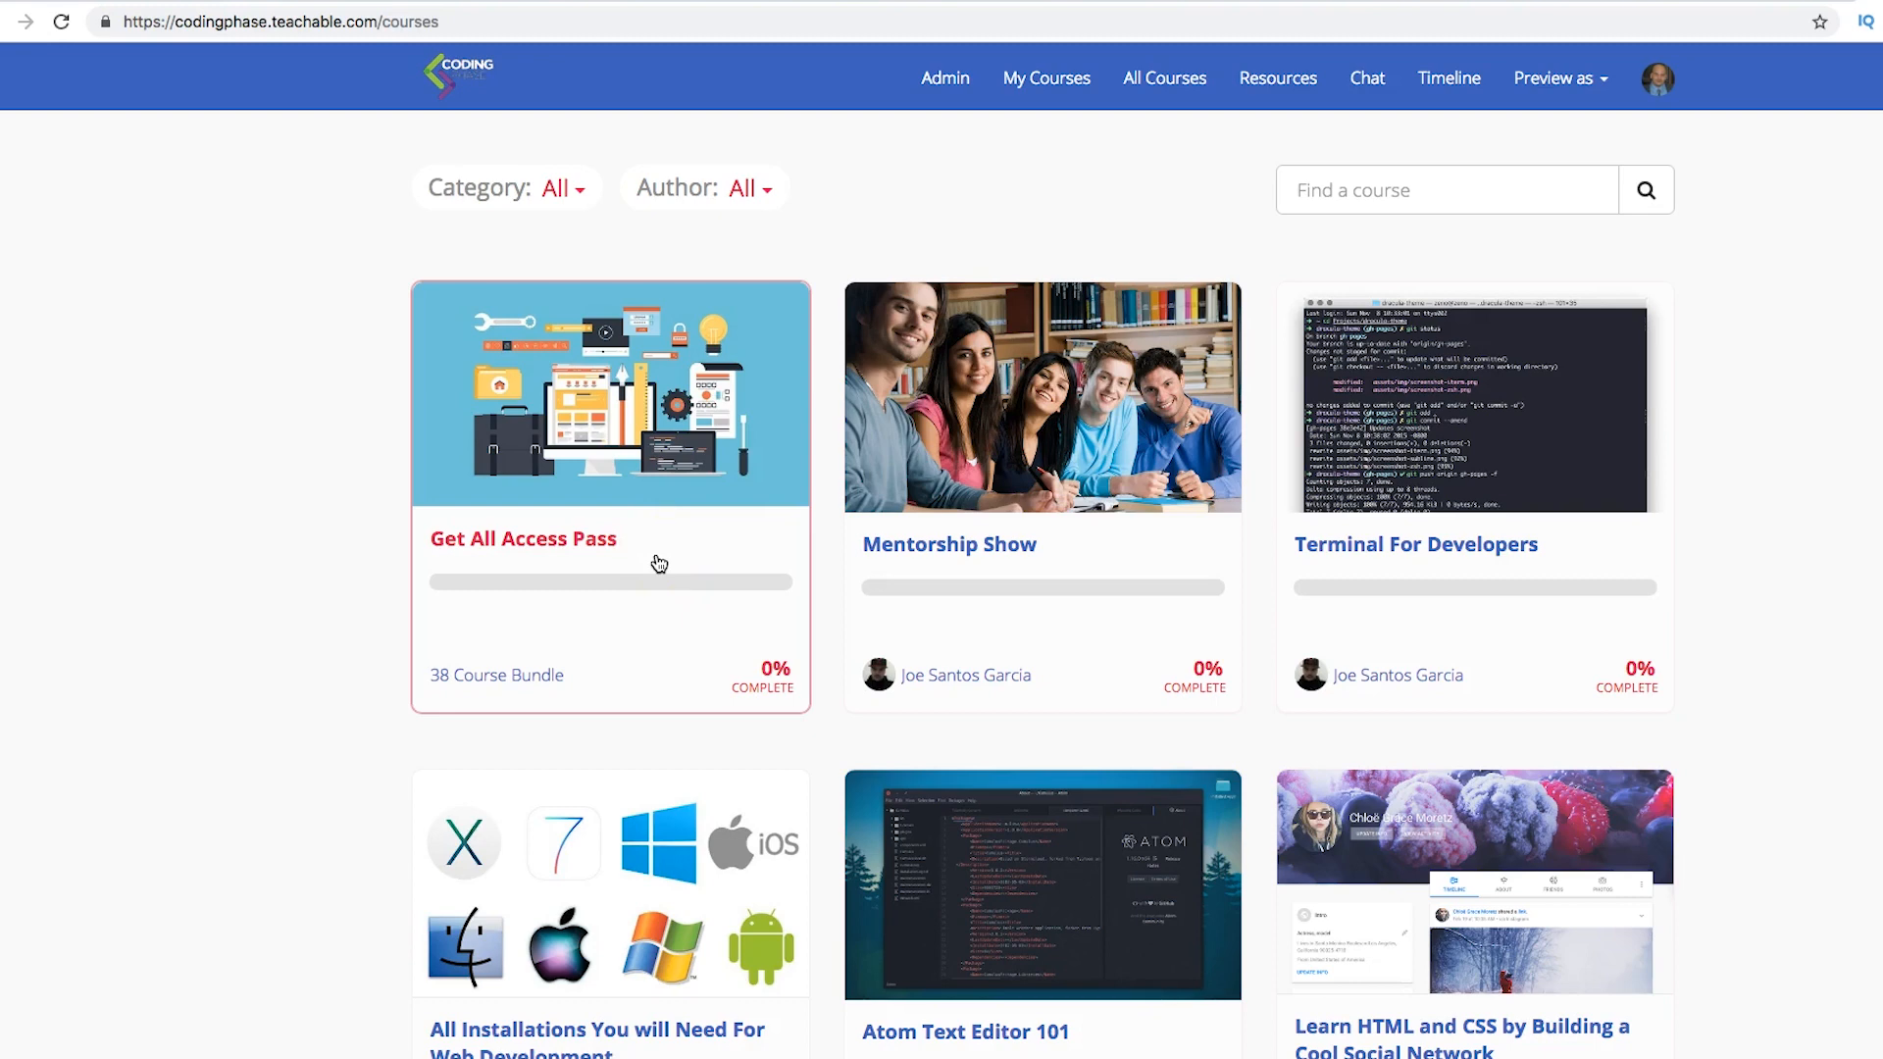
Step: Scroll the course grid down to Build a Restaurant Web App and Learn Mysql with Node JS
scroll("down", 3)
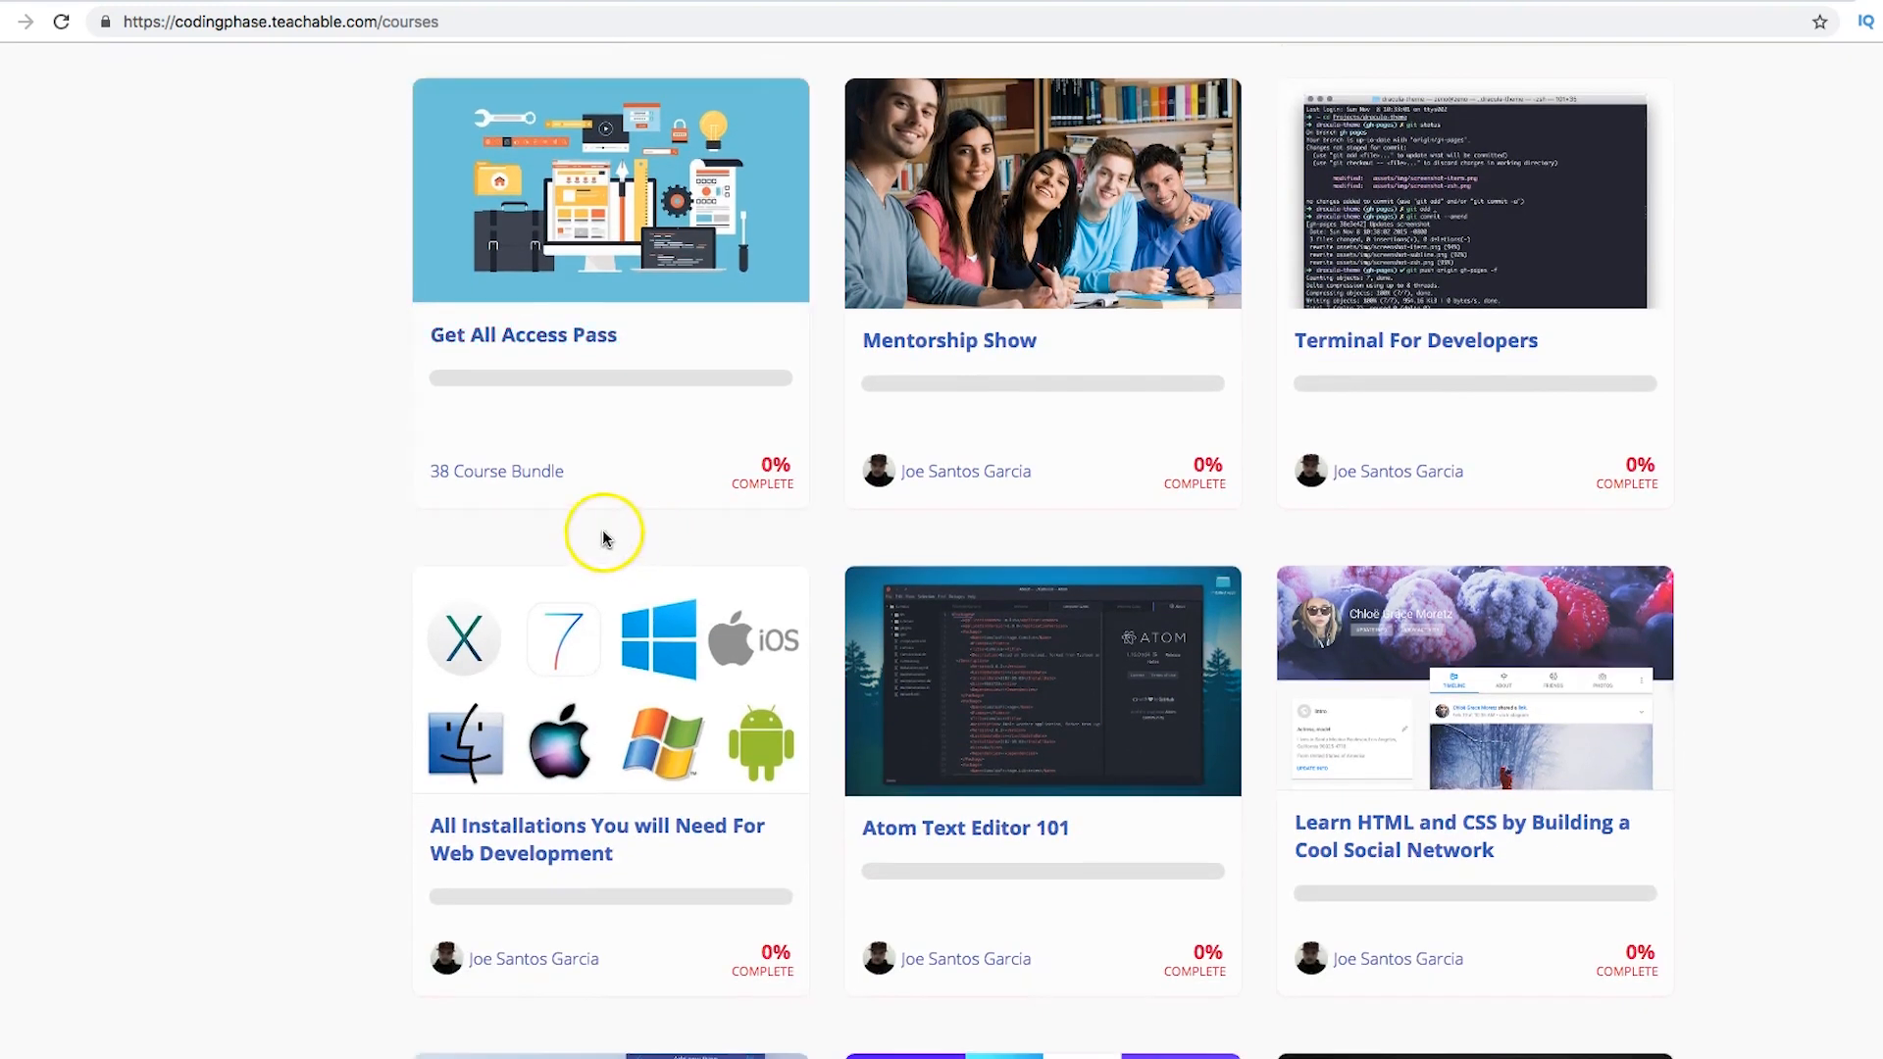
scroll("down", 3)
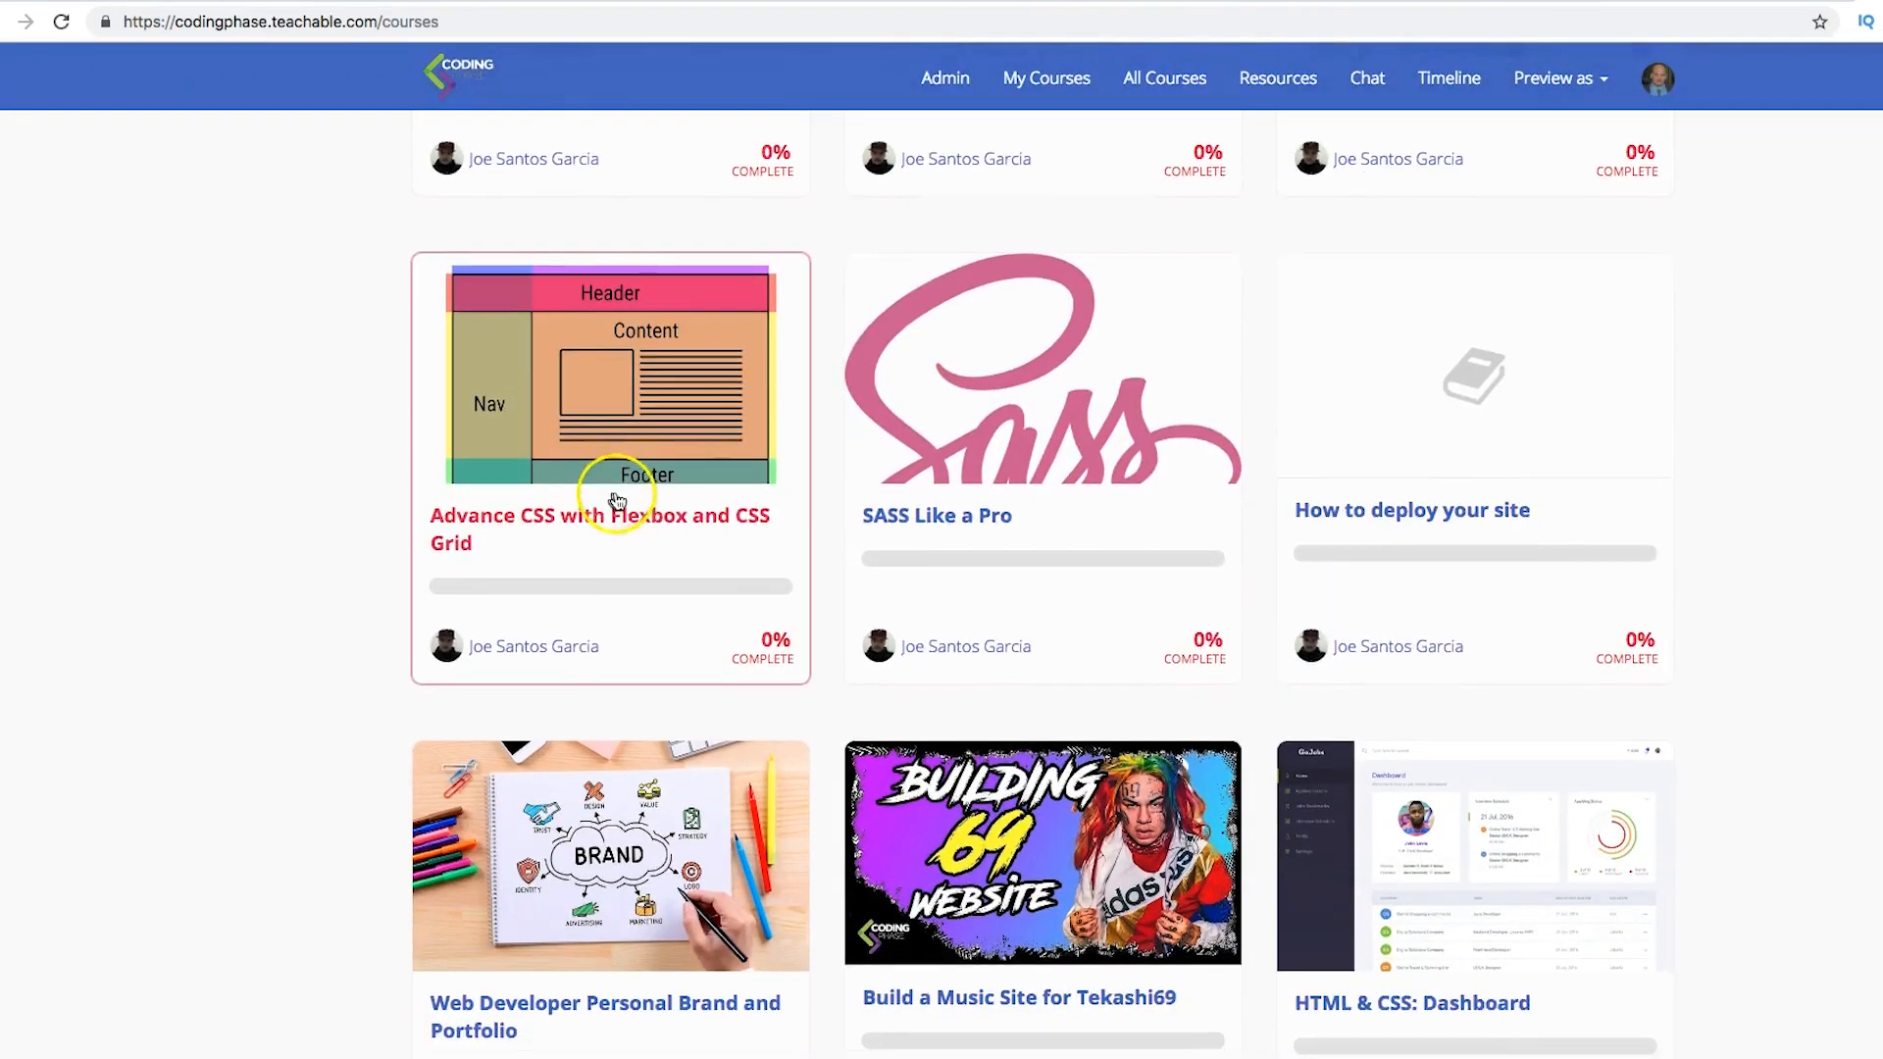
scroll("down", 3)
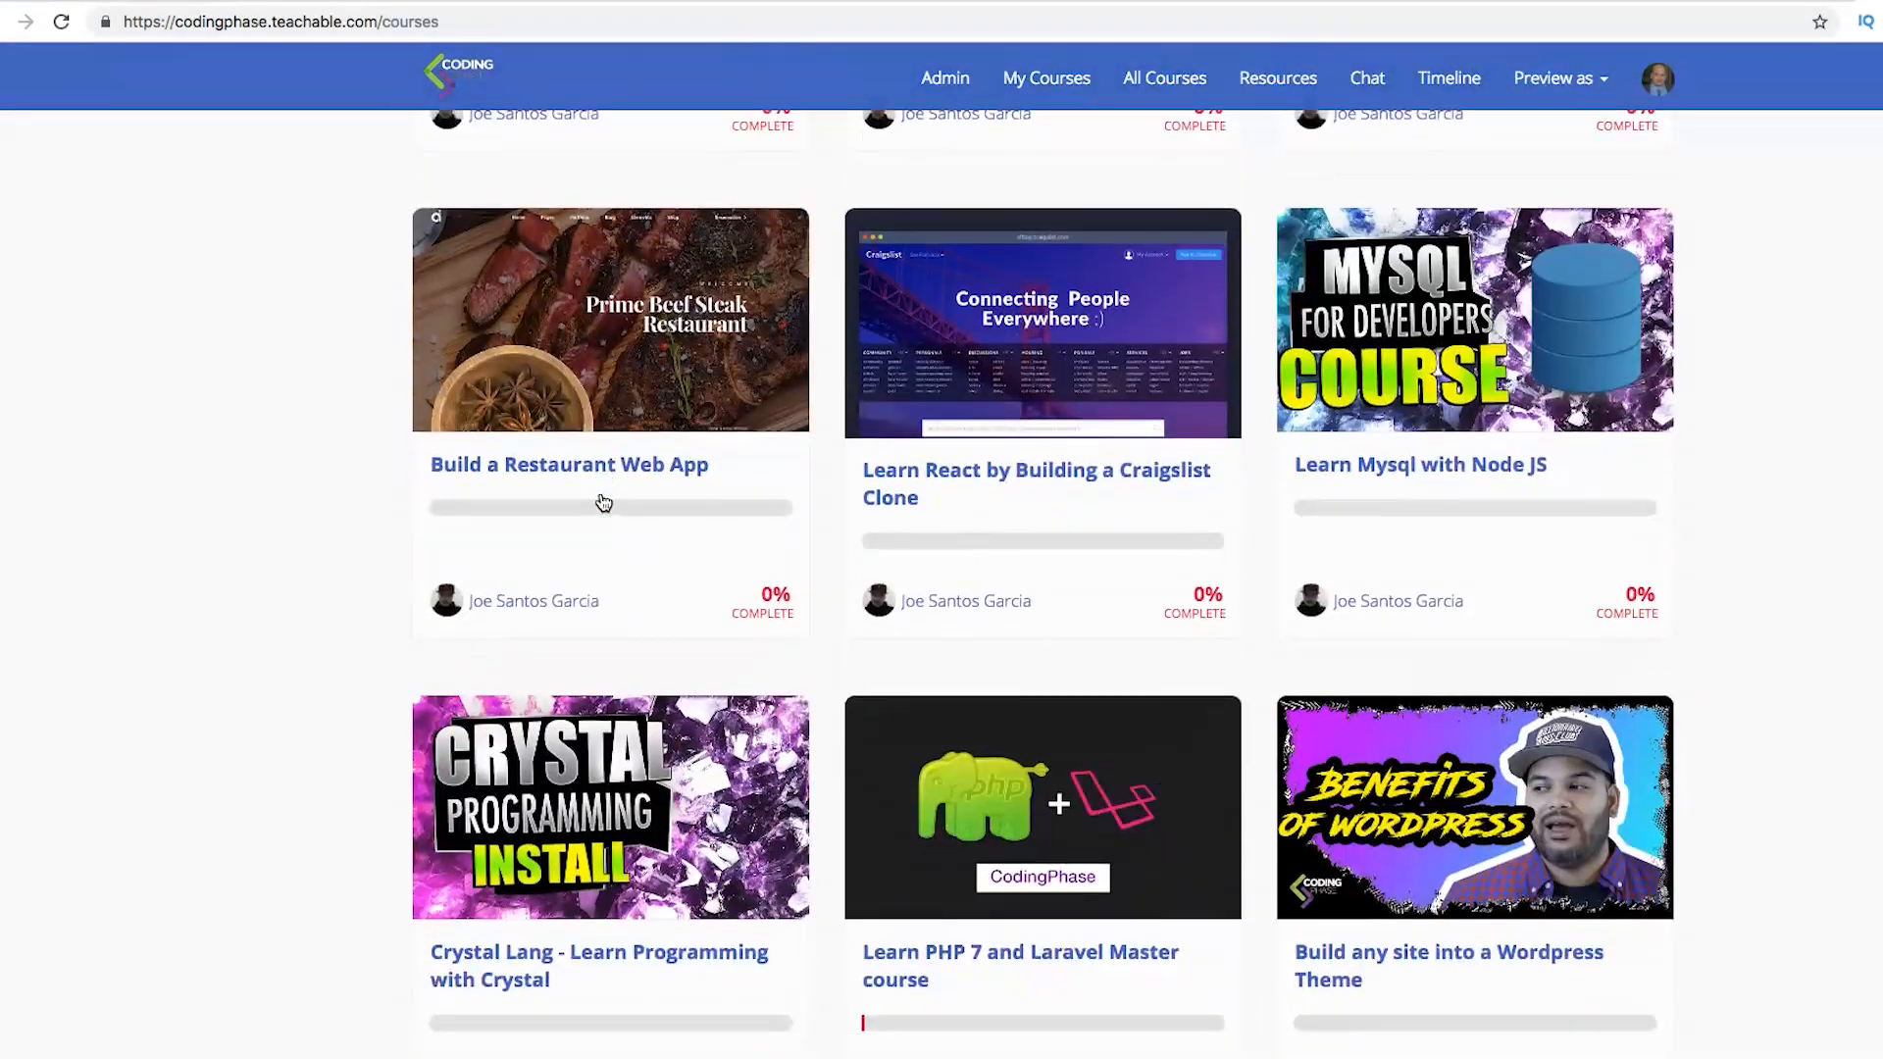
scroll("down", 3)
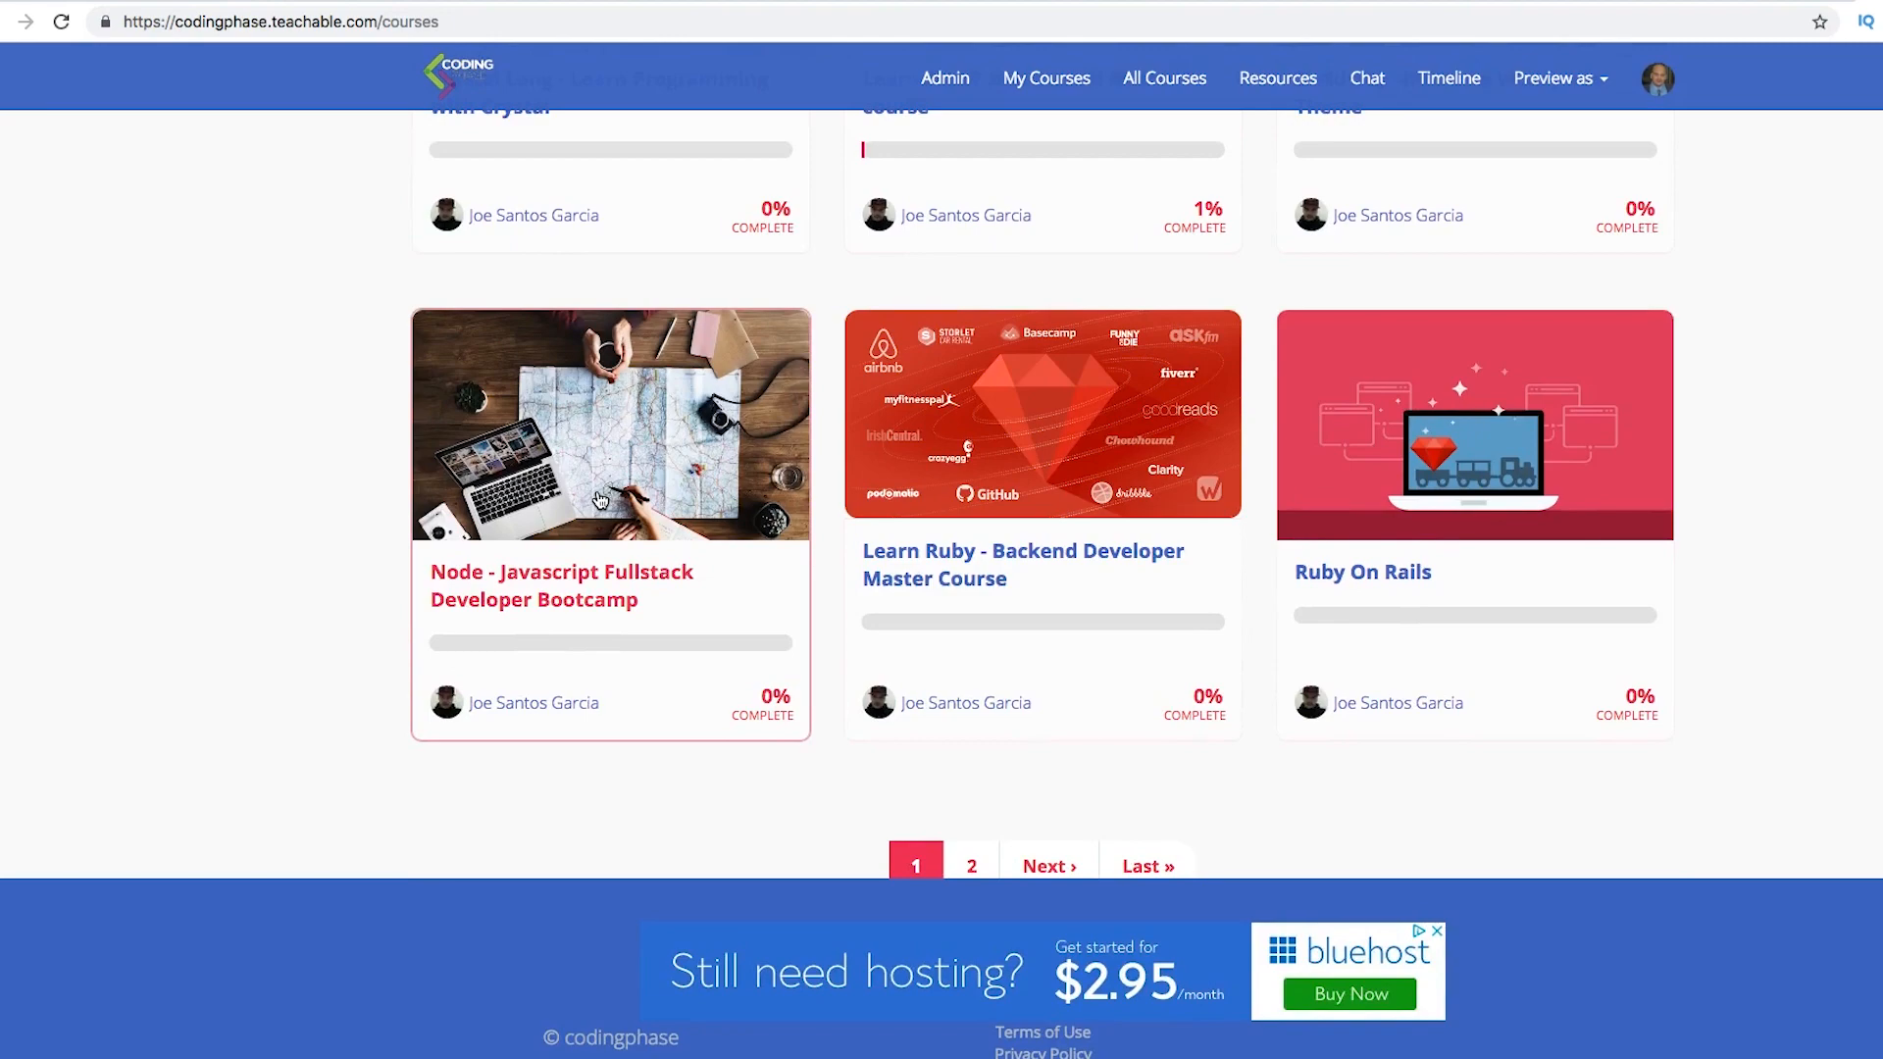
scroll("up", 3)
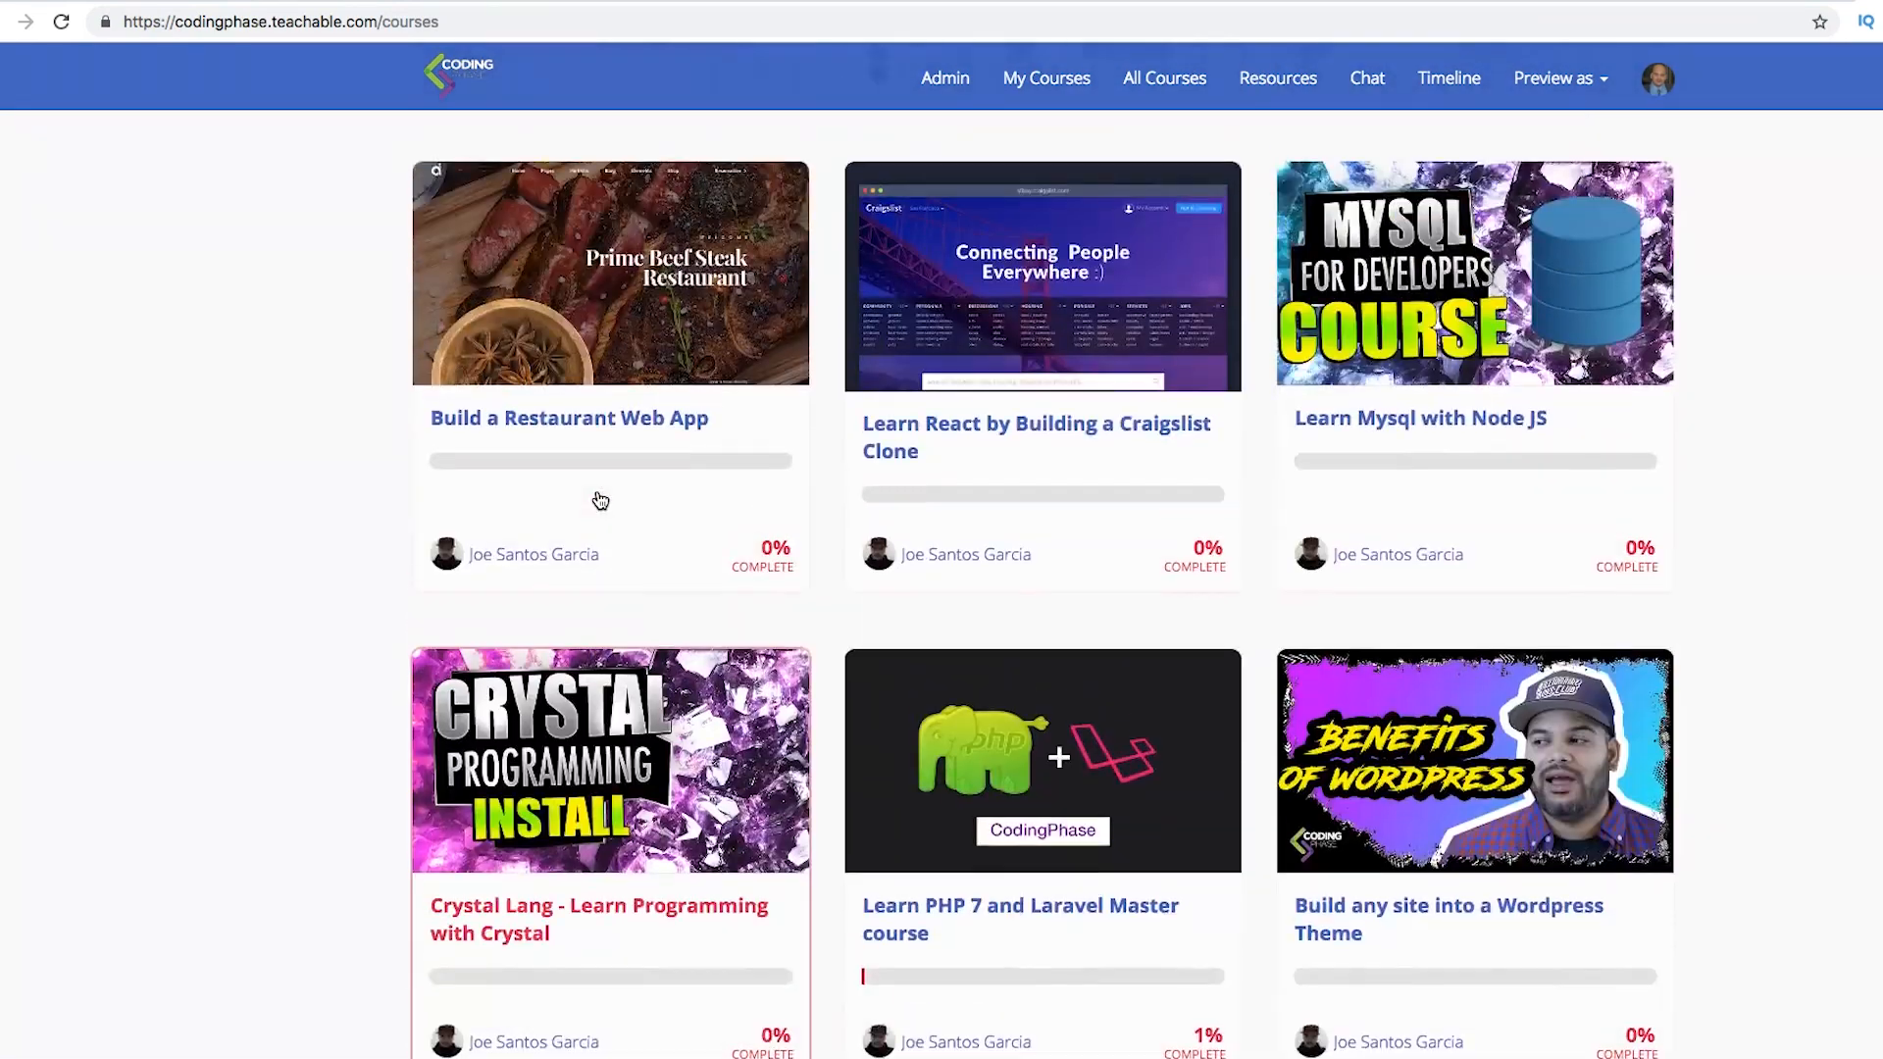
scroll("down", 3)
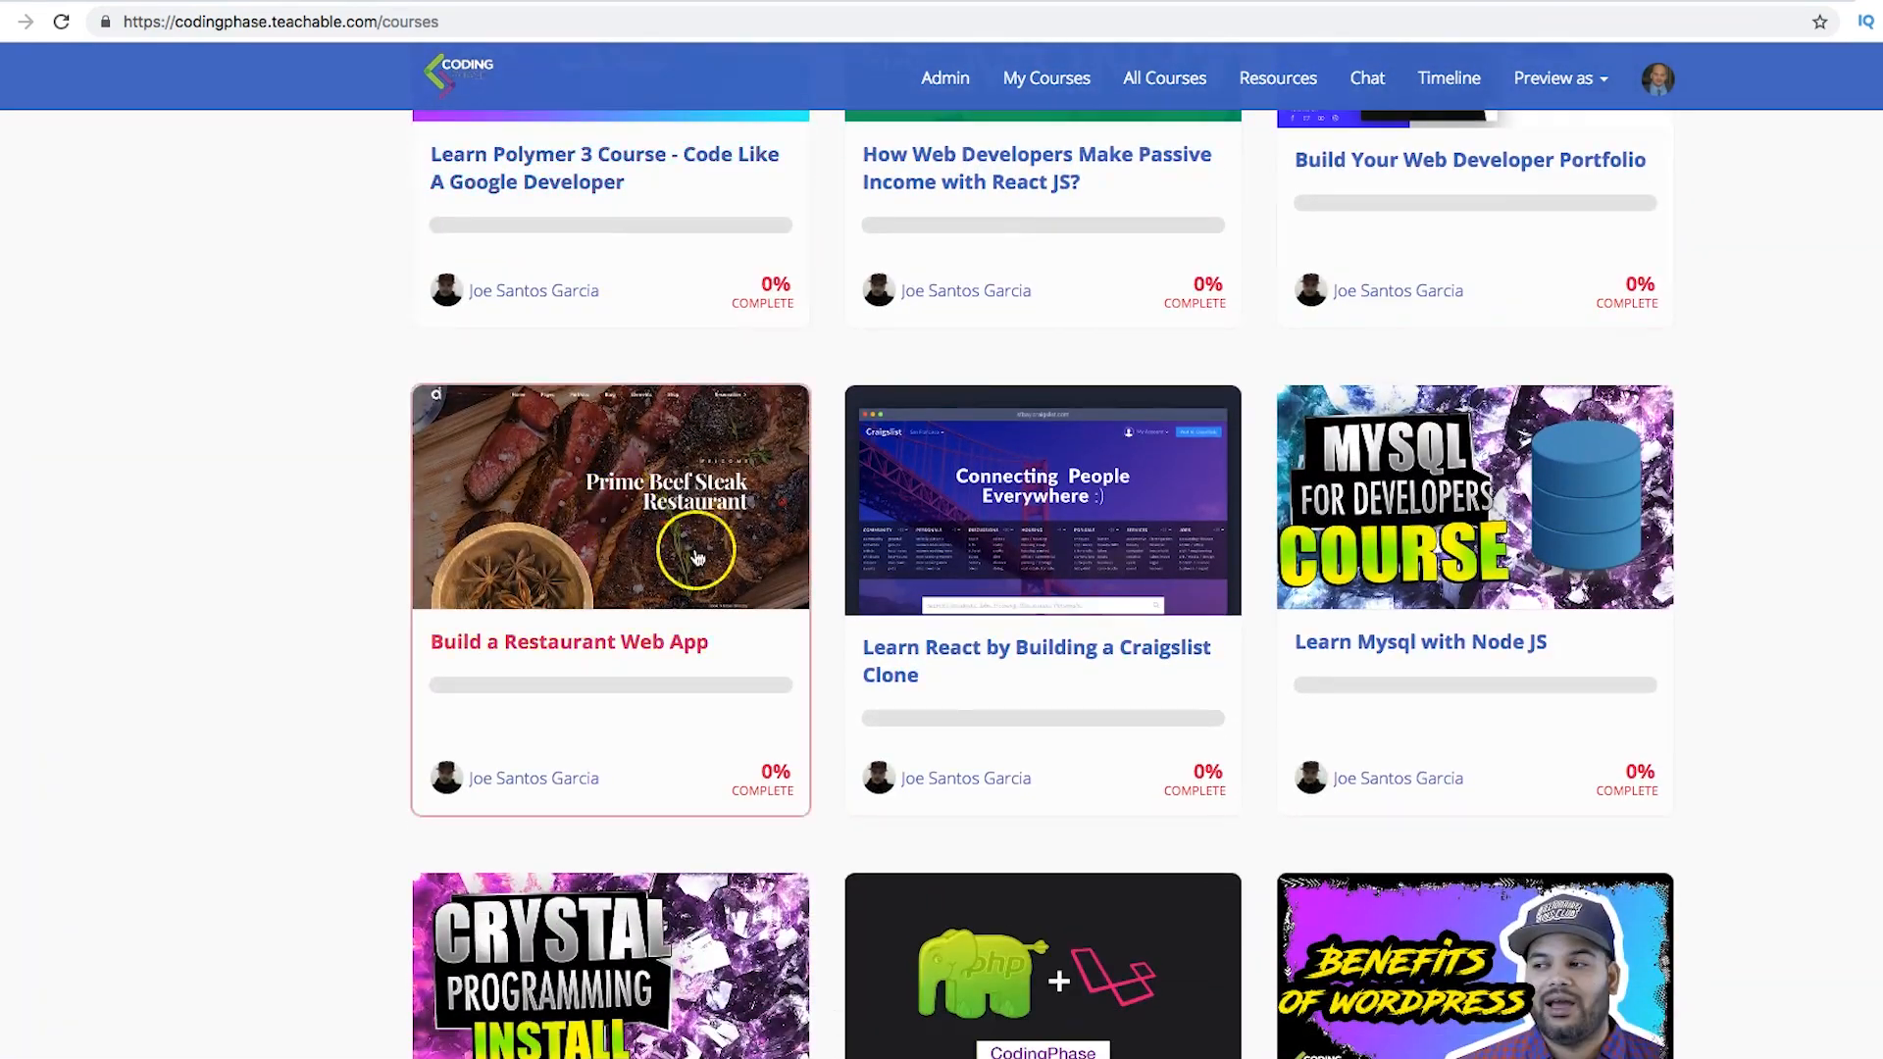
mouse_move(1254, 1013)
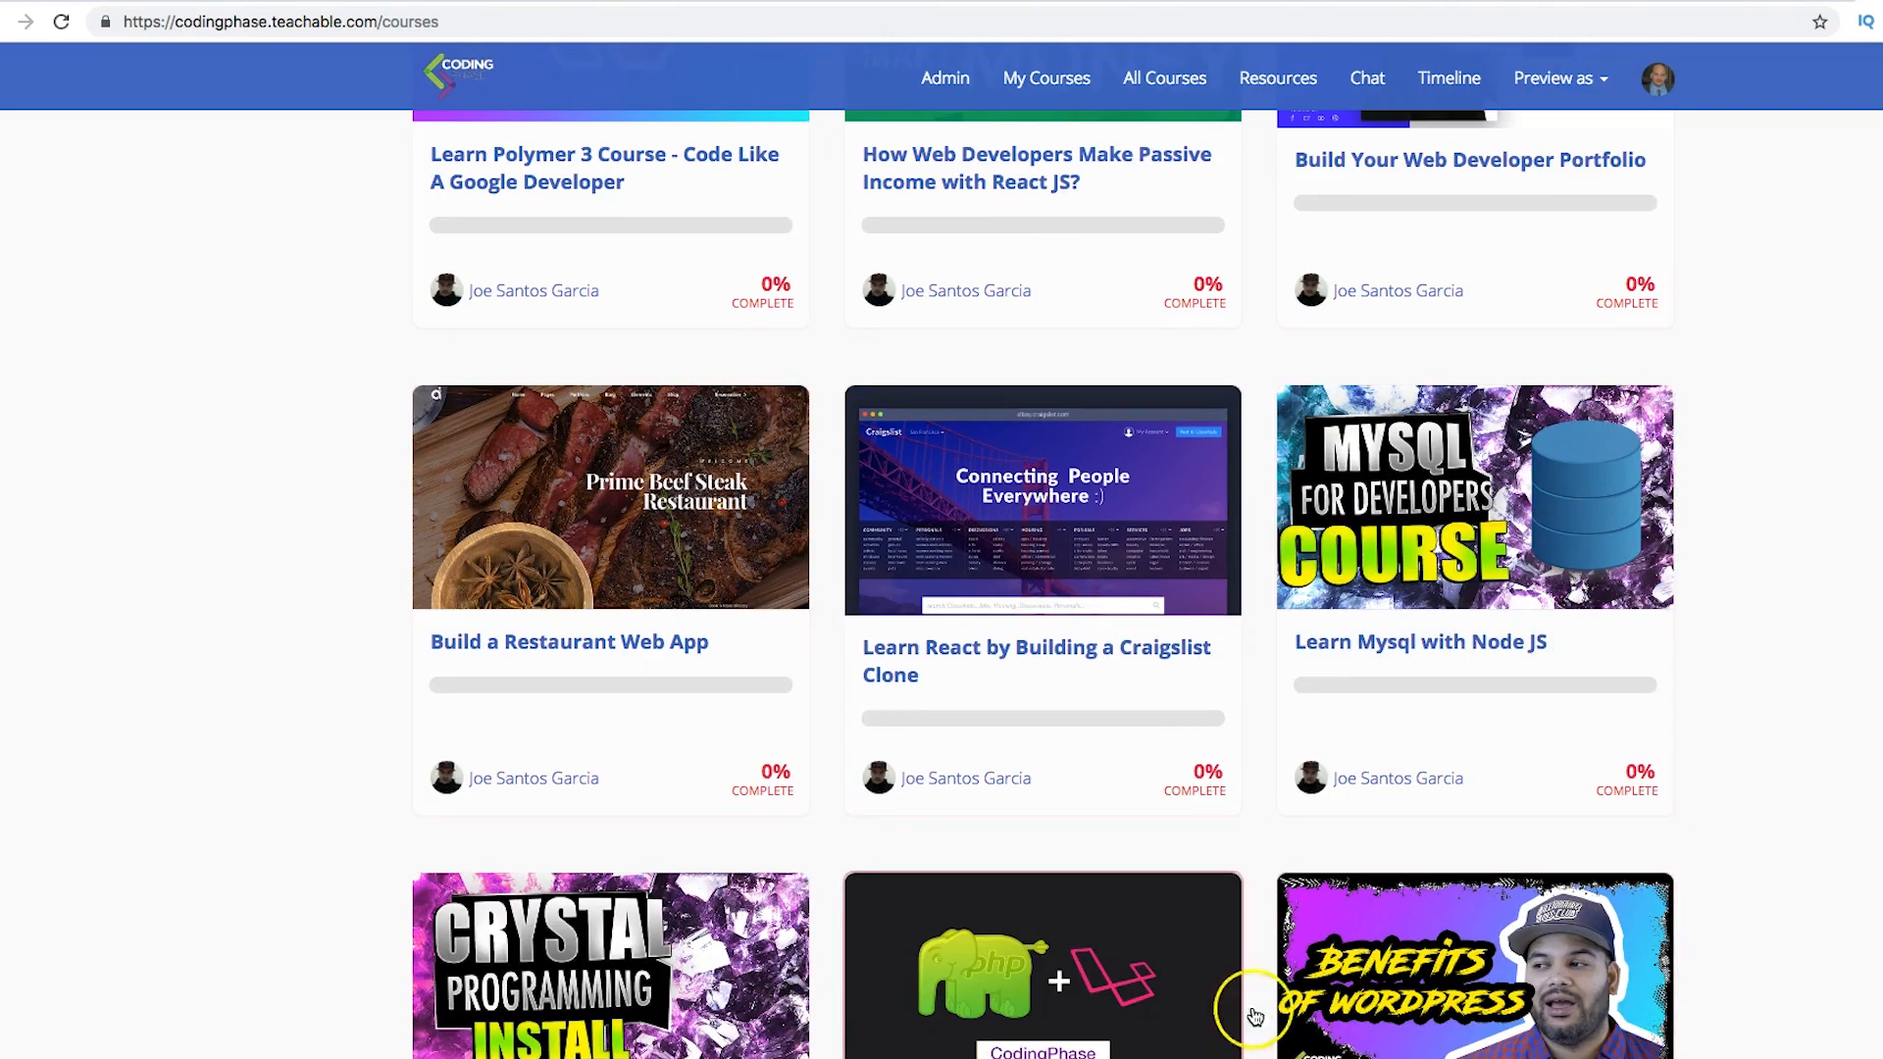
mouse_move(1498, 662)
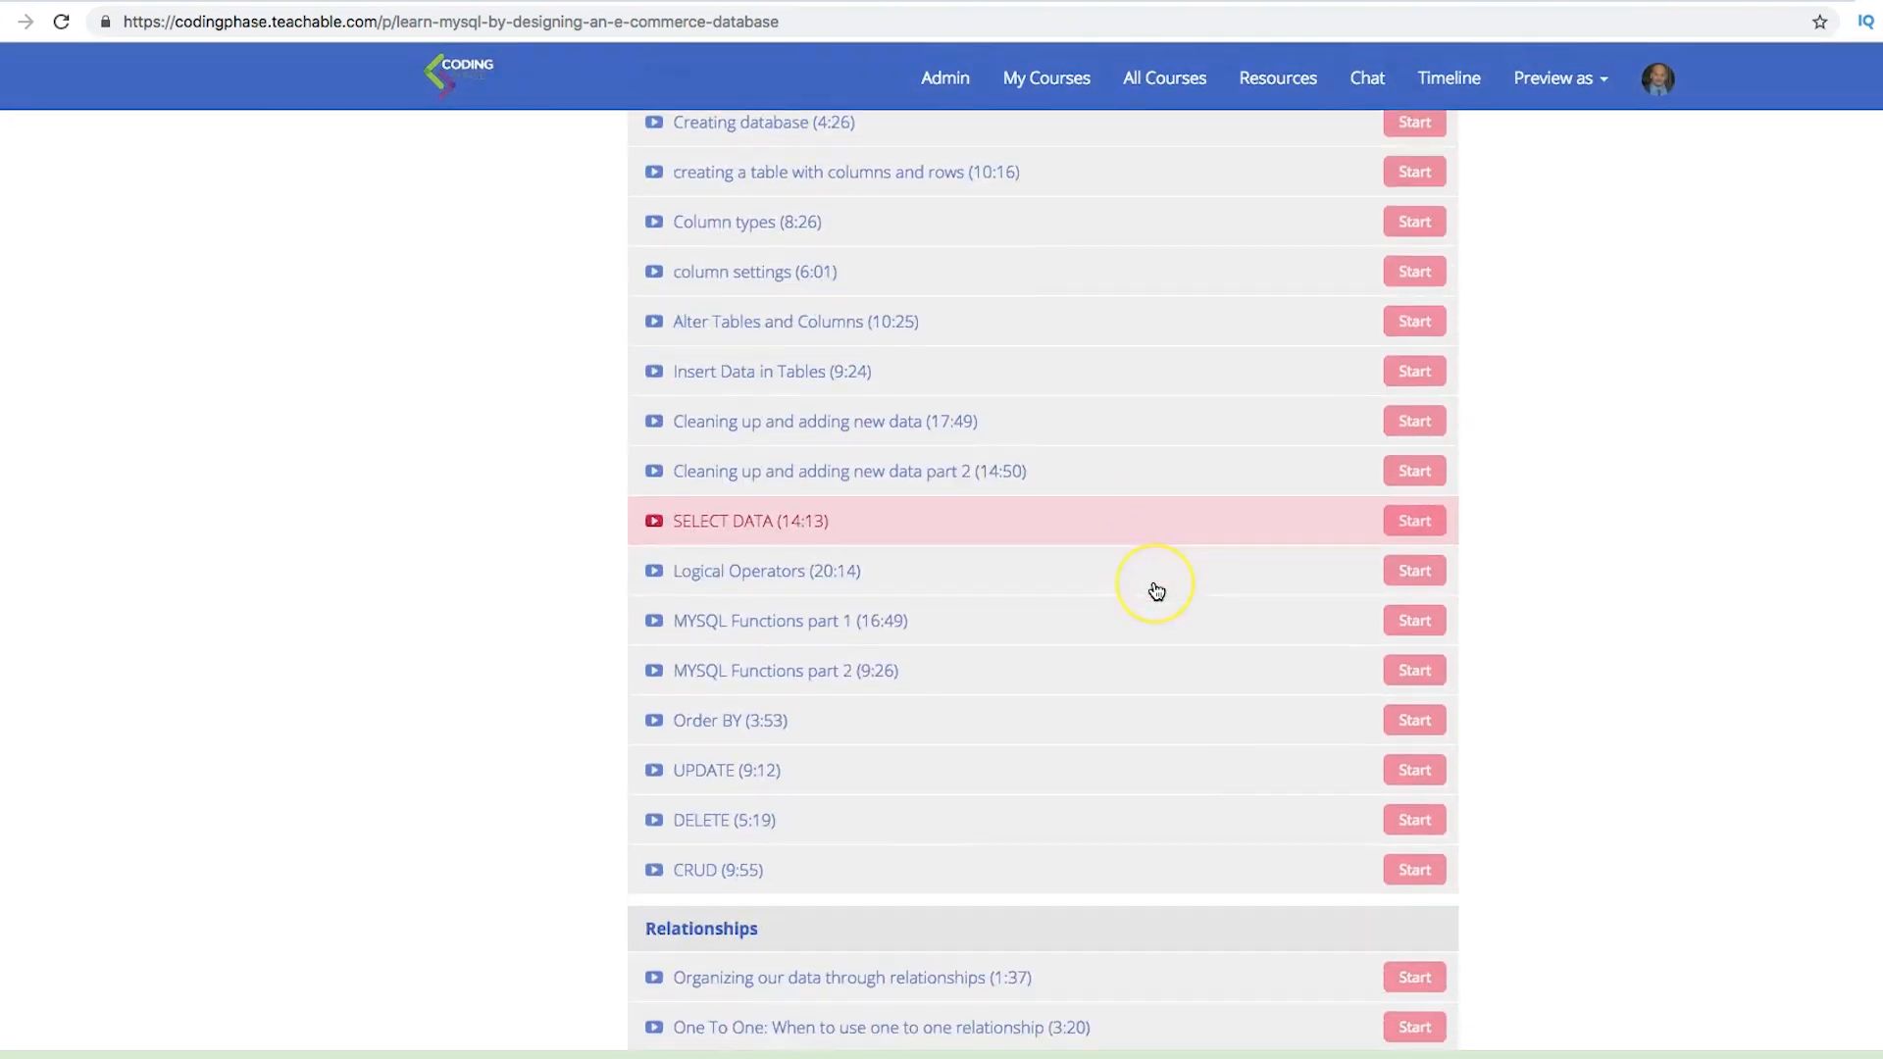
Step: Expand the MySQL course's full lesson list and scroll to the Inventory Management System and Products sections
scroll("down", 3)
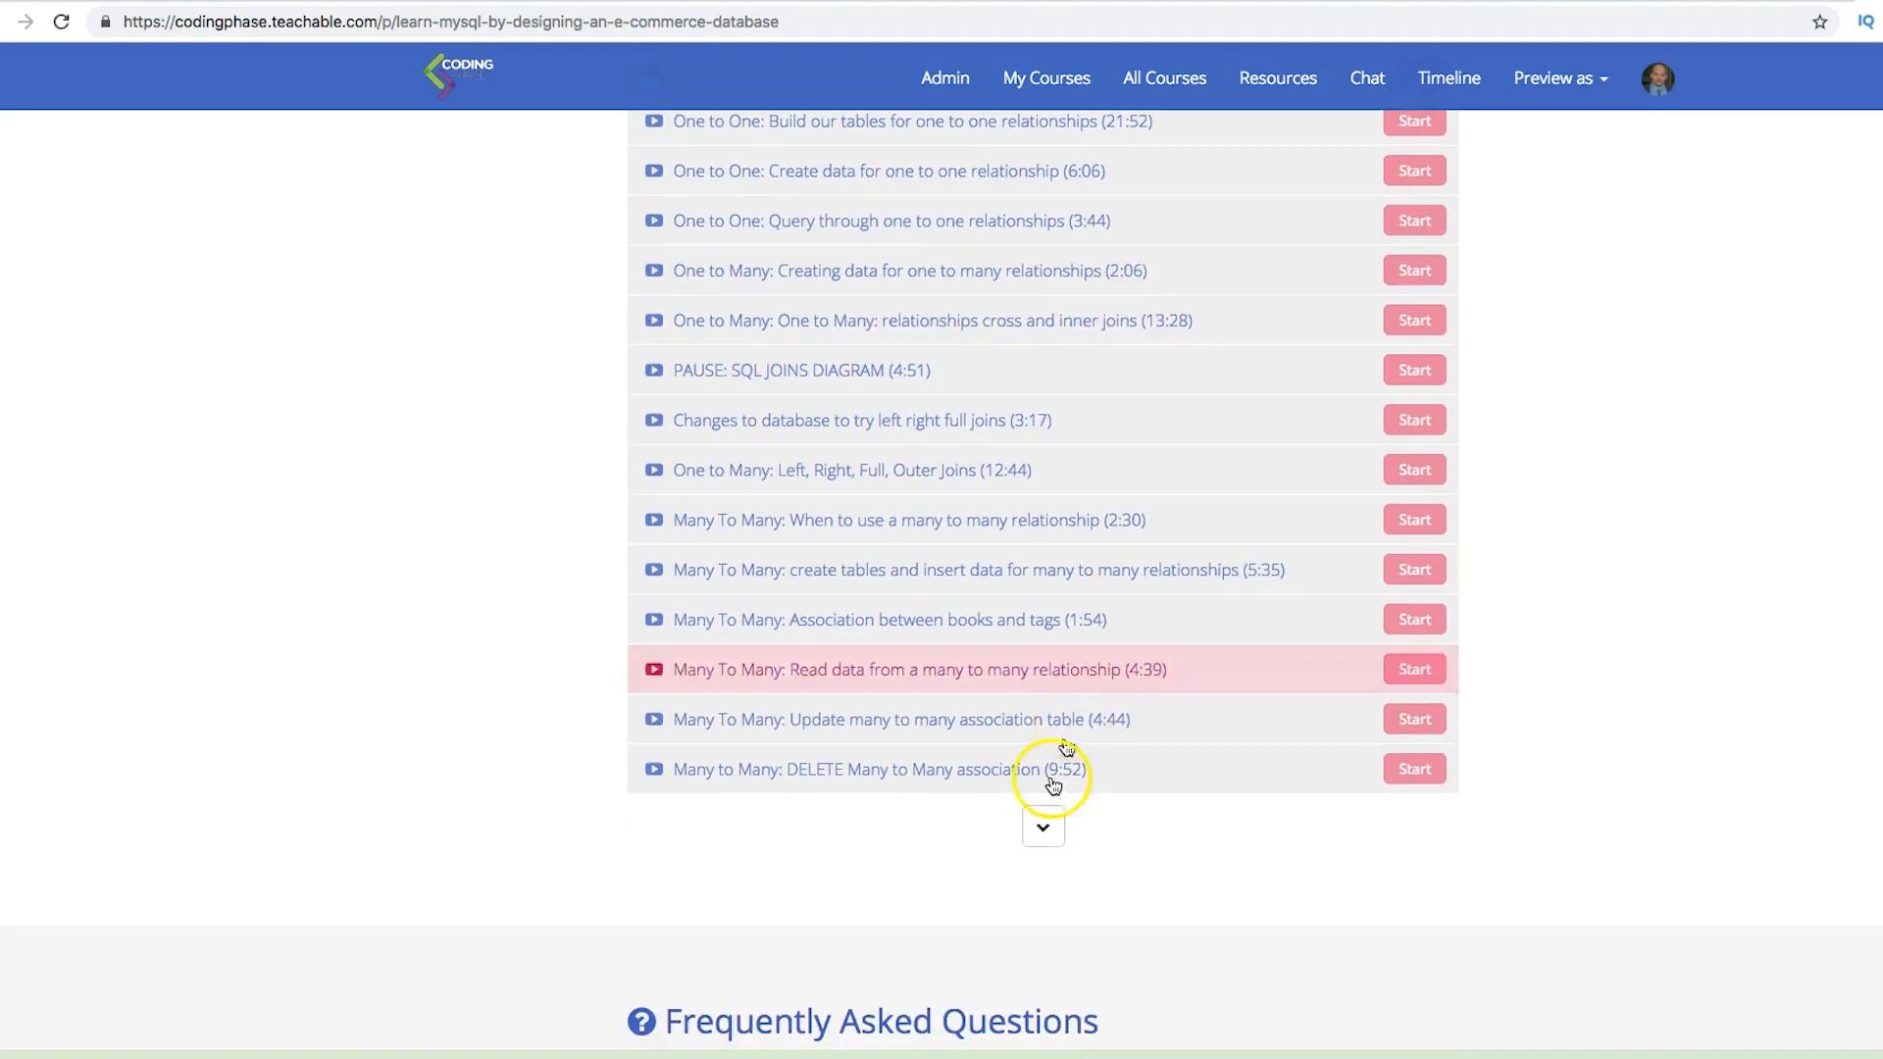
left_click(1043, 828)
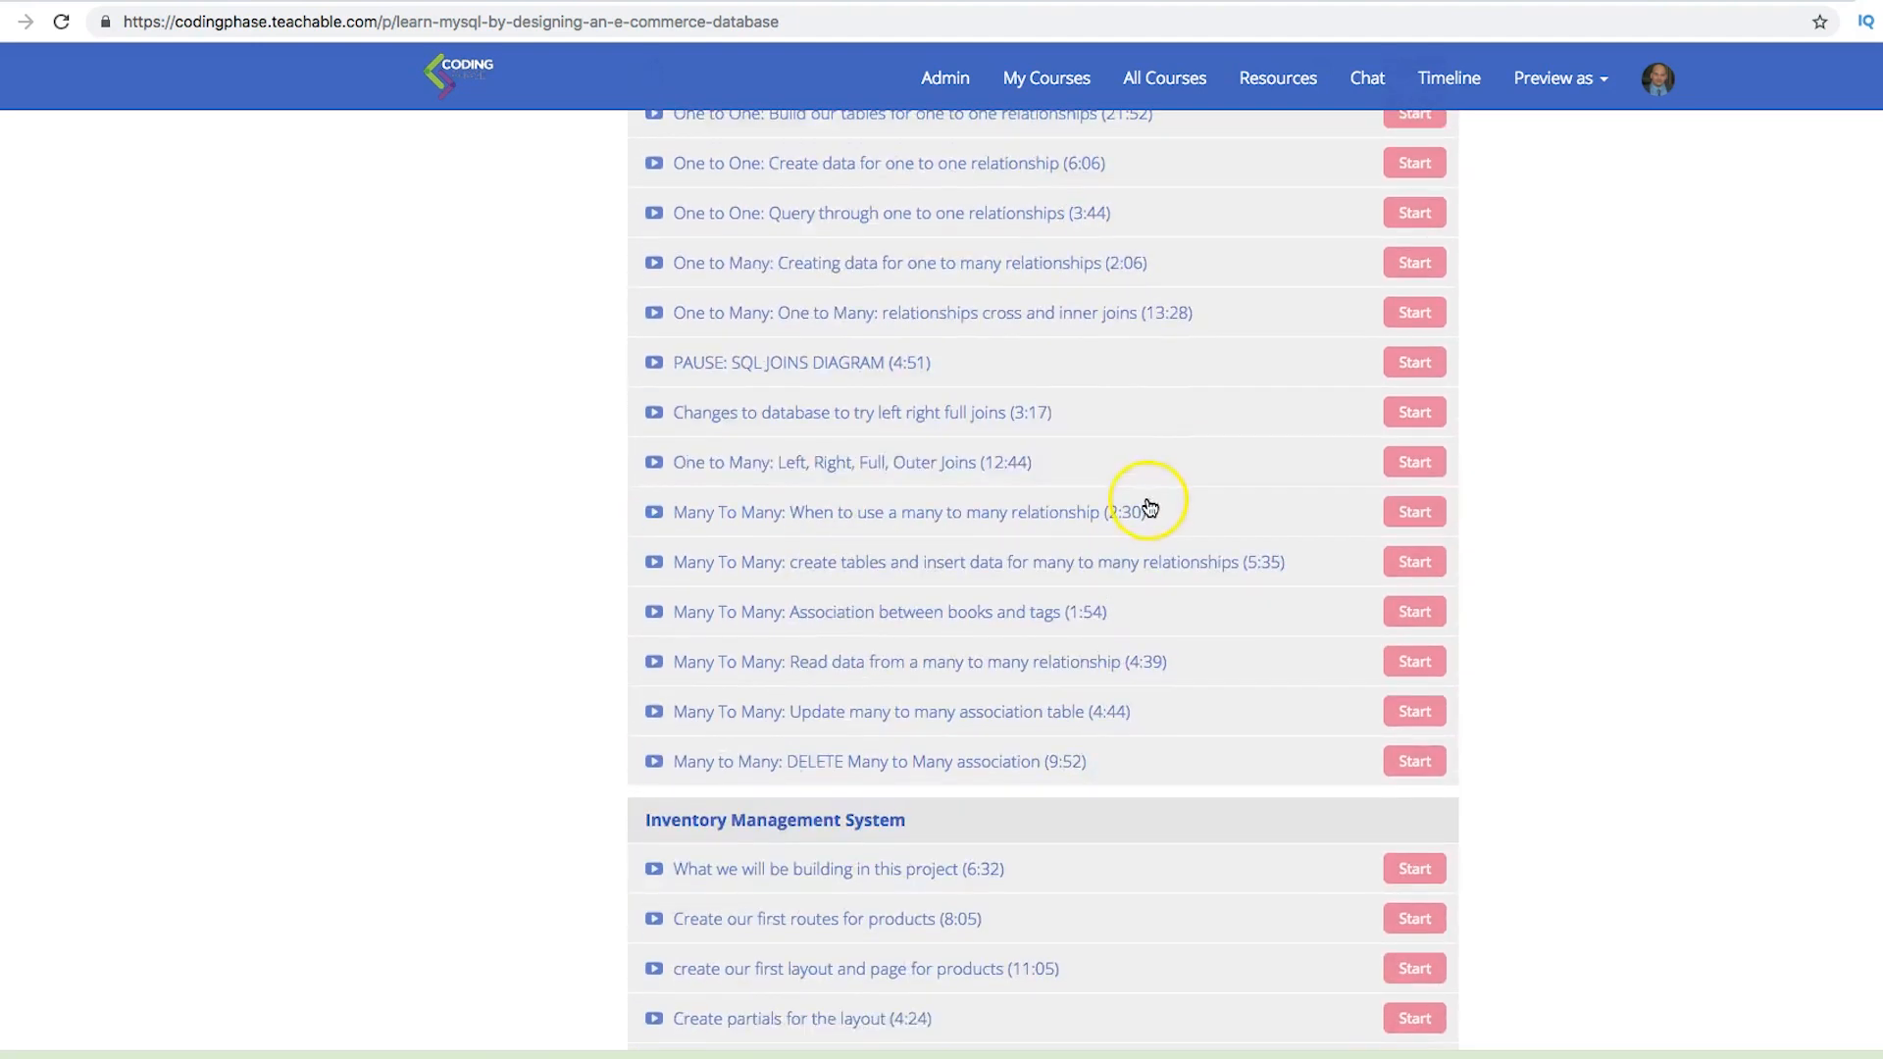
scroll("down", 3)
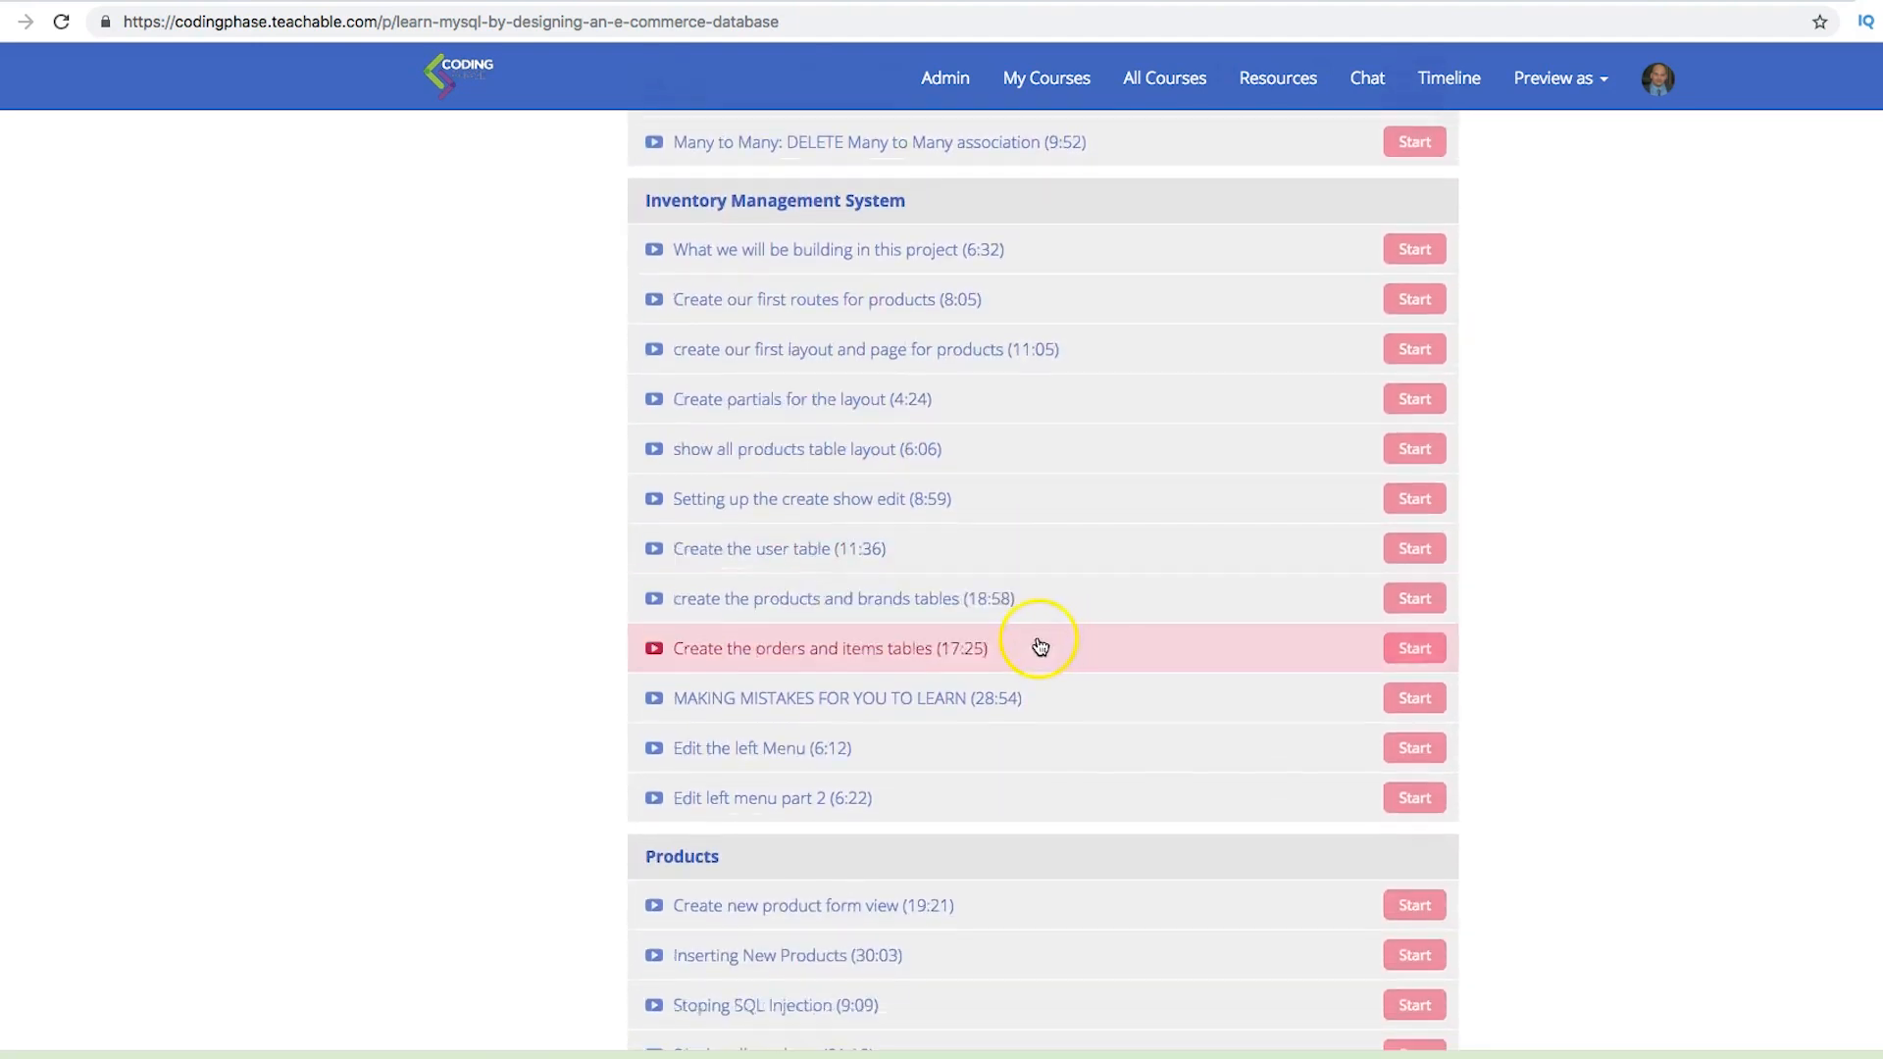
scroll("down", 3)
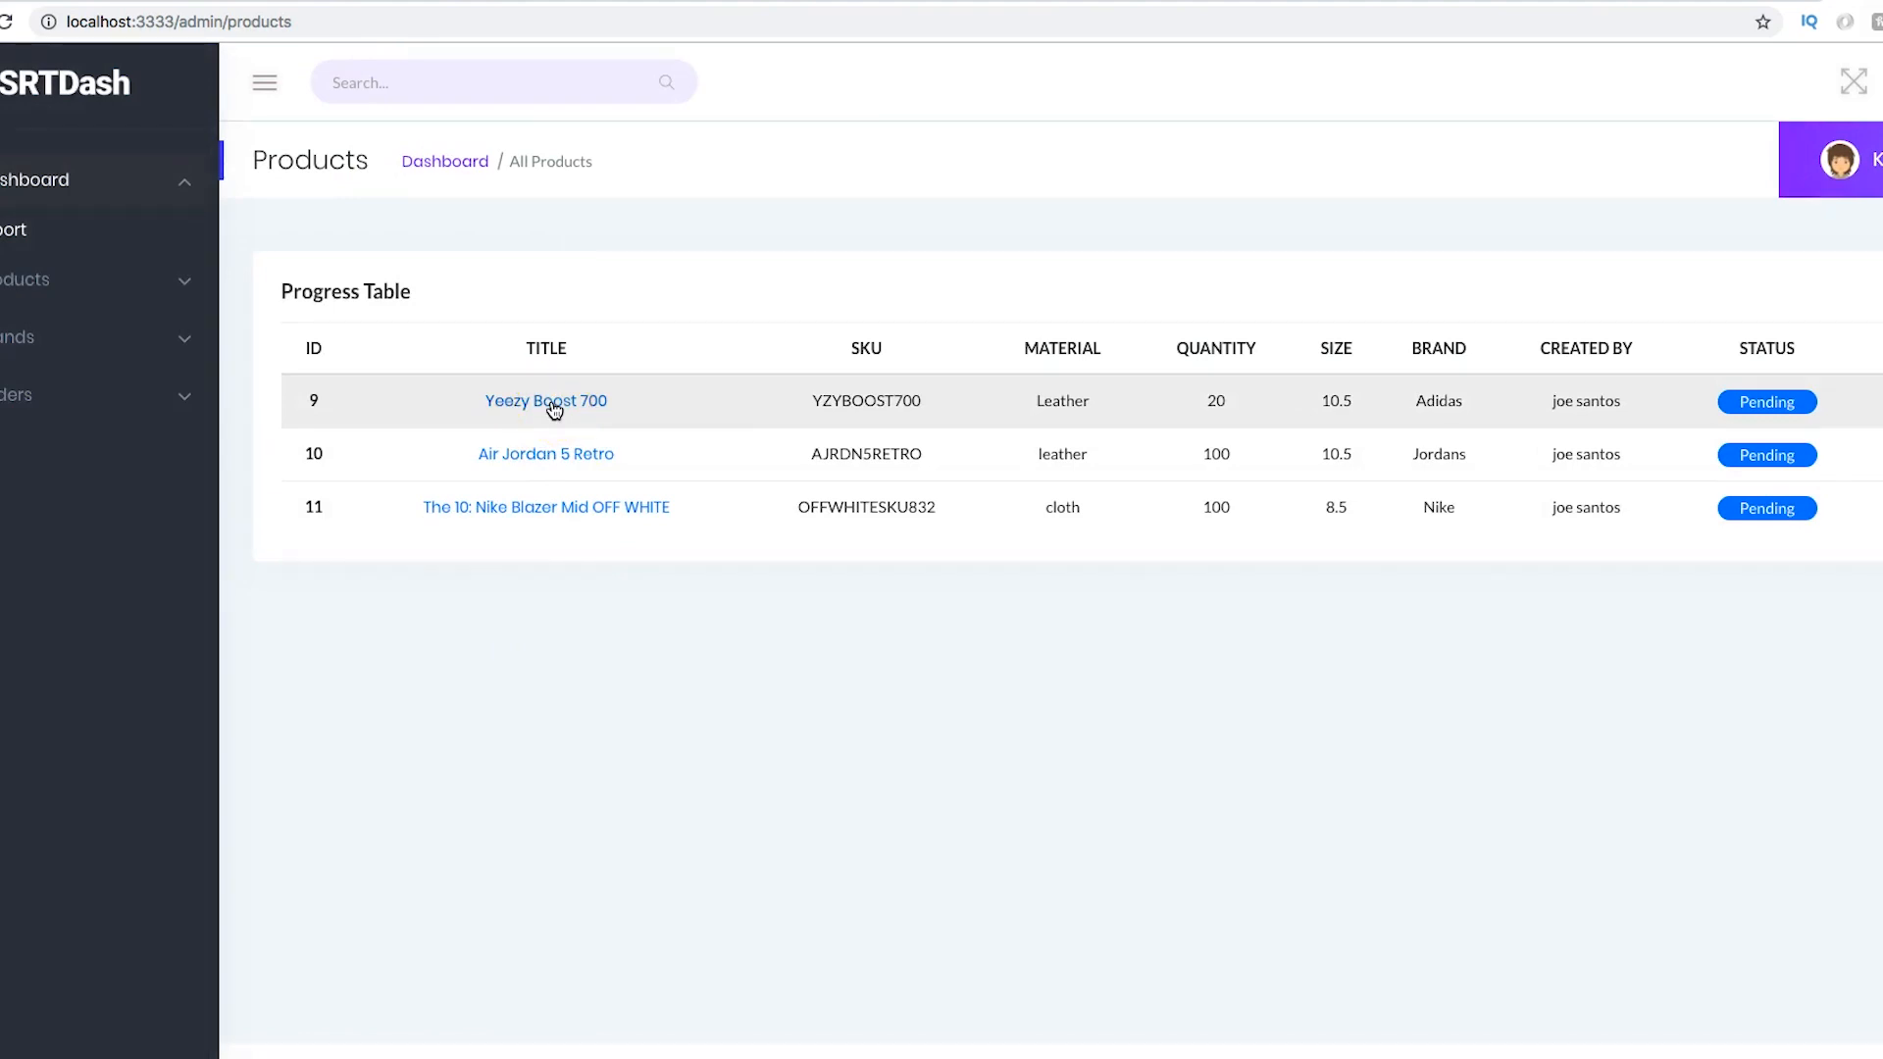
Step: Open 'The 10: Nike Blazer Mid OFF WHITE' from the Products Progress Table
left_click(546, 507)
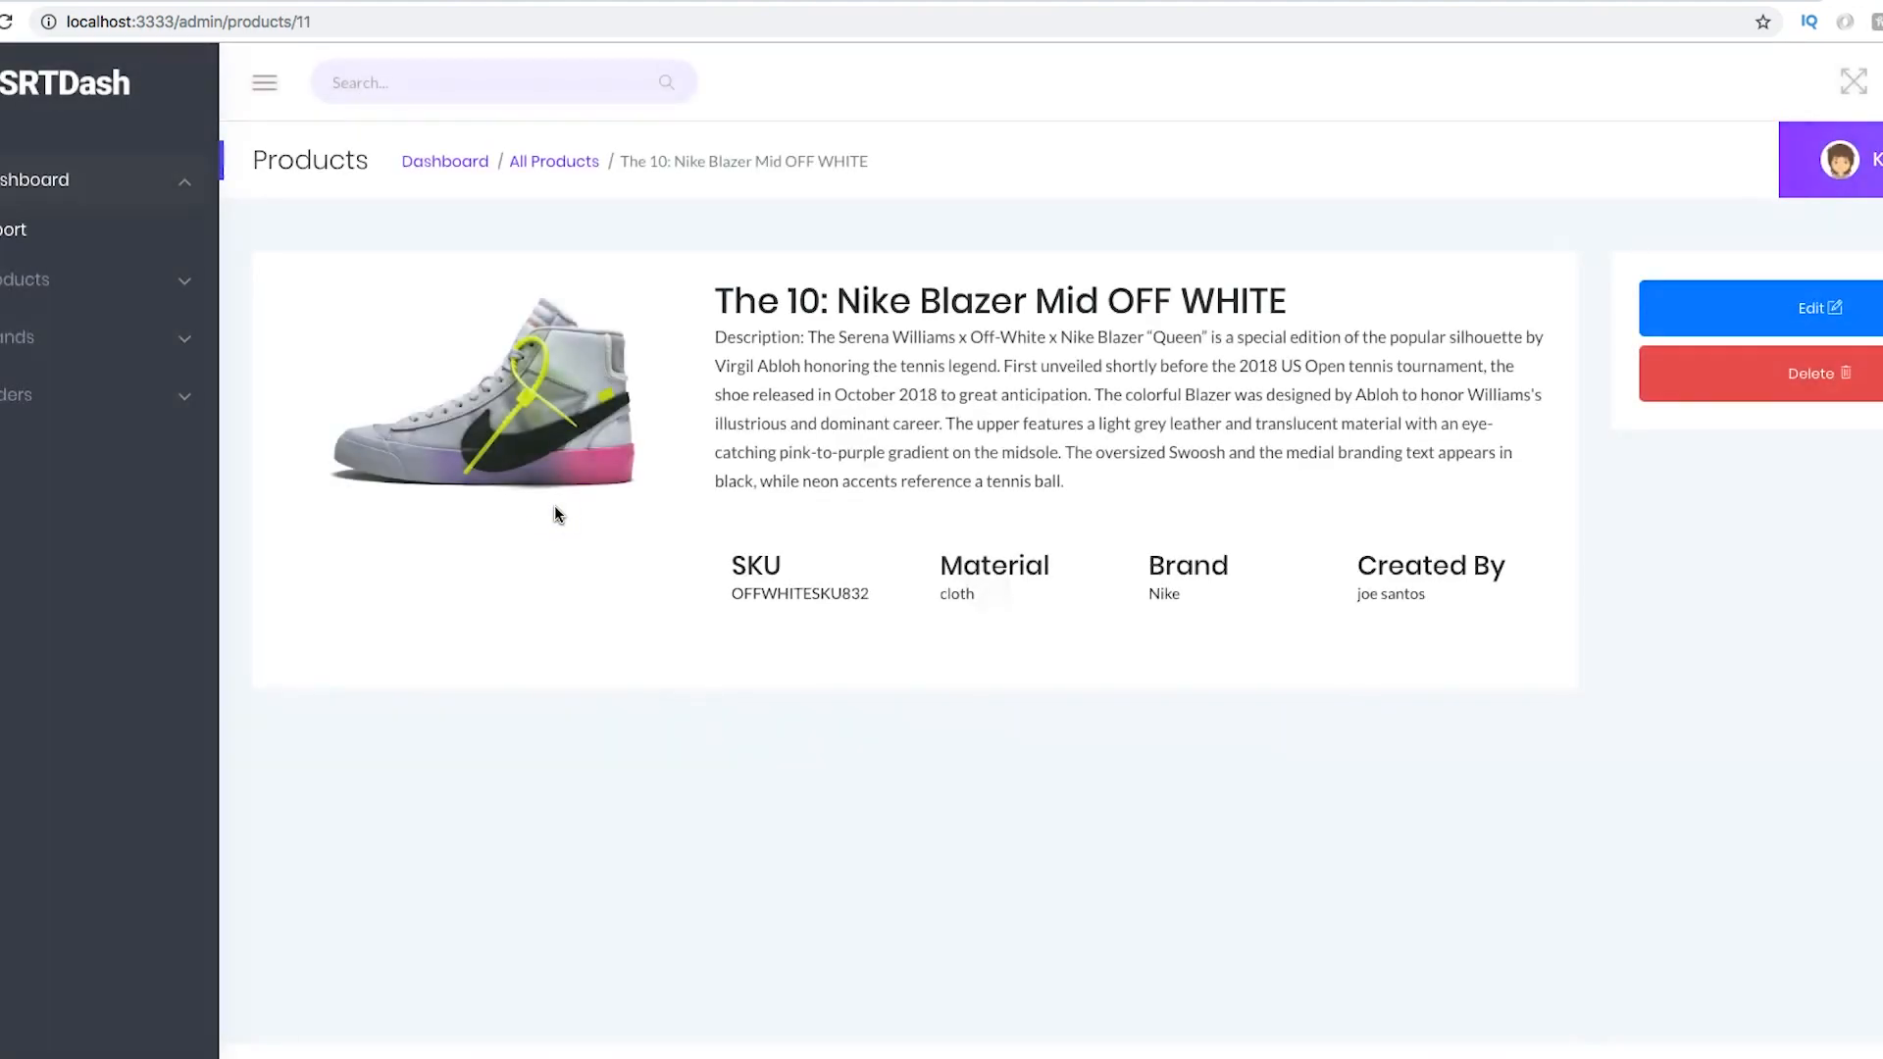